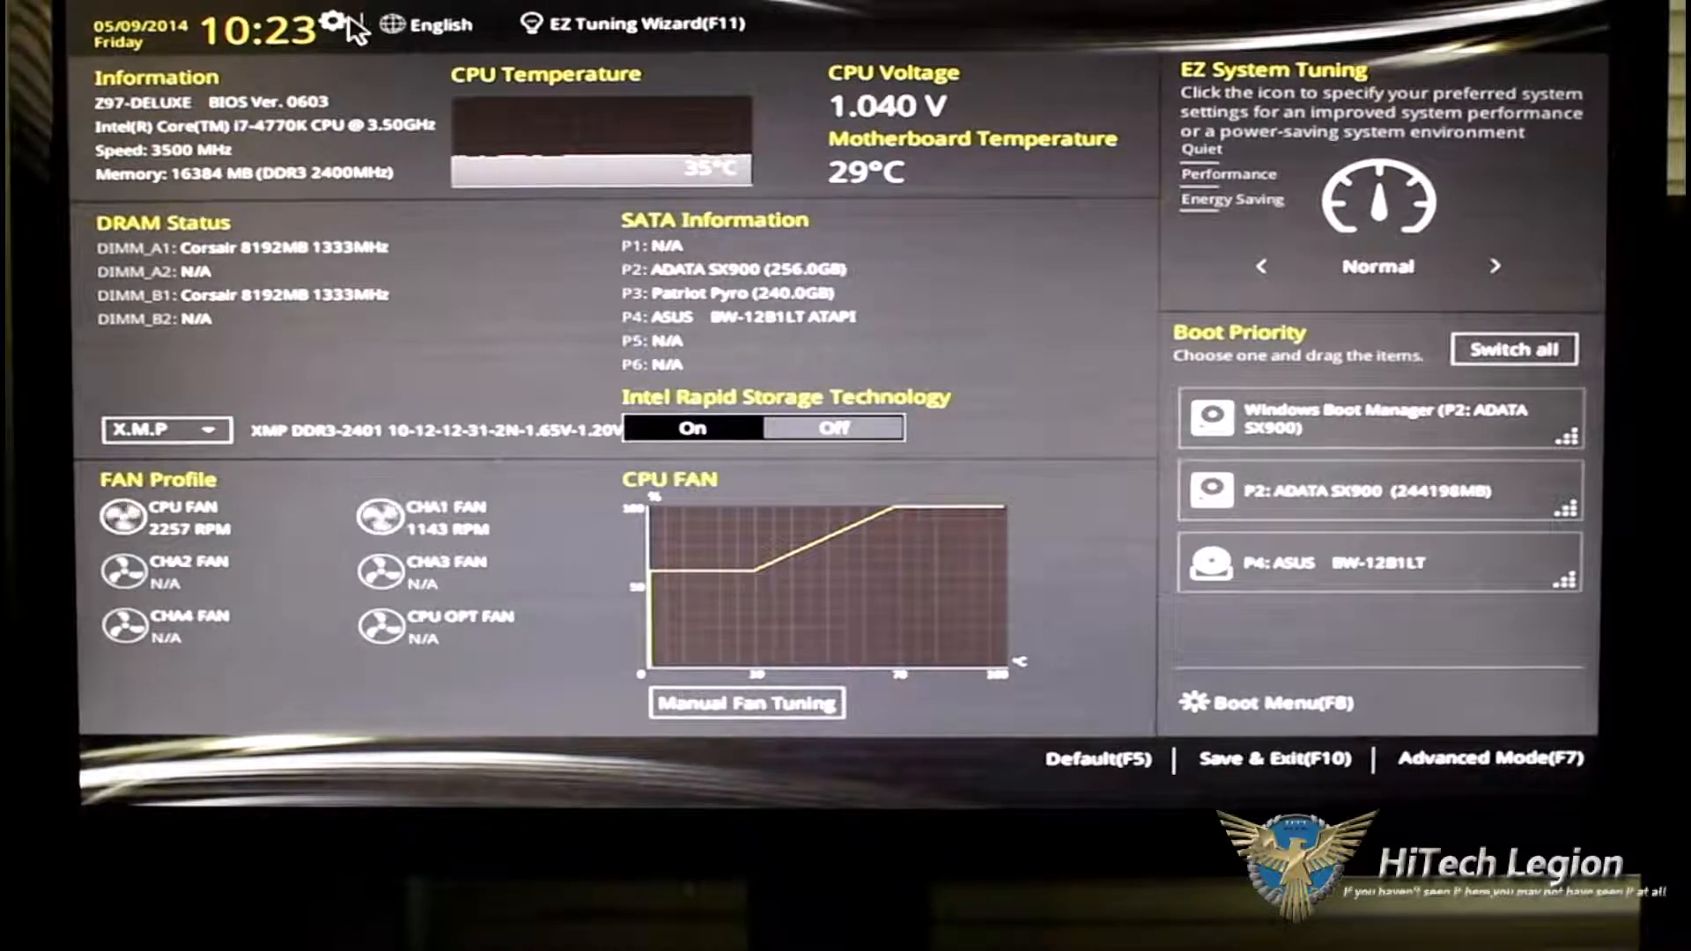
Close the system date and time settings unsaved, then view the XMP memory profile options.
click(335, 23)
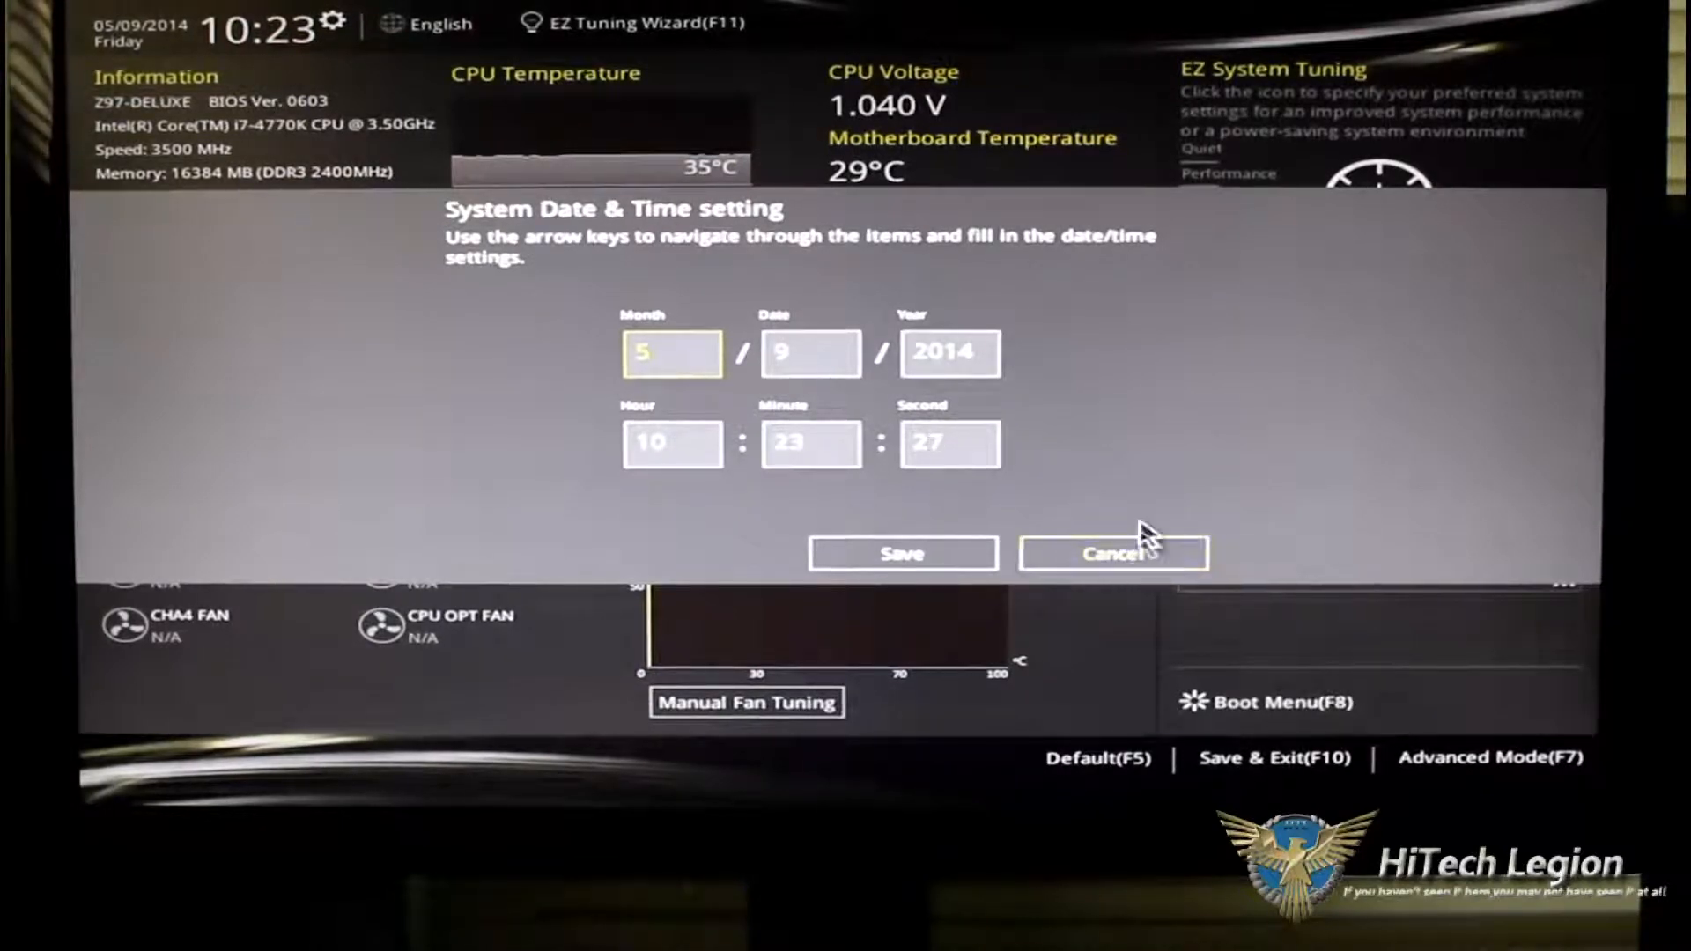
click(1113, 553)
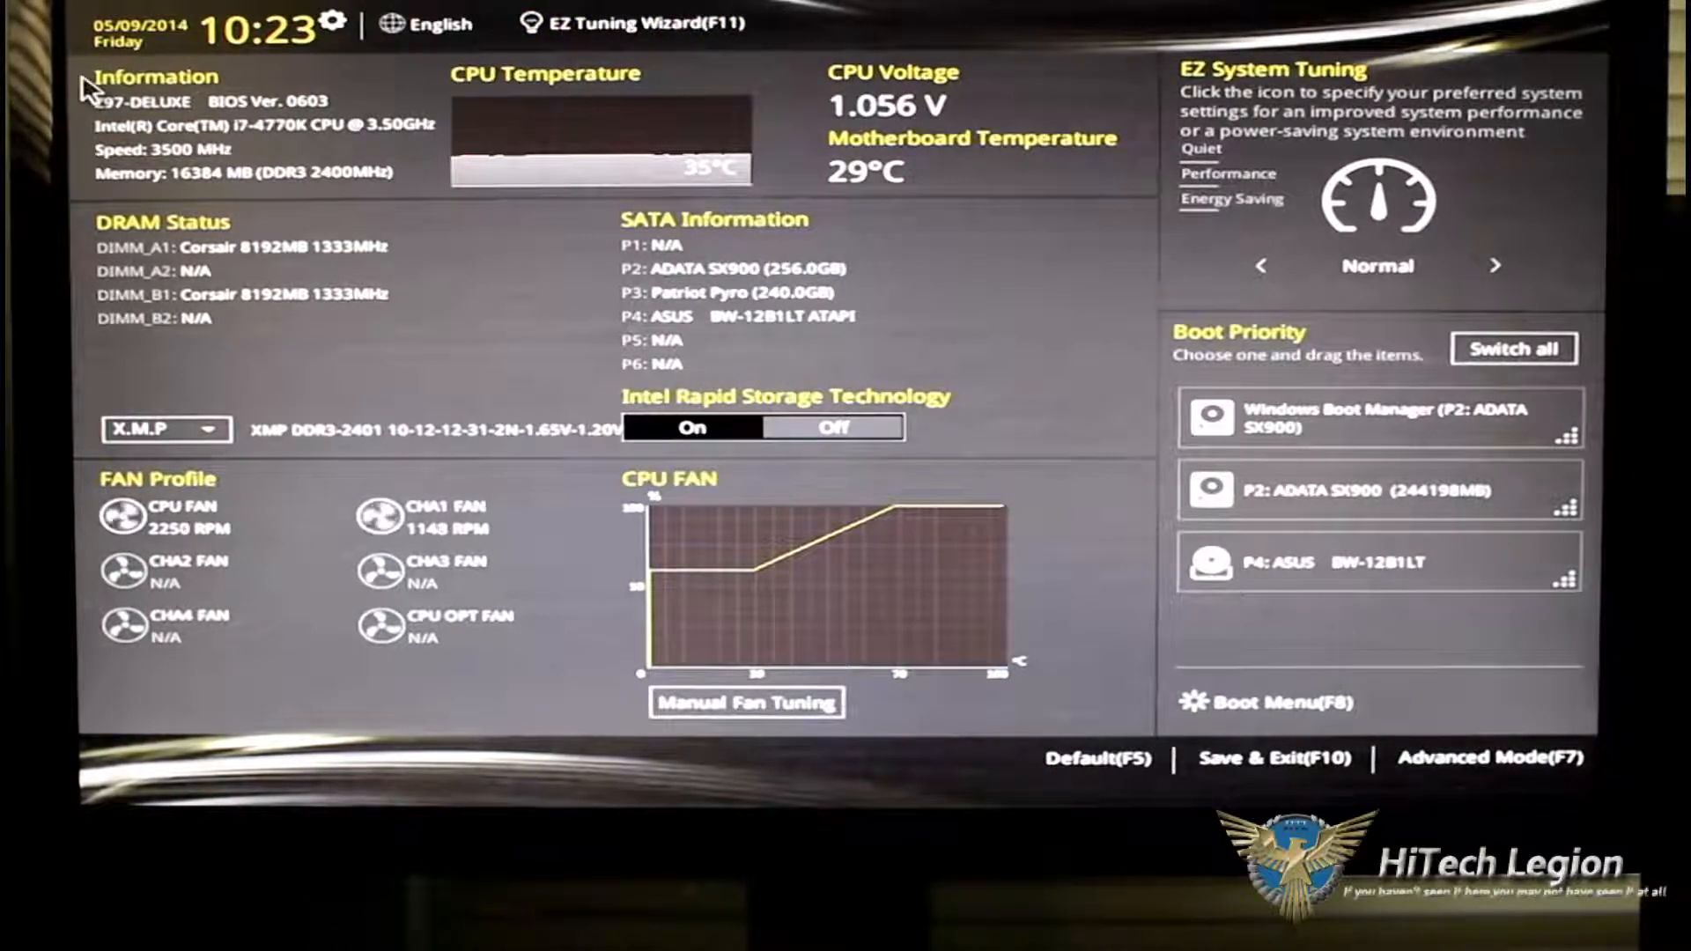
mouse_move(372, 221)
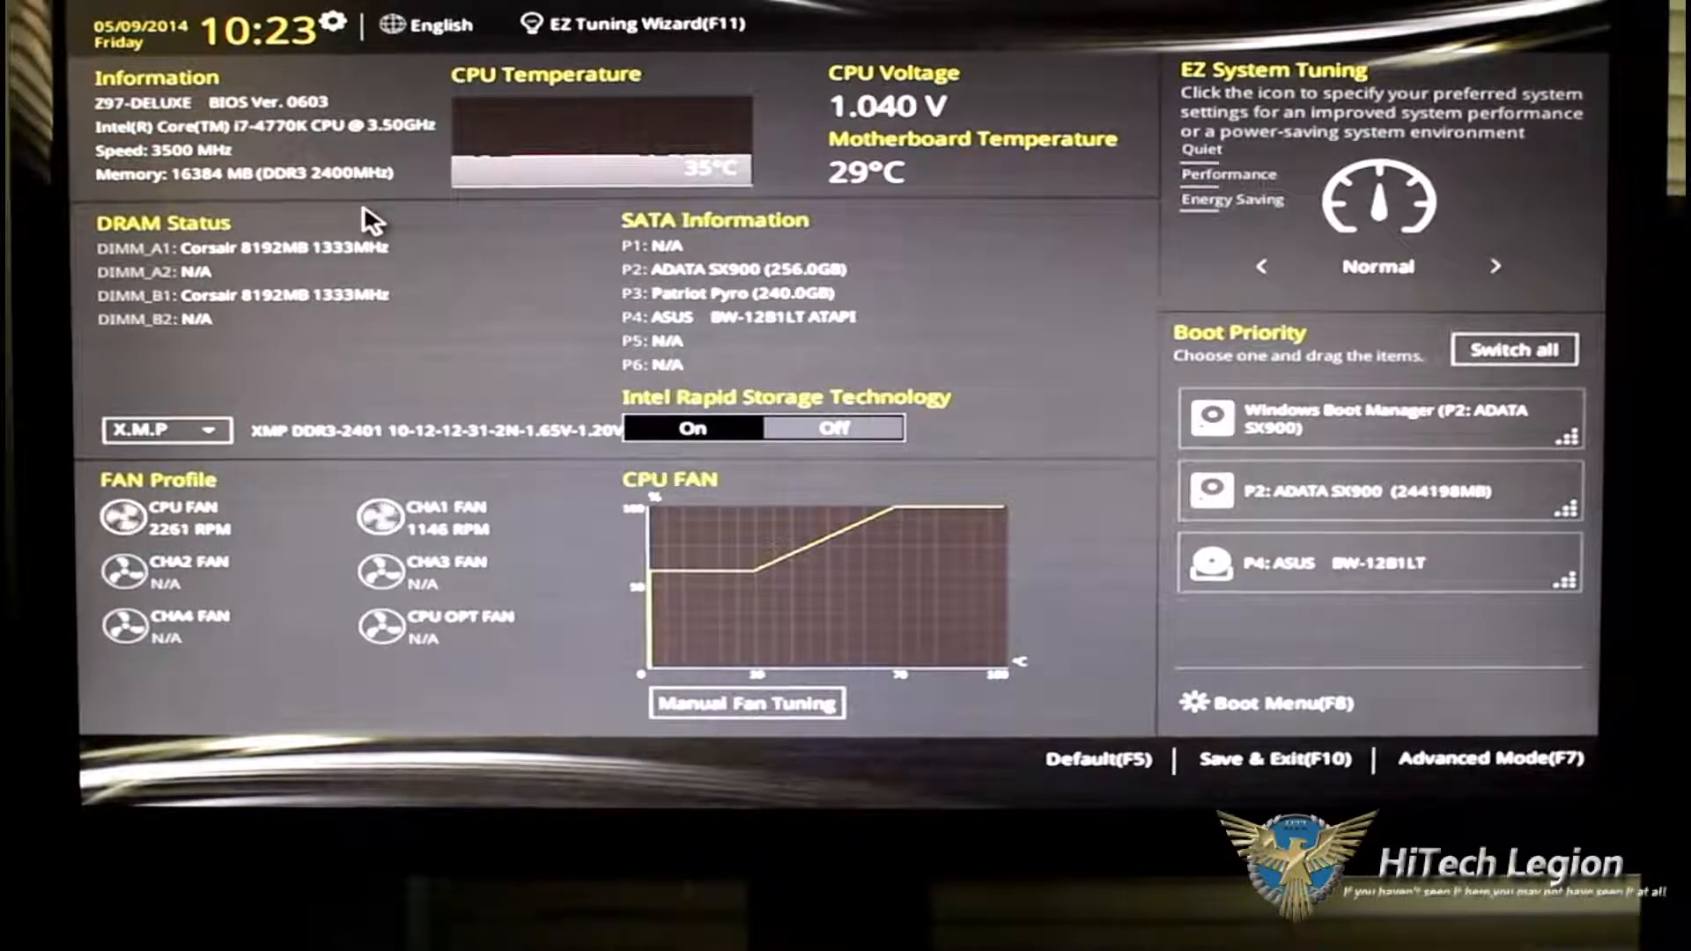
mouse_move(572, 210)
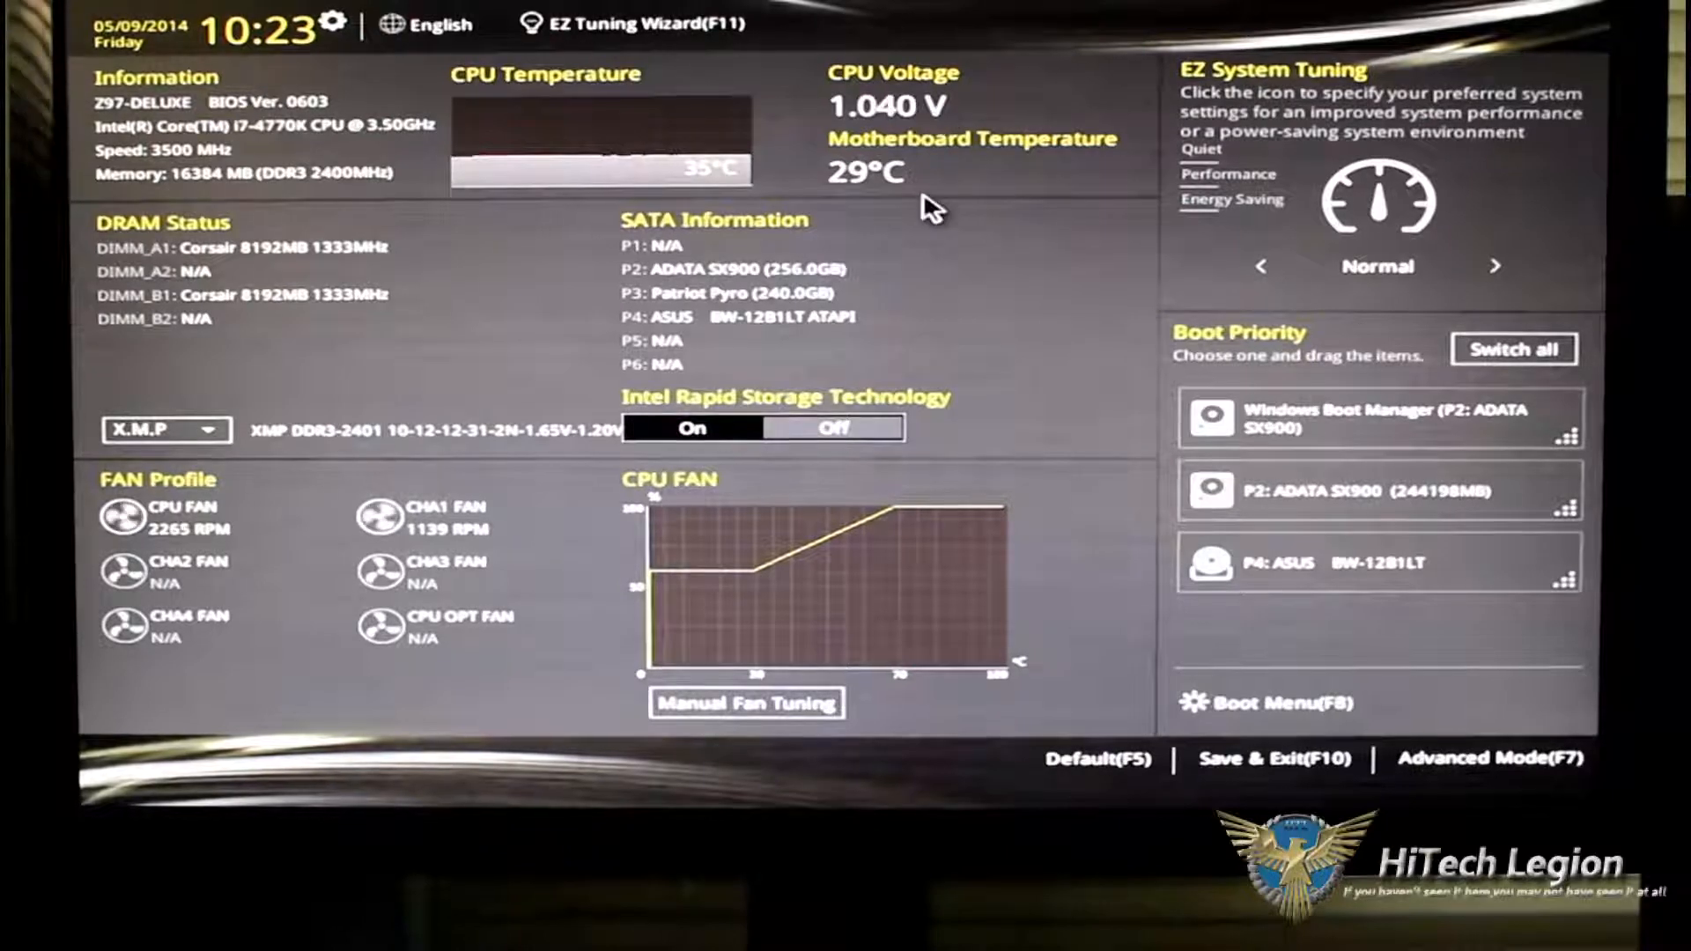
mouse_move(74, 226)
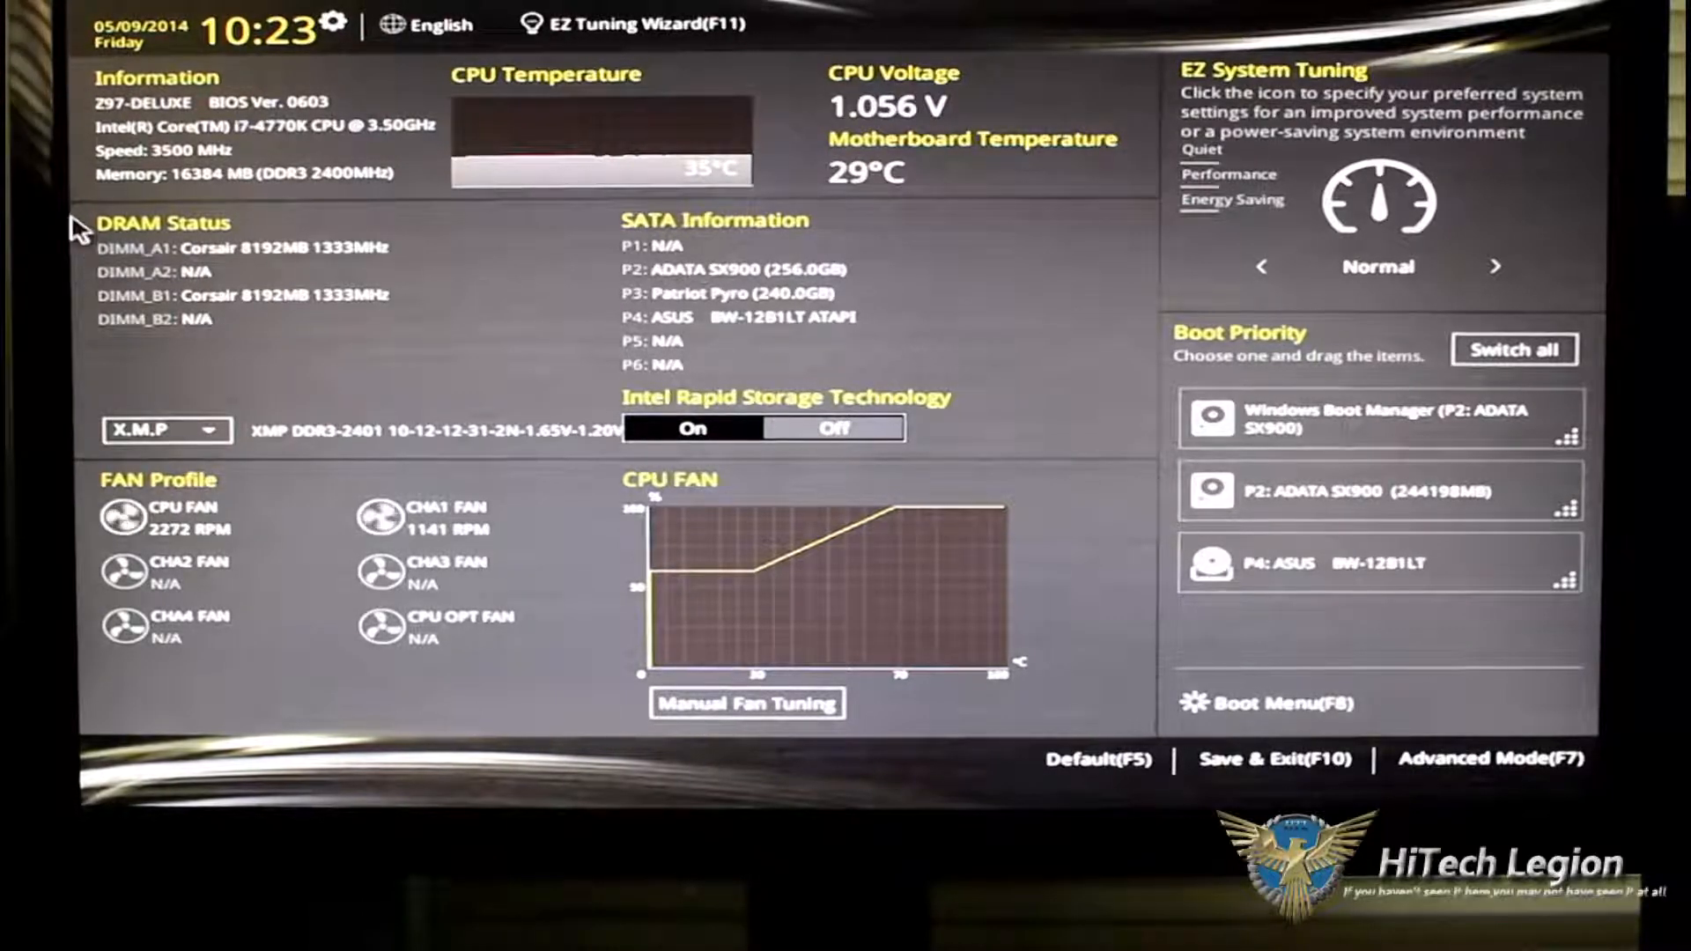
mouse_move(329, 303)
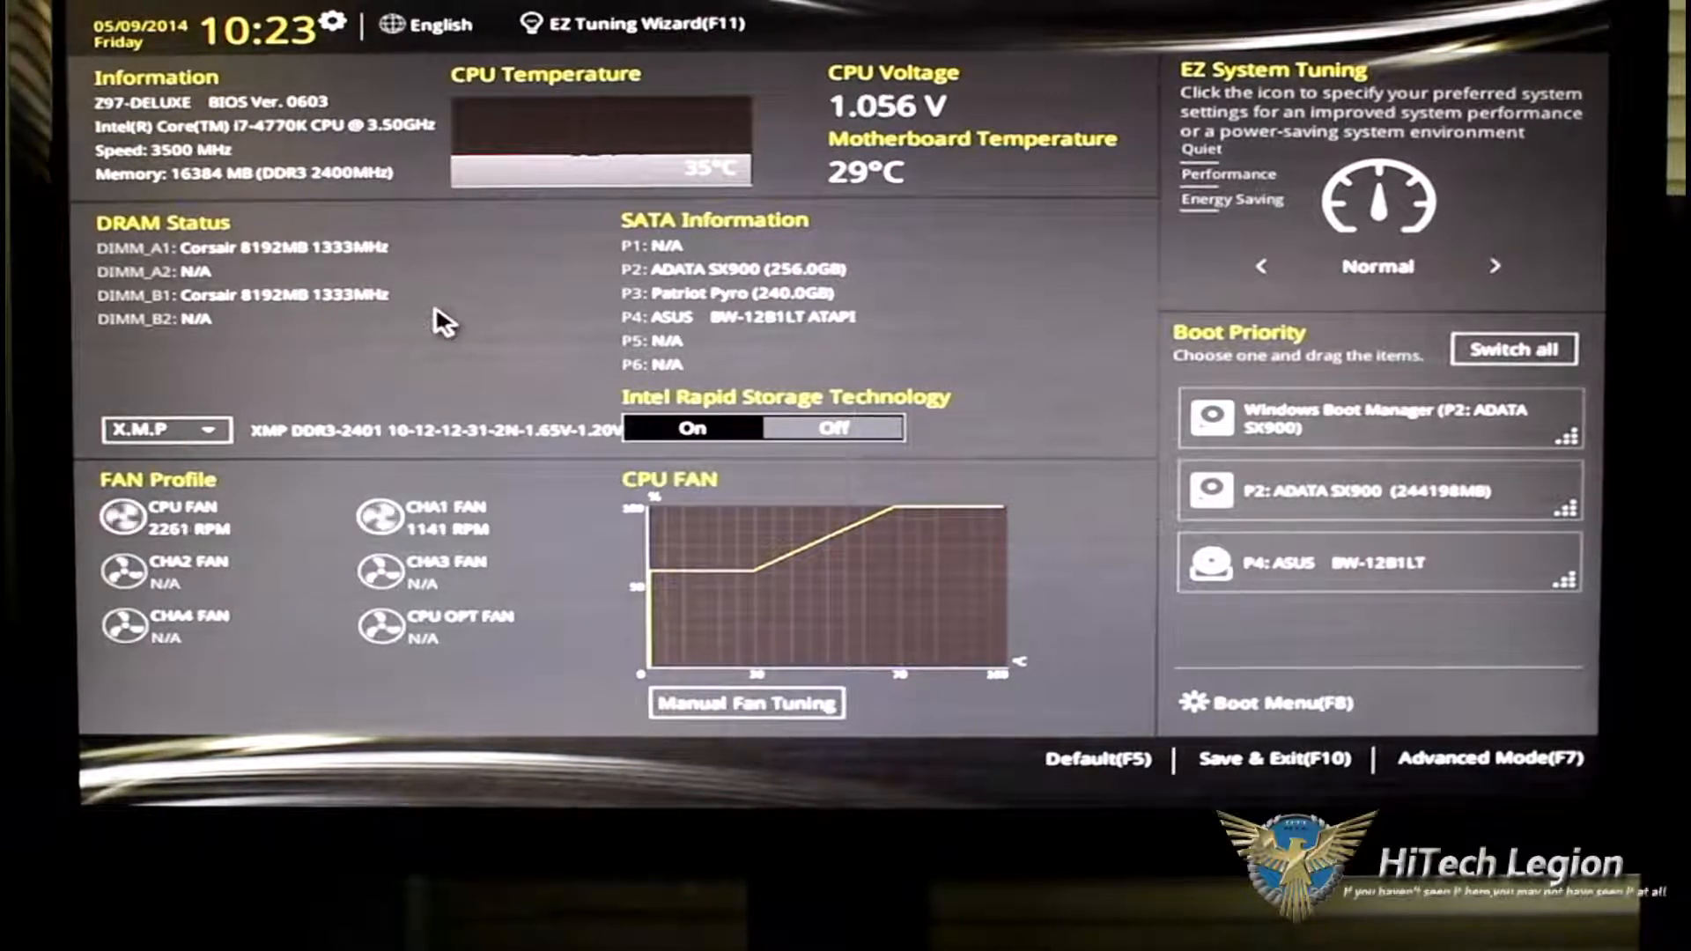
mouse_move(820, 200)
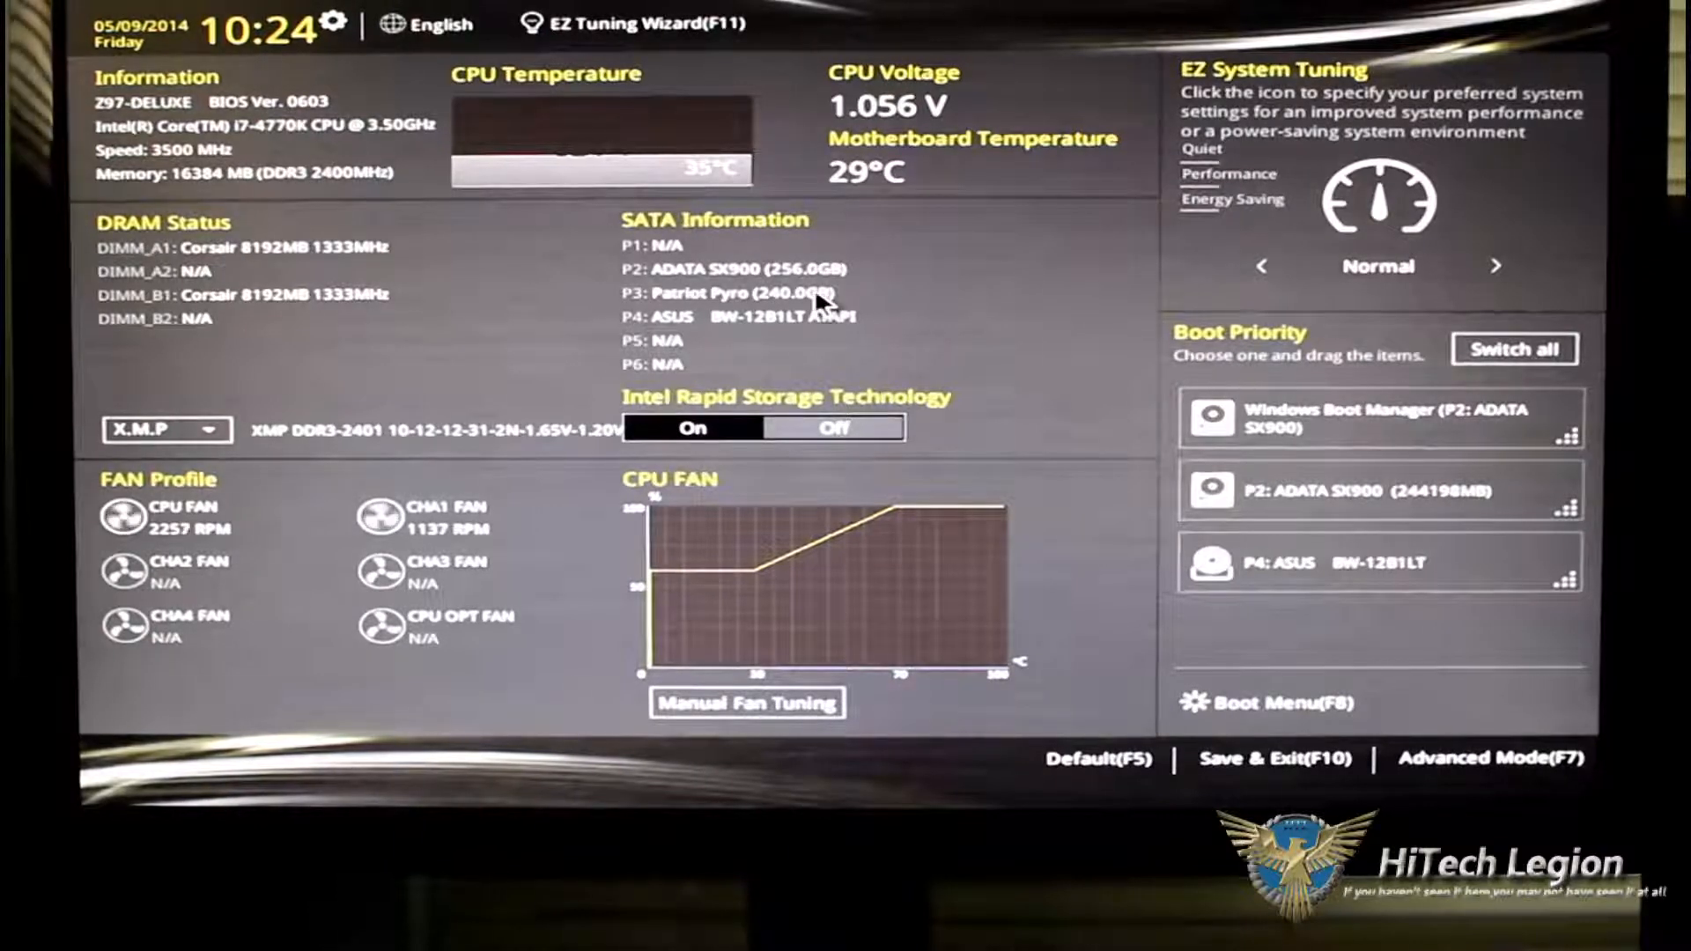
mouse_move(912, 278)
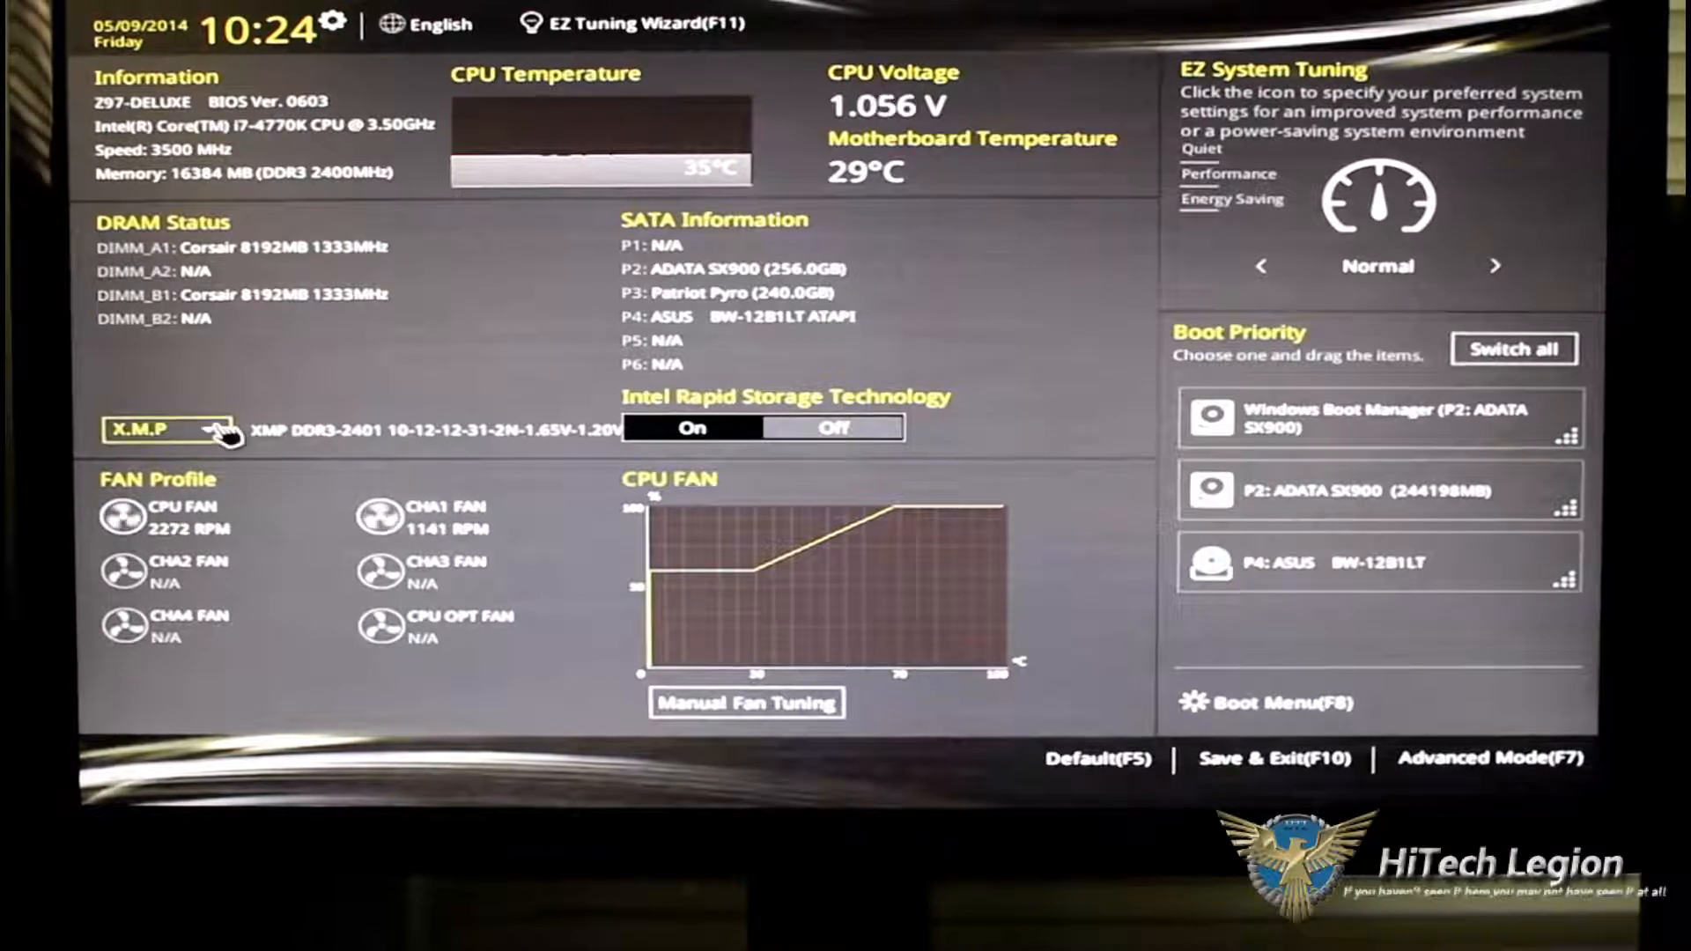
click(167, 429)
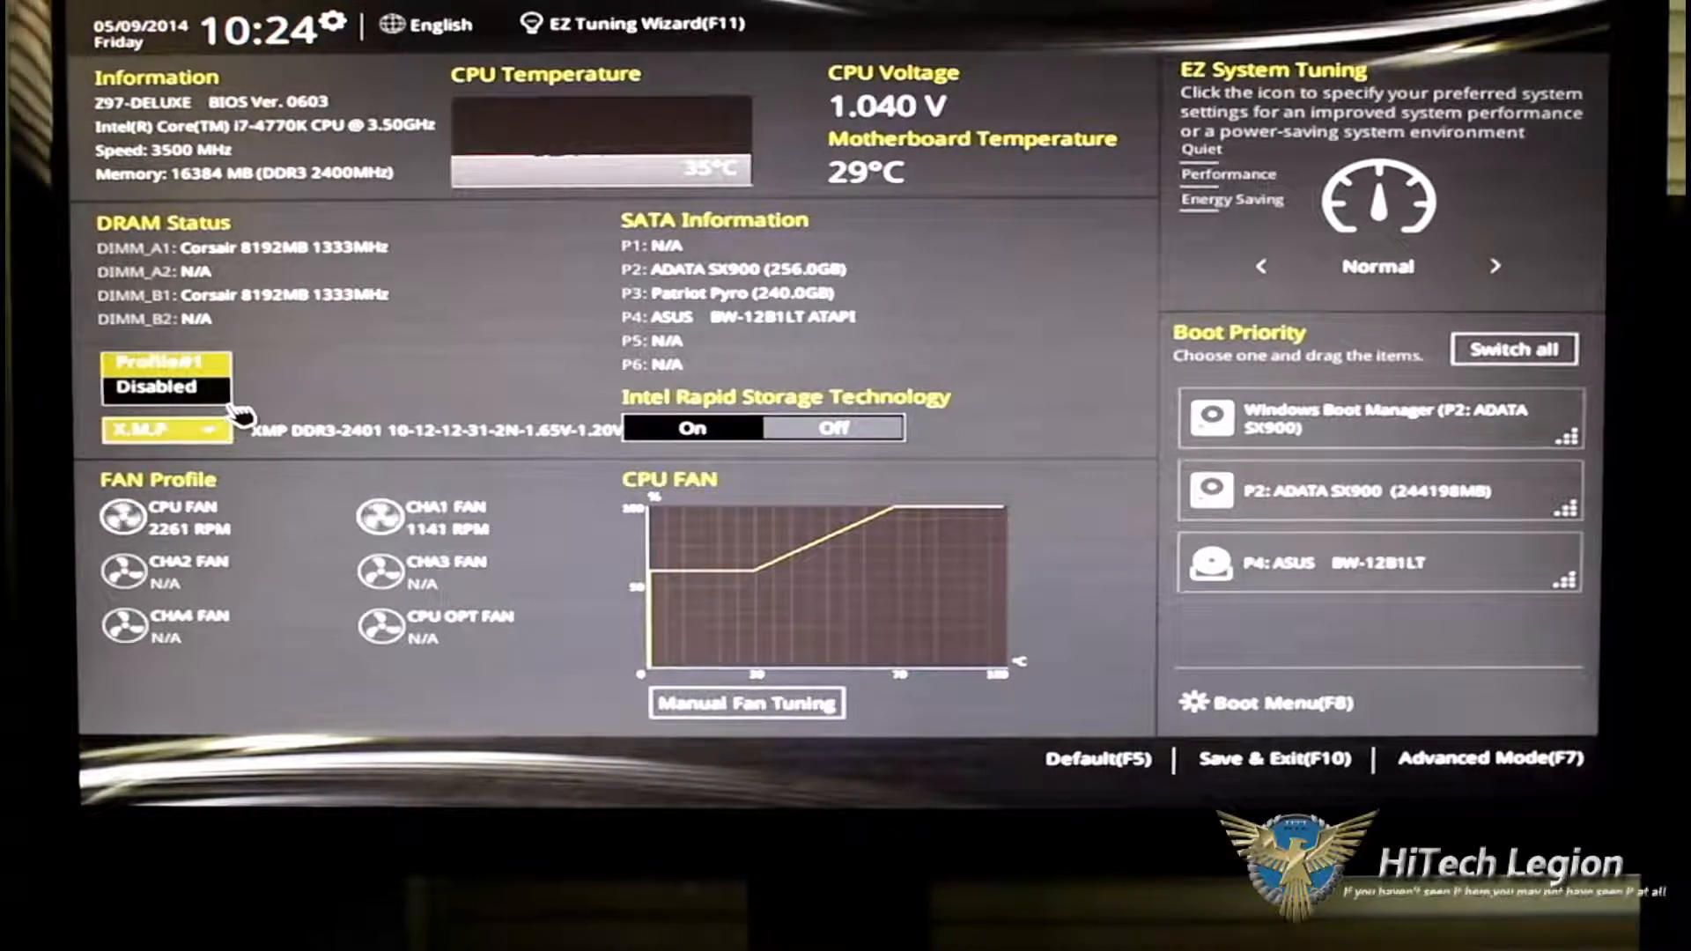
mouse_move(453, 394)
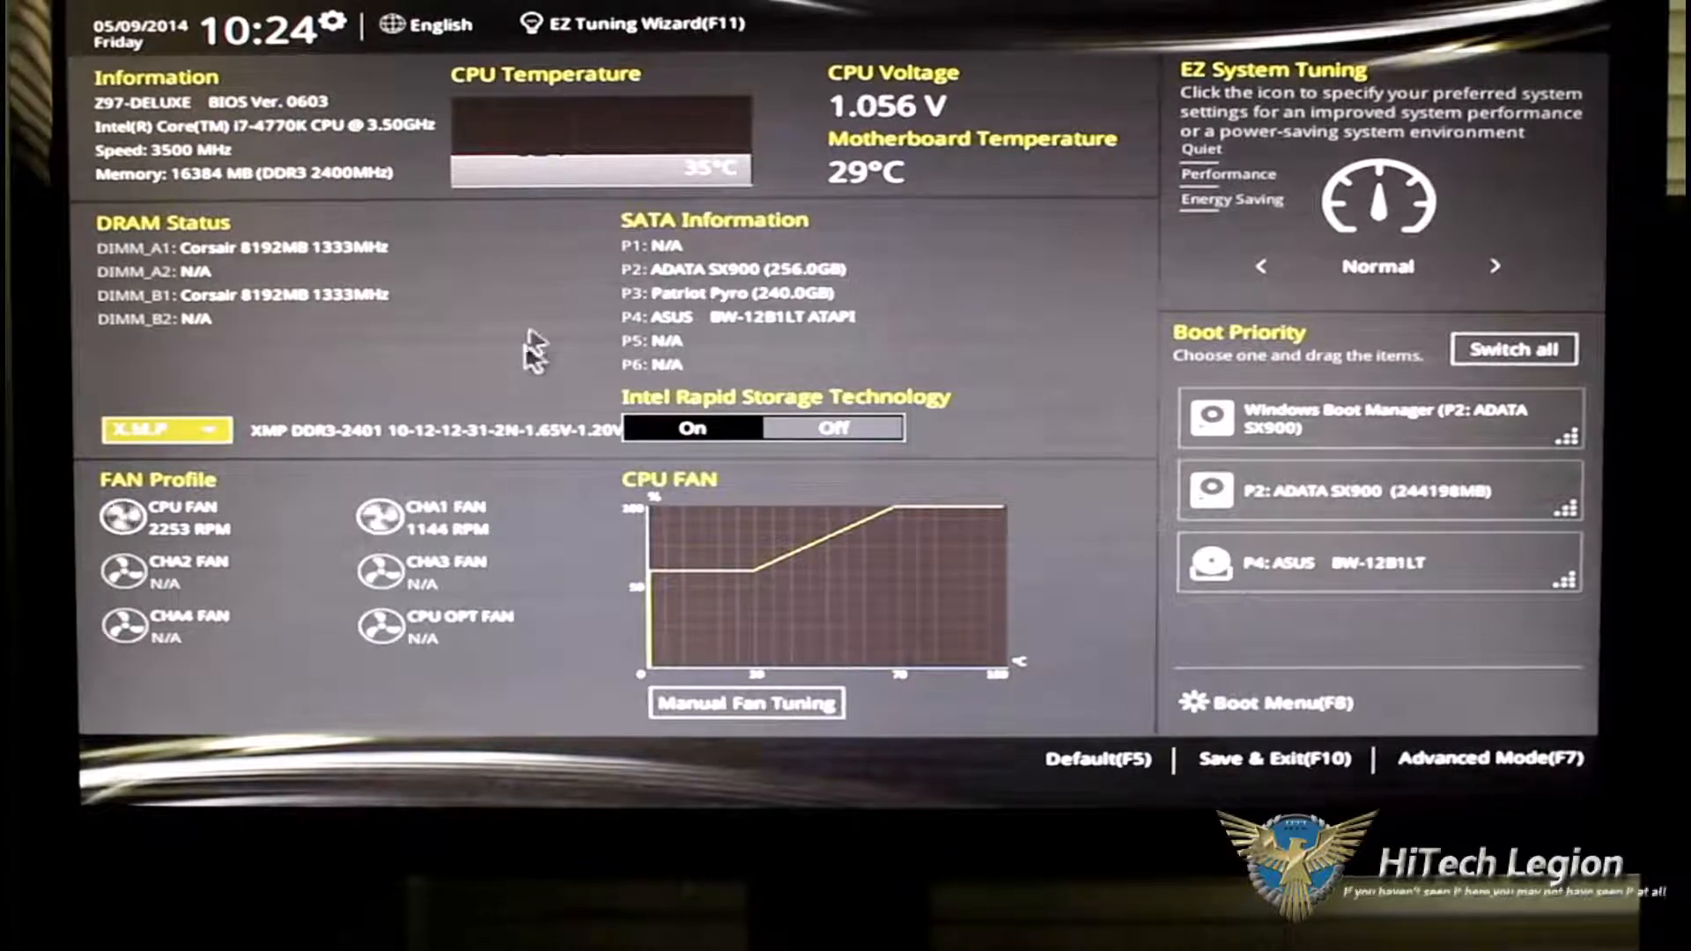
mouse_move(1073, 399)
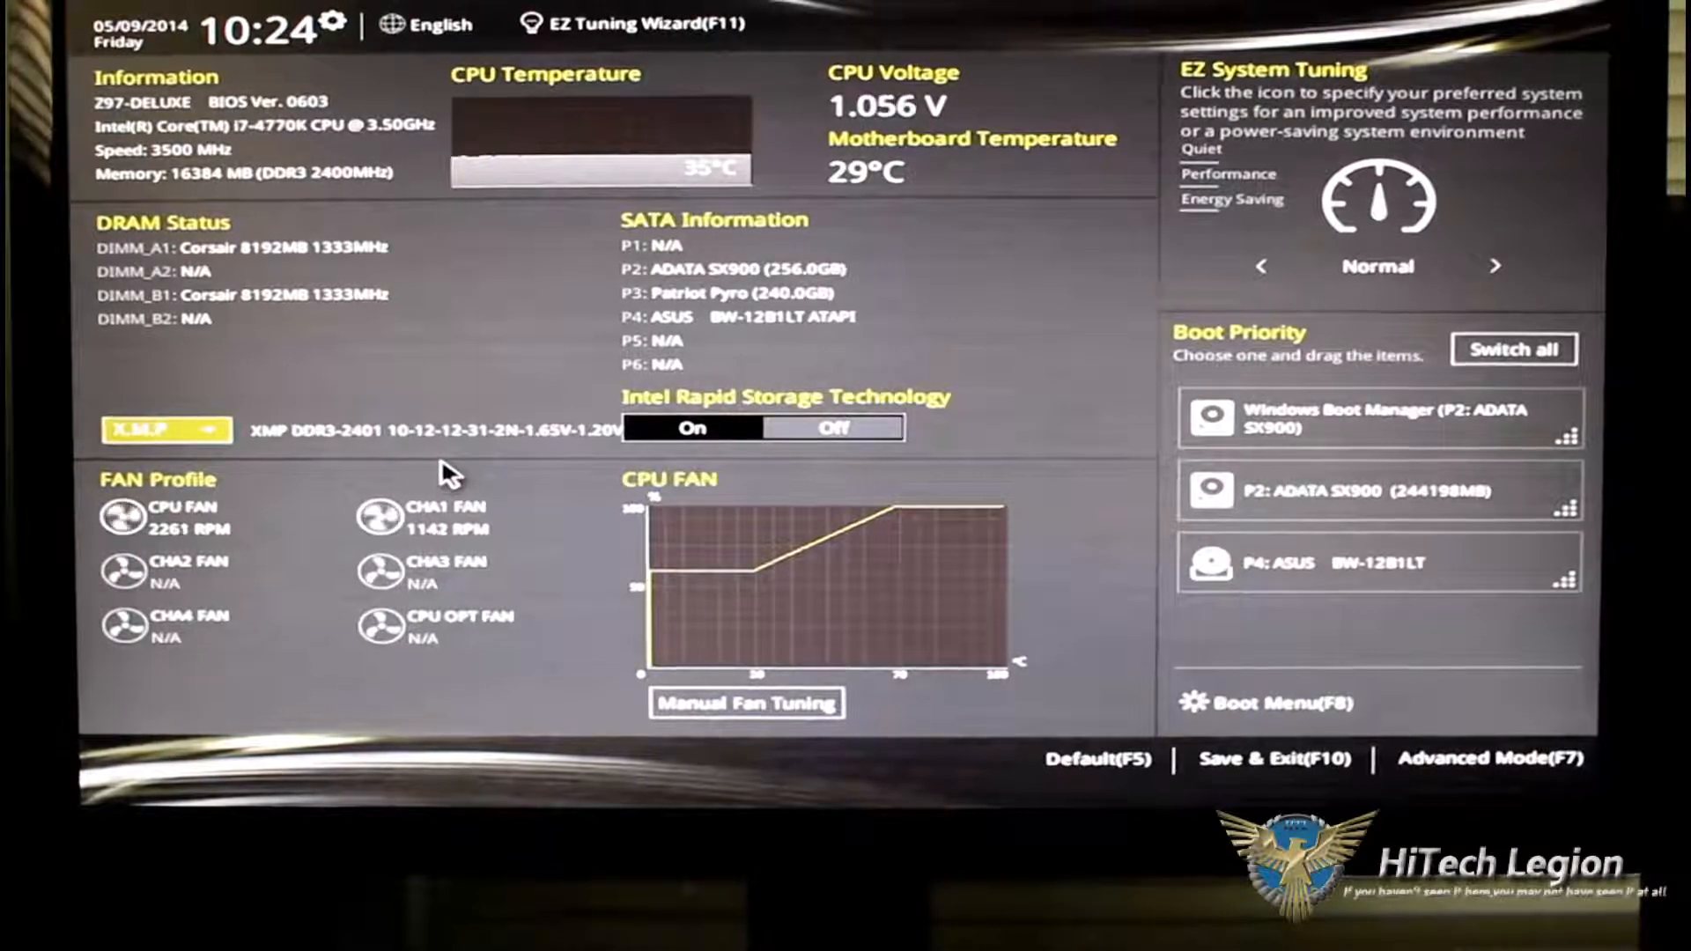
mouse_move(513, 599)
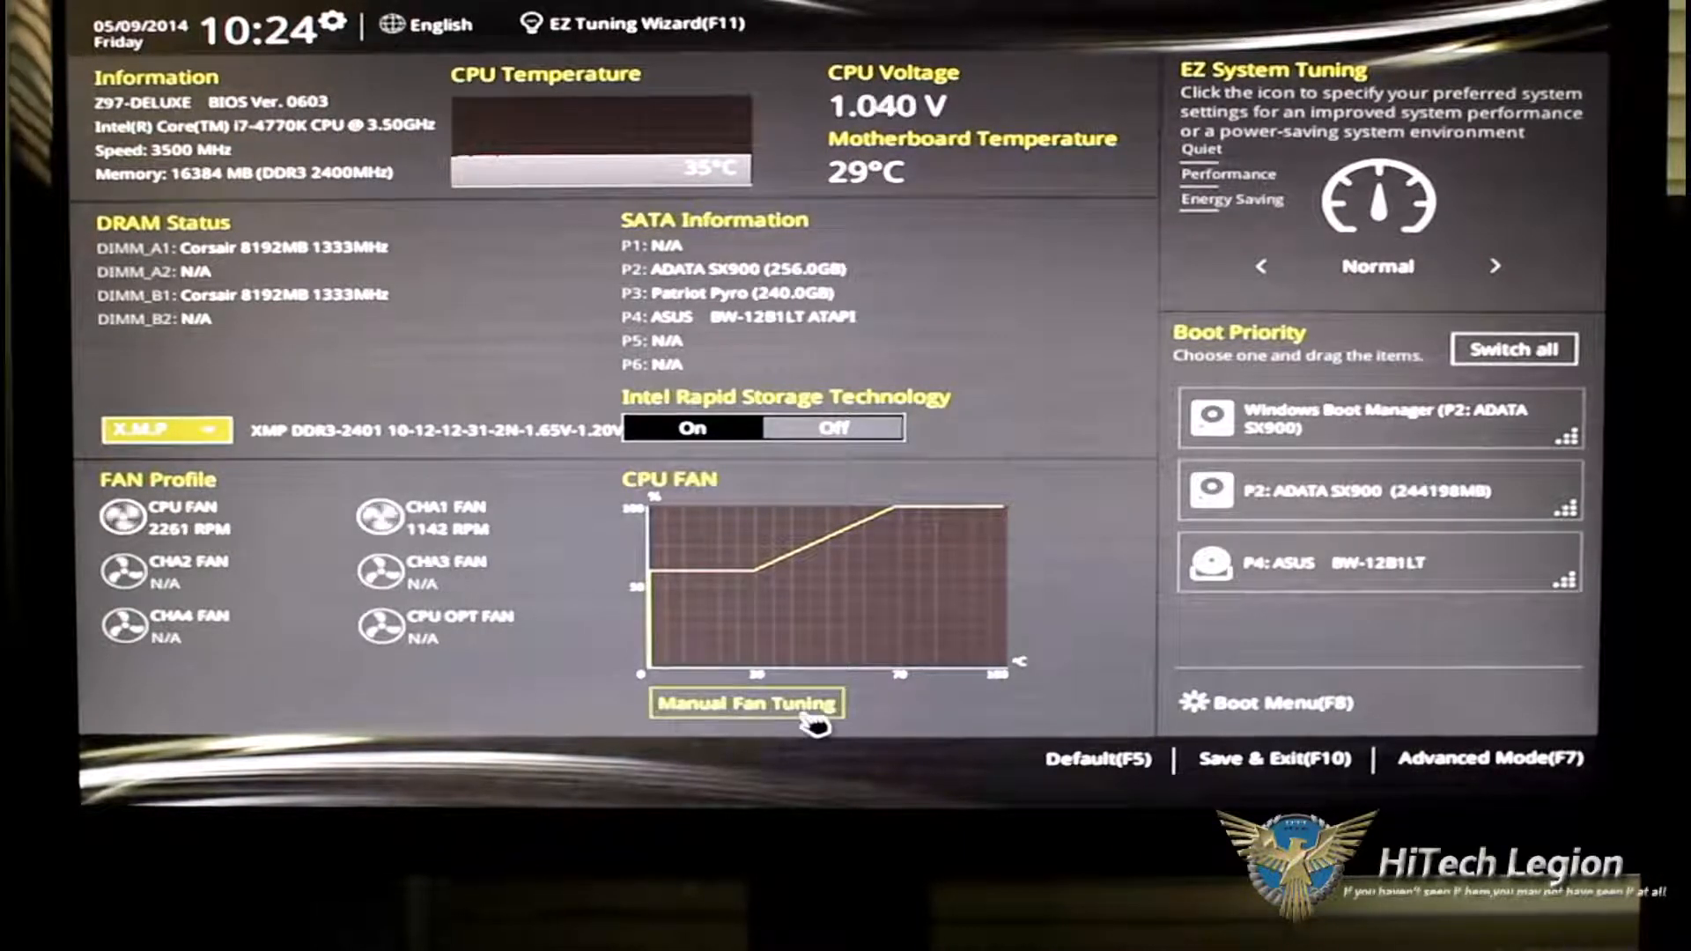
Try Silent and Full Speed fan profiles and CHA1 FAN, then toggle tuning Optimal and back to Normal.
click(746, 702)
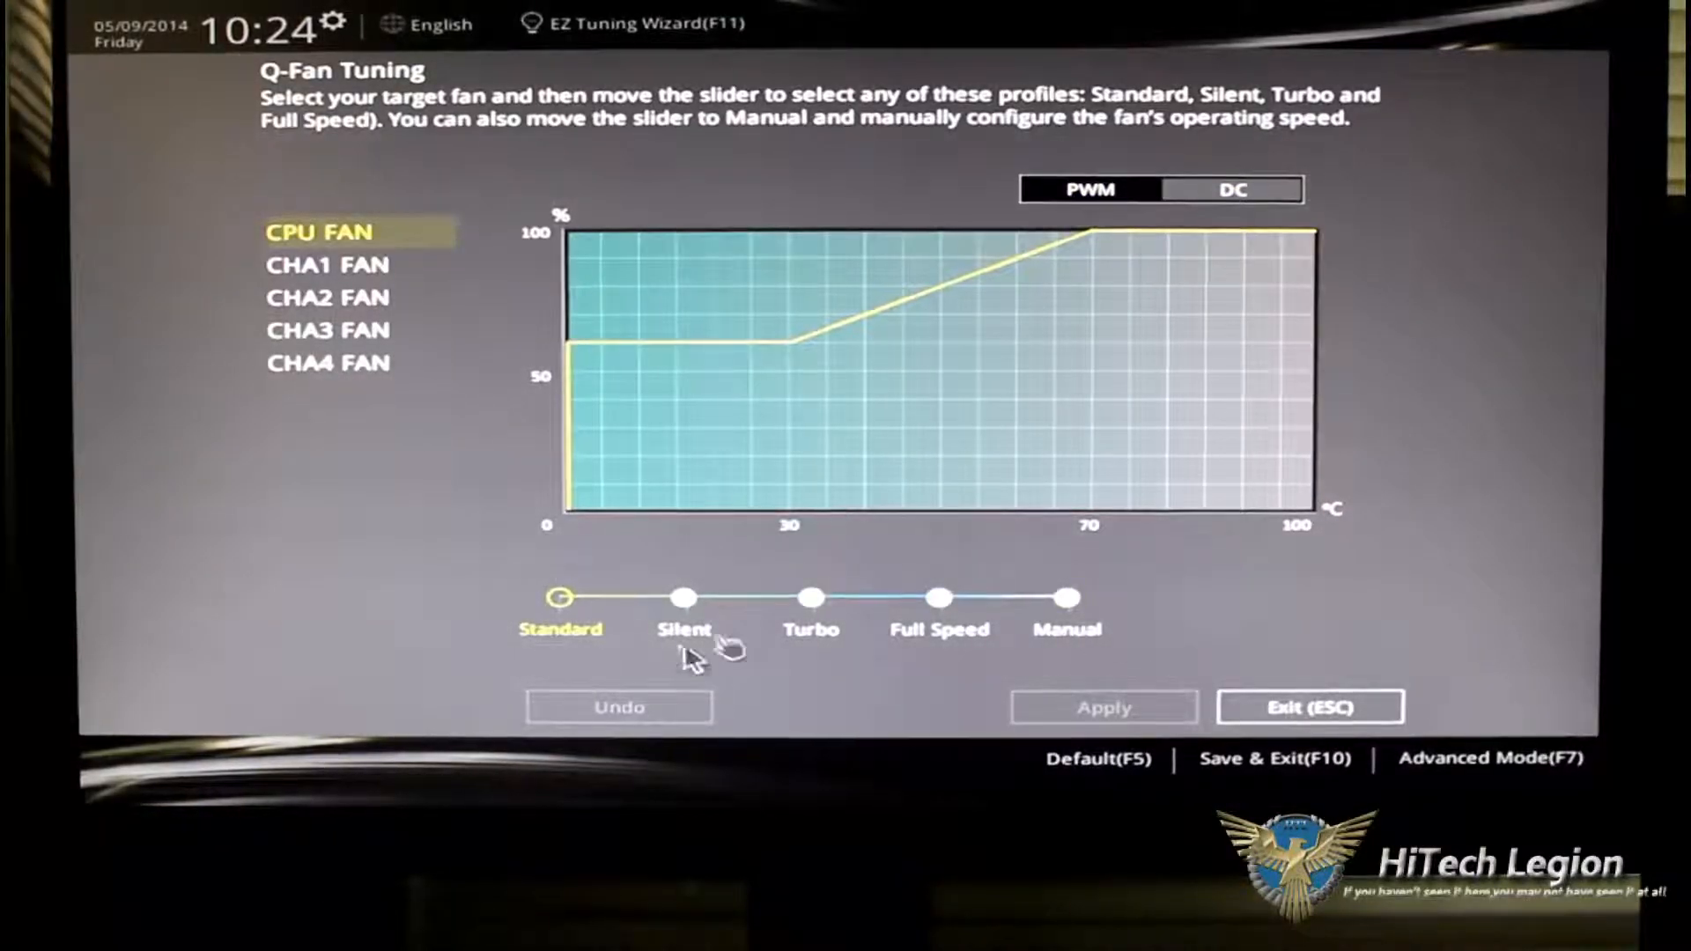
click(938, 597)
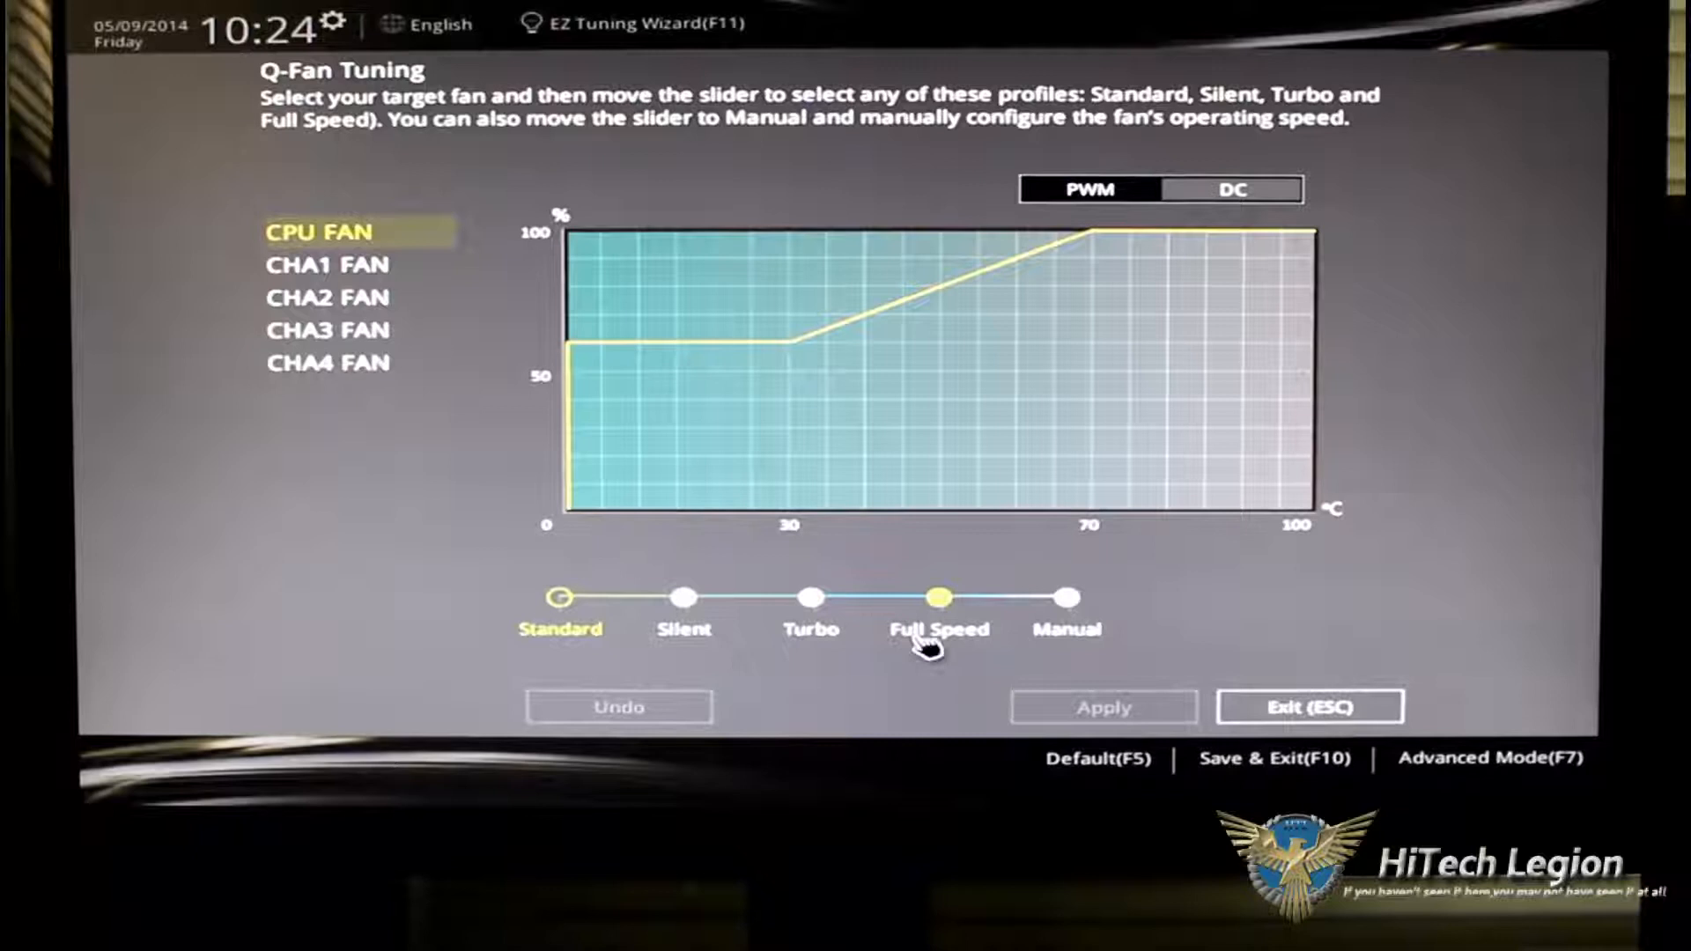
click(1067, 597)
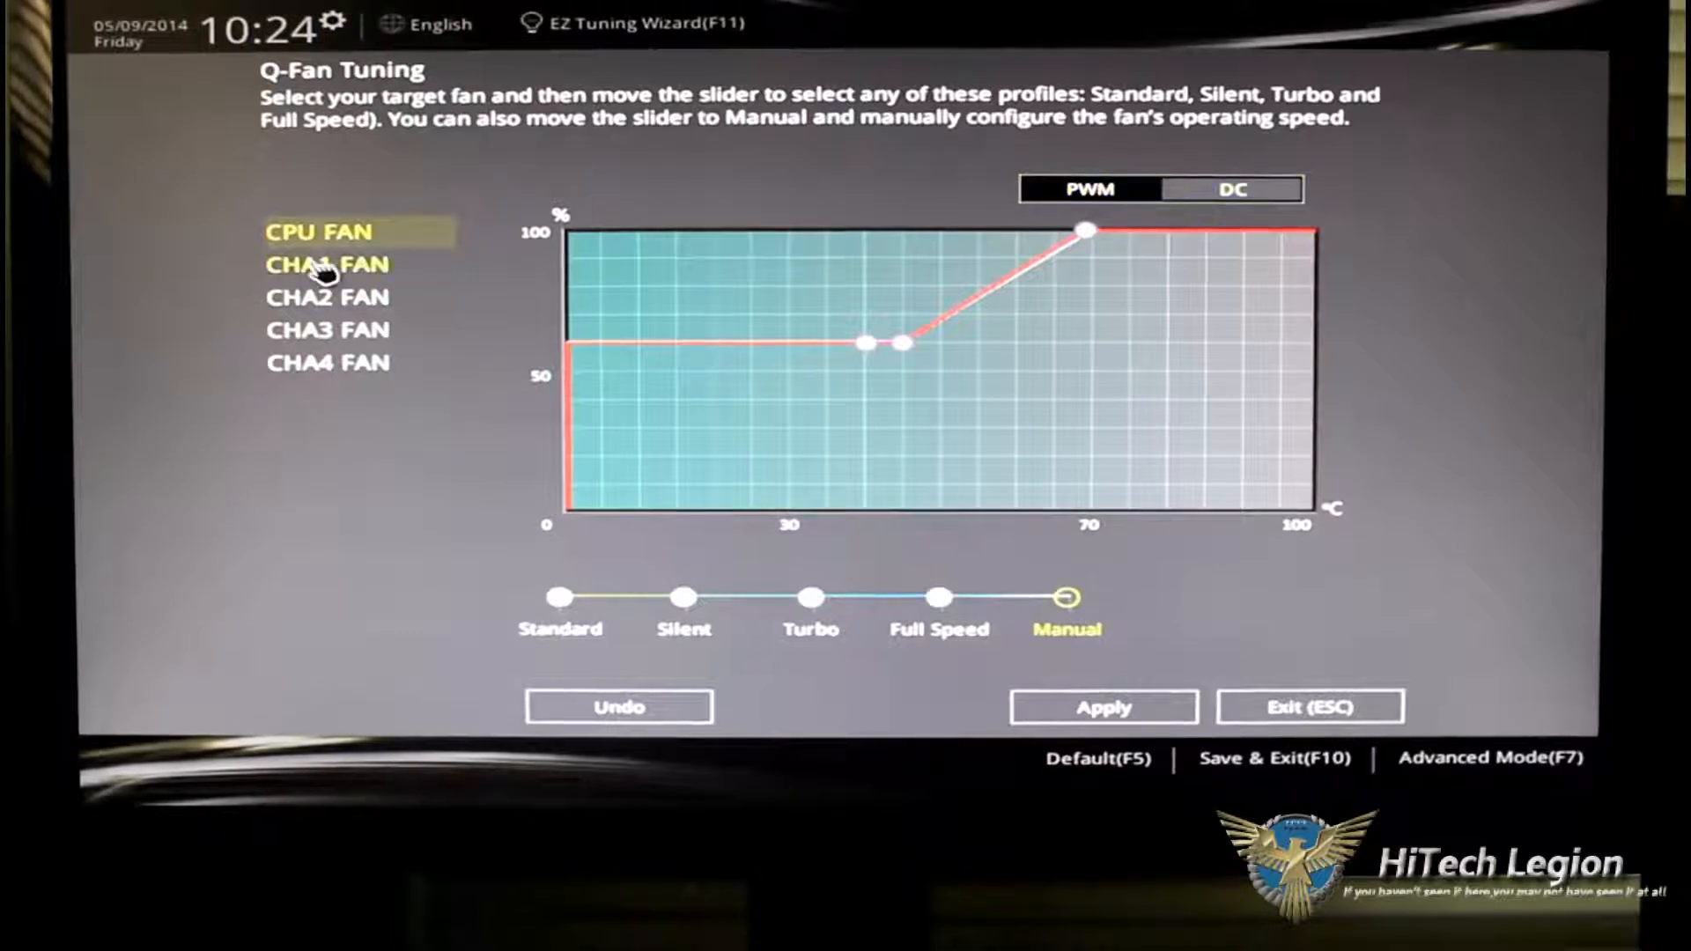
click(326, 297)
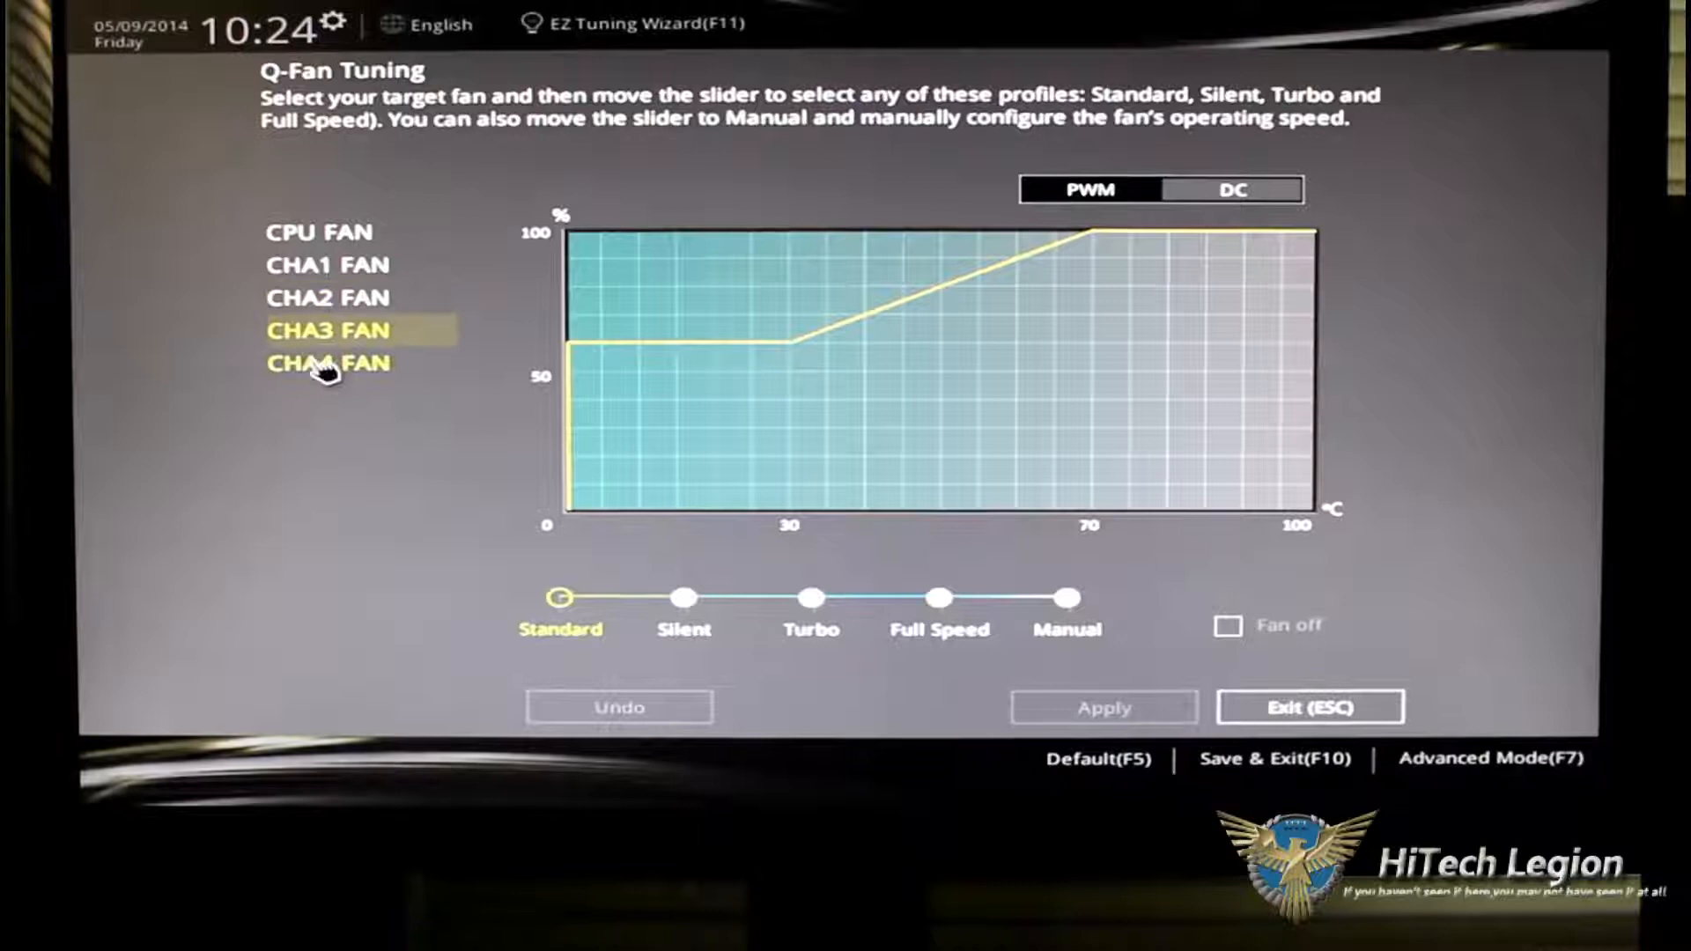
click(326, 265)
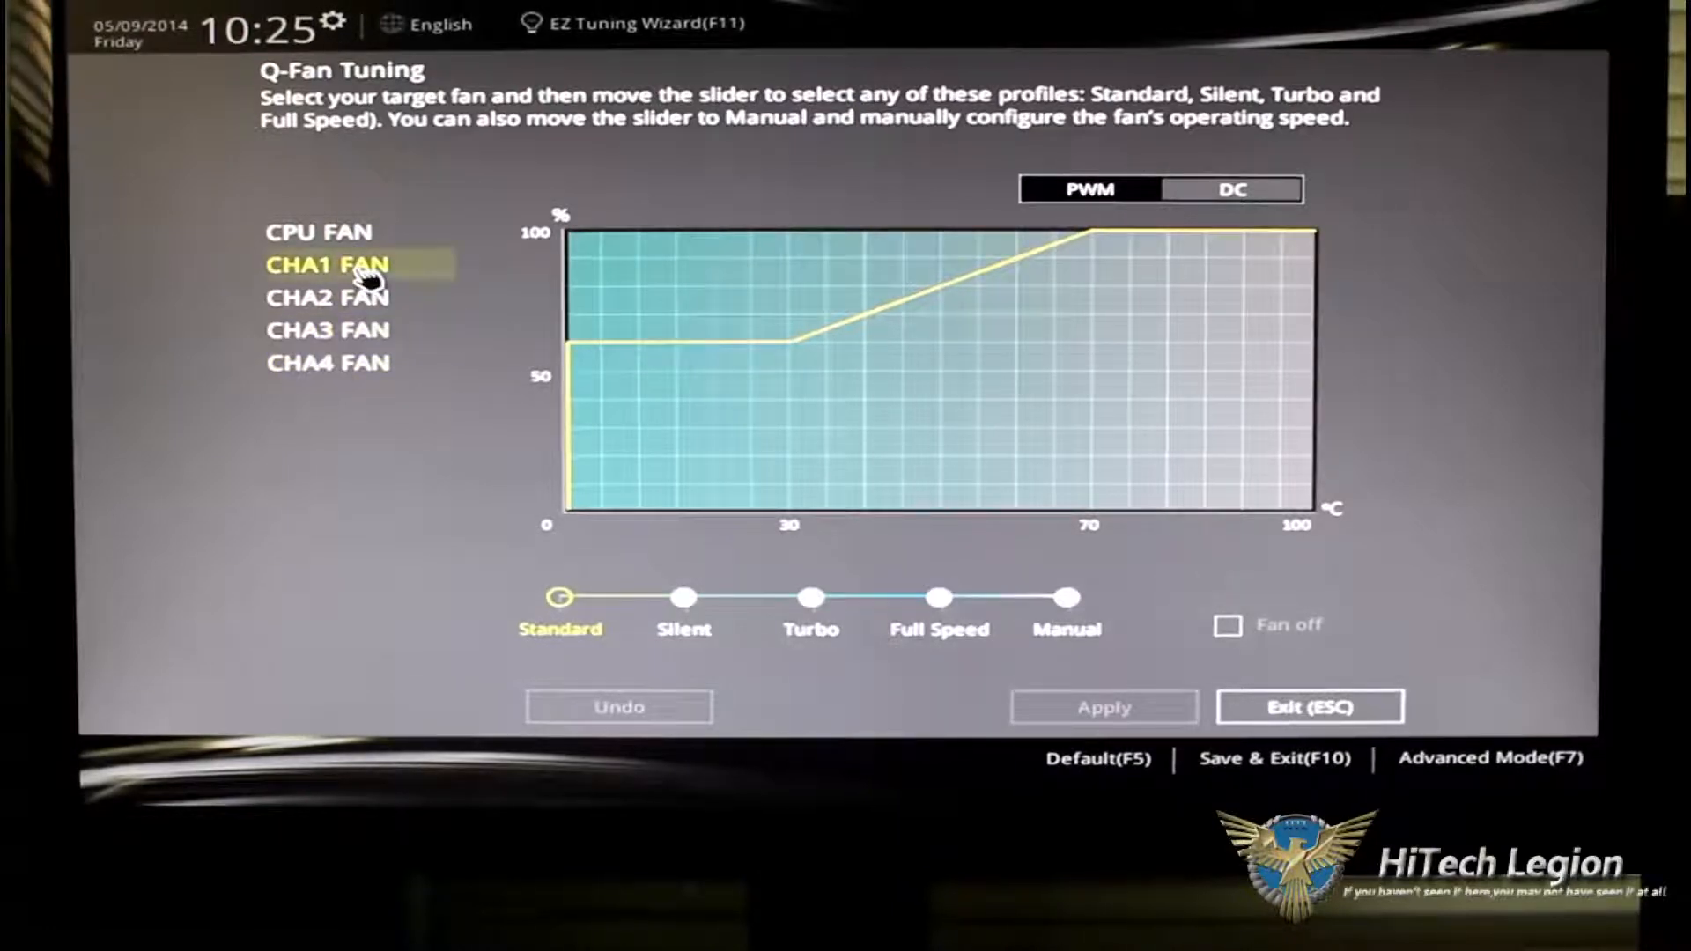
mouse_move(1440, 744)
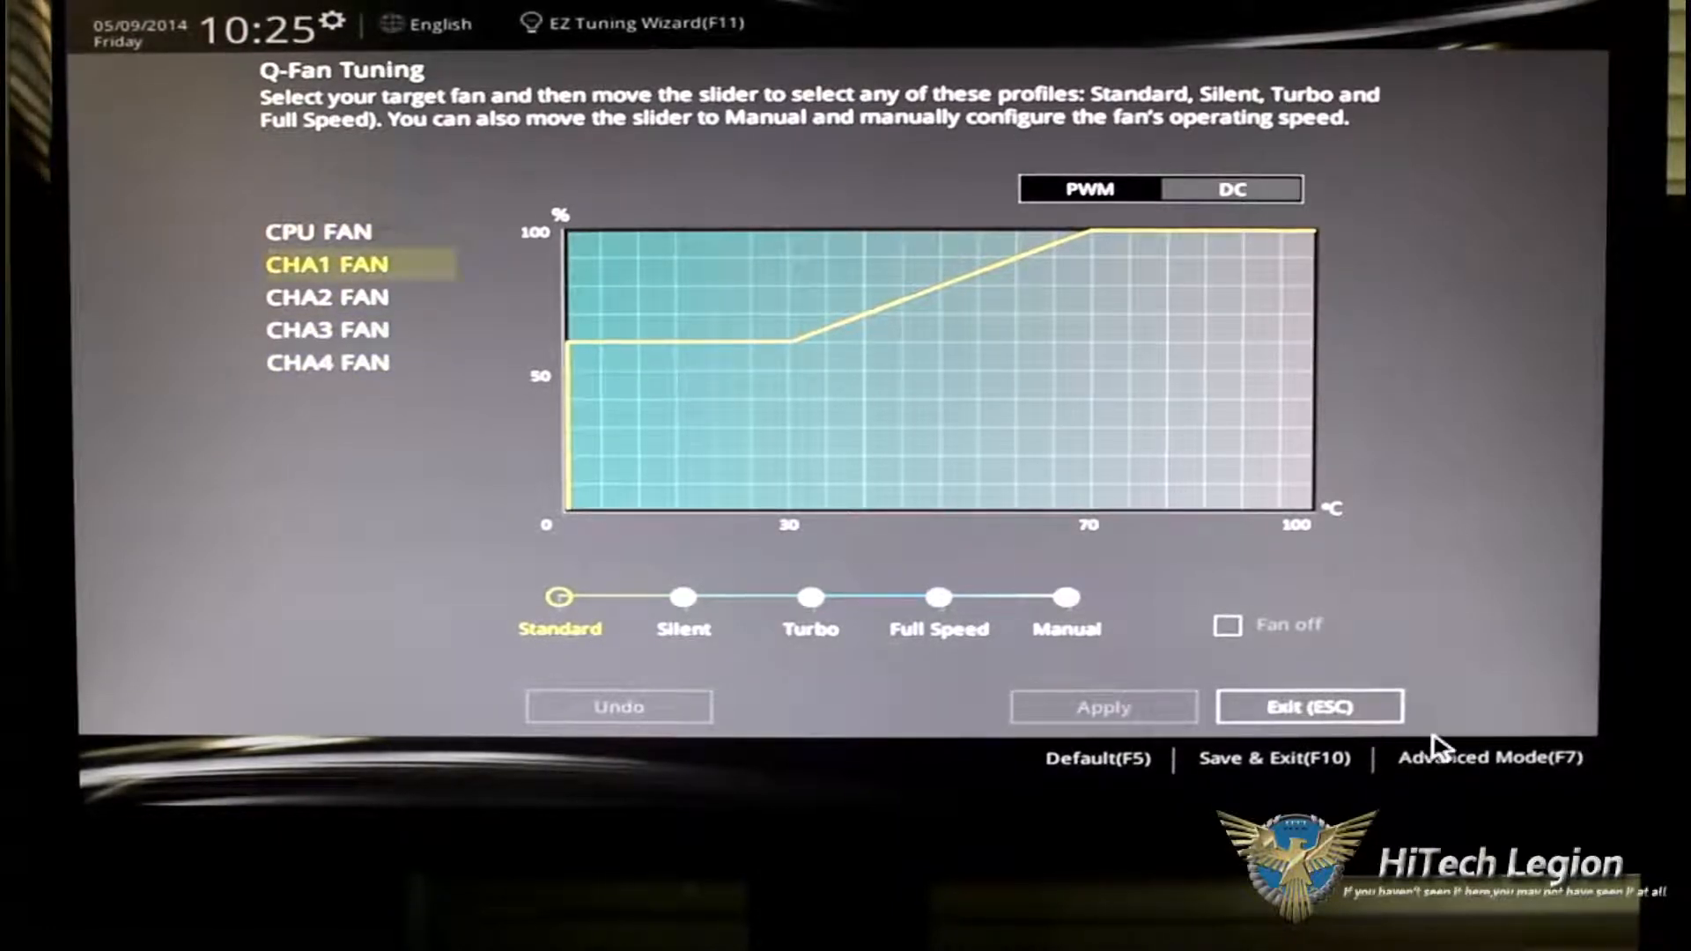
click(1308, 707)
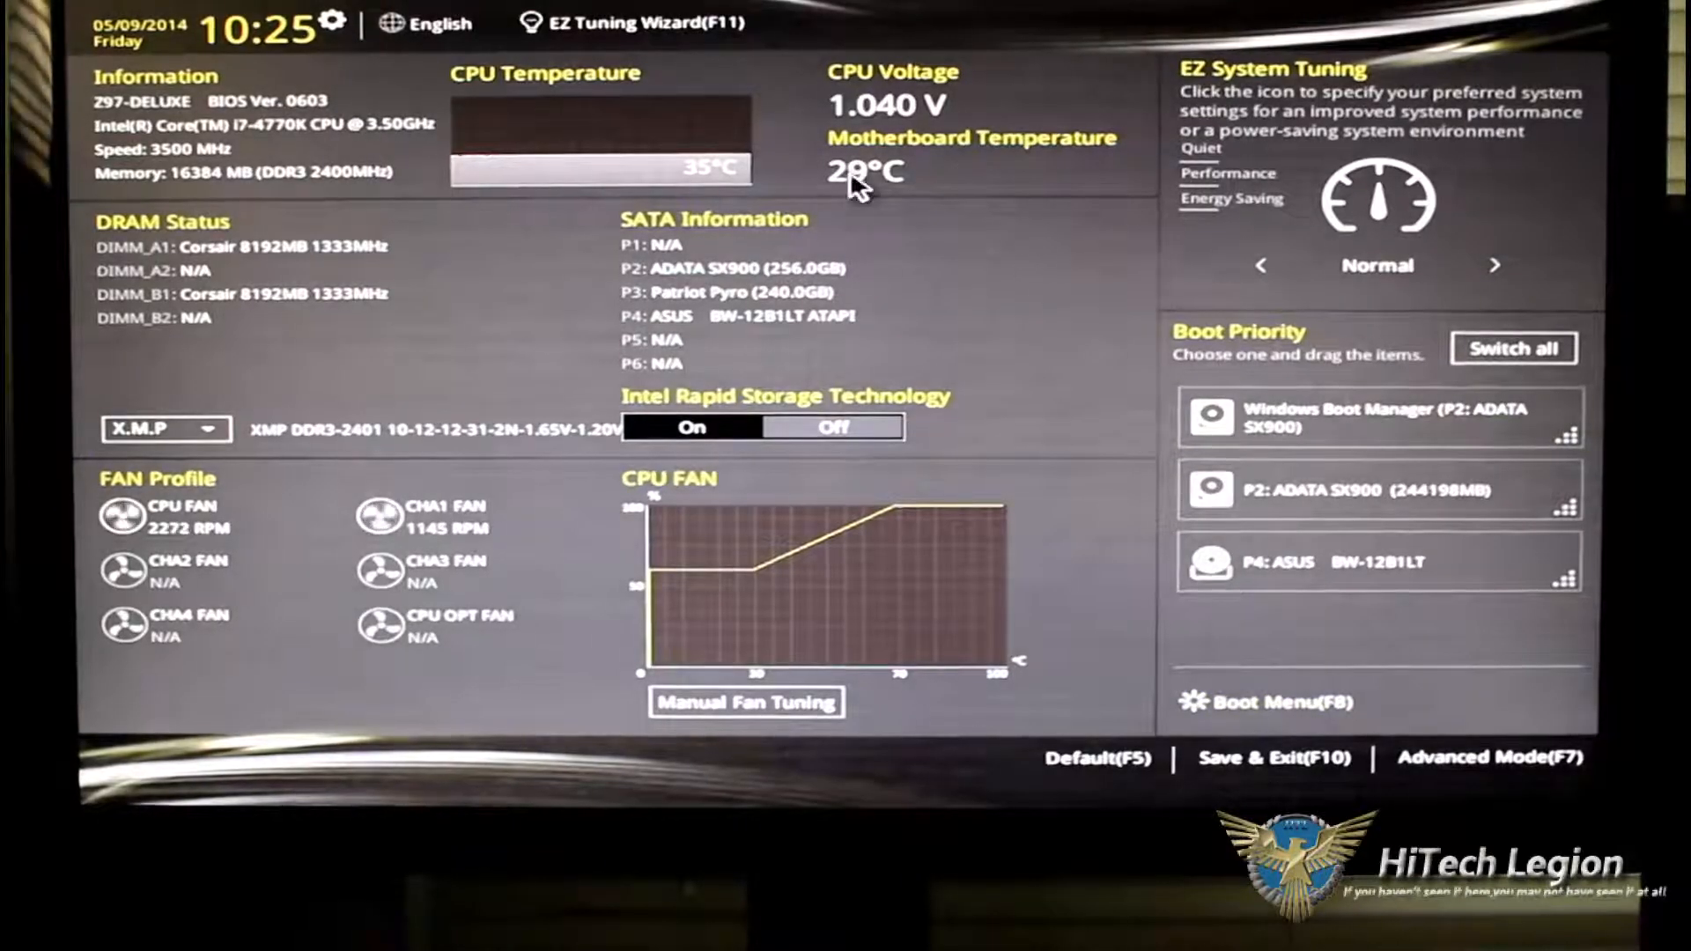
mouse_move(1483, 221)
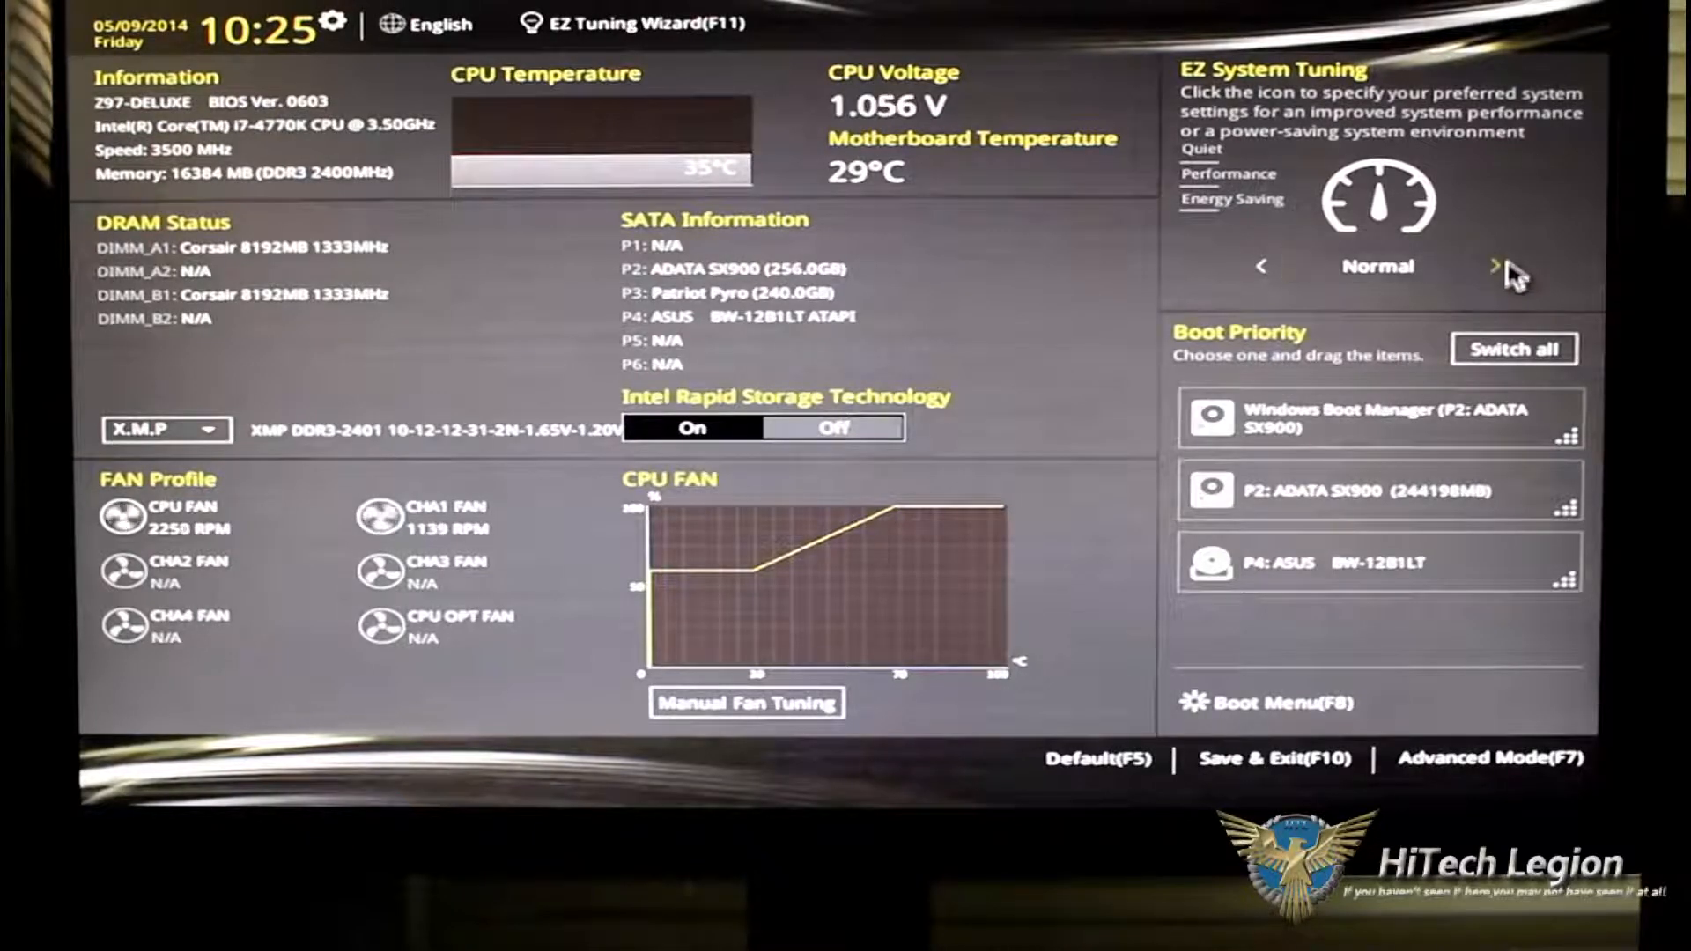
click(1494, 266)
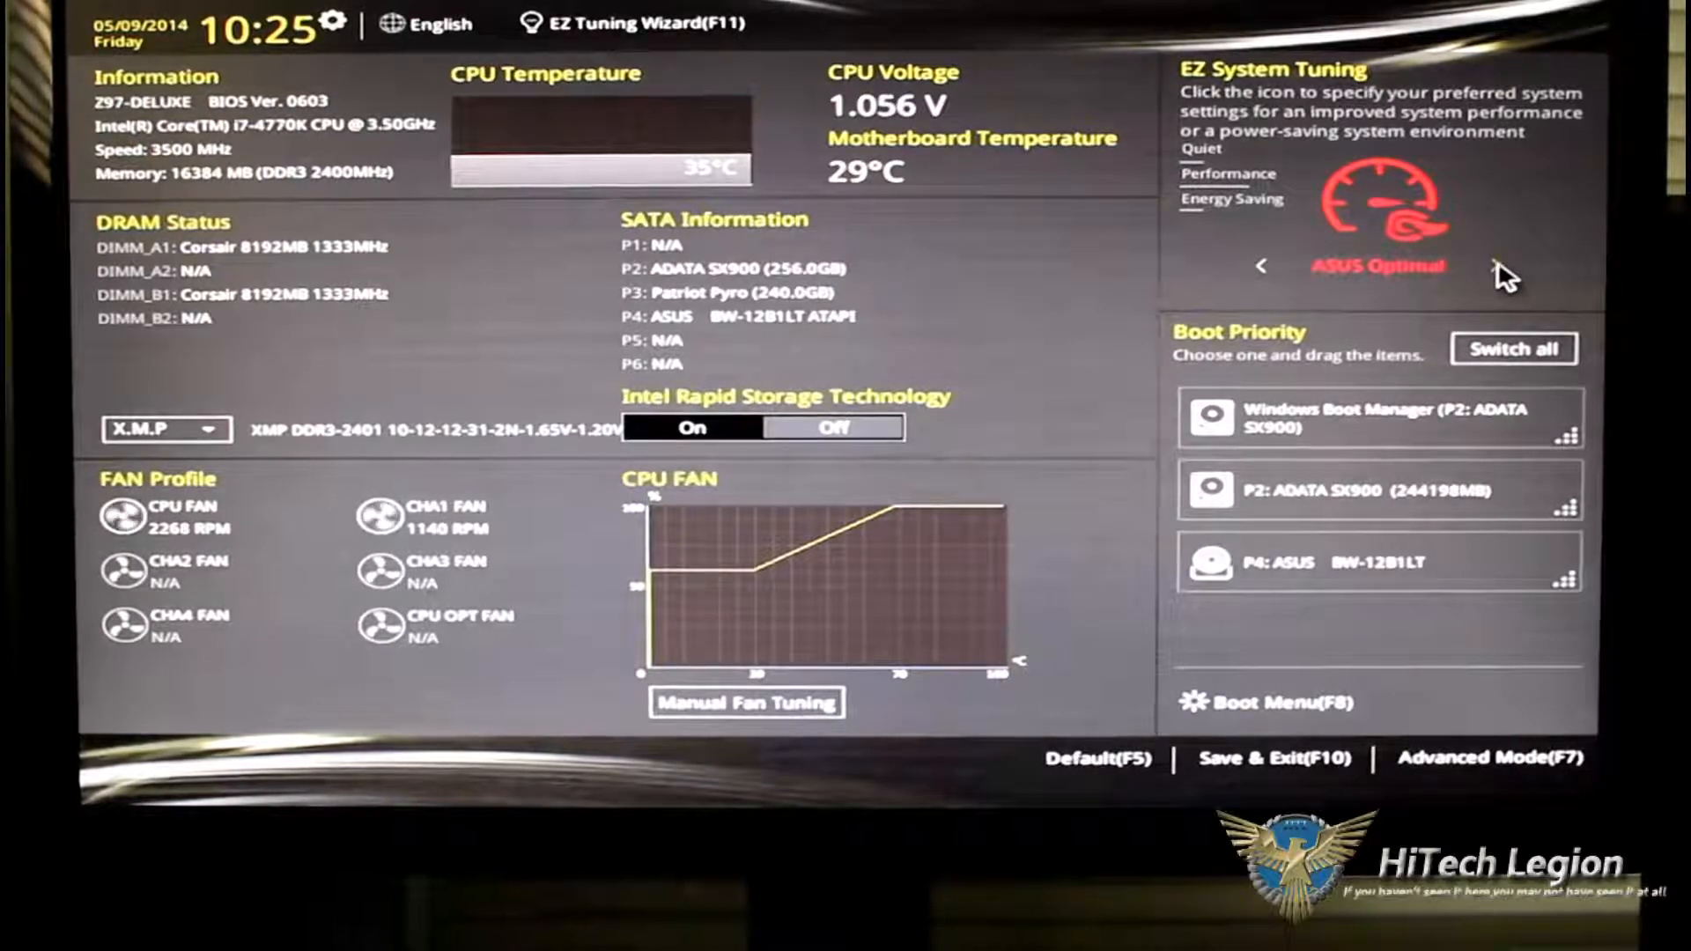
click(1498, 266)
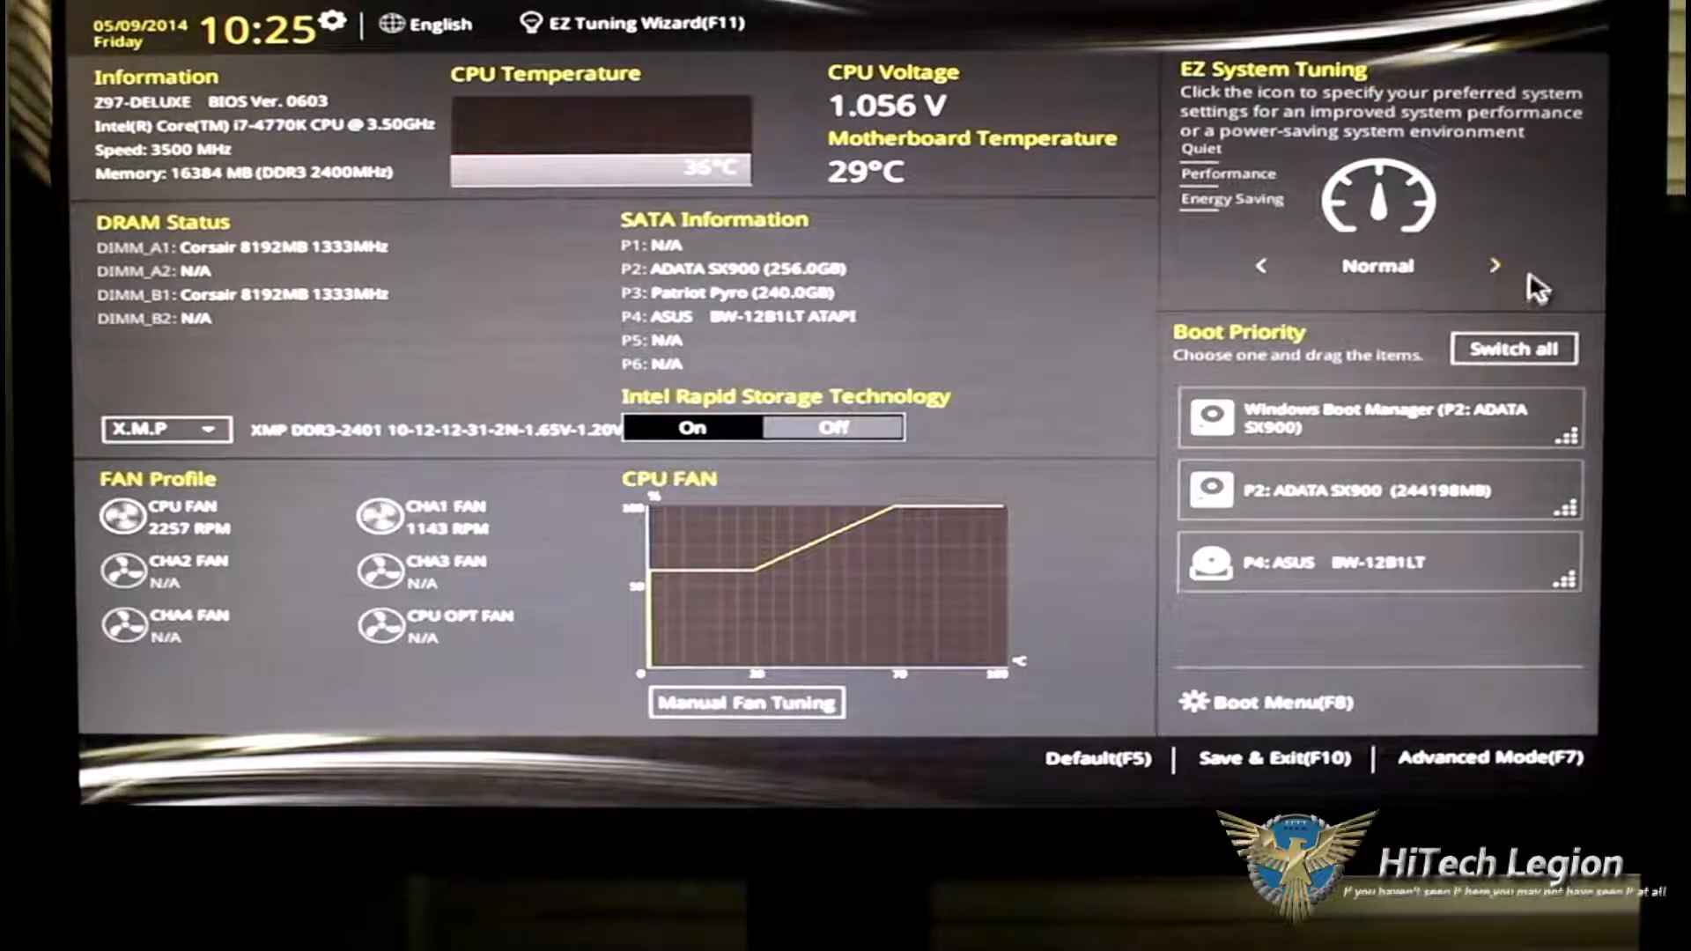
mouse_move(1596, 307)
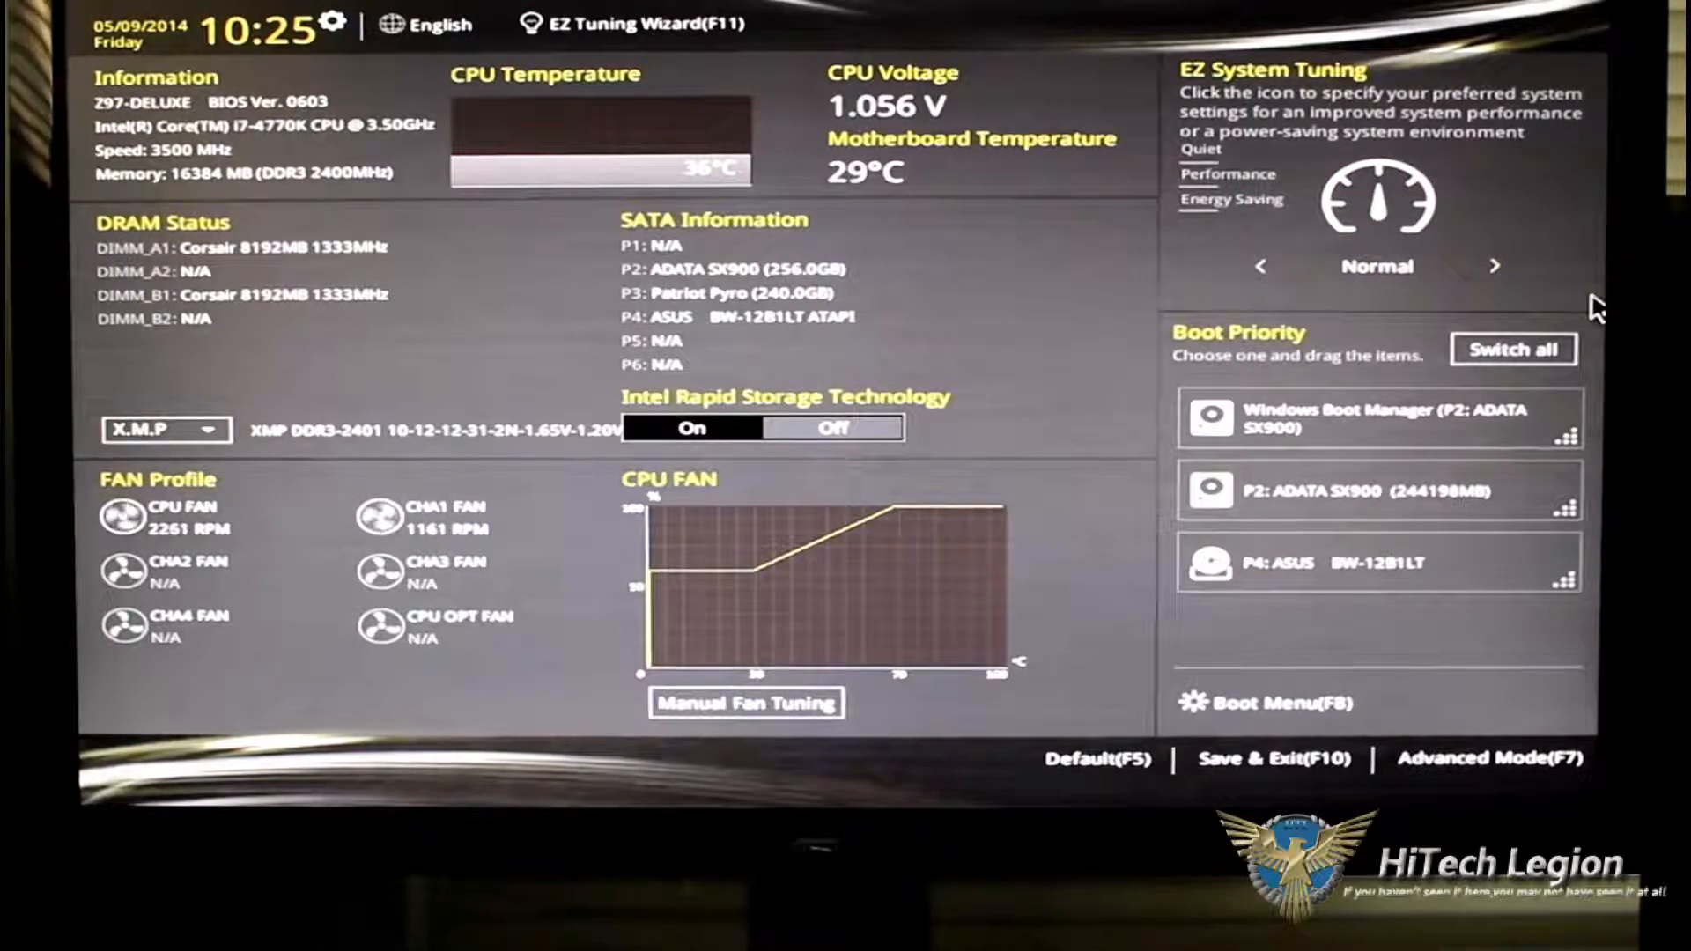
mouse_move(1596, 292)
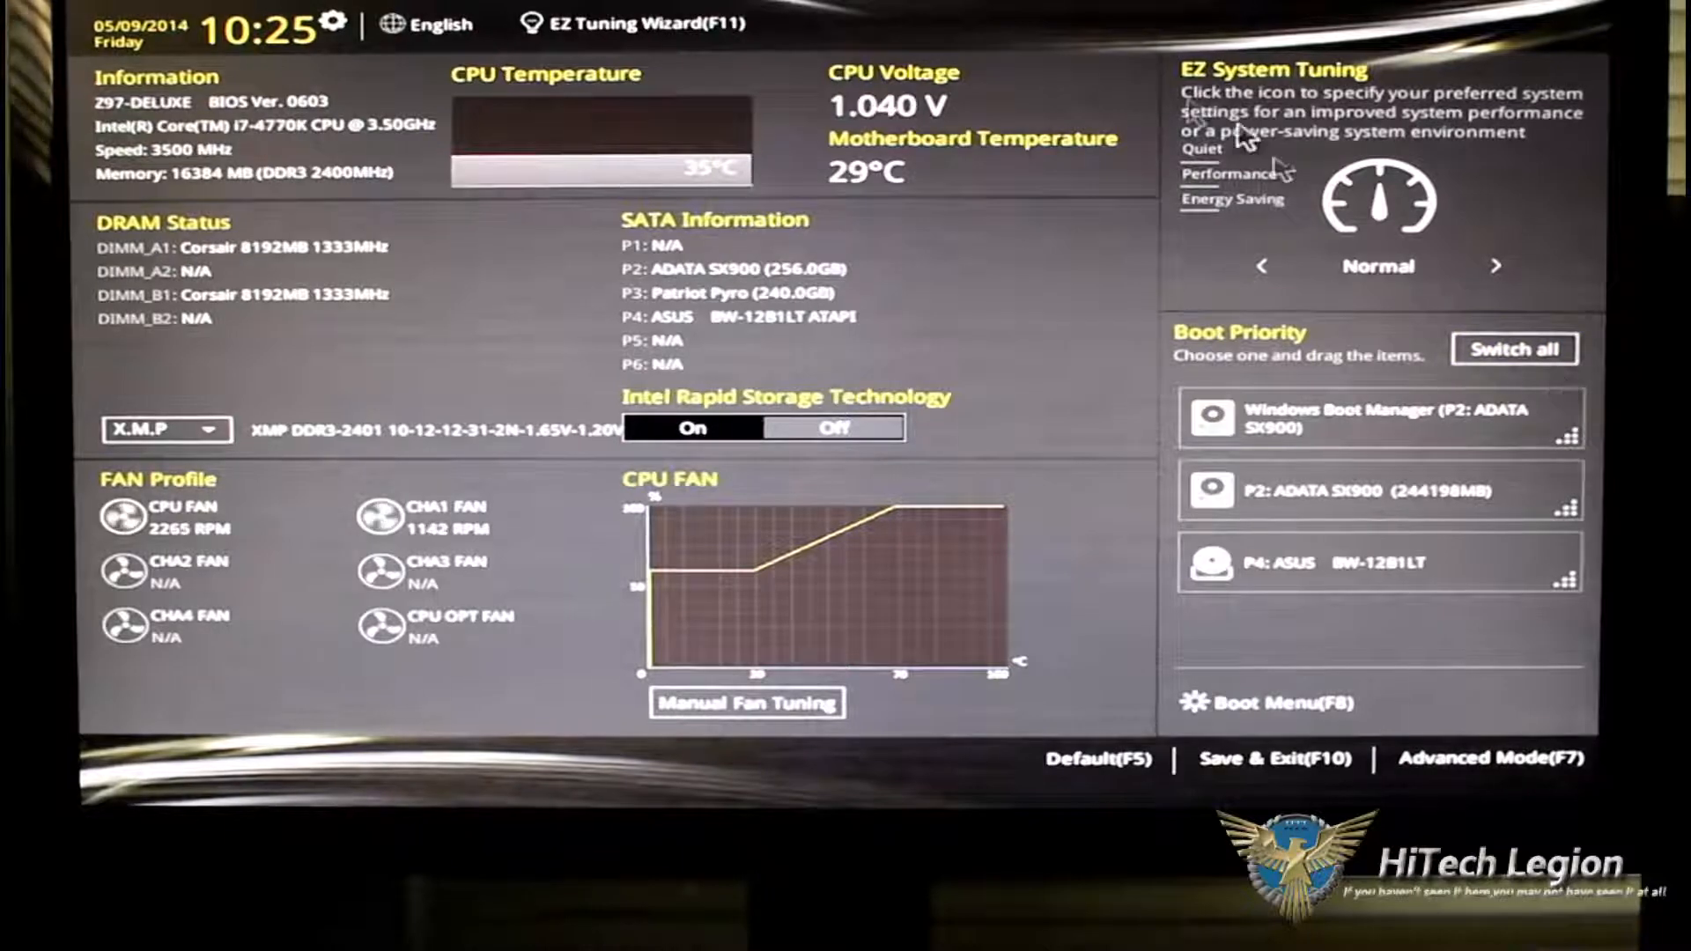
Step the EZ Tuning Wizard through scenario and cooling to the 29% CPU, 80% DRAM estimate.
click(630, 23)
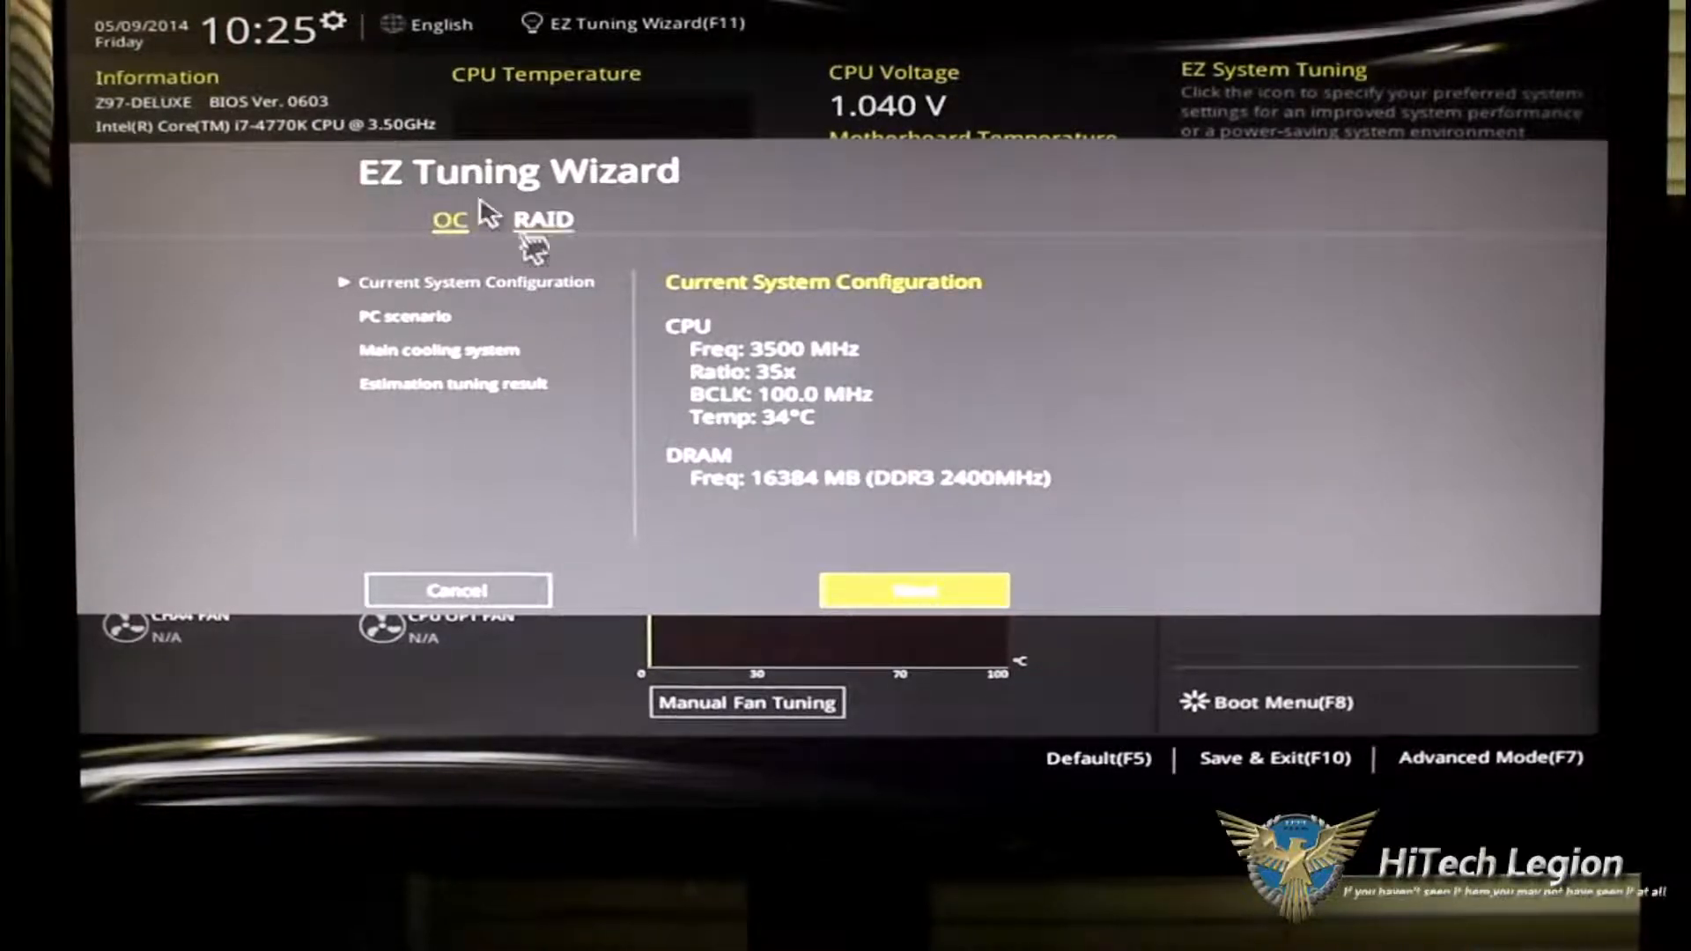
mouse_move(529, 458)
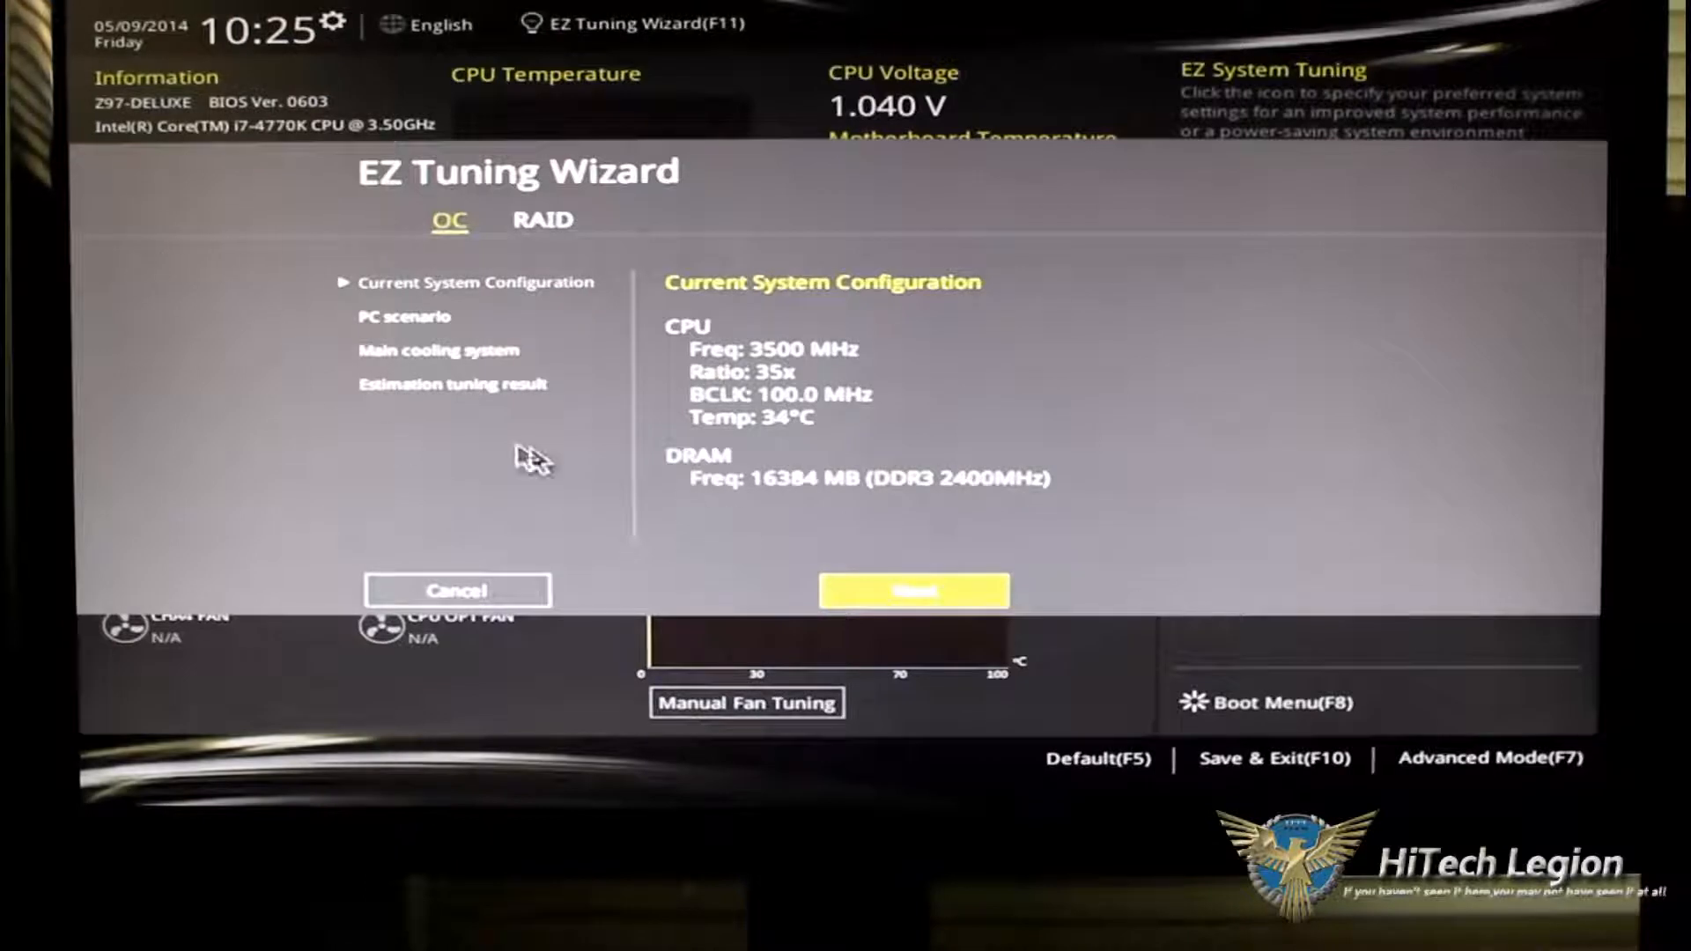
click(913, 590)
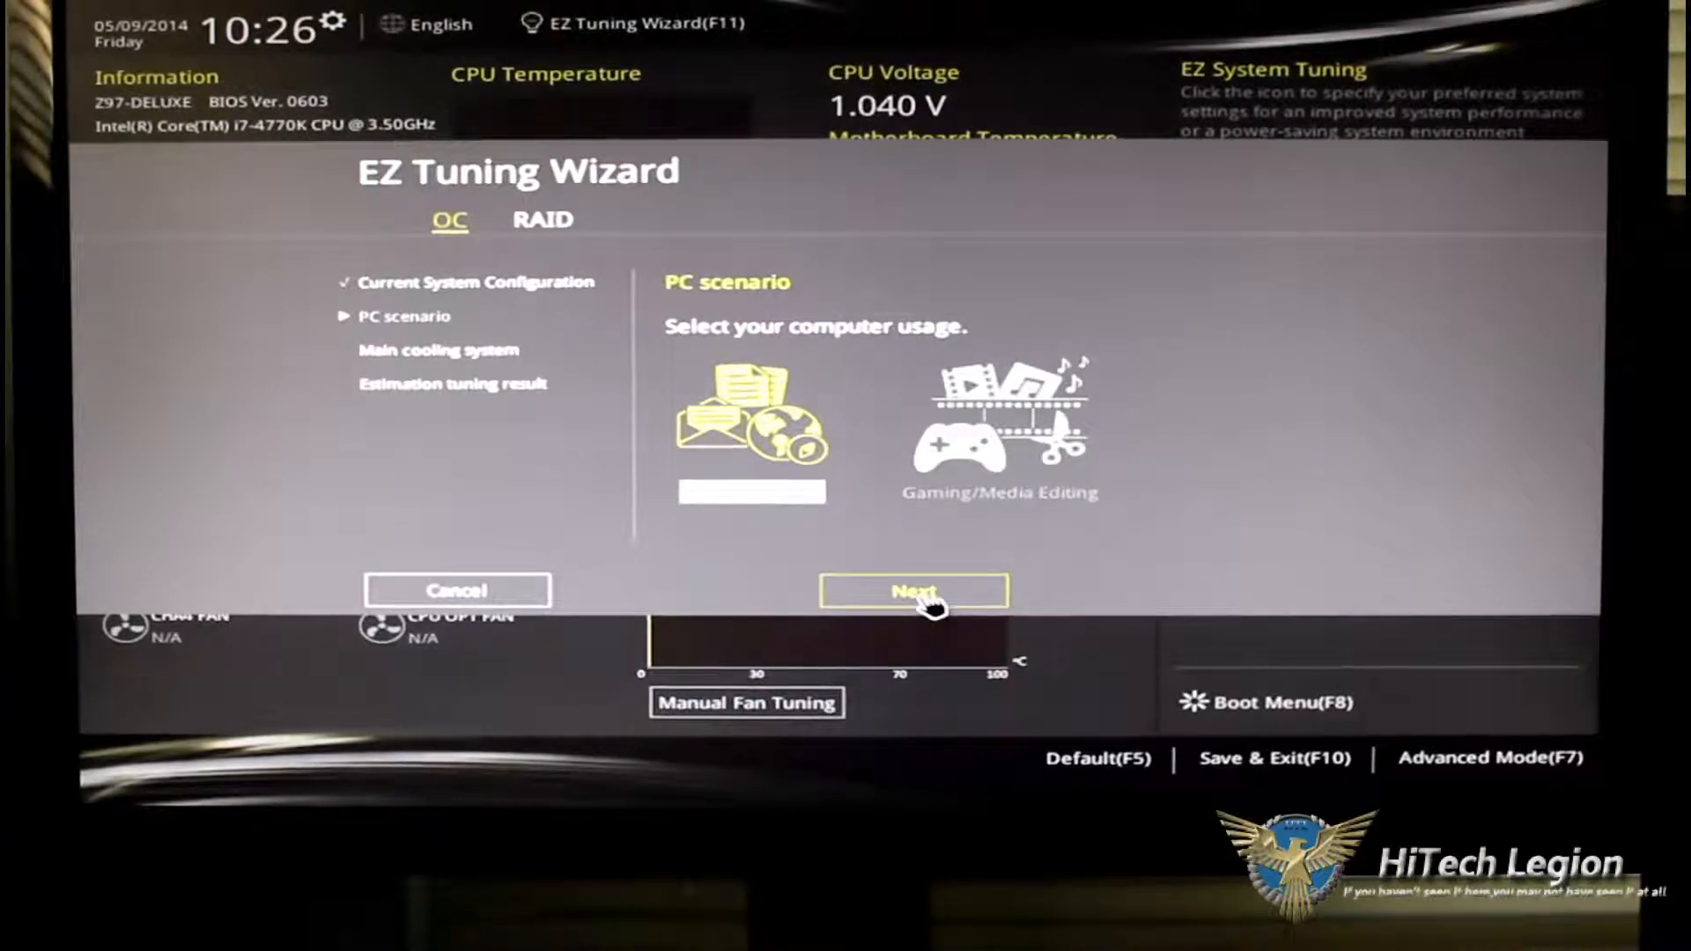
click(912, 591)
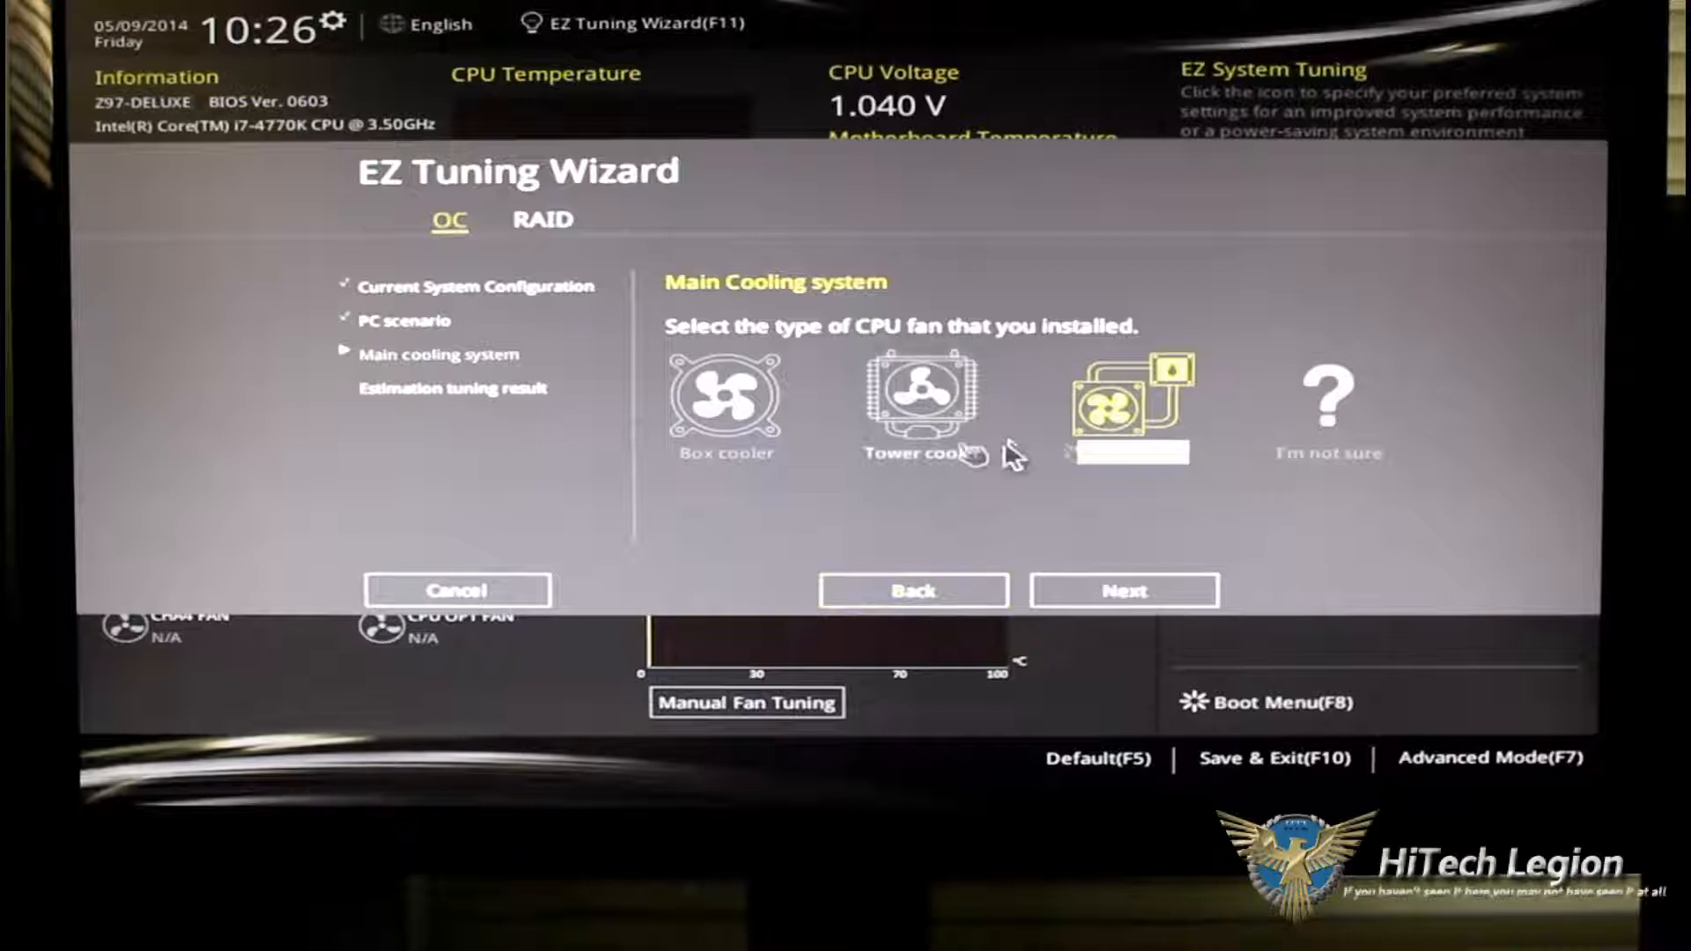
mouse_move(1322, 407)
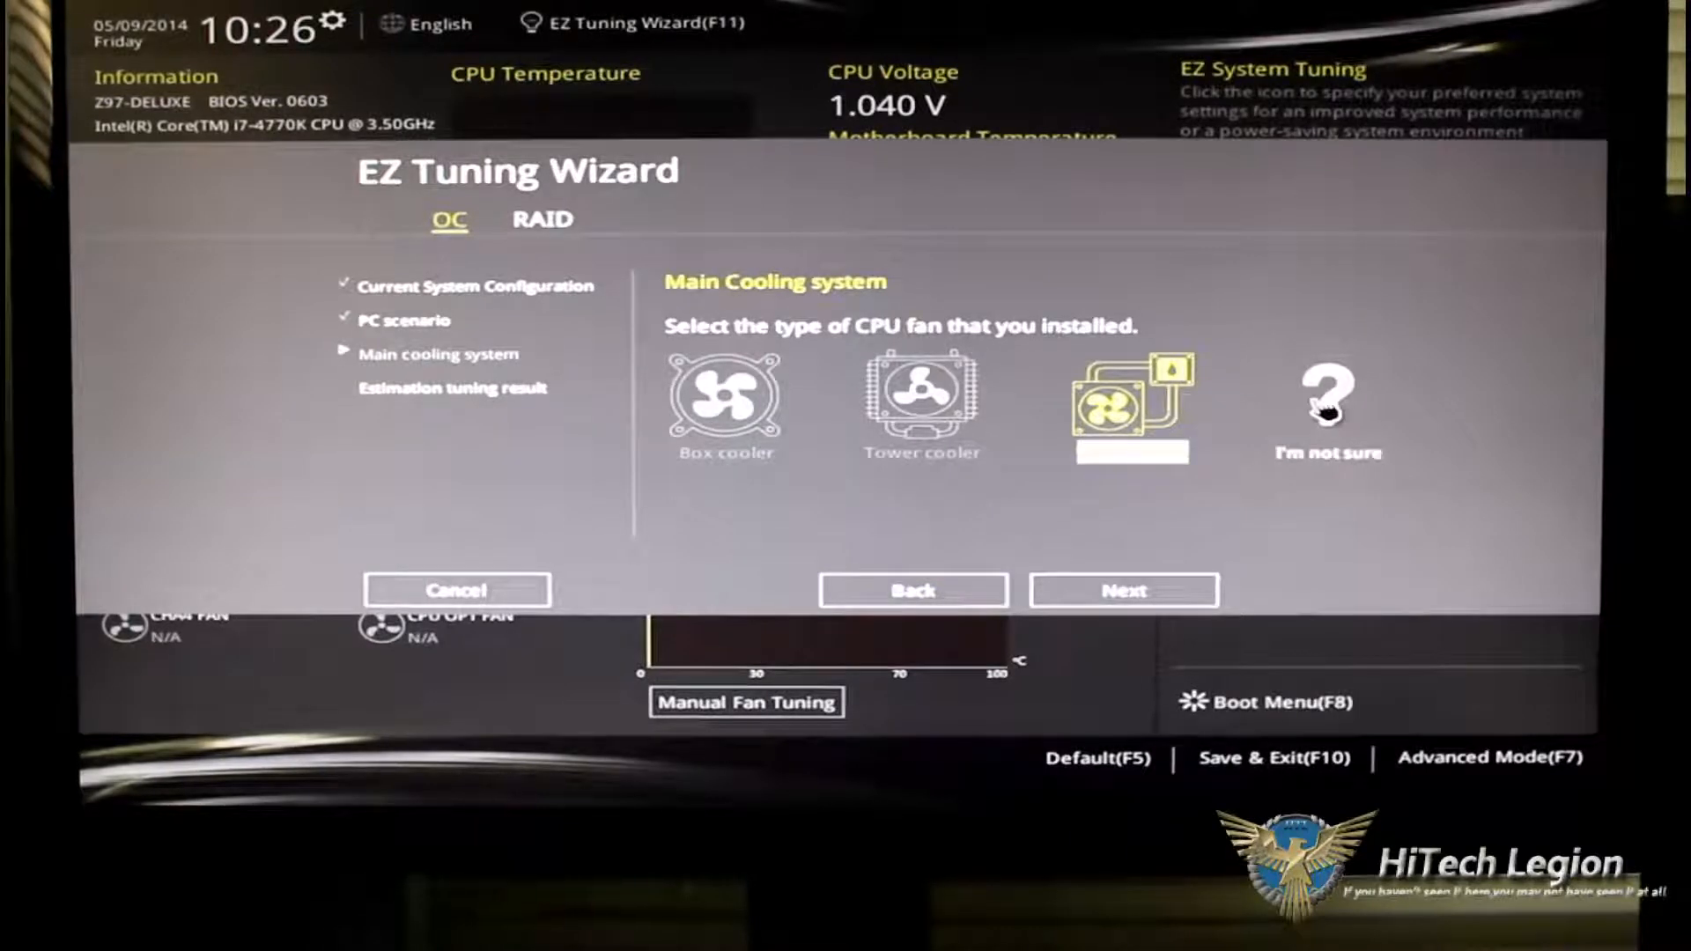
mouse_move(1245, 413)
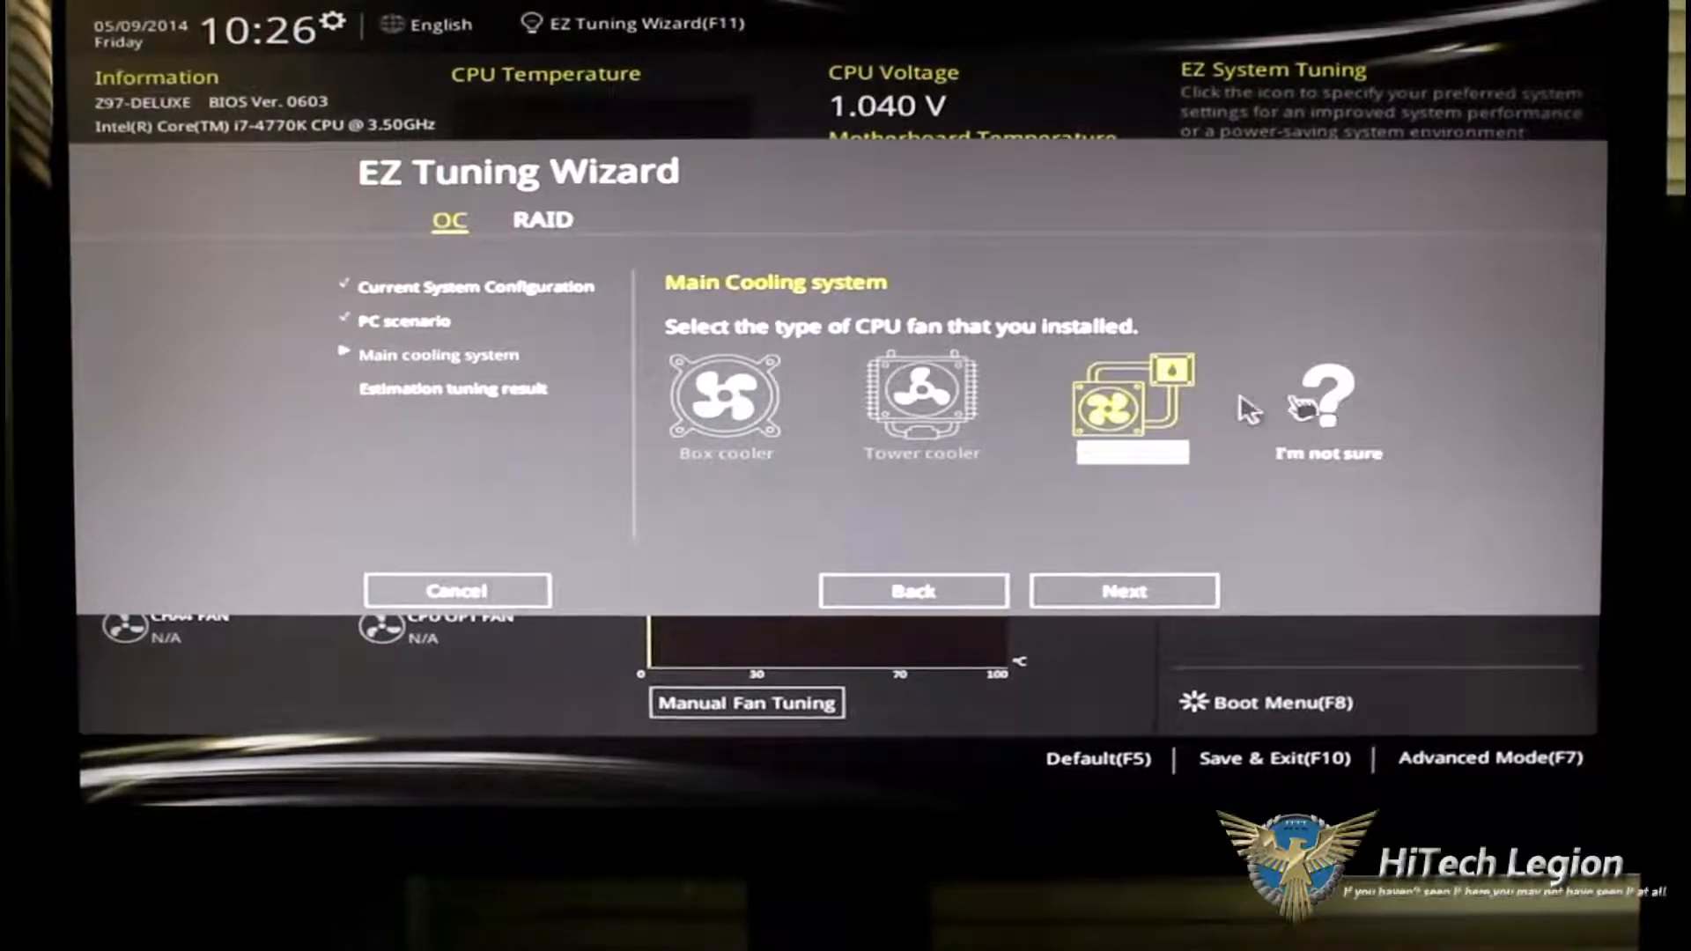
click(1123, 590)
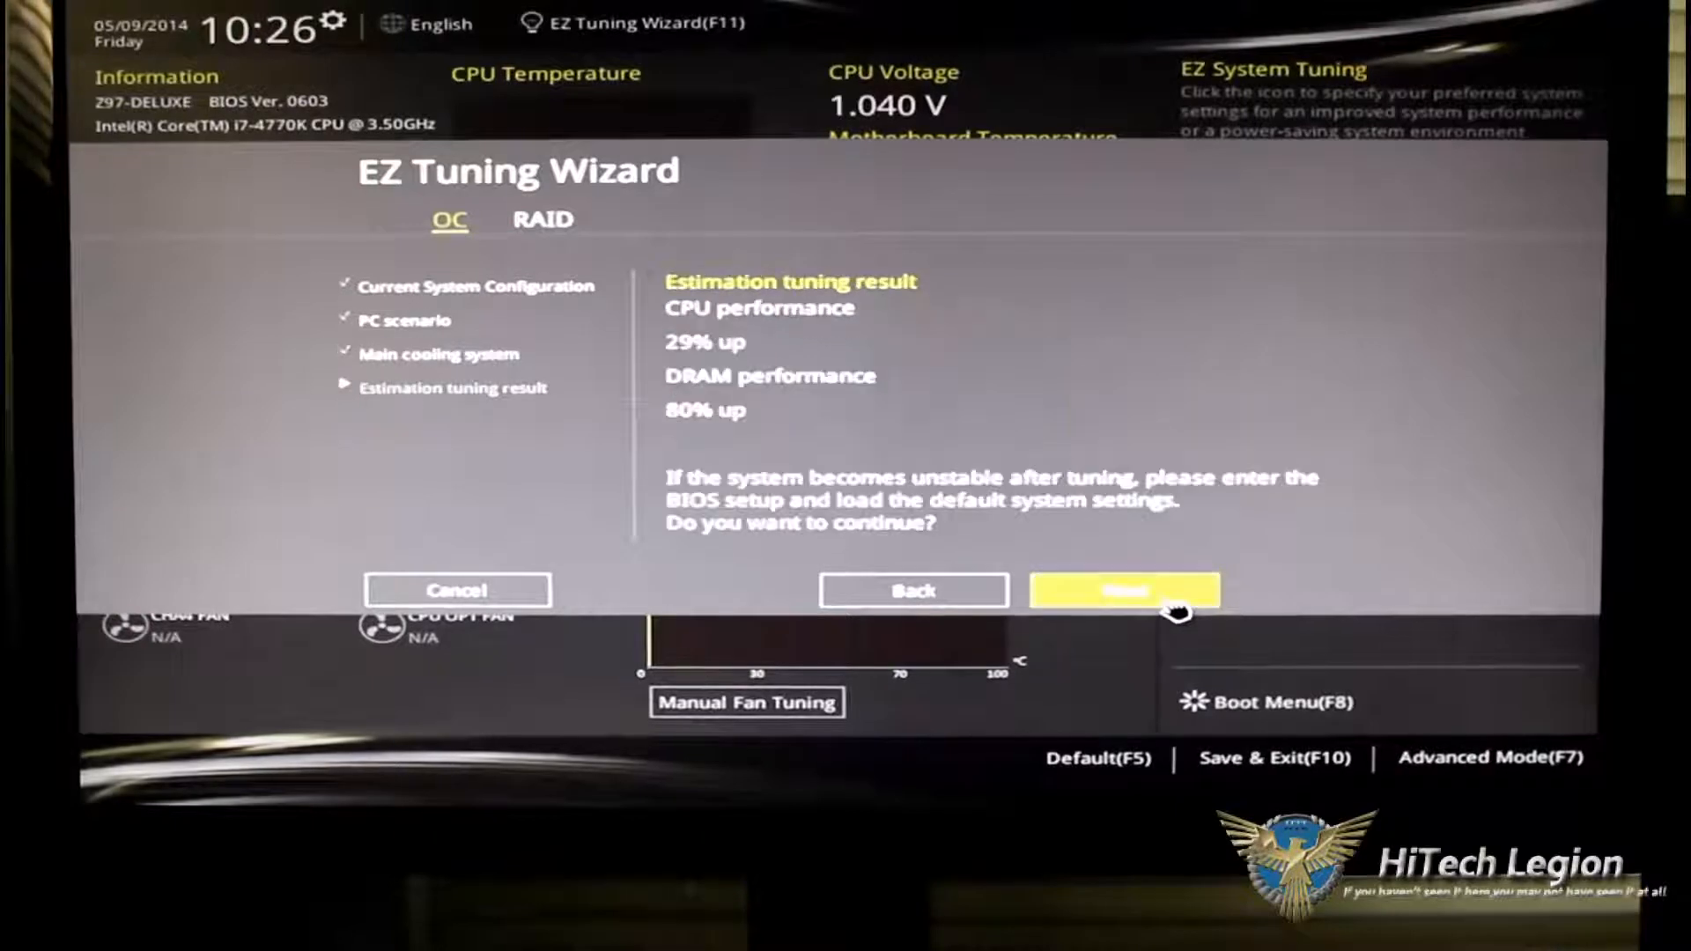
mouse_move(1164, 544)
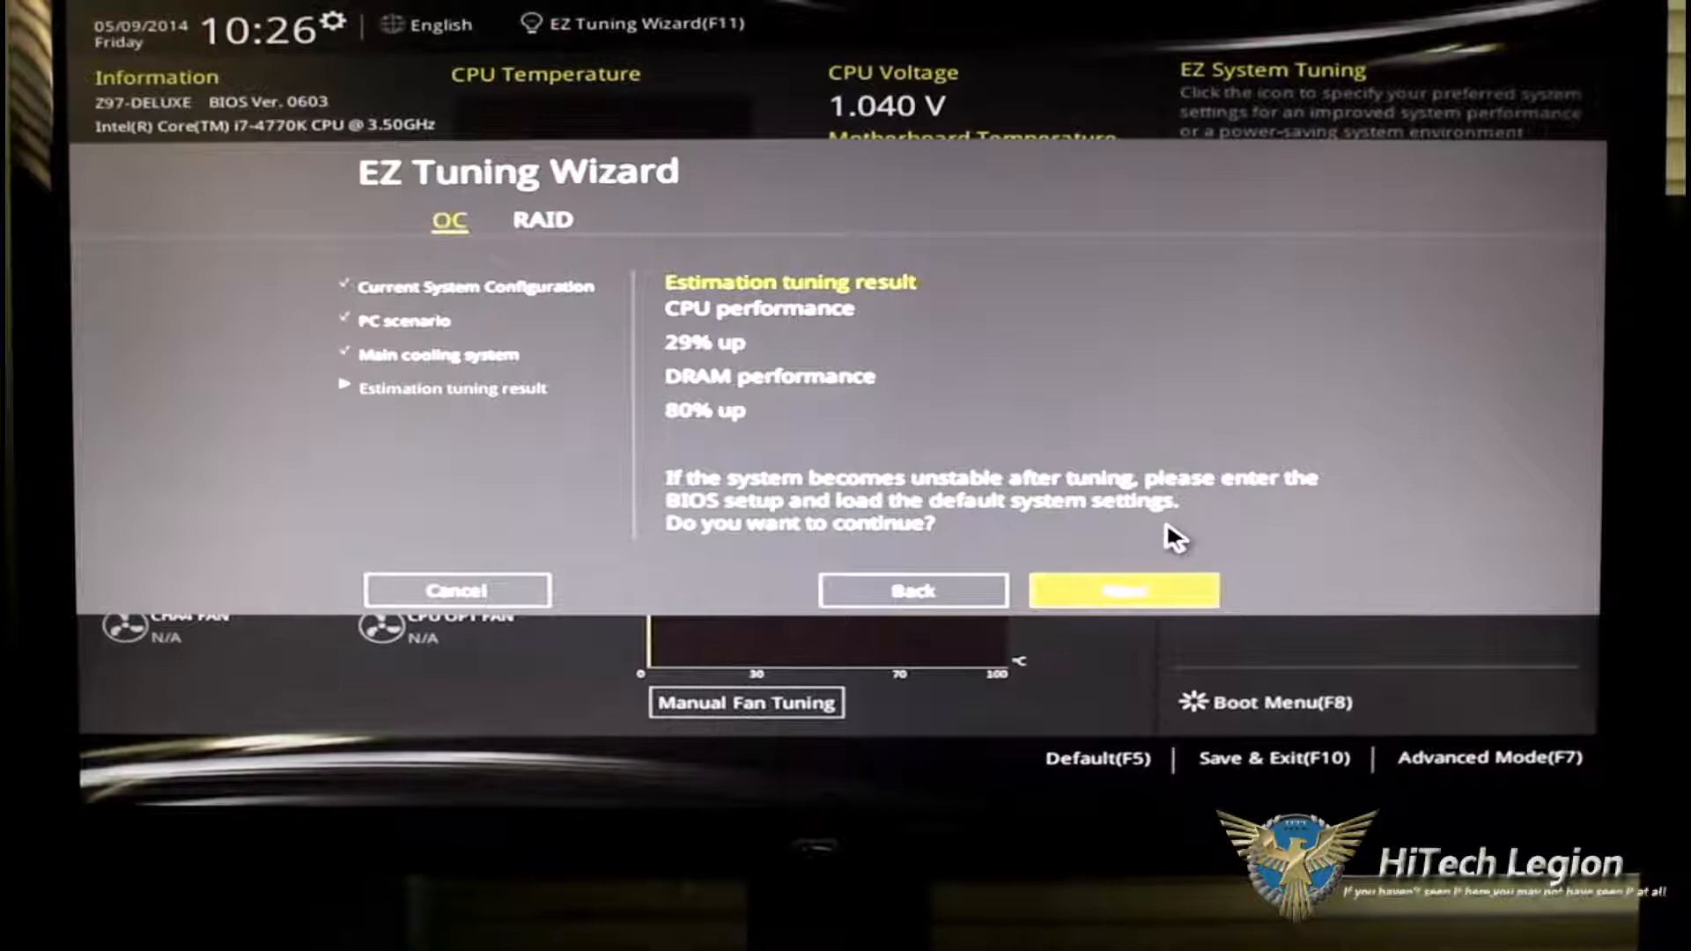
mouse_move(1062, 722)
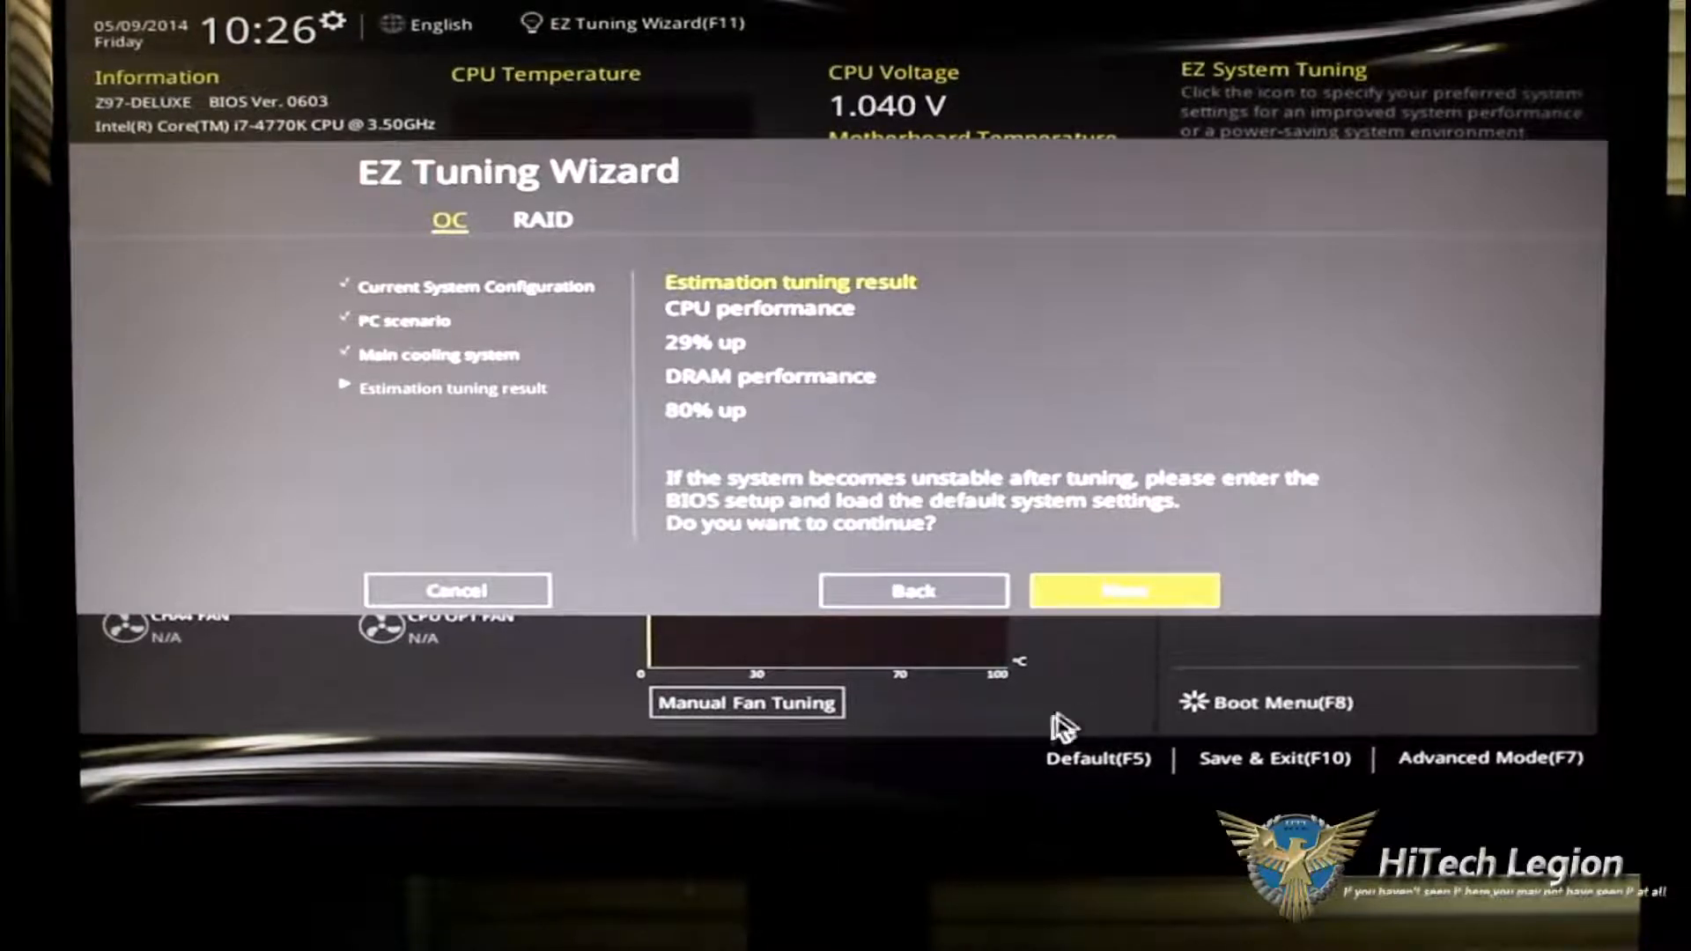
Continue past the estimate and answer No to the Notice, keeping tuning at Normal.
click(1123, 590)
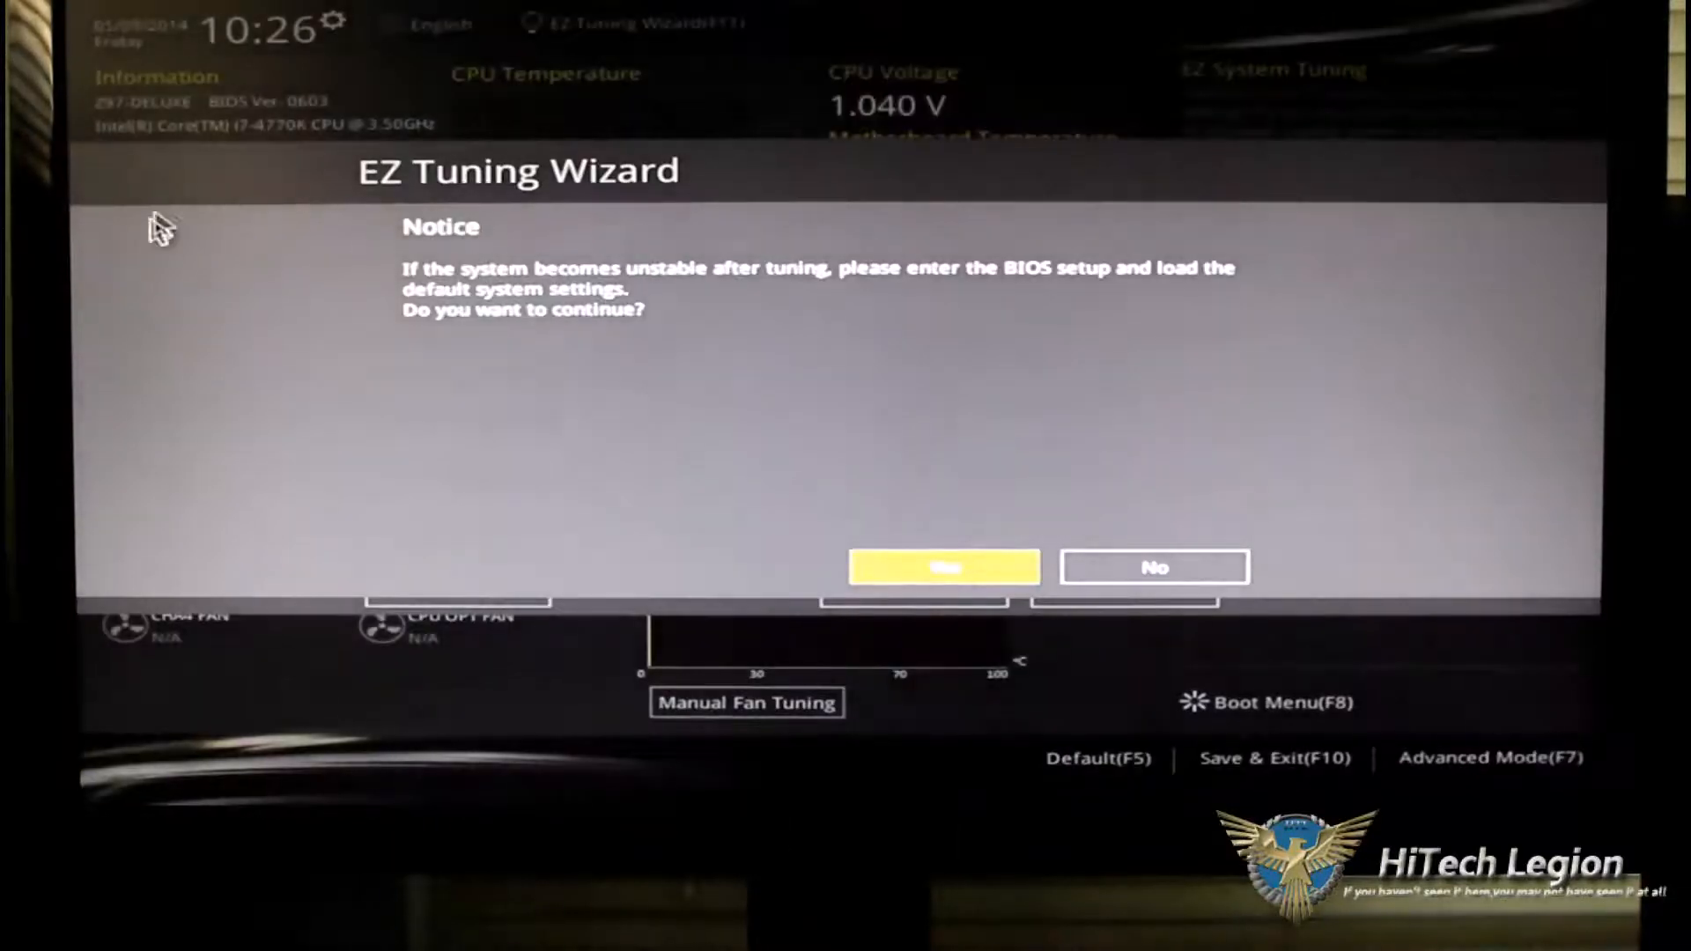
mouse_move(1025, 302)
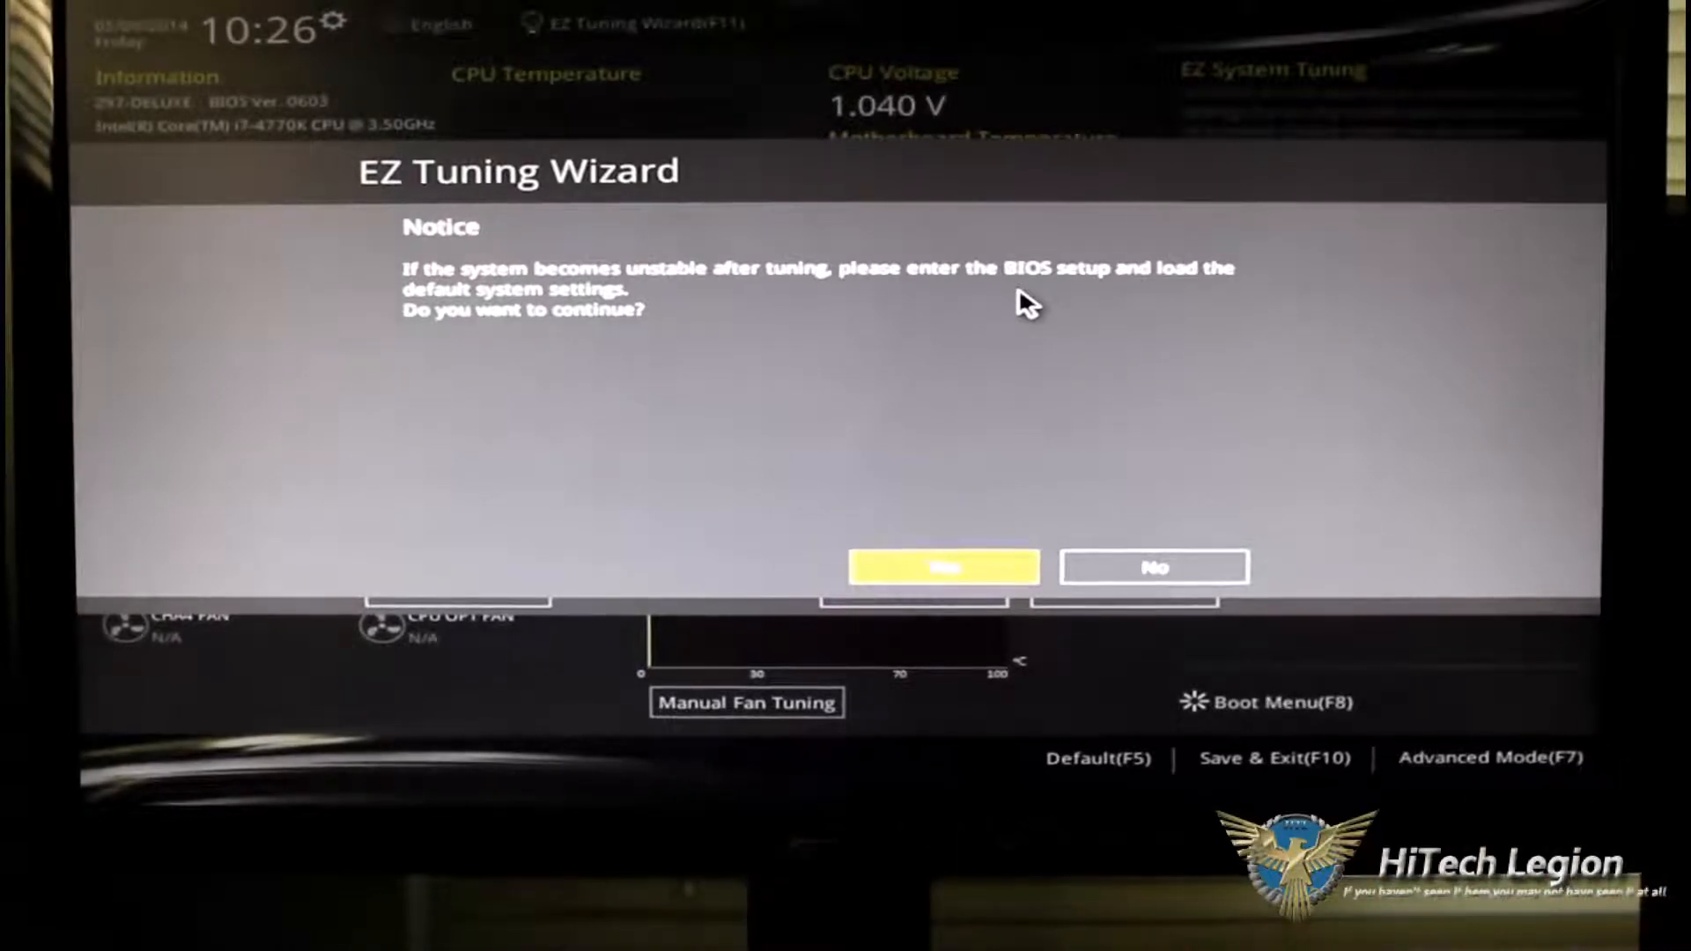
mouse_move(1152, 587)
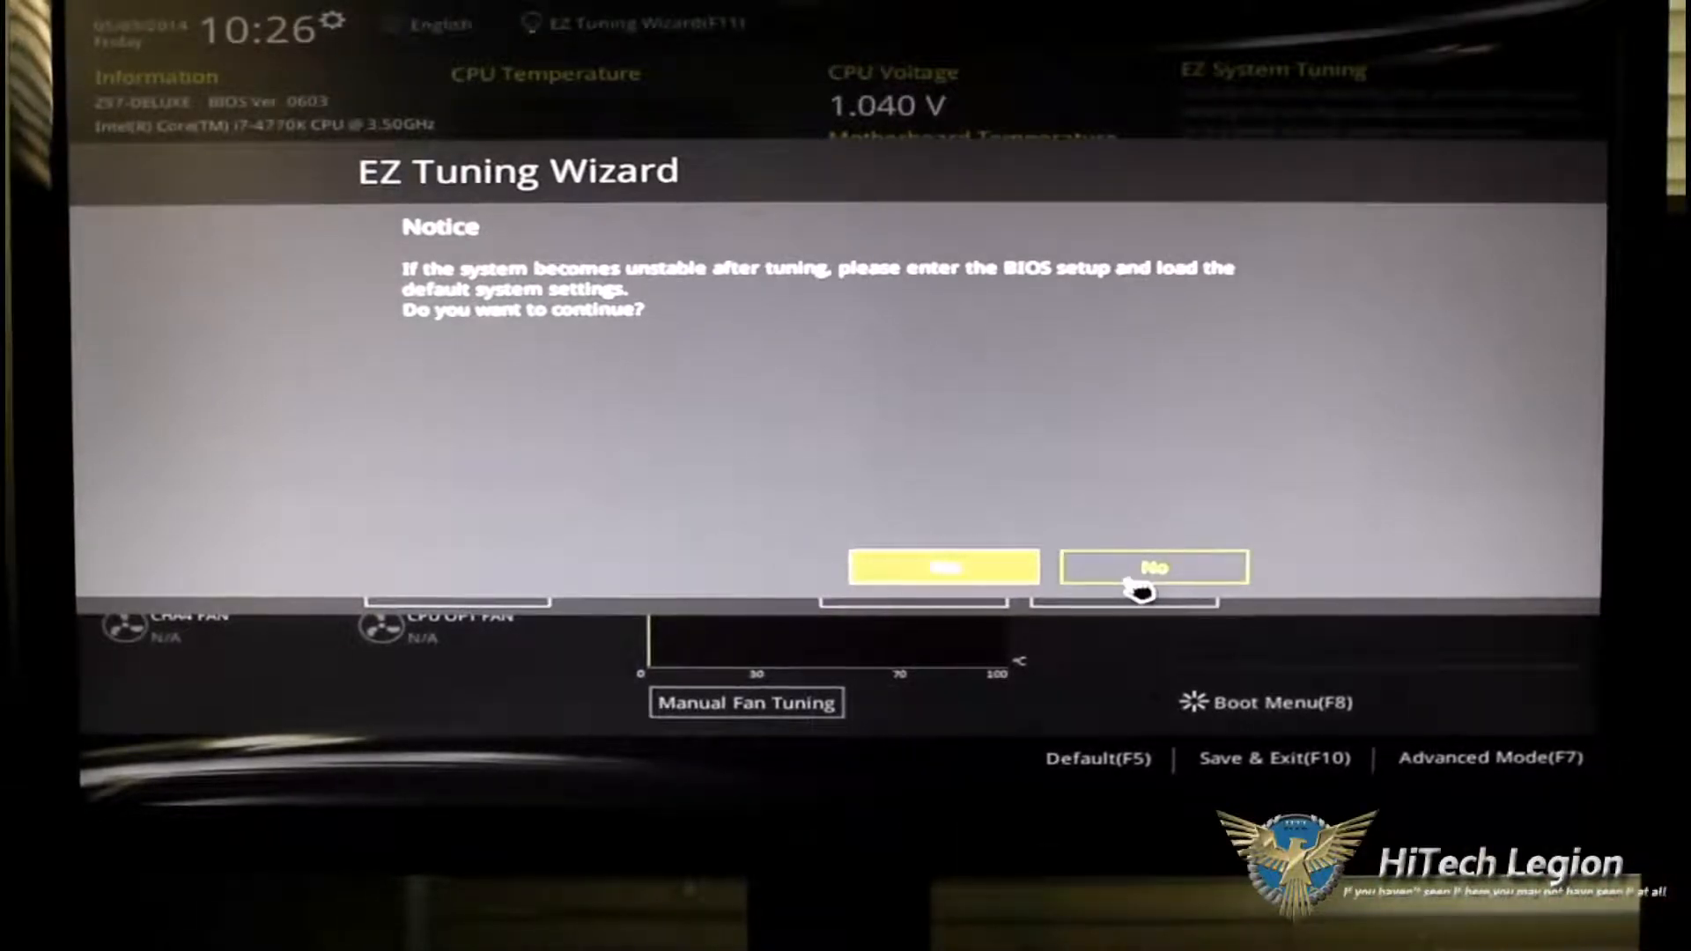
click(1153, 567)
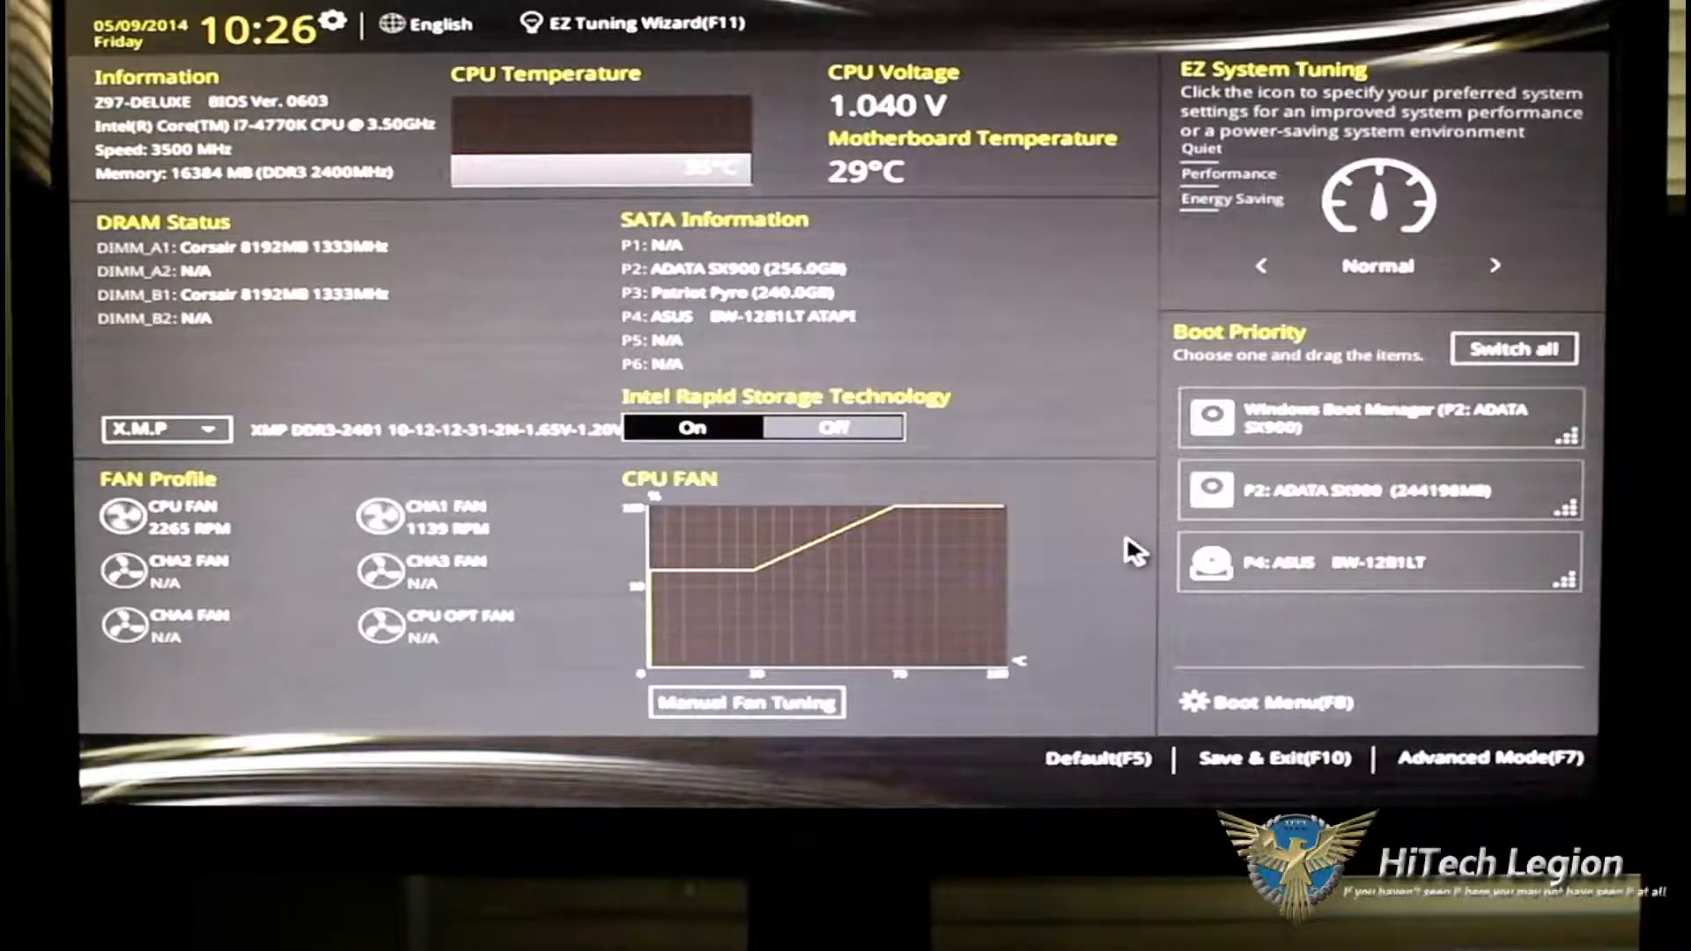
mouse_move(1008, 278)
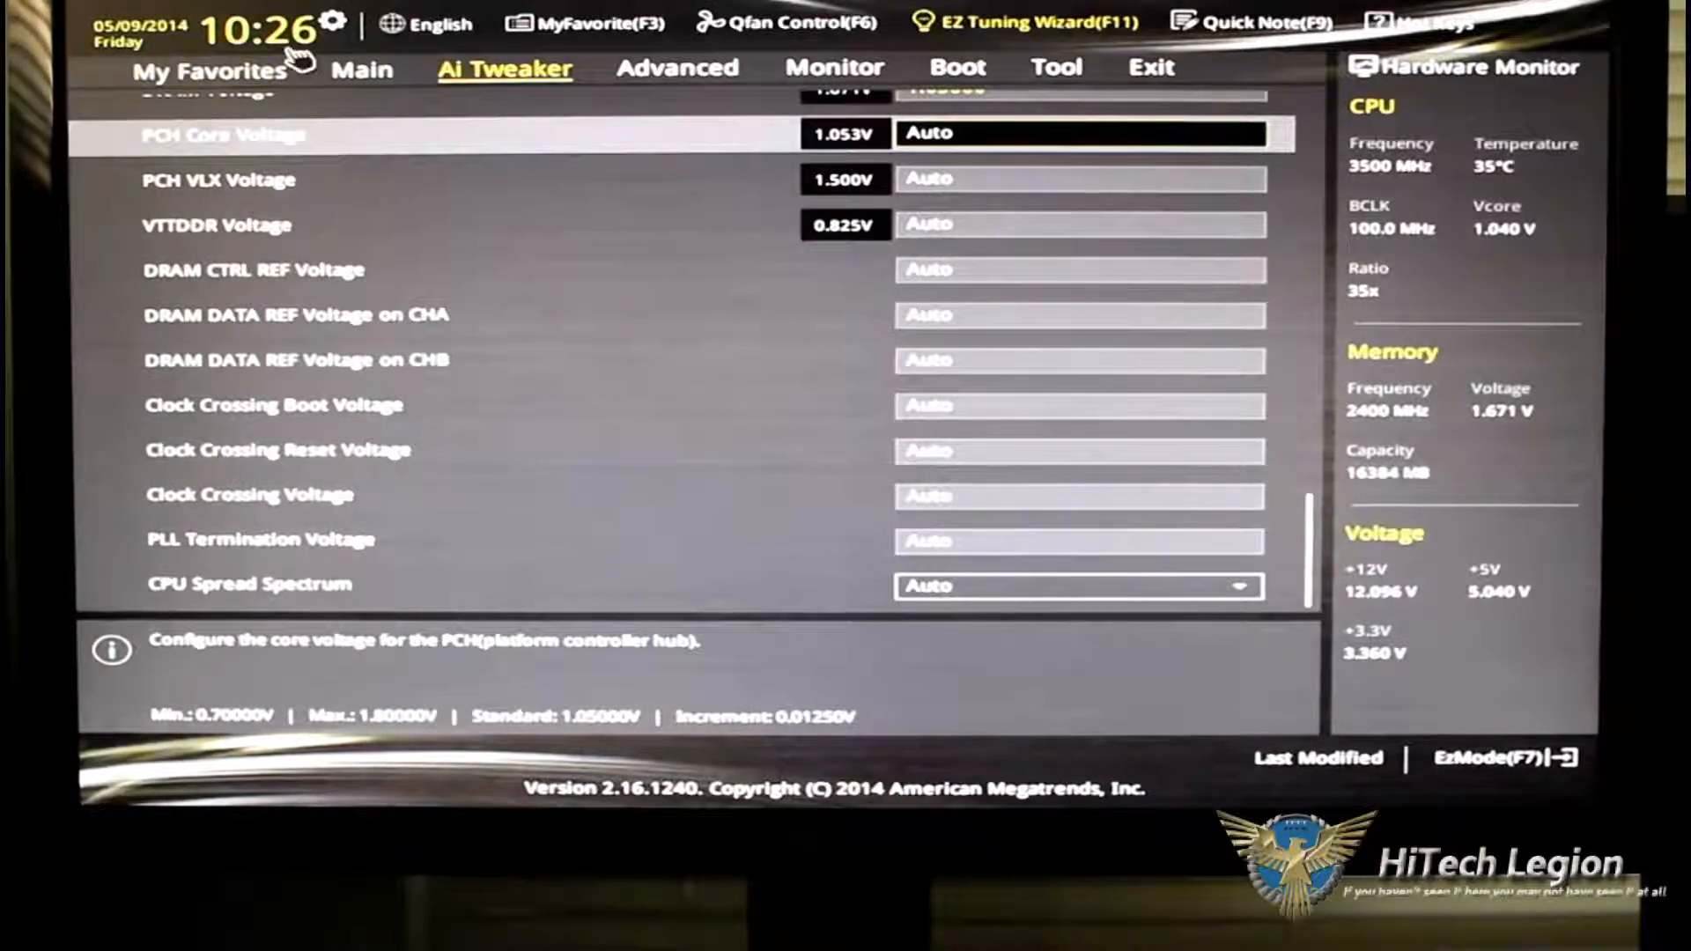
Open the blank My Favorites page in Advanced Mode.
click(207, 68)
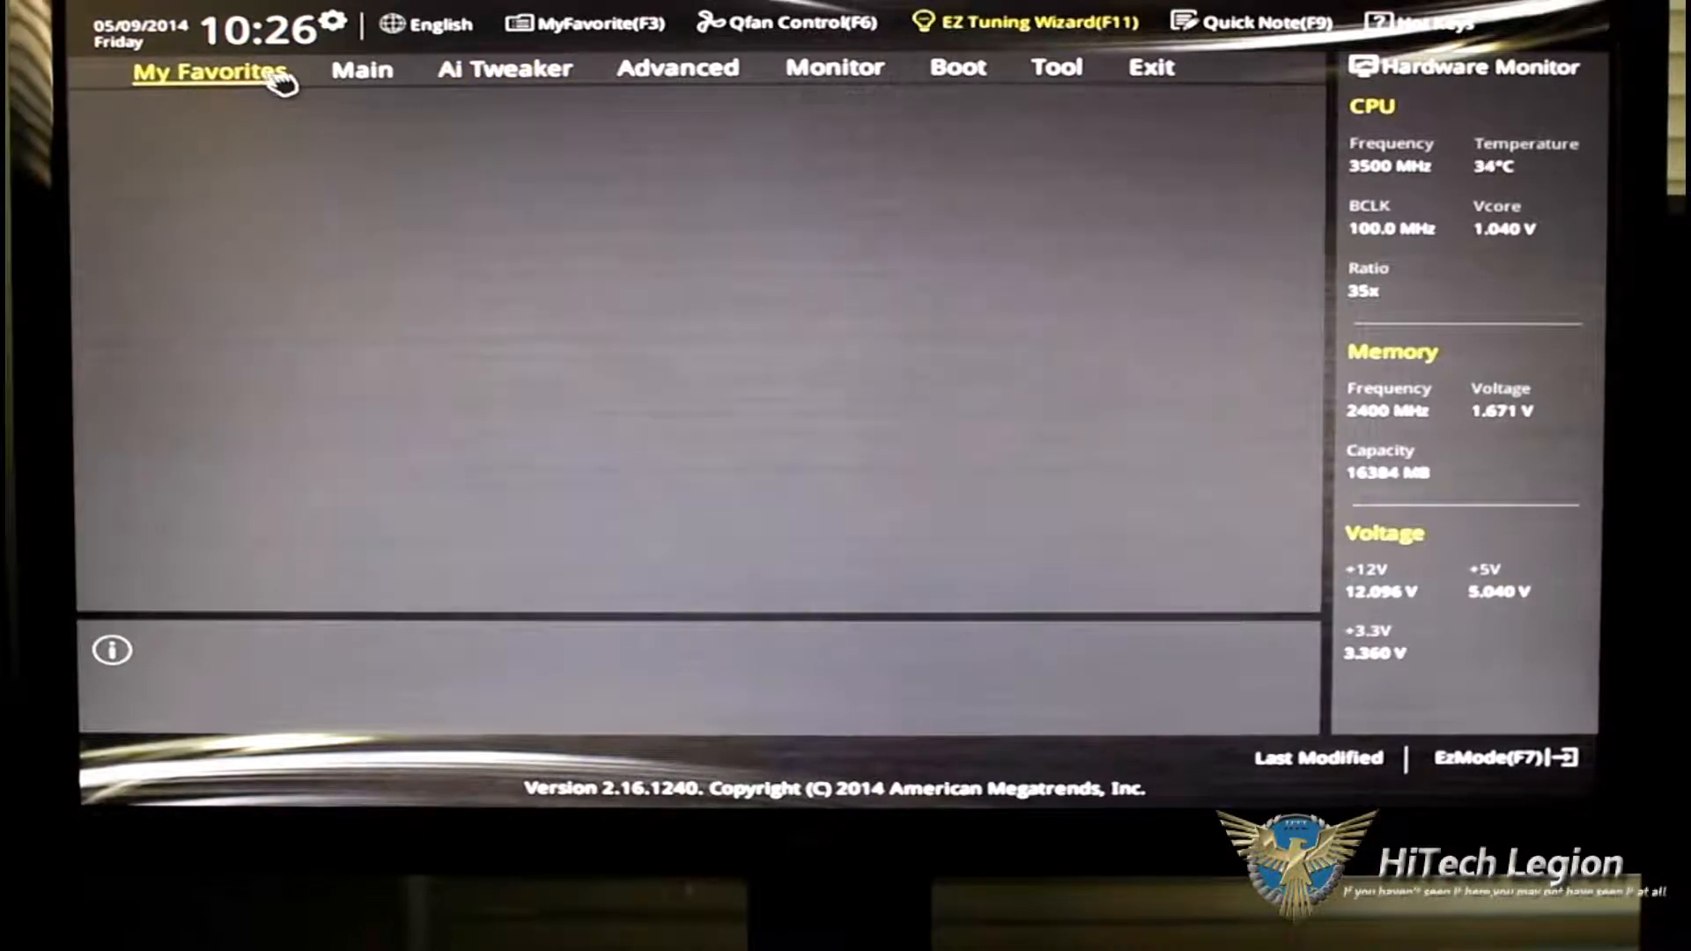
mouse_move(938, 280)
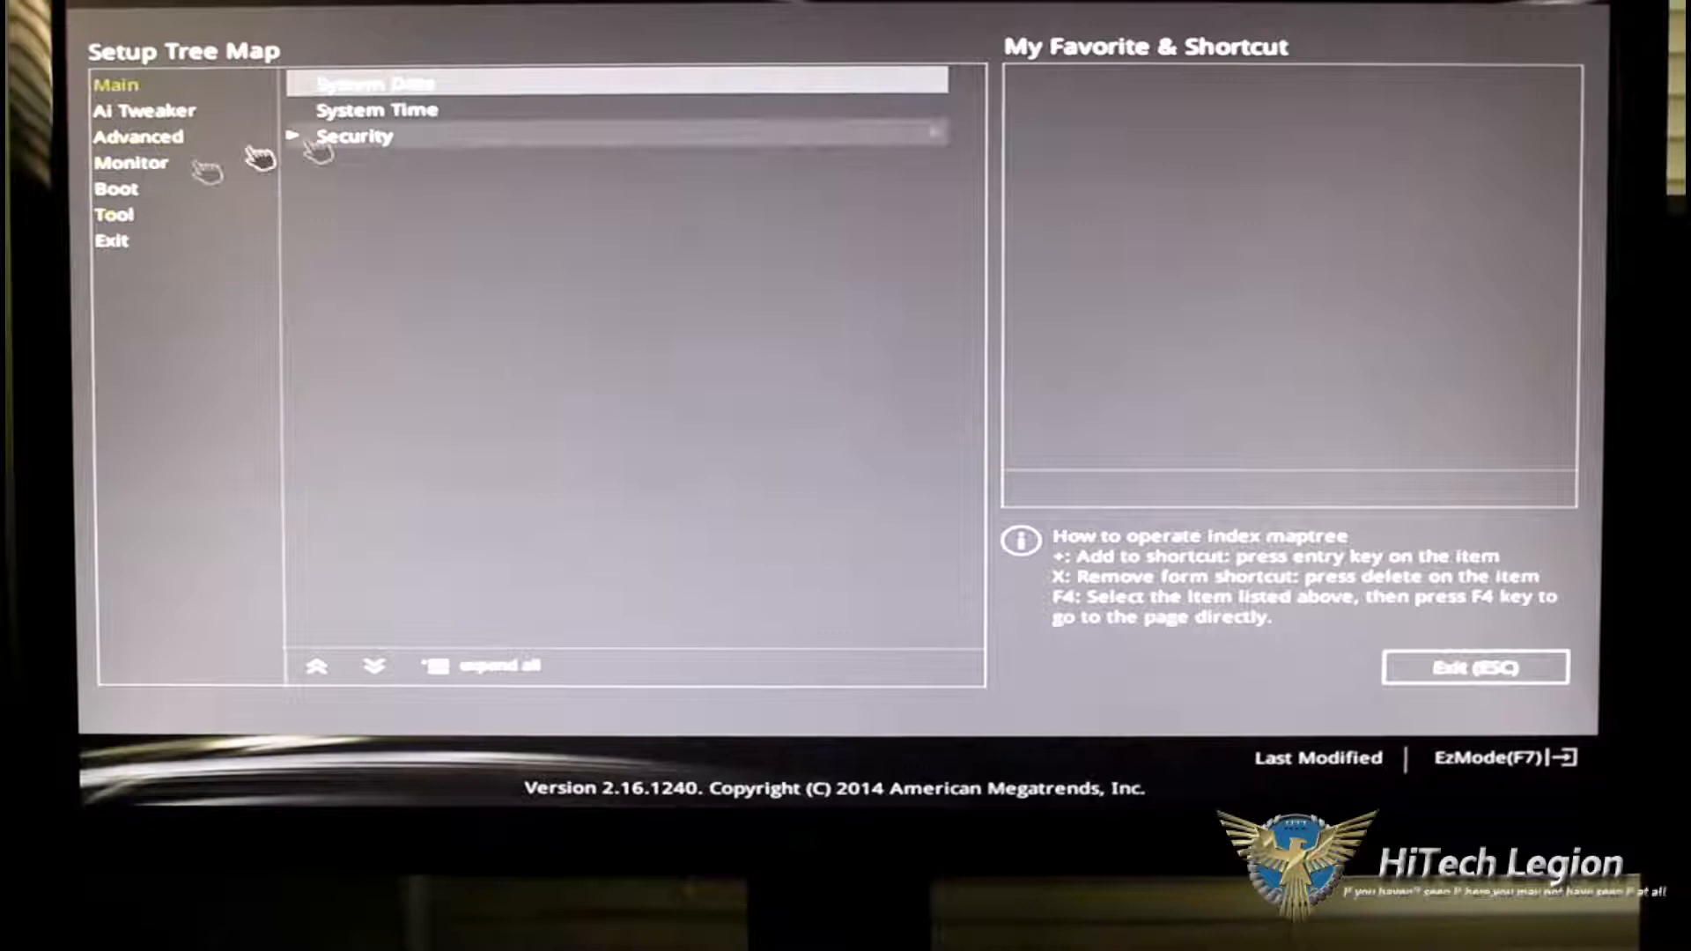
mouse_move(1327, 314)
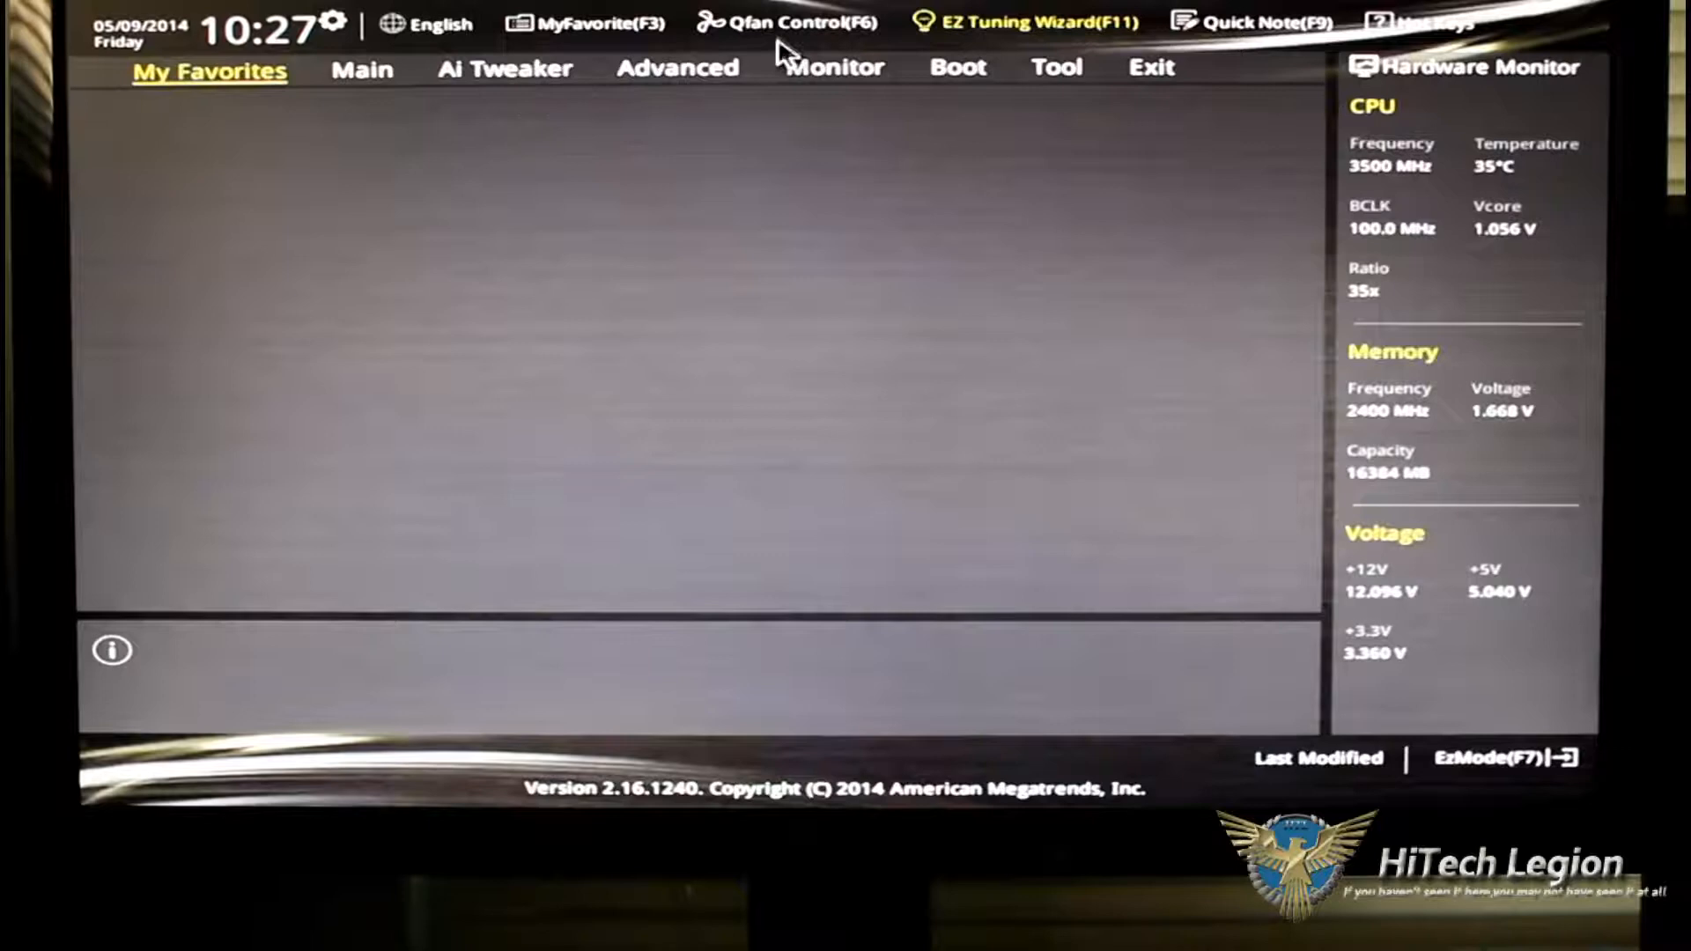
Open Qfan Control to show the CPU fan's Standard Q-Fan Tuning curve.
click(784, 21)
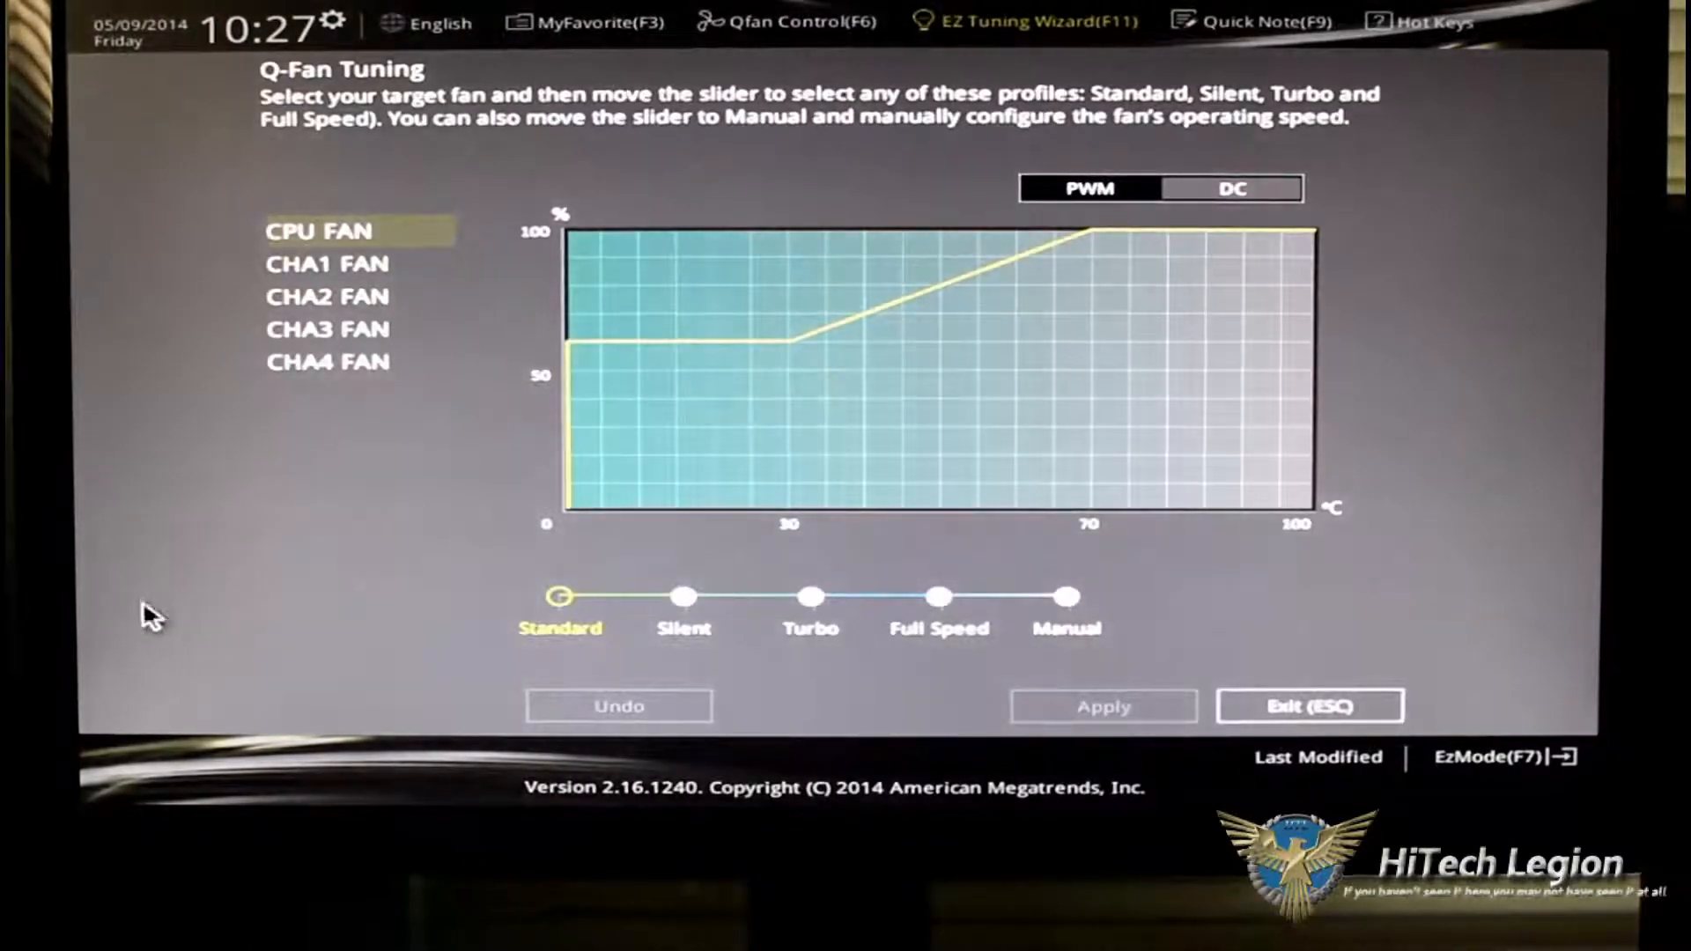
mouse_move(847, 309)
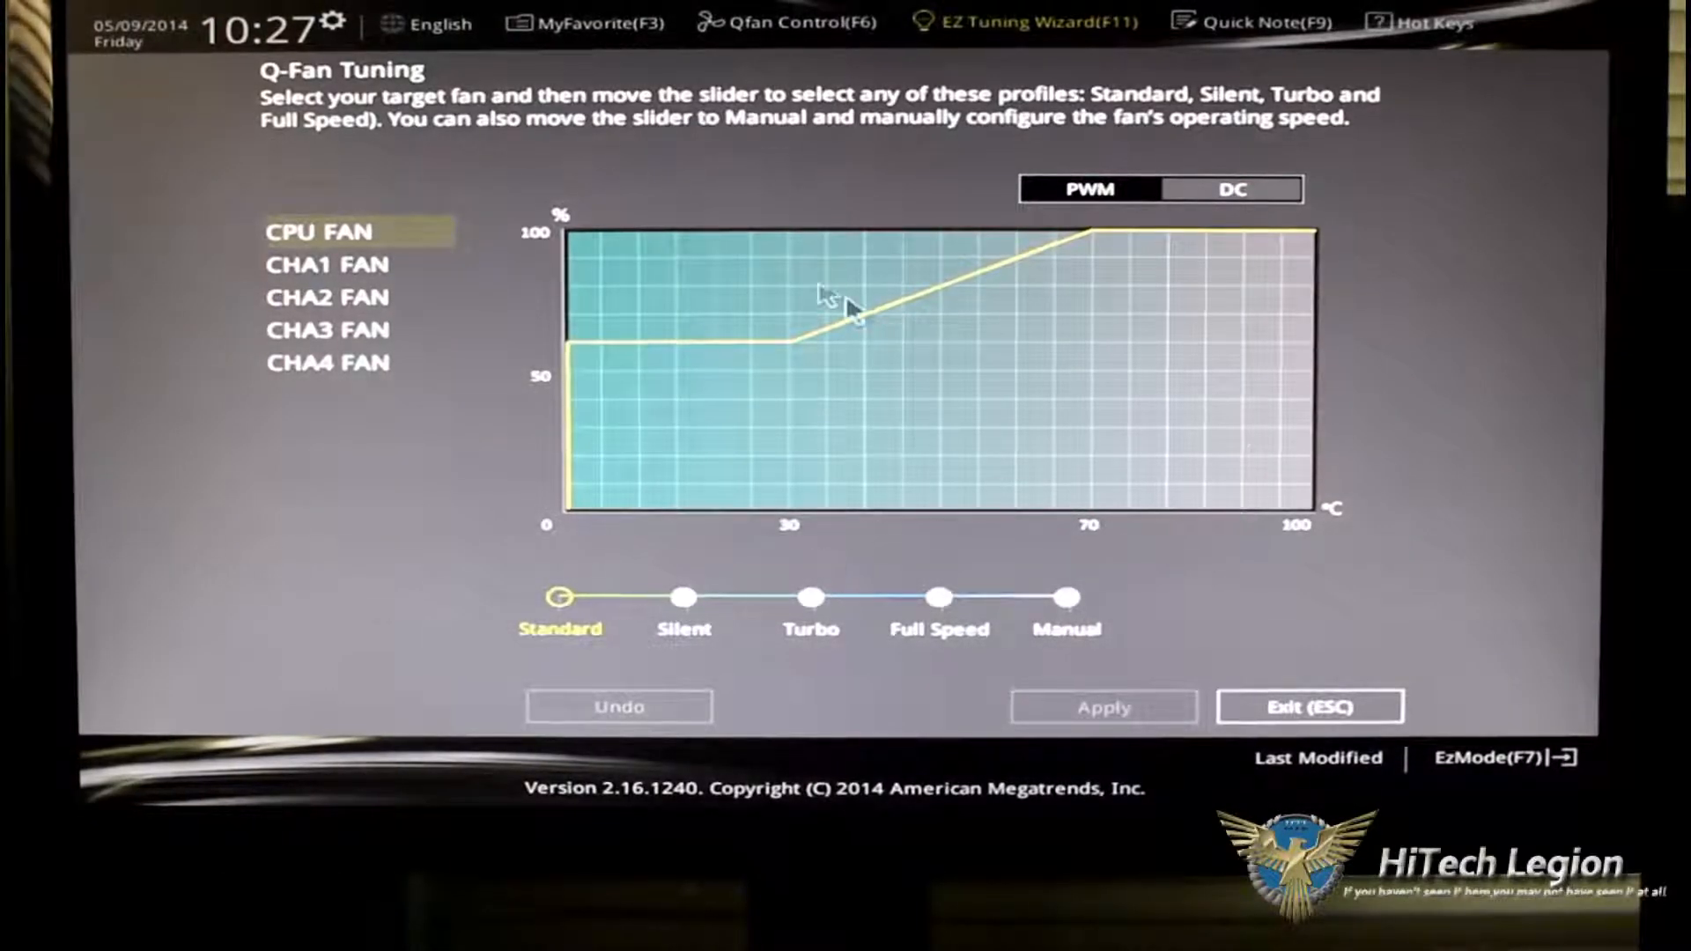
mouse_move(1311, 707)
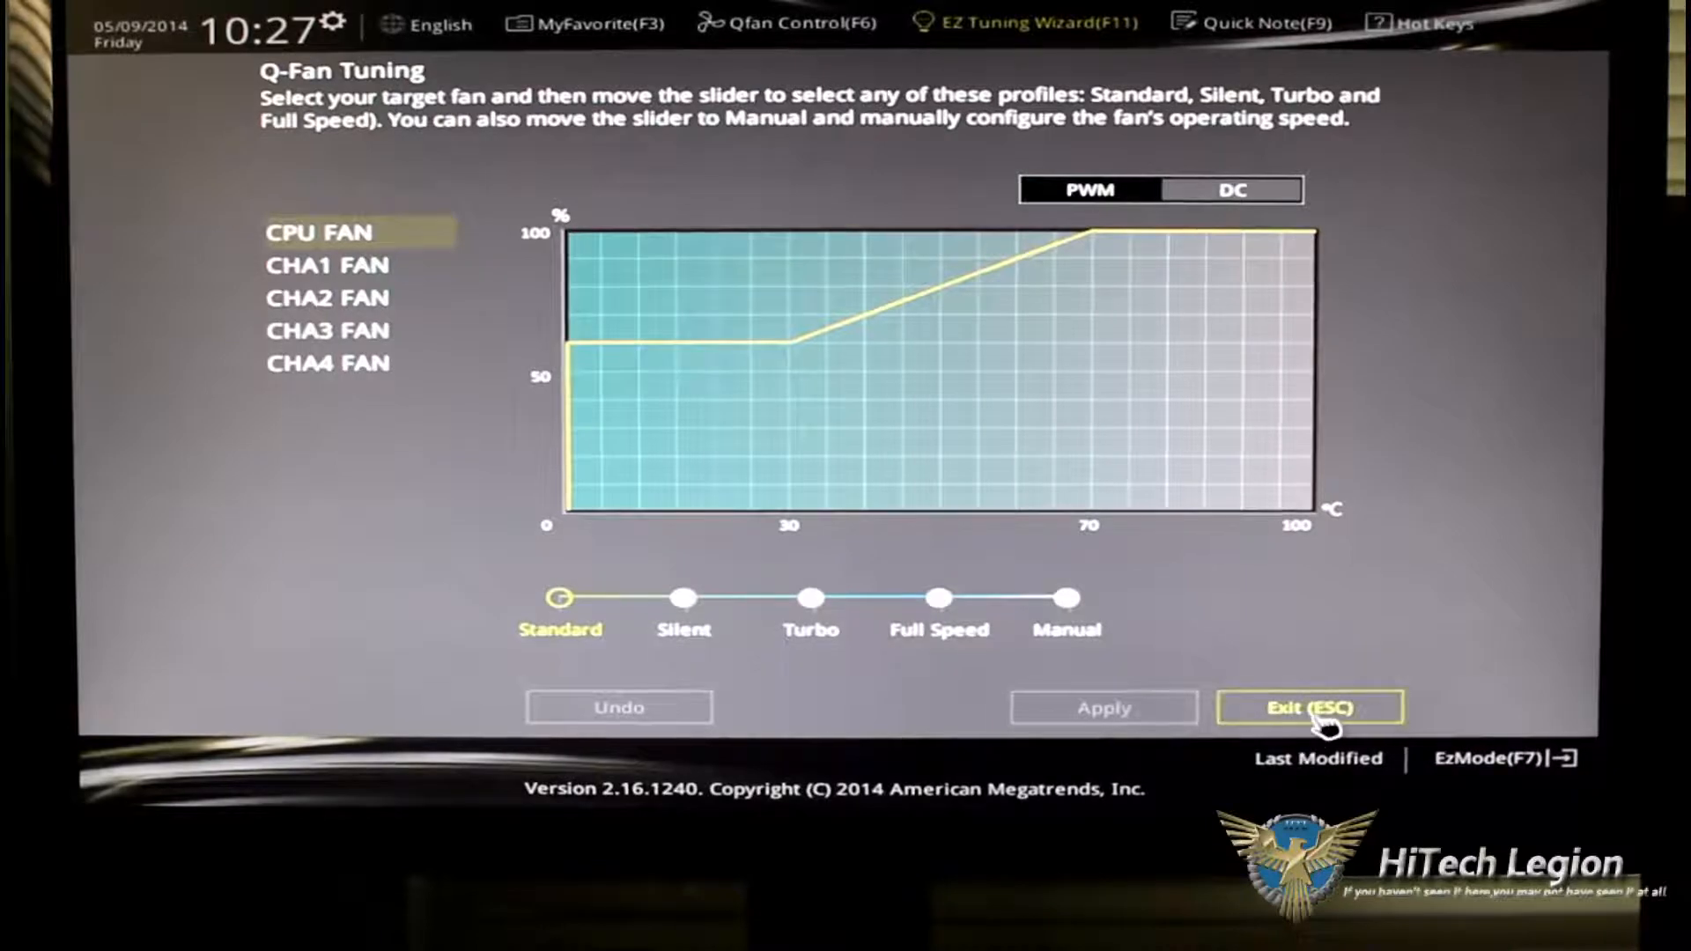
Exit Q-Fan Tuning unchanged, then save and close an empty Quick Note.
click(1310, 708)
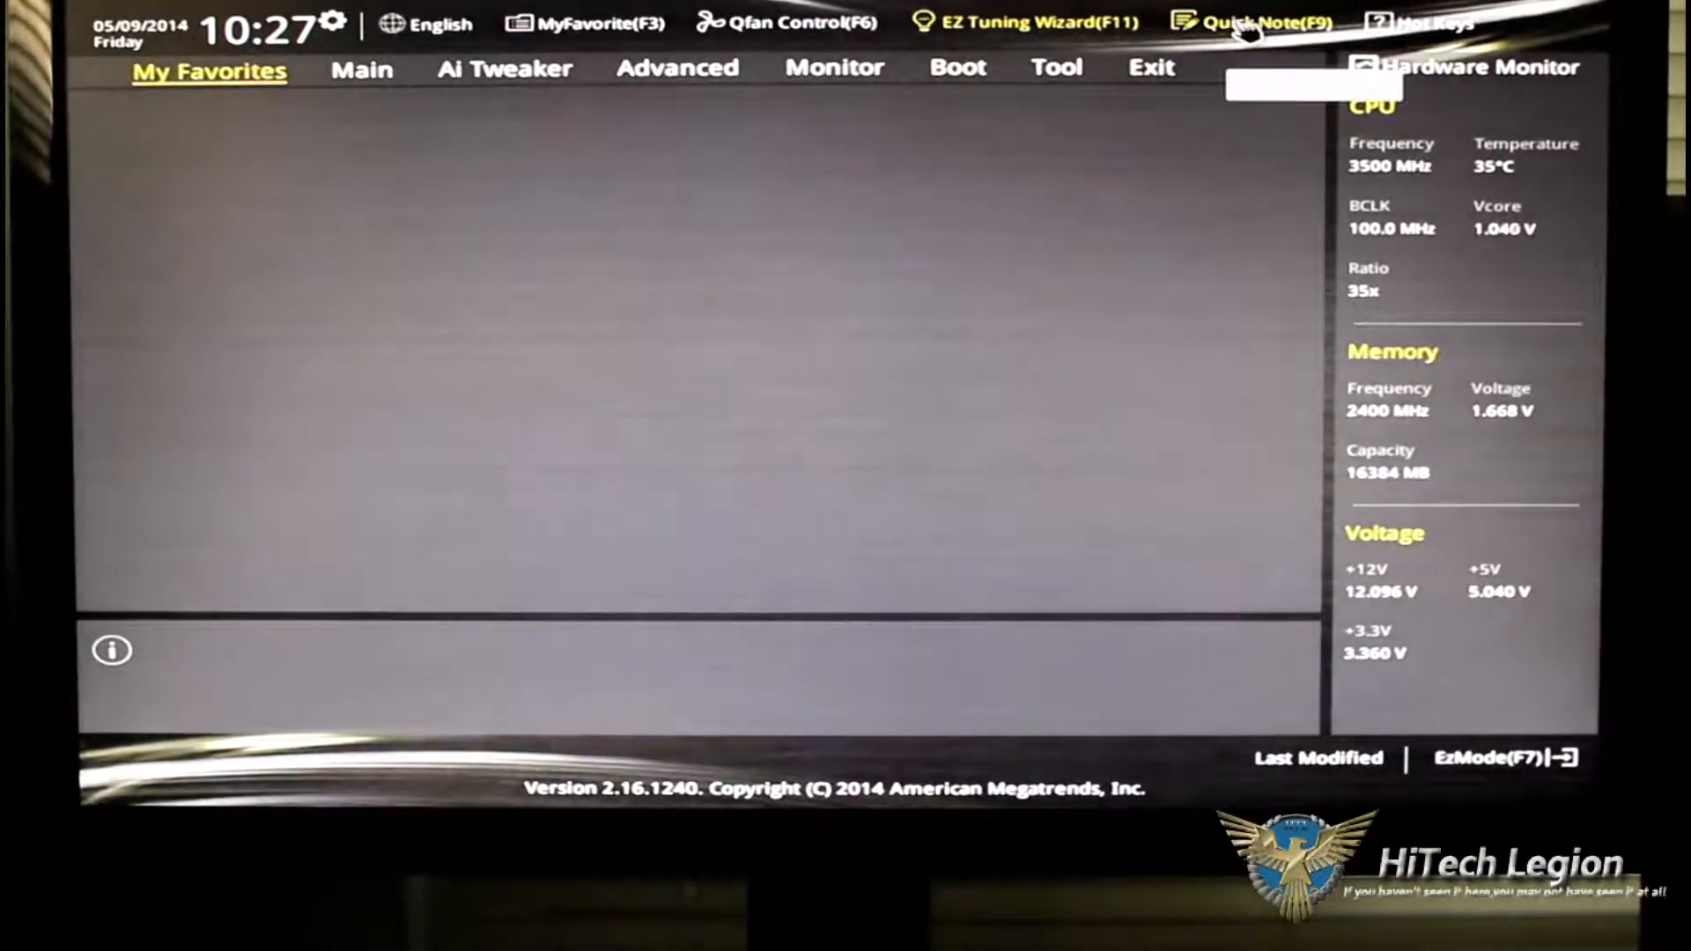
click(1262, 21)
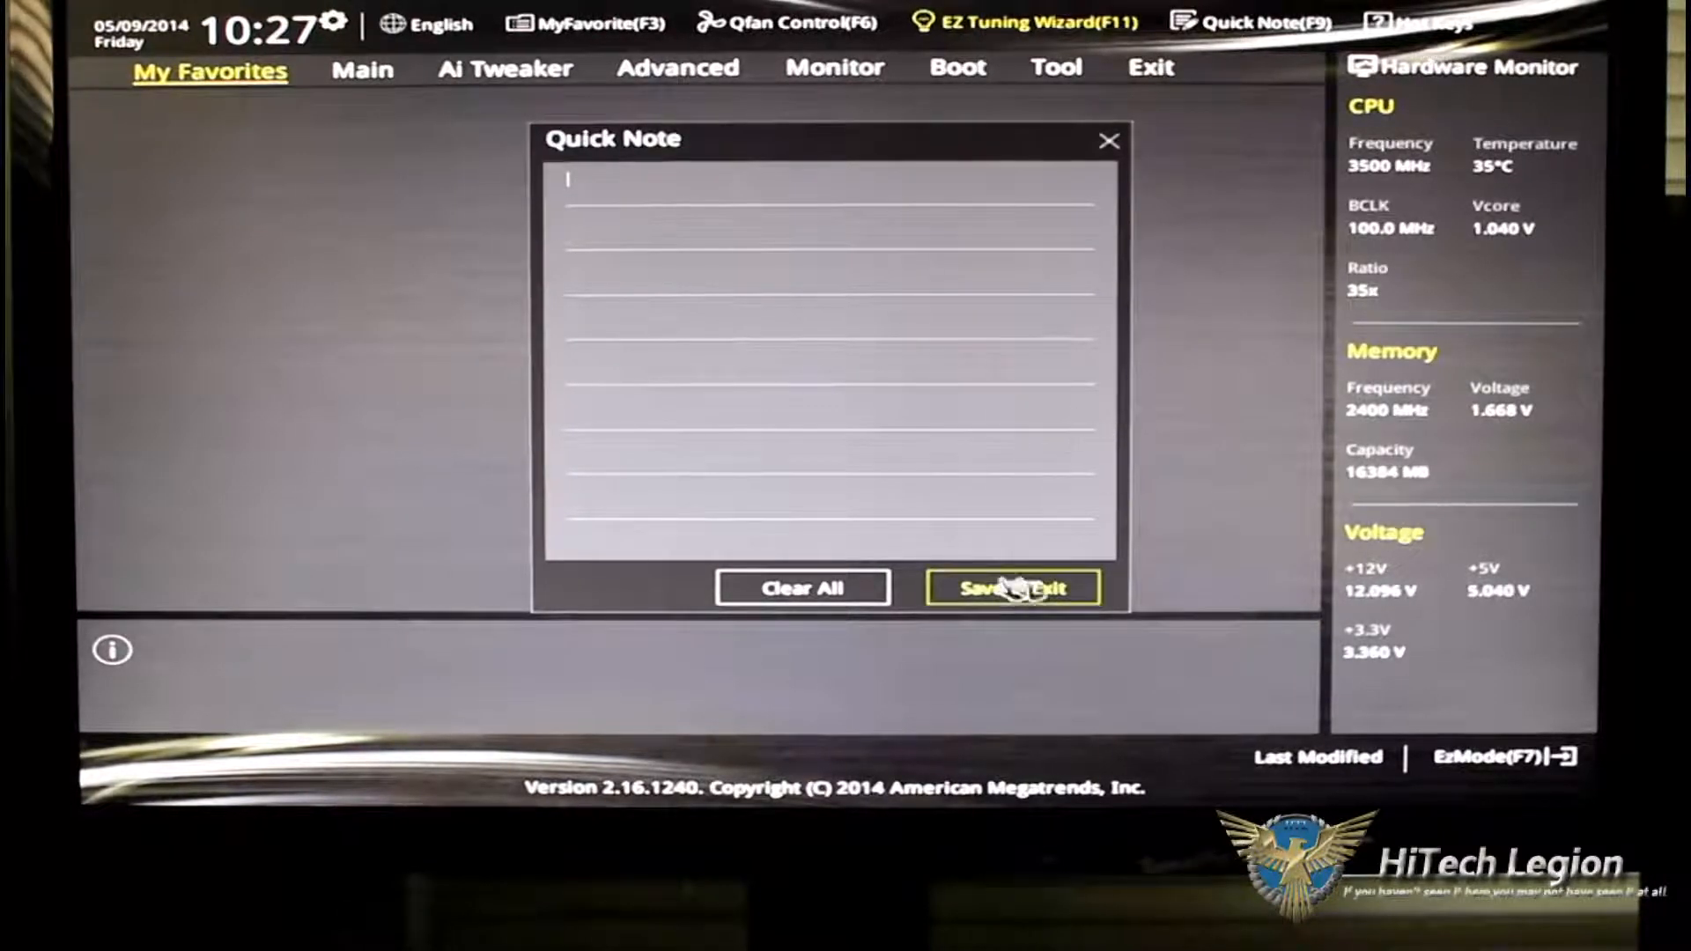
click(1012, 588)
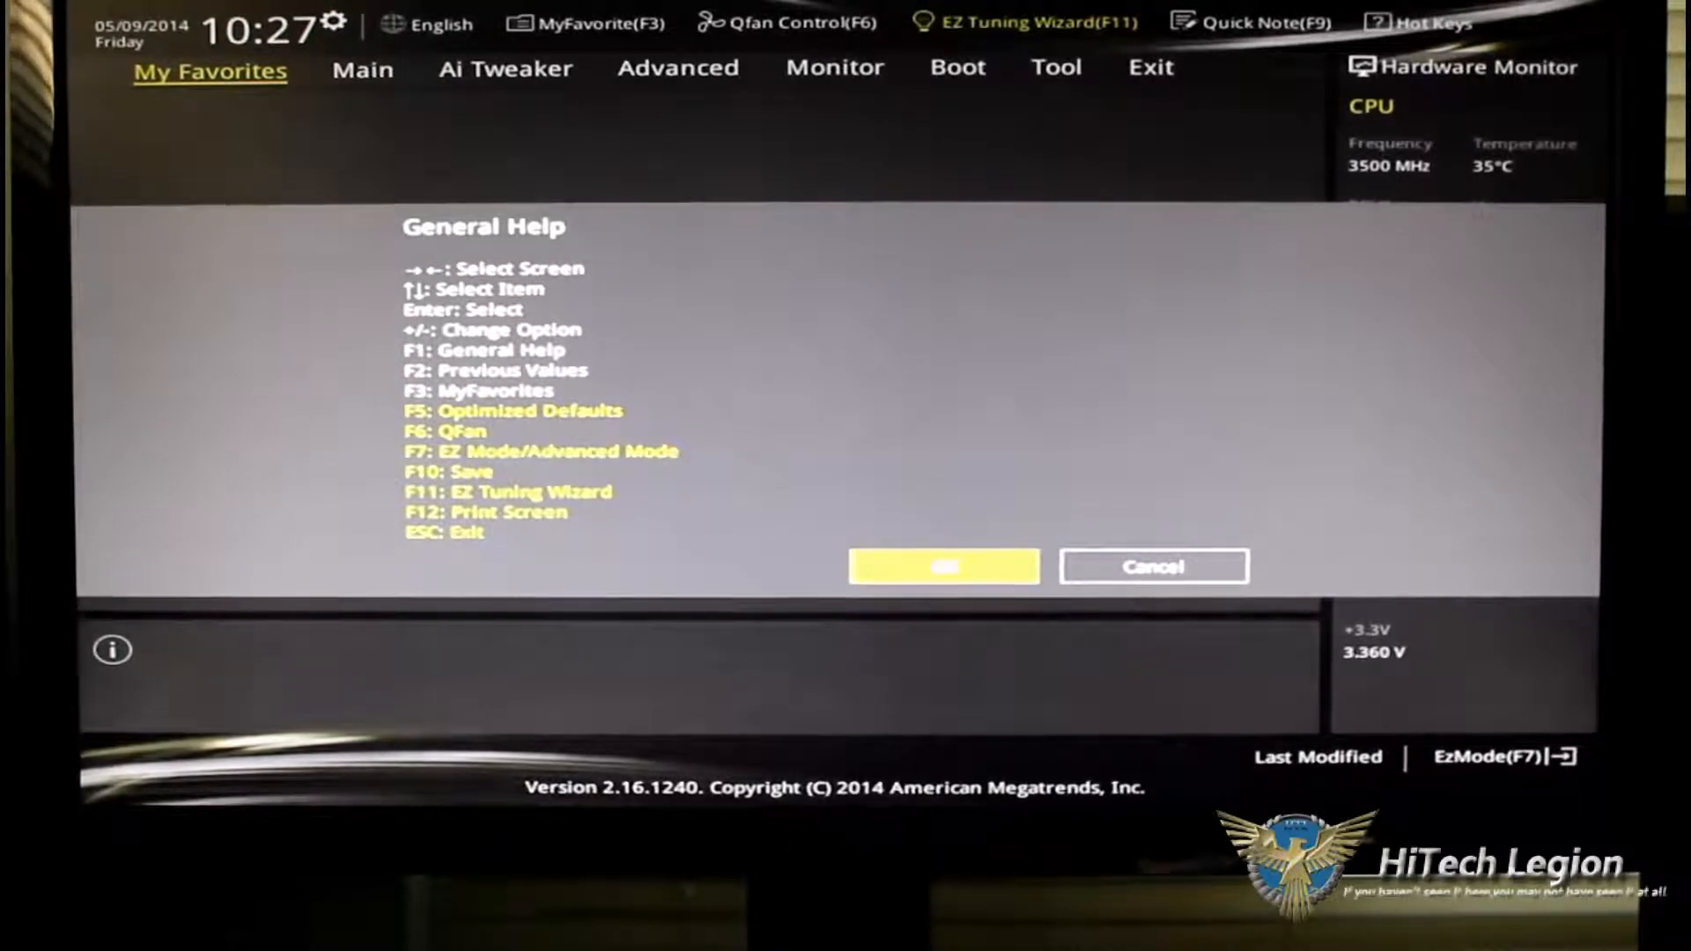
click(942, 567)
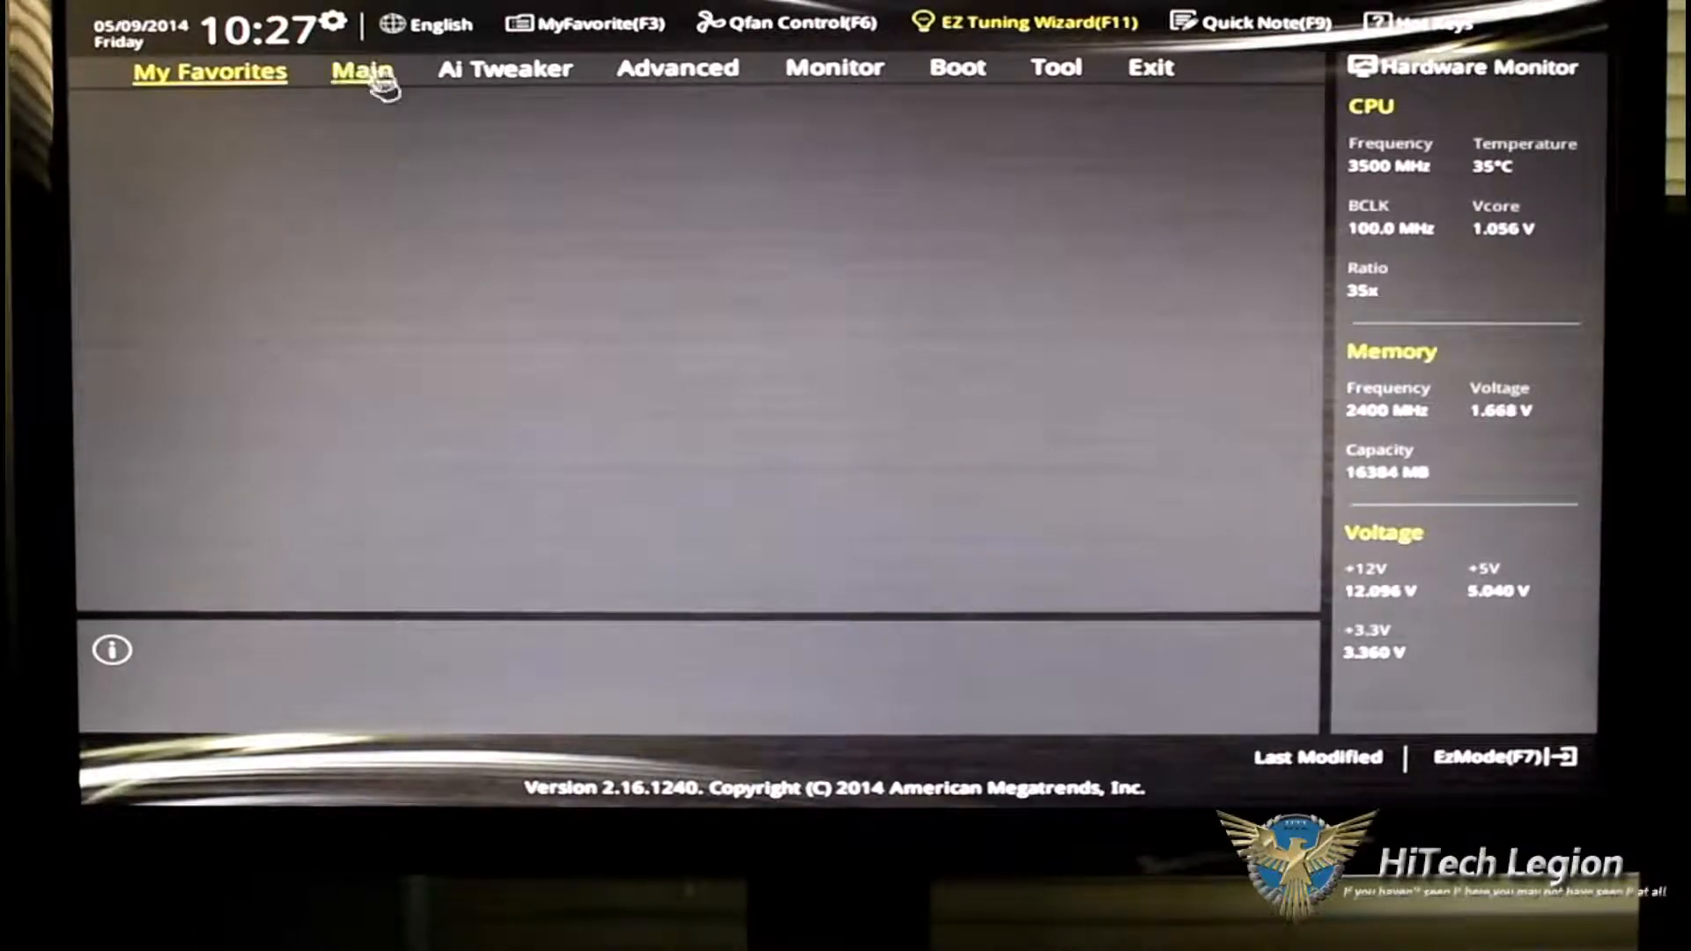
Browse the Main page's BIOS, CPU and memory info down to Access Level: Administrator.
click(364, 67)
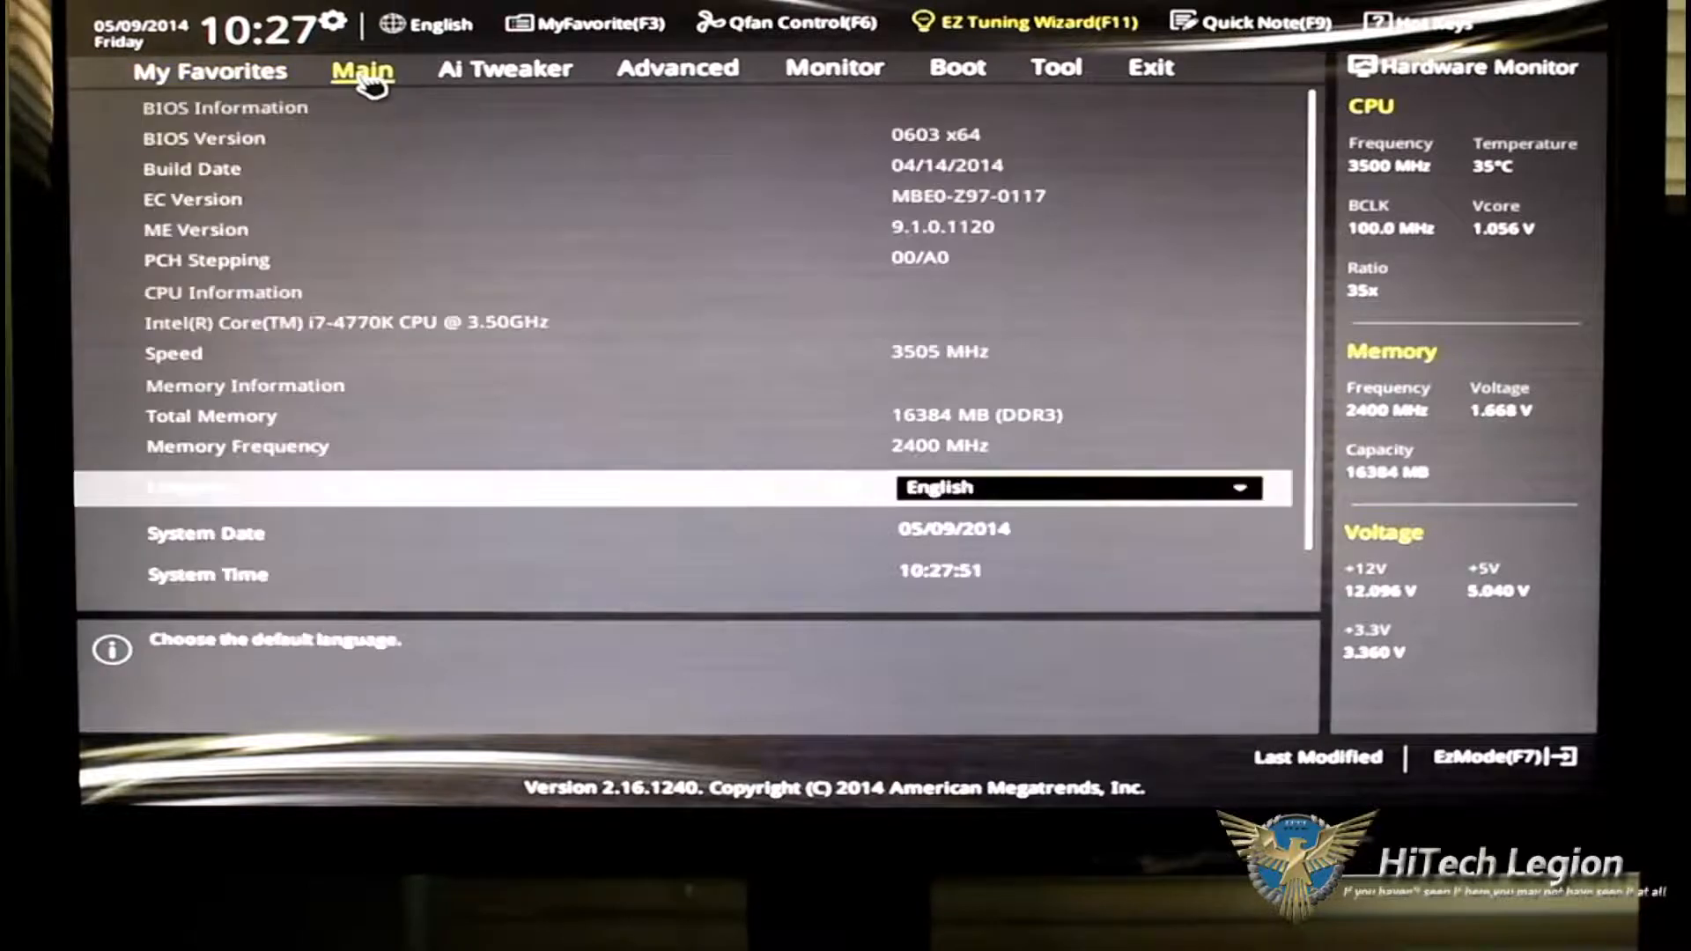
mouse_move(658, 292)
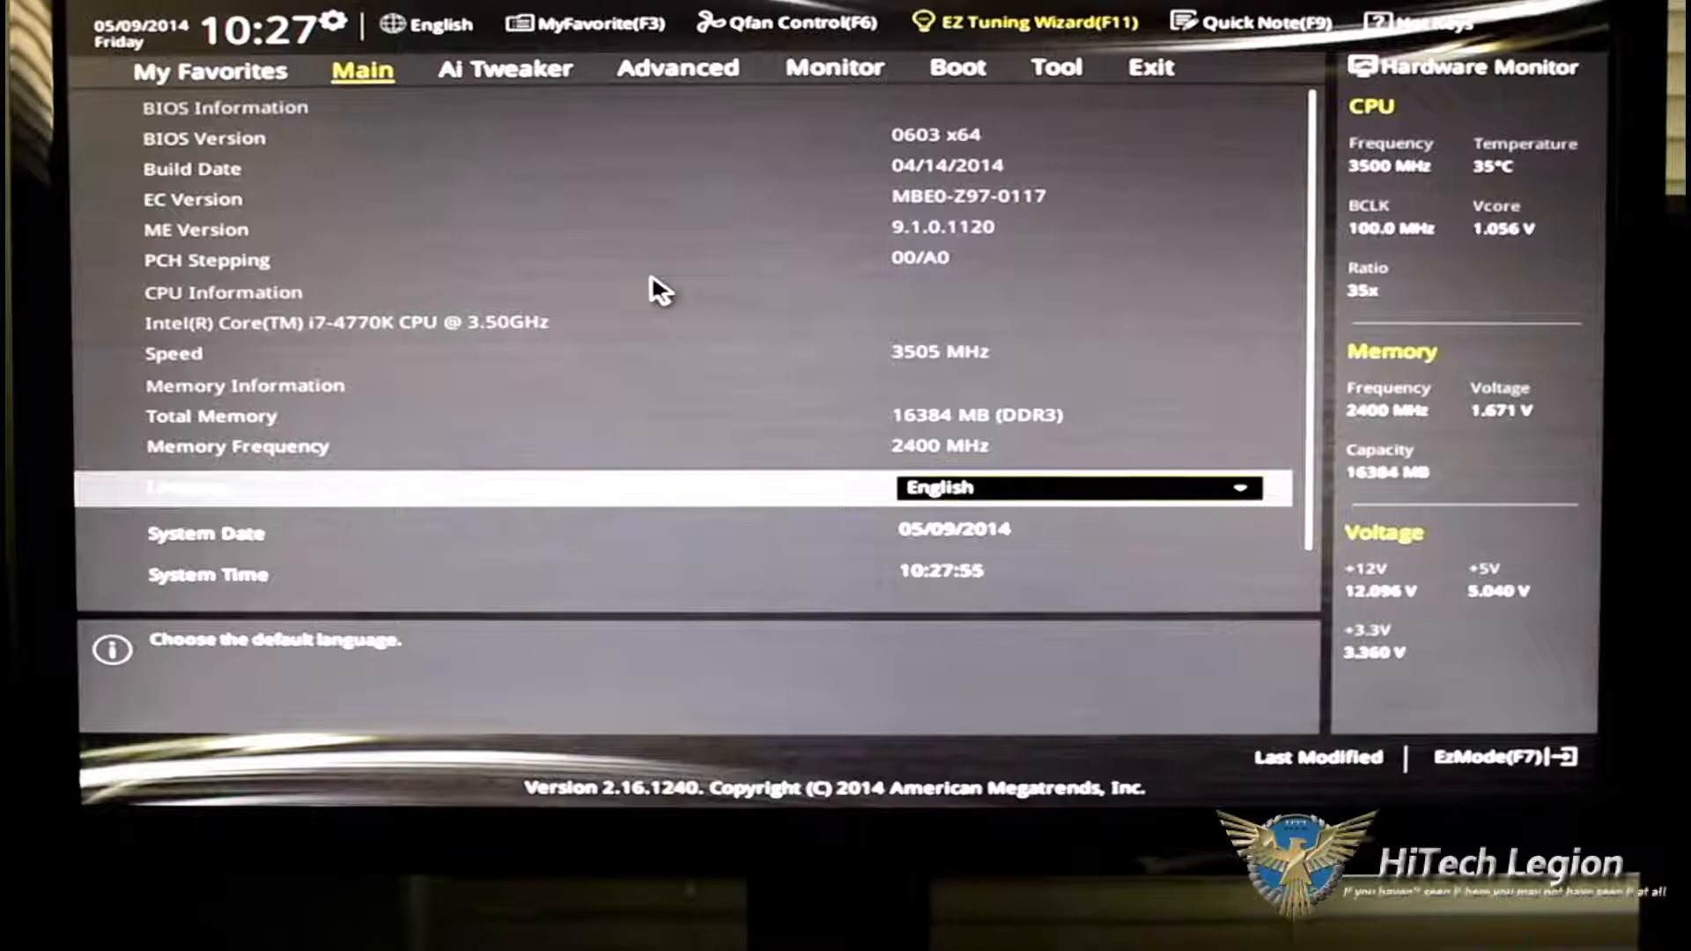
scroll(down, 3)
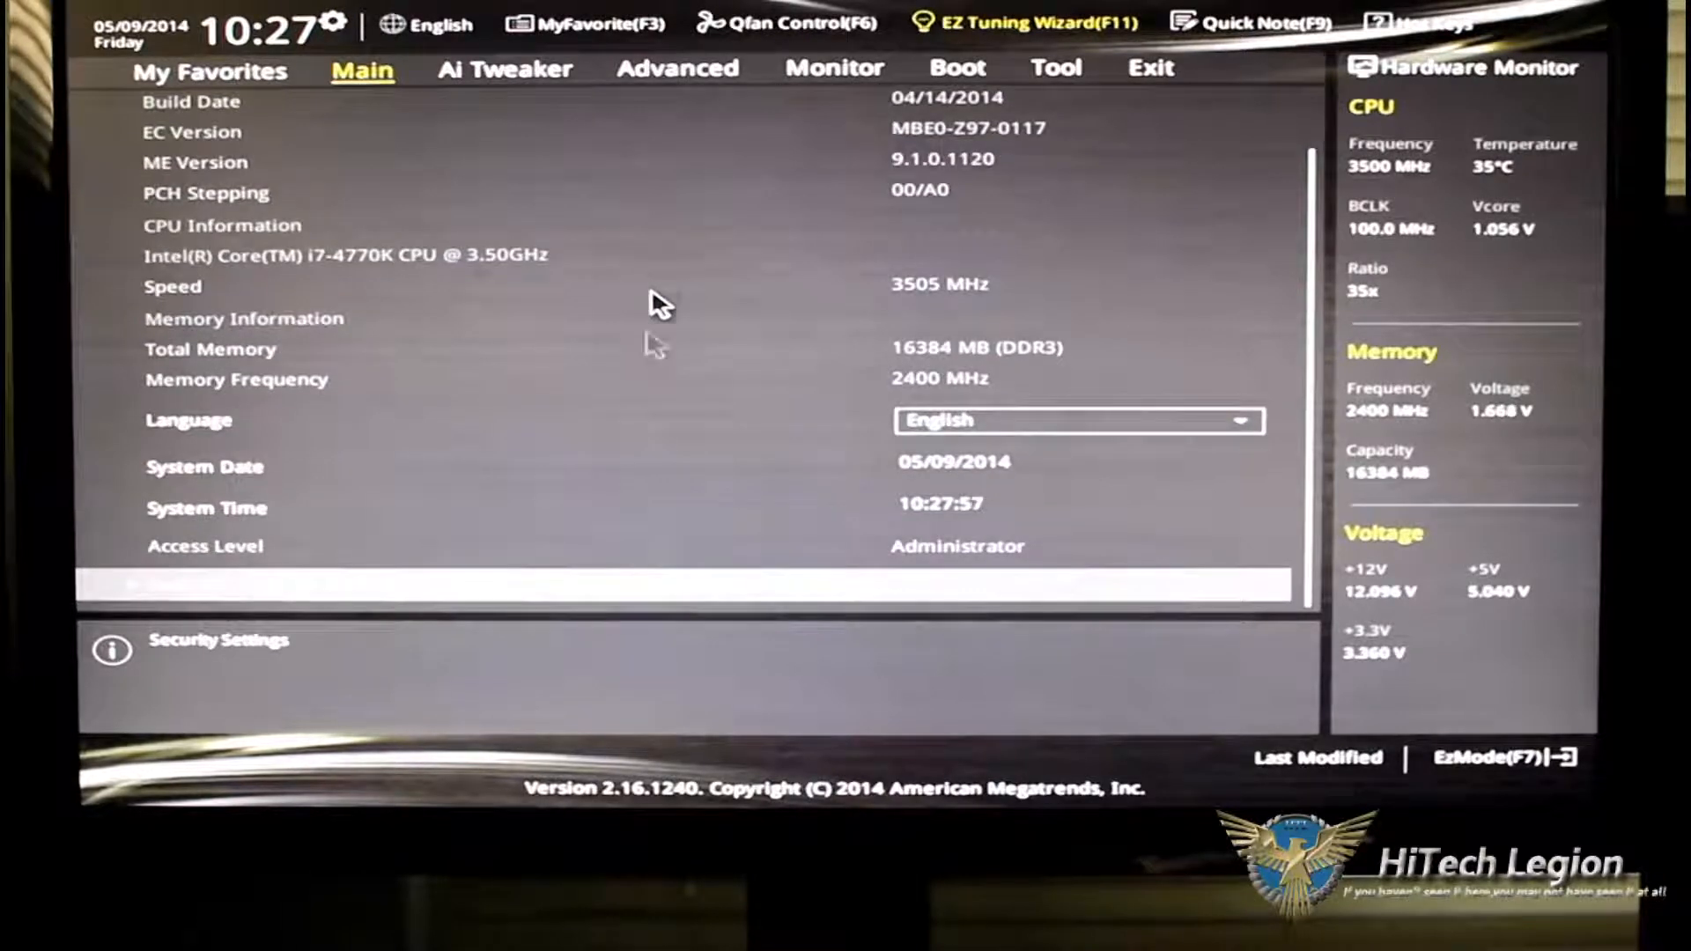
click(218, 640)
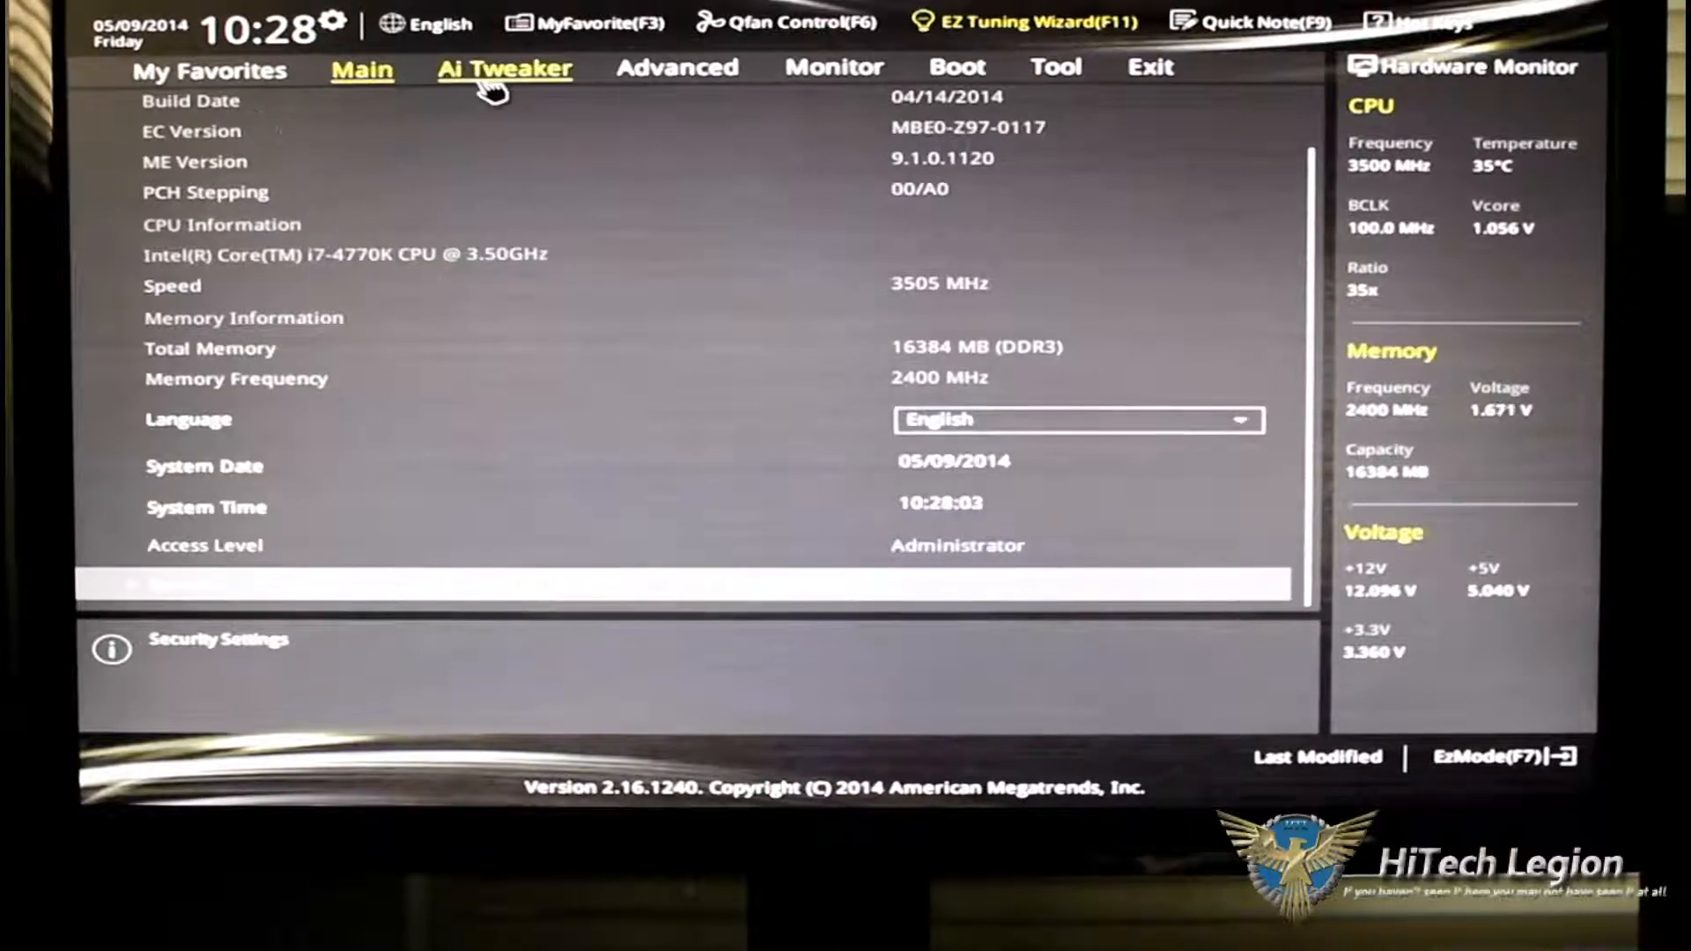
click(505, 67)
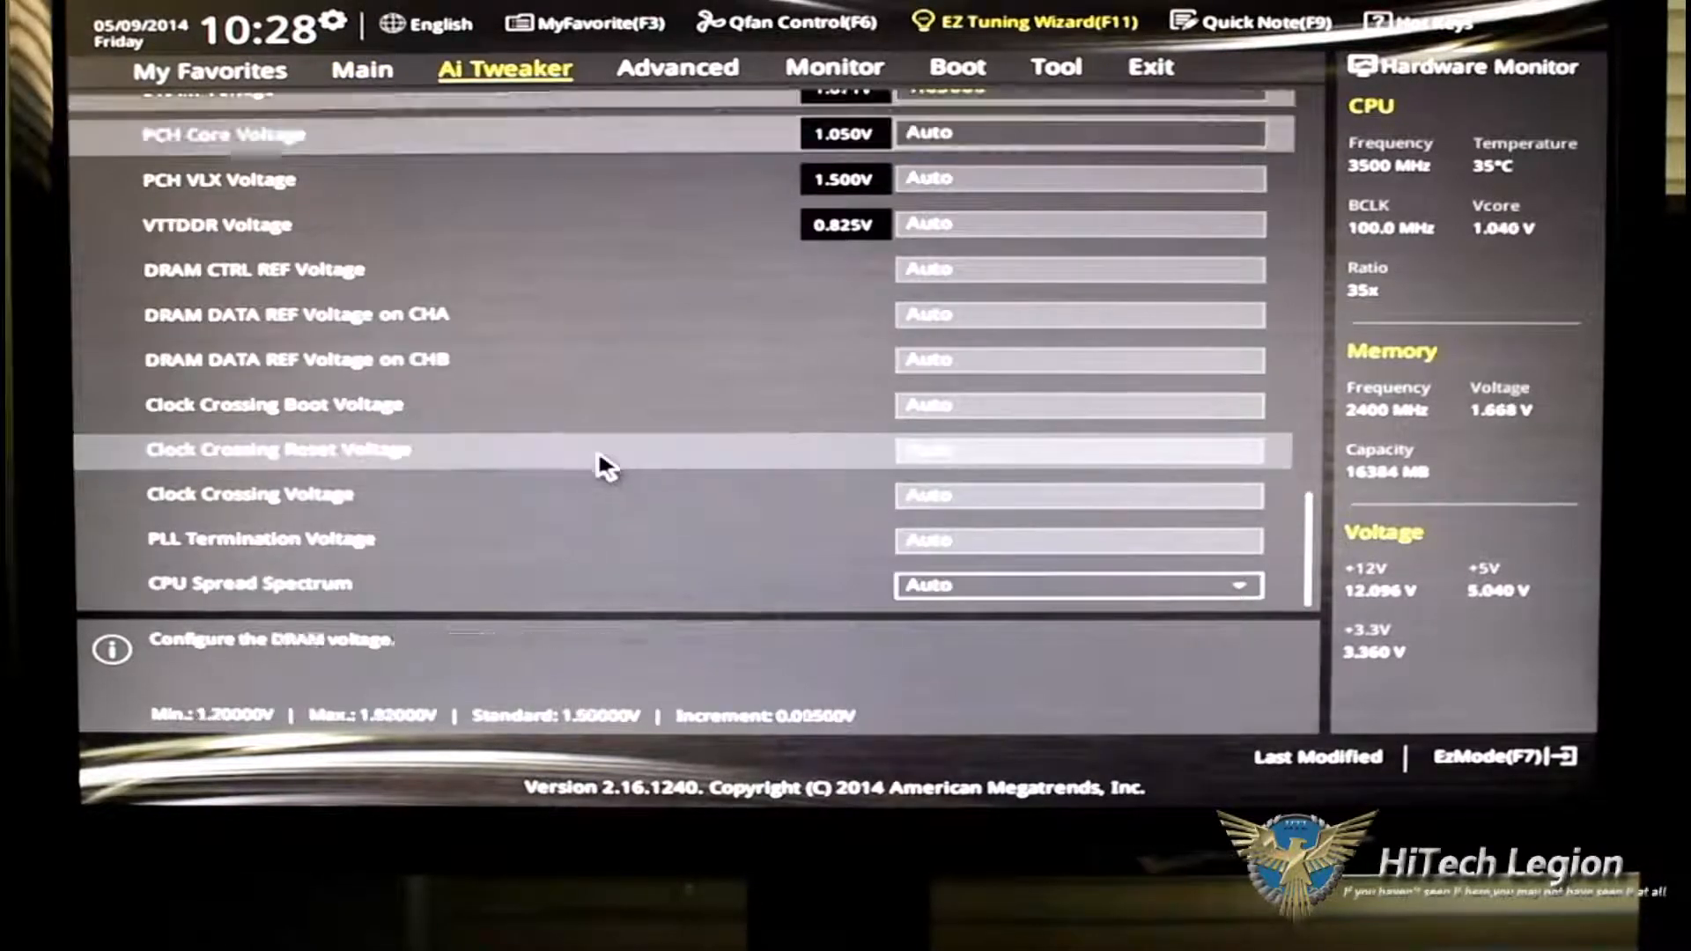
scroll(up, 3)
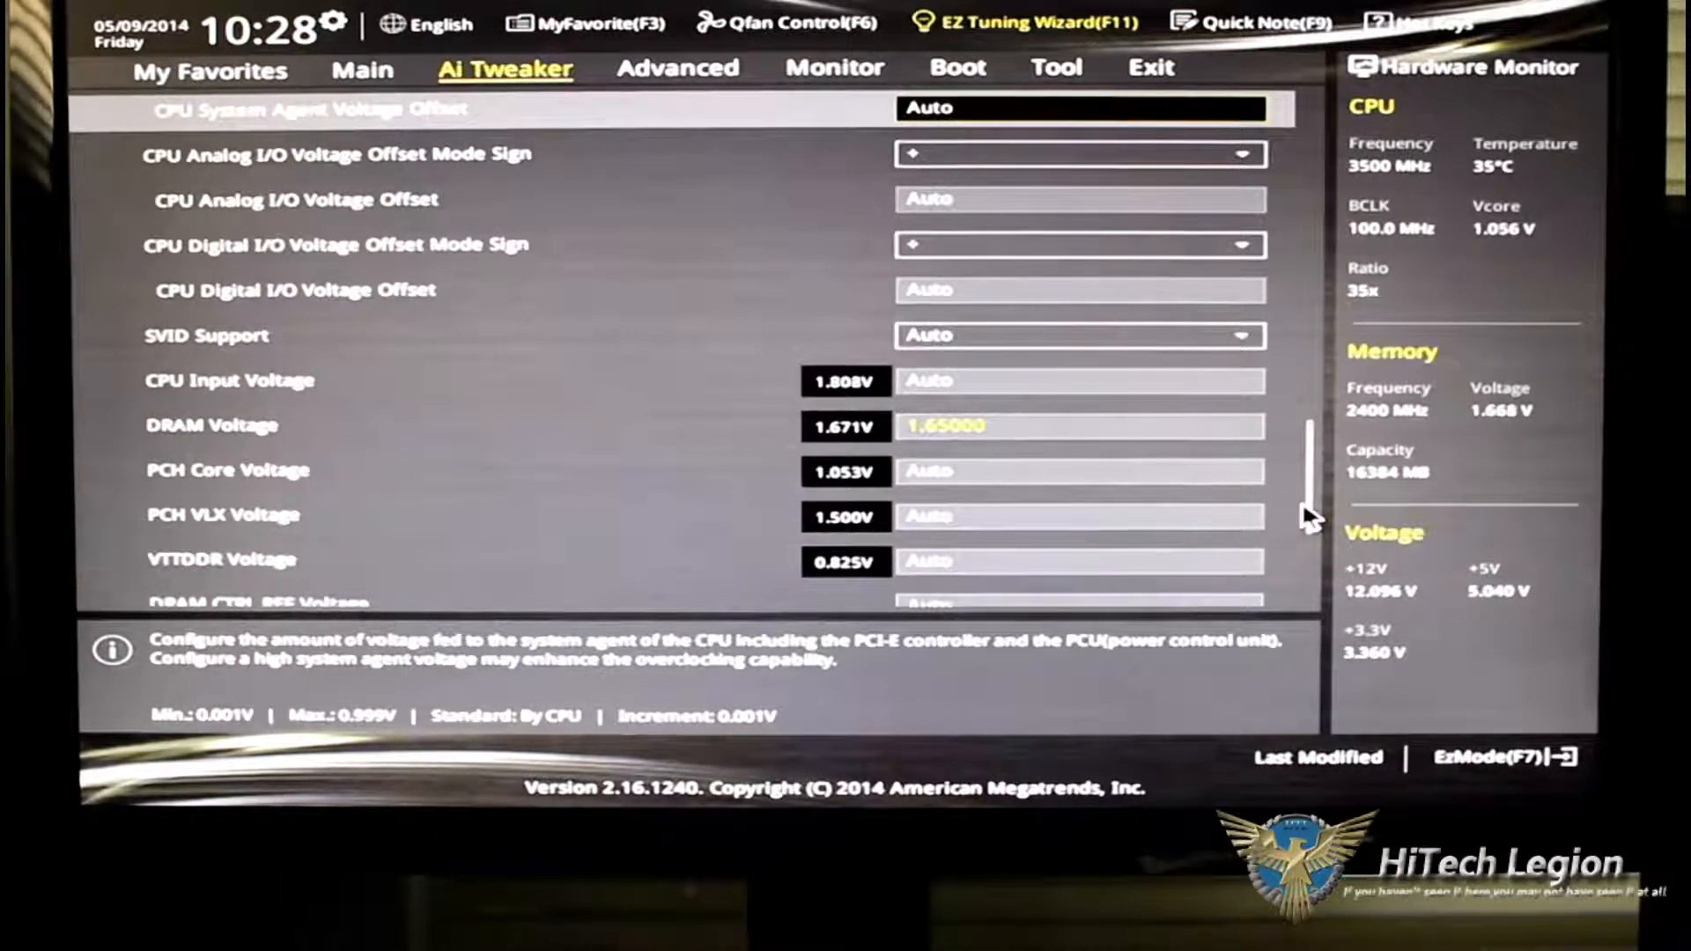
scroll(down, 3)
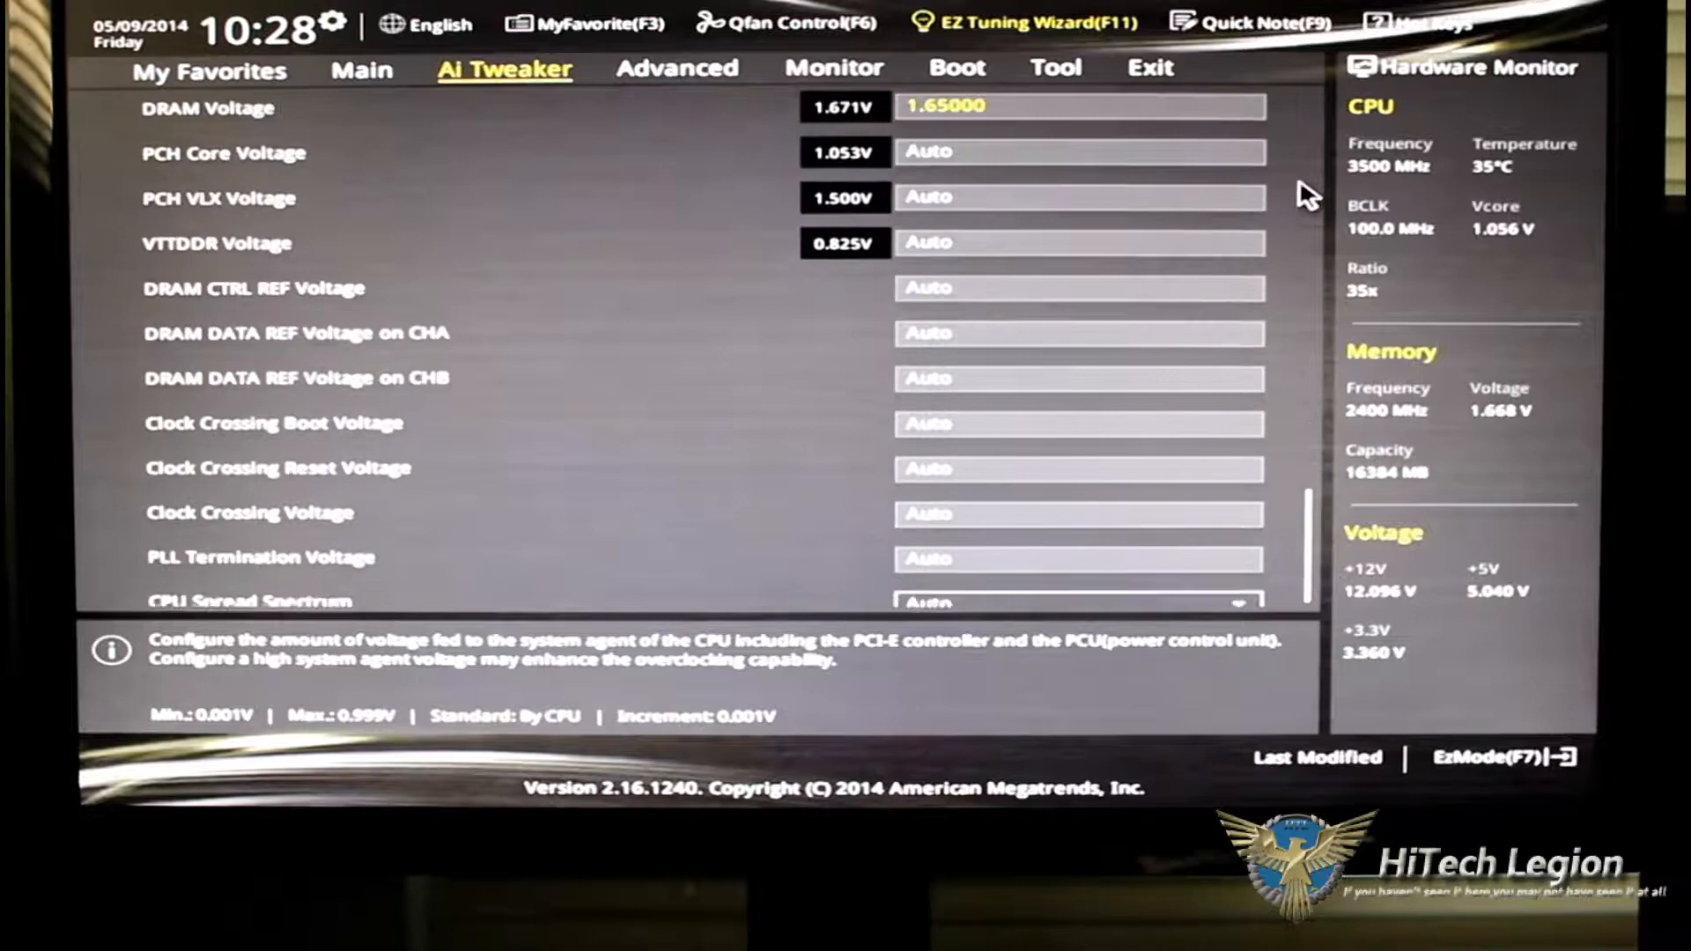
scroll(up, 3)
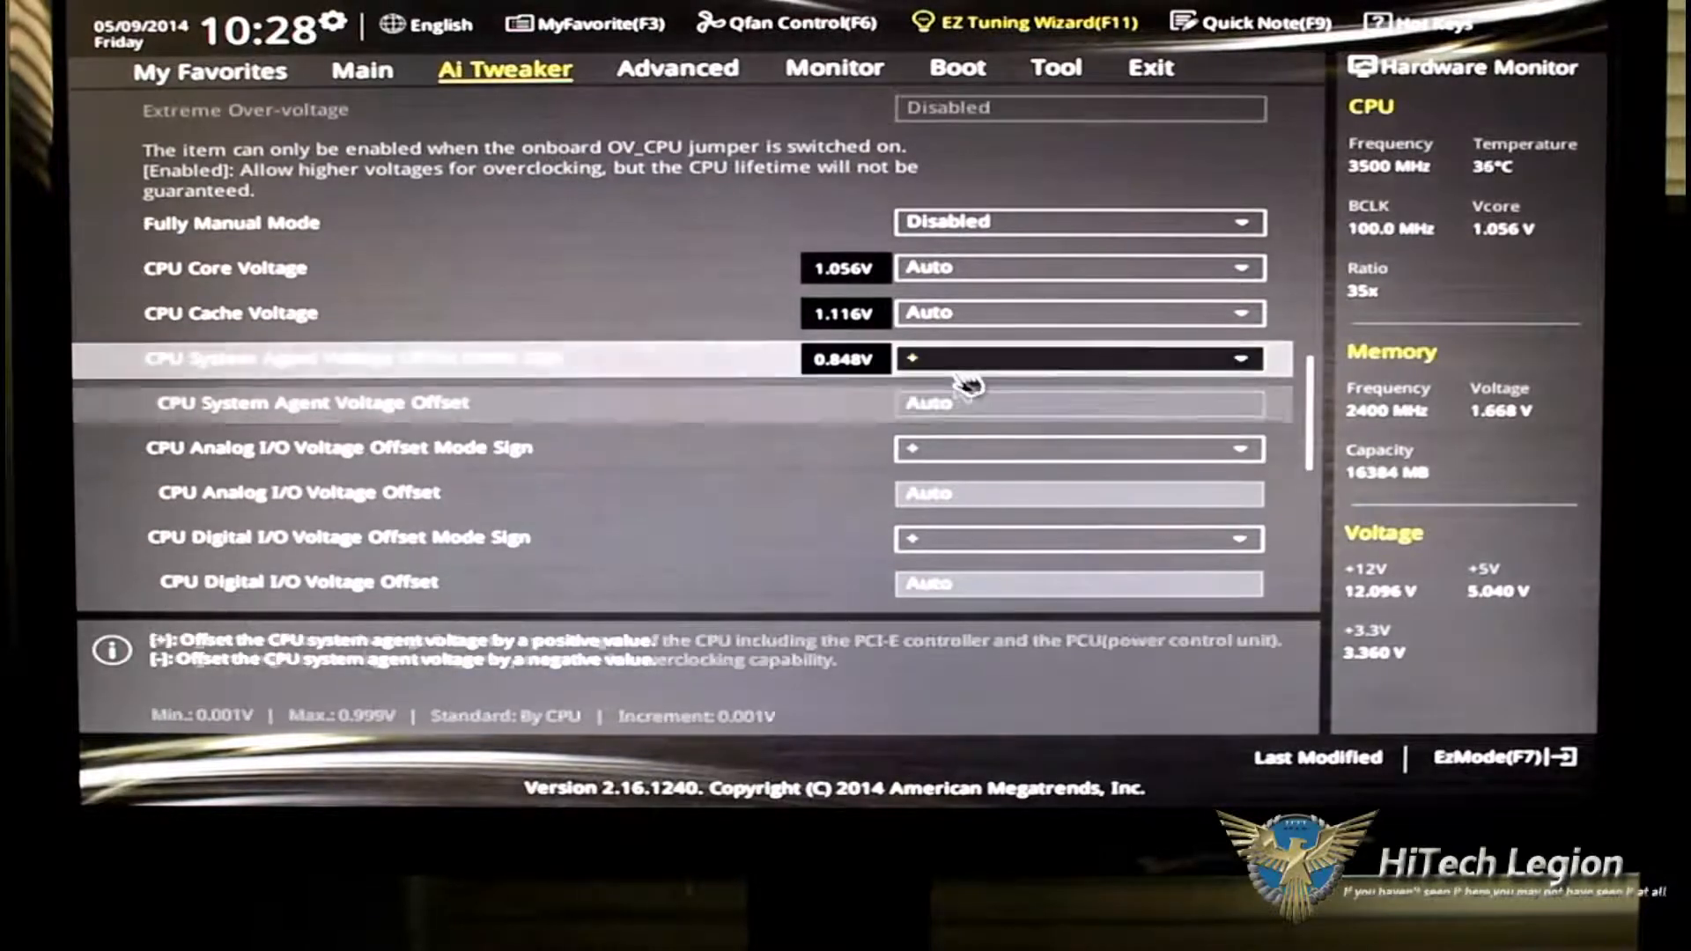
scroll(up, 3)
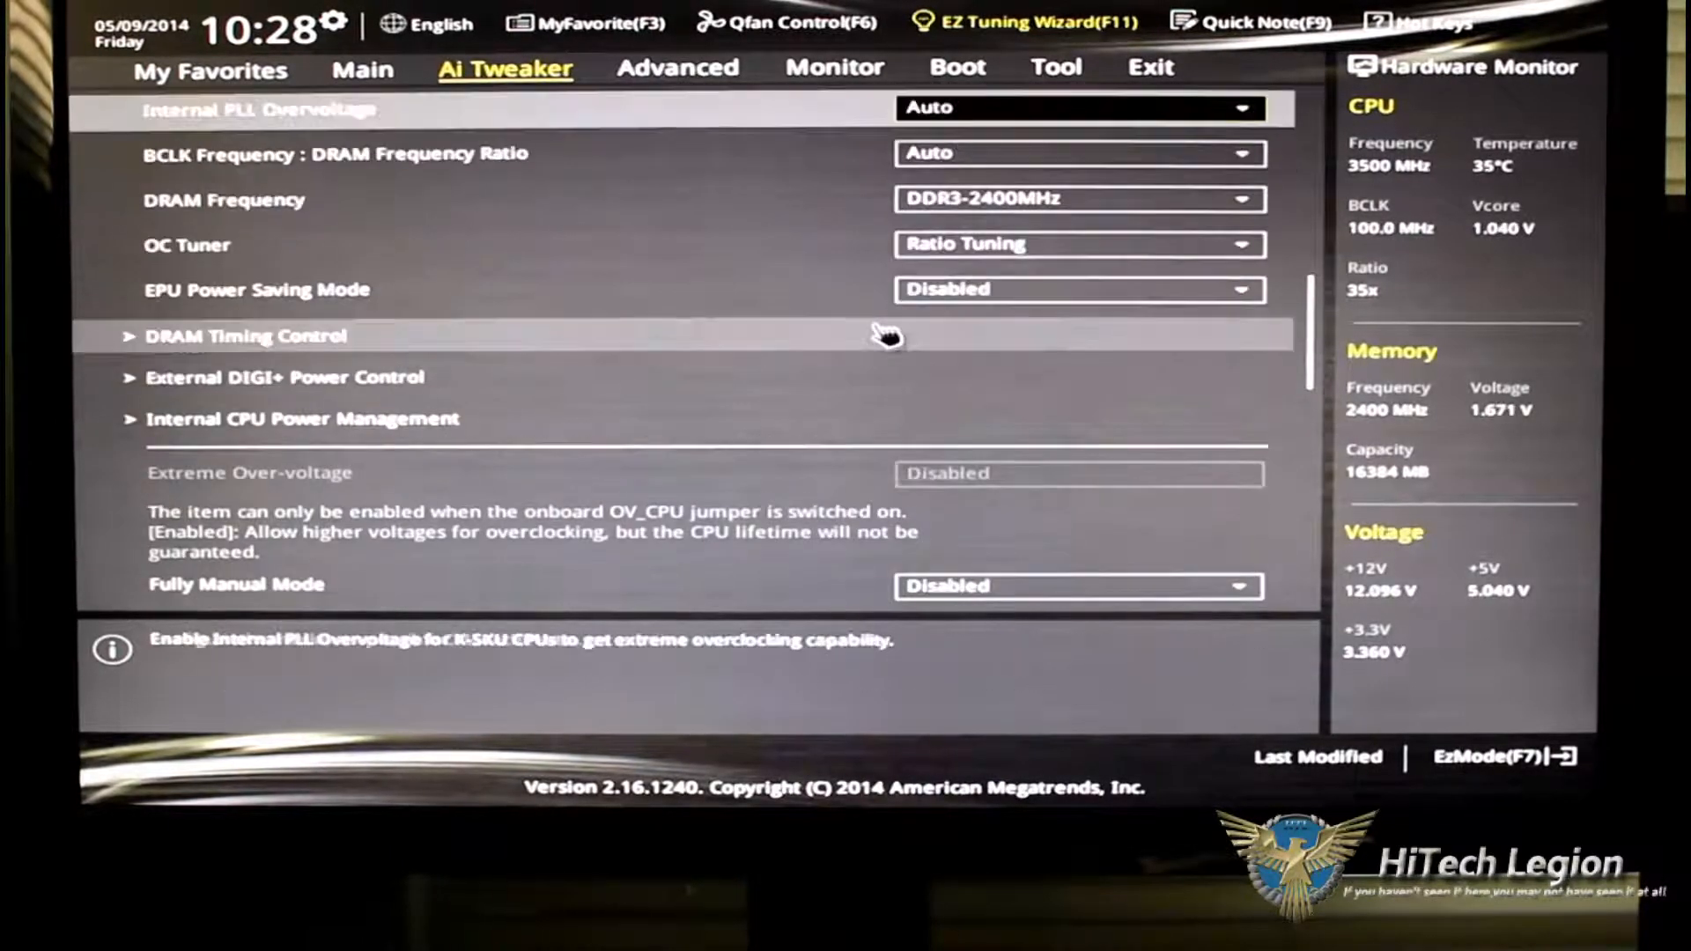
scroll(up, 3)
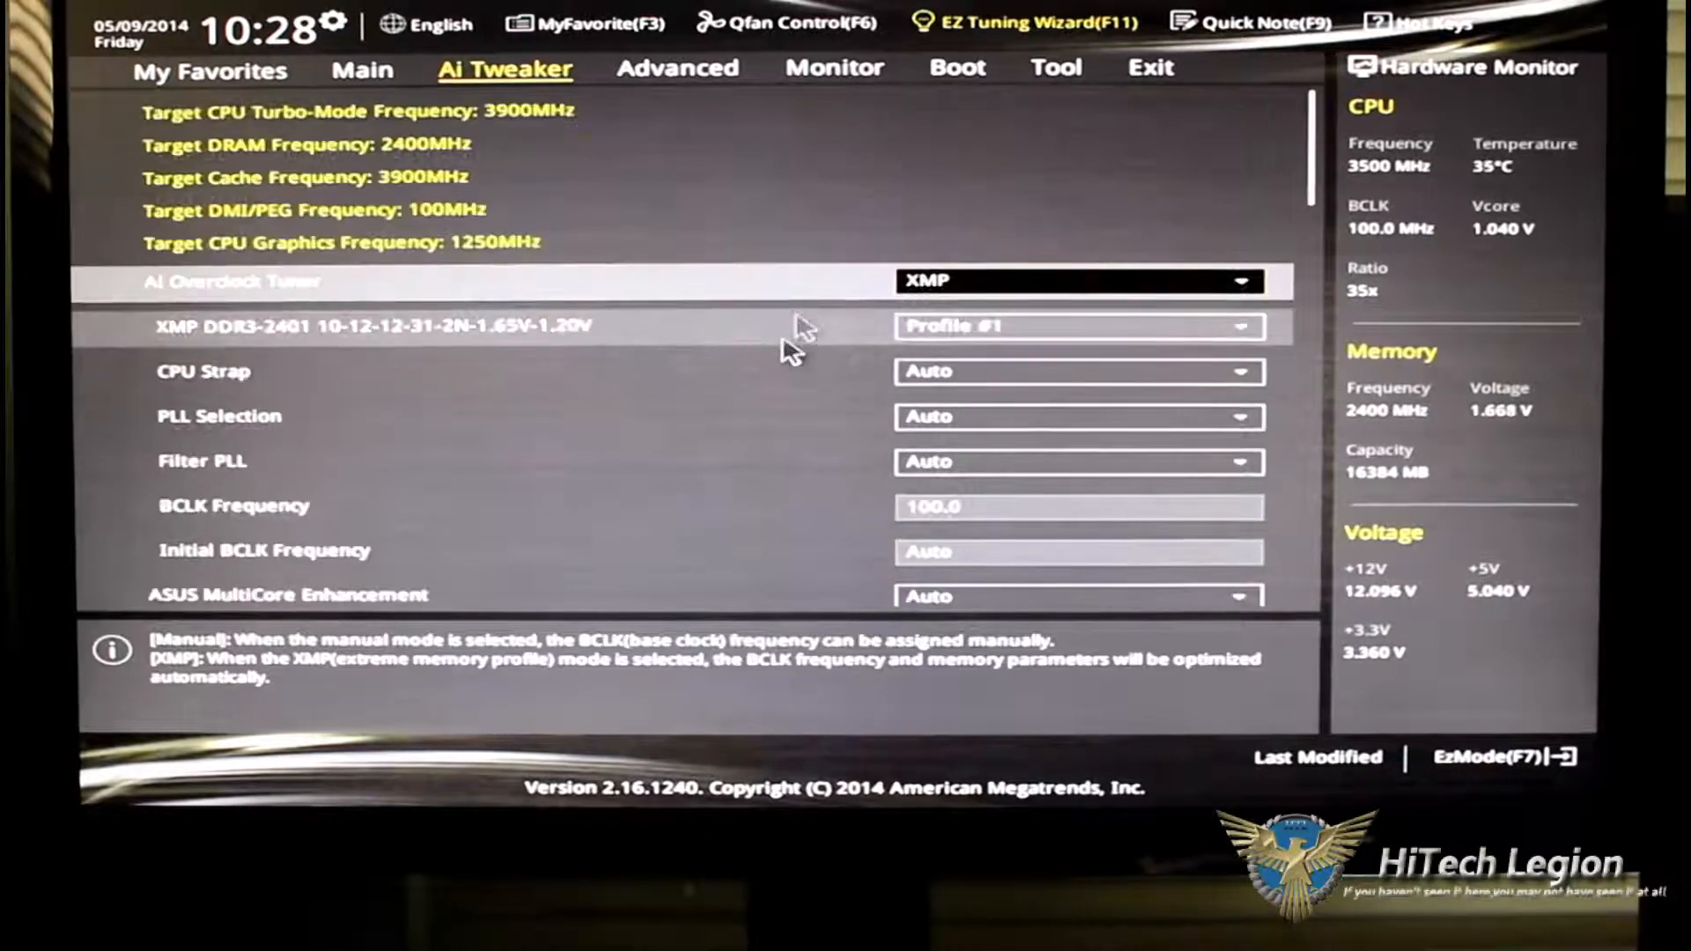
mouse_move(582, 140)
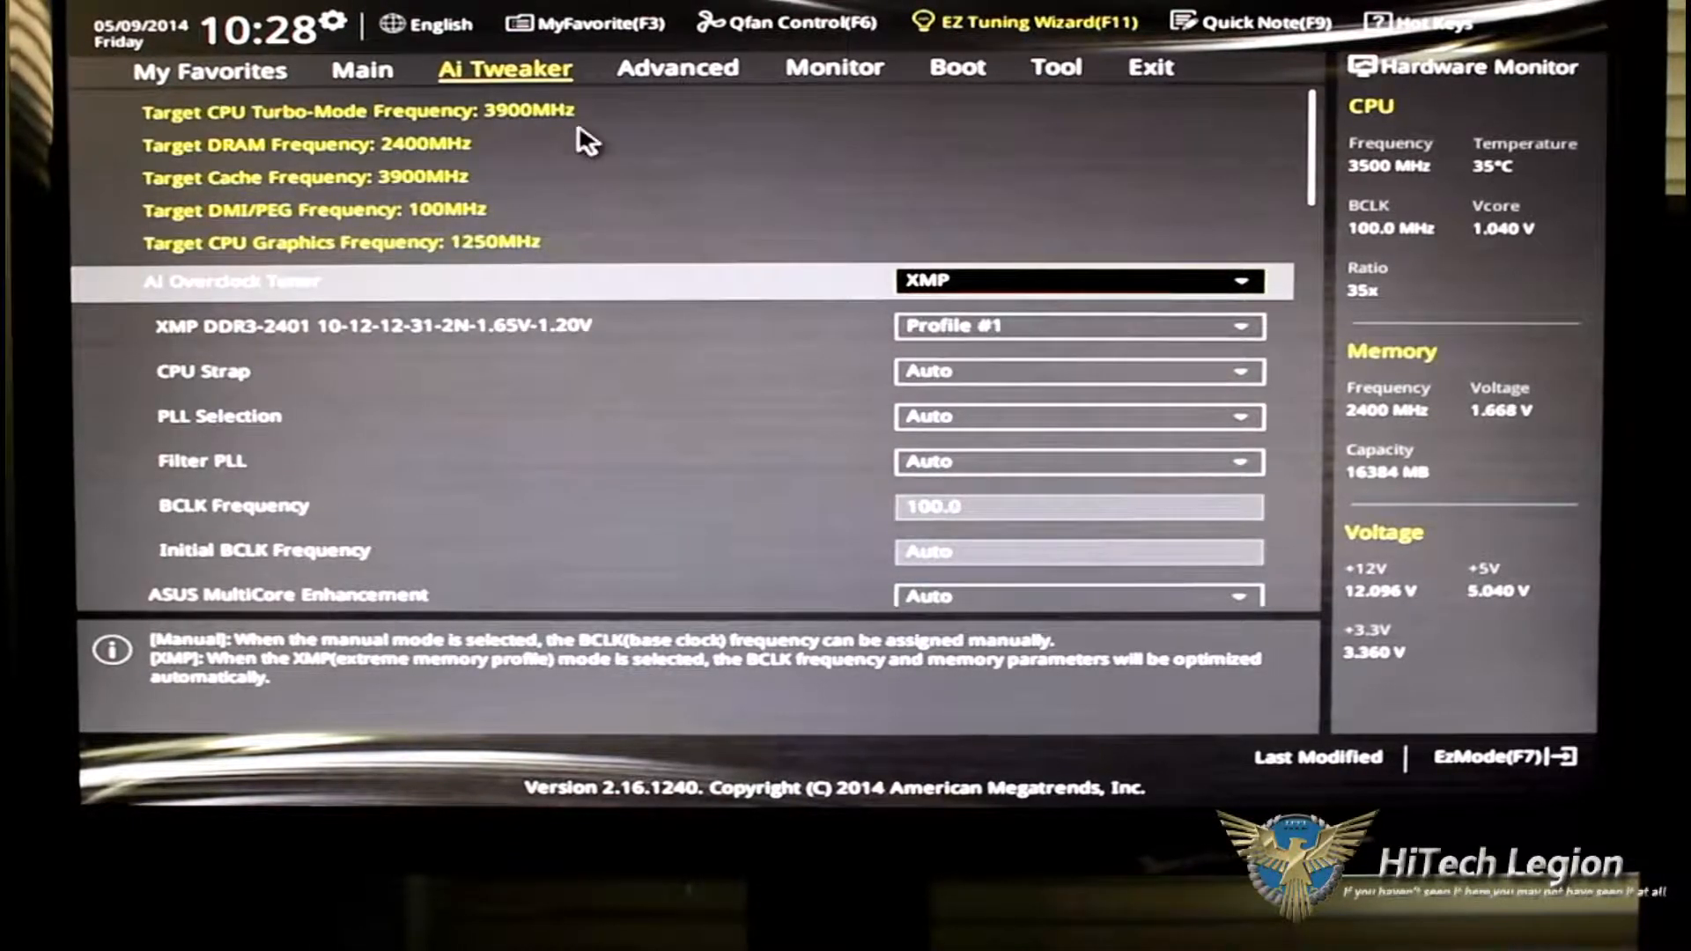
mouse_move(280, 188)
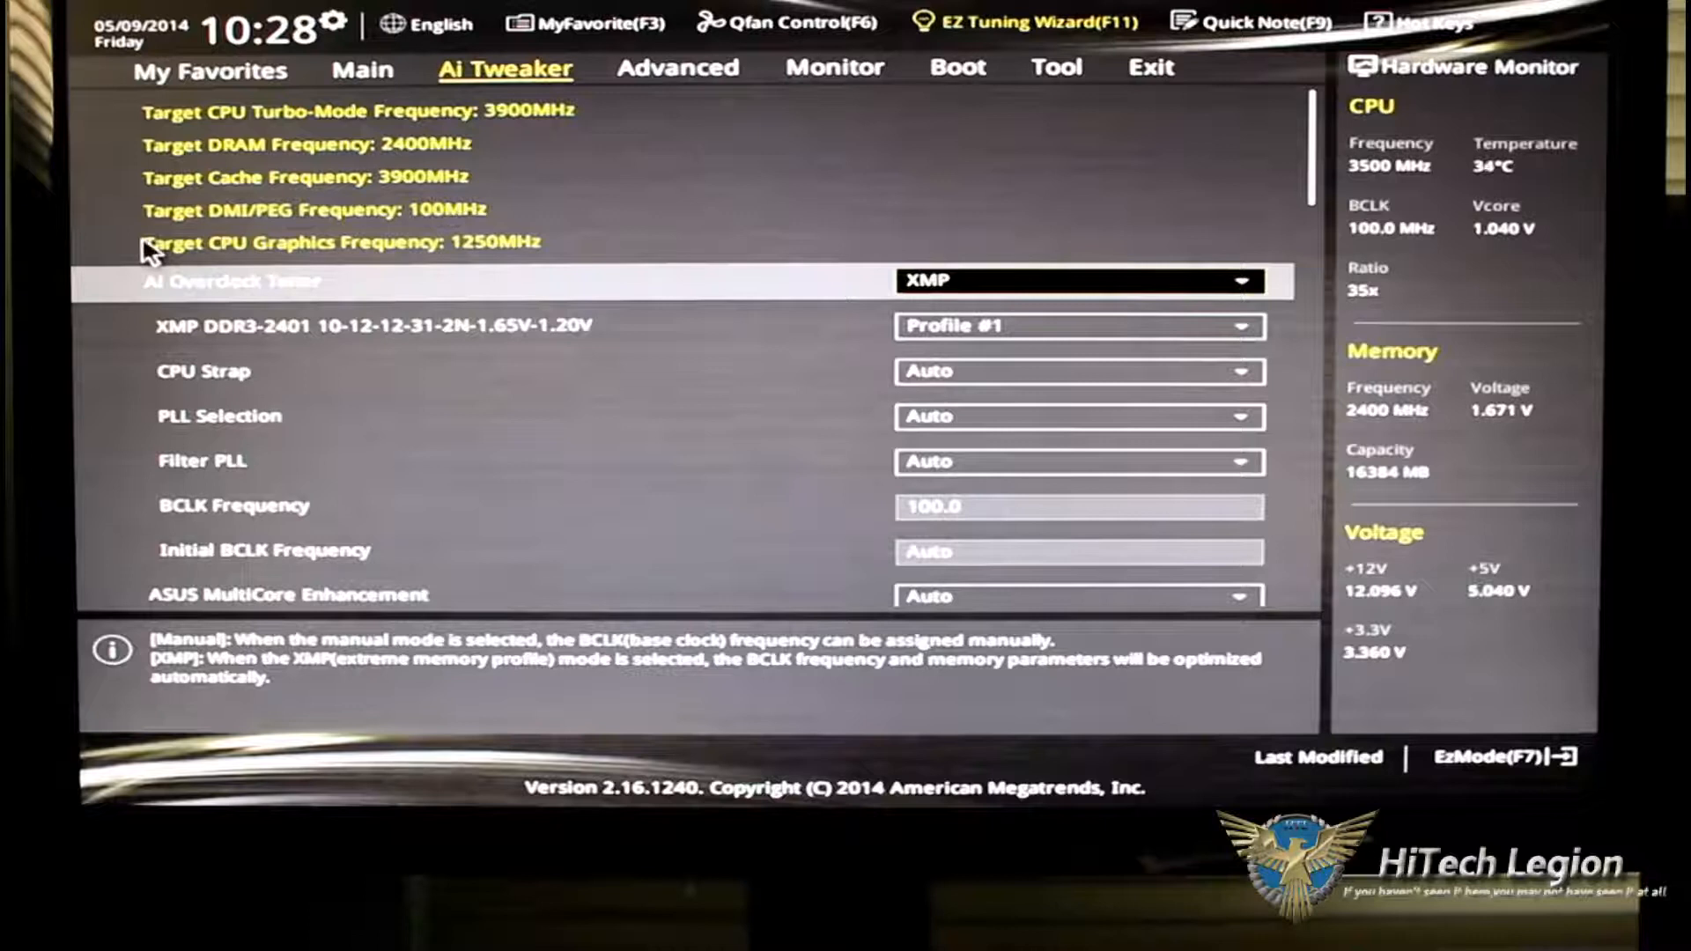
mouse_move(415, 226)
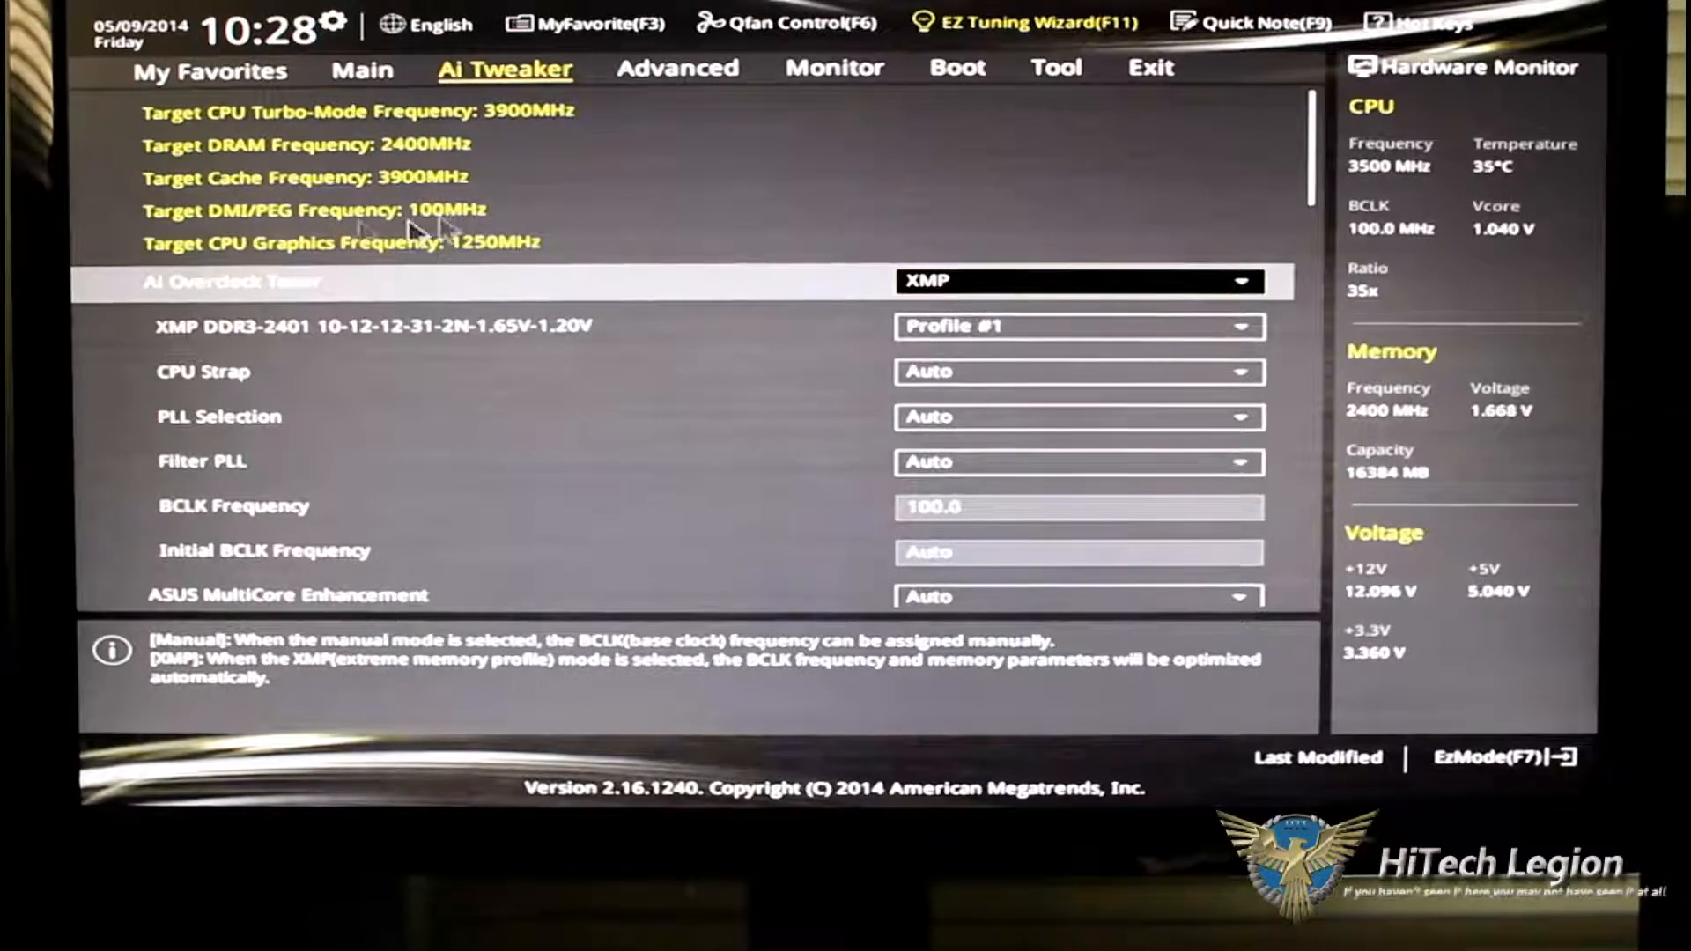
mouse_move(76, 292)
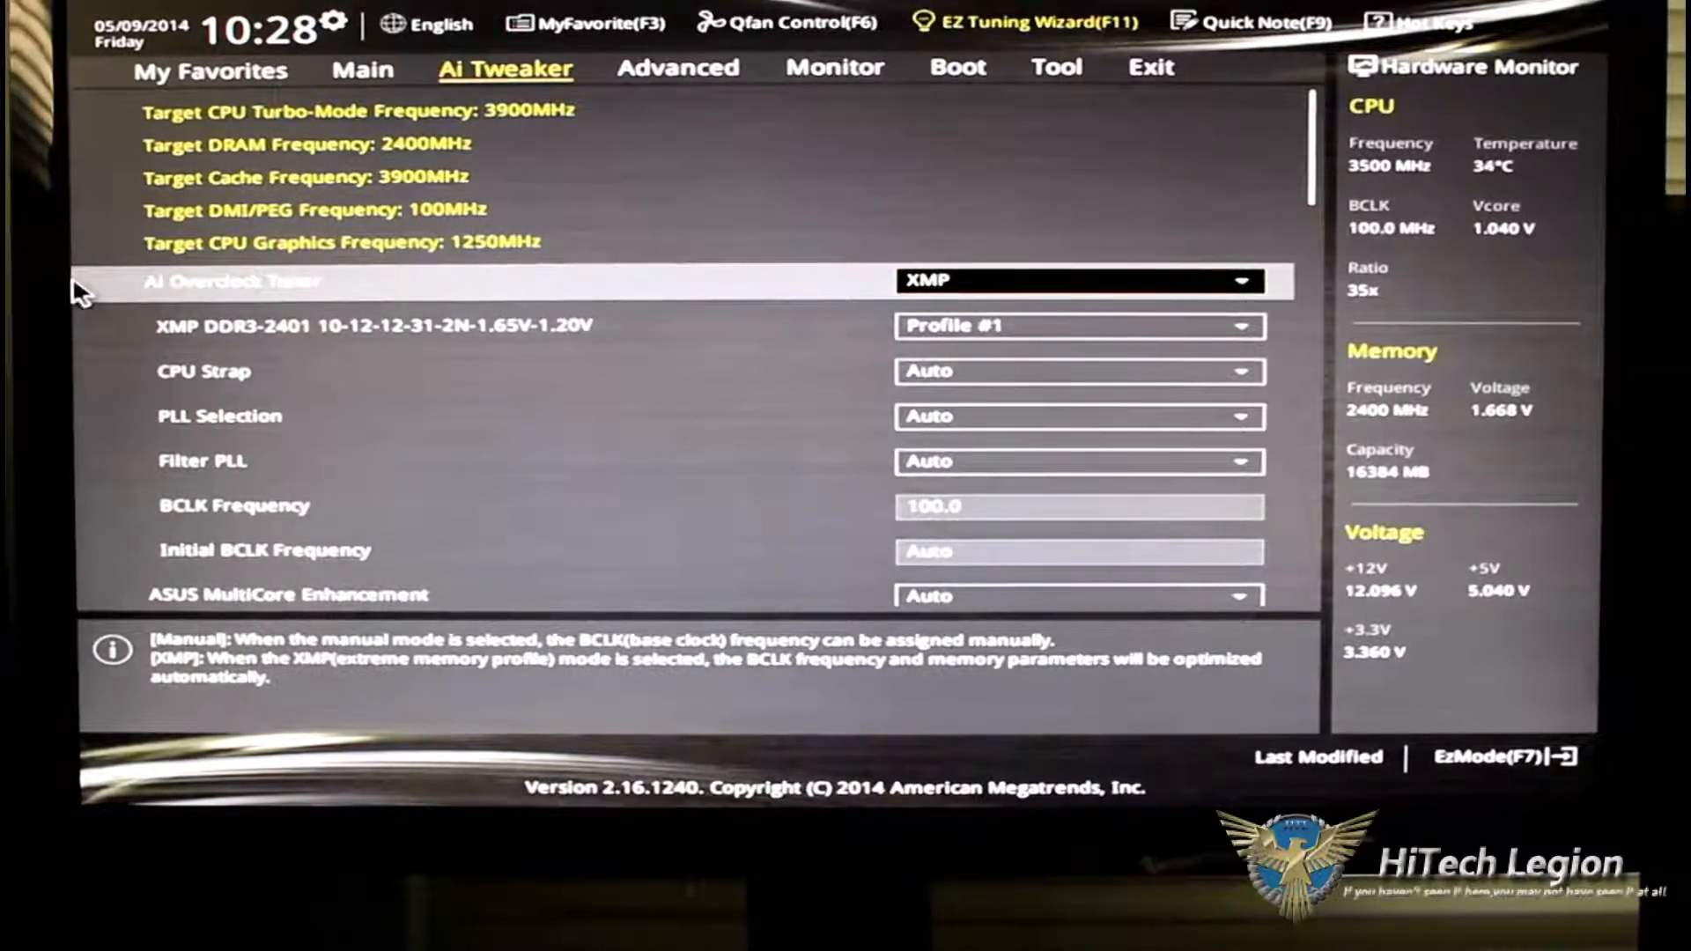
mouse_move(490, 308)
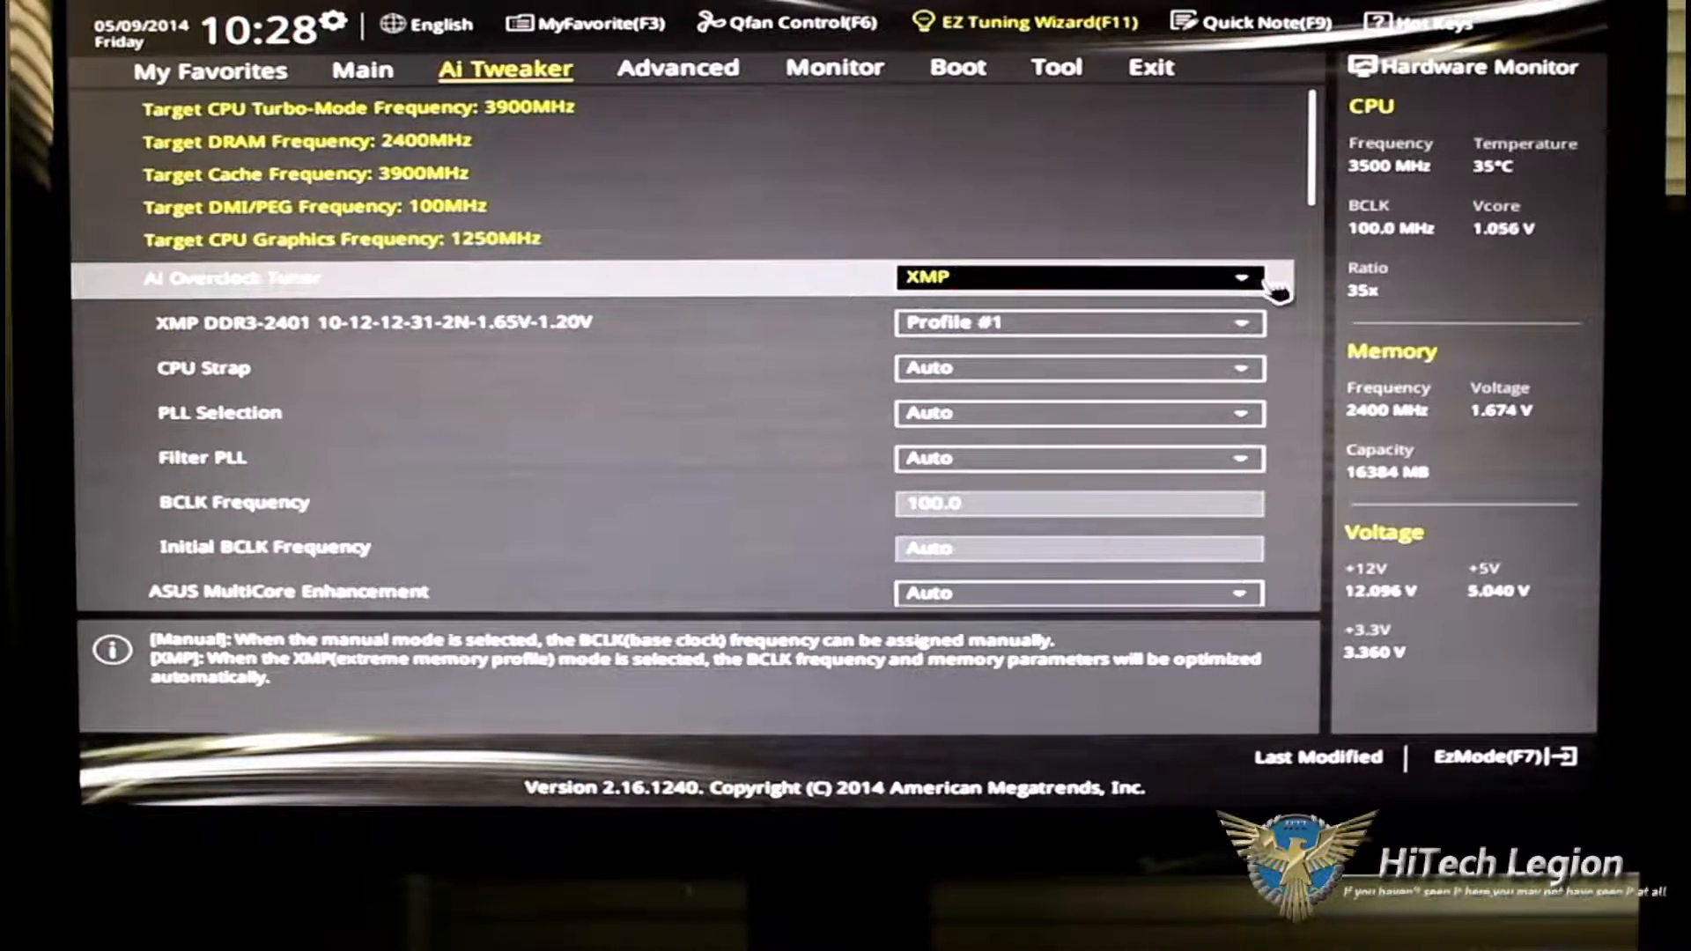
click(1238, 277)
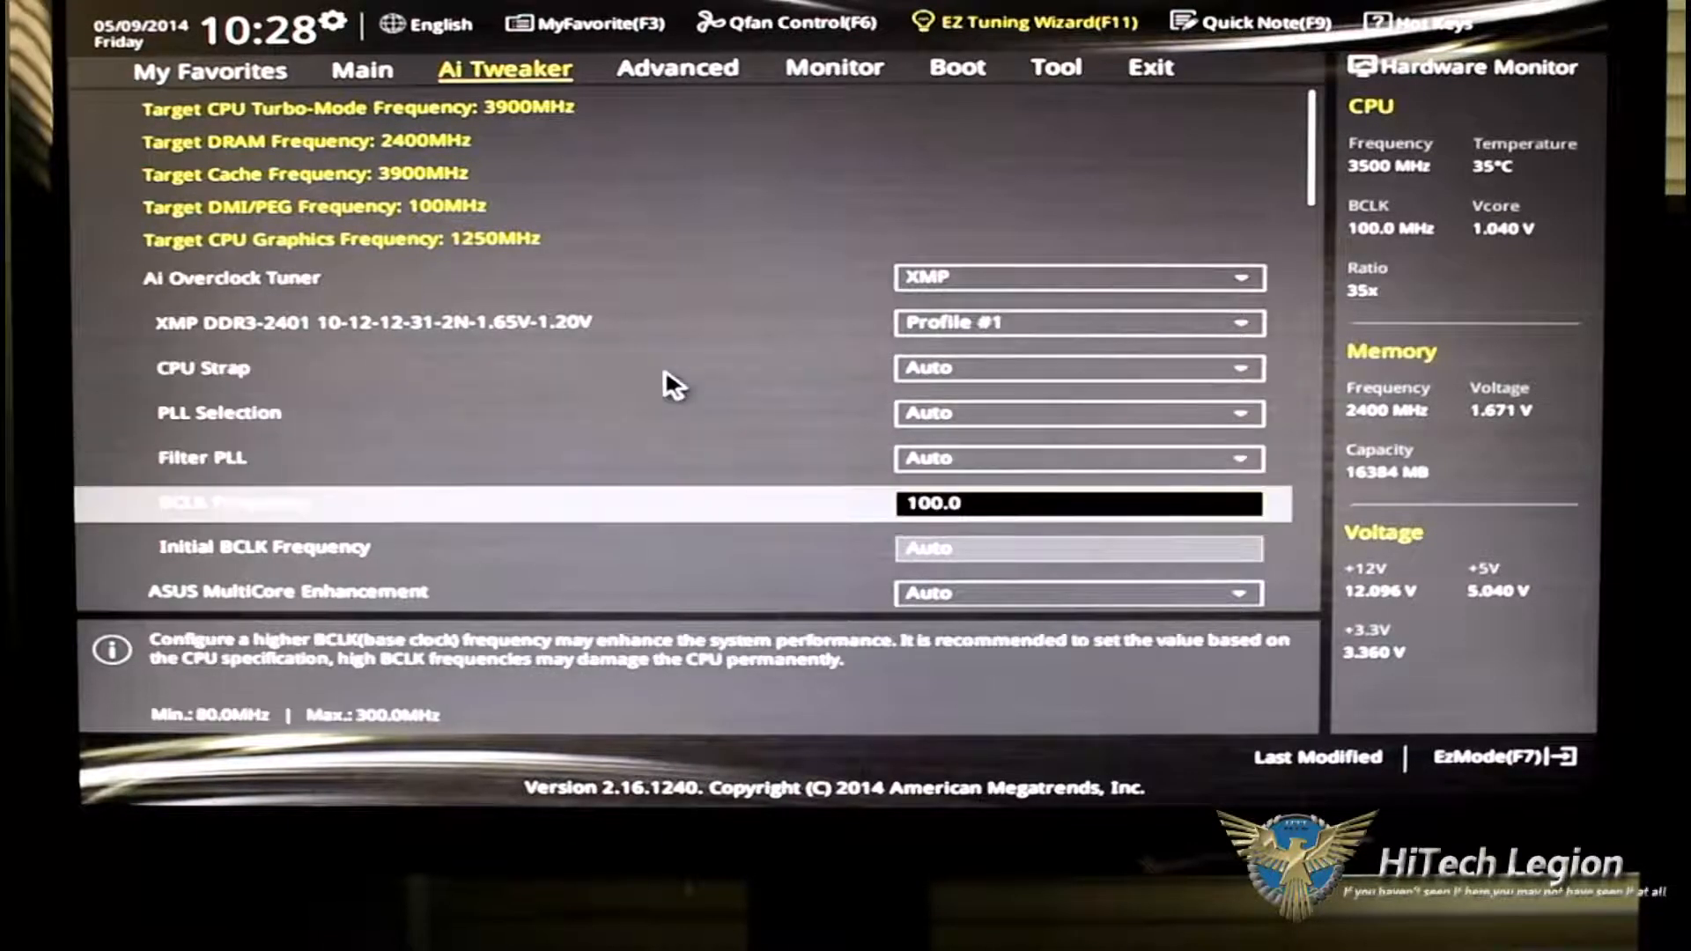
scroll(down, 3)
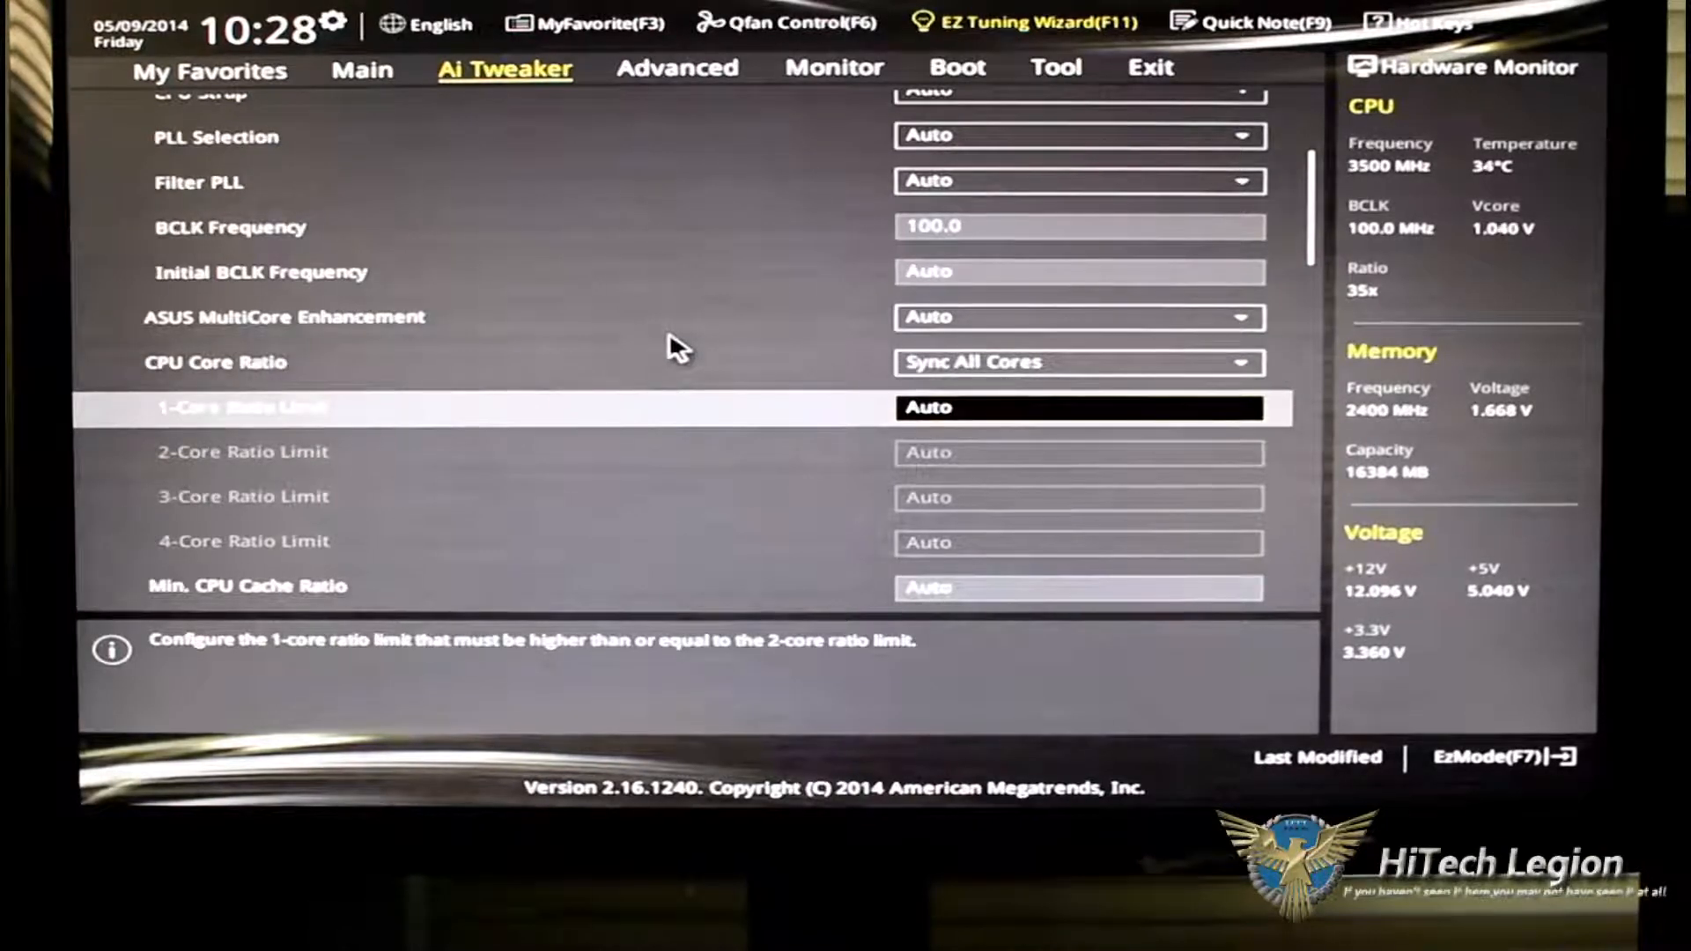
scroll(down, 3)
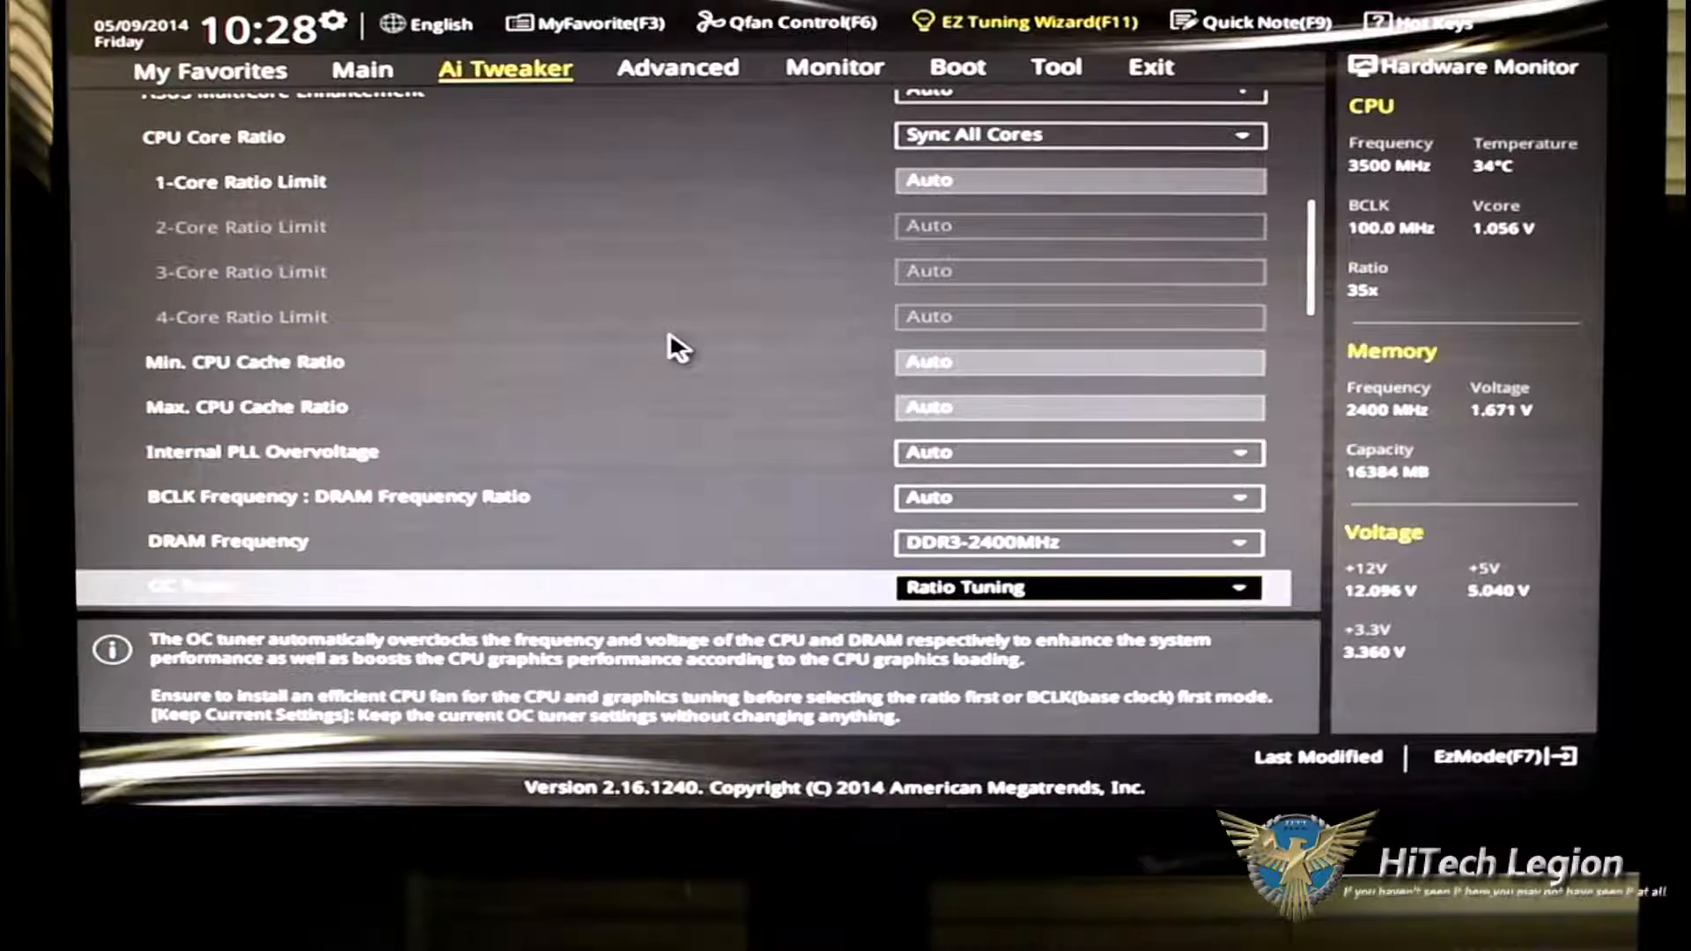
scroll(down, 3)
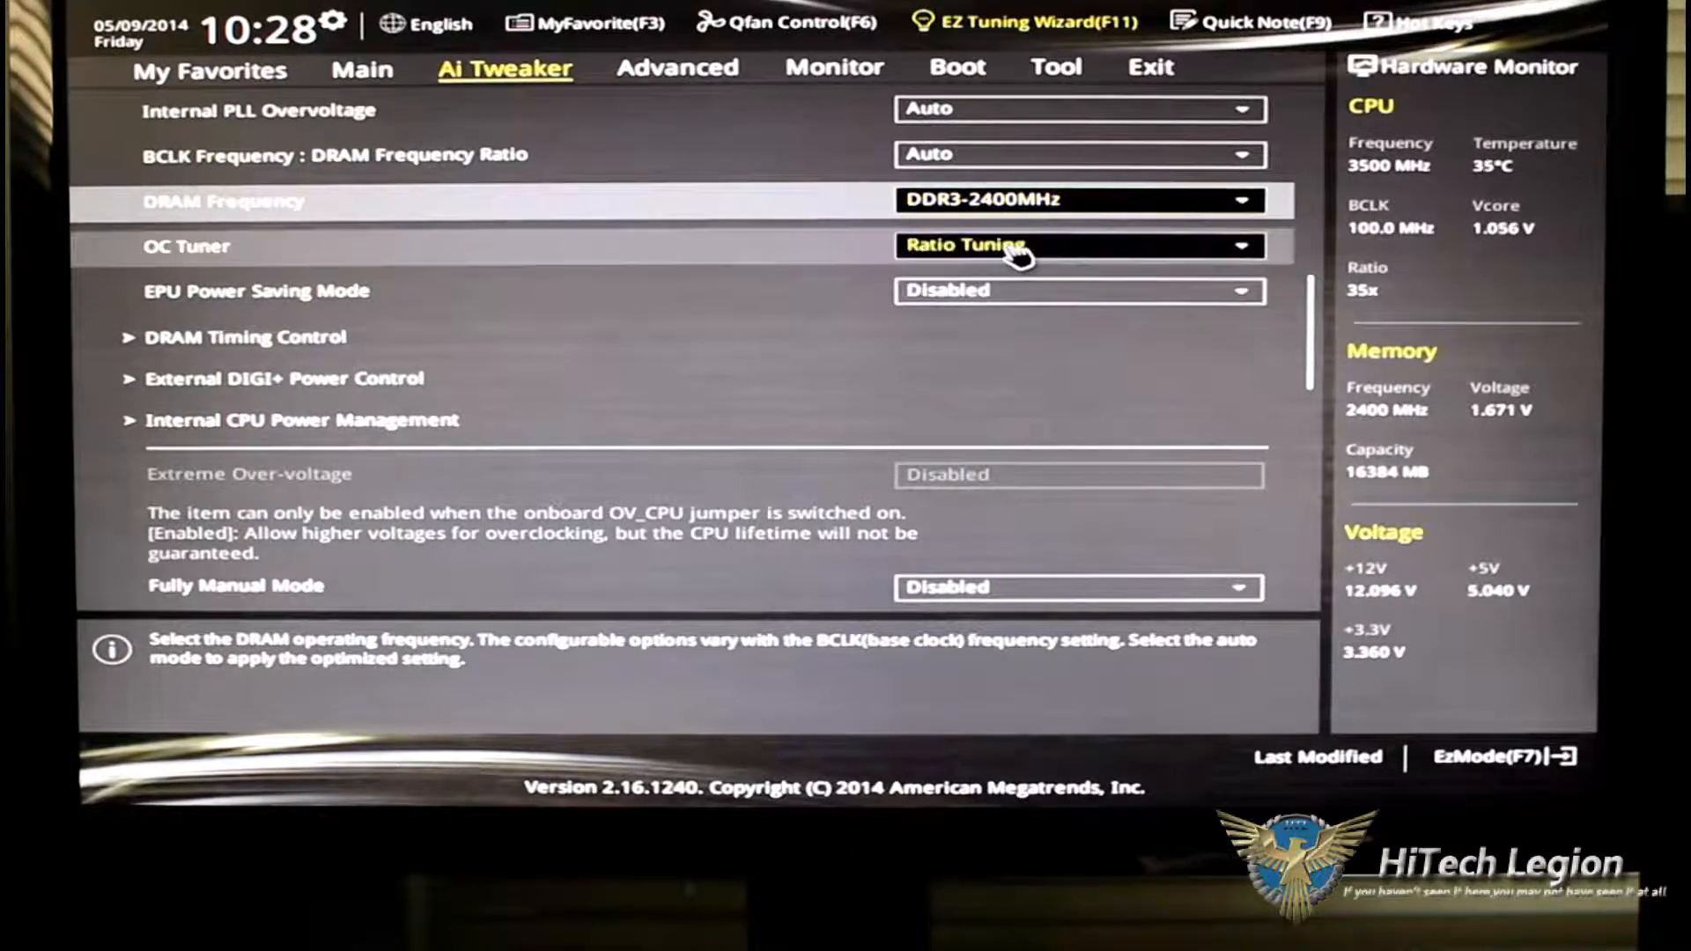
click(1078, 246)
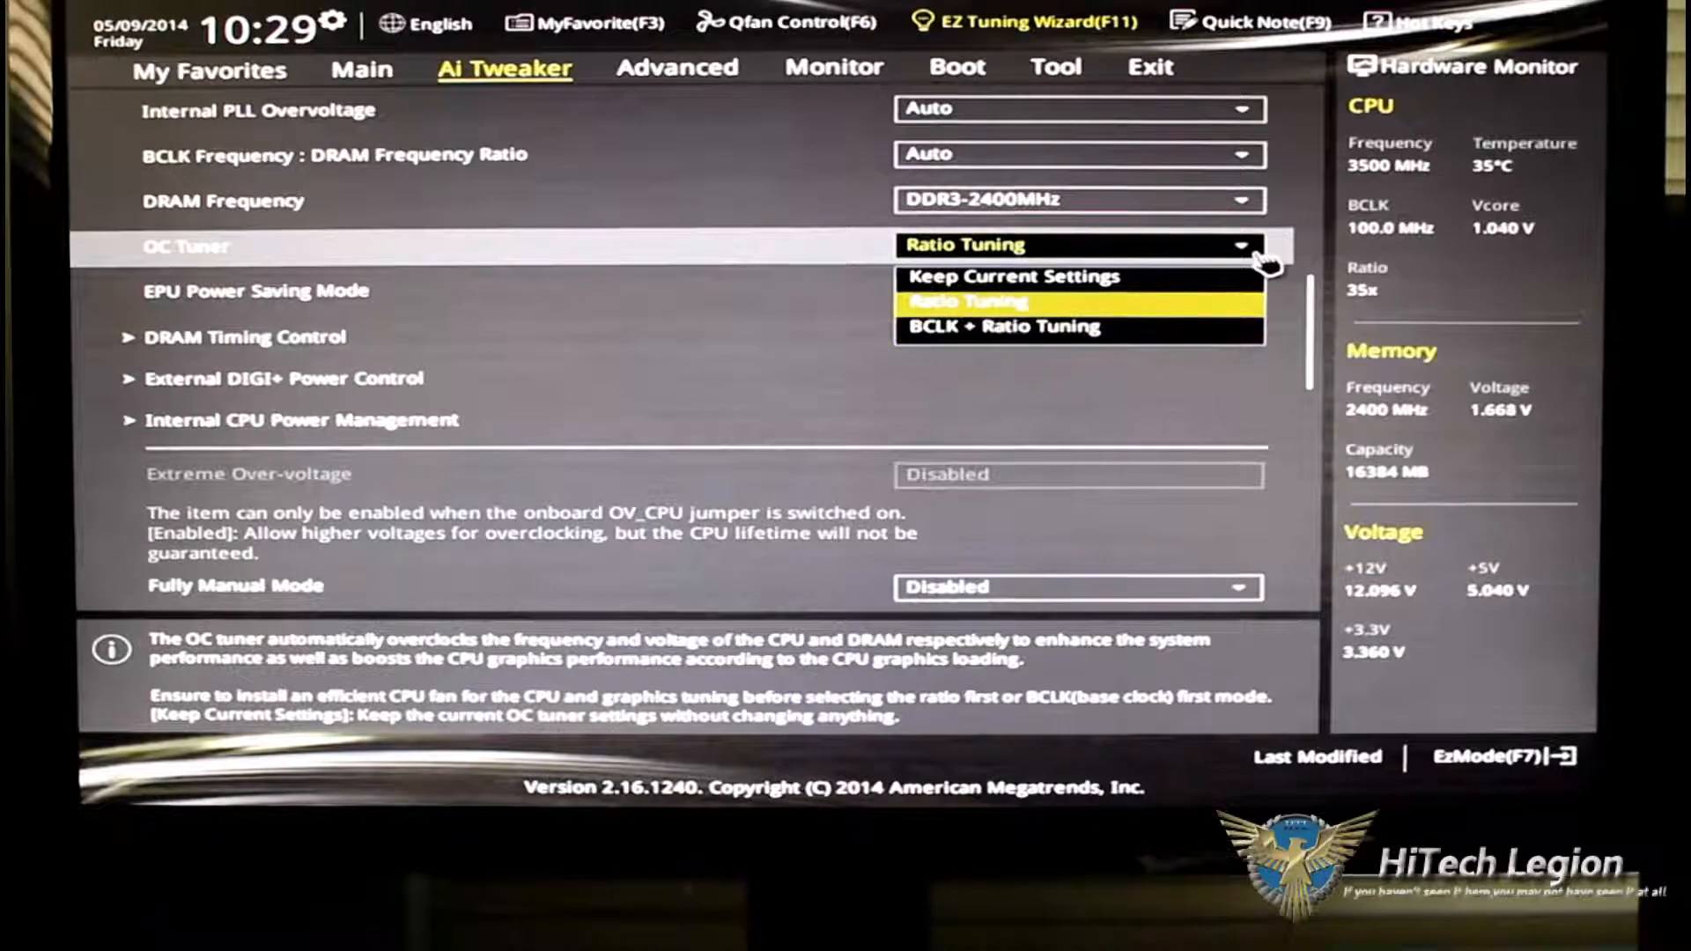
click(966, 301)
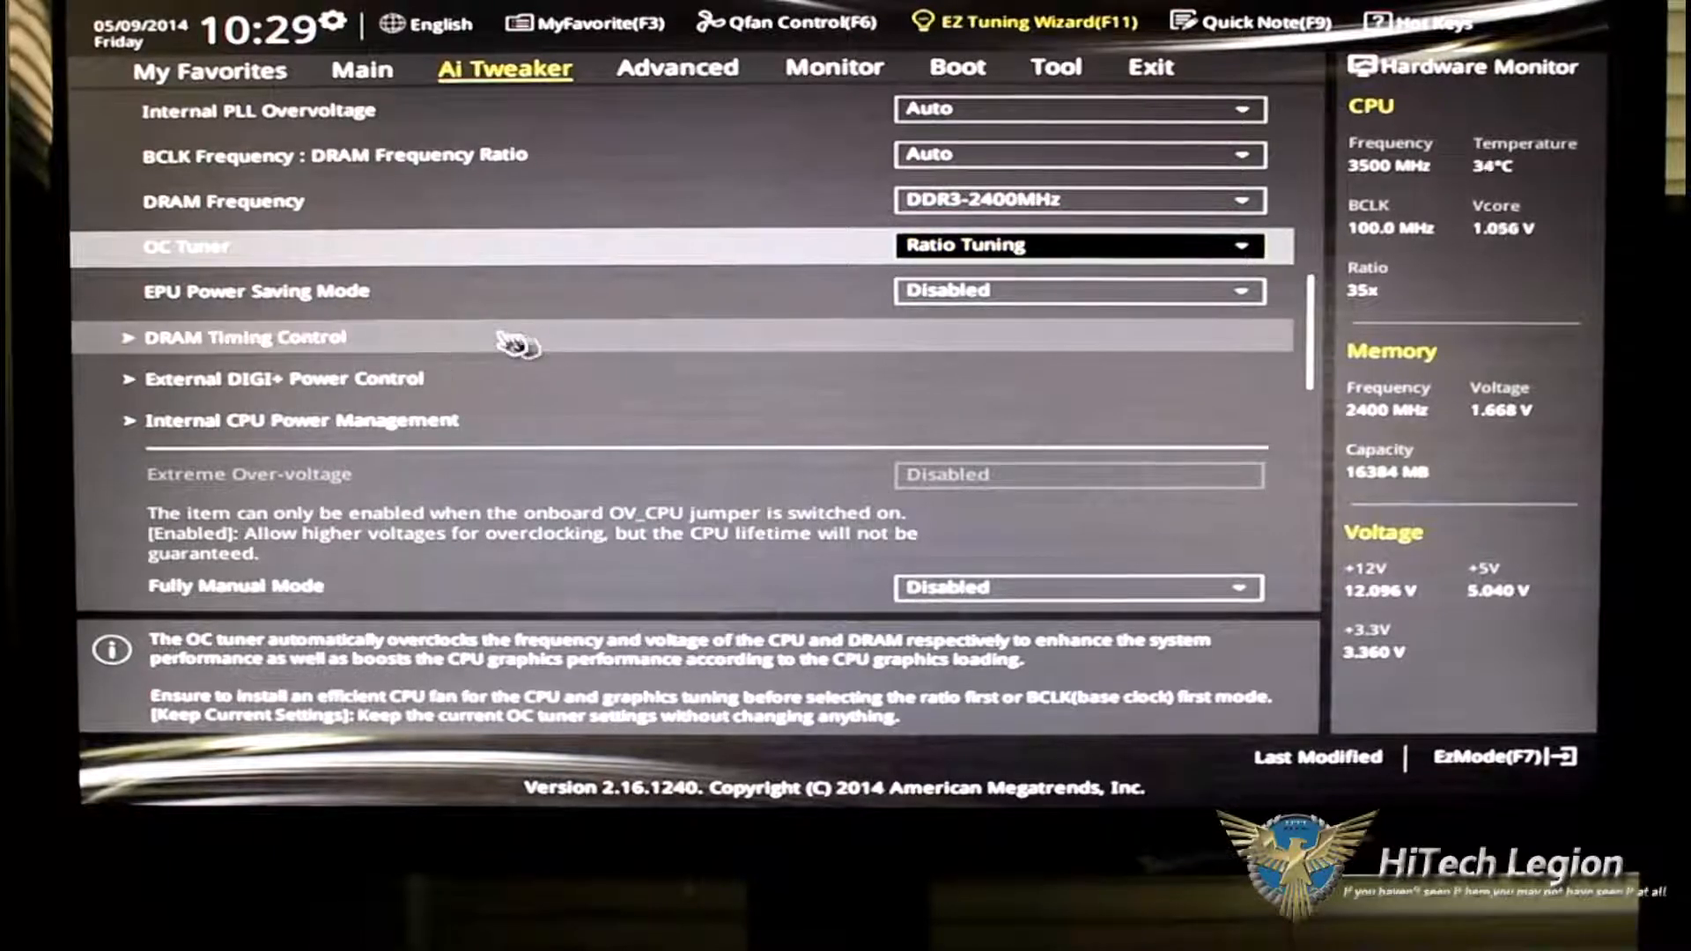
scroll(down, 3)
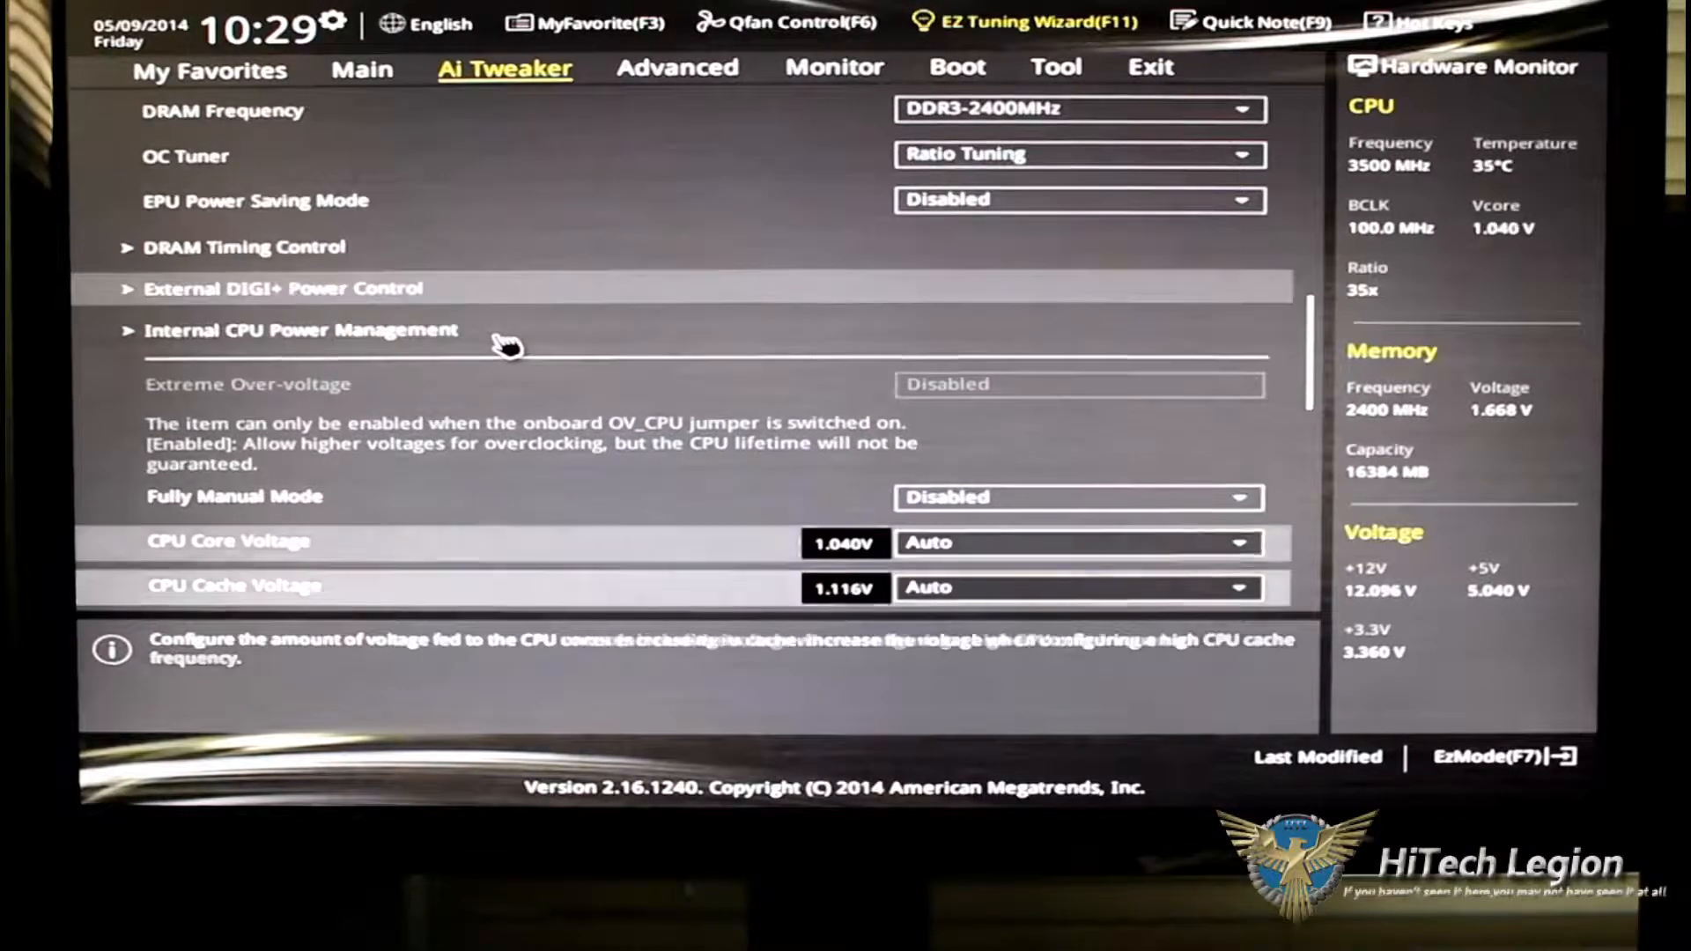
scroll(down, 3)
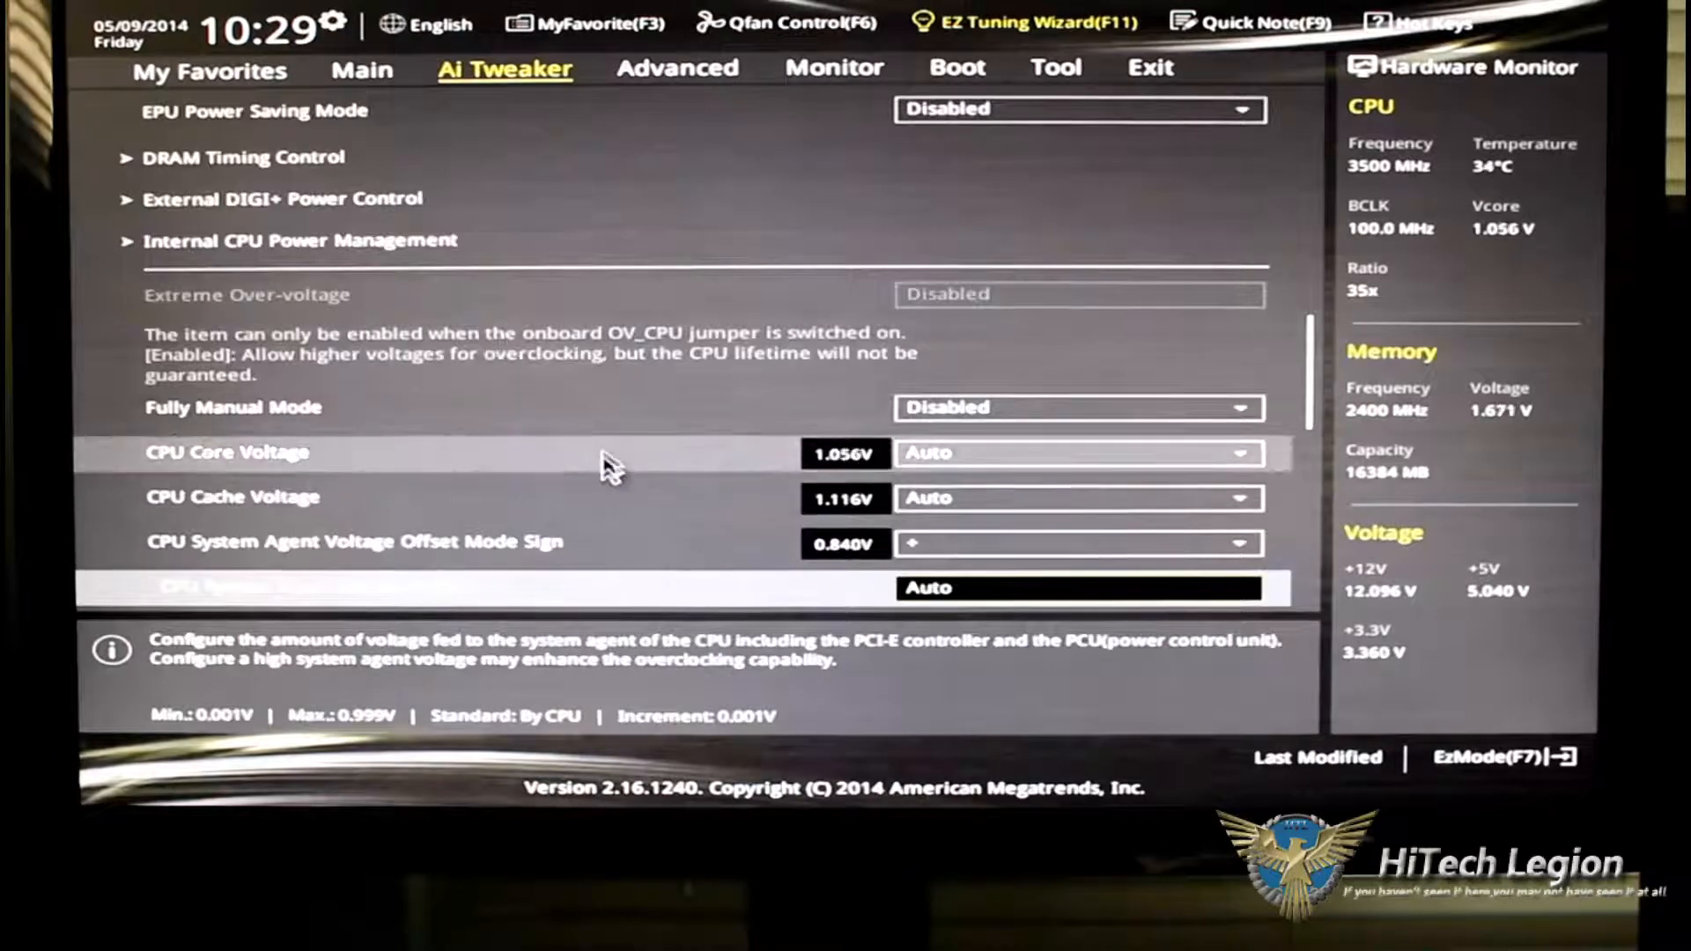
scroll(down, 3)
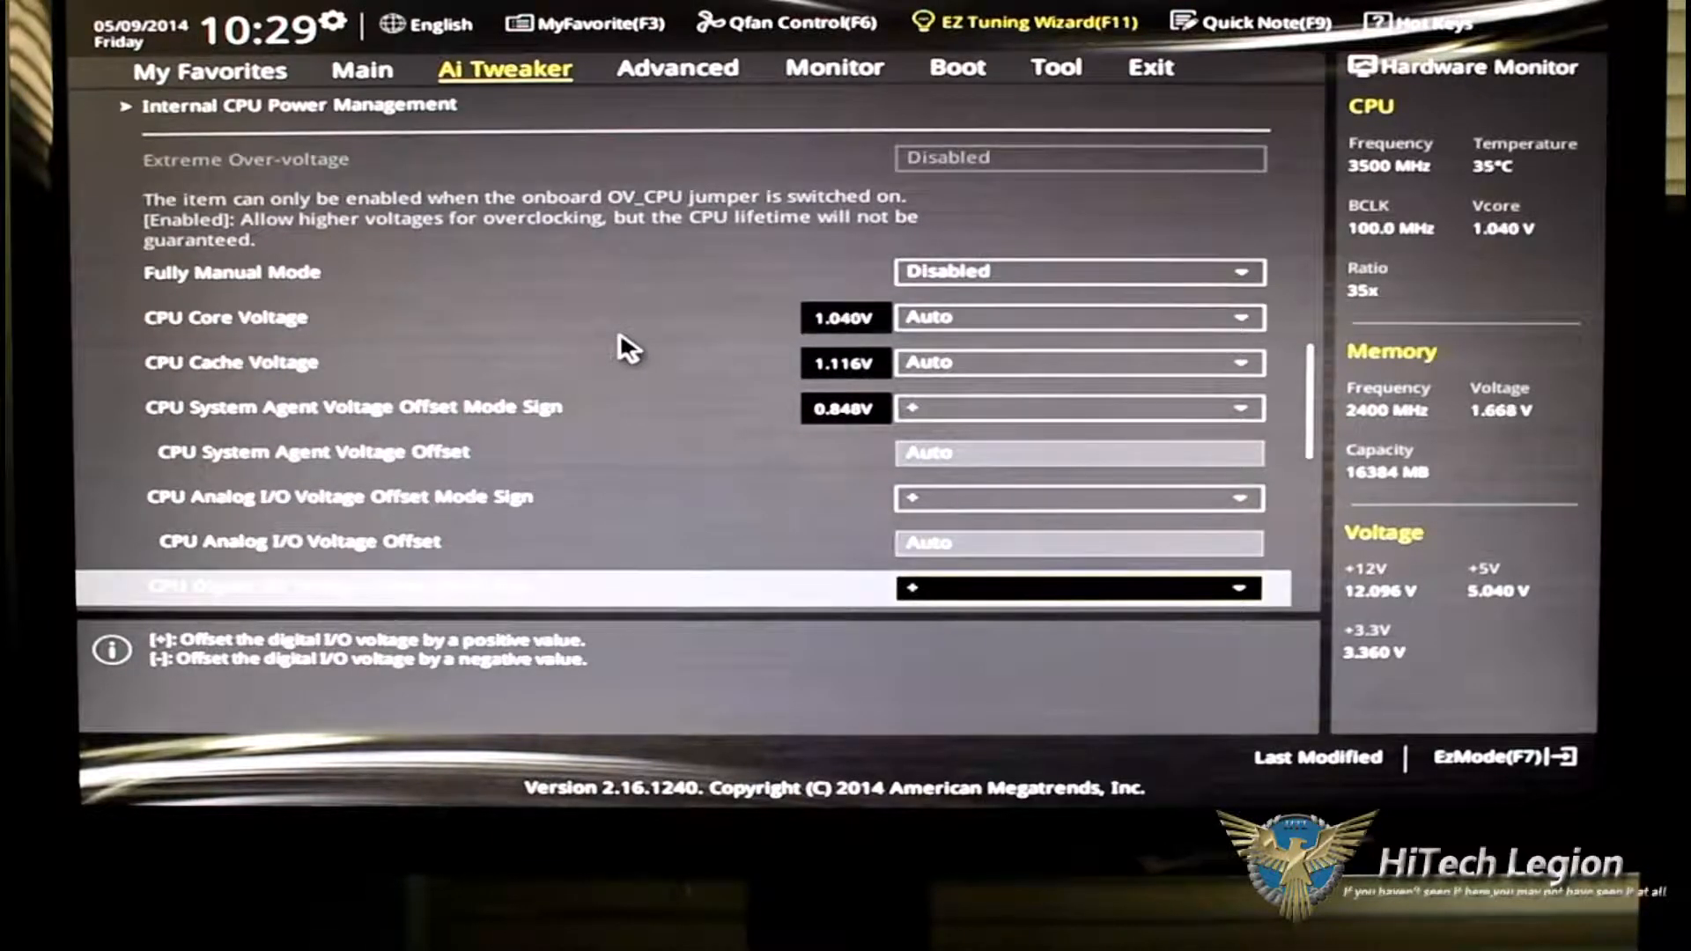
scroll(down, 3)
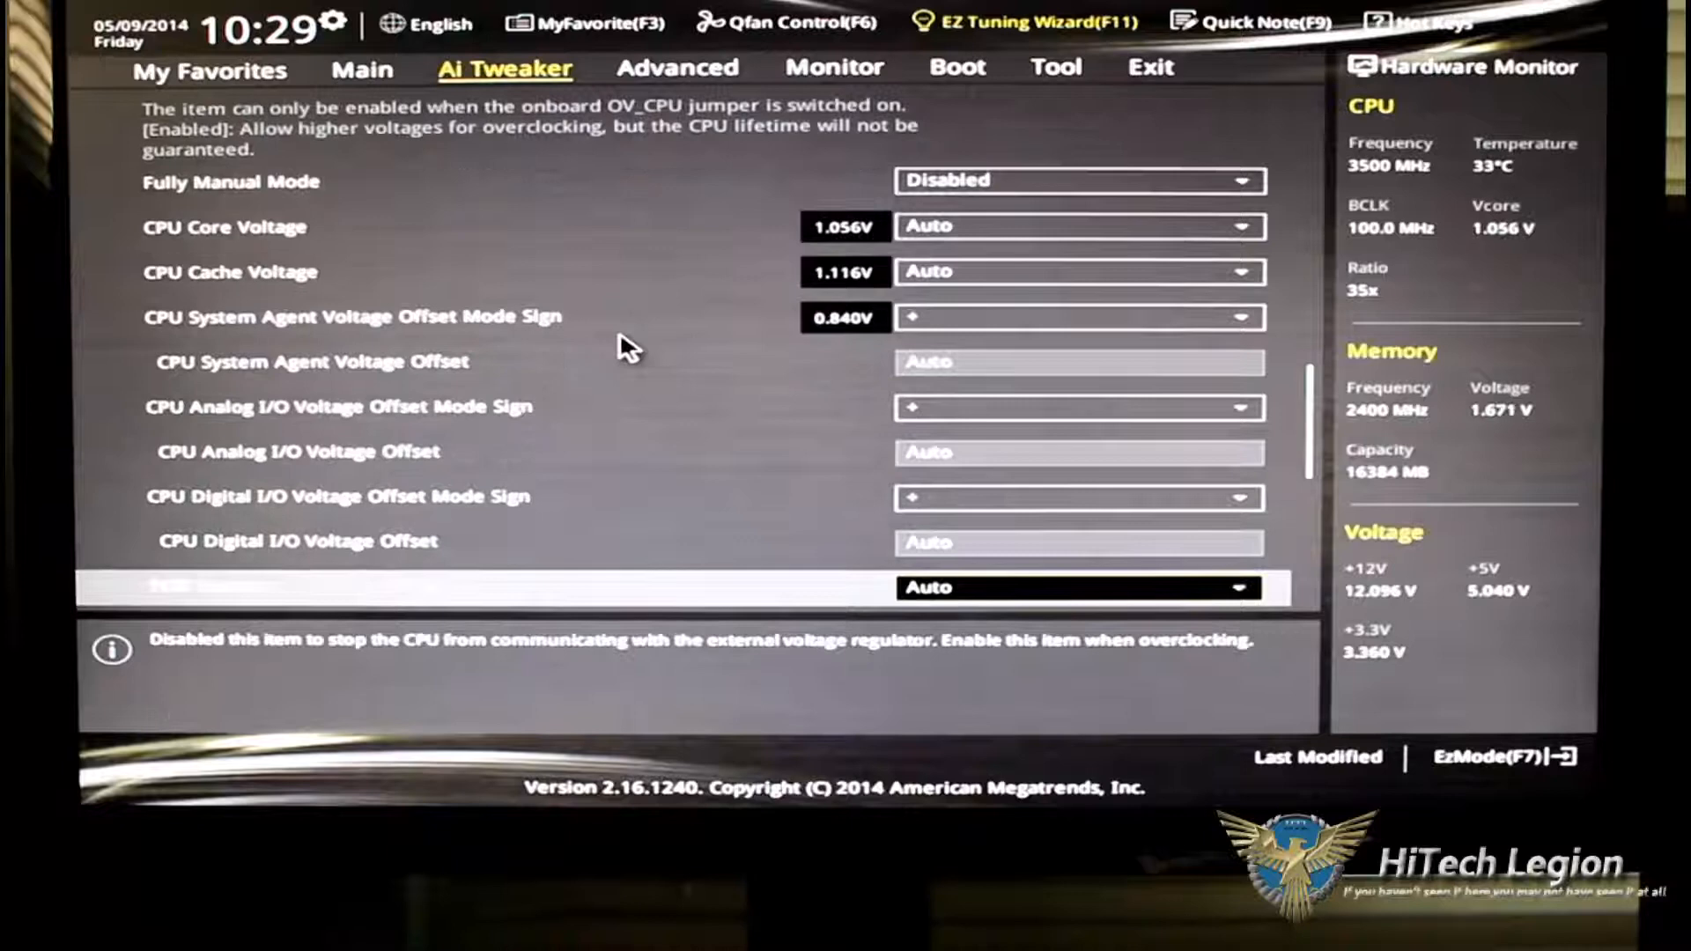
scroll(down, 3)
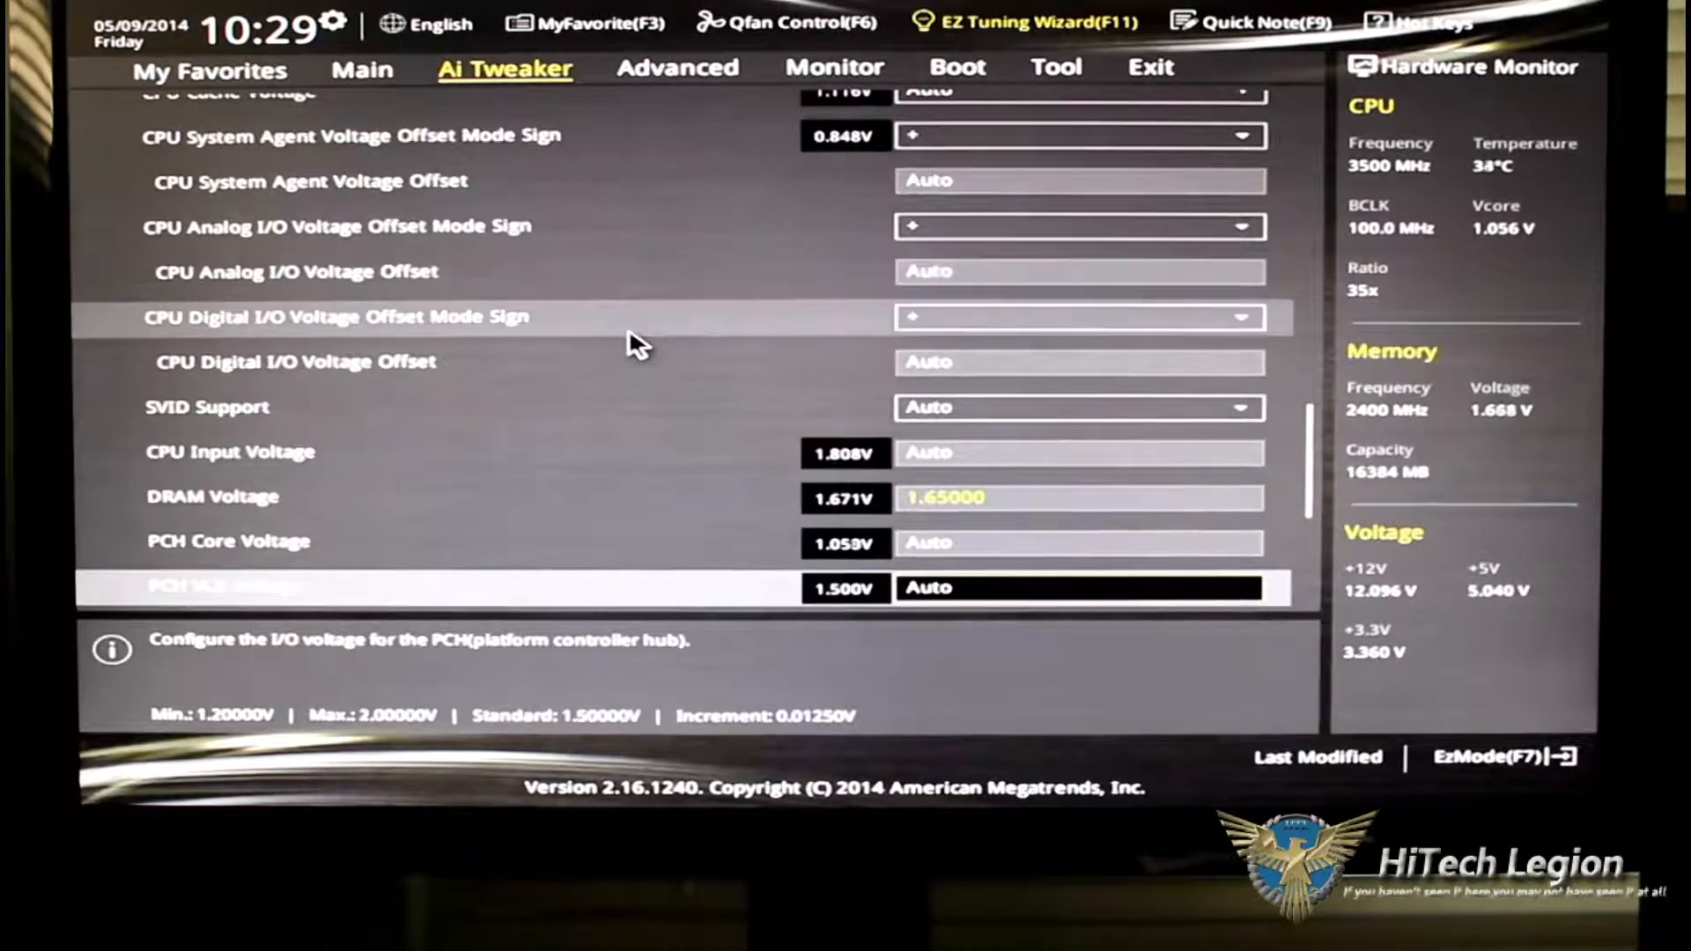
scroll(down, 3)
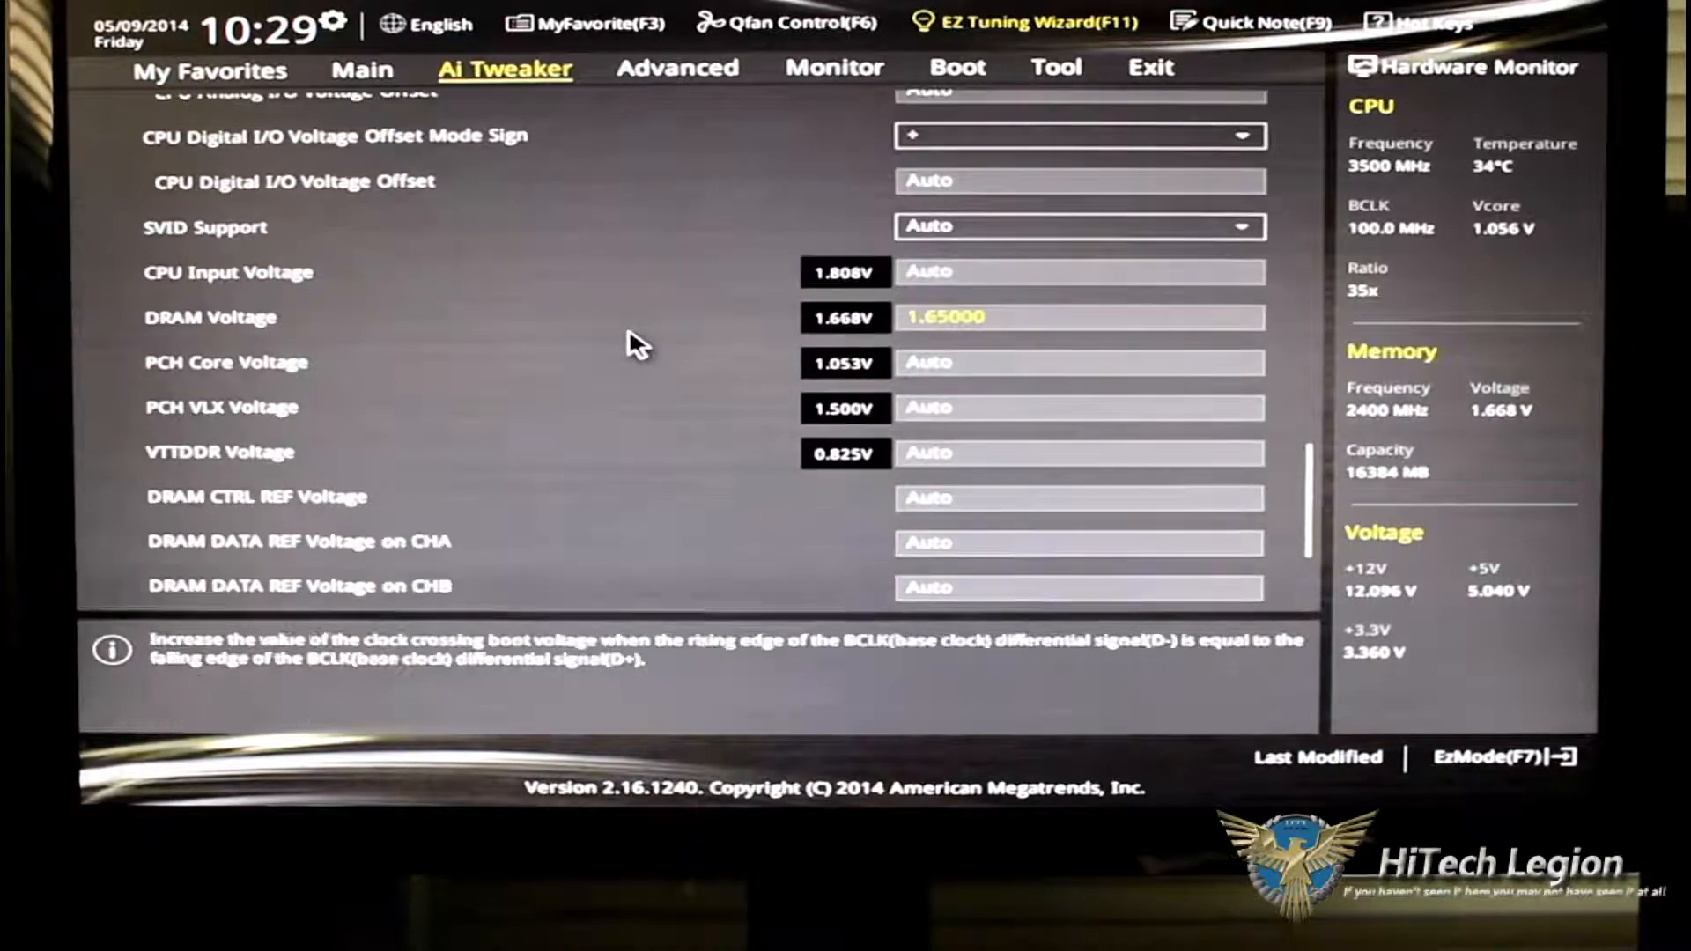
scroll(down, 3)
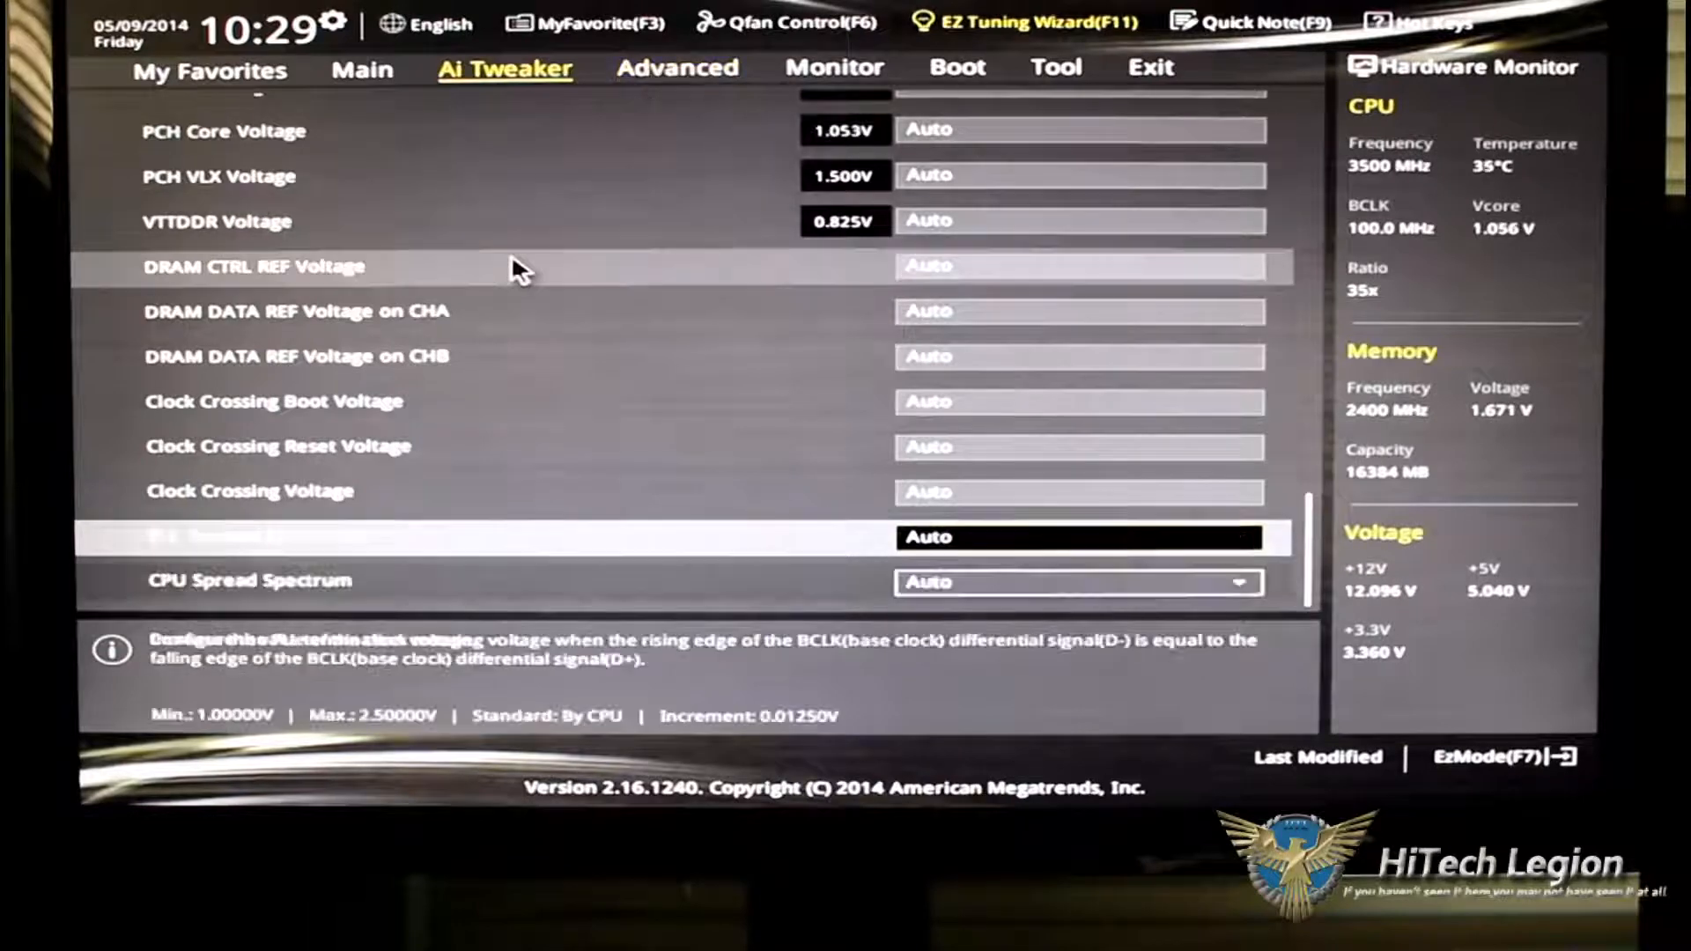
scroll(up, 3)
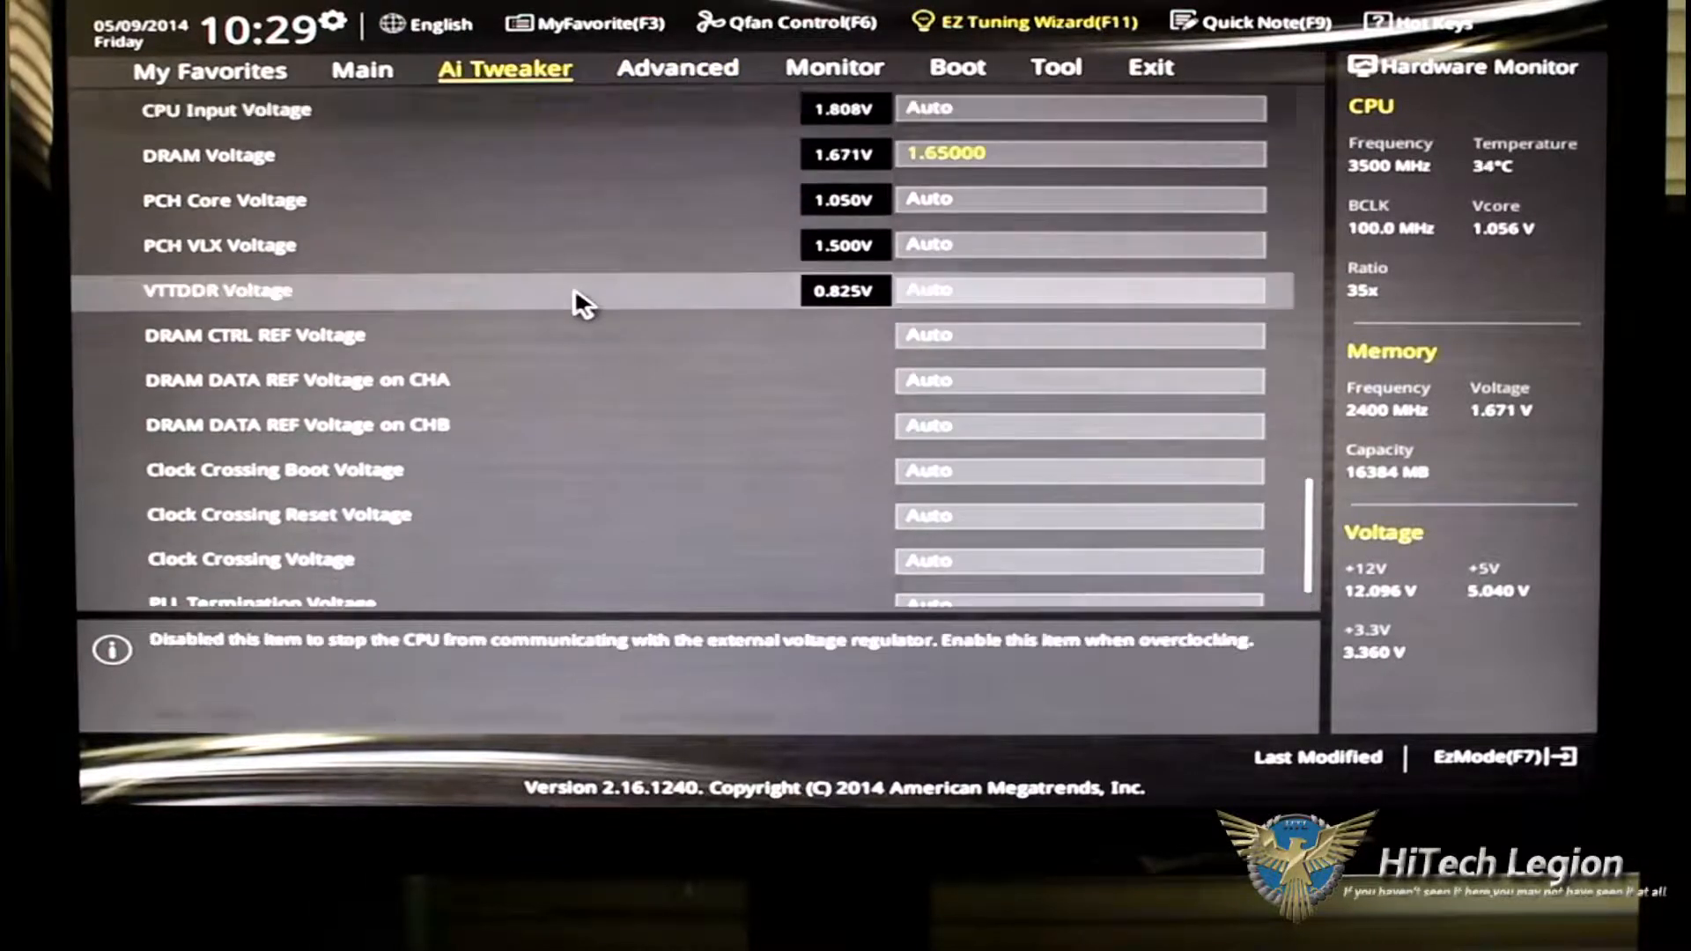
scroll(up, 3)
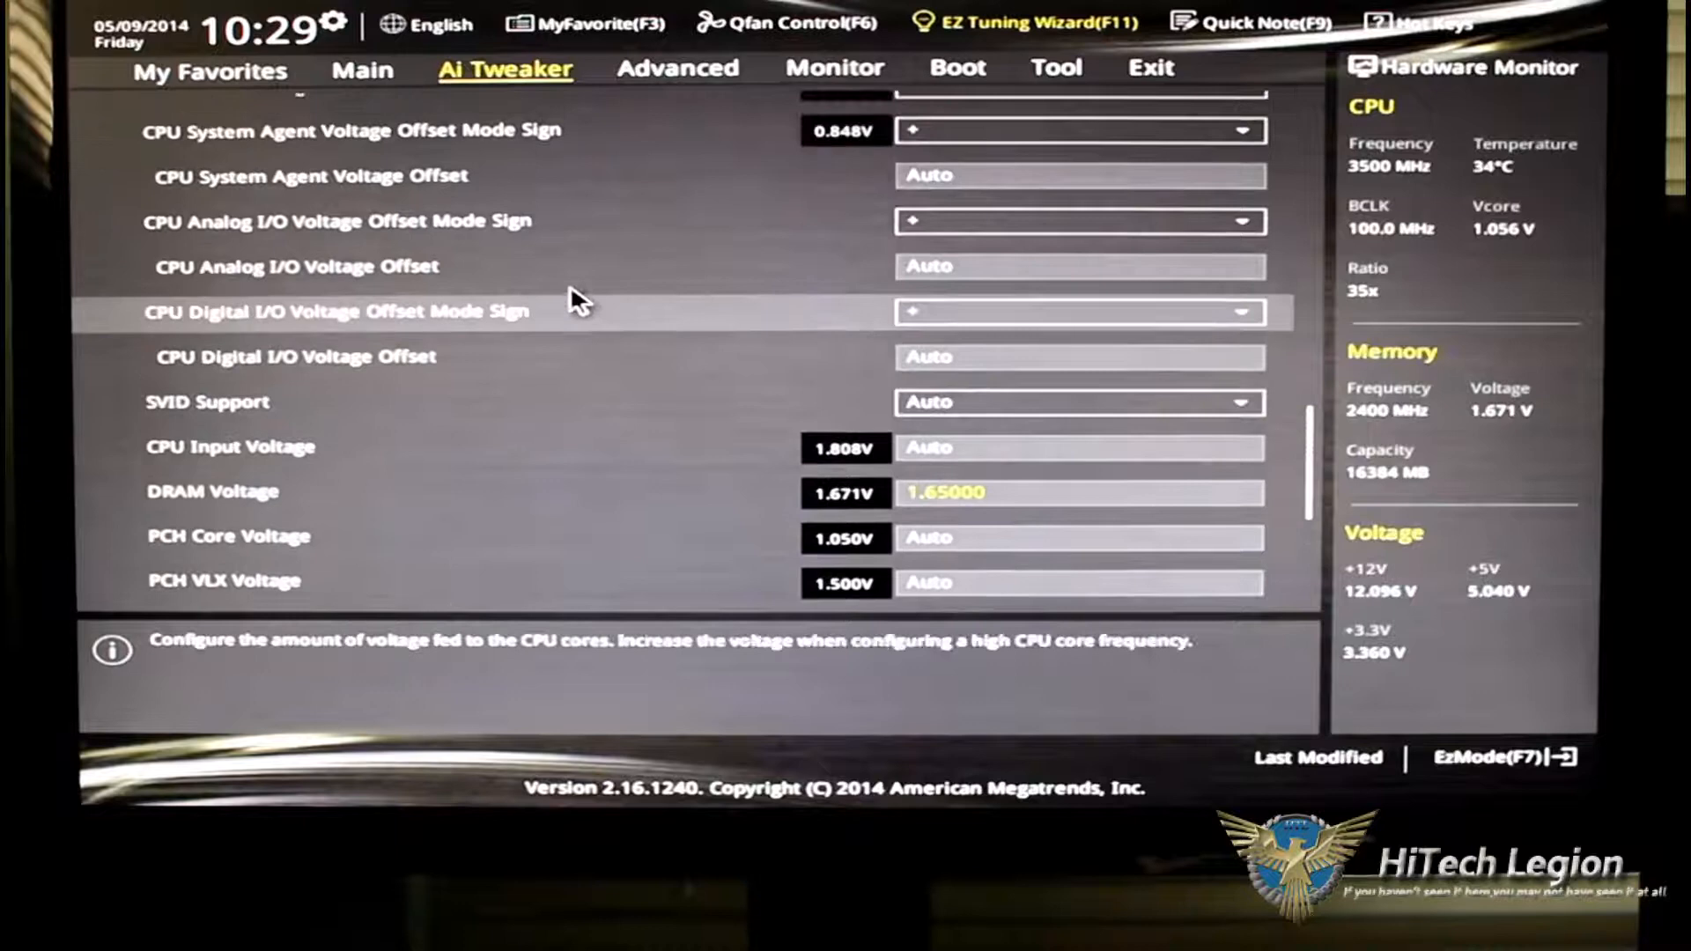
scroll(up, 3)
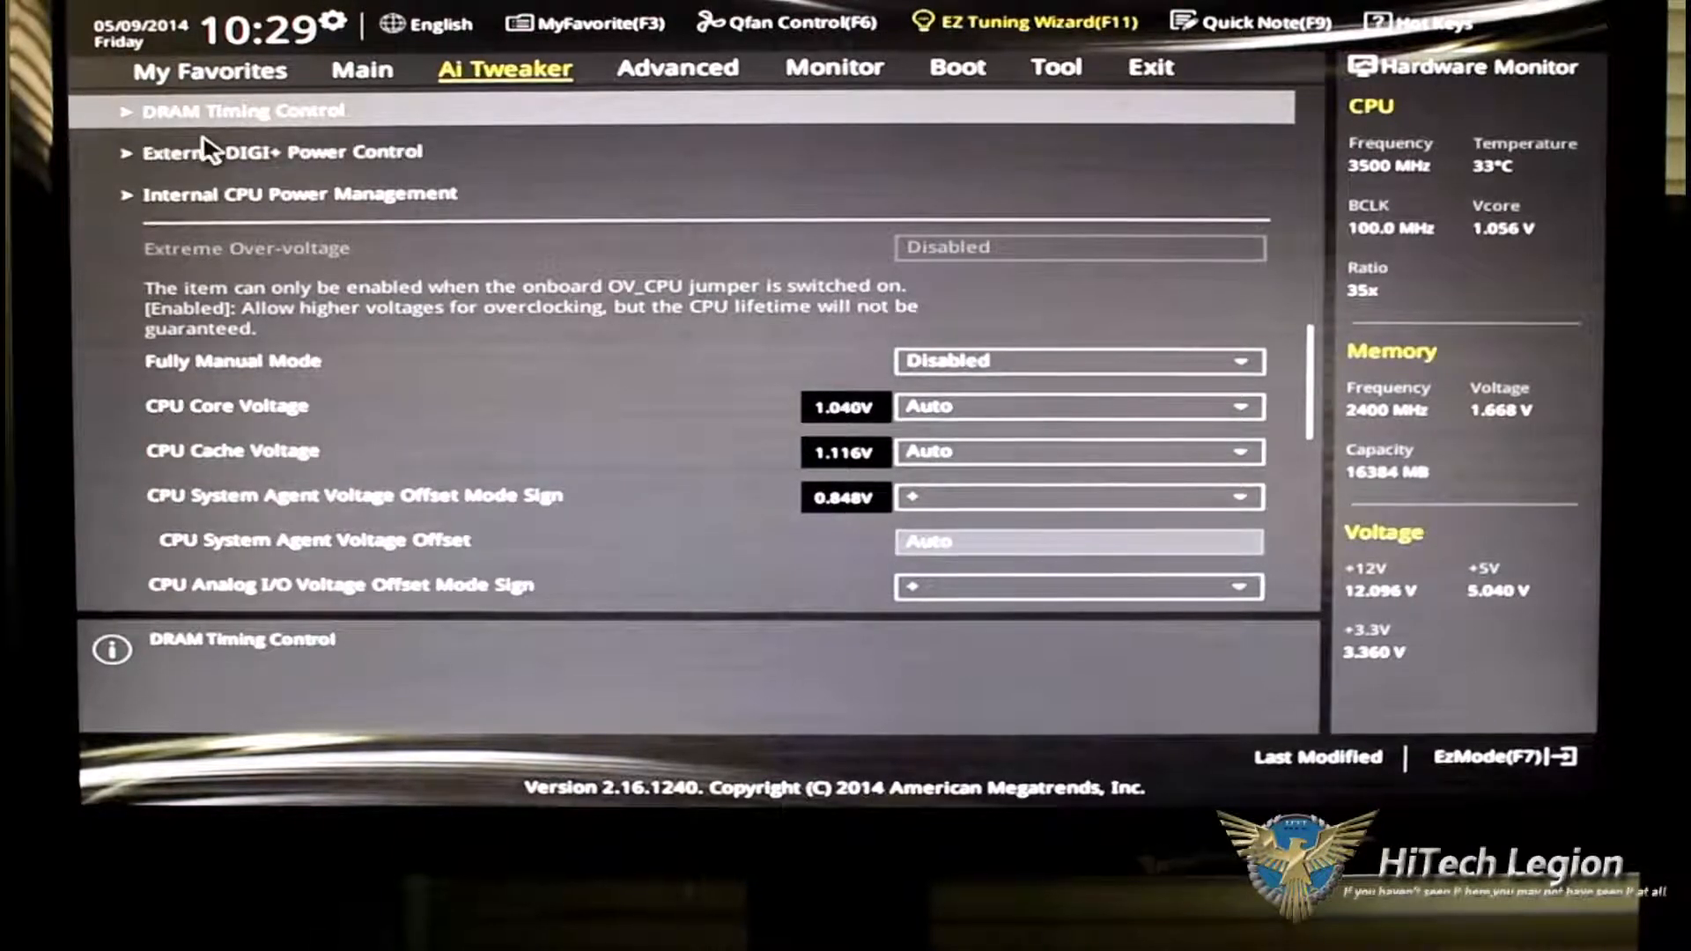
click(283, 151)
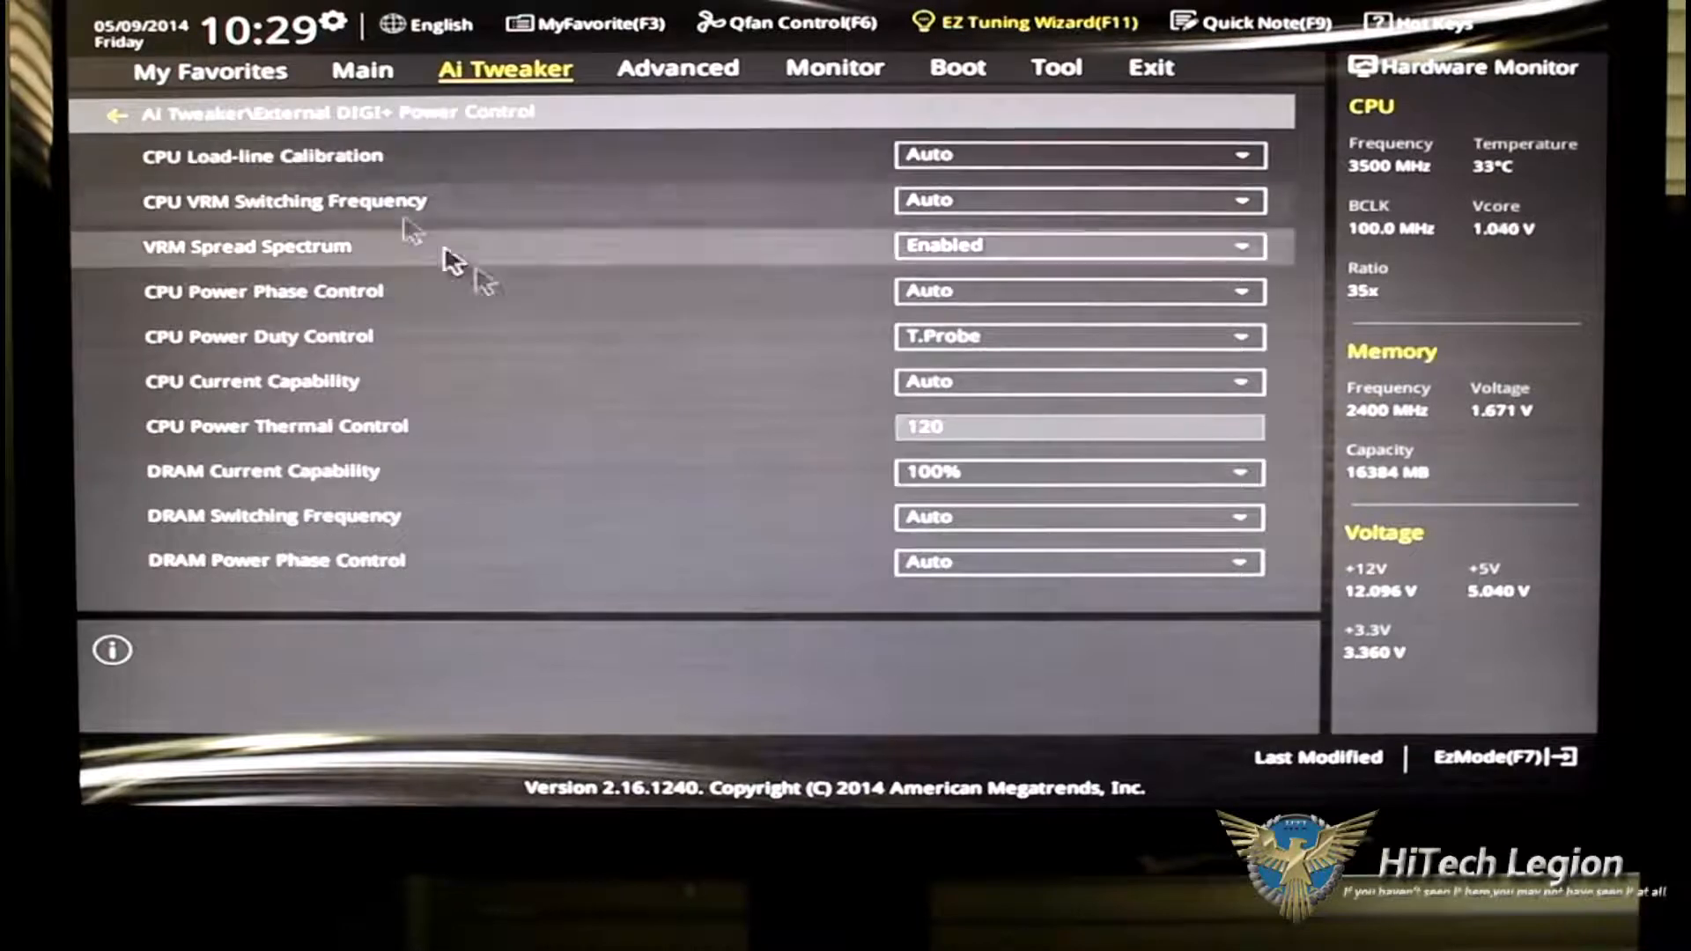
mouse_move(610, 275)
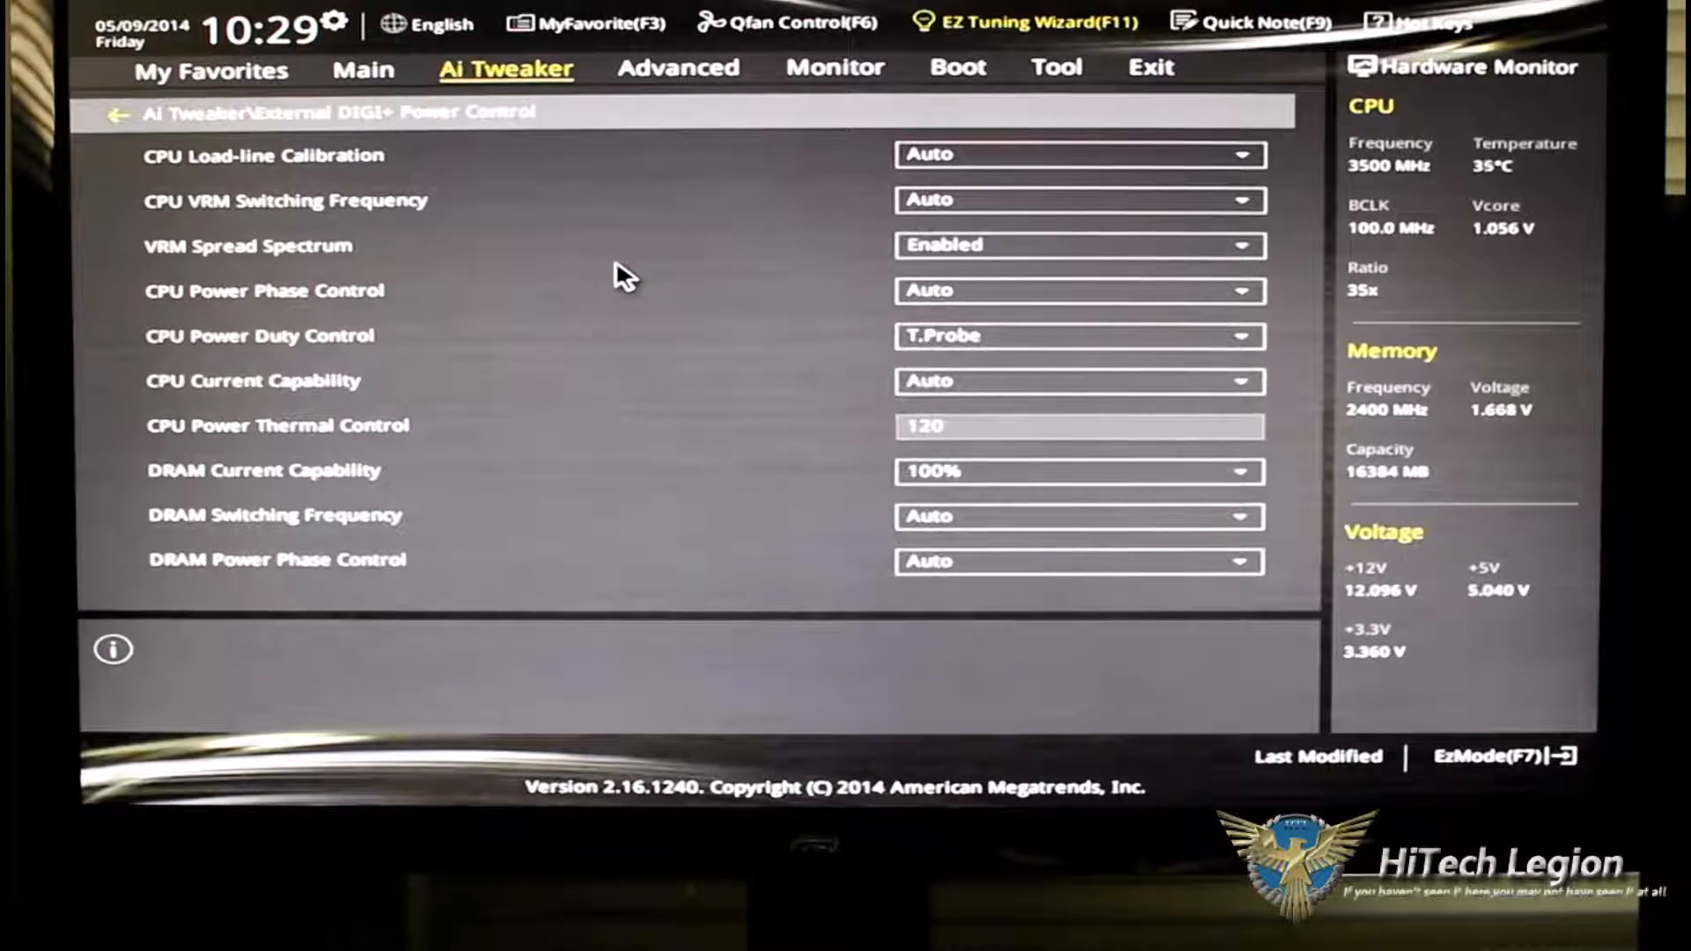
mouse_move(282, 196)
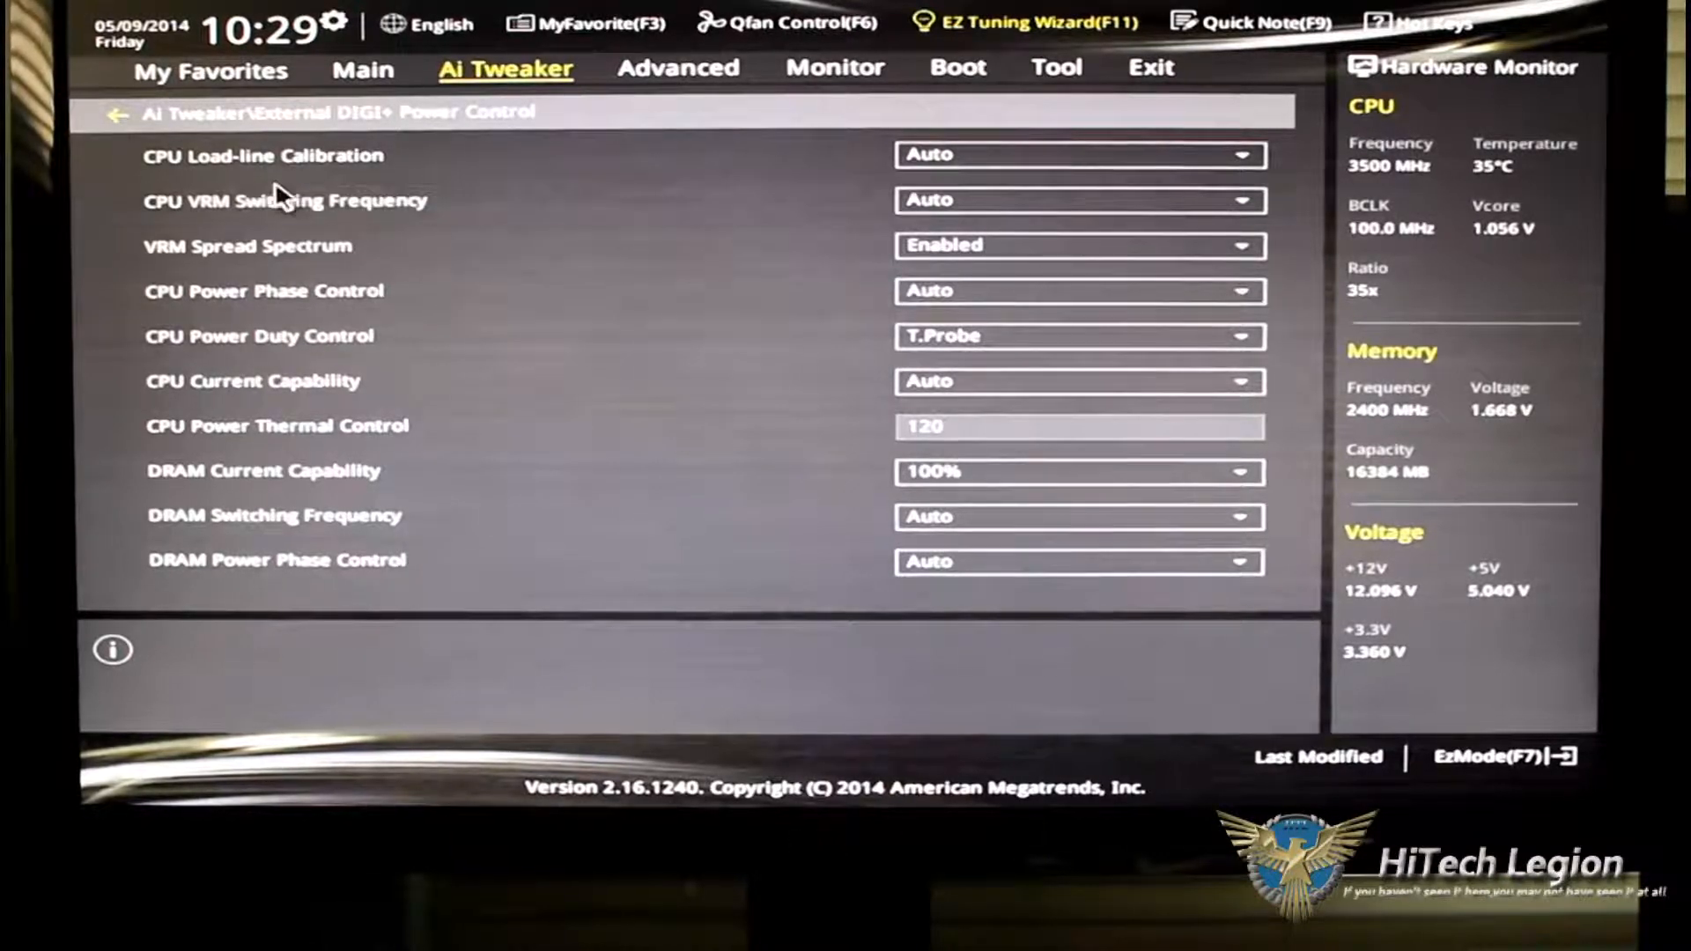
click(116, 113)
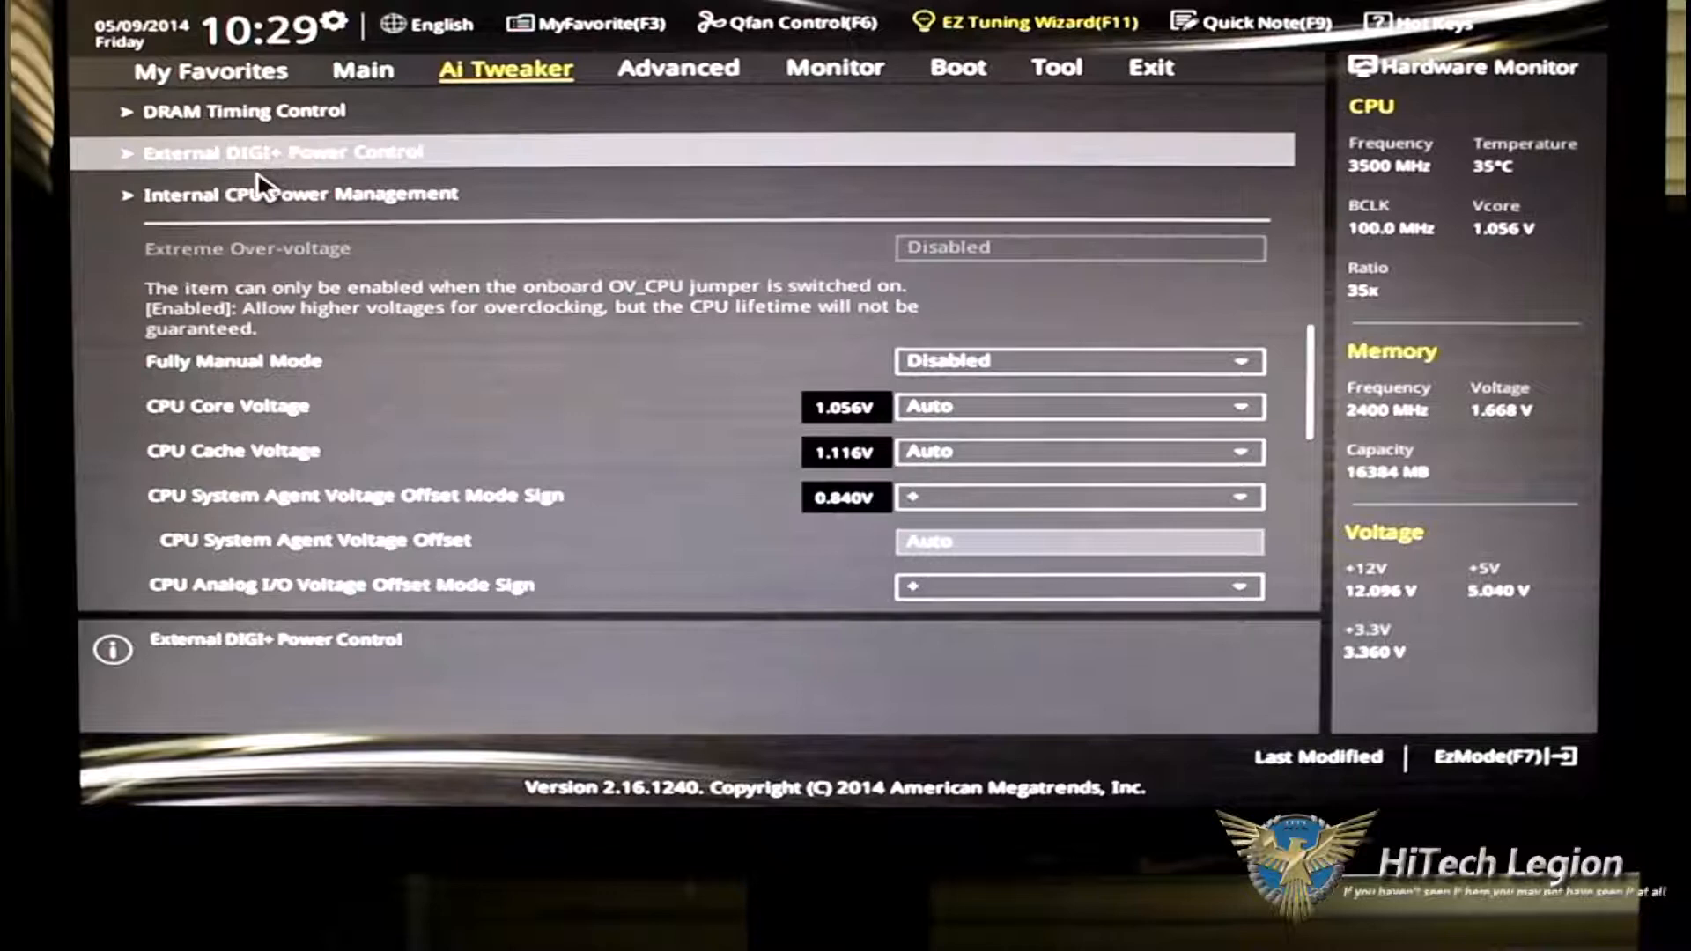
View Internal CPU Power Management, then reopen Advanced at Network Stack Configuration (Disabled).
click(302, 192)
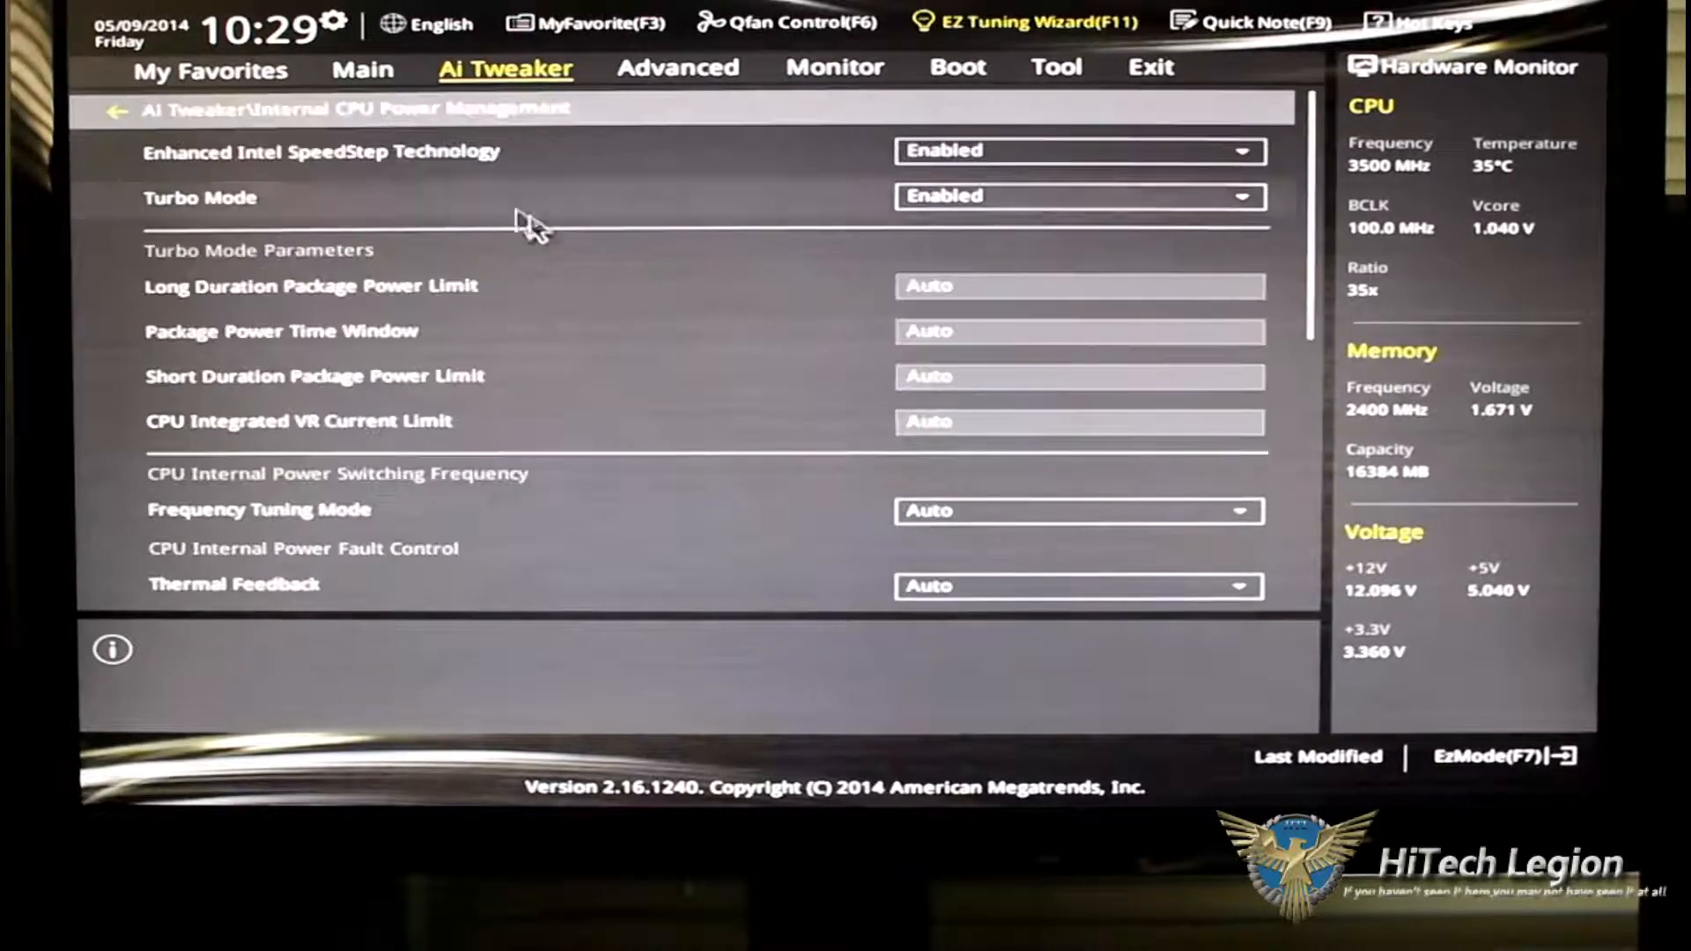
mouse_move(763, 318)
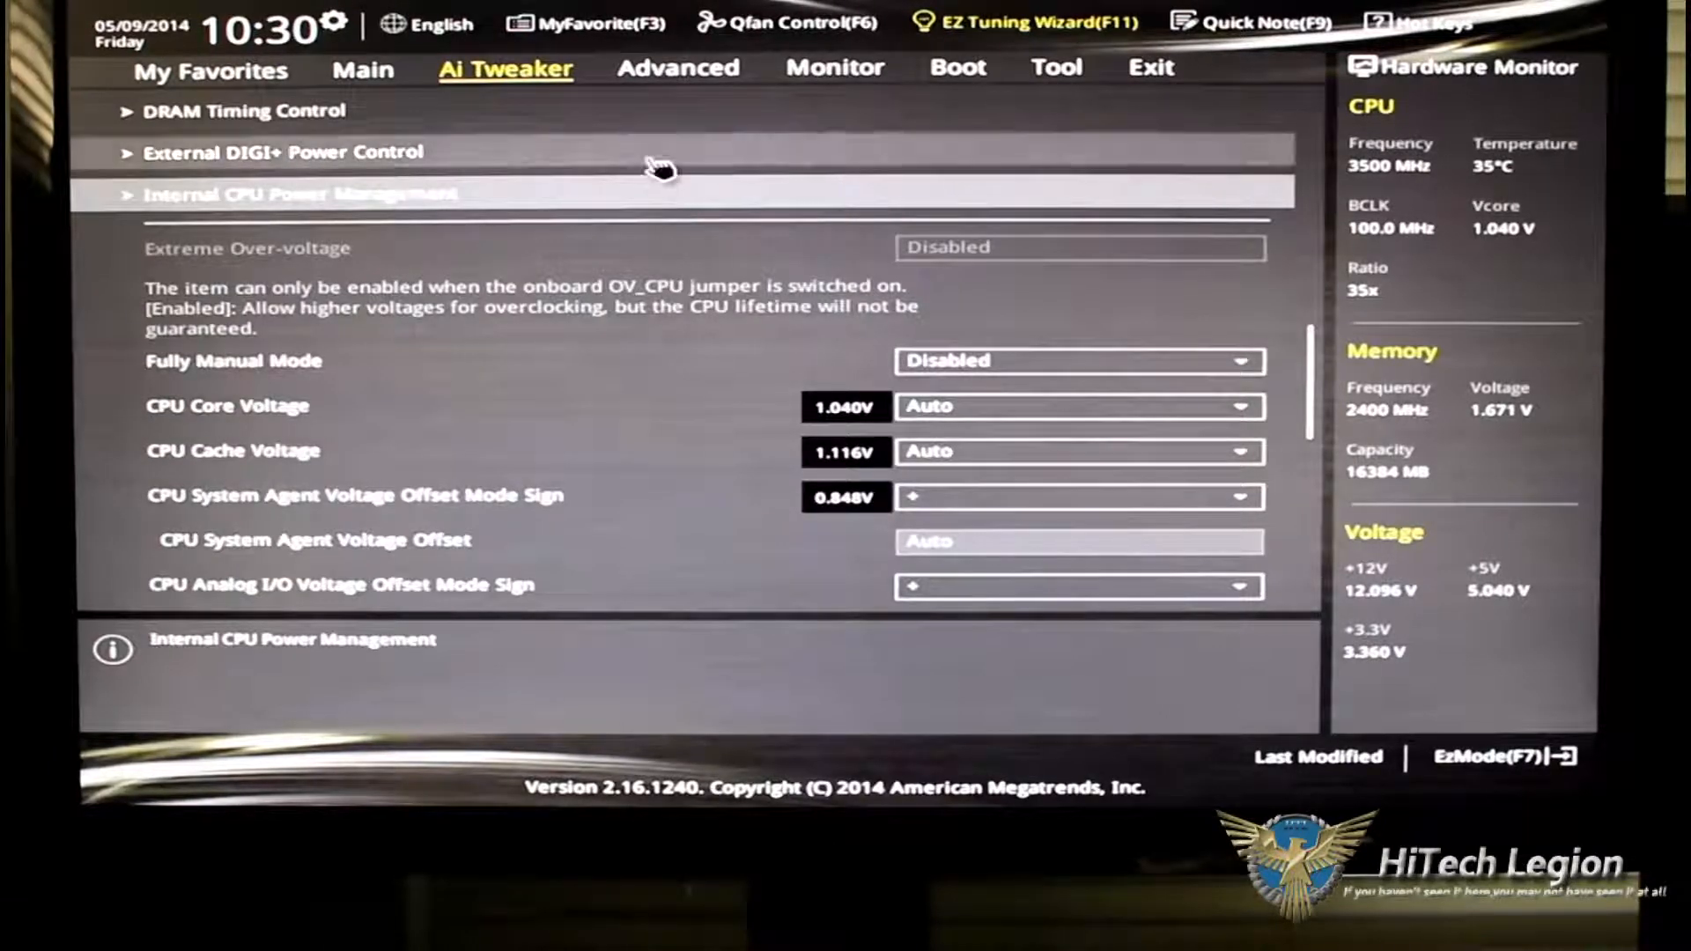
click(679, 67)
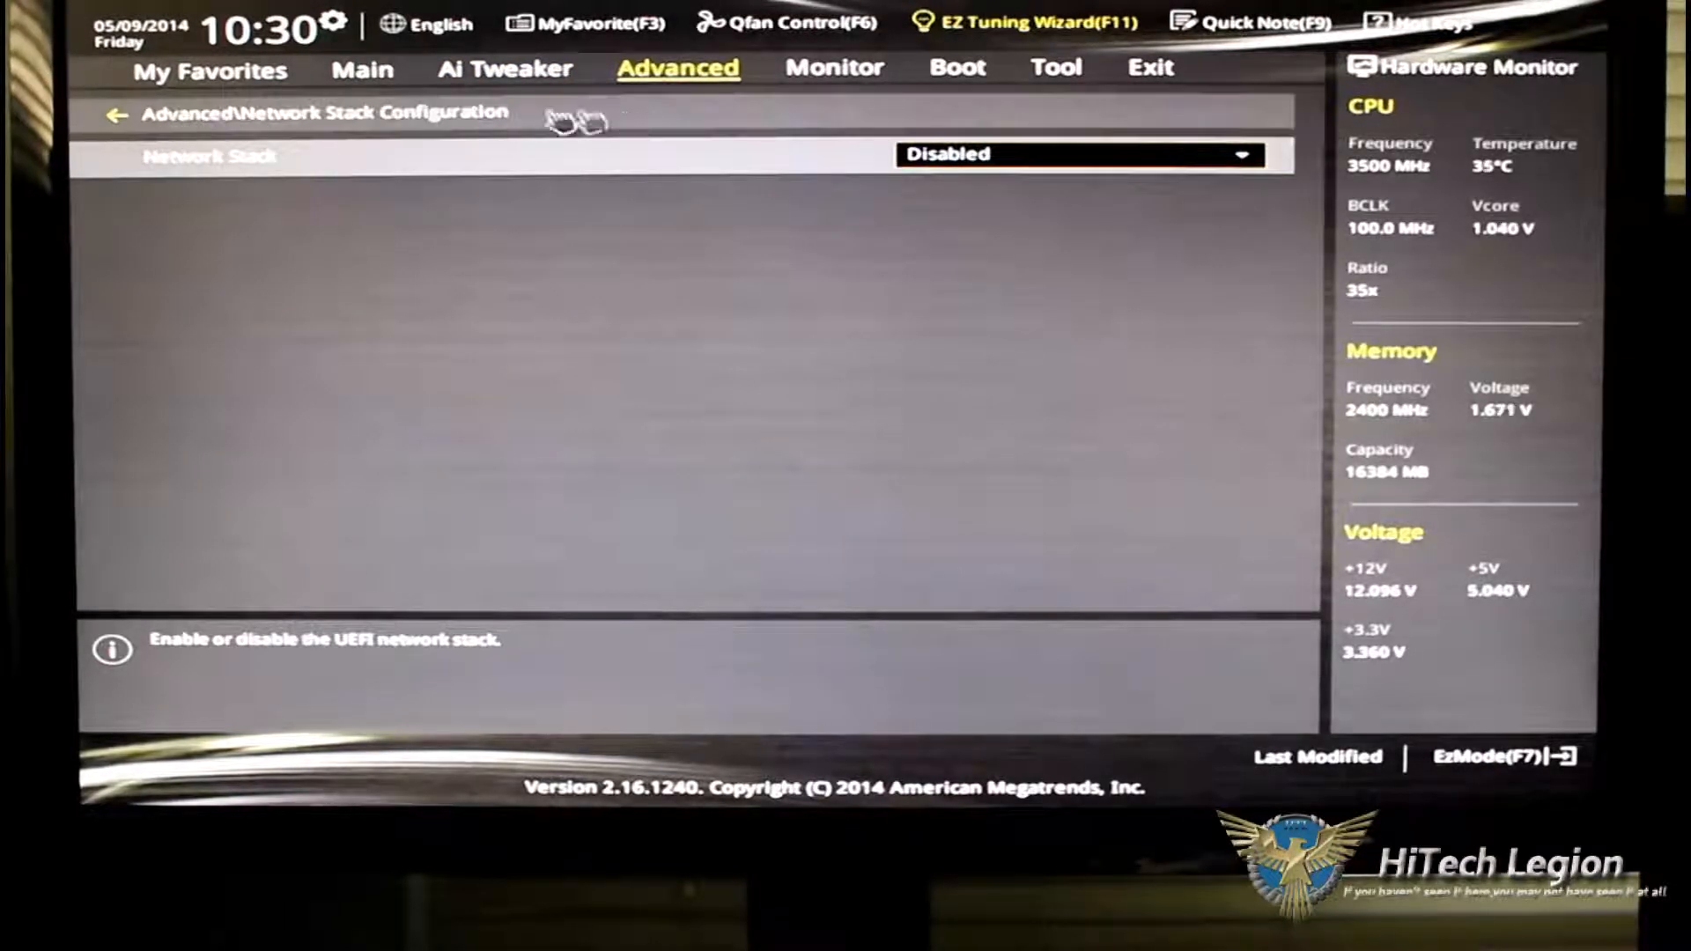
Scroll through CPU Configuration down to Execute Disable Bit Enabled and back up.
click(115, 113)
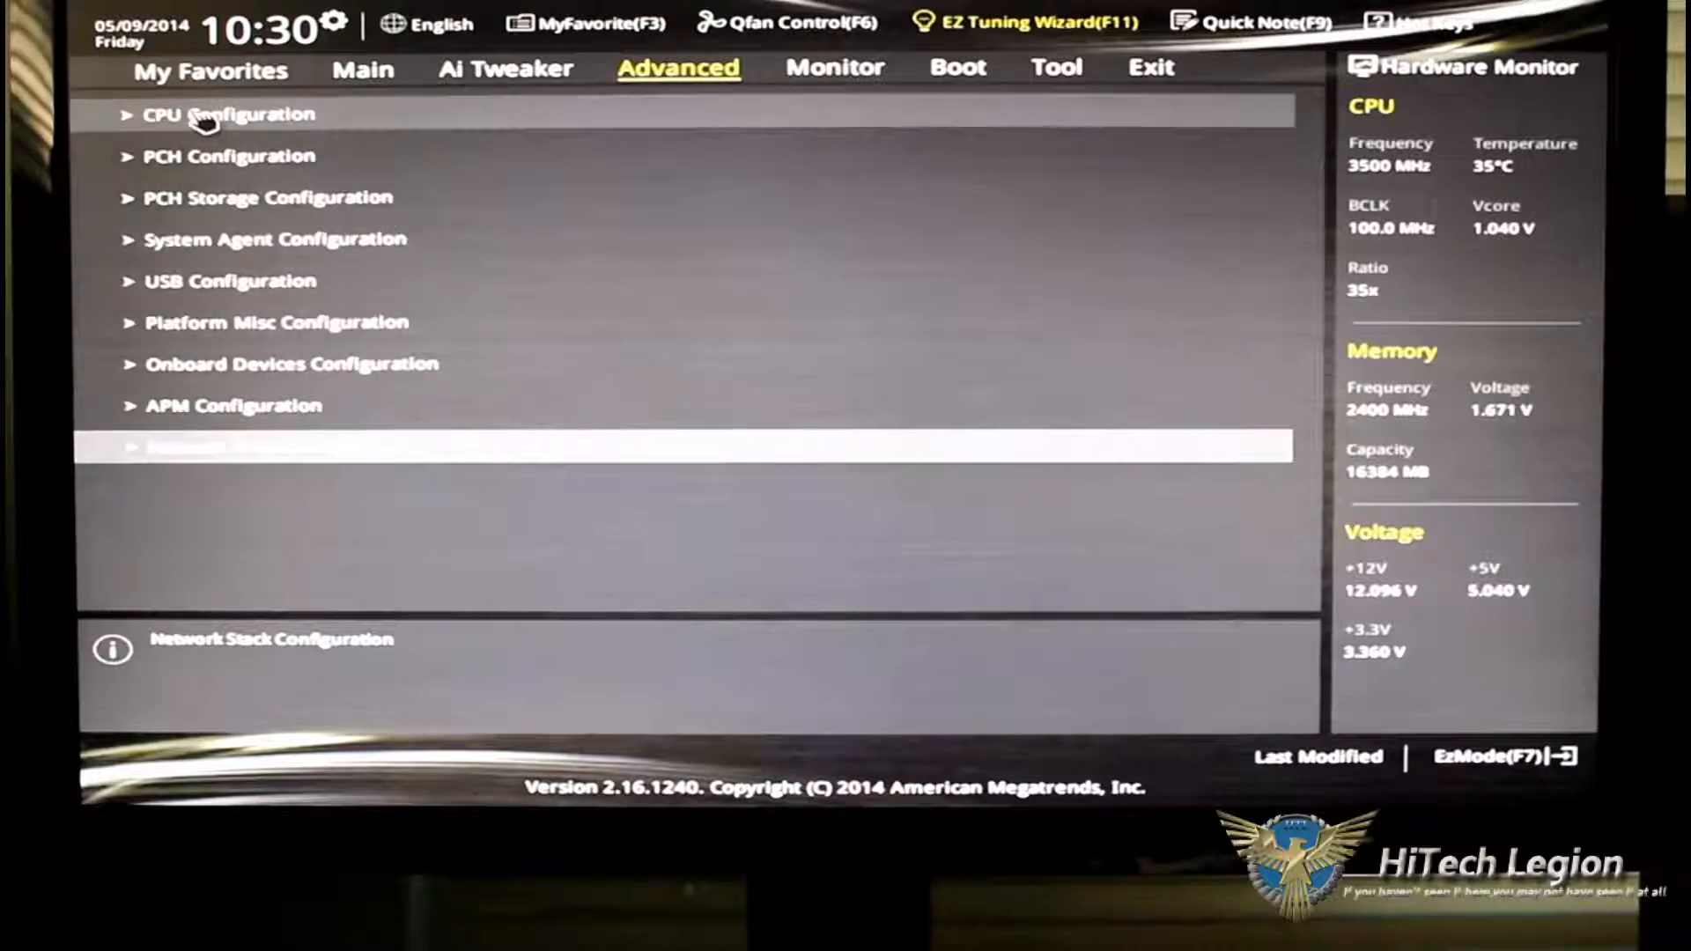
click(227, 116)
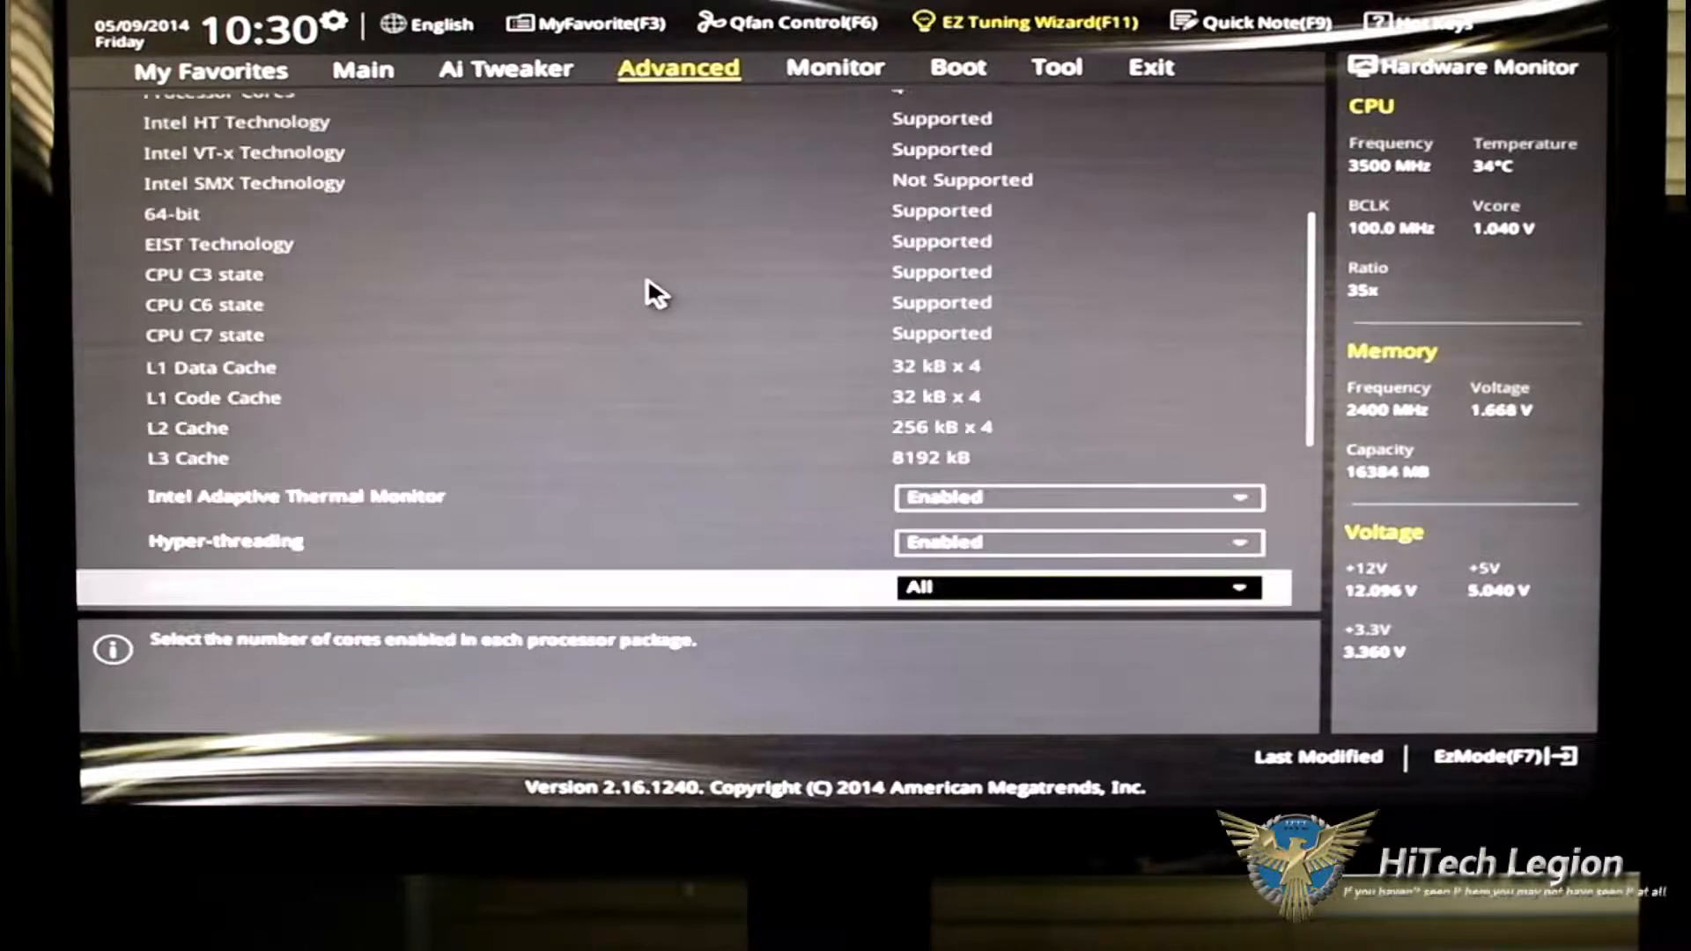
scroll(down, 3)
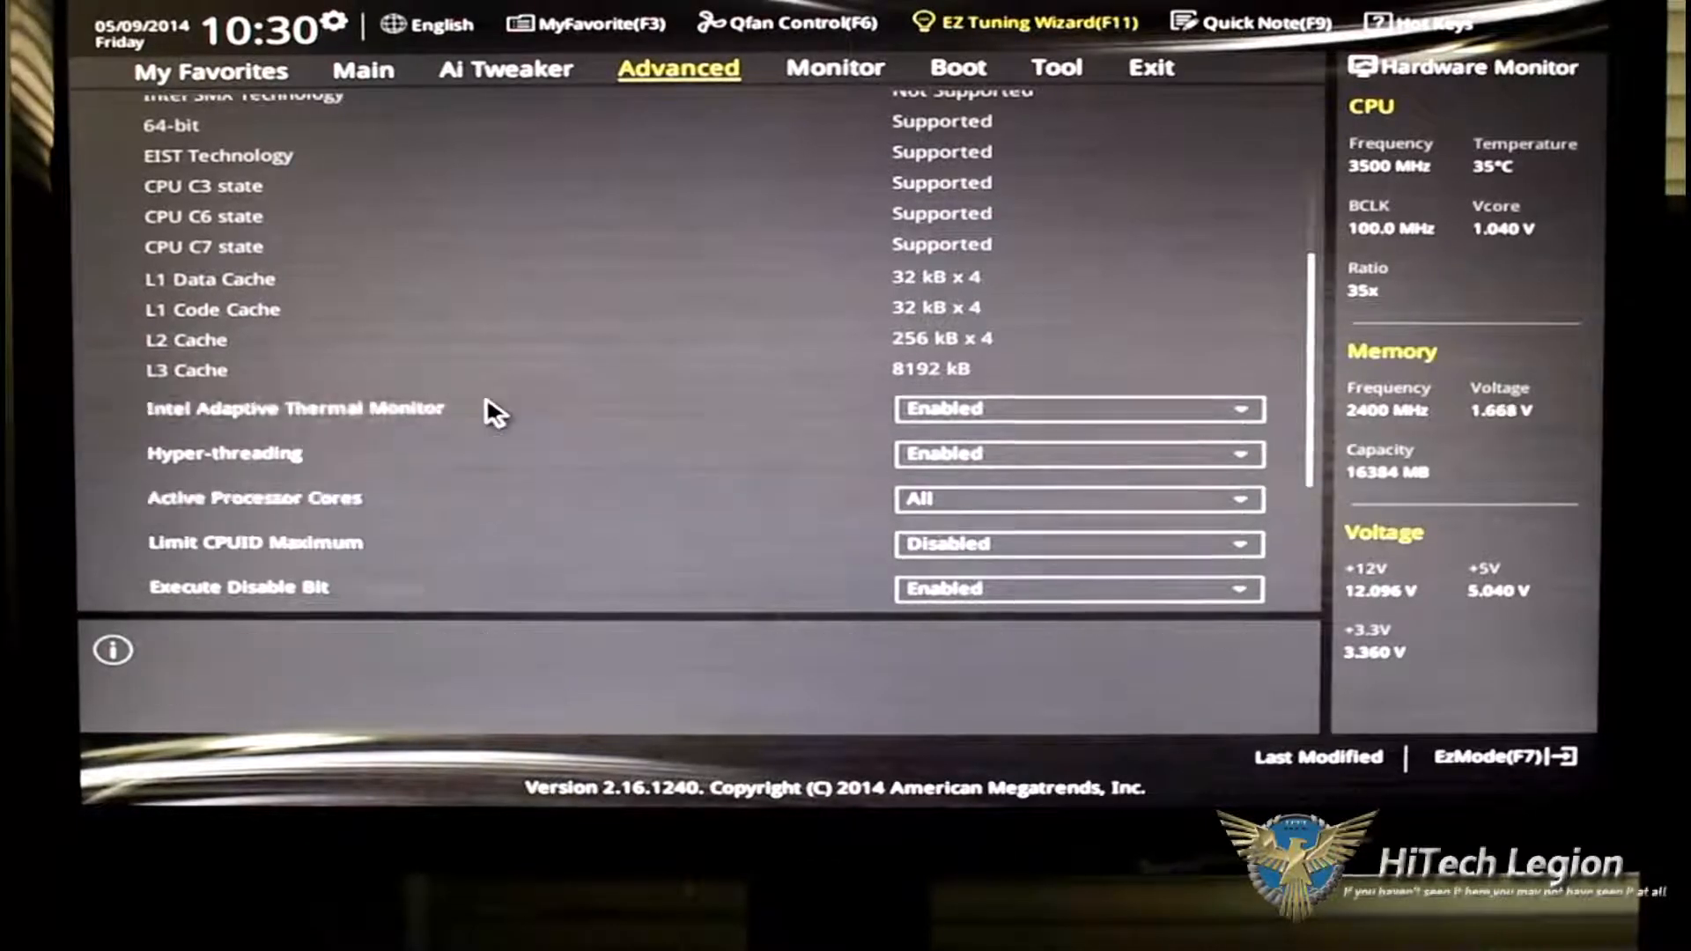
scroll(up, 3)
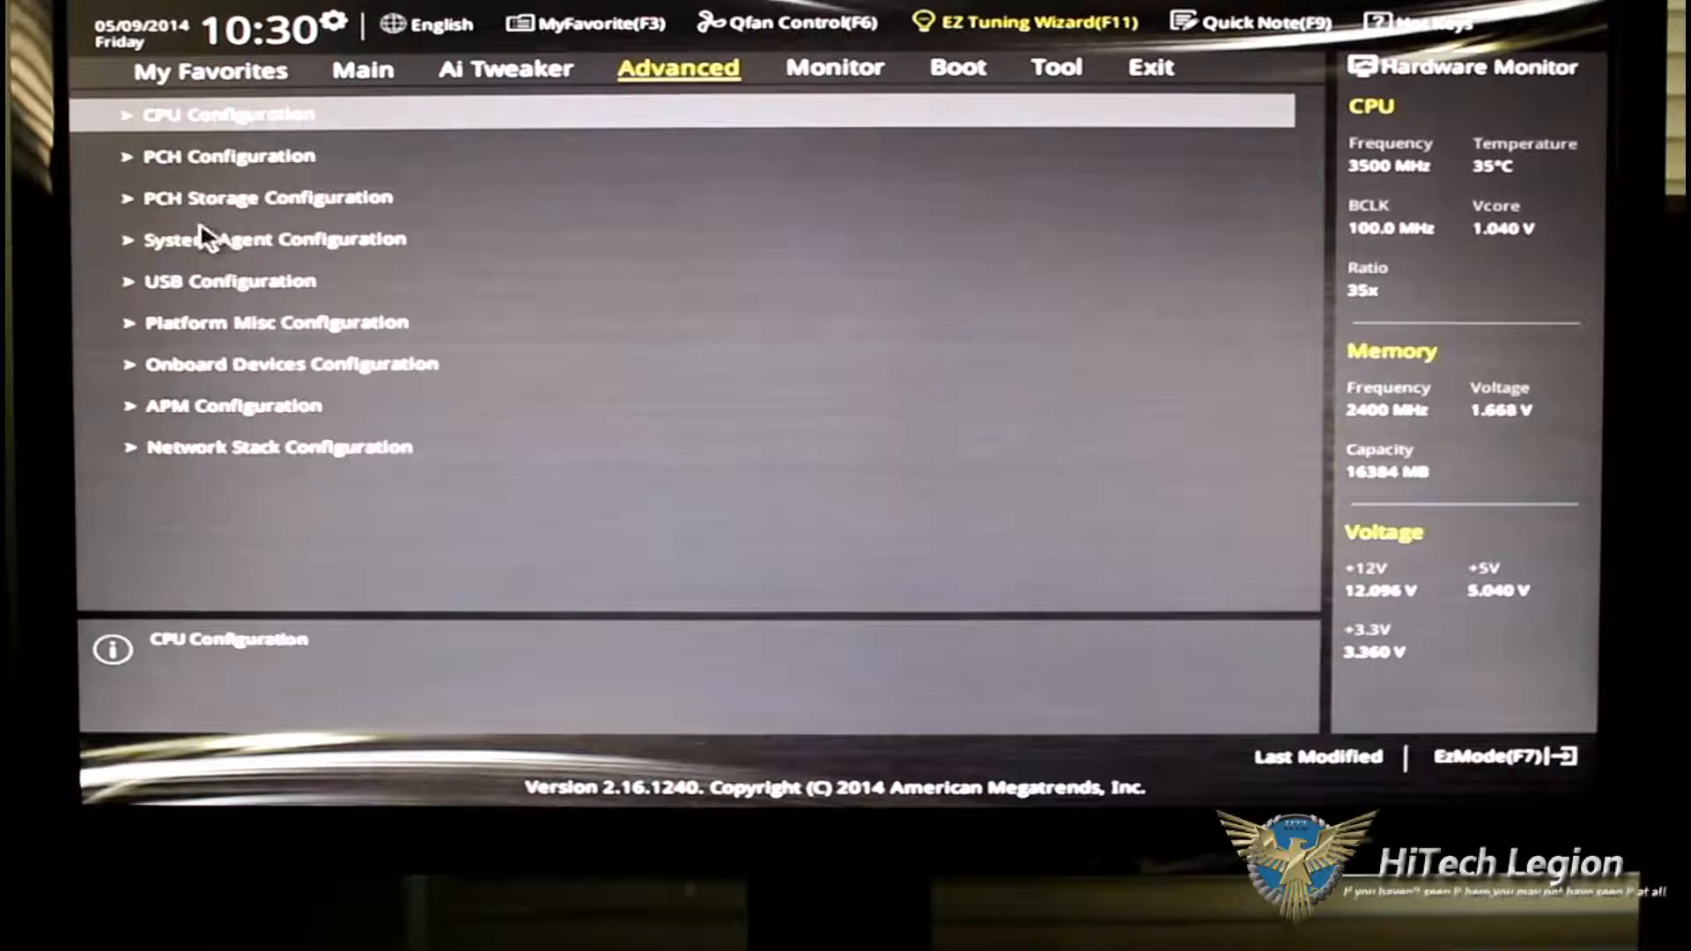
Review PCH Configuration and the PCH Storage SATA ports in AHCI mode, then back out.
click(227, 157)
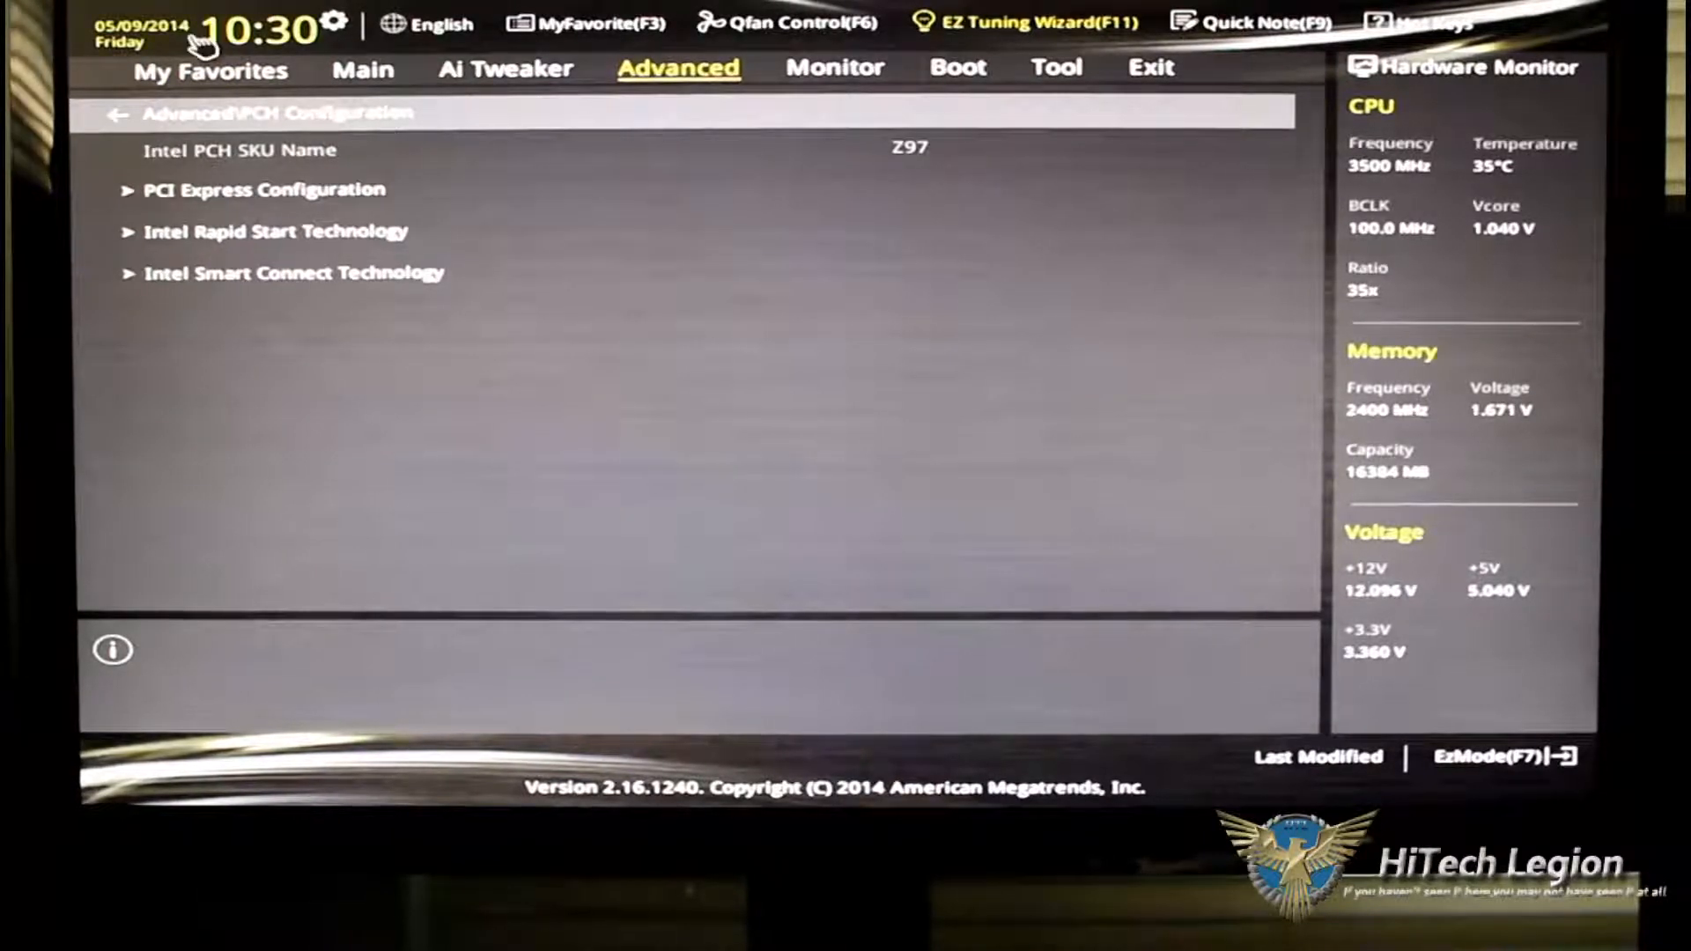
click(115, 114)
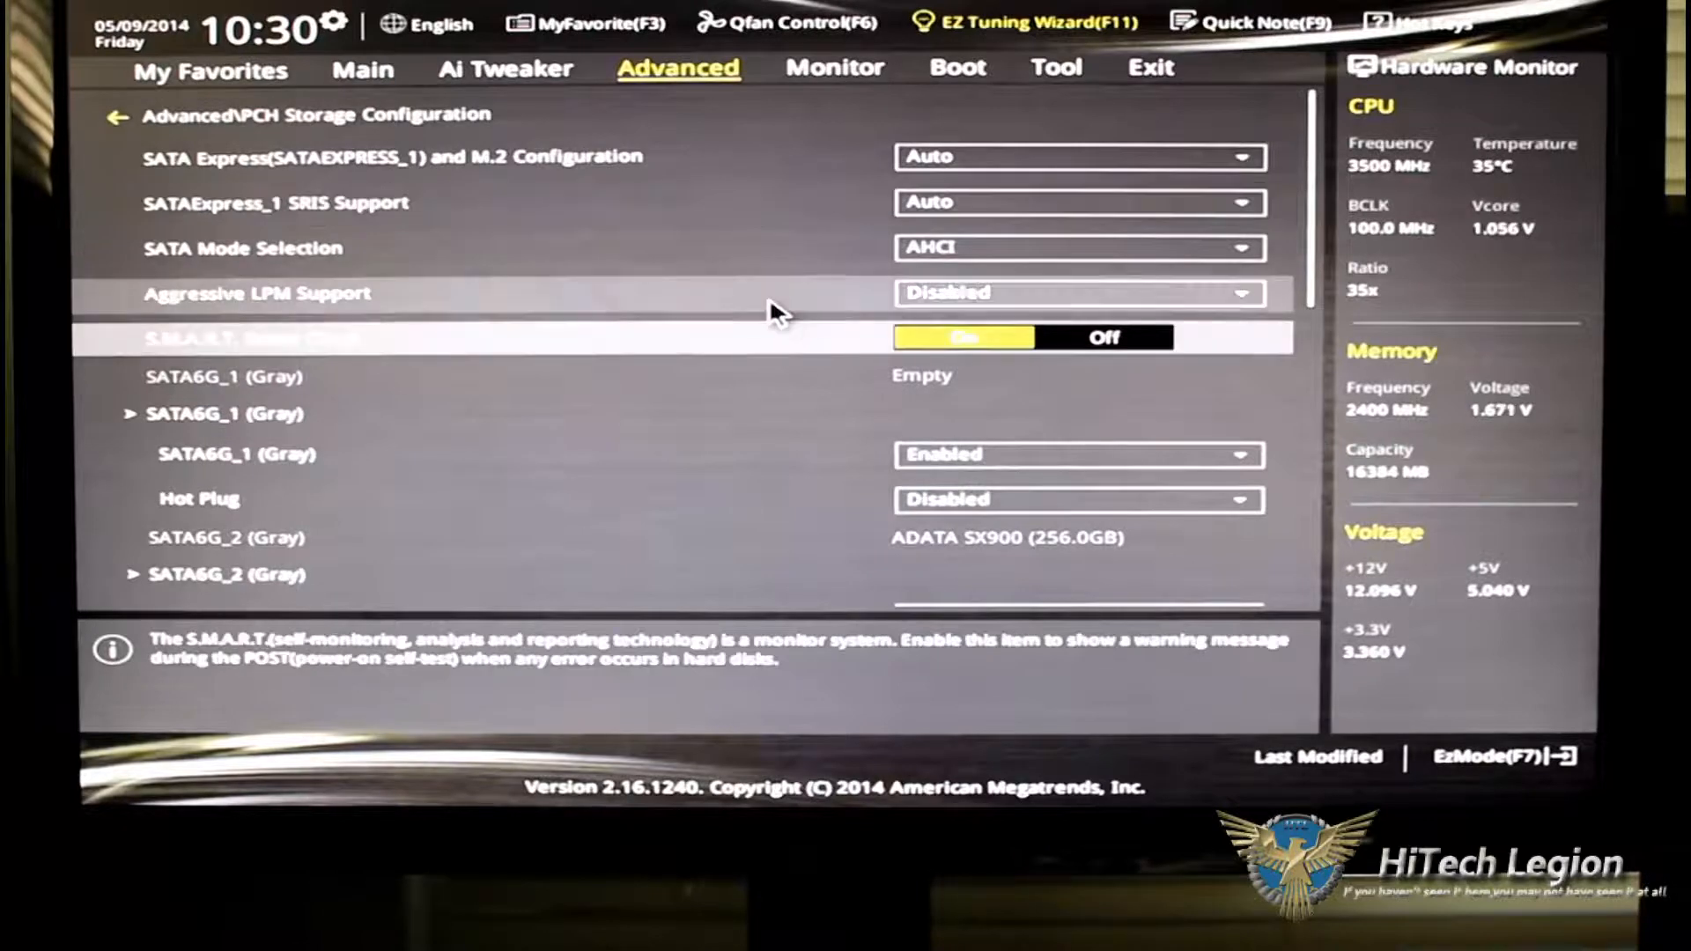
scroll(down, 3)
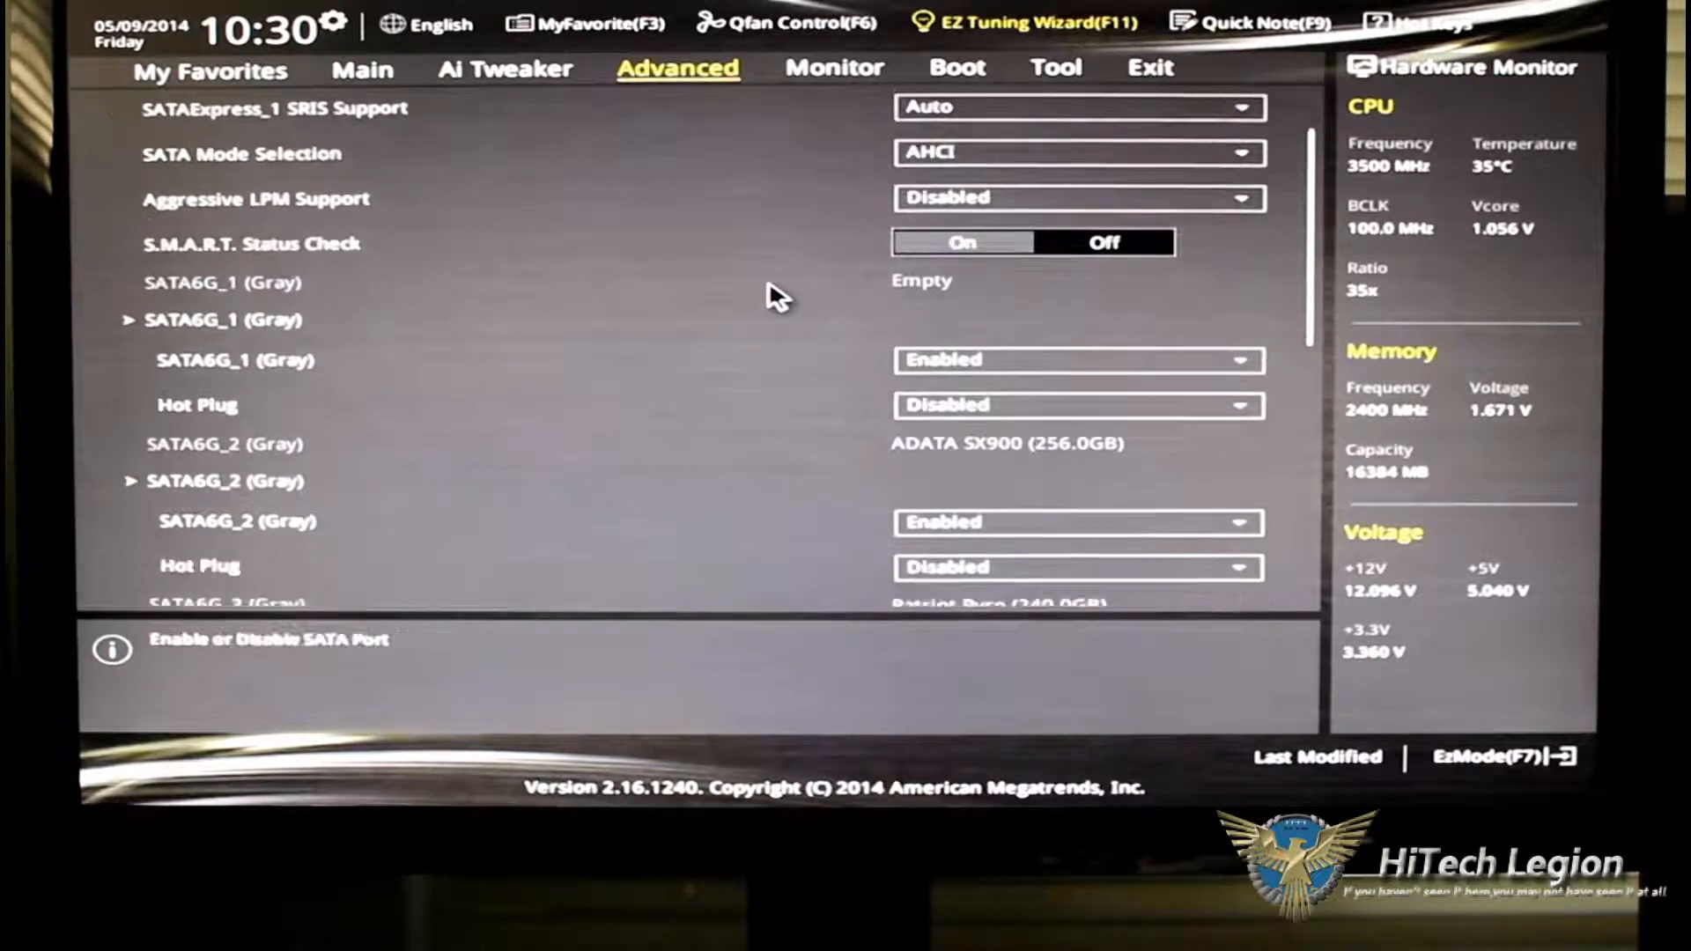
scroll(down, 3)
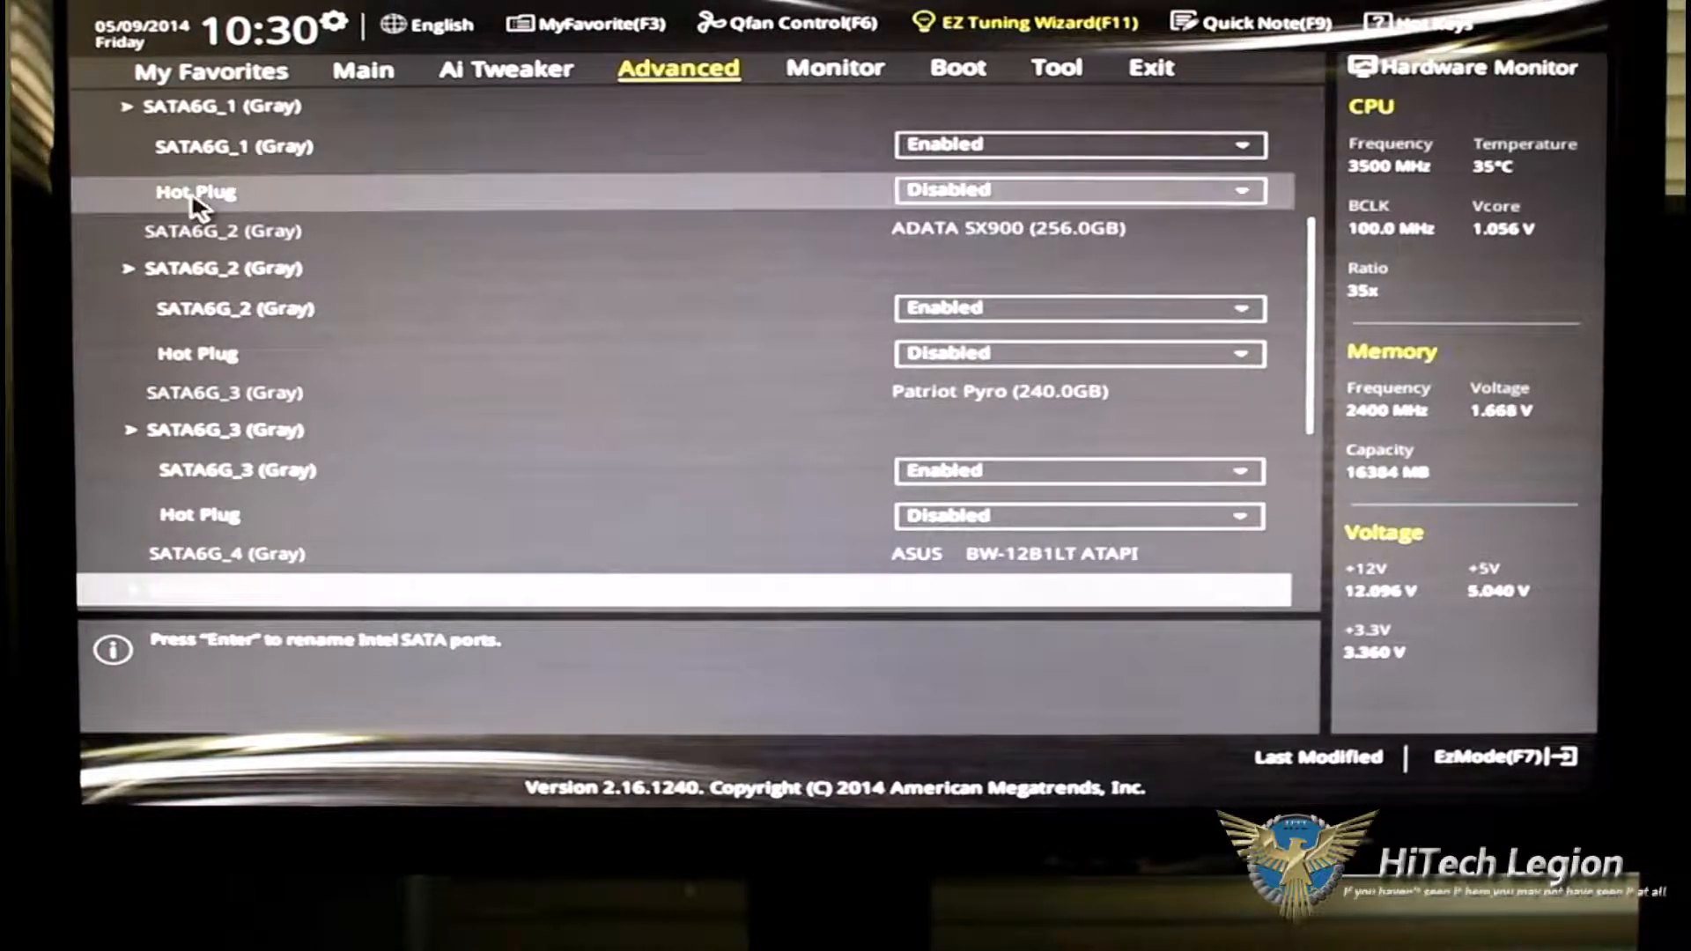
mouse_move(371, 194)
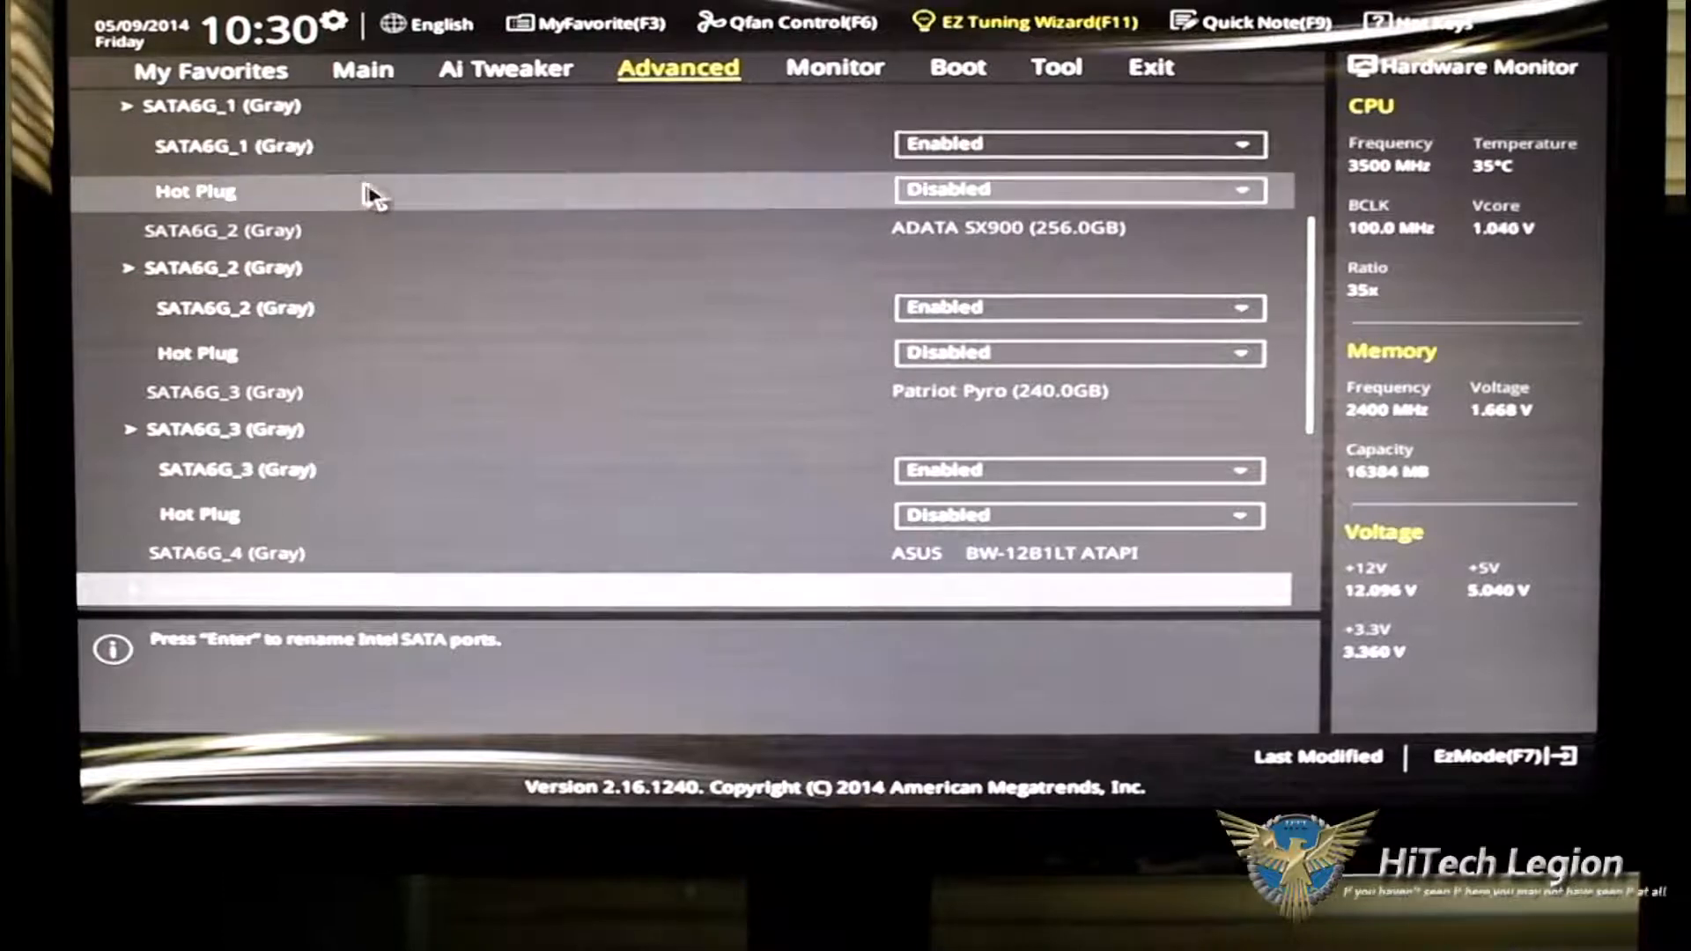
scroll(up, 3)
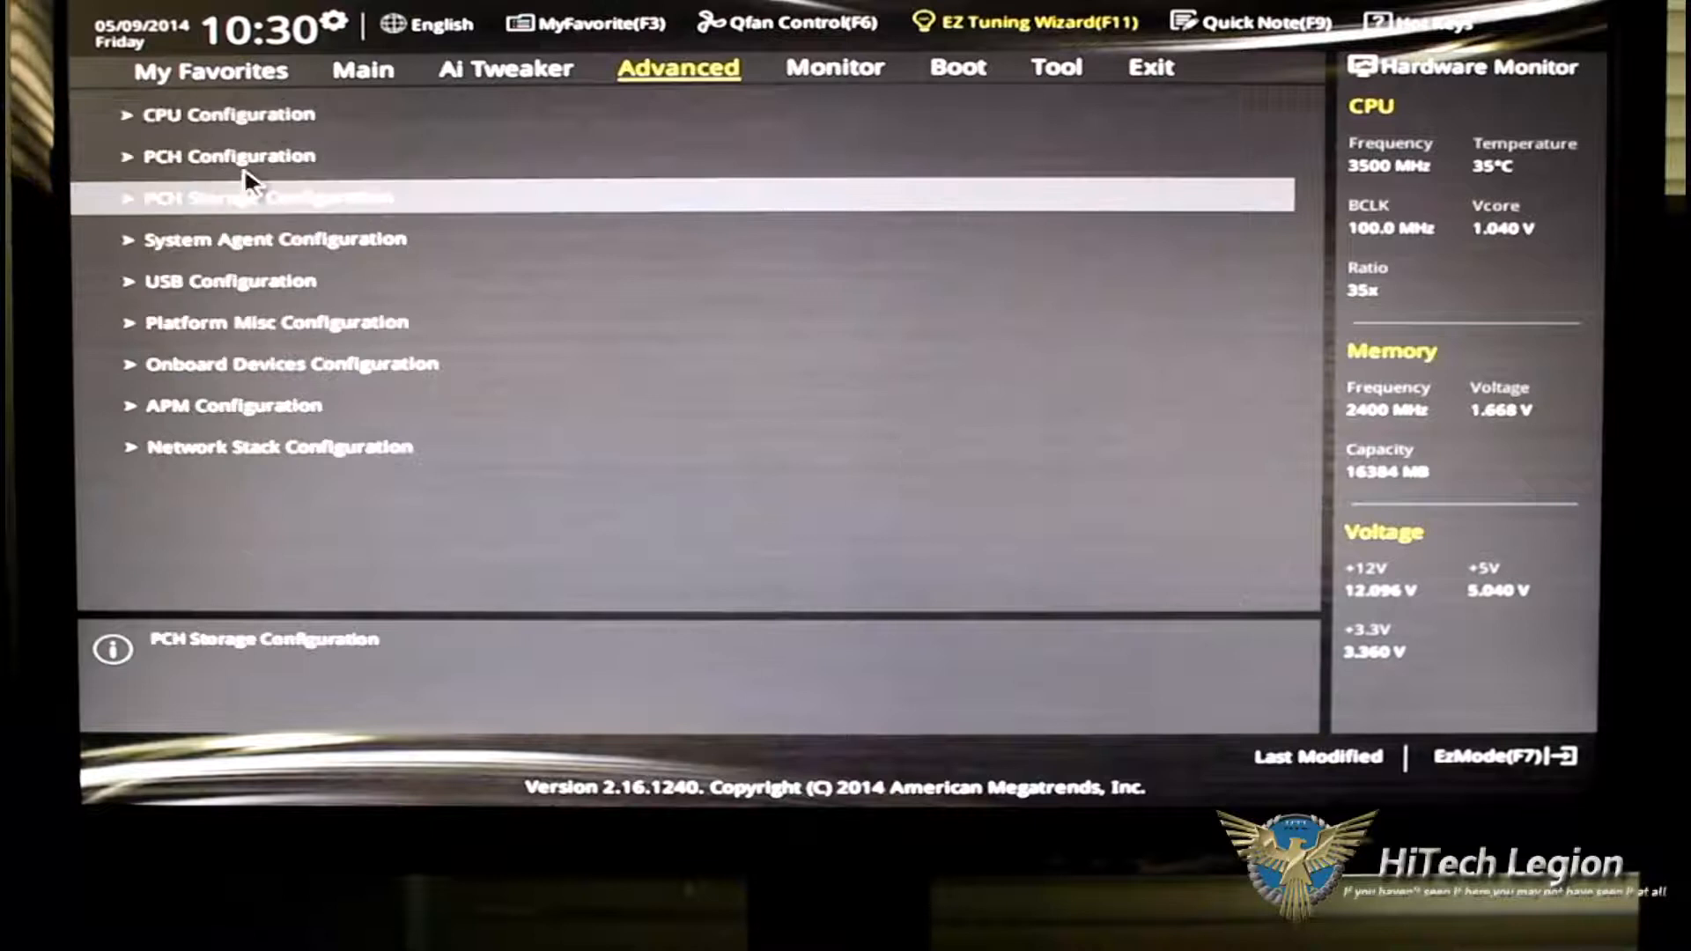
click(275, 239)
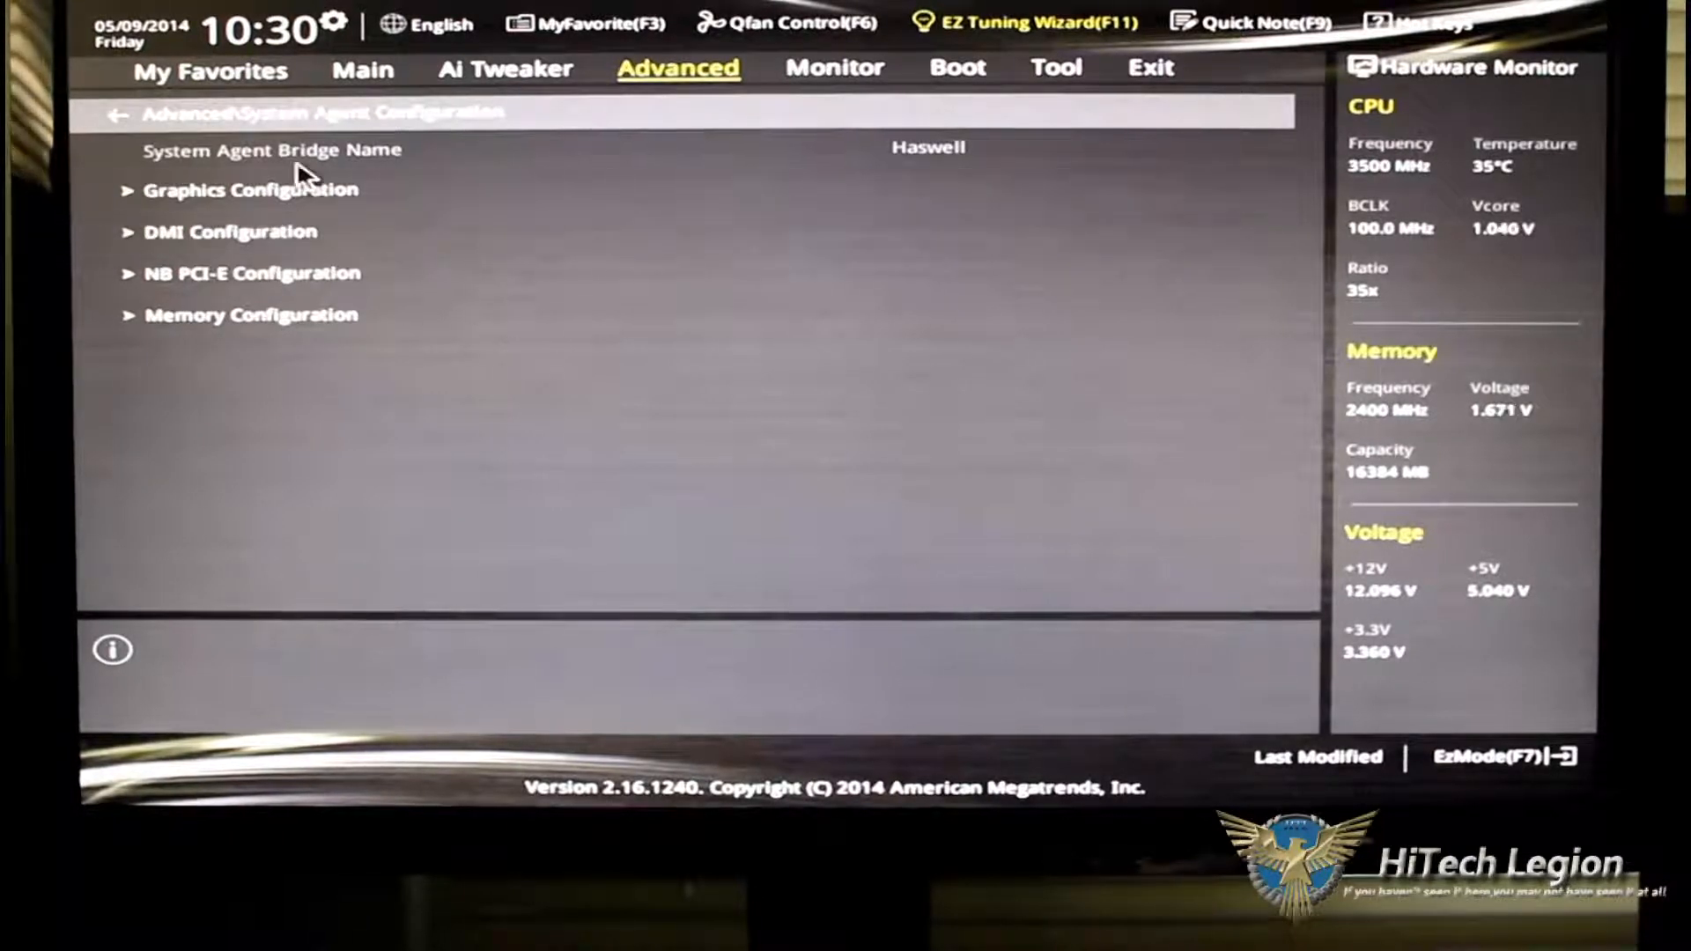
mouse_move(390, 354)
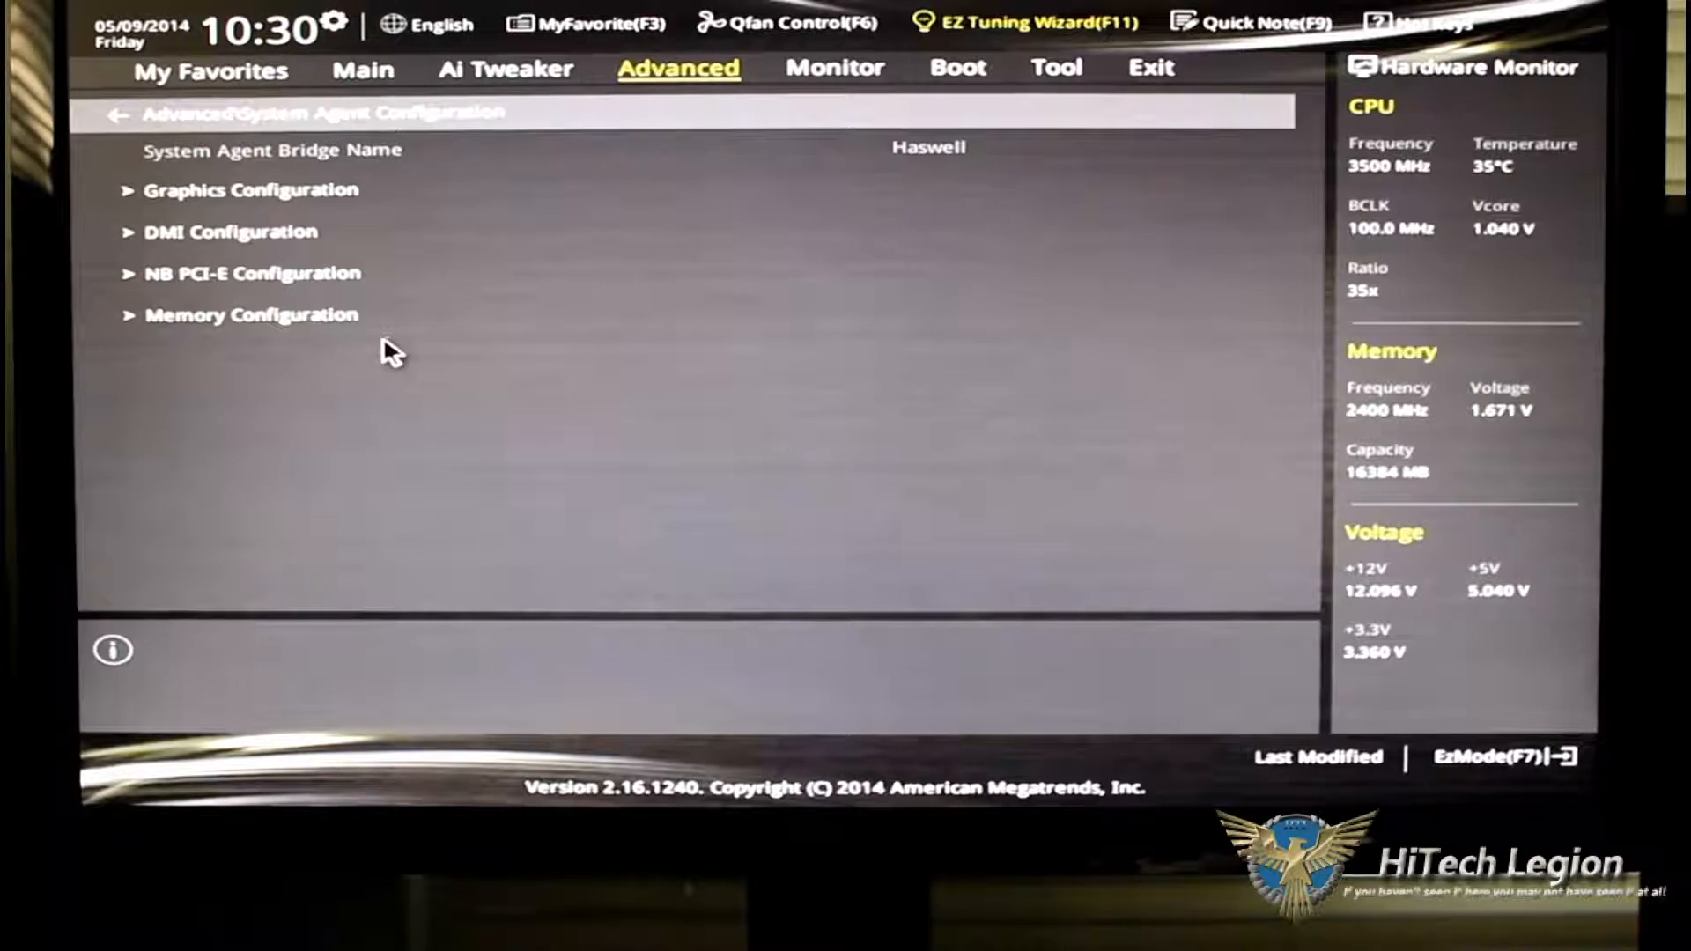
mouse_move(279, 321)
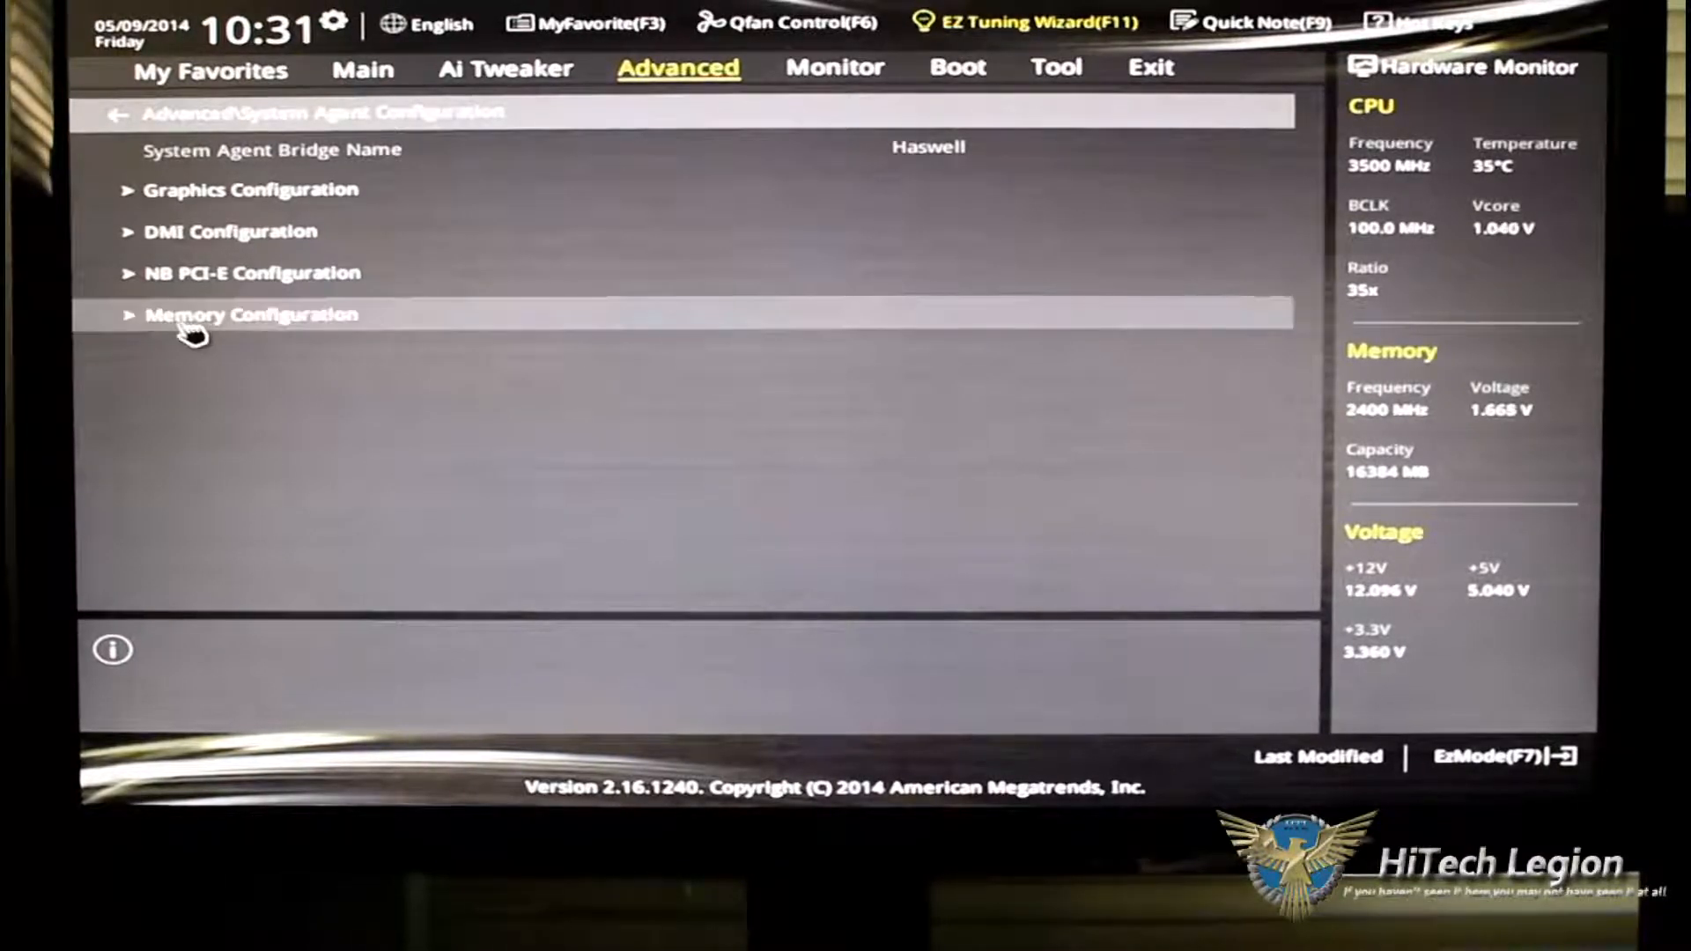
click(250, 313)
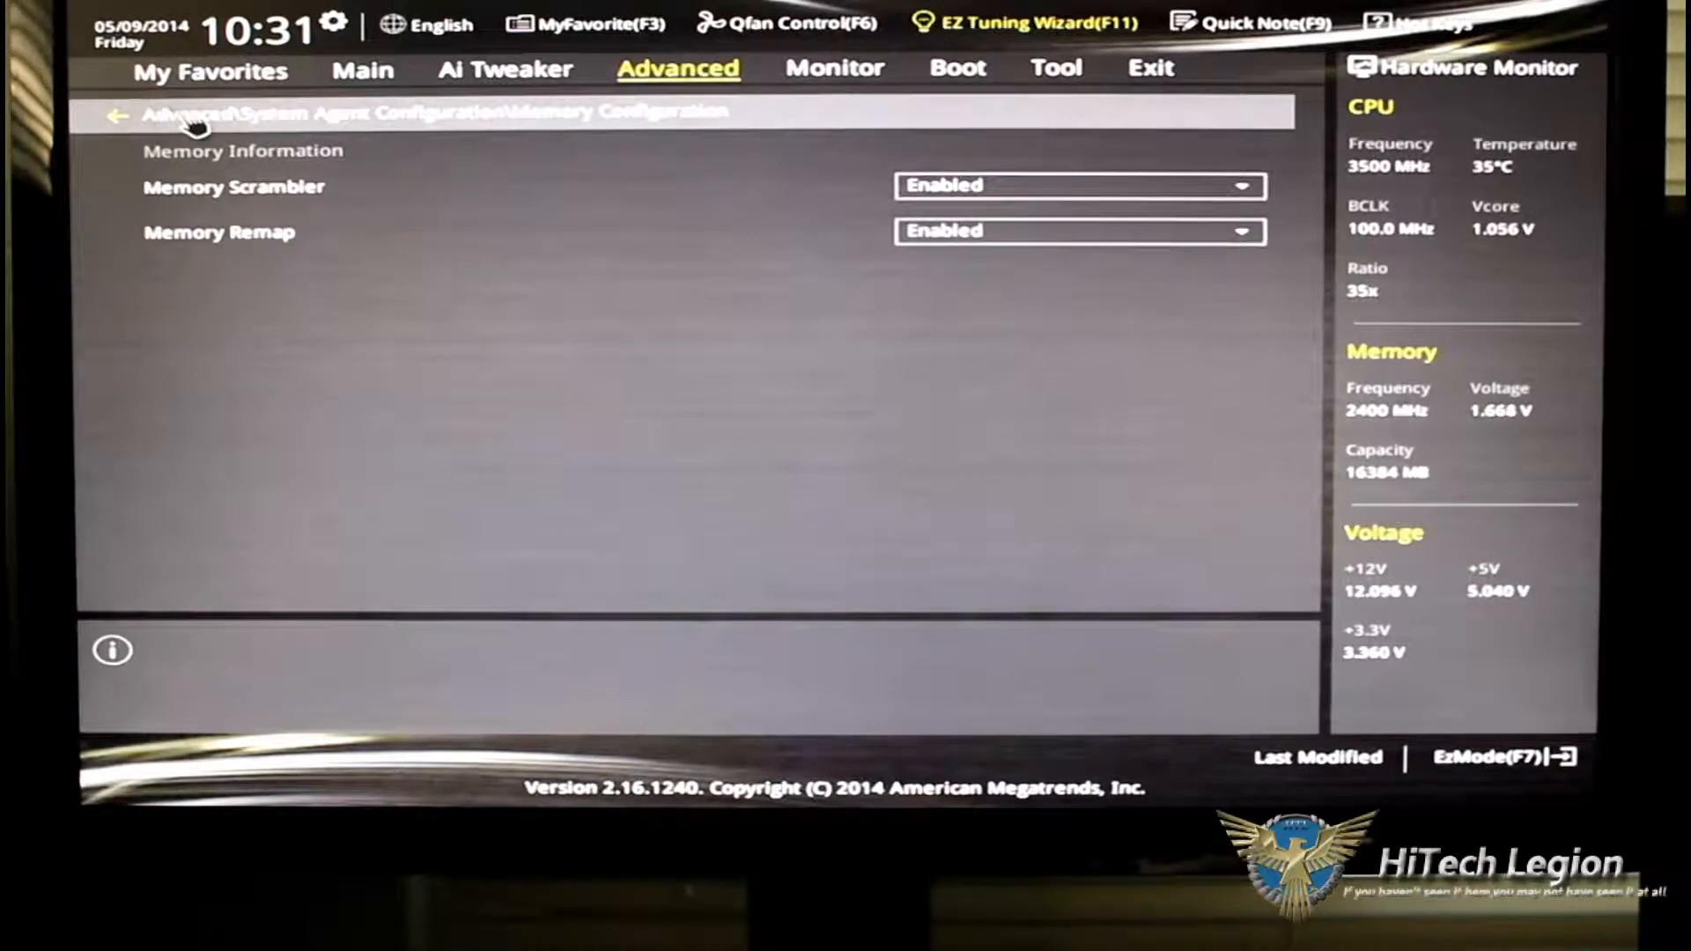
click(116, 114)
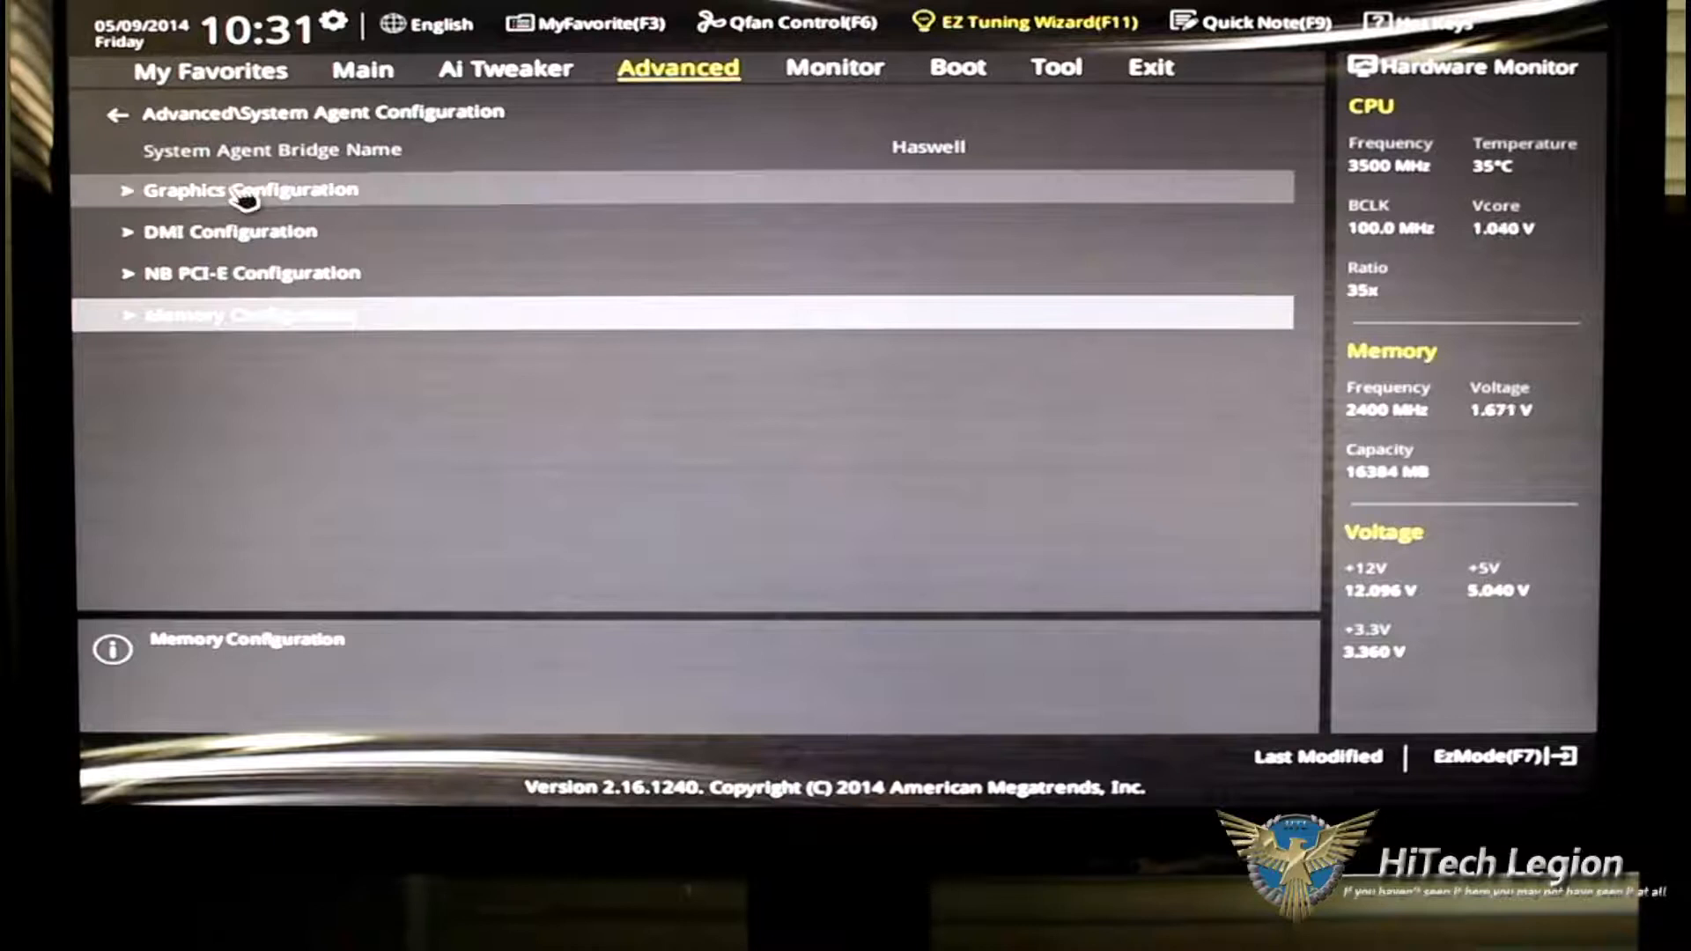
click(250, 190)
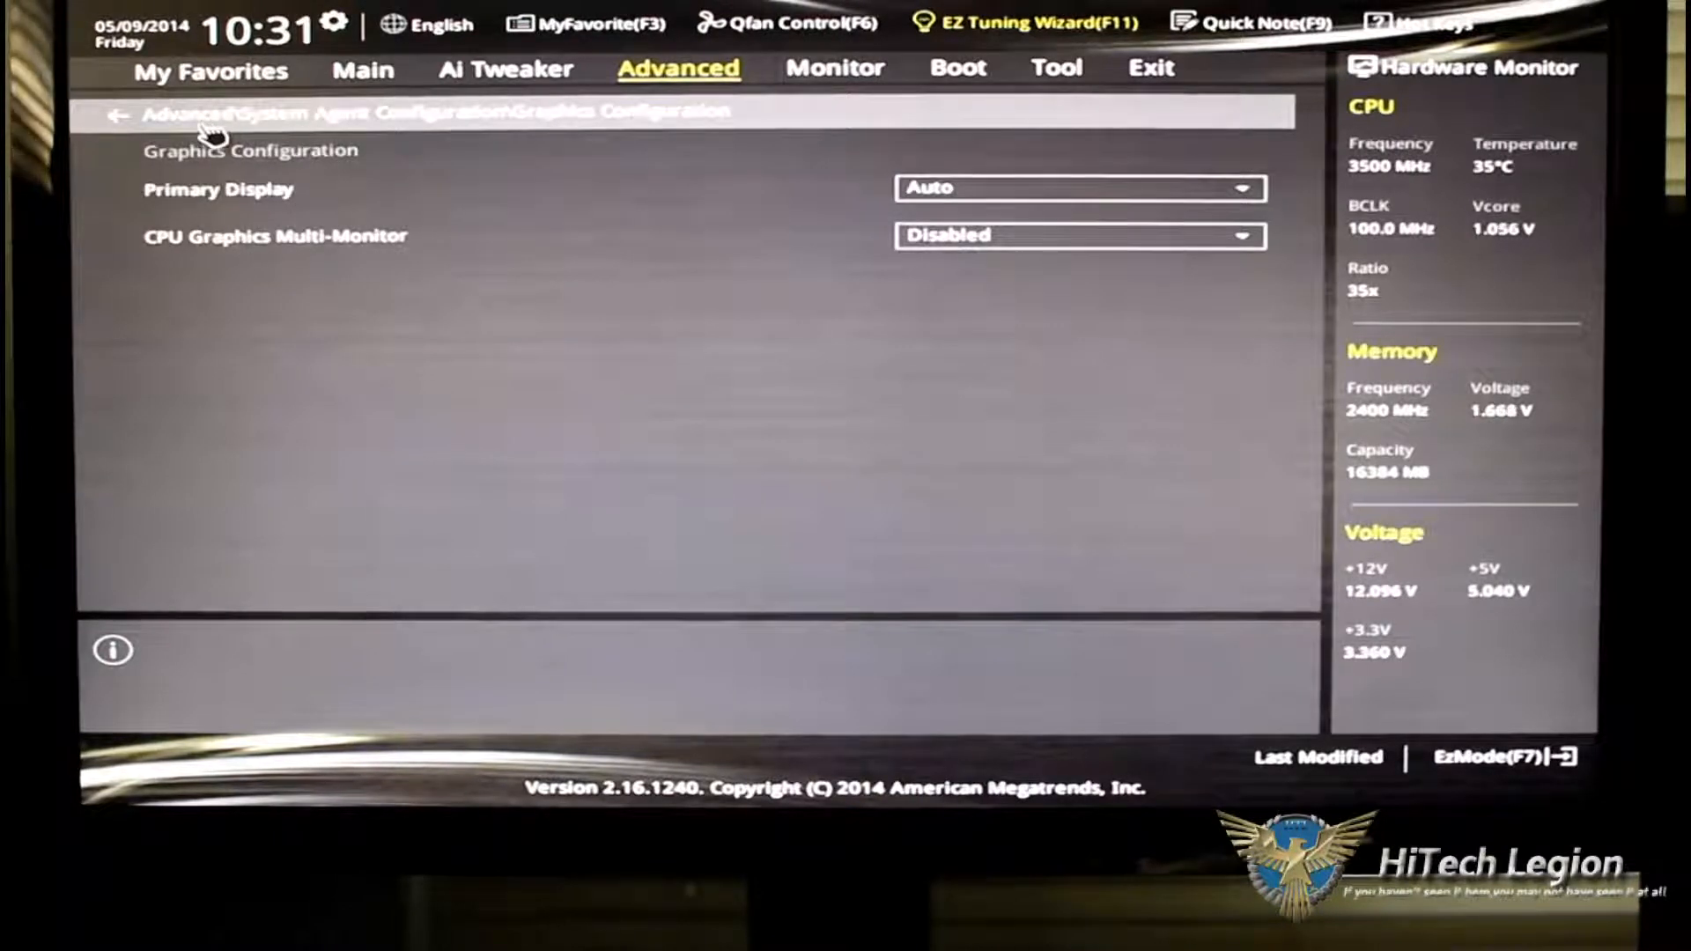
click(115, 115)
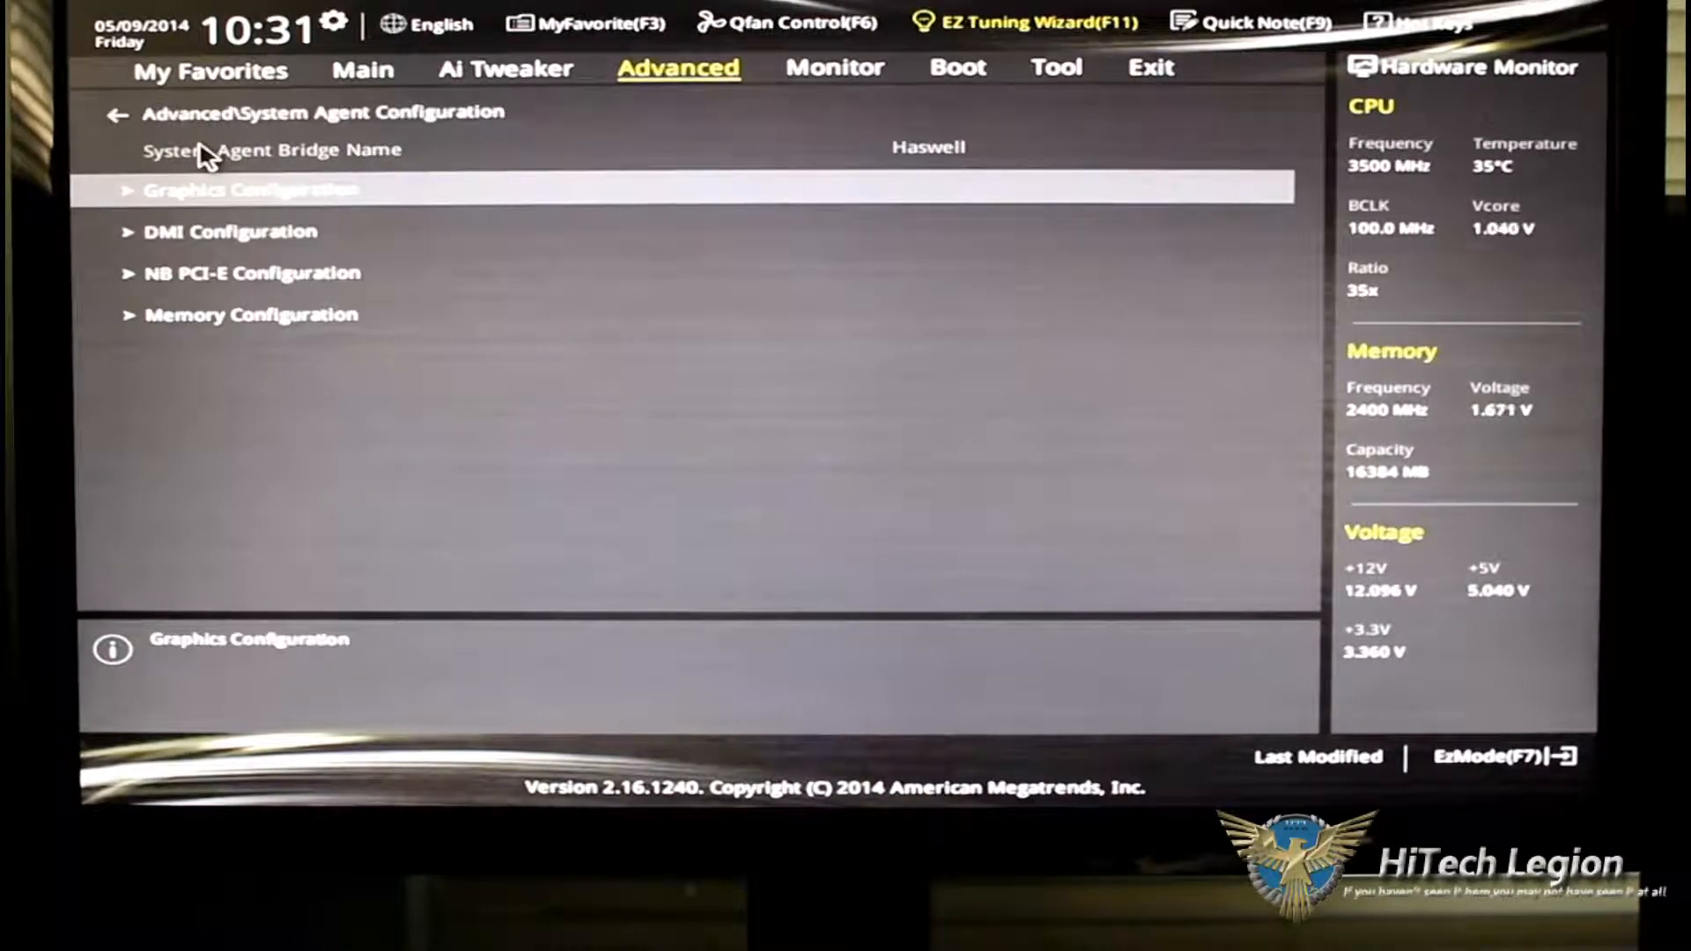
click(253, 190)
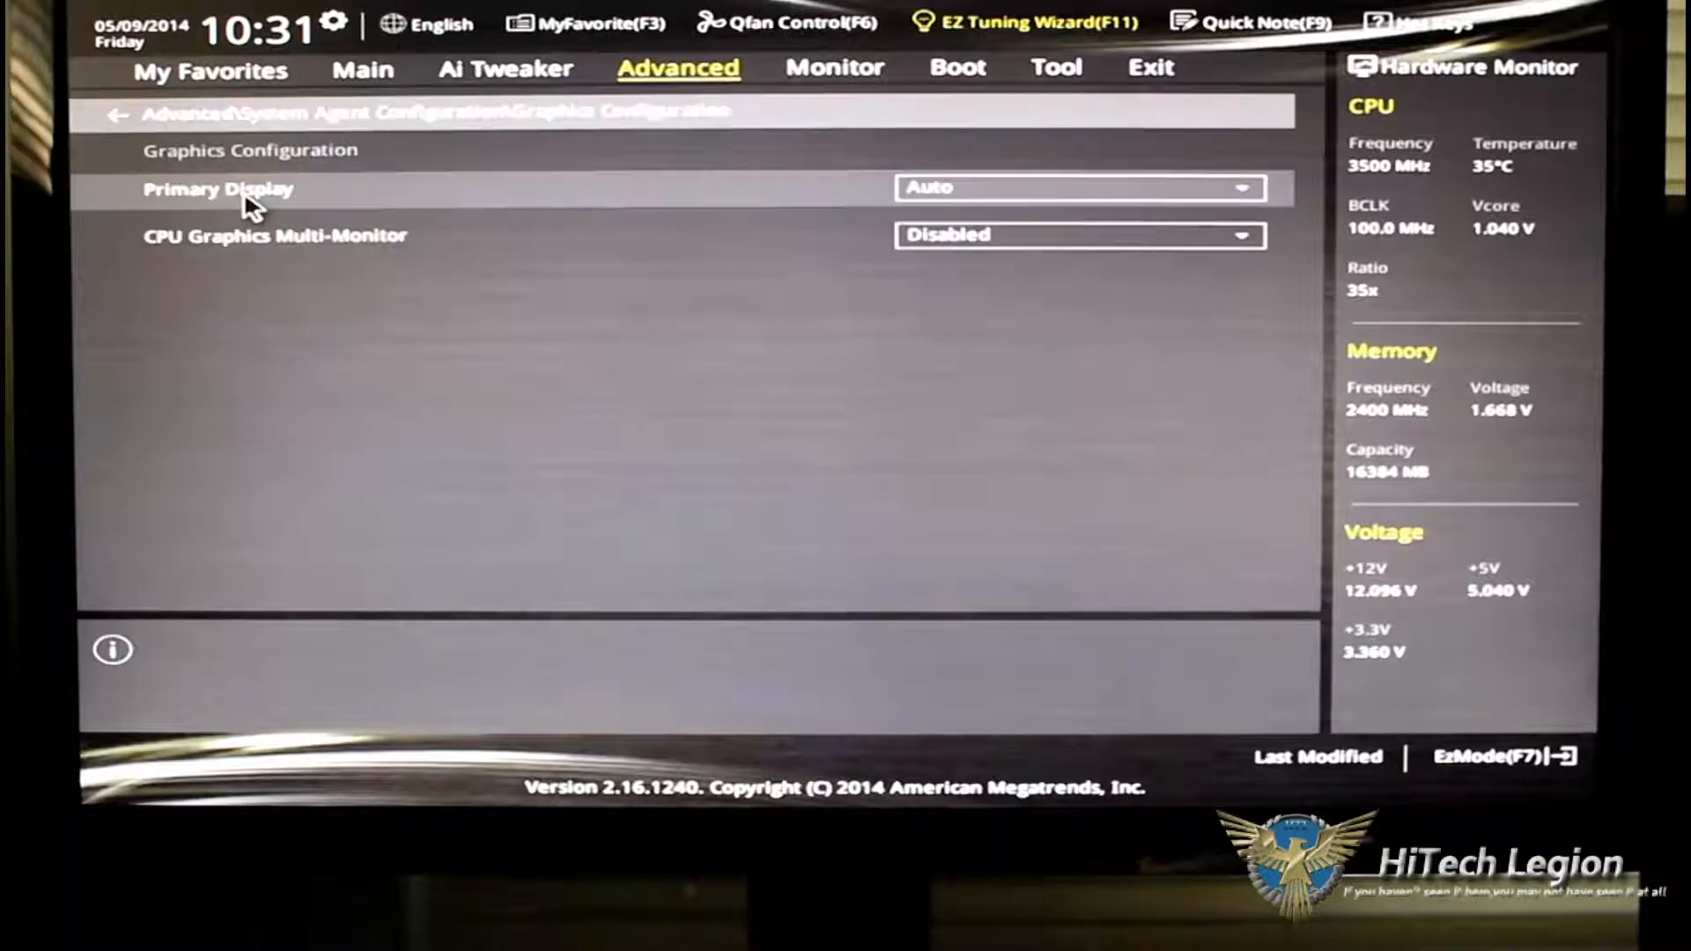
mouse_move(1288, 210)
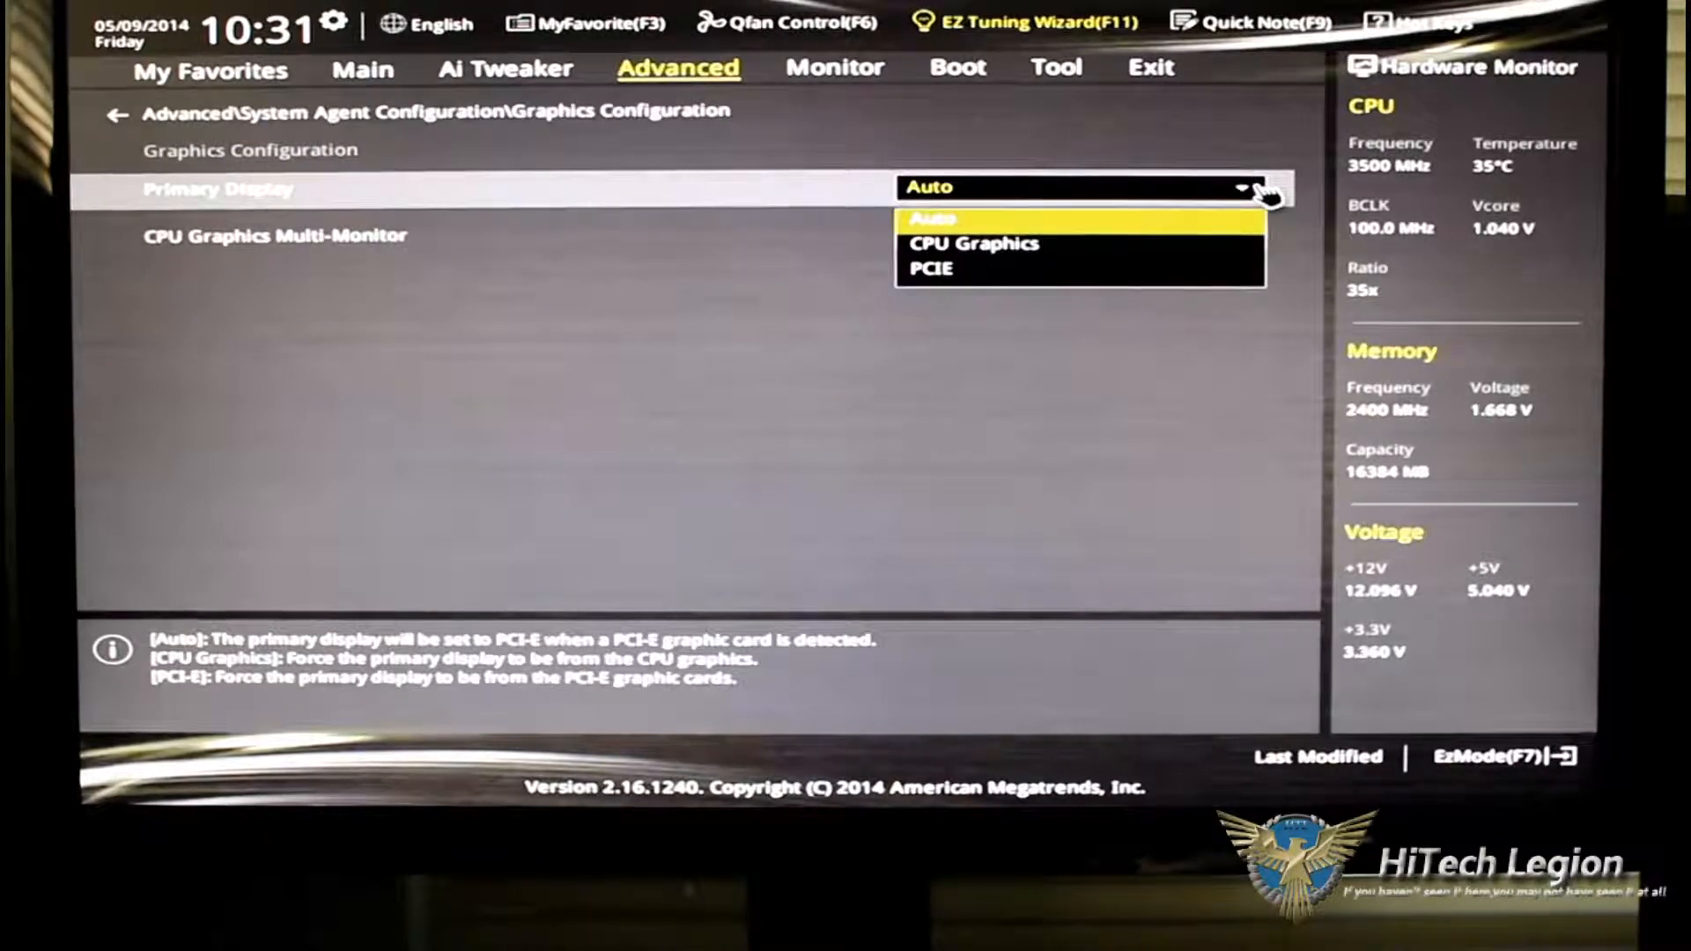
mouse_move(1273, 210)
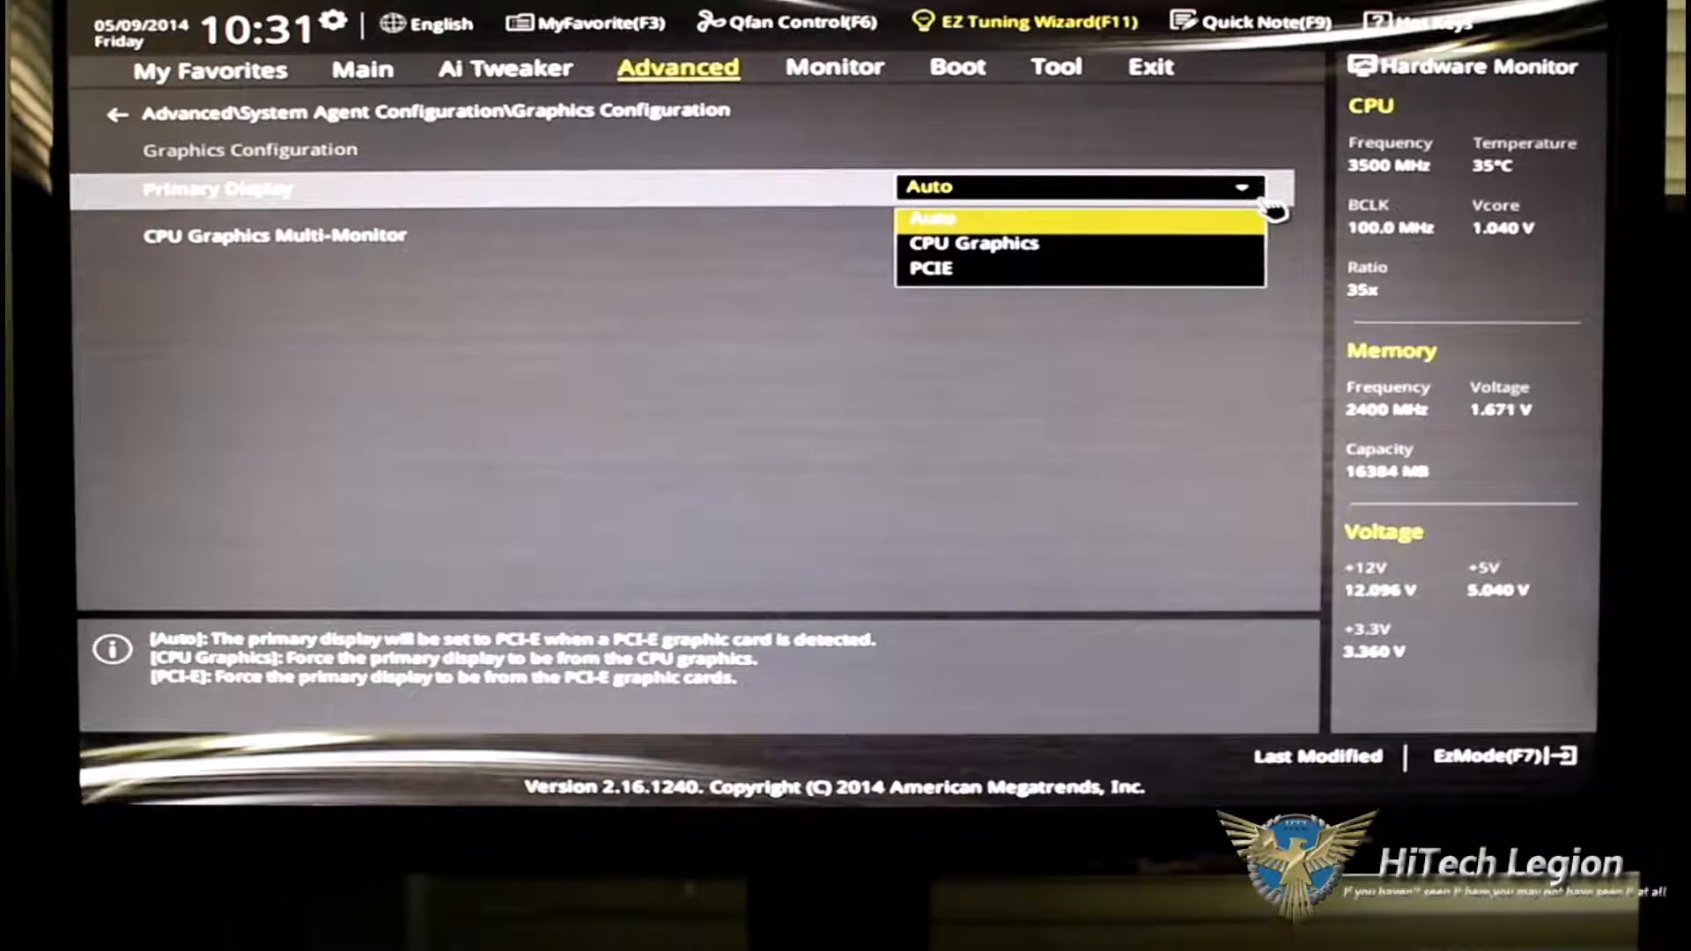
click(931, 217)
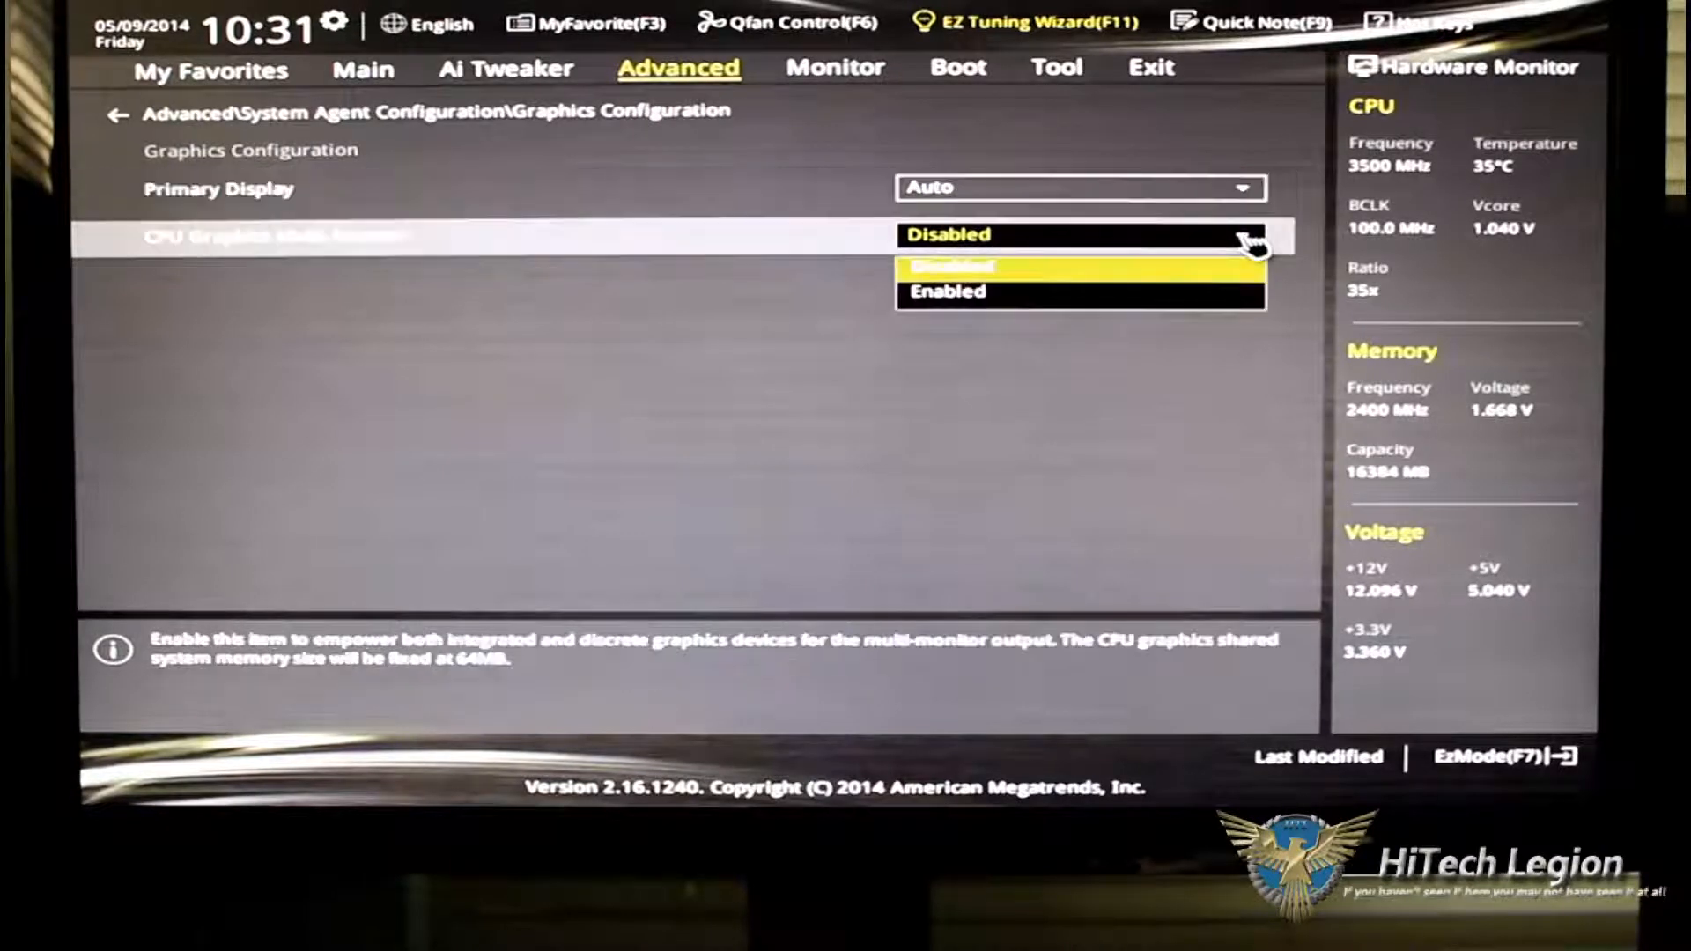
mouse_move(485, 124)
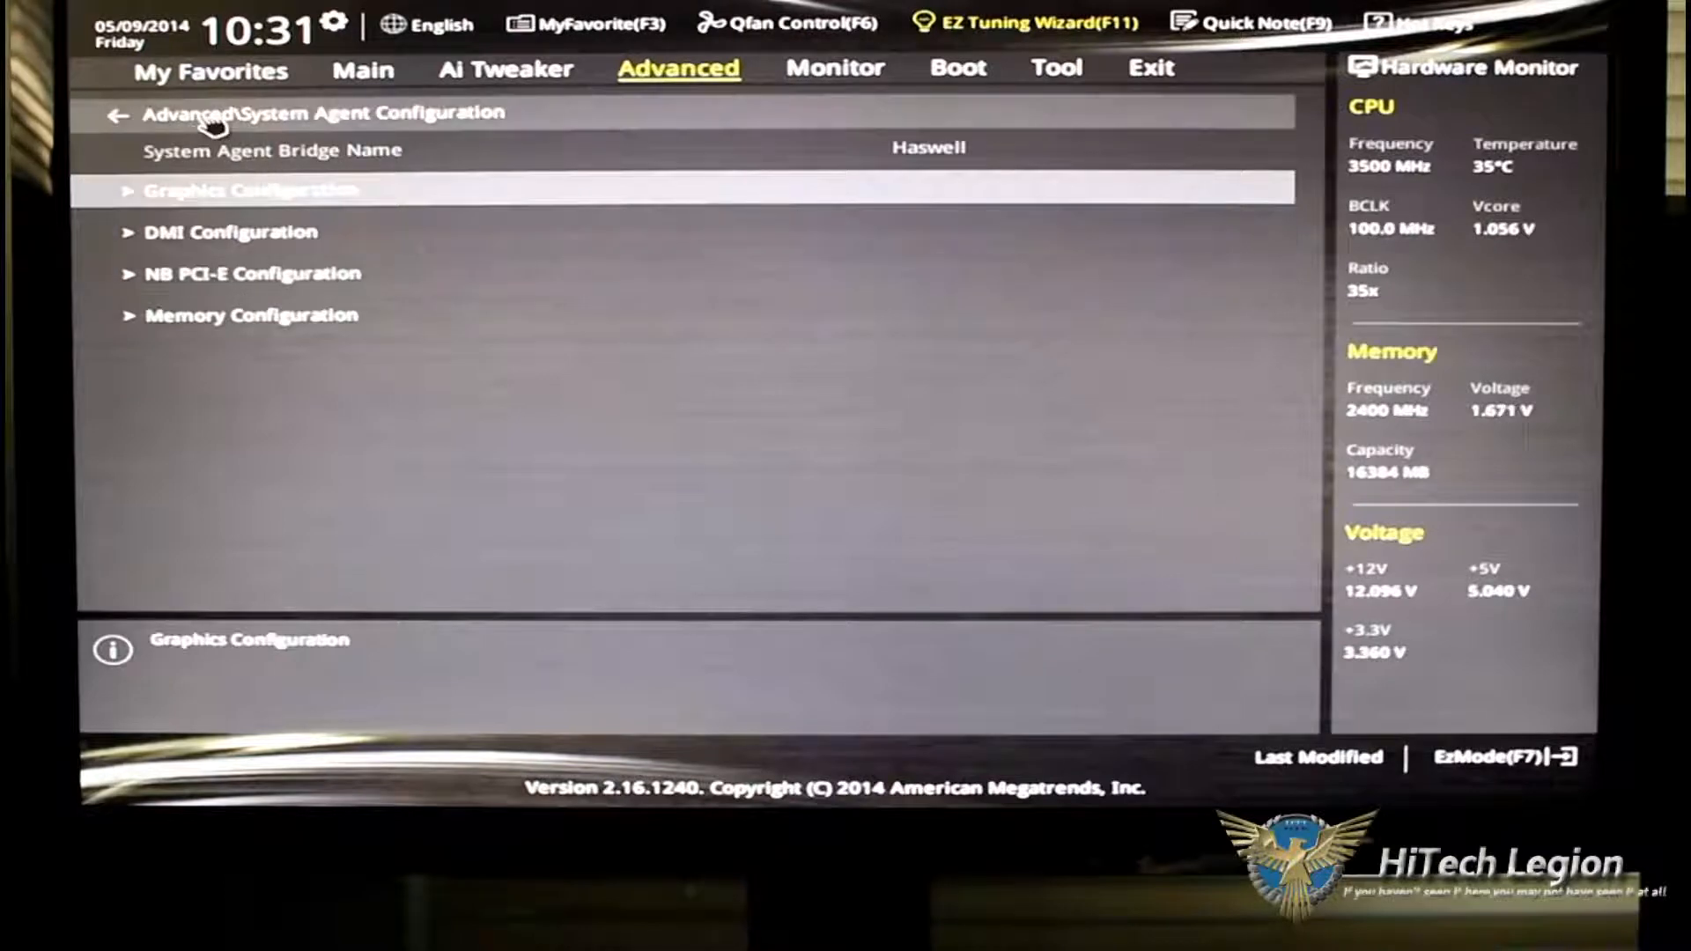
click(116, 115)
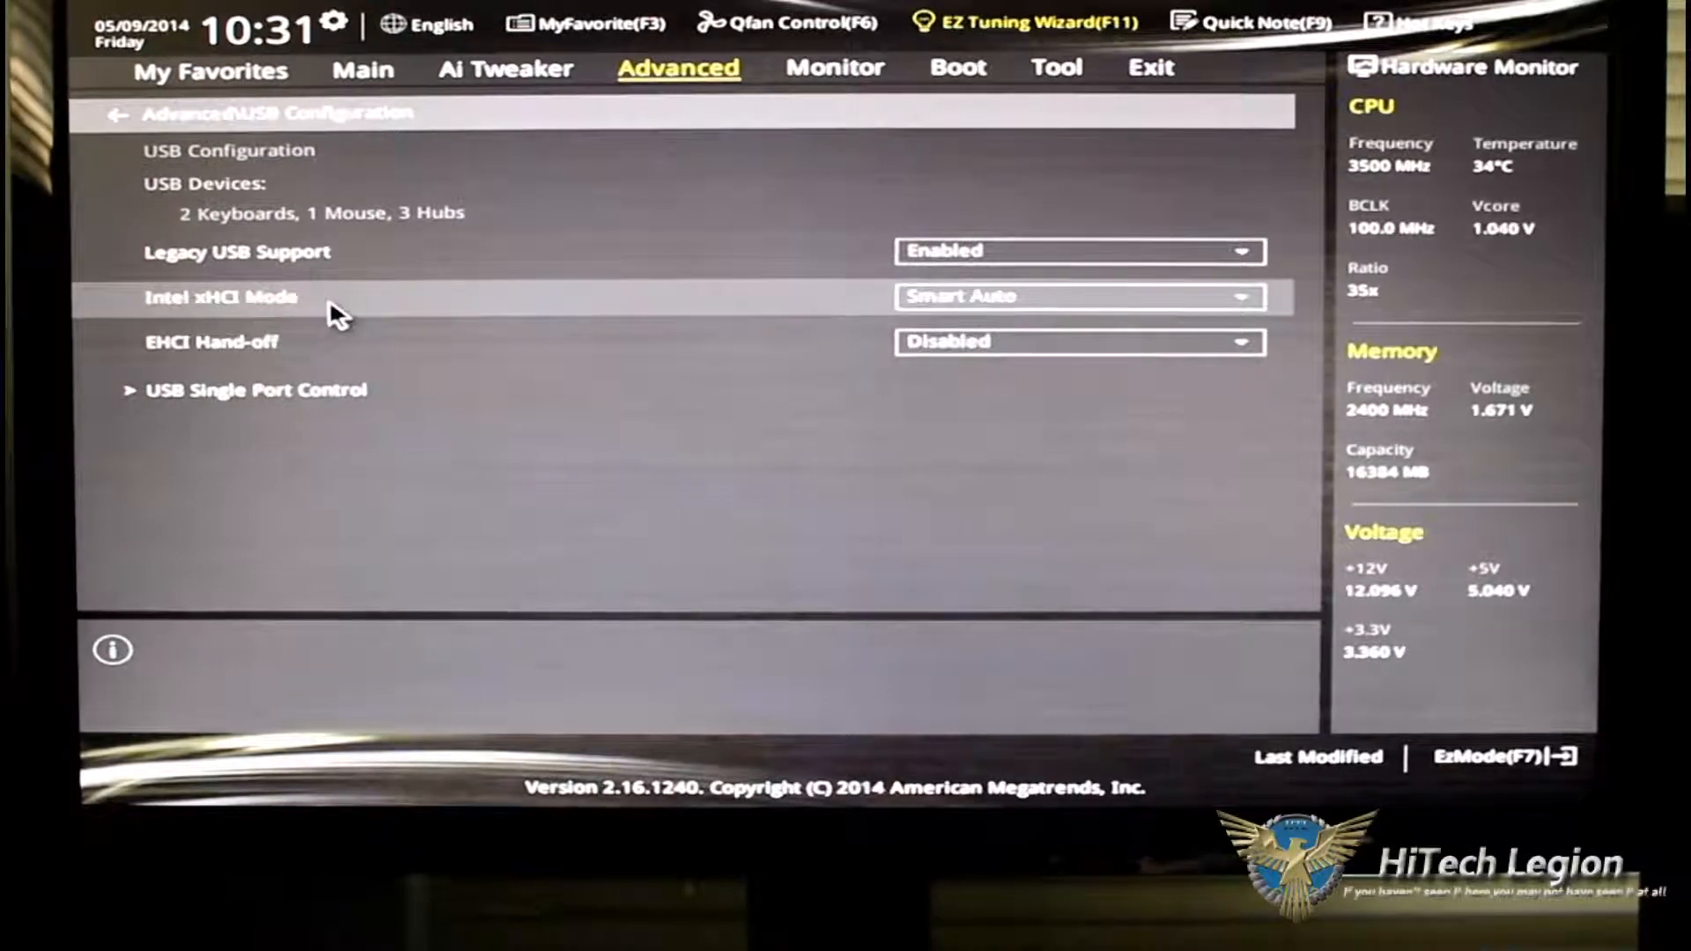
mouse_move(308, 515)
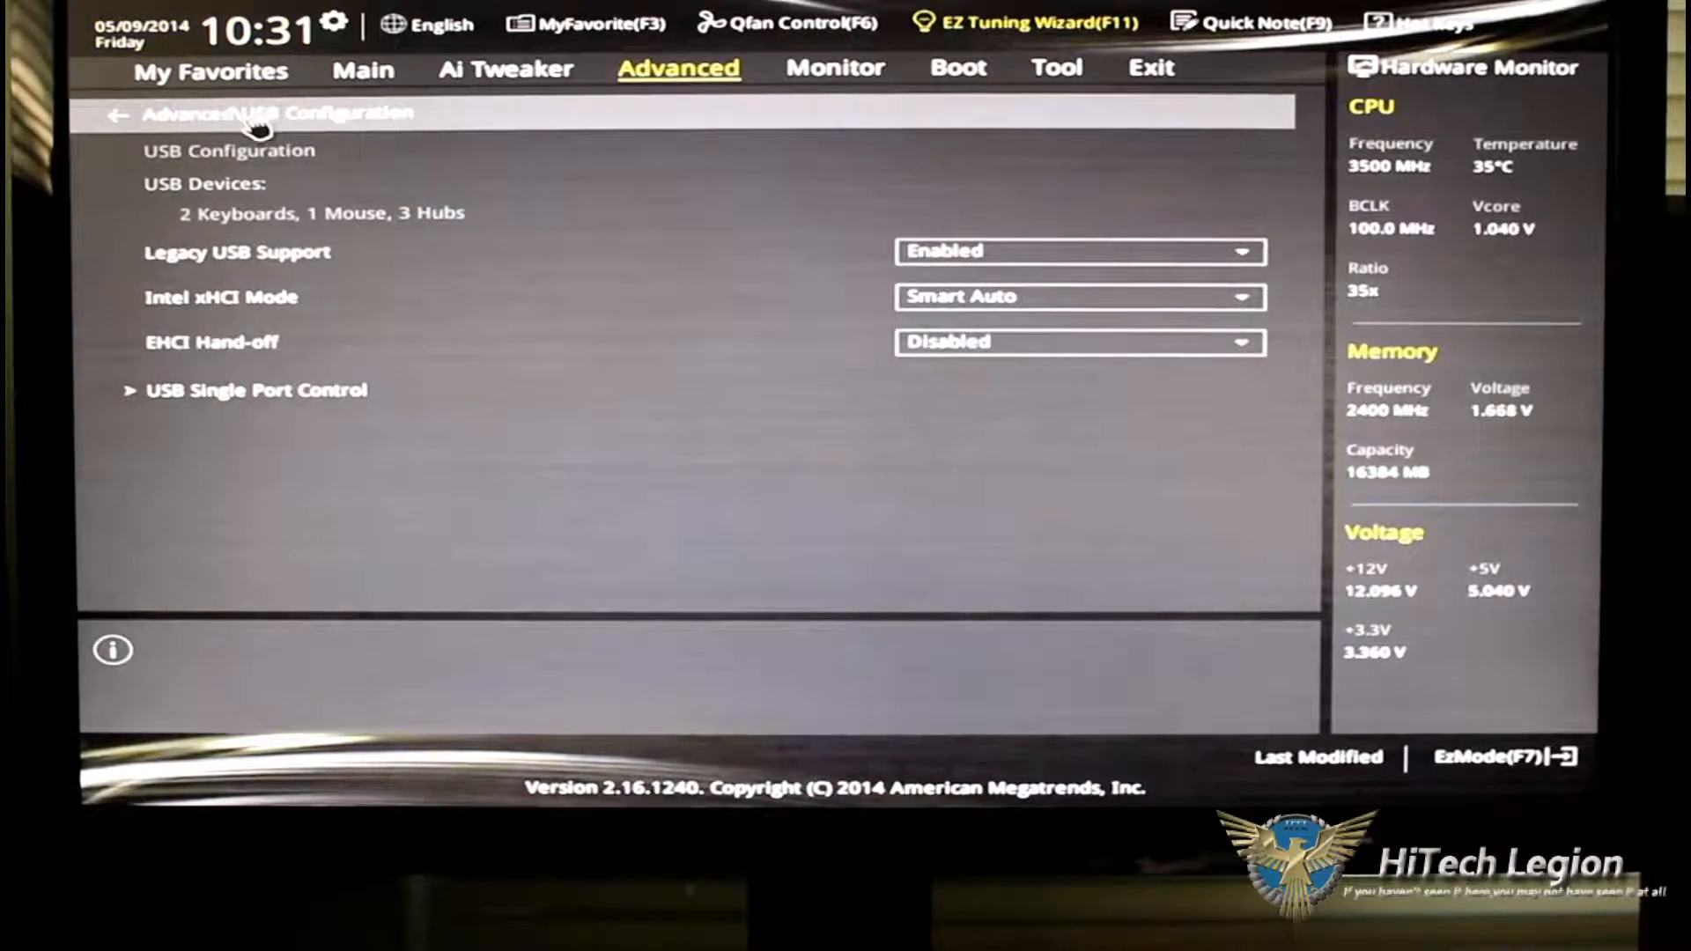
click(116, 114)
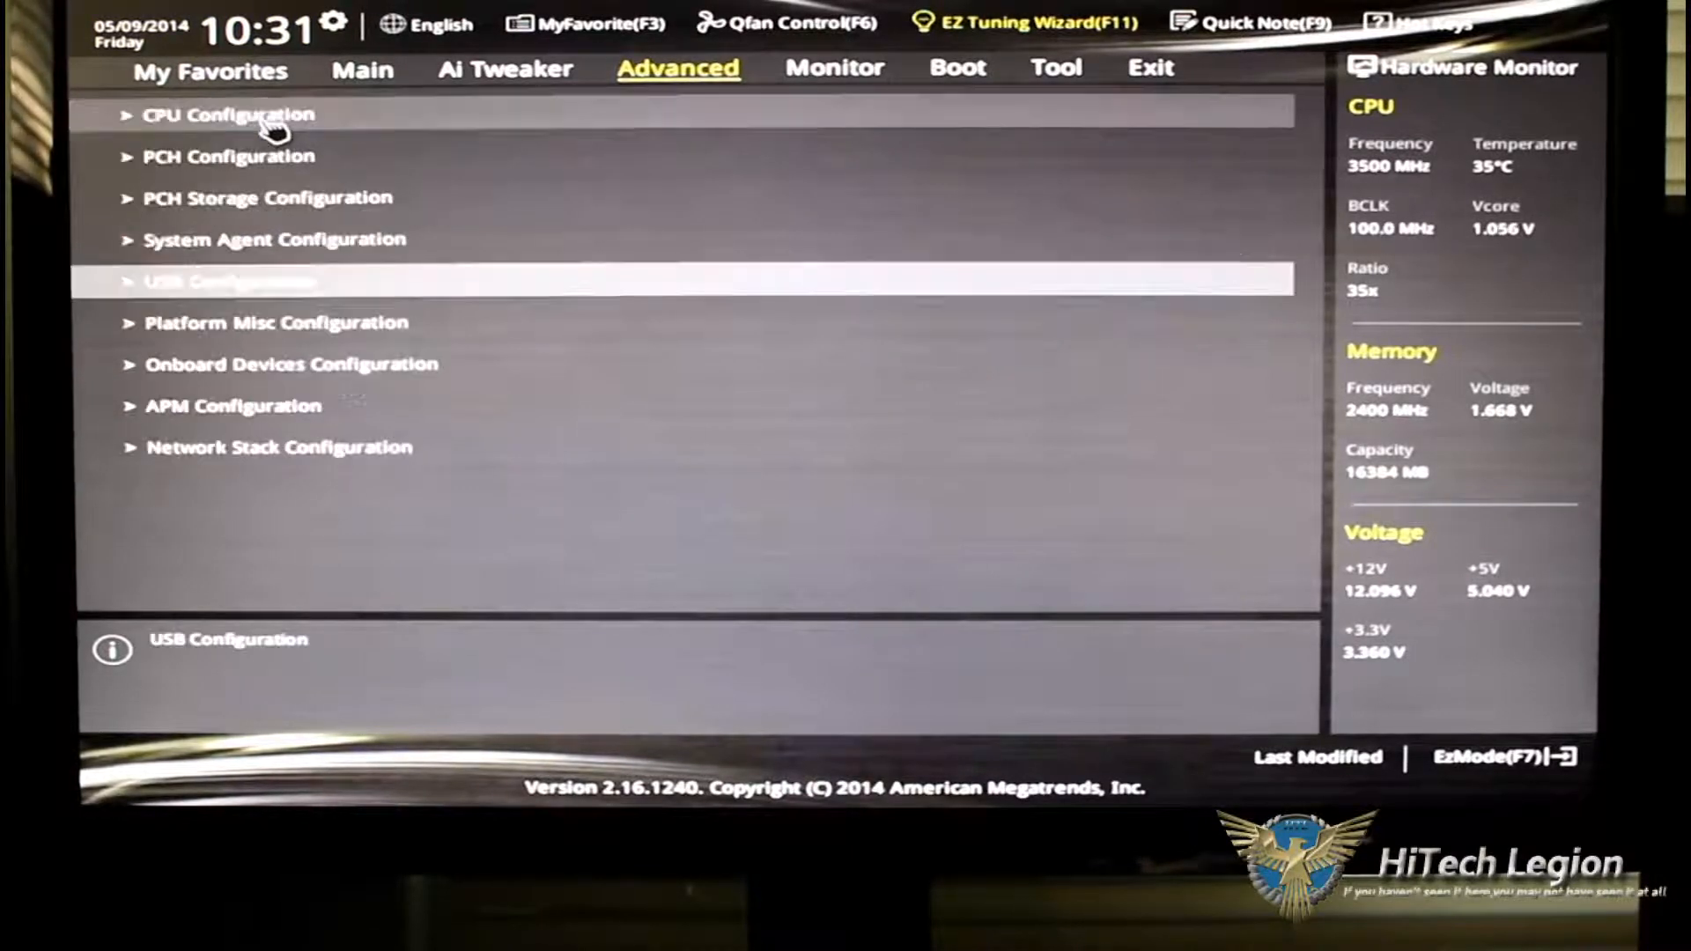
click(276, 322)
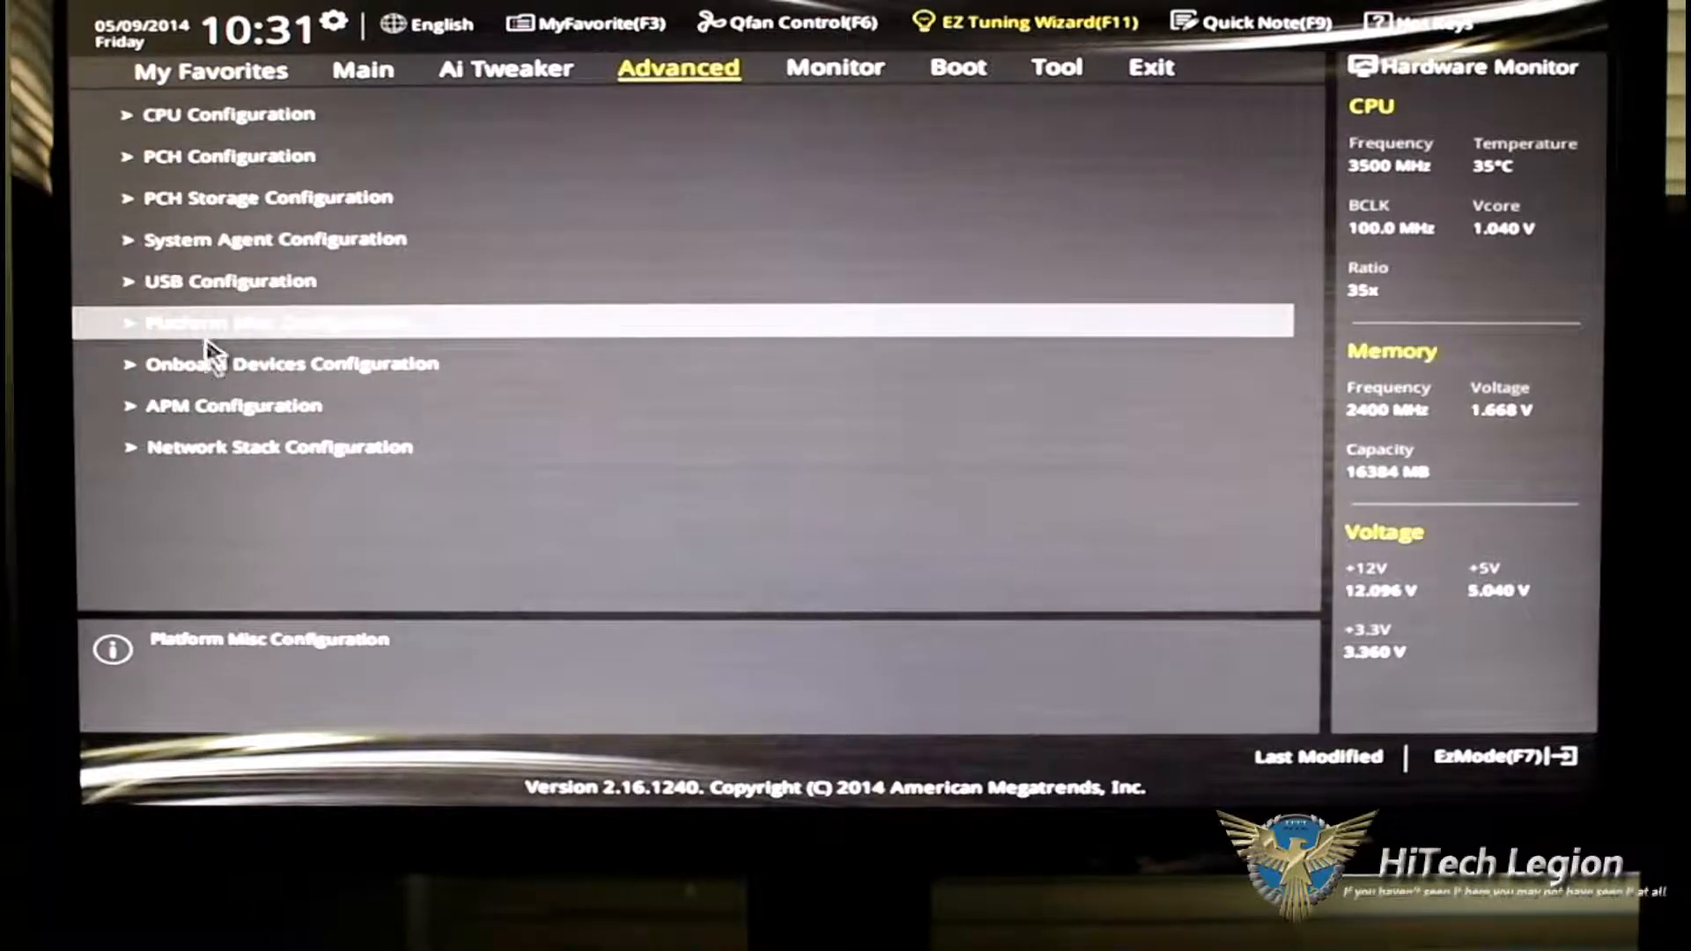
click(291, 364)
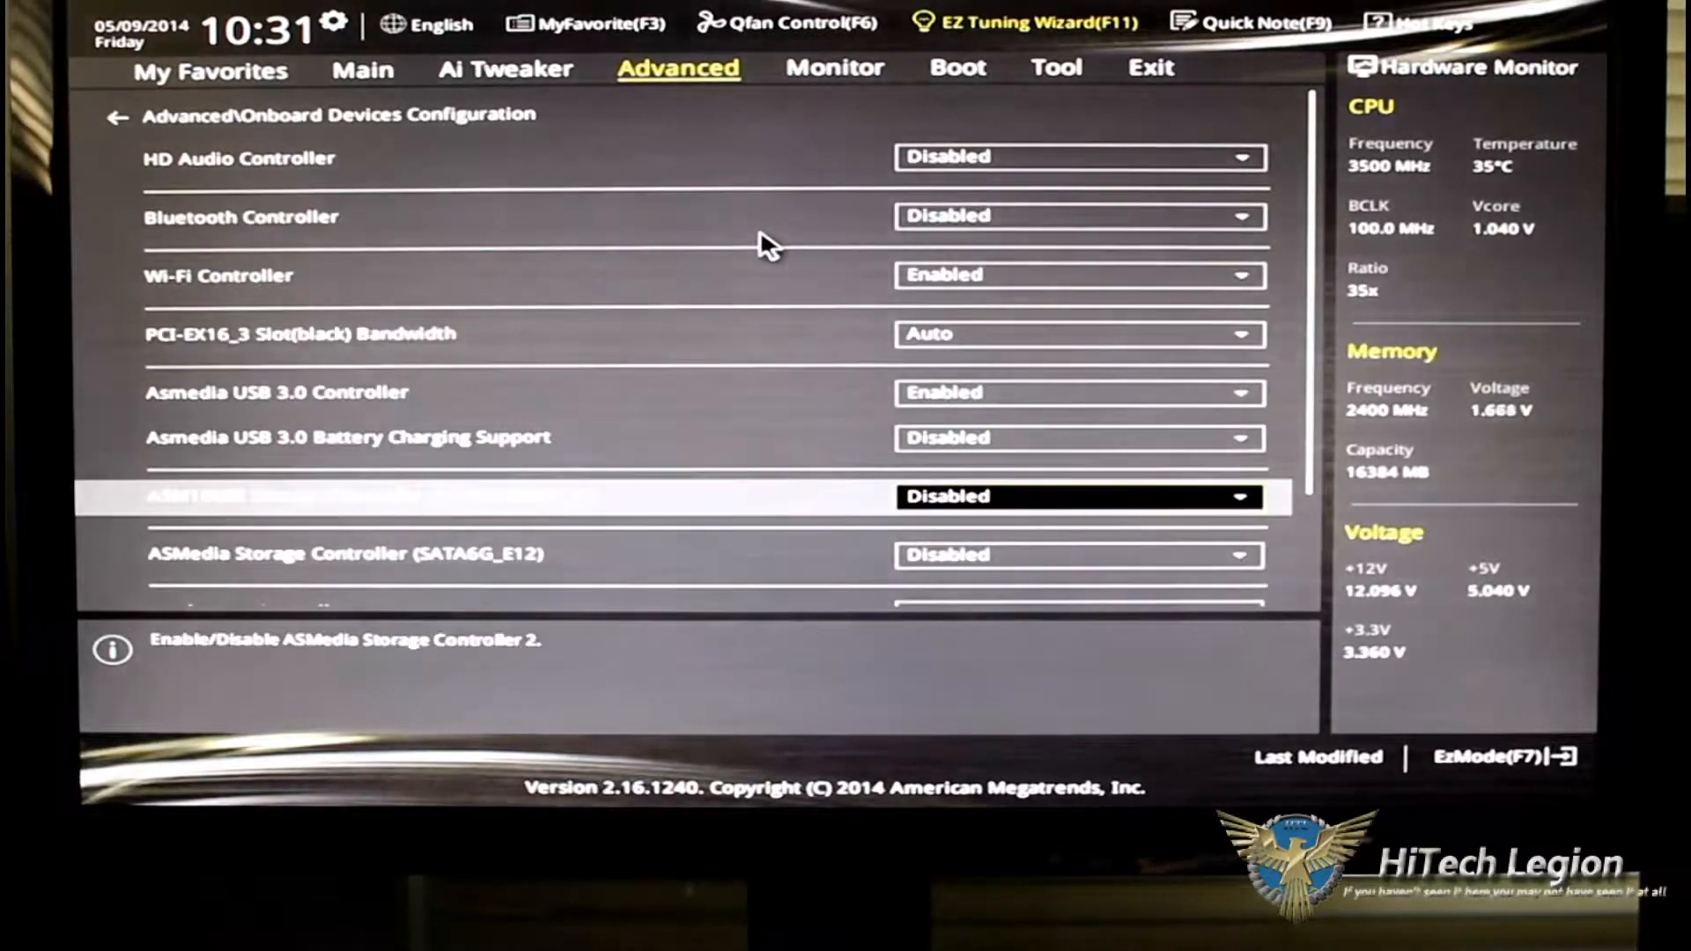
scroll(down, 3)
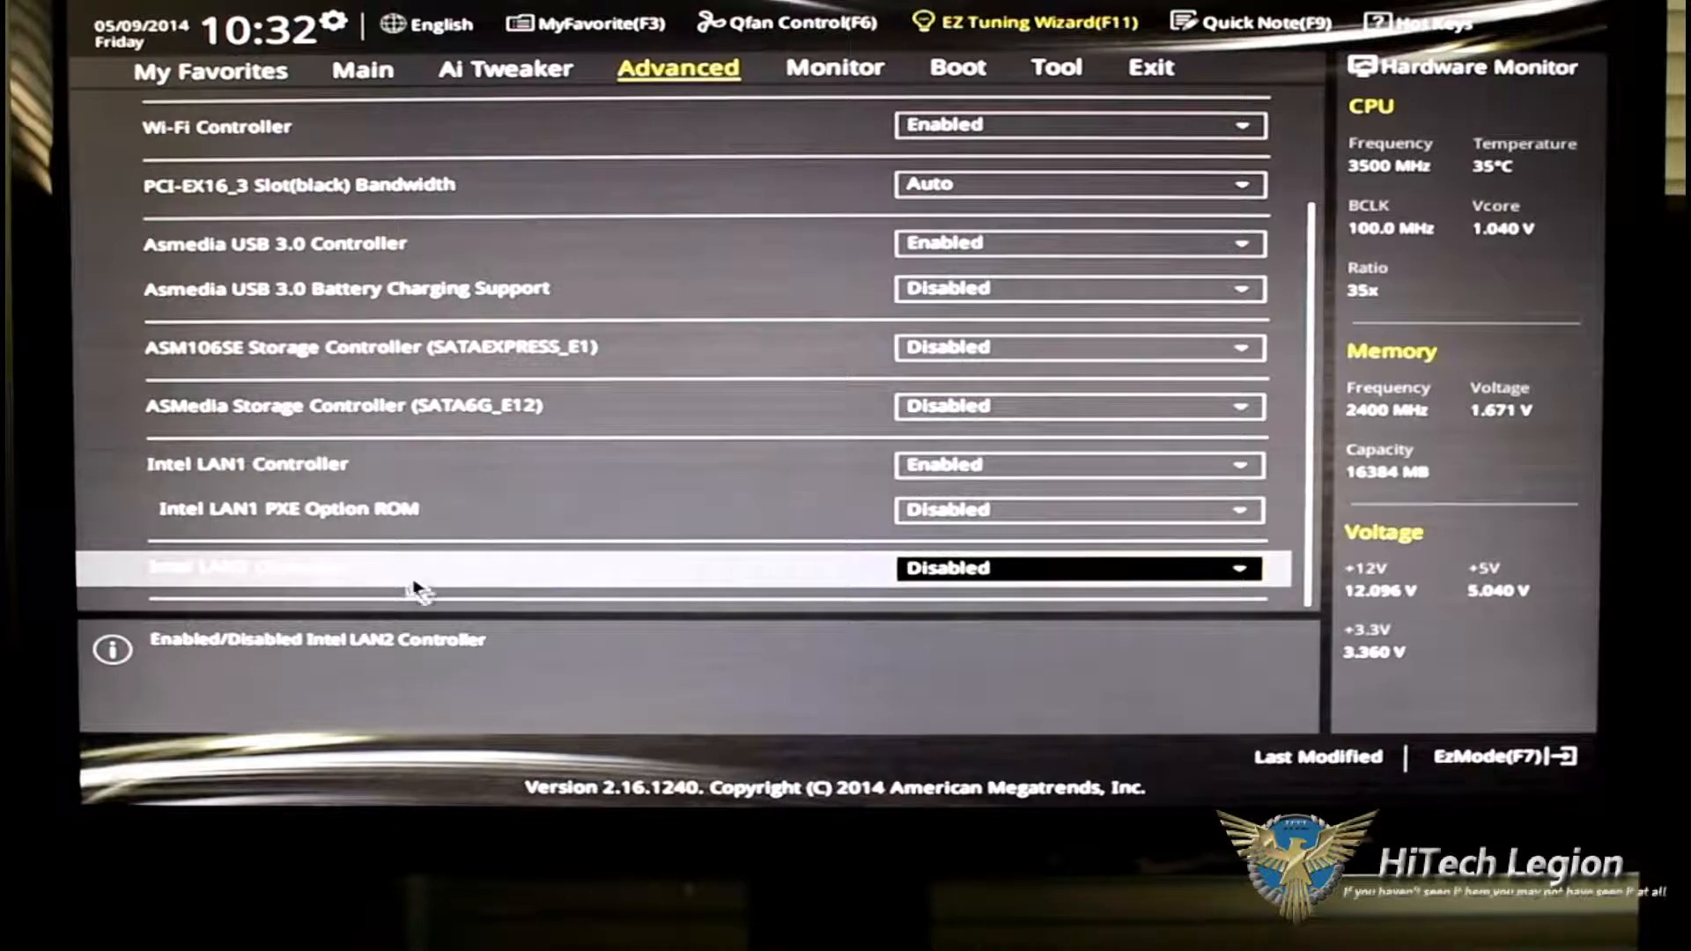
mouse_move(660, 340)
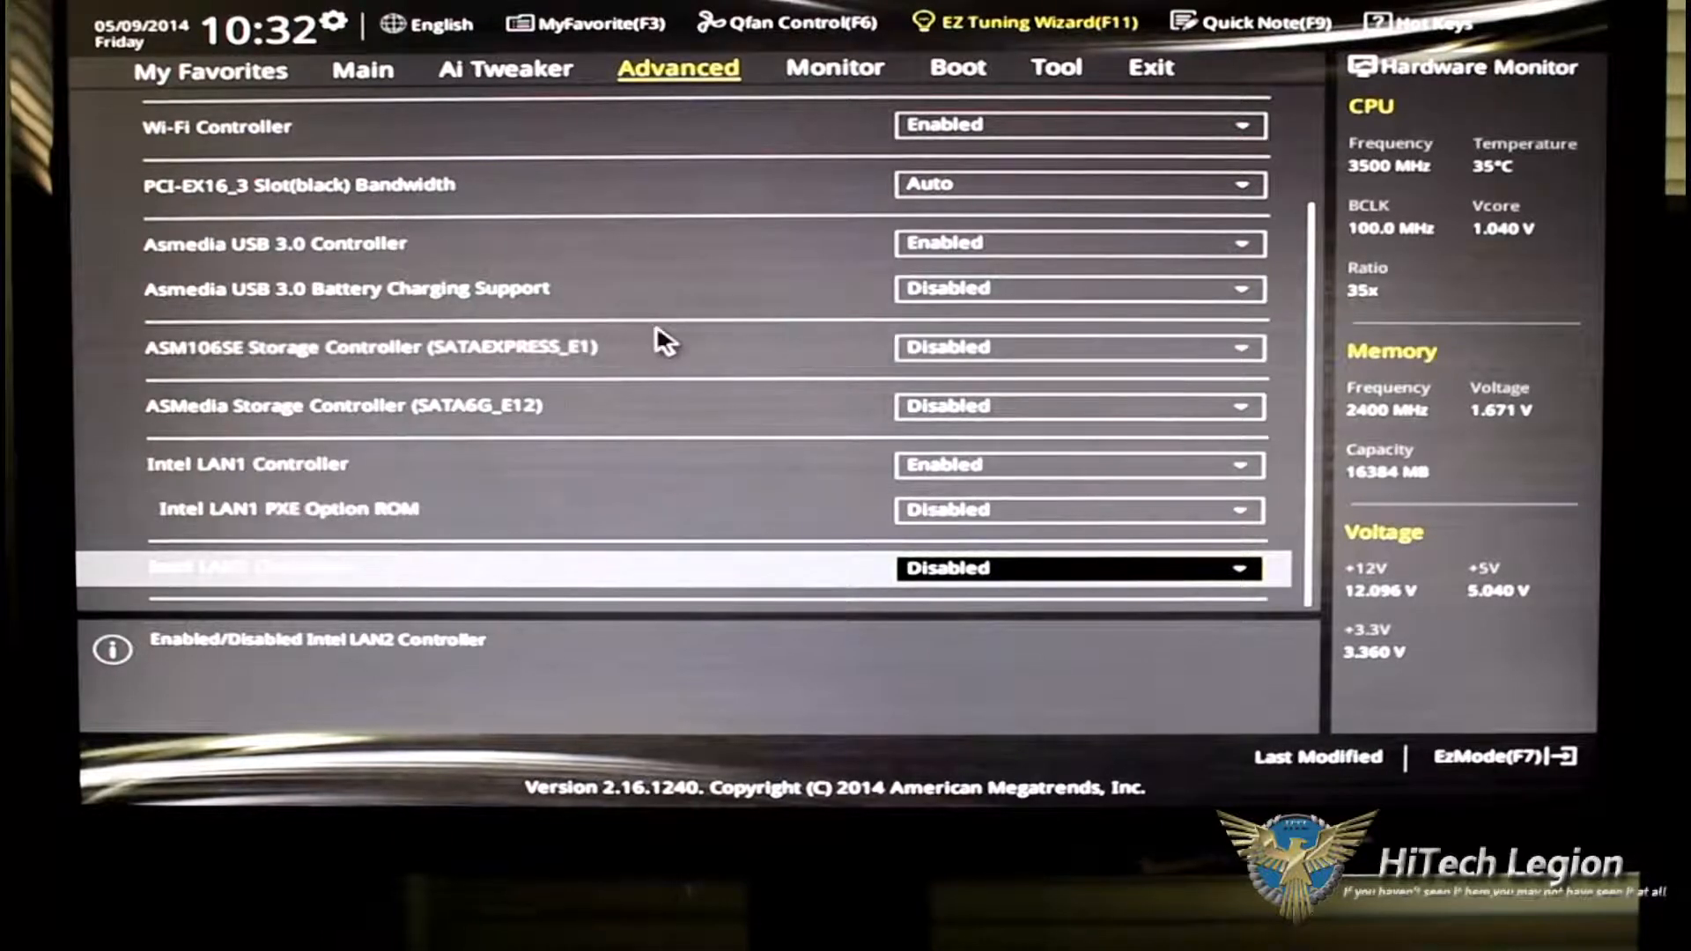
mouse_move(189, 292)
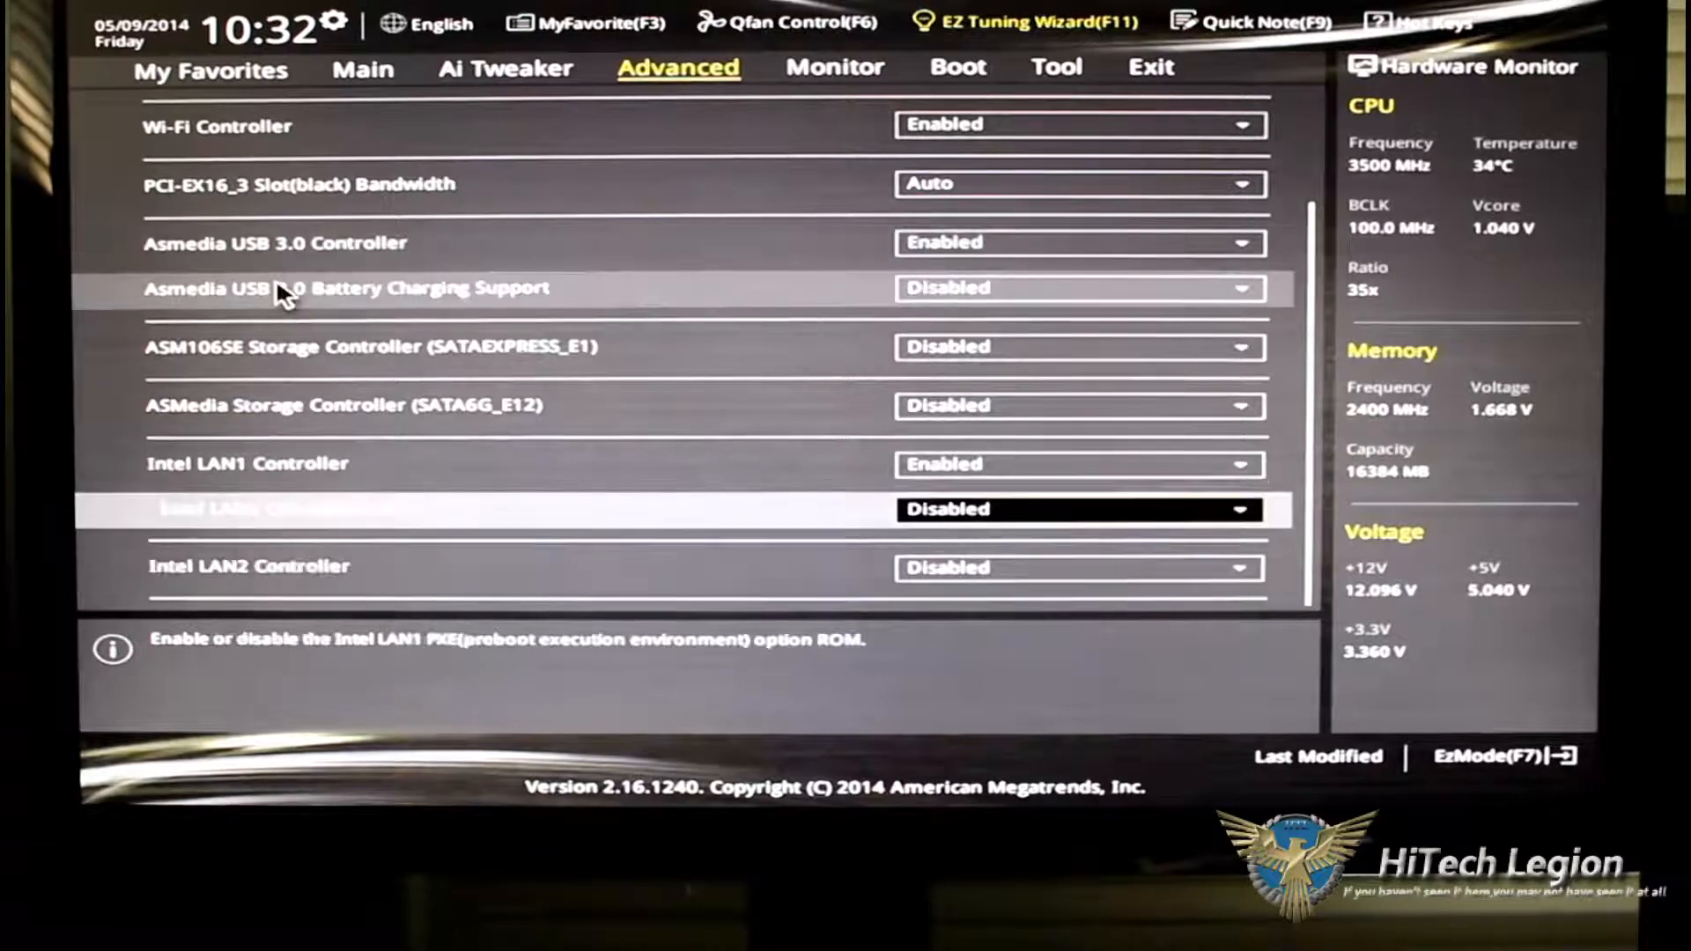
scroll(up, 3)
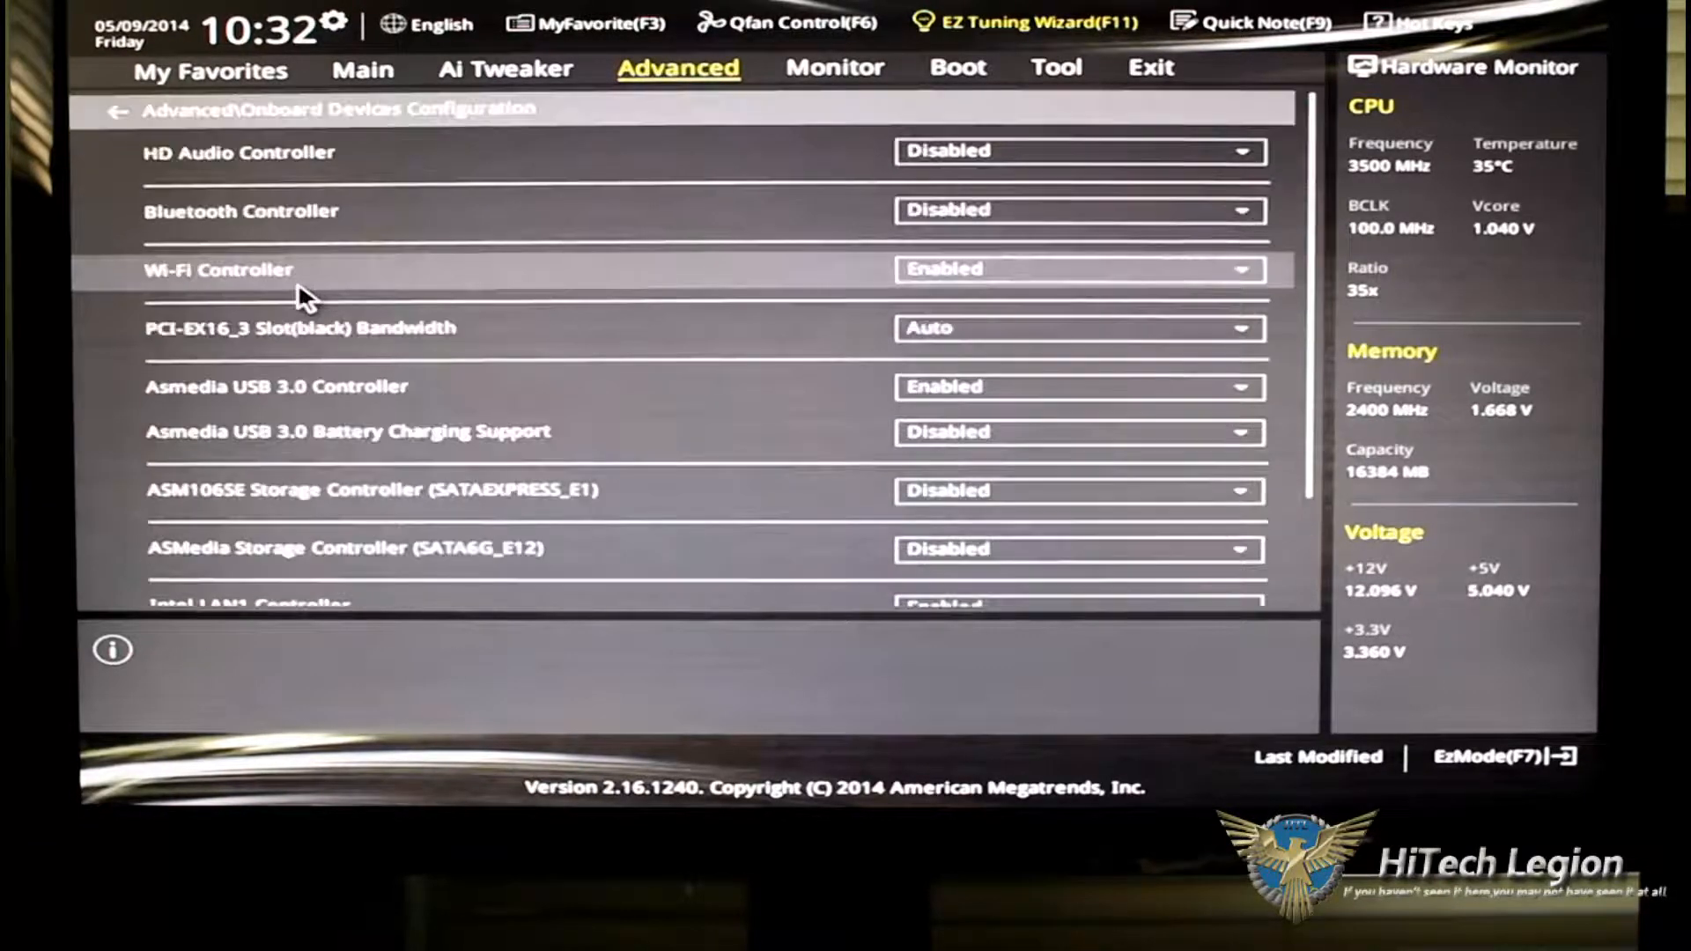
mouse_move(512, 350)
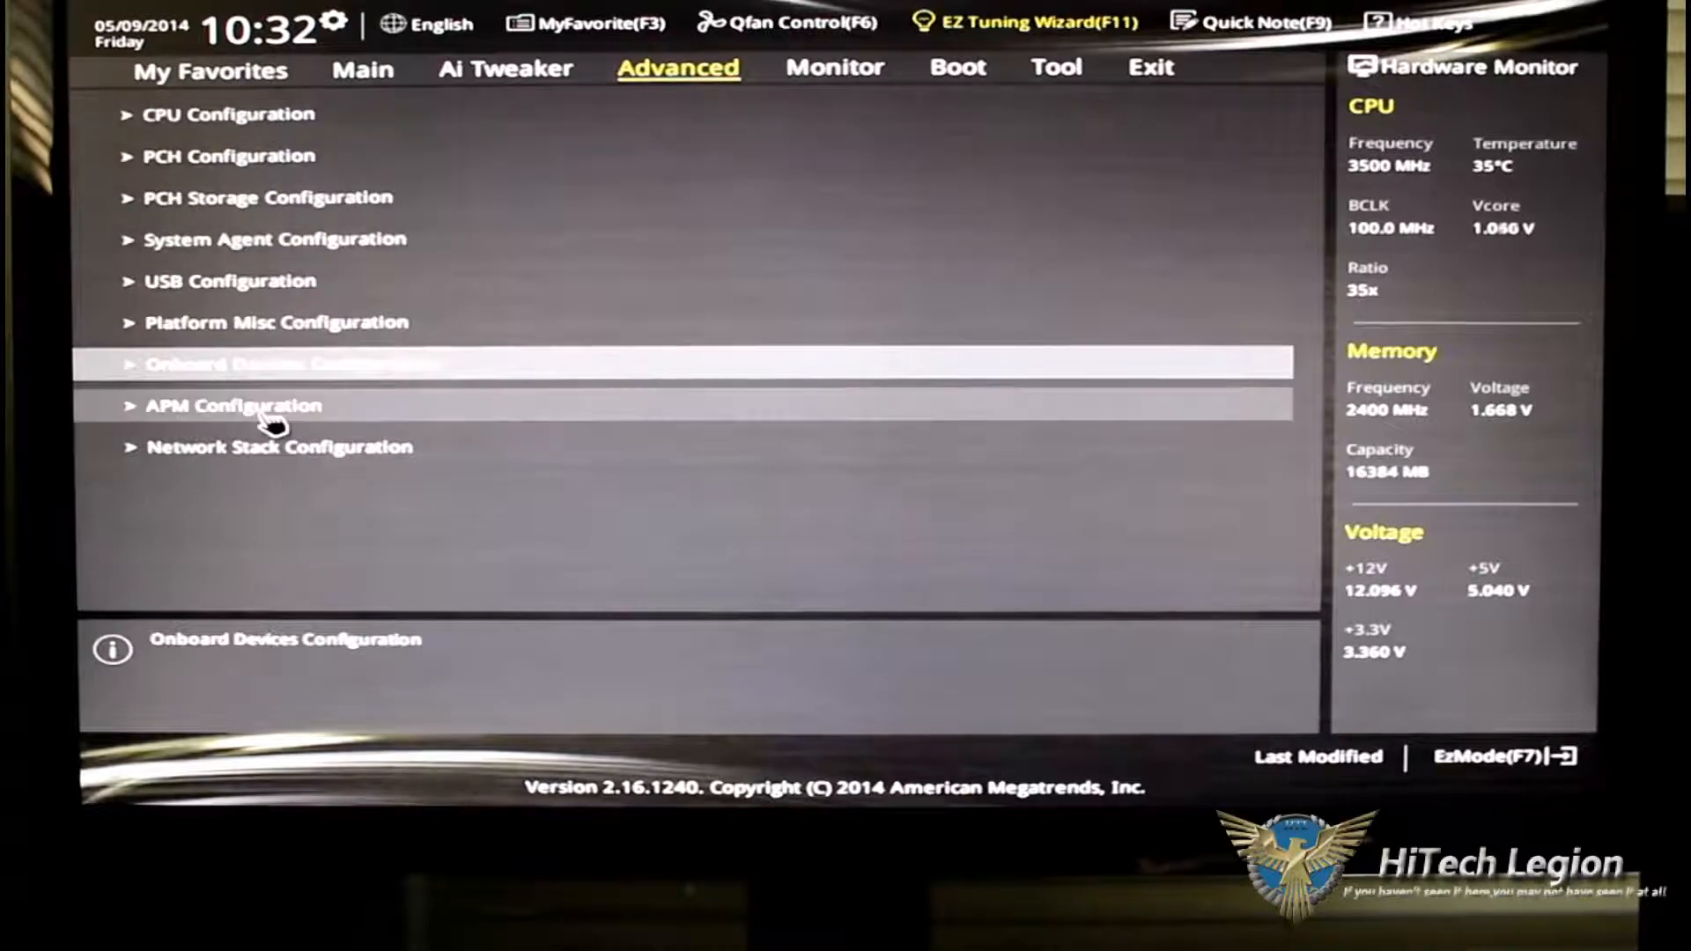
click(232, 405)
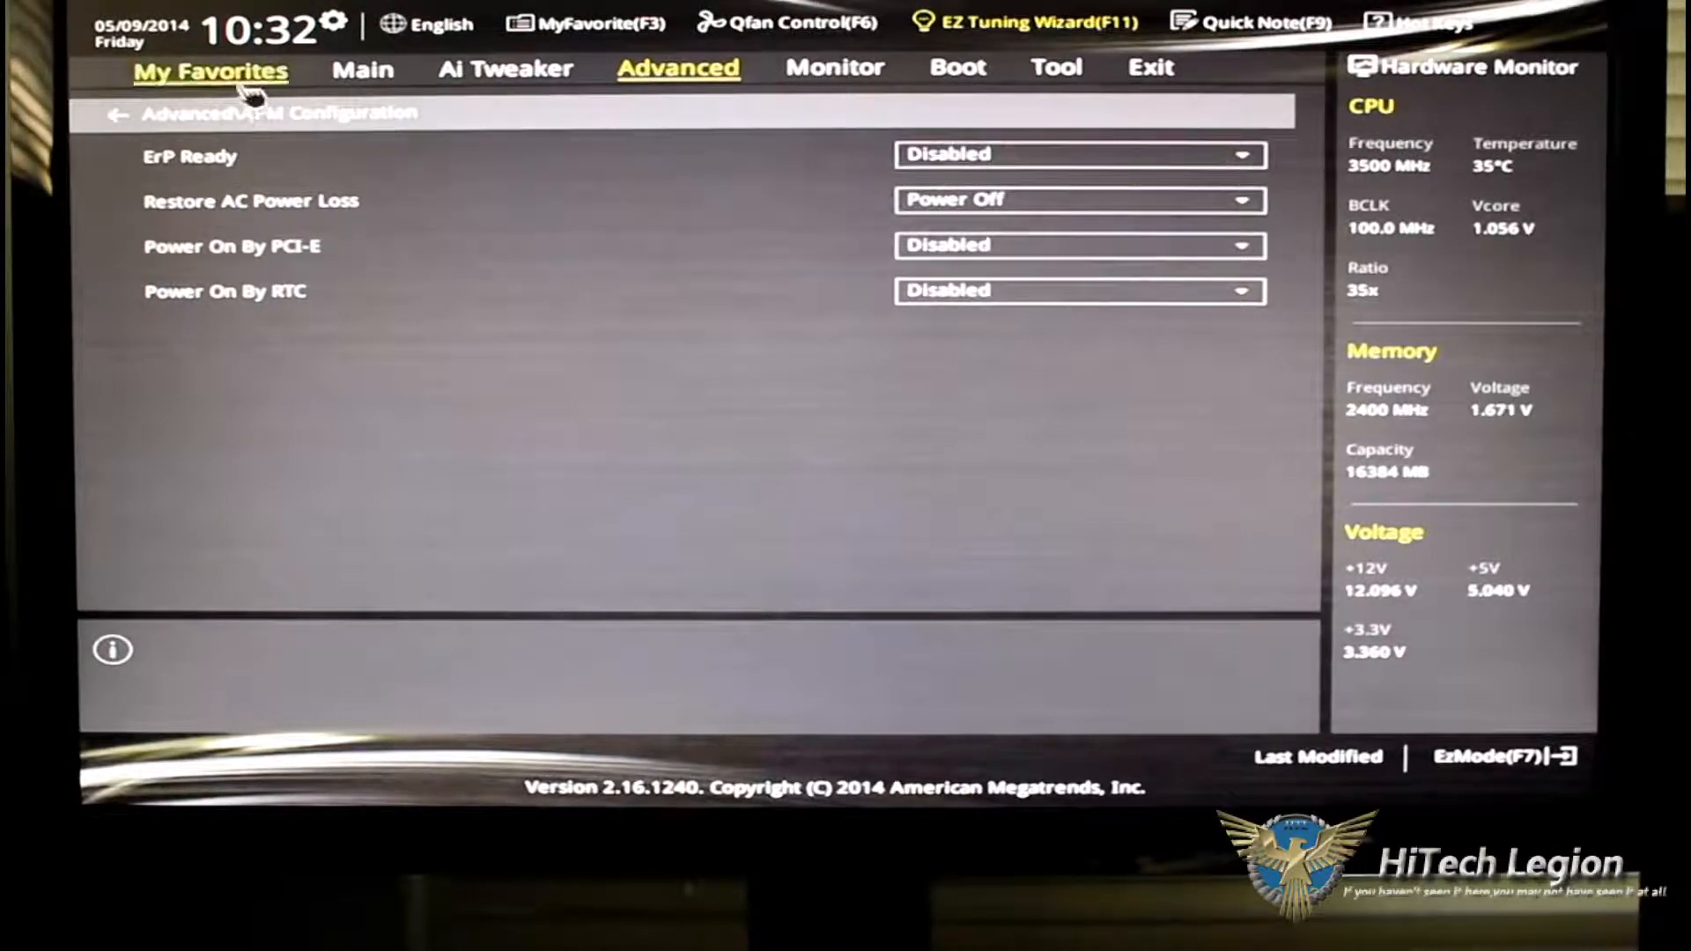
click(116, 114)
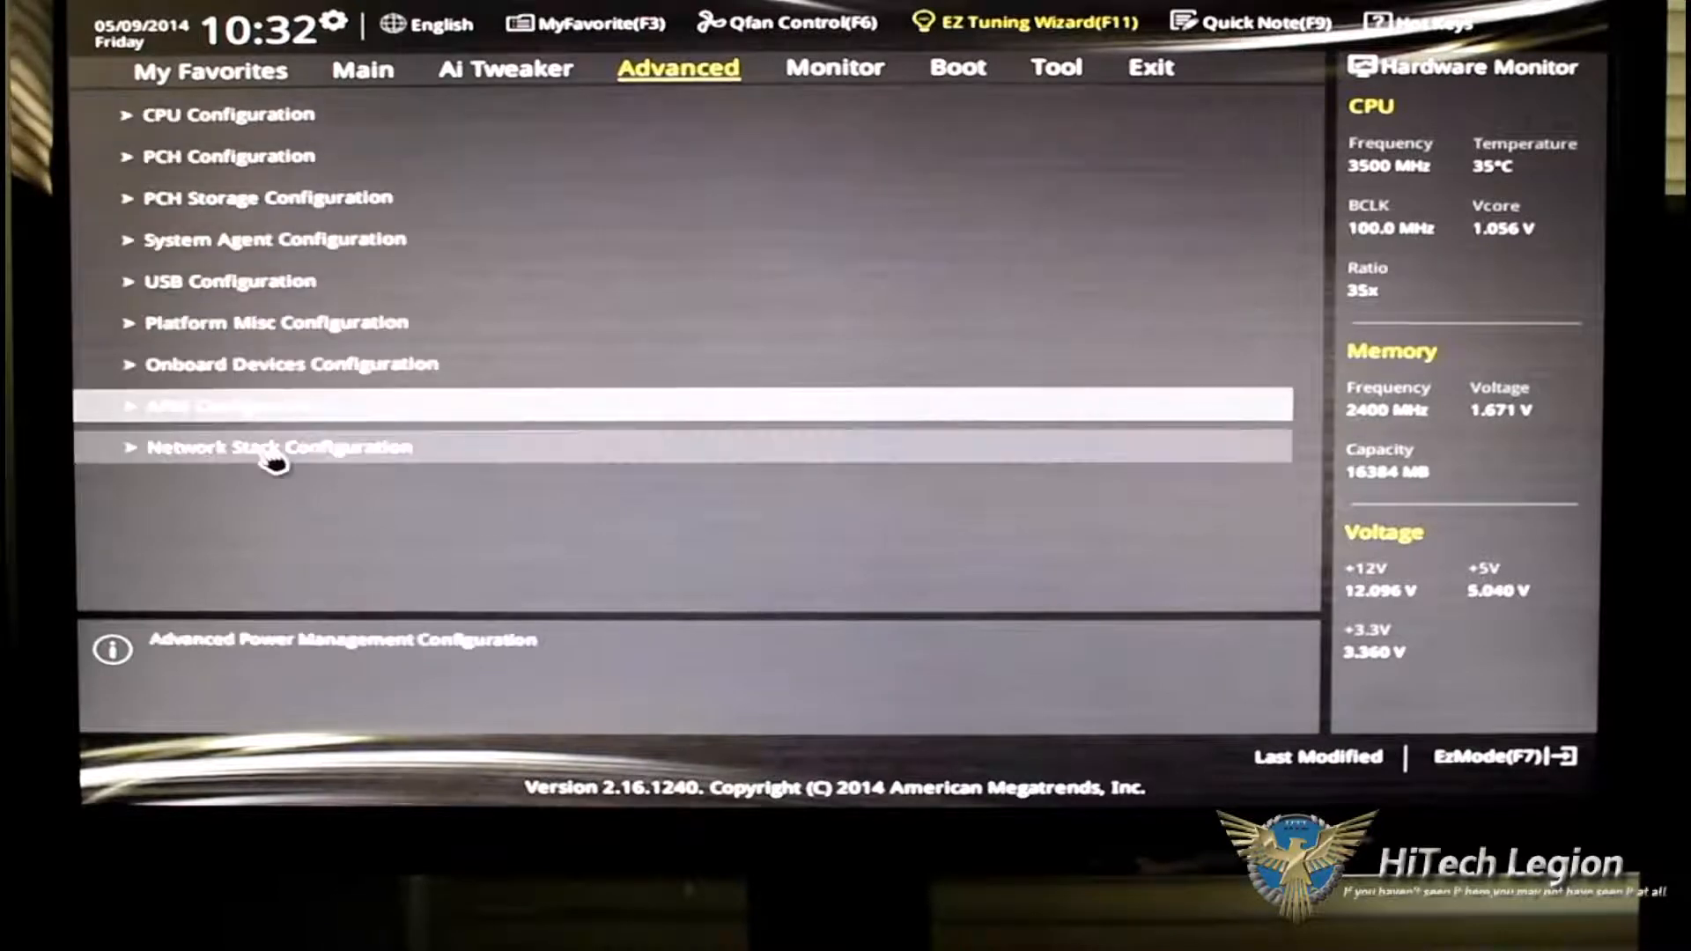
click(278, 448)
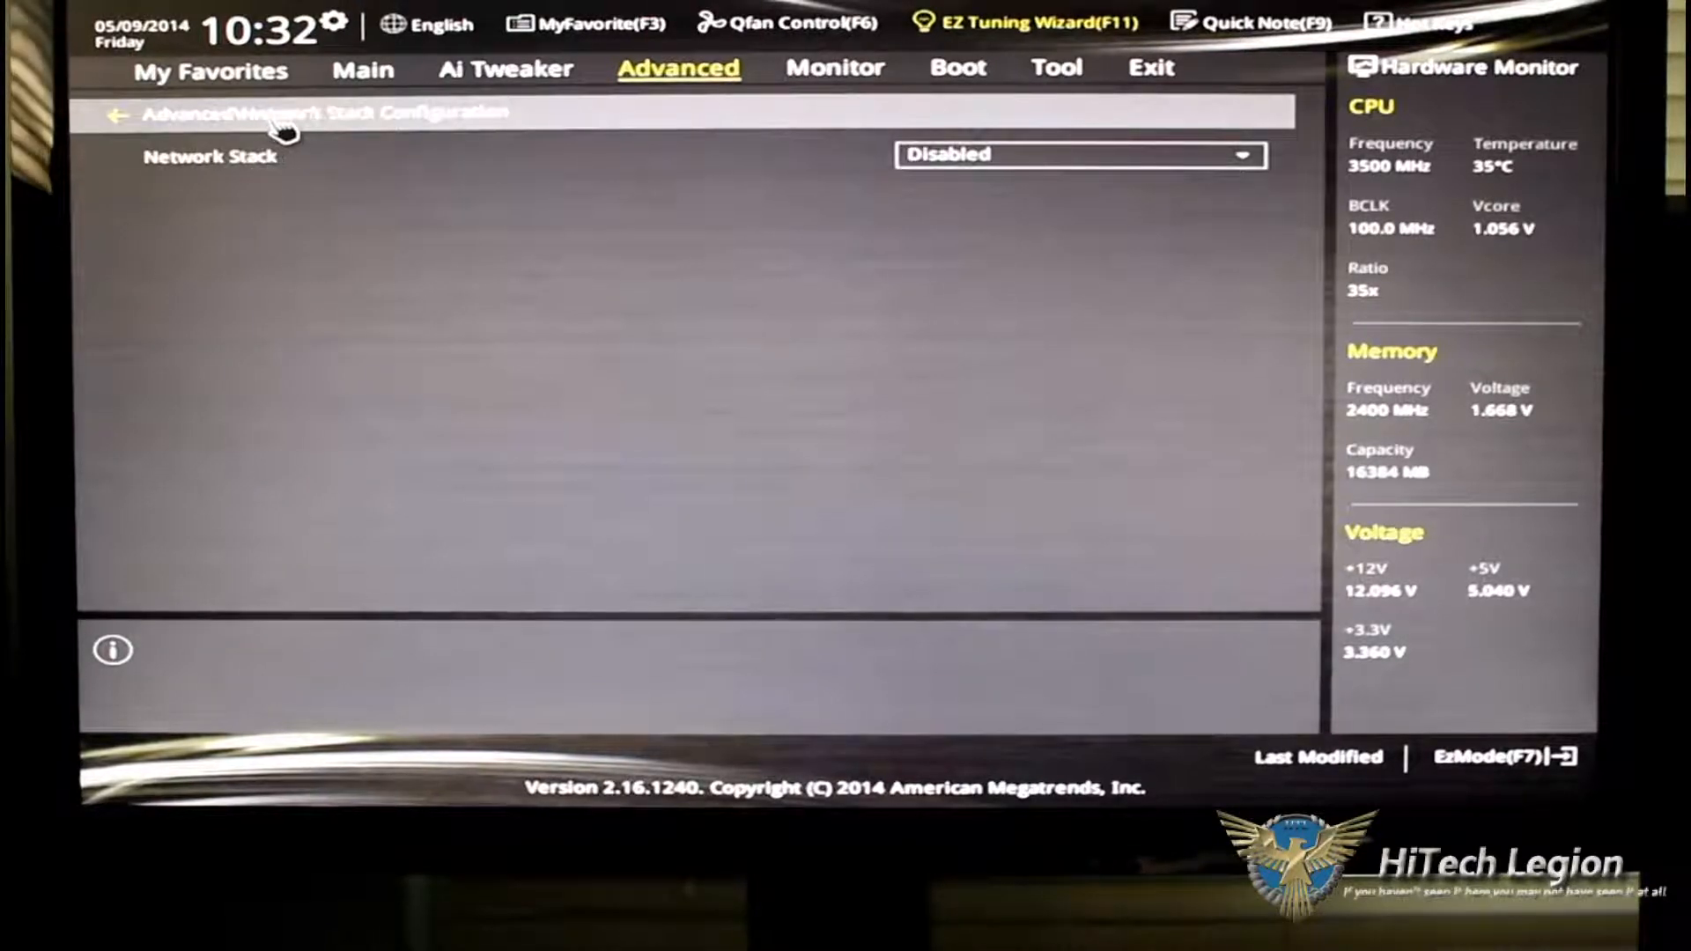
click(114, 115)
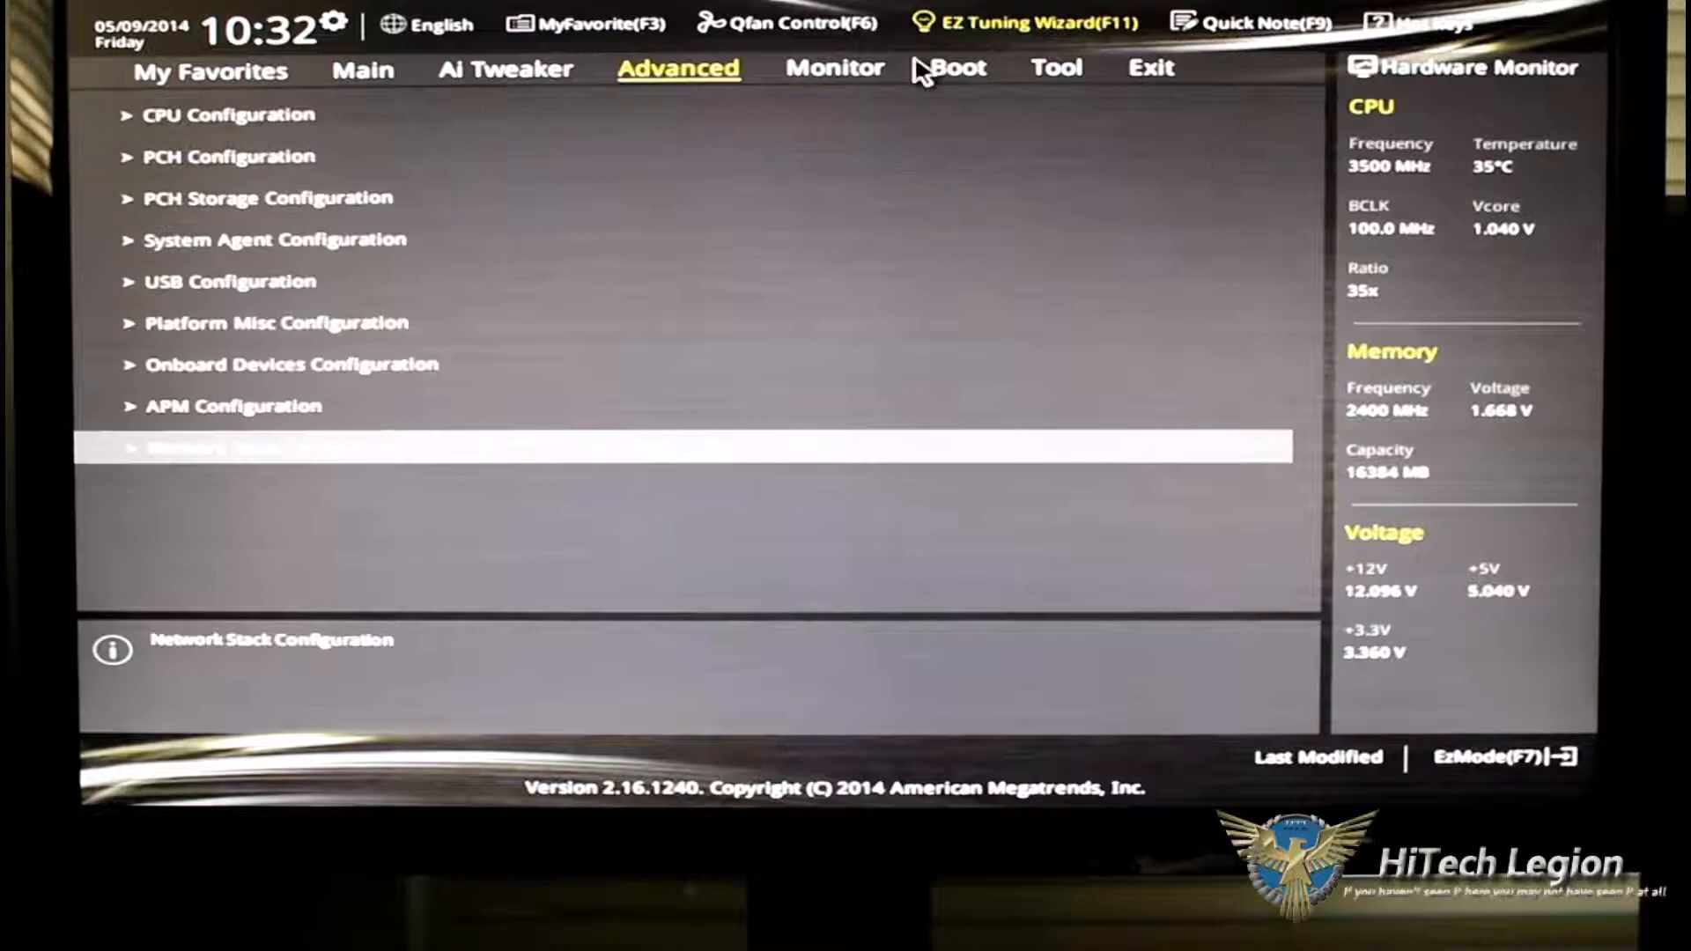
click(834, 67)
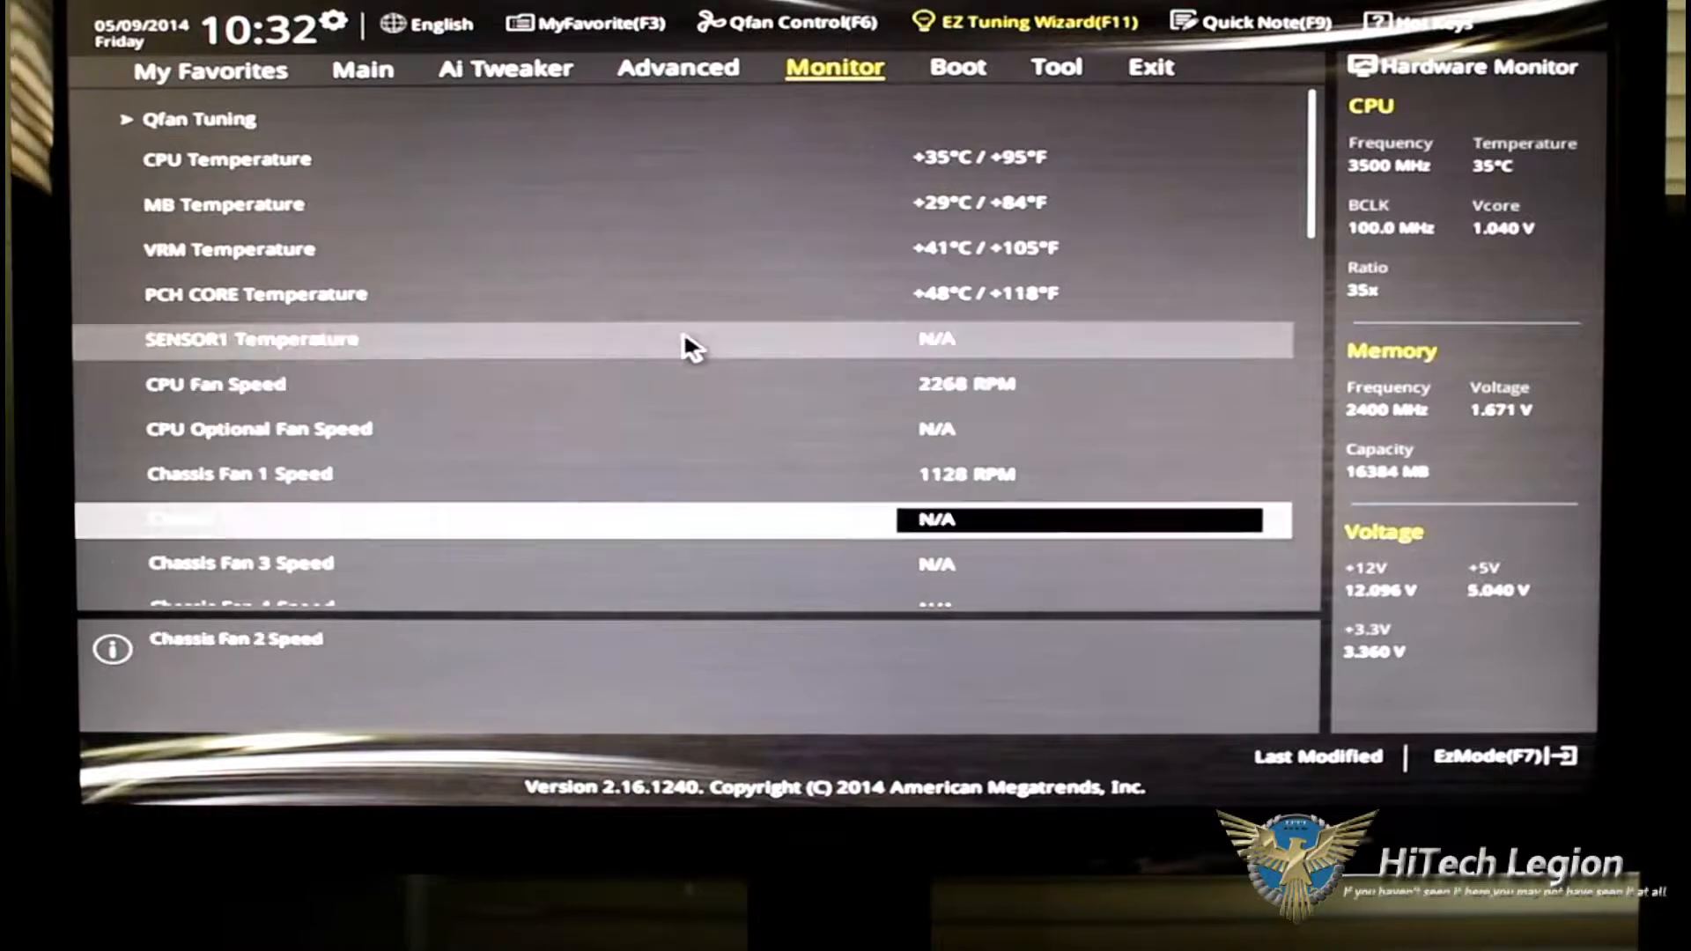
scroll(down, 3)
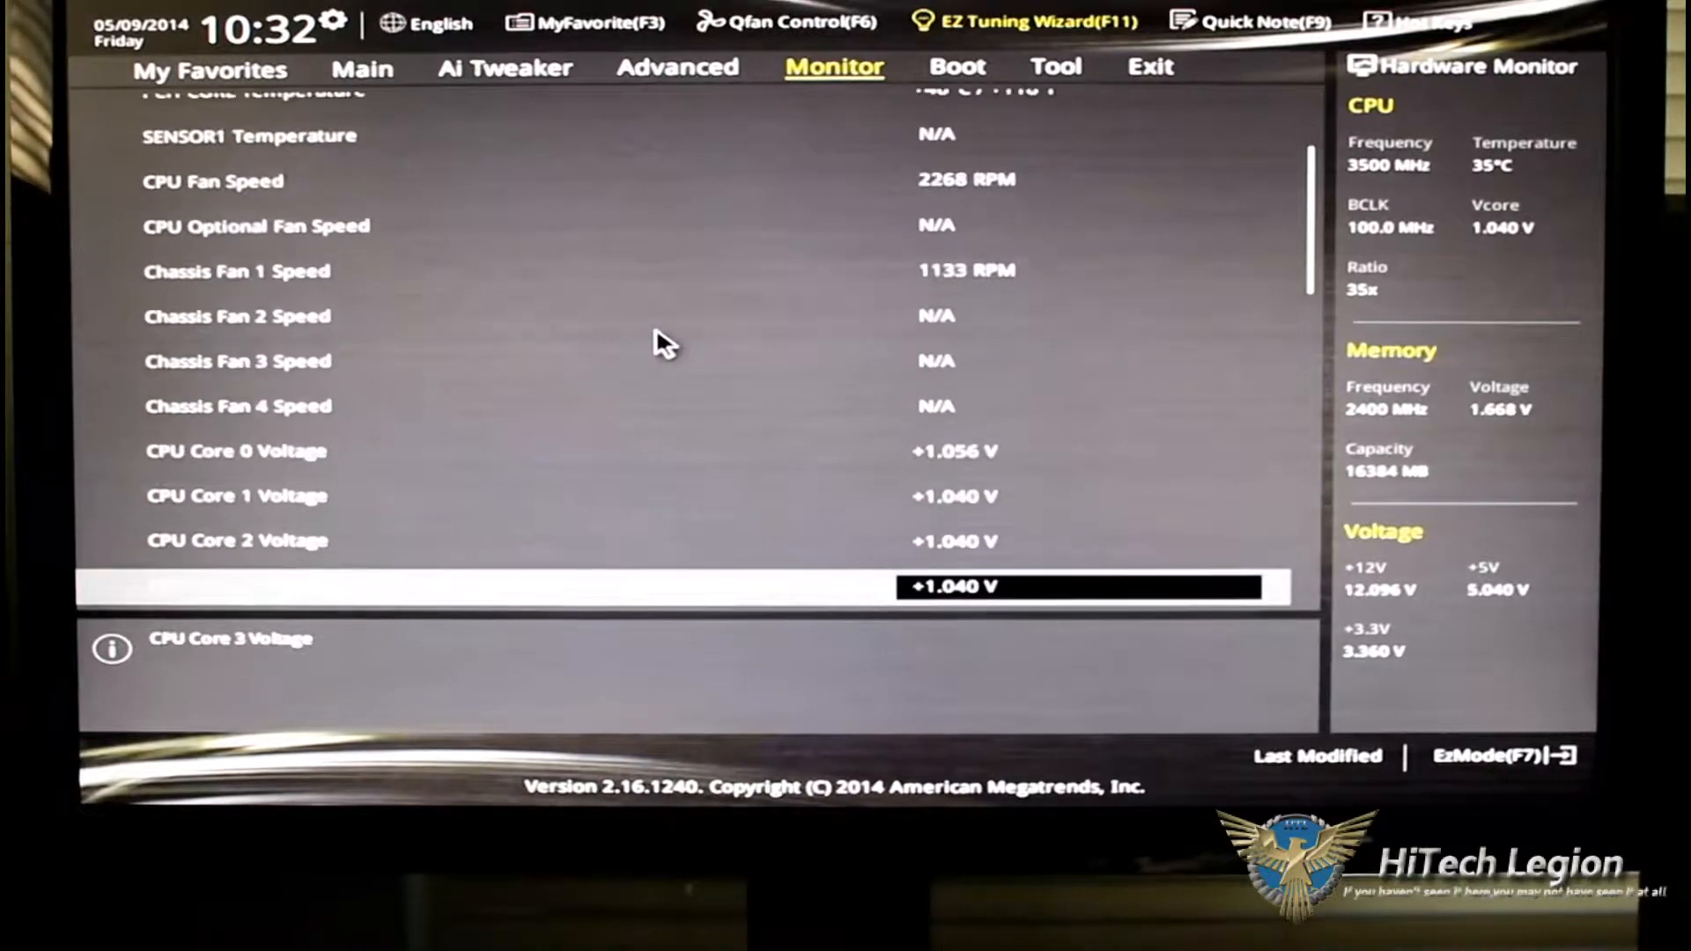
scroll(down, 3)
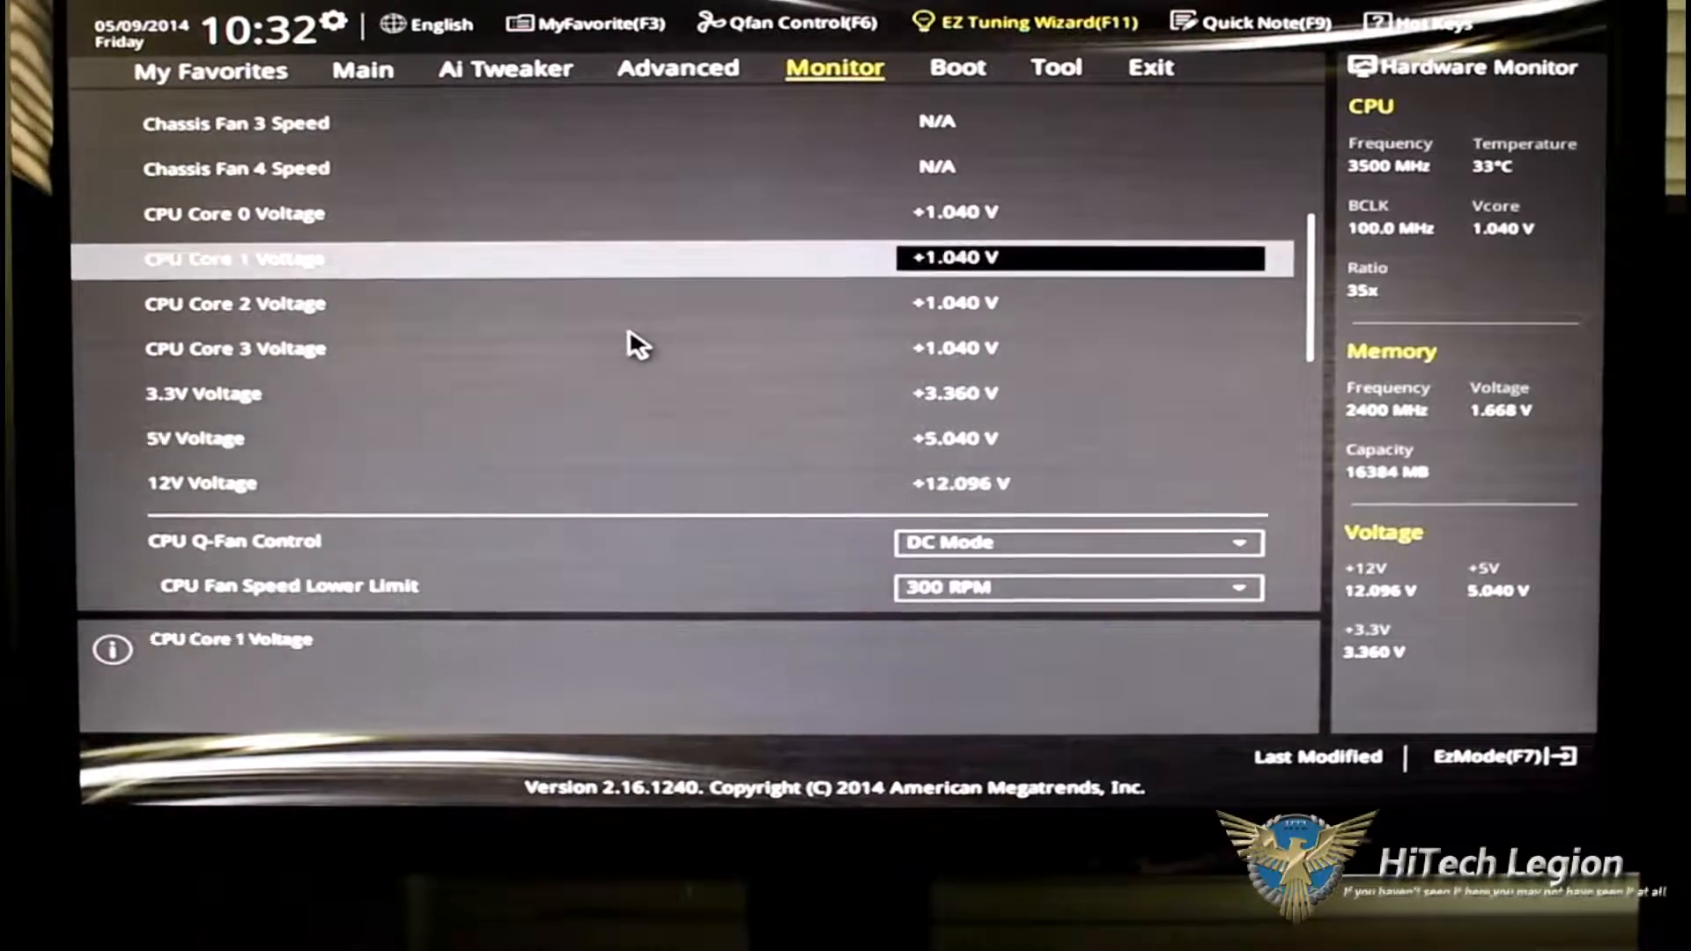
scroll(up, 3)
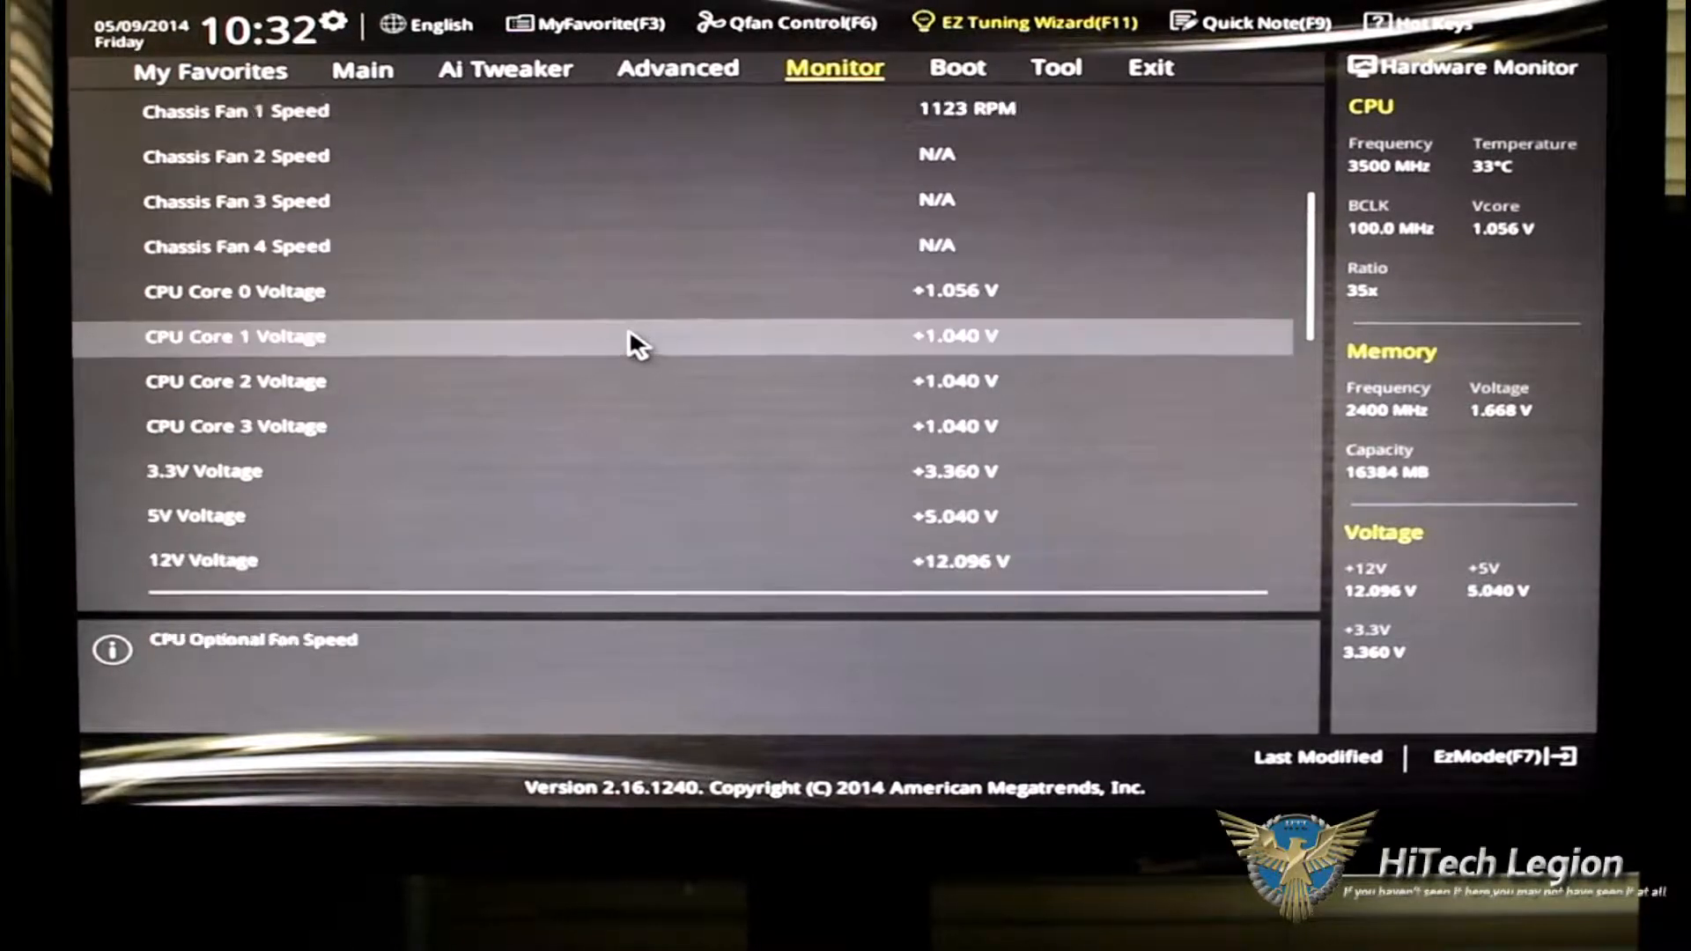
scroll(up, 3)
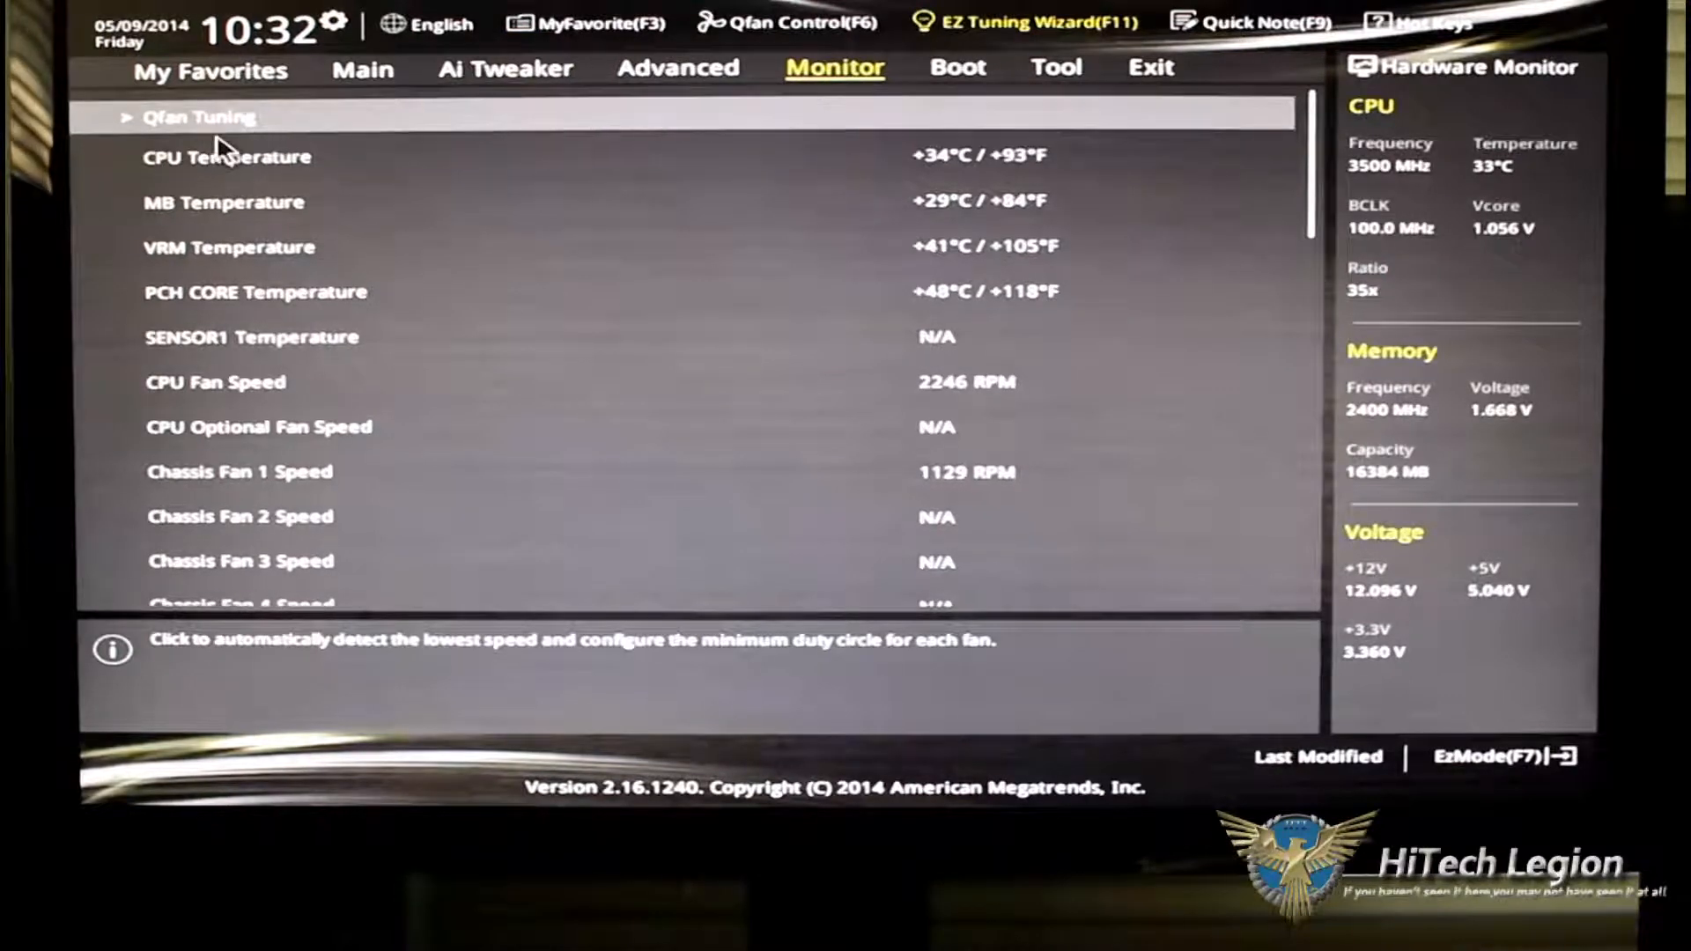
click(198, 117)
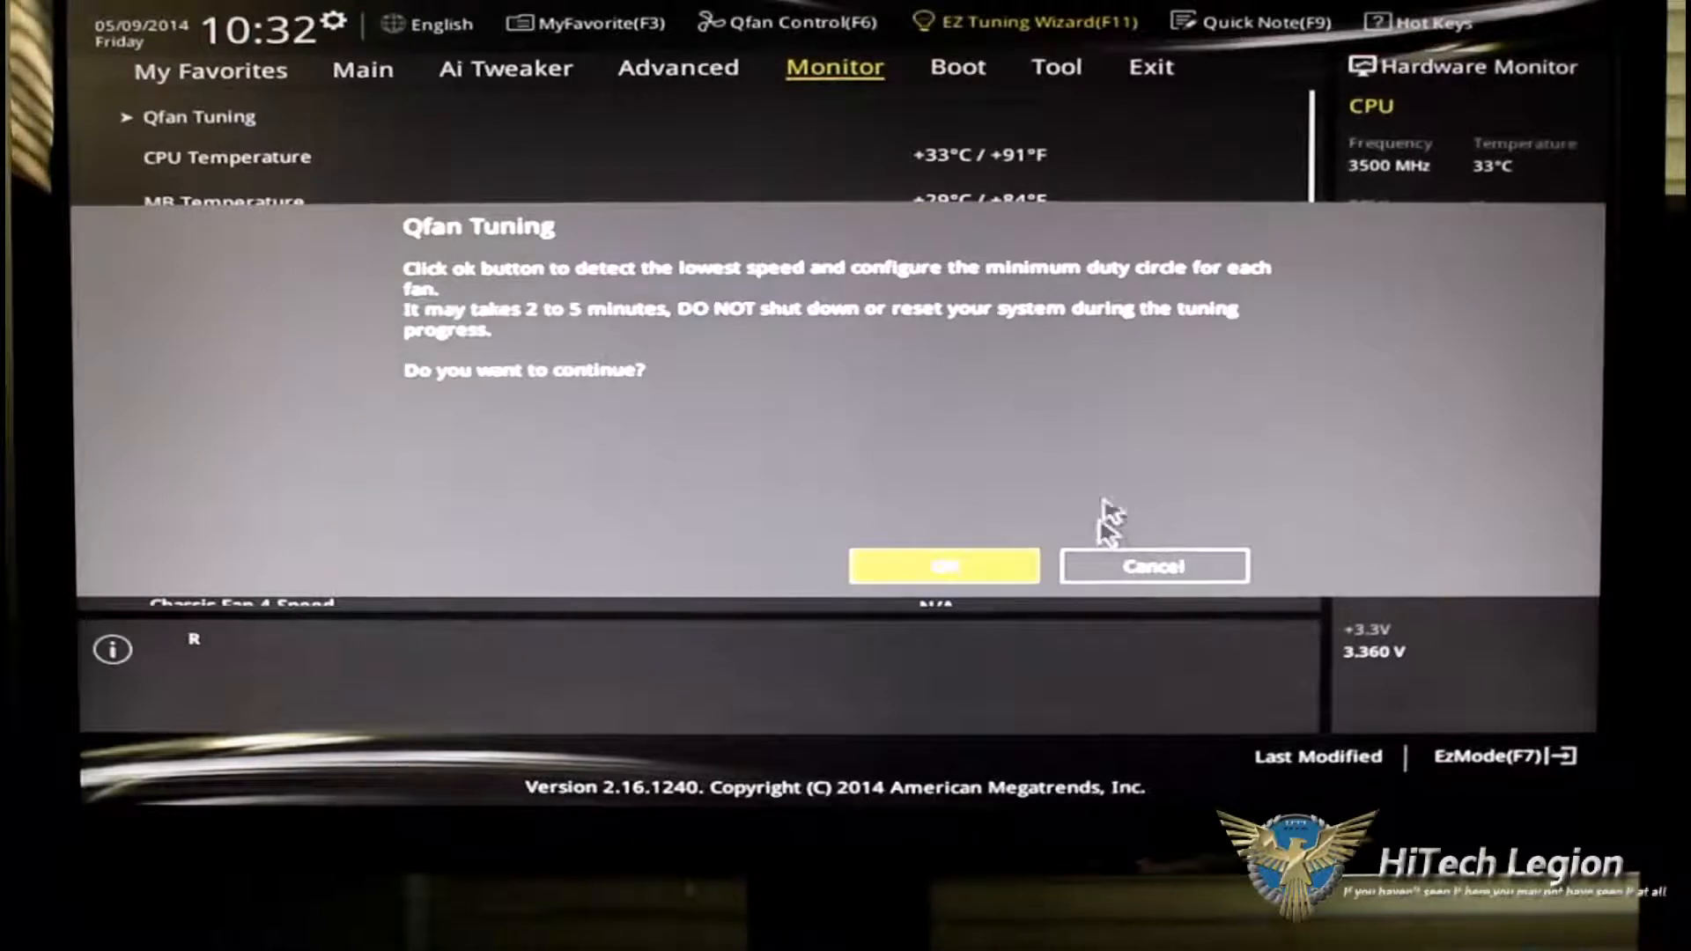
mouse_move(941, 591)
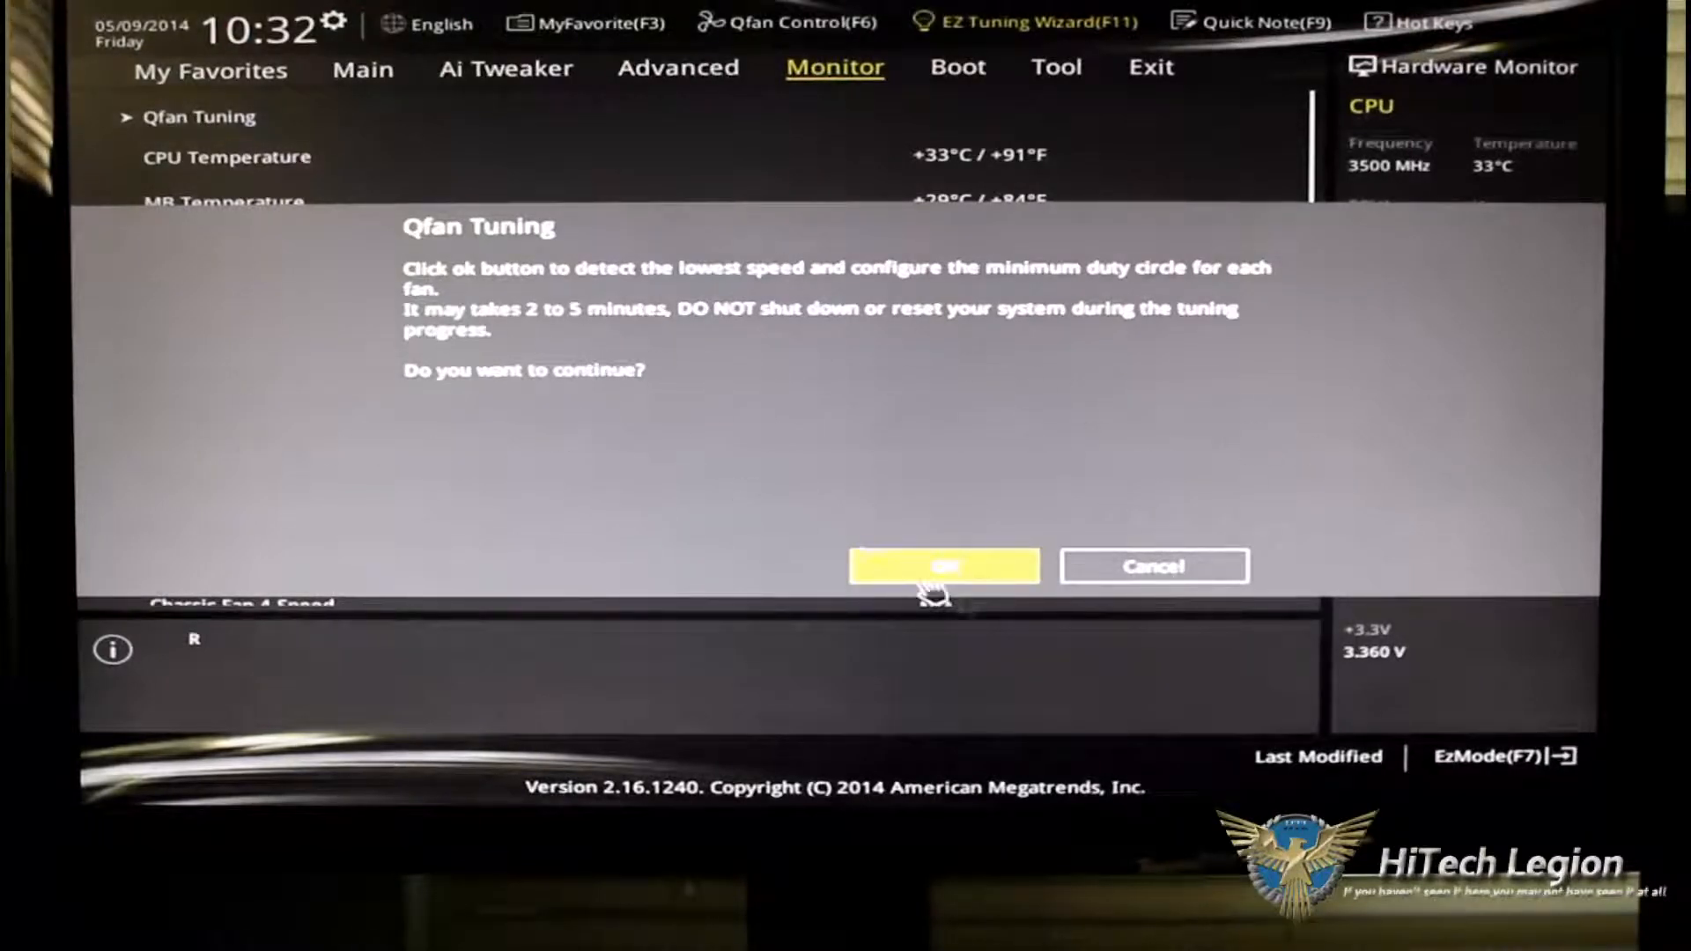
mouse_move(1153, 593)
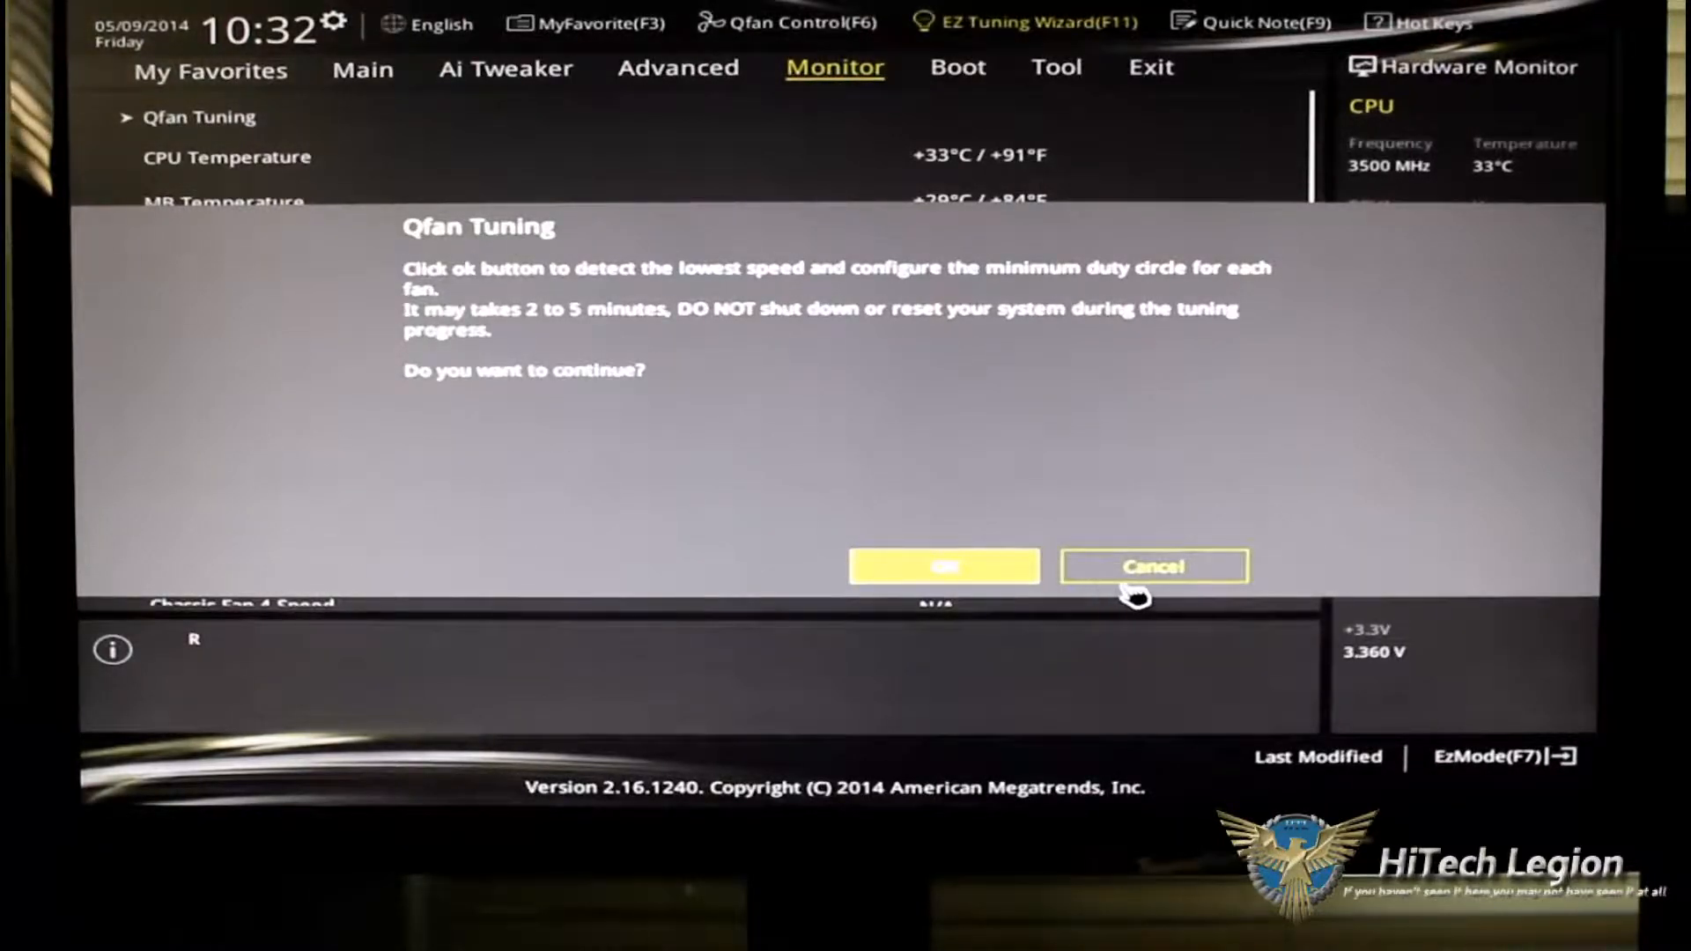
click(1153, 567)
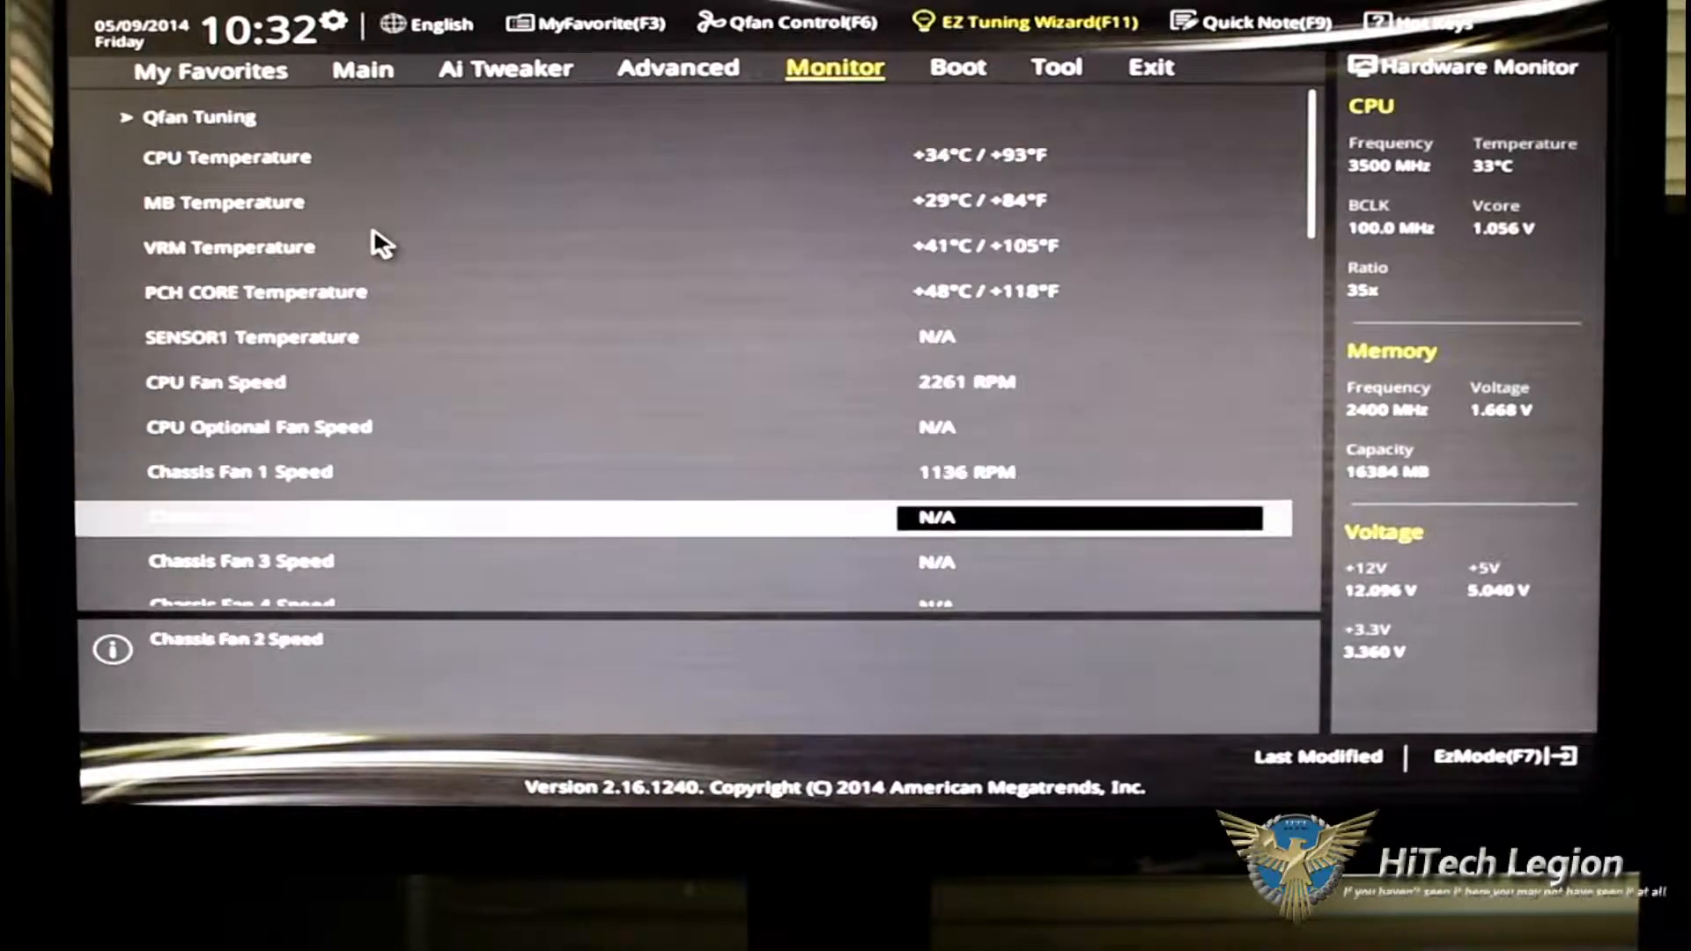
scroll(down, 3)
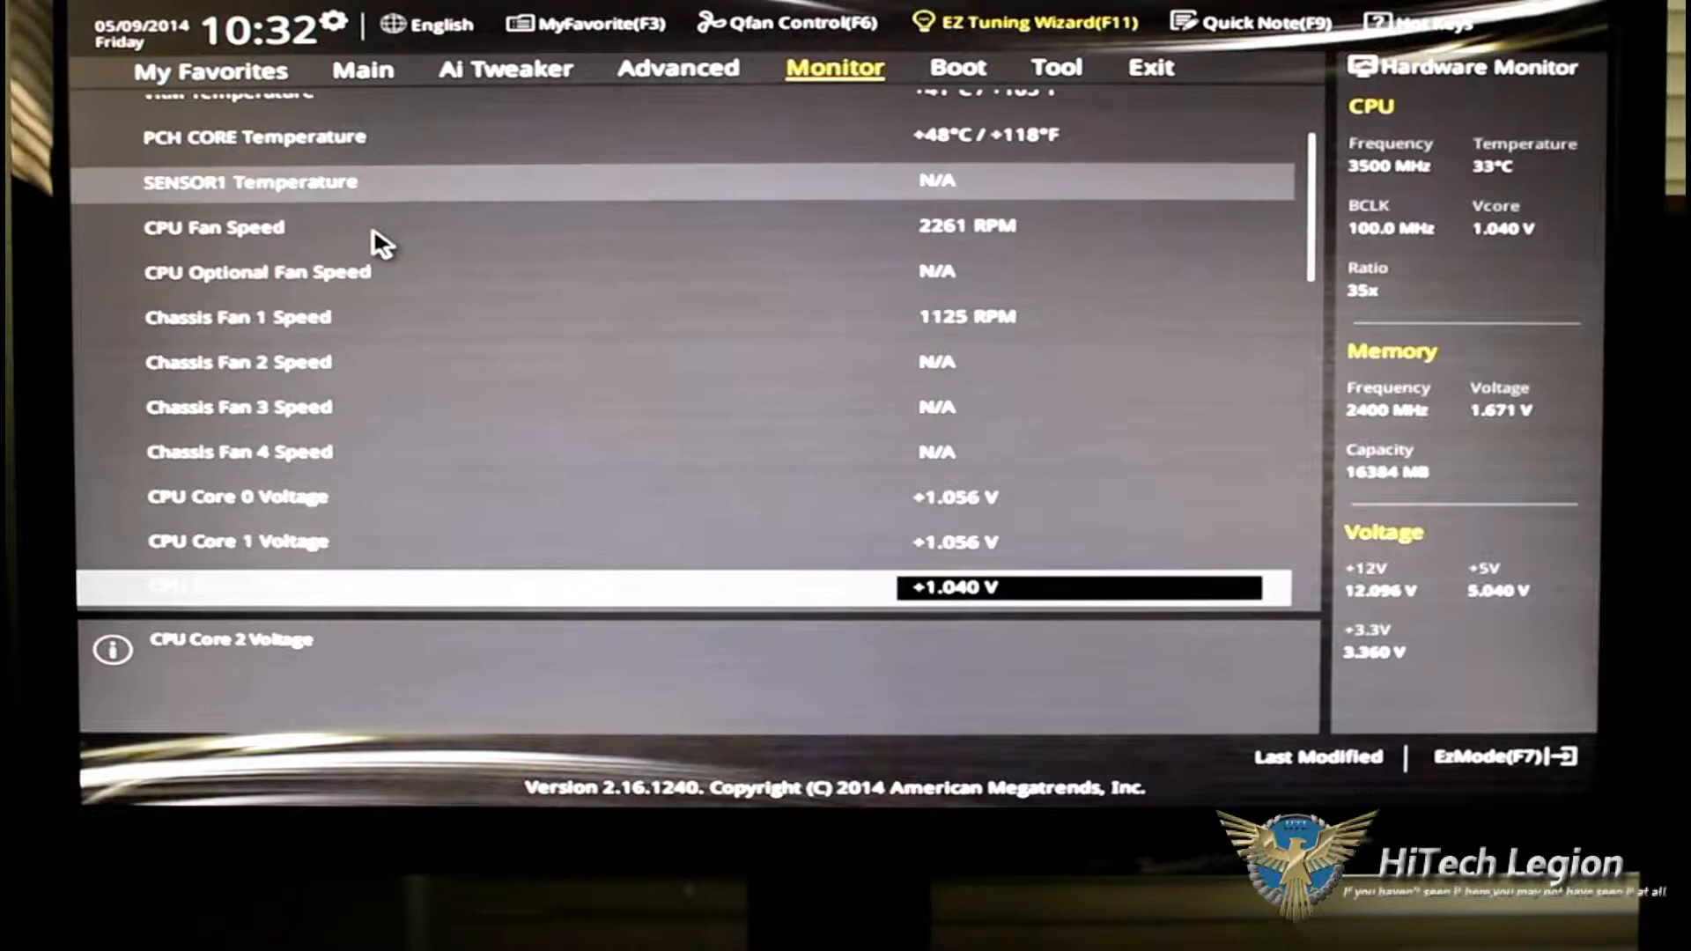
scroll(down, 3)
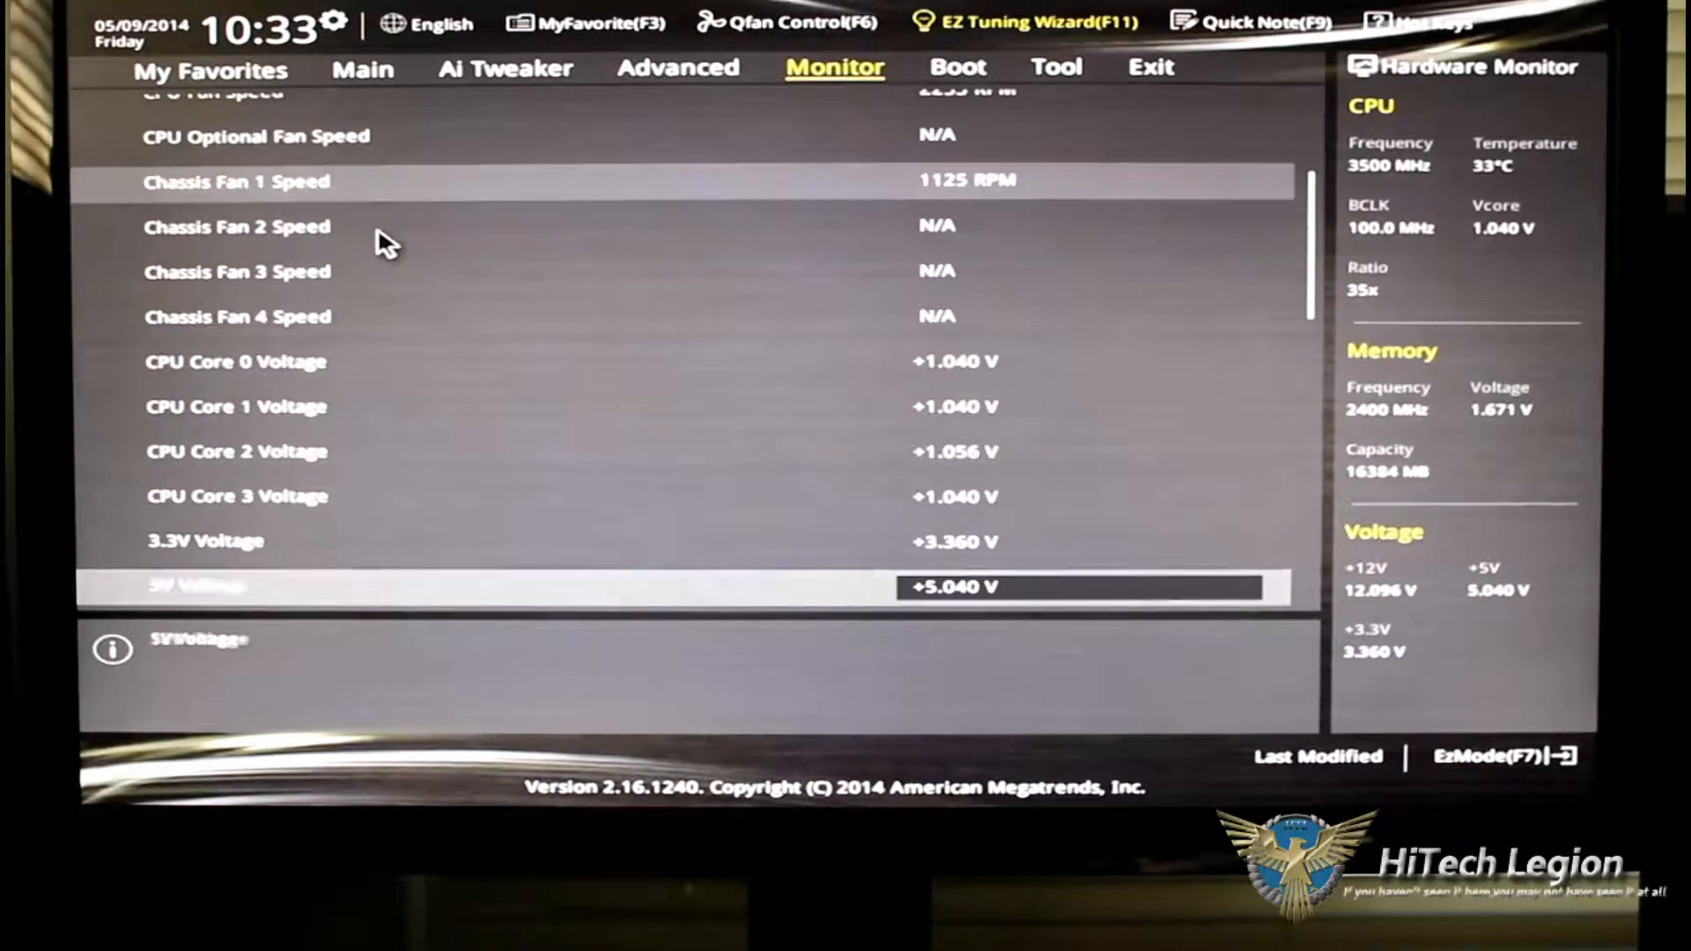
scroll(down, 3)
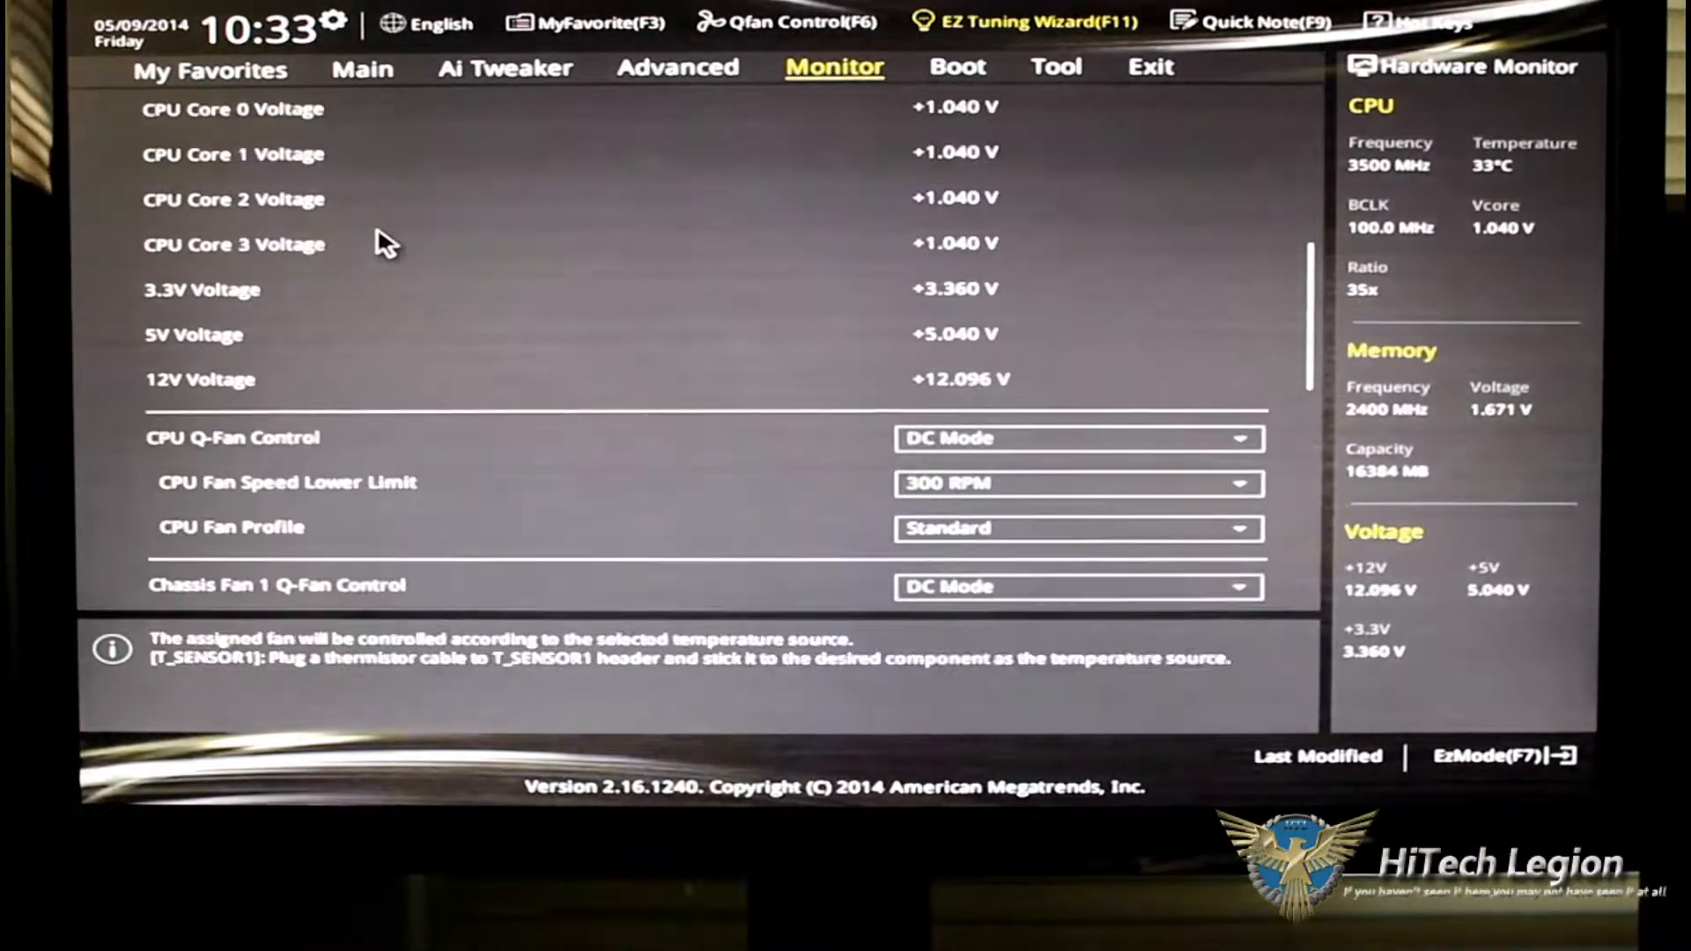
click(974, 62)
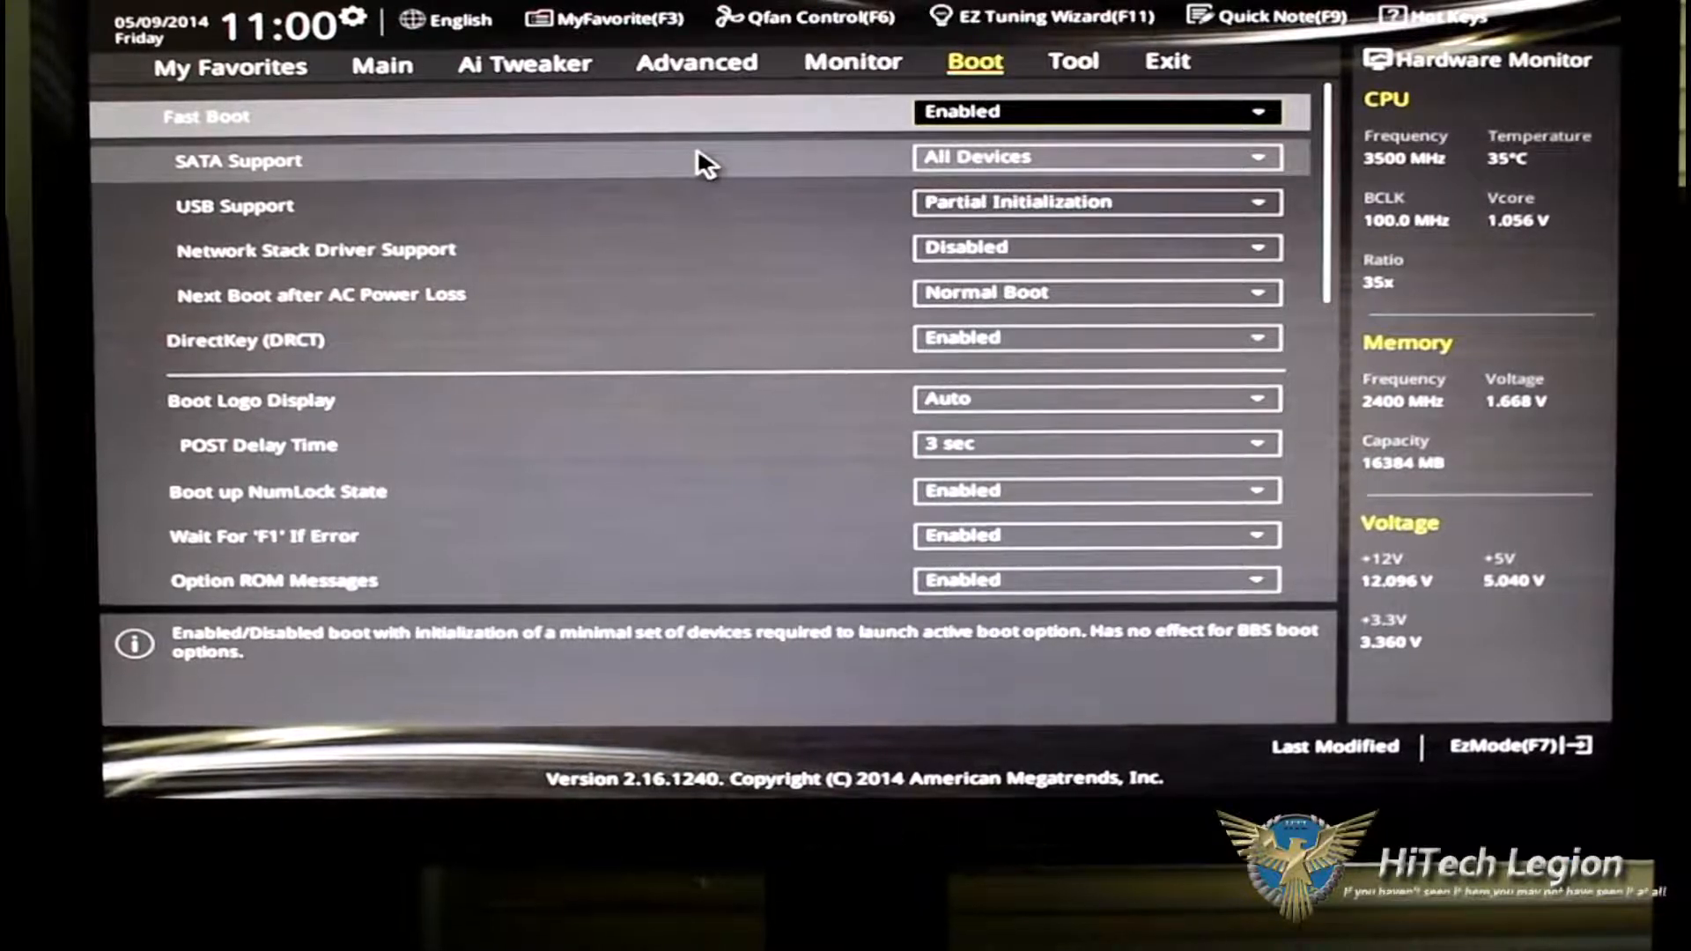
mouse_move(399, 294)
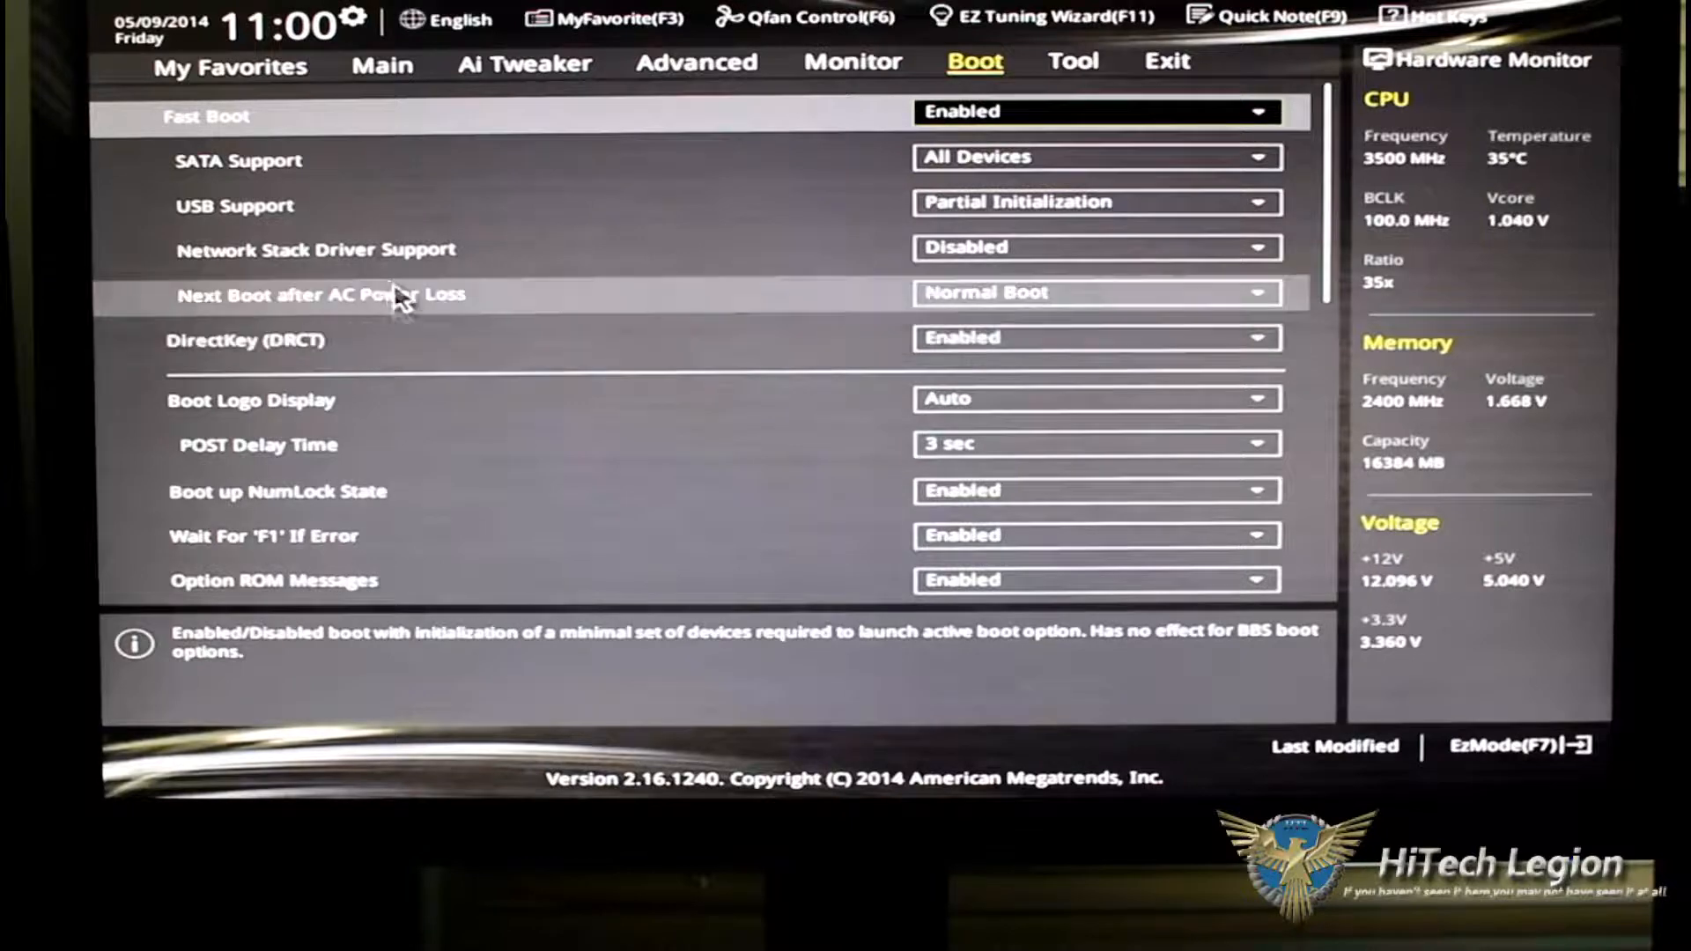
mouse_move(550, 235)
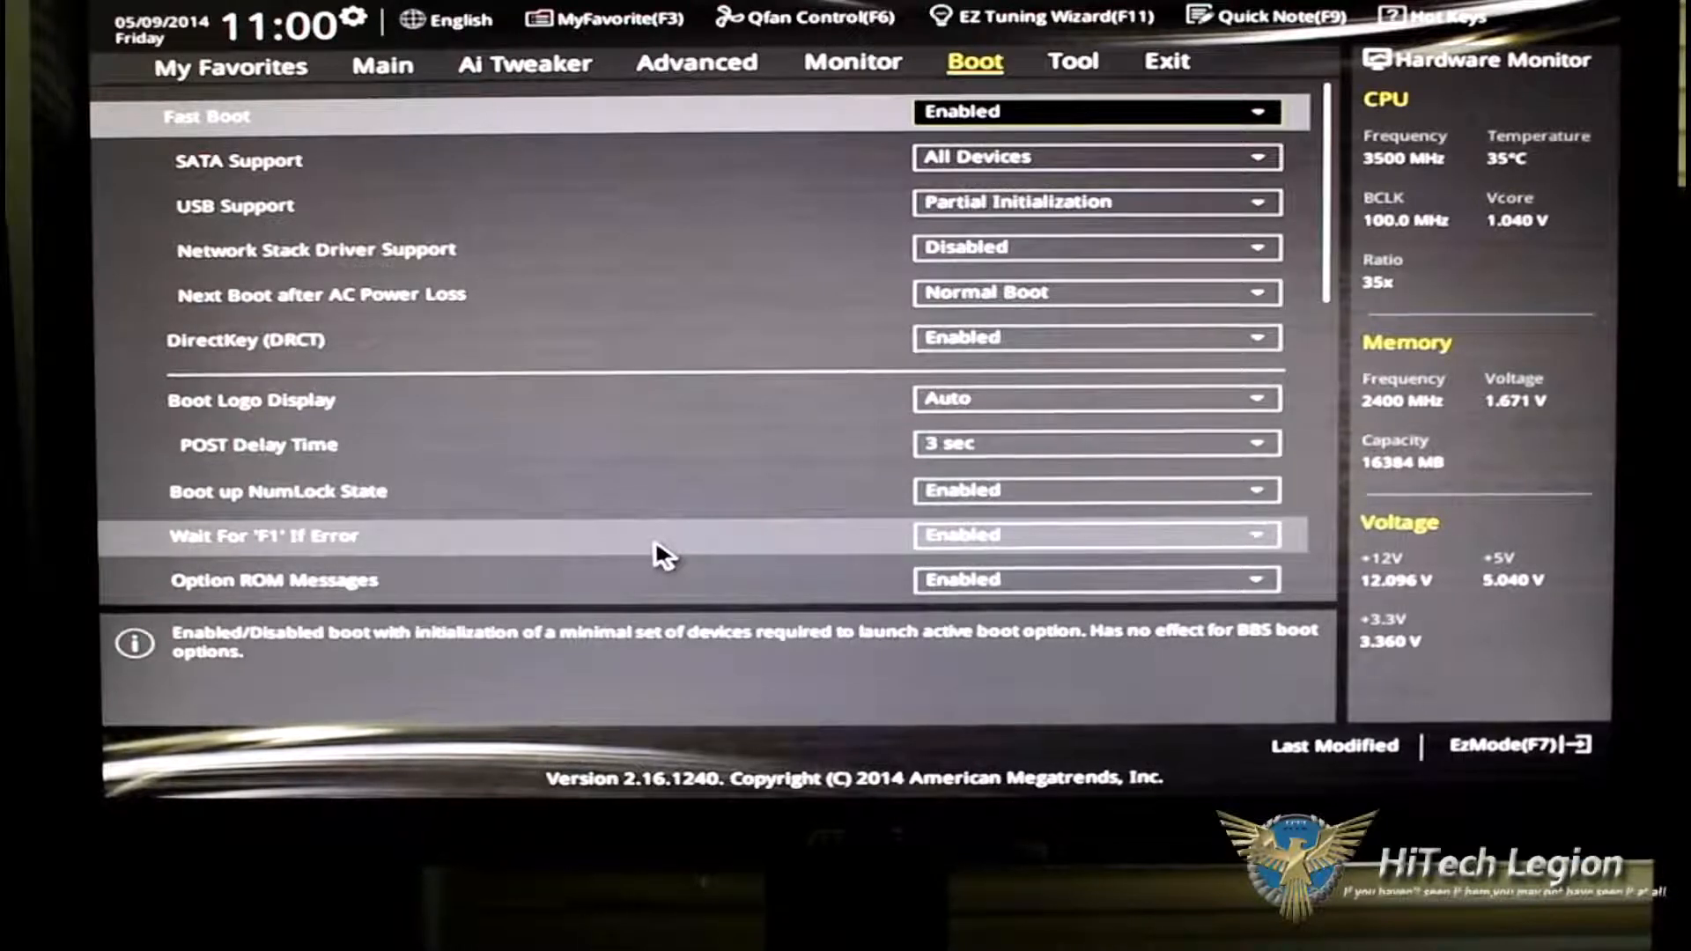
mouse_move(707, 410)
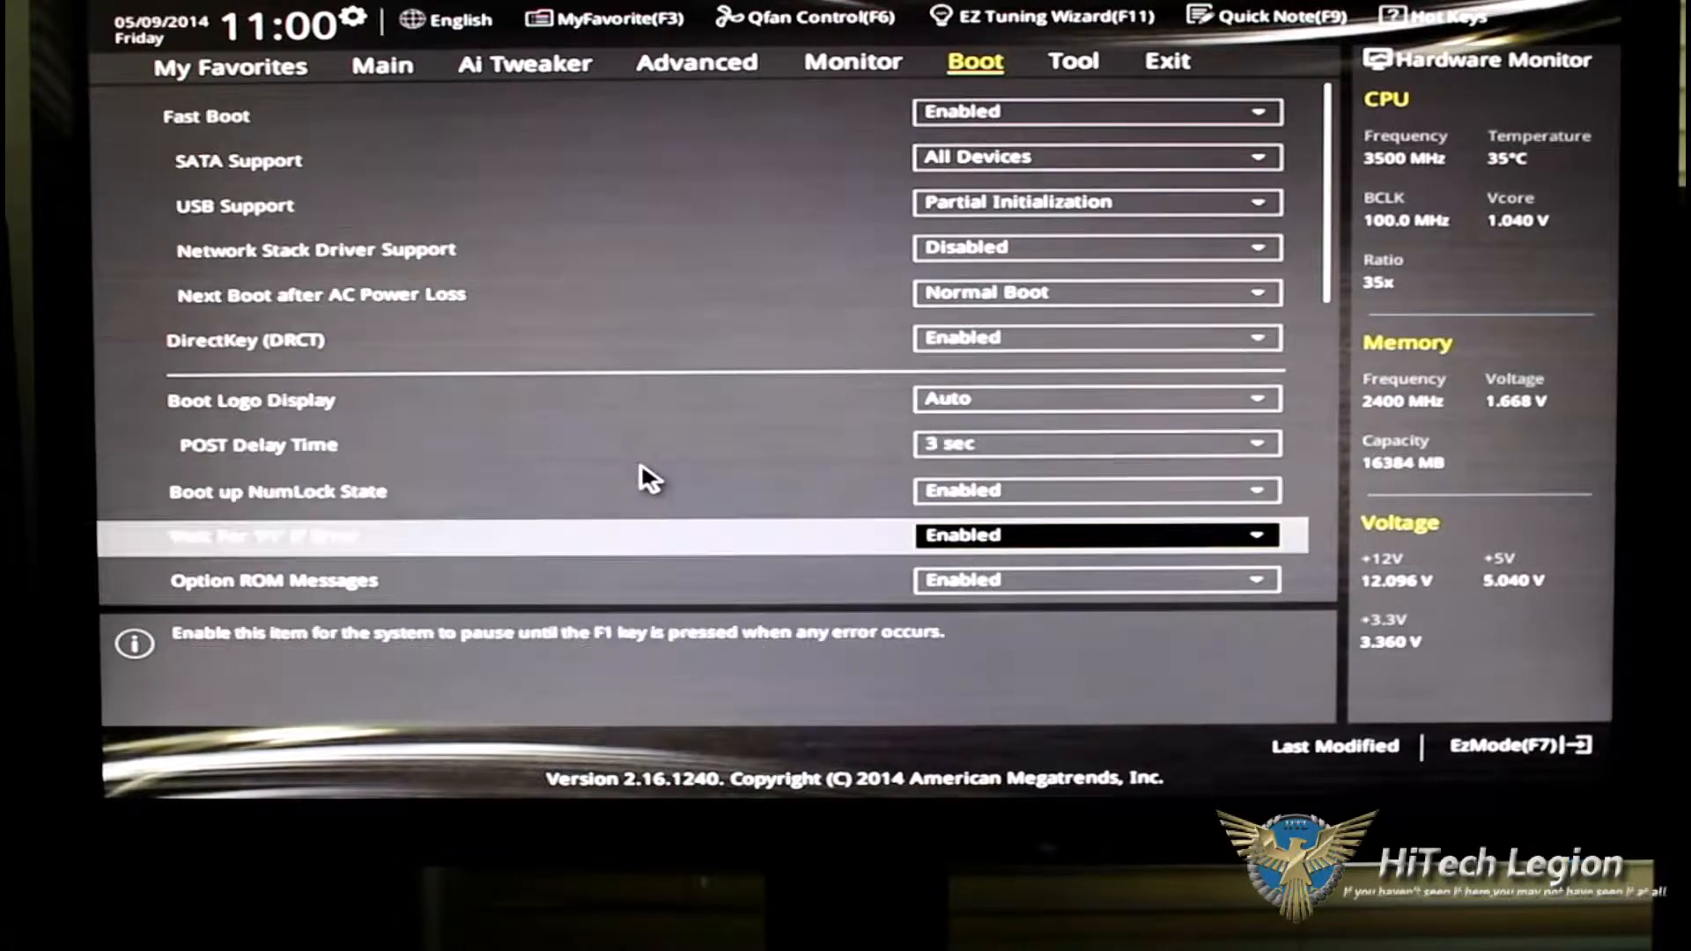
Scroll the Boot page past Fast Boot, CSM and Secure Boot down to Boot Override.
scroll(down, 3)
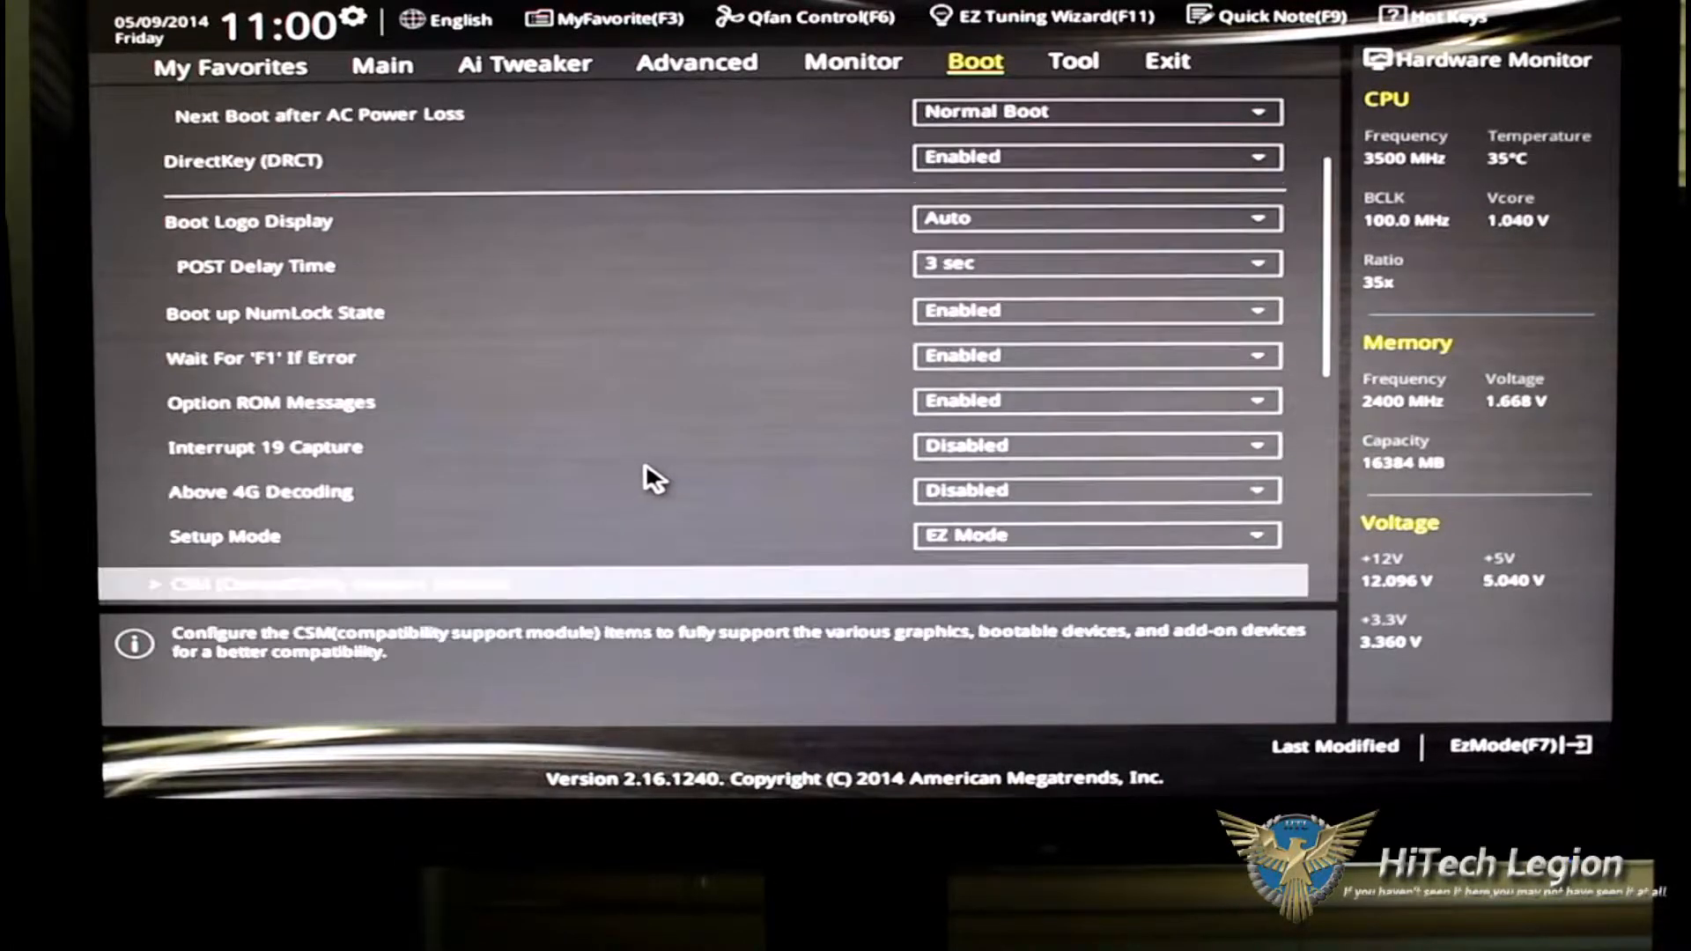
scroll(down, 3)
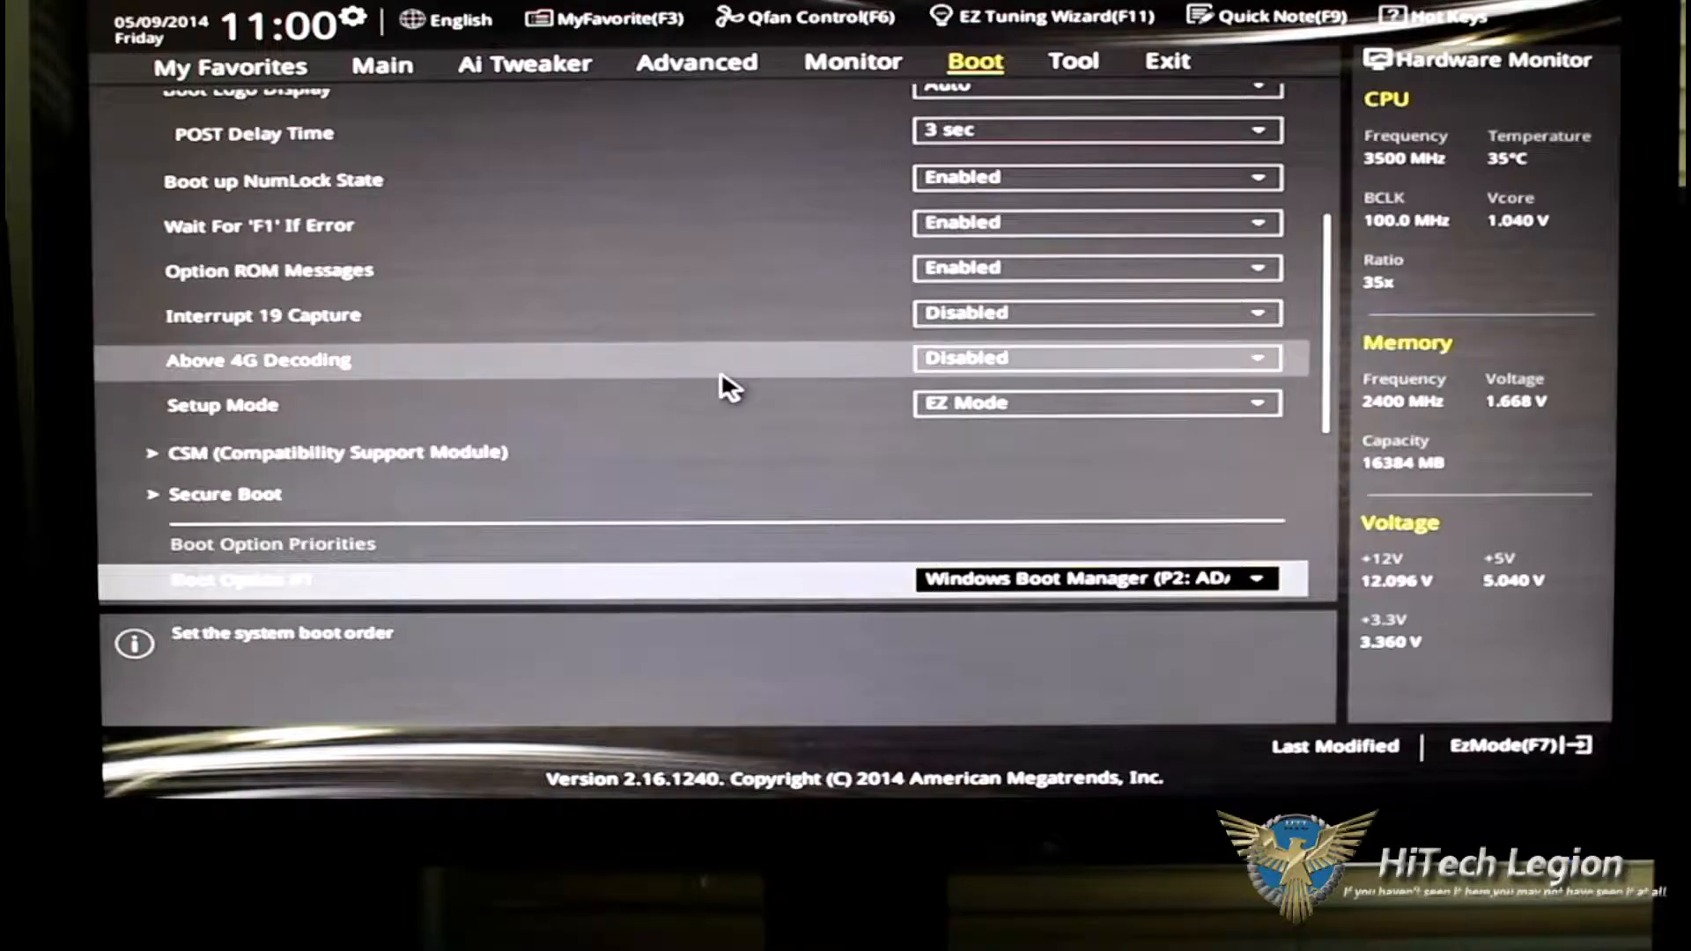
scroll(down, 3)
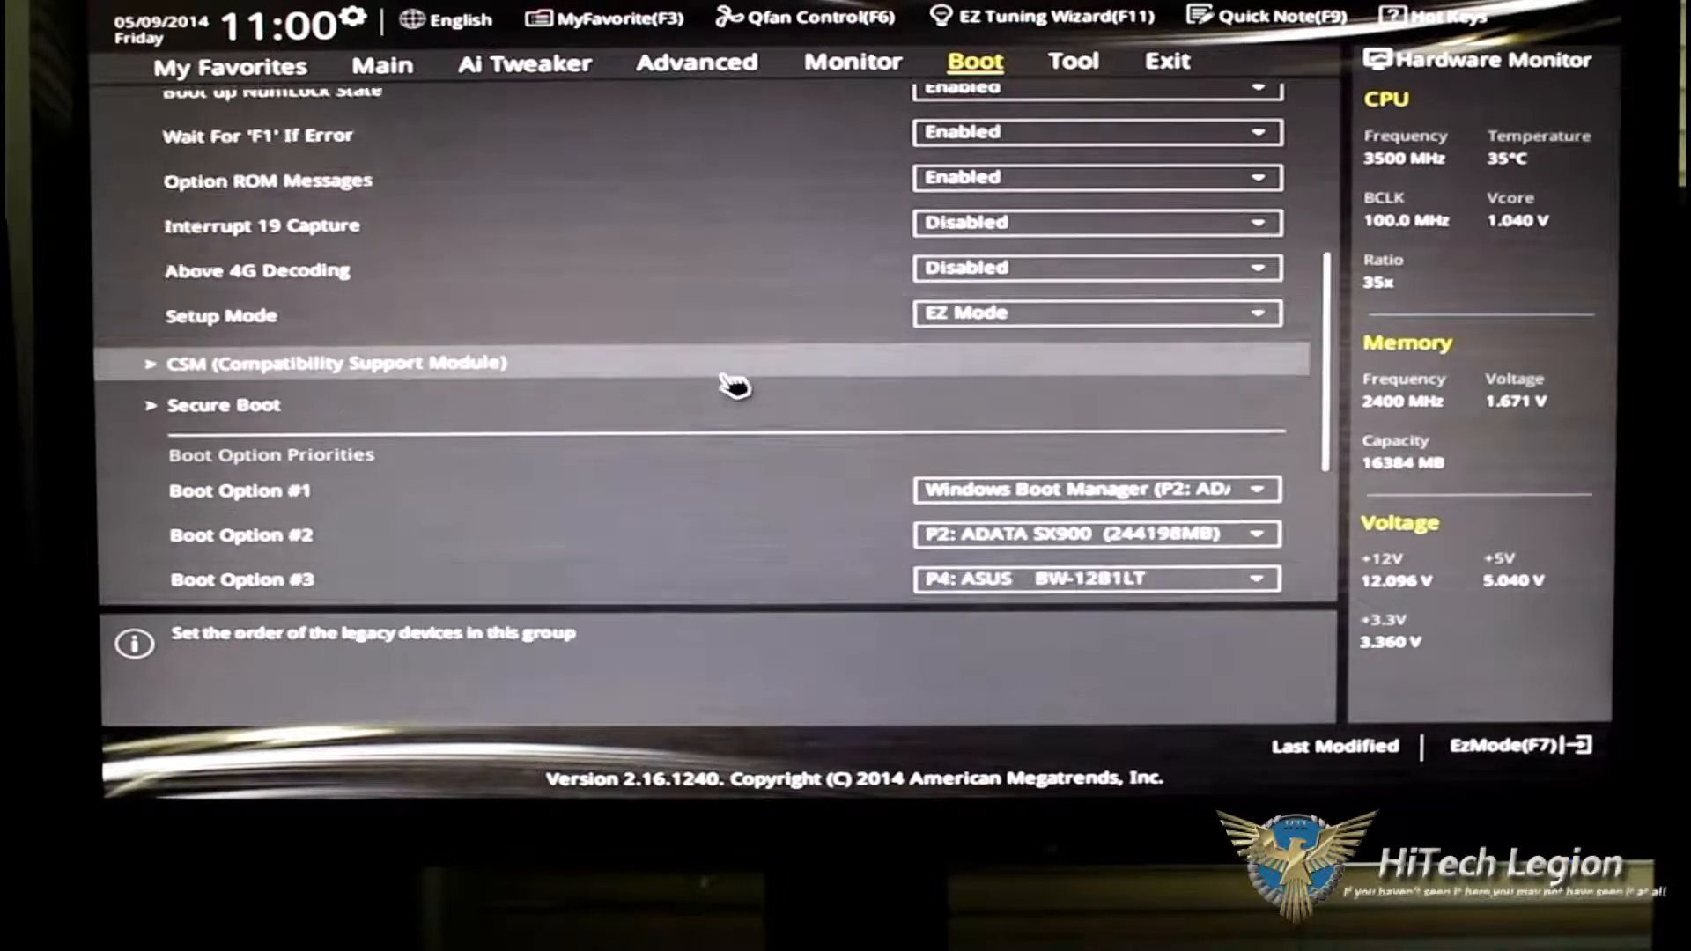
scroll(down, 3)
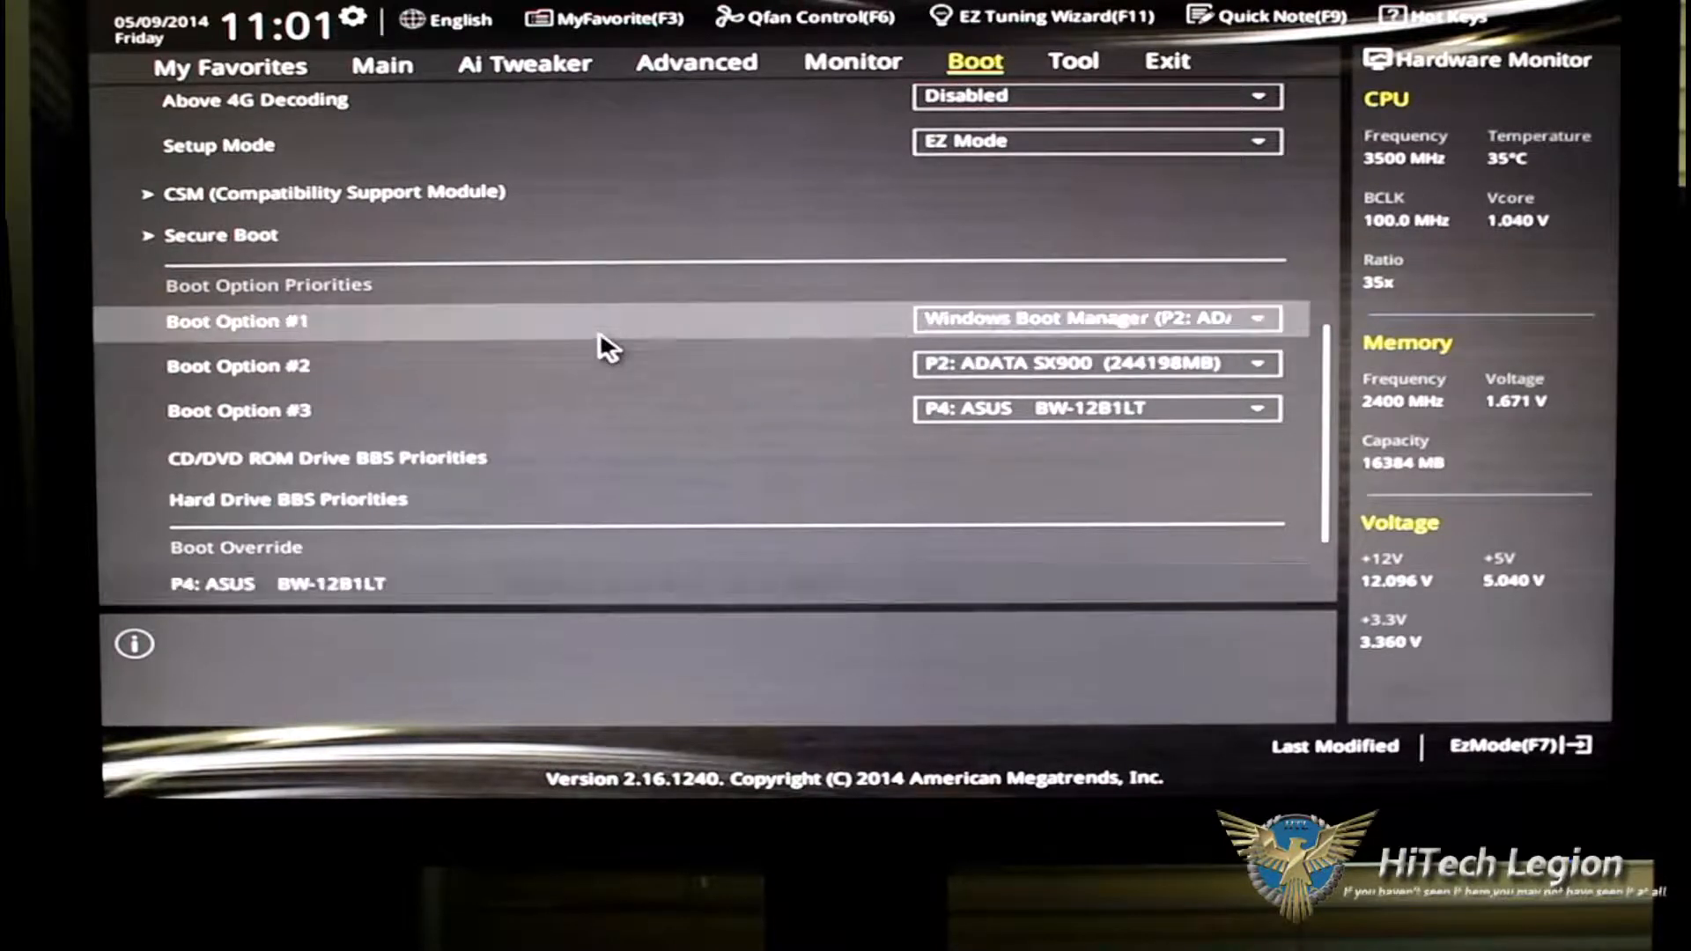
scroll(down, 3)
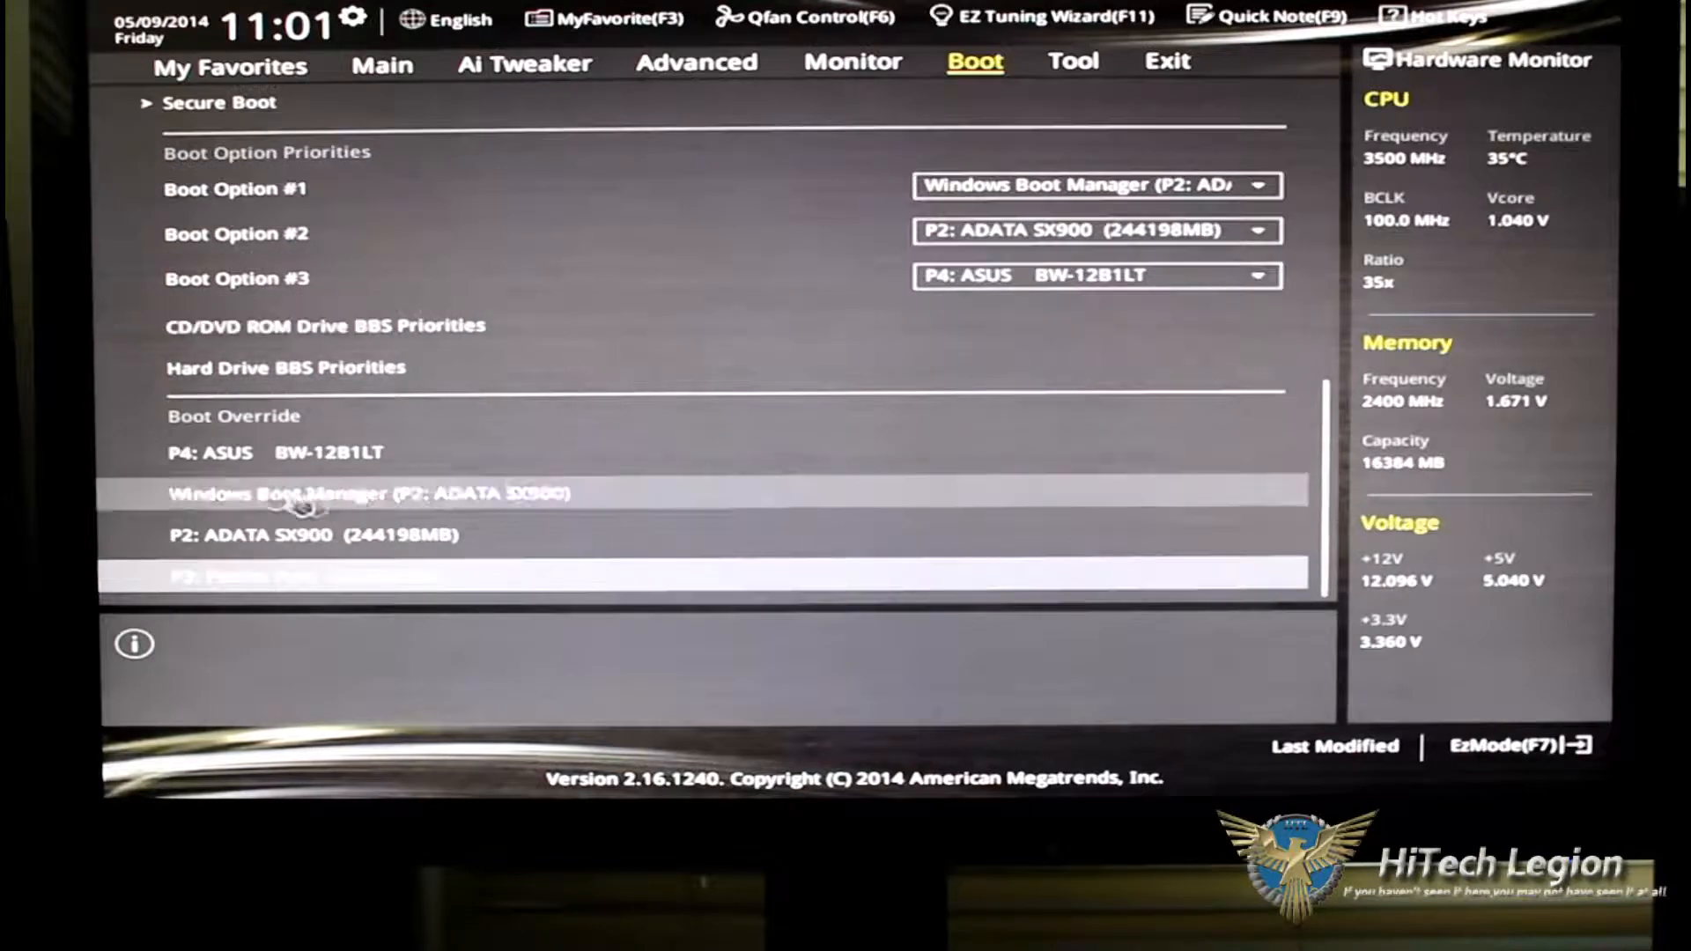
mouse_move(701, 484)
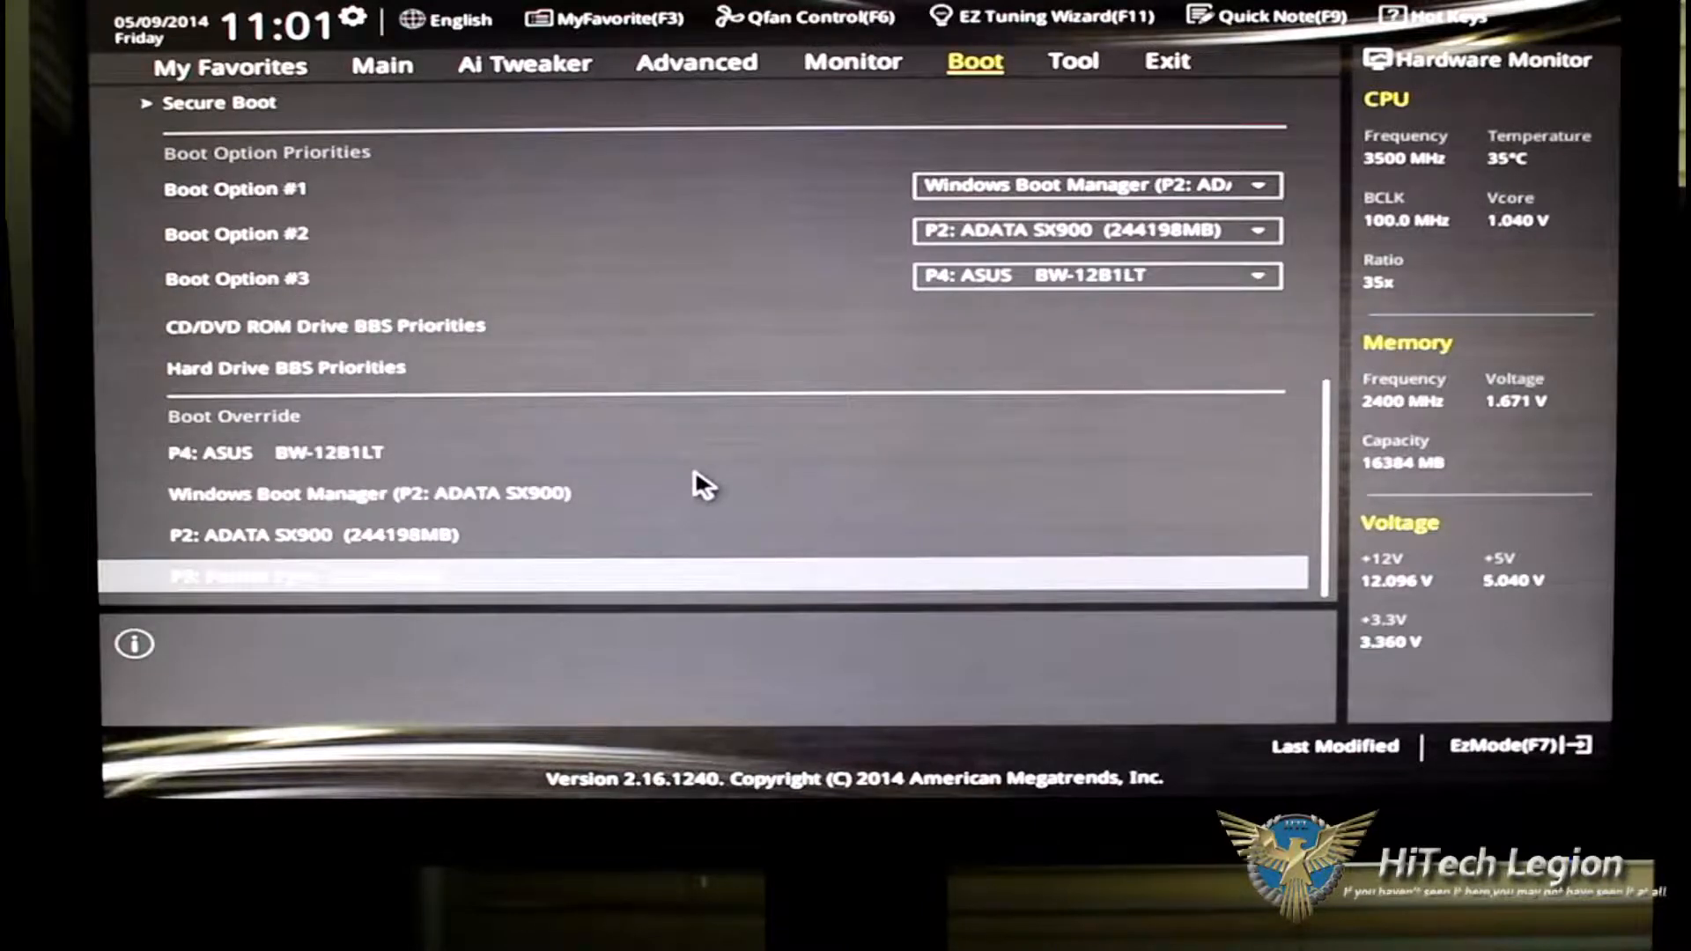
mouse_move(1073, 62)
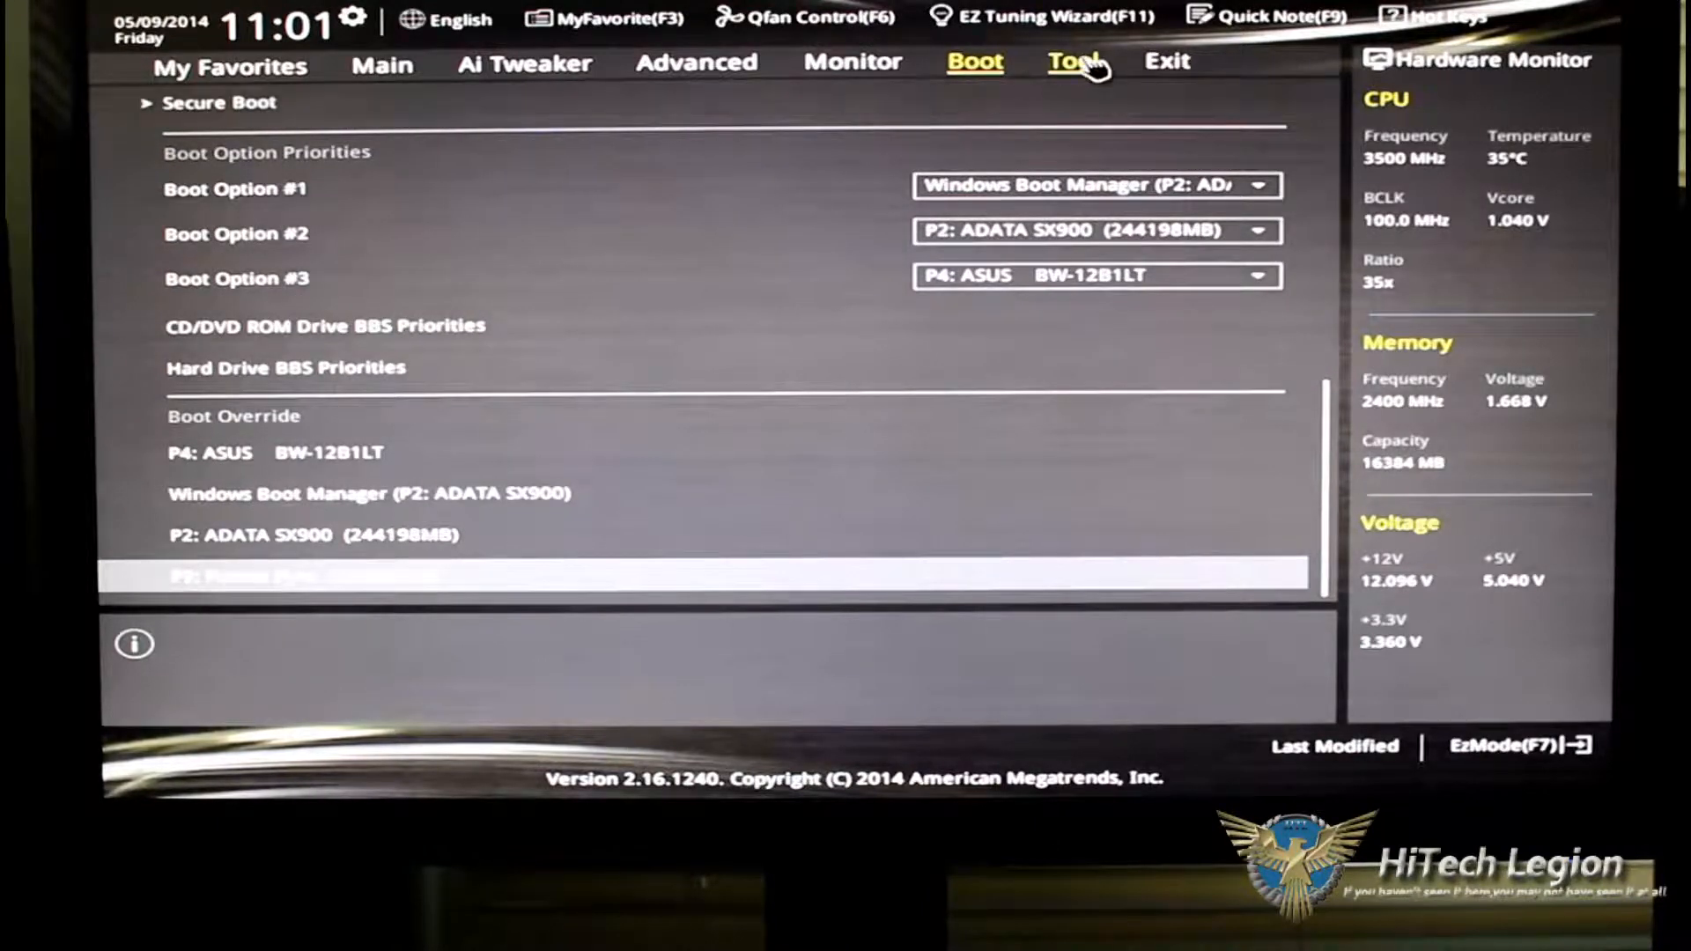
Open ASUS EZ Flash 2 from the Tool page, then exit it back to Tool.
click(1072, 62)
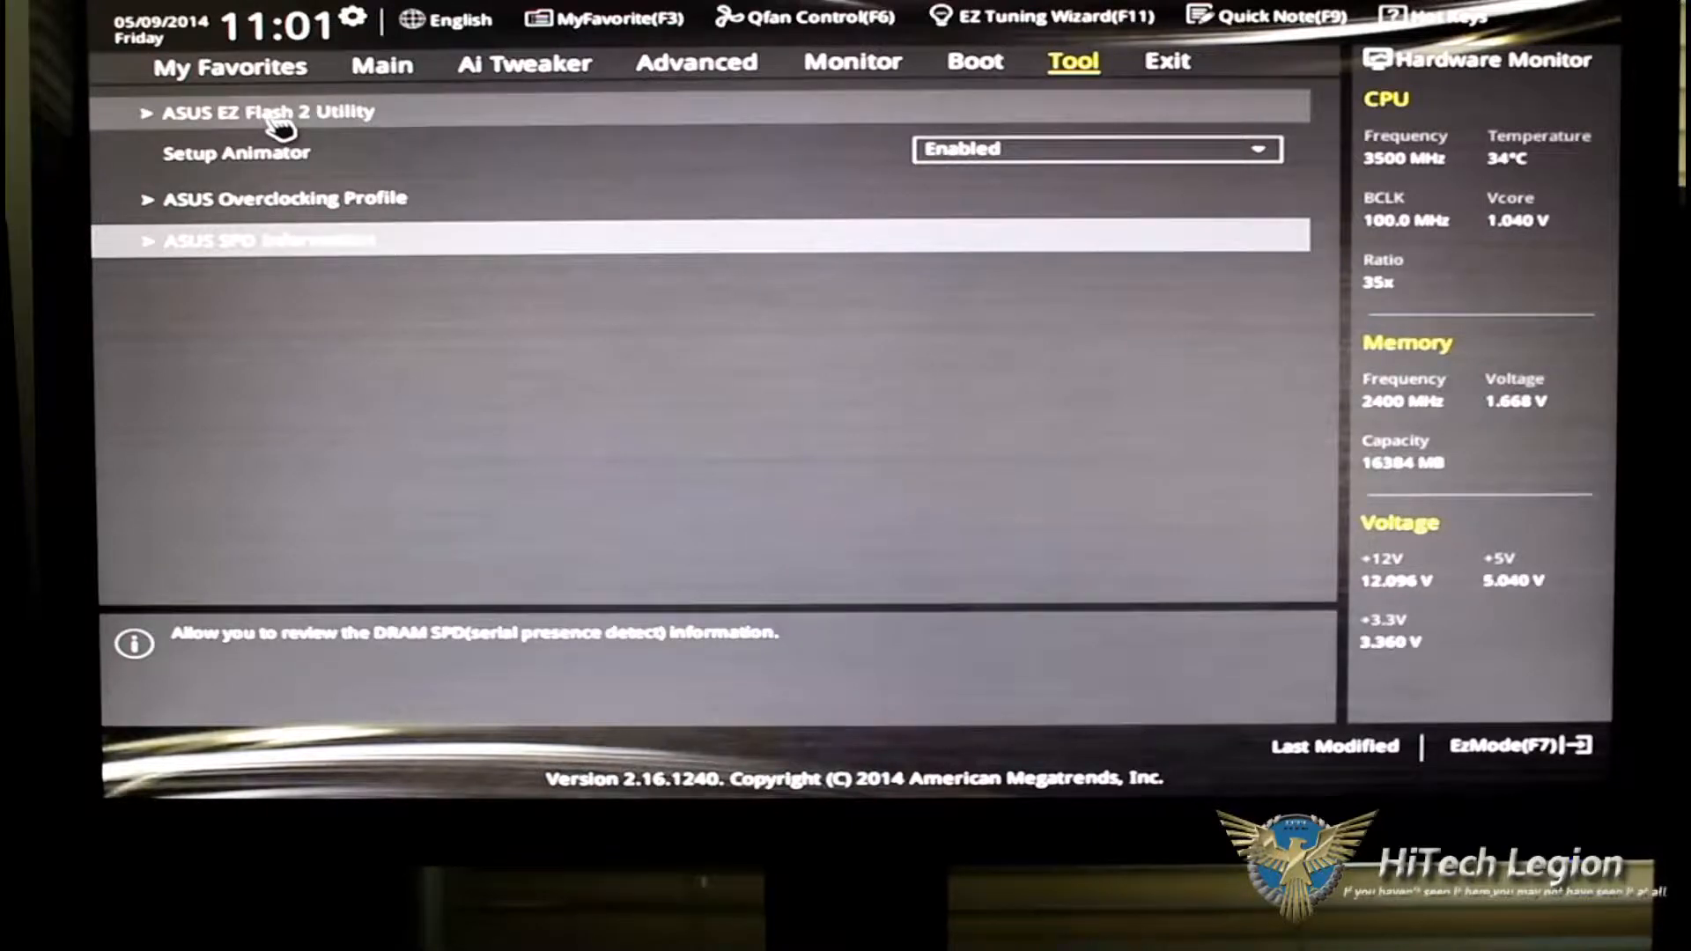
click(266, 112)
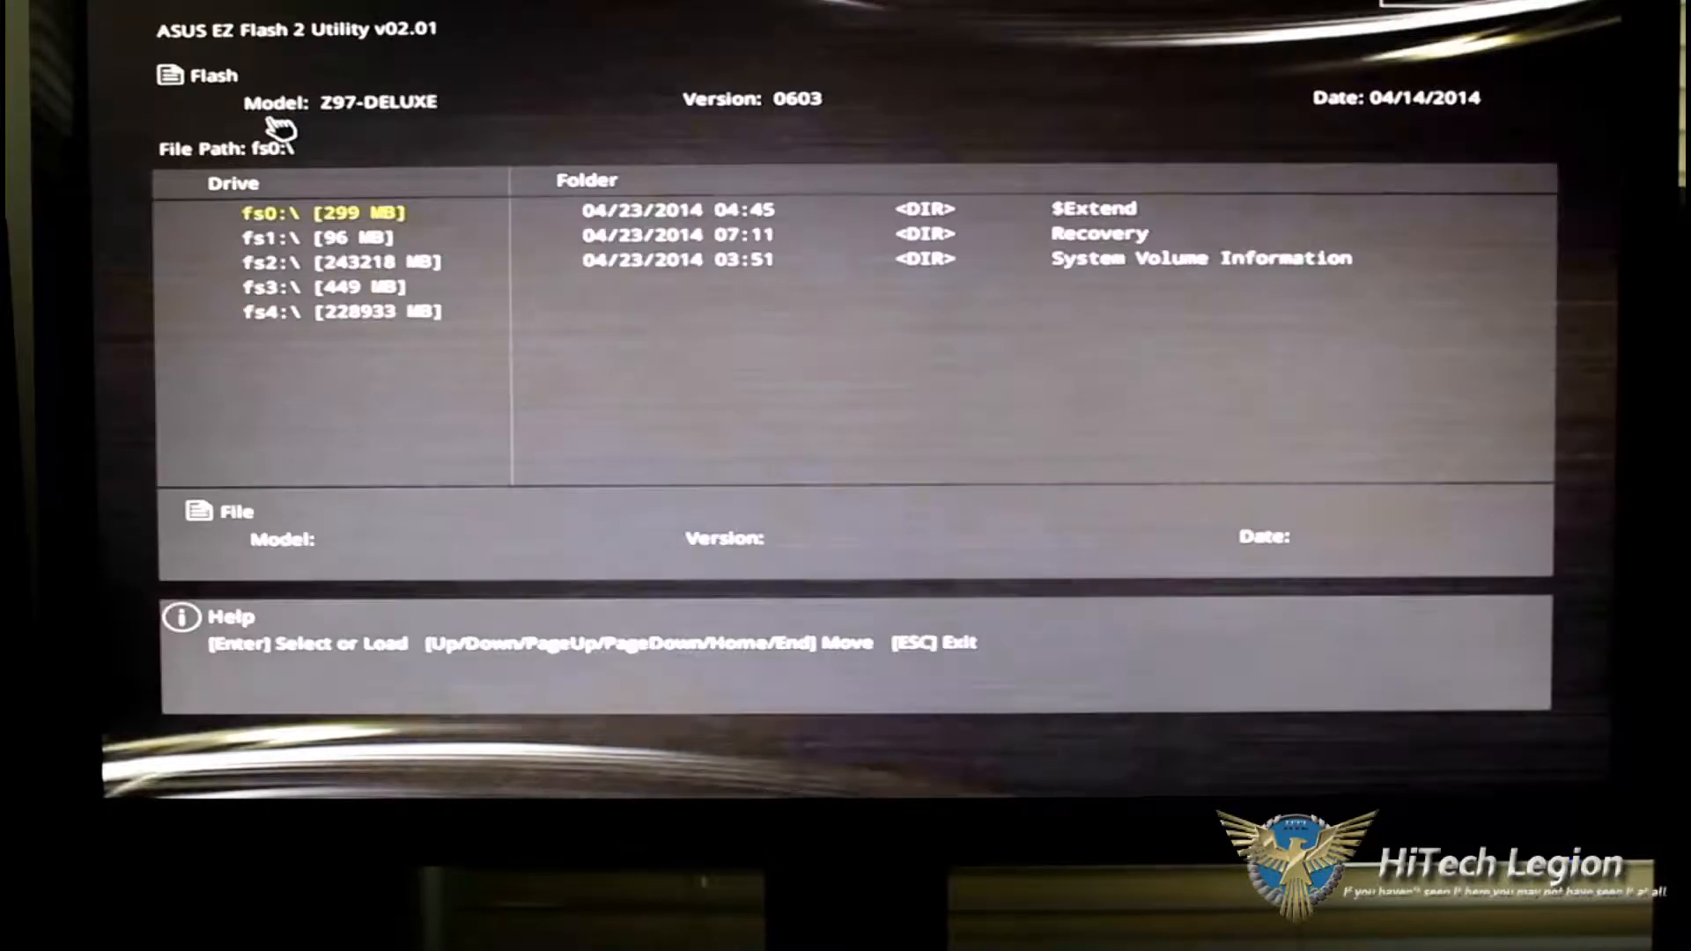
mouse_move(788, 620)
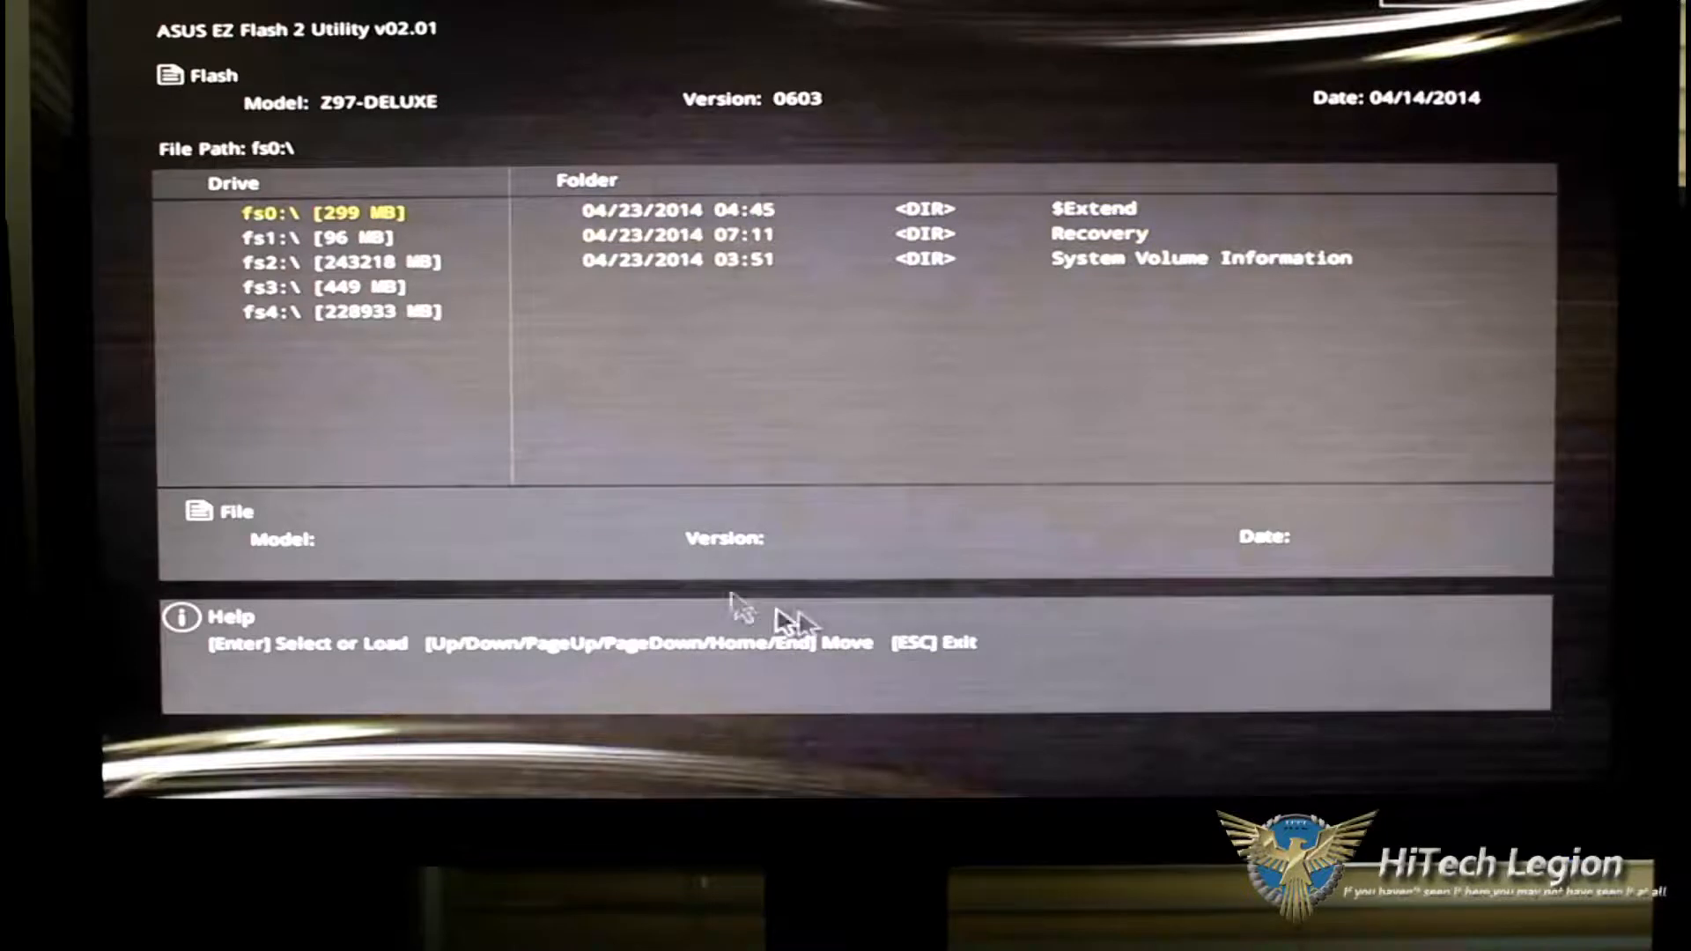
mouse_move(798, 620)
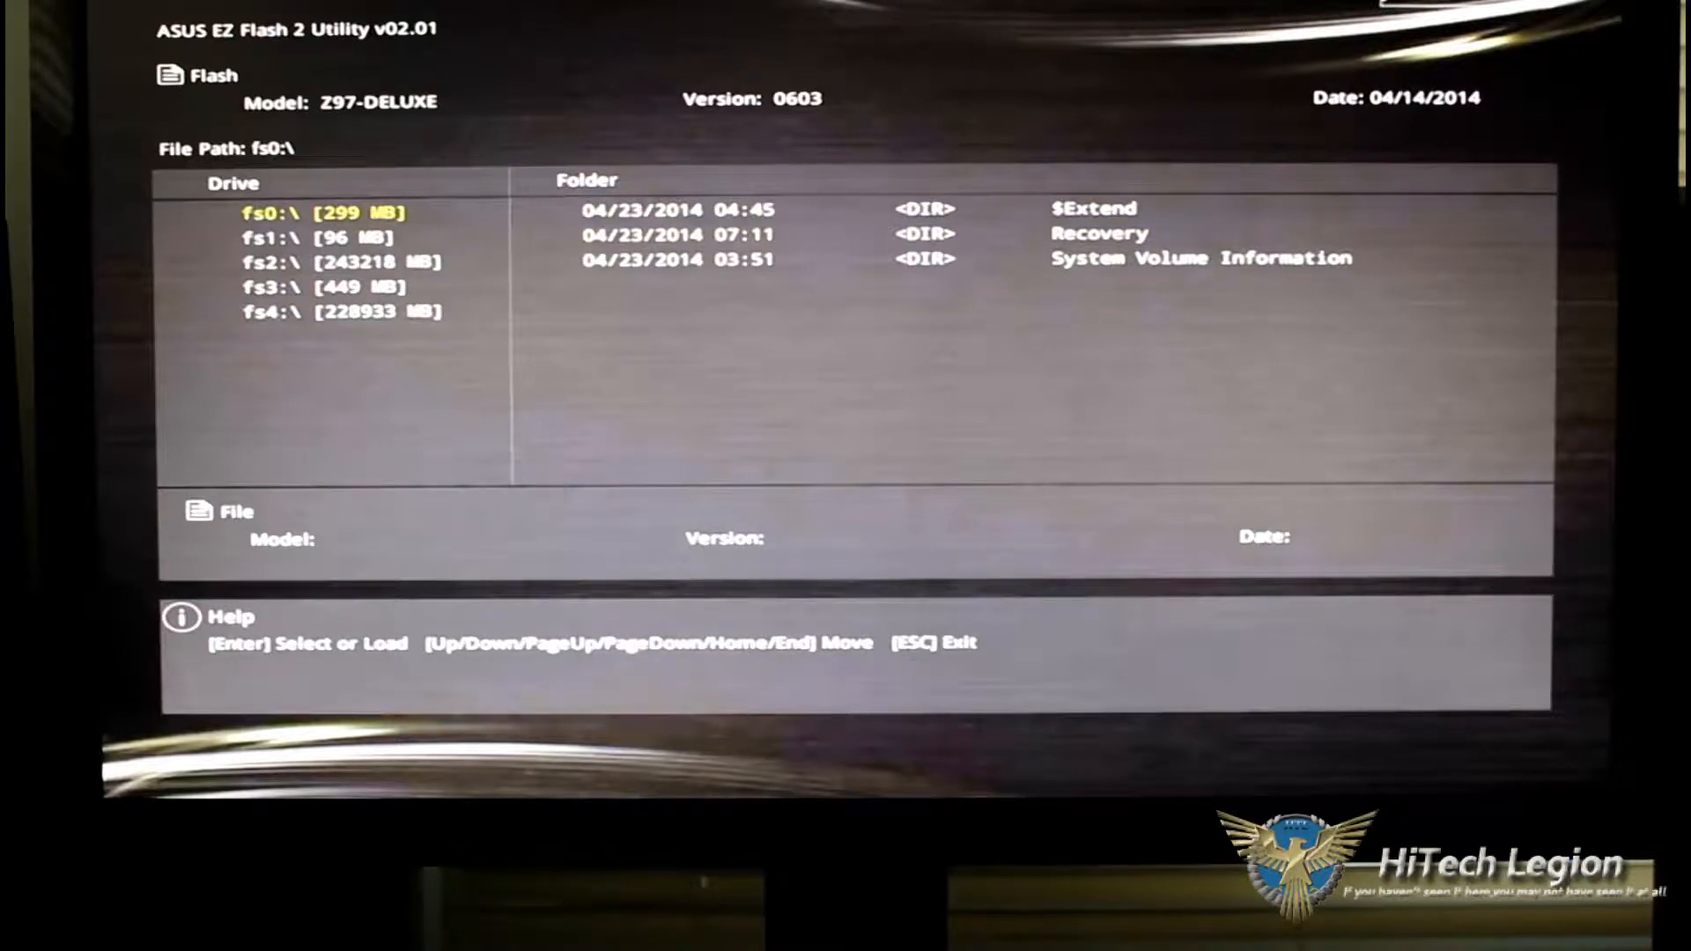
key(Escape)
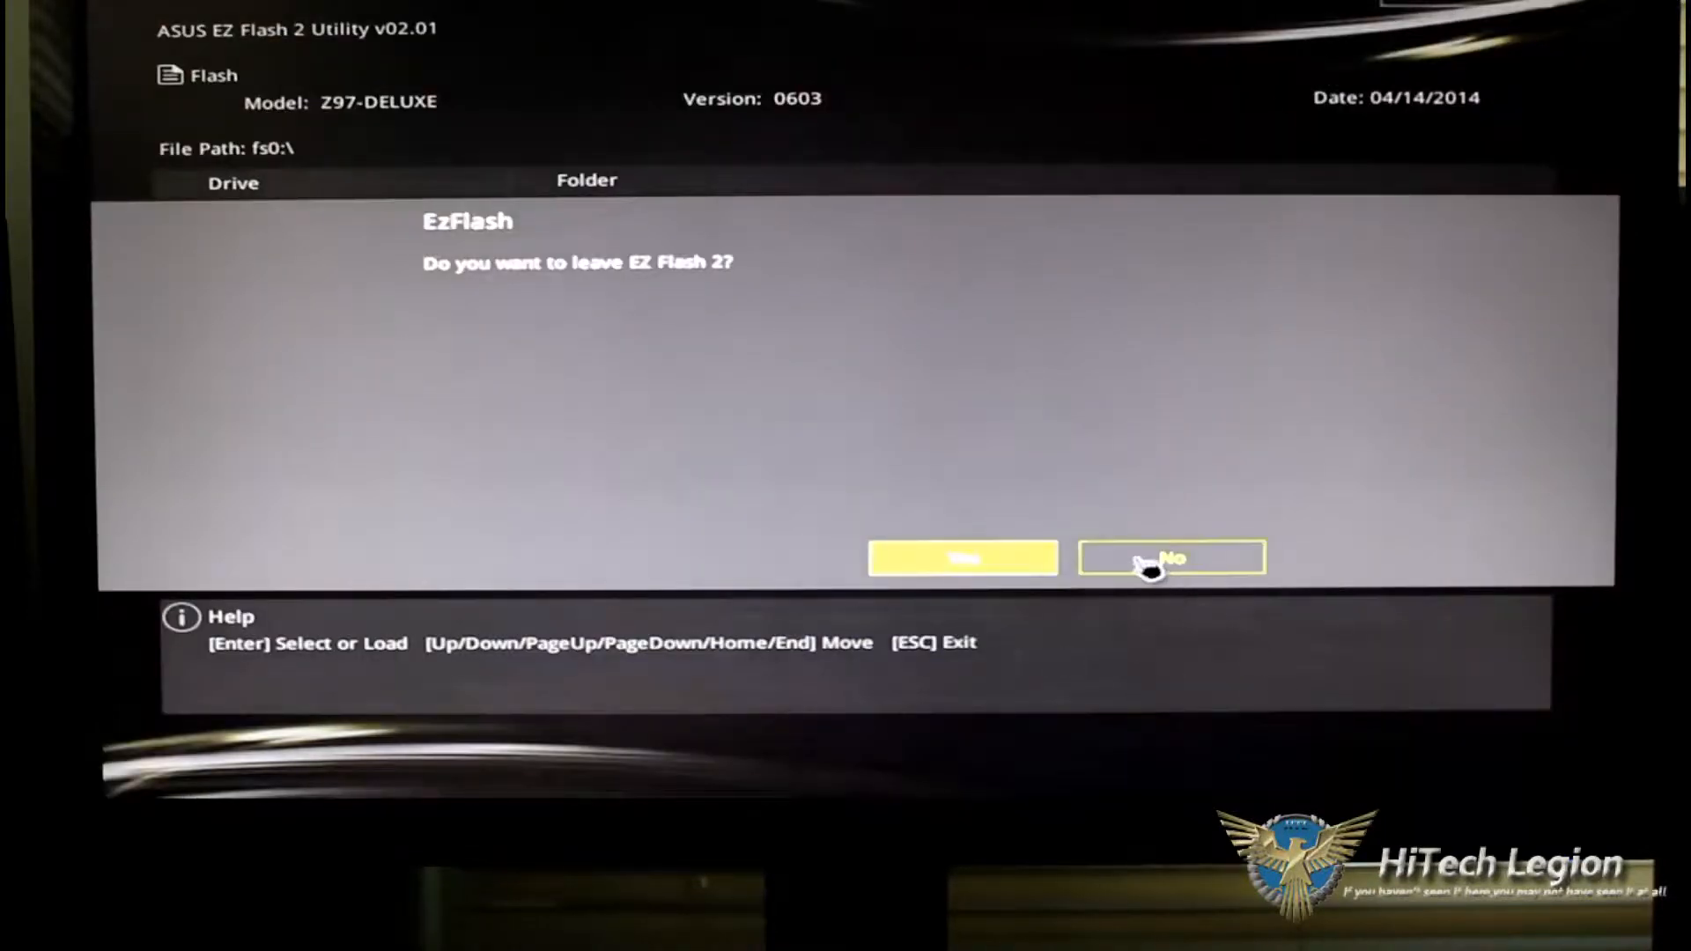
click(962, 558)
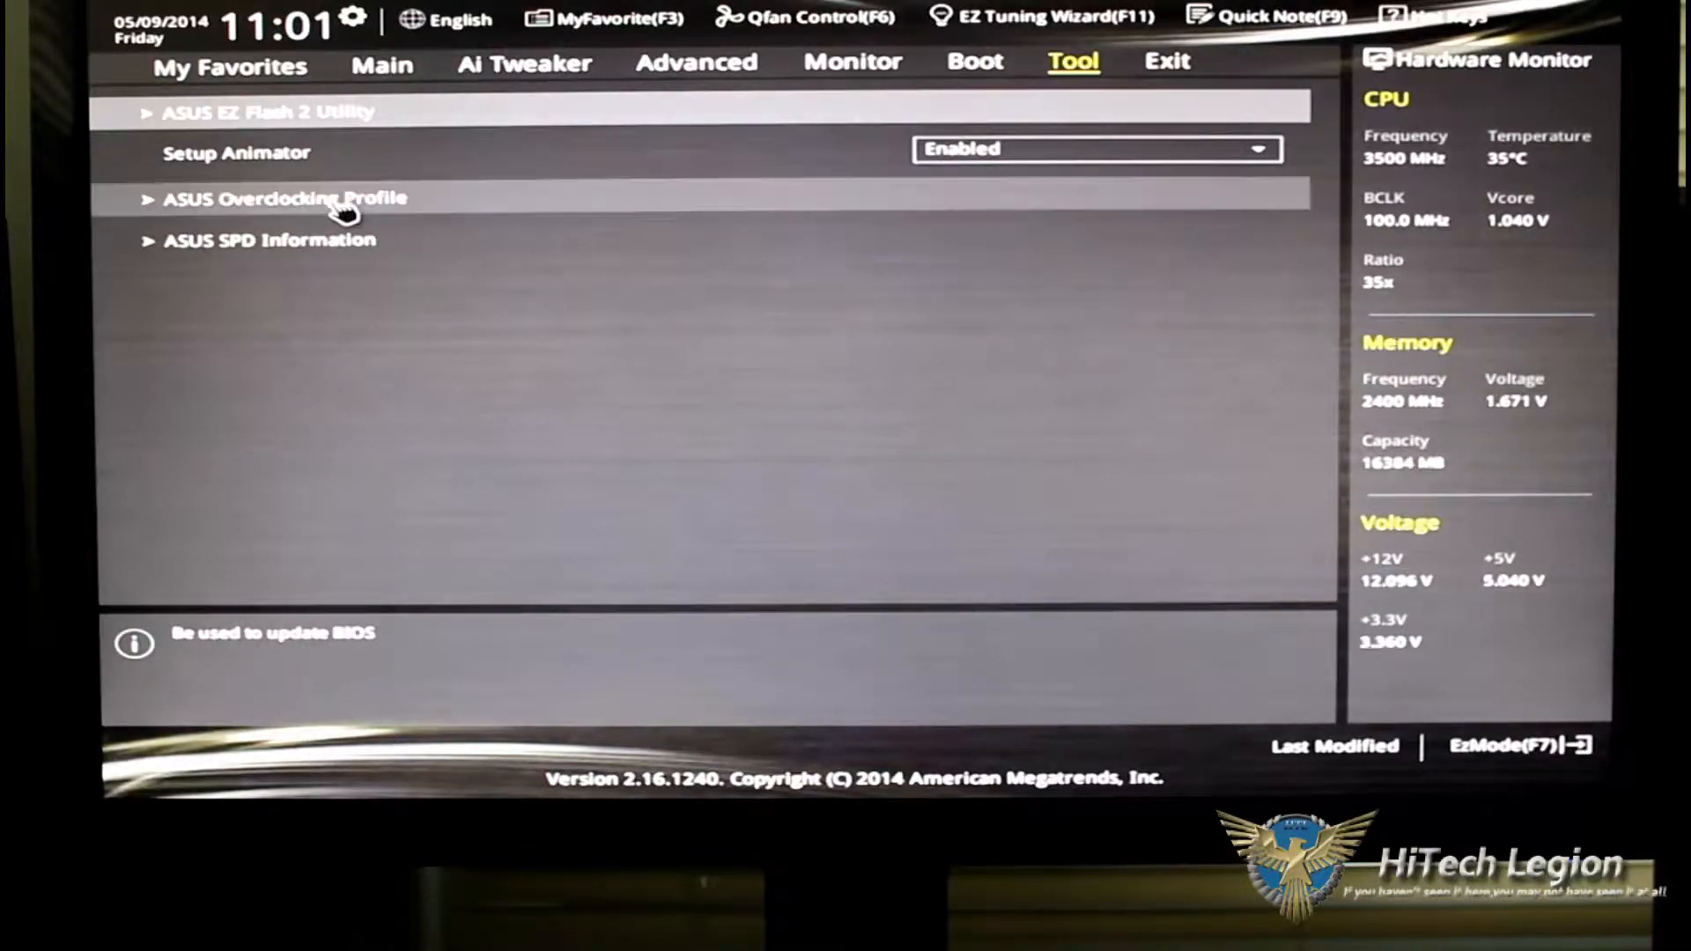
click(283, 198)
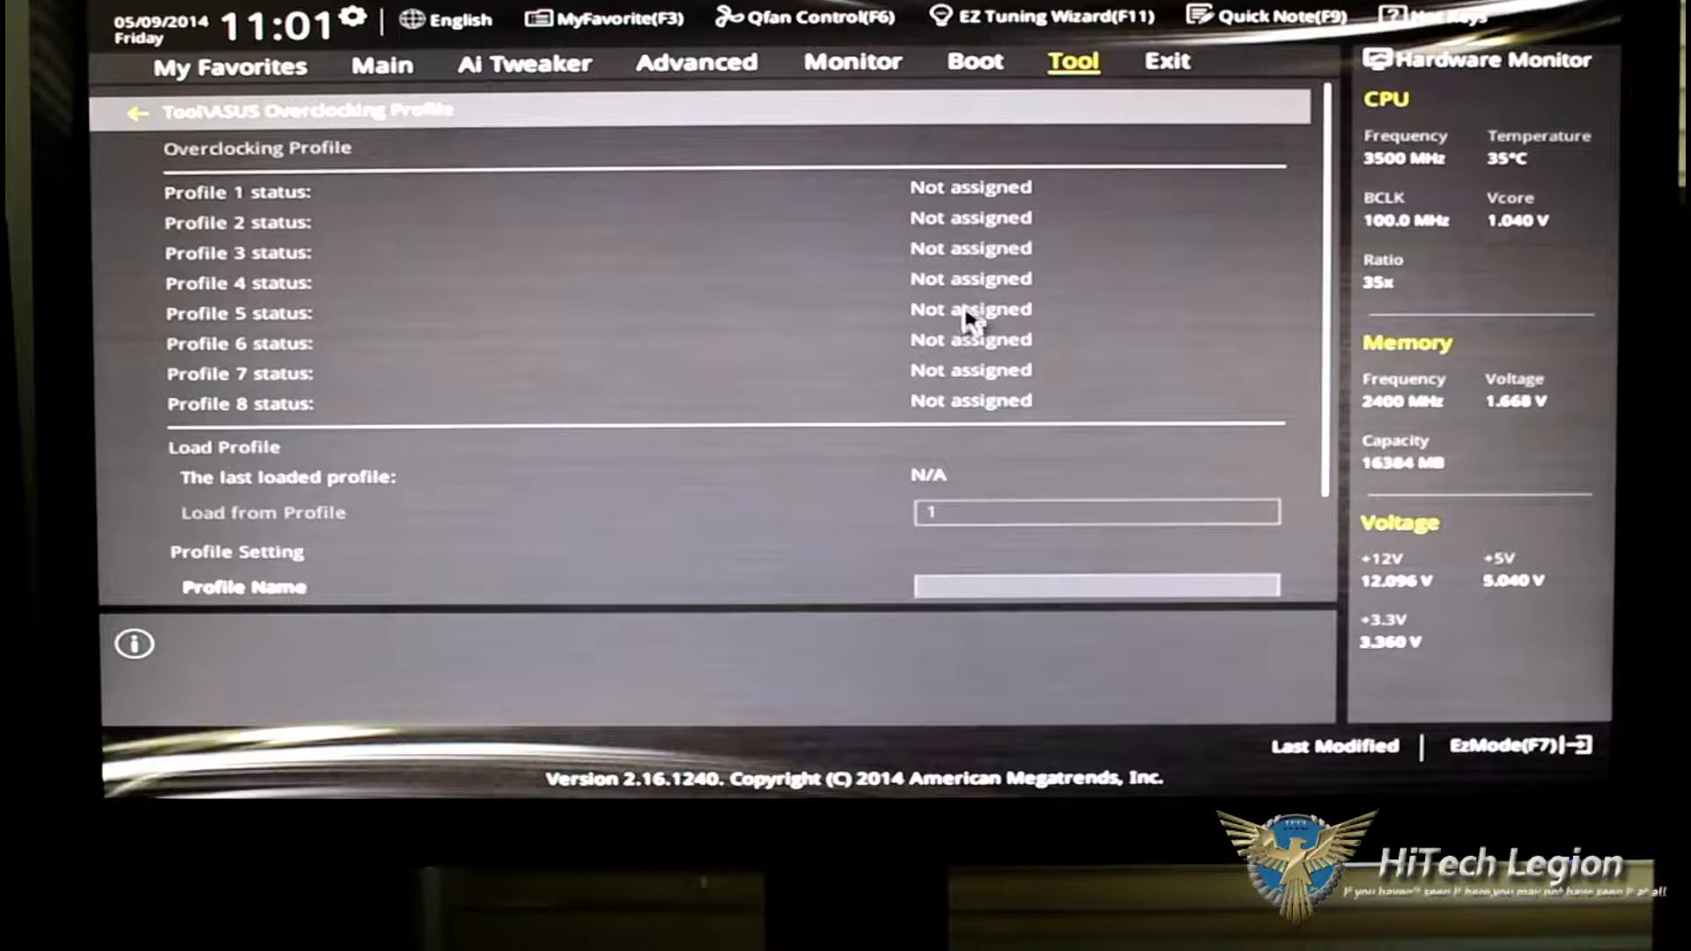
scroll(down, 3)
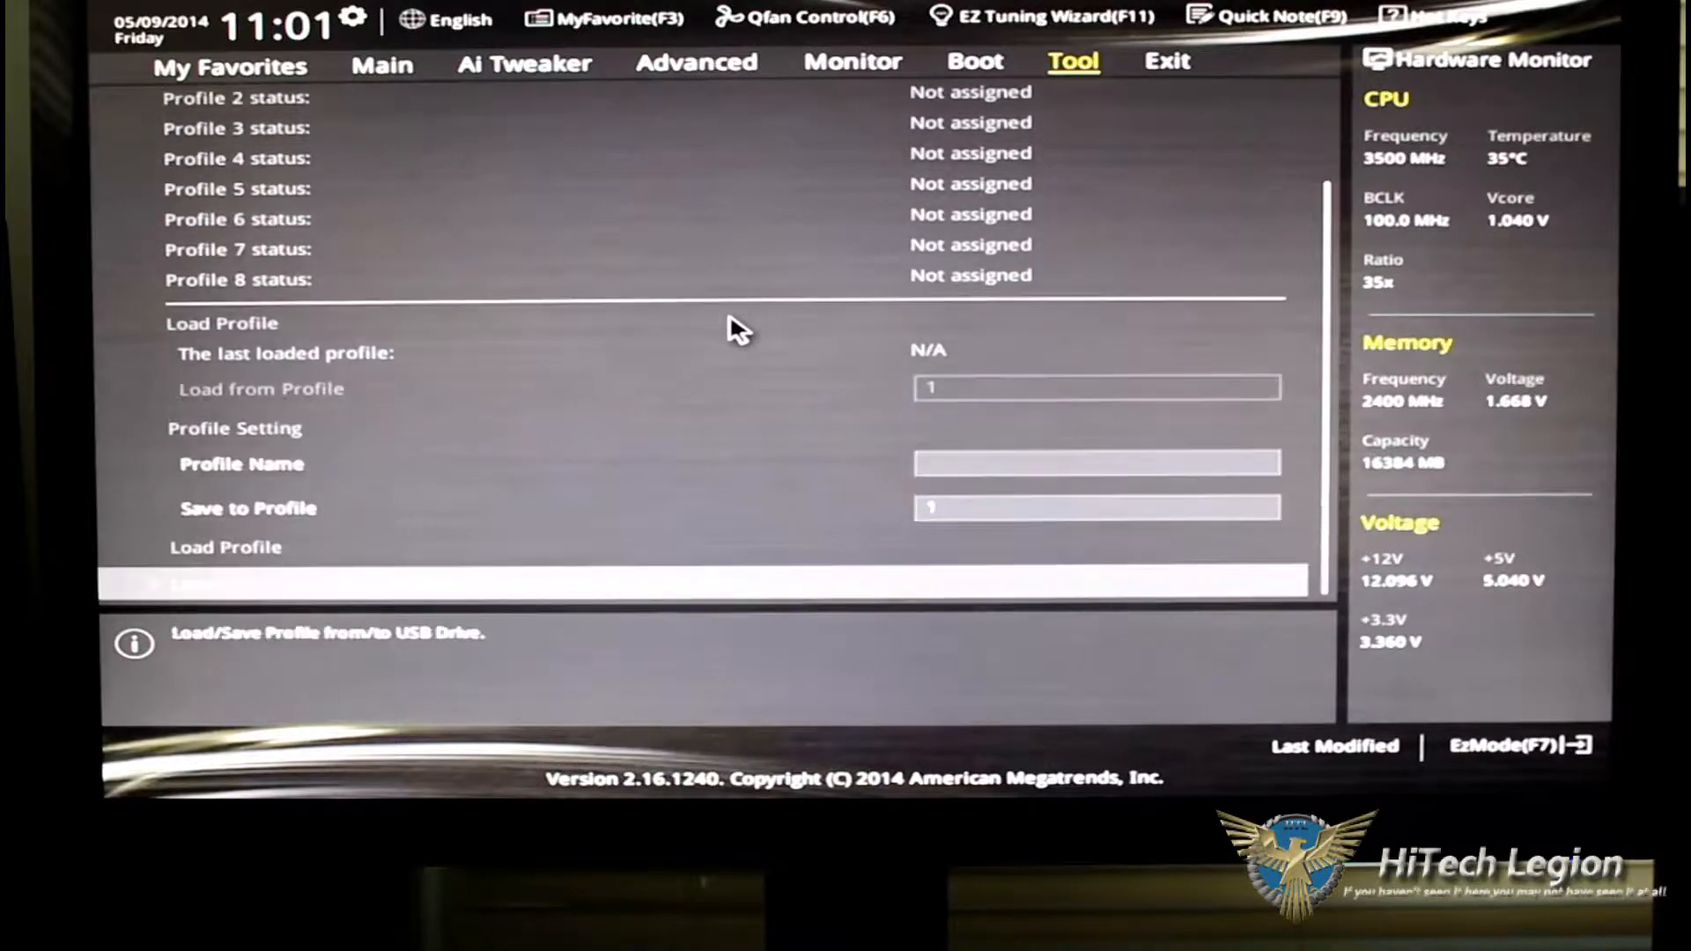
mouse_move(803, 246)
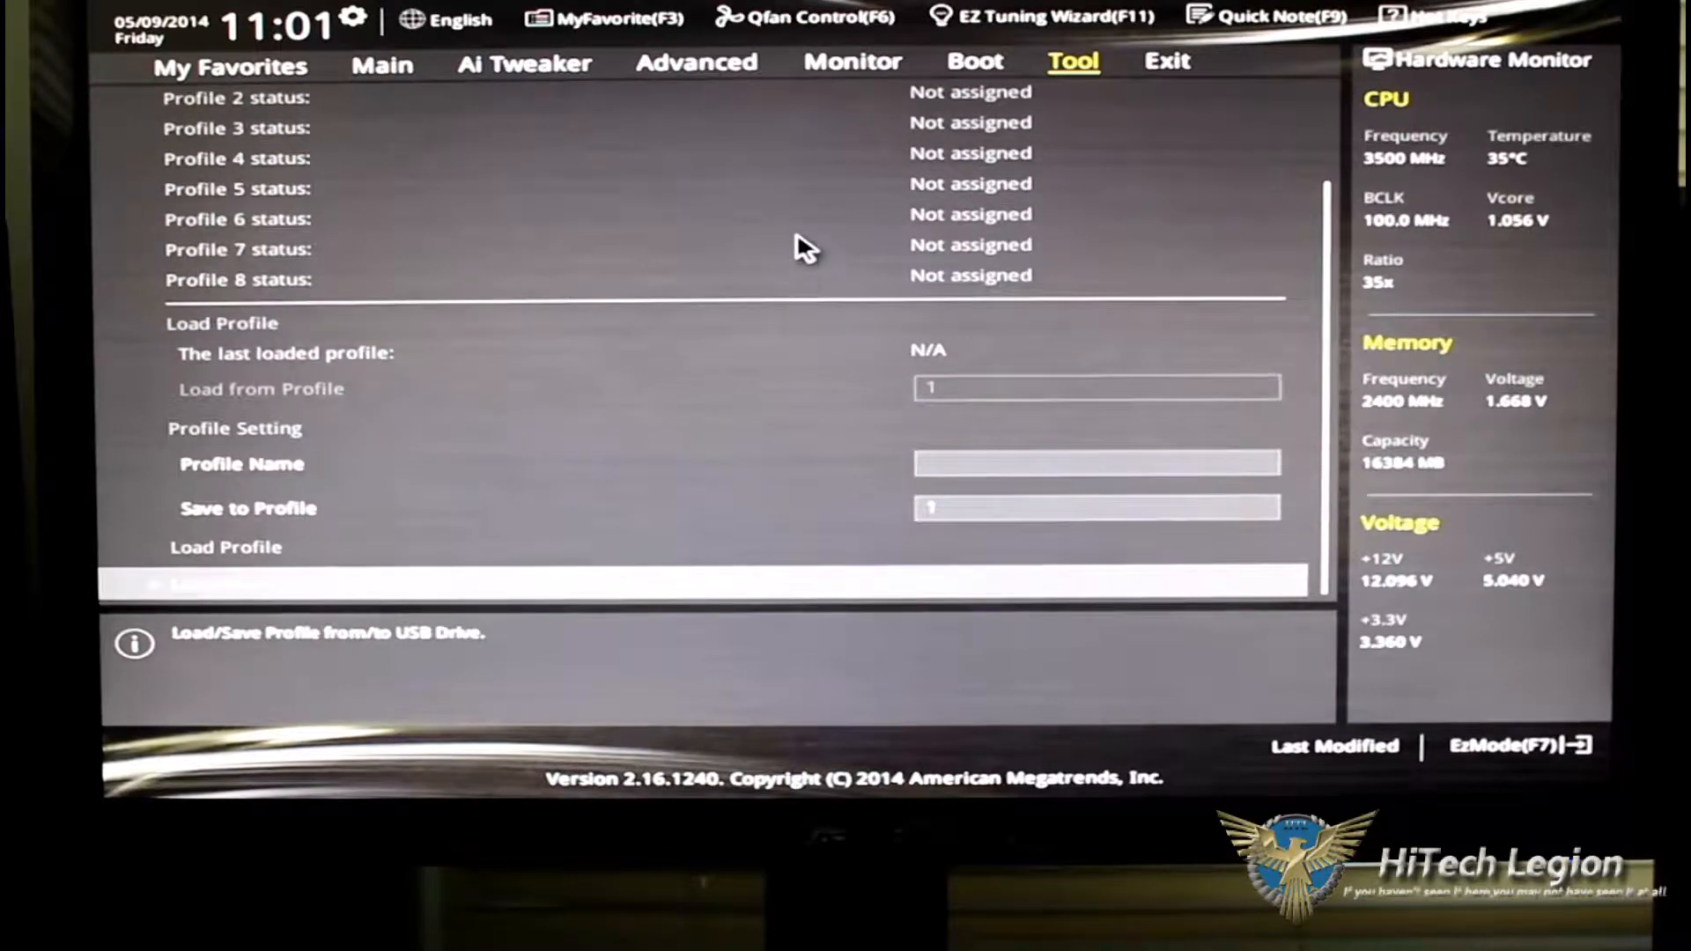
mouse_move(1024, 490)
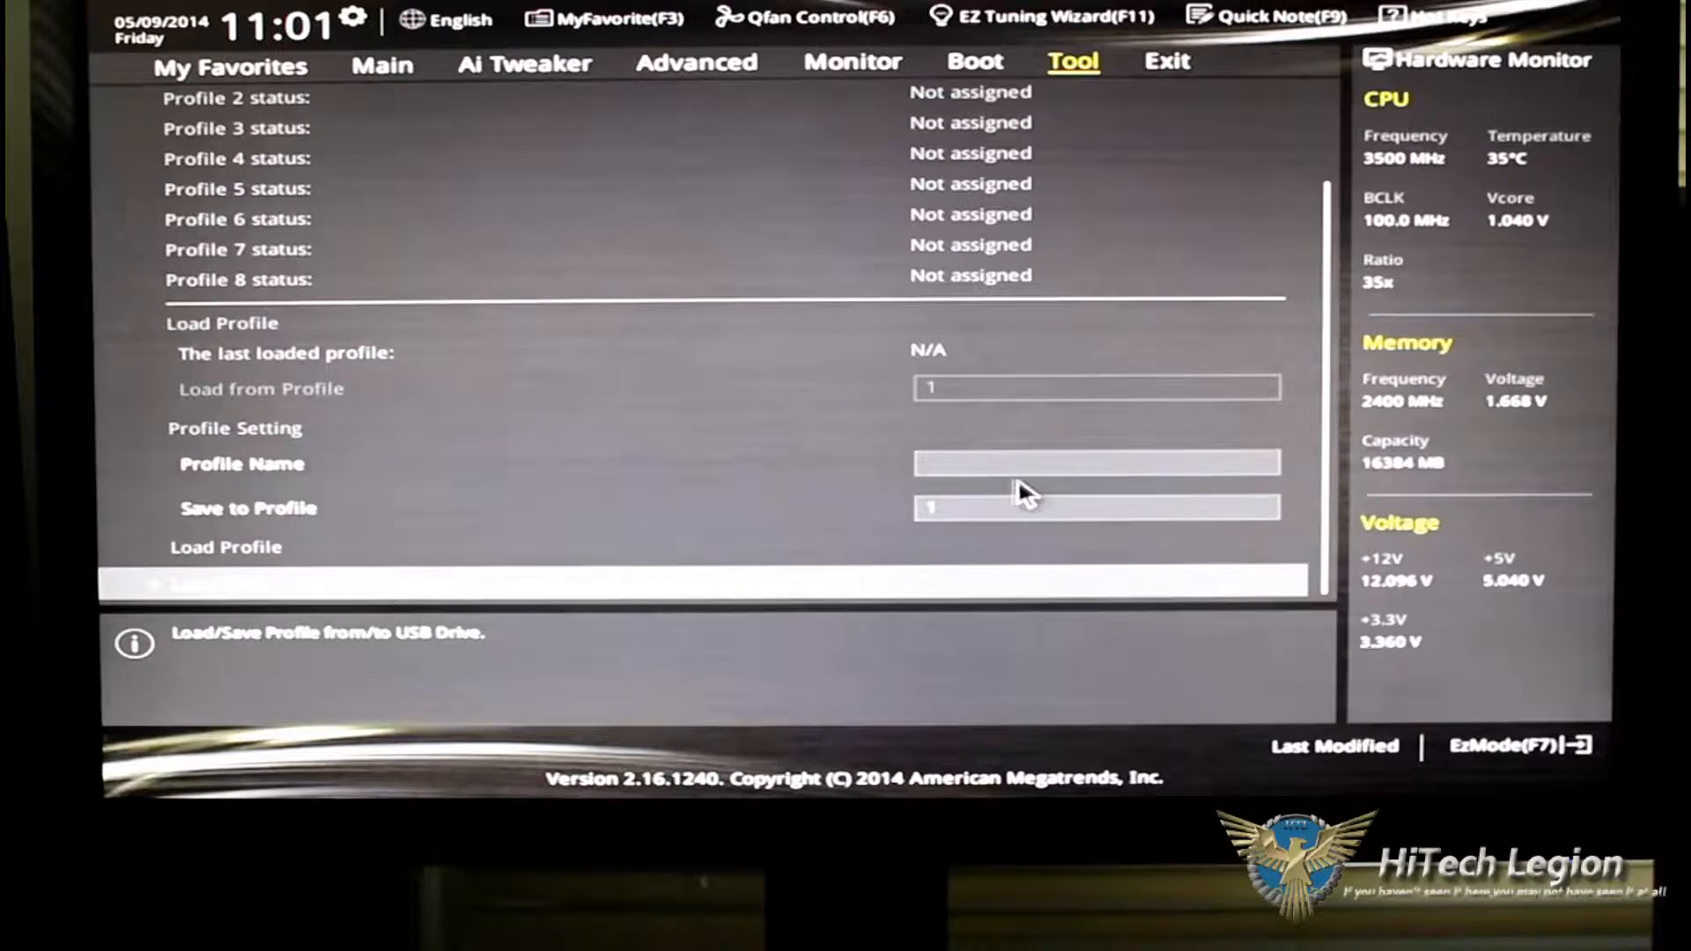
mouse_move(847, 491)
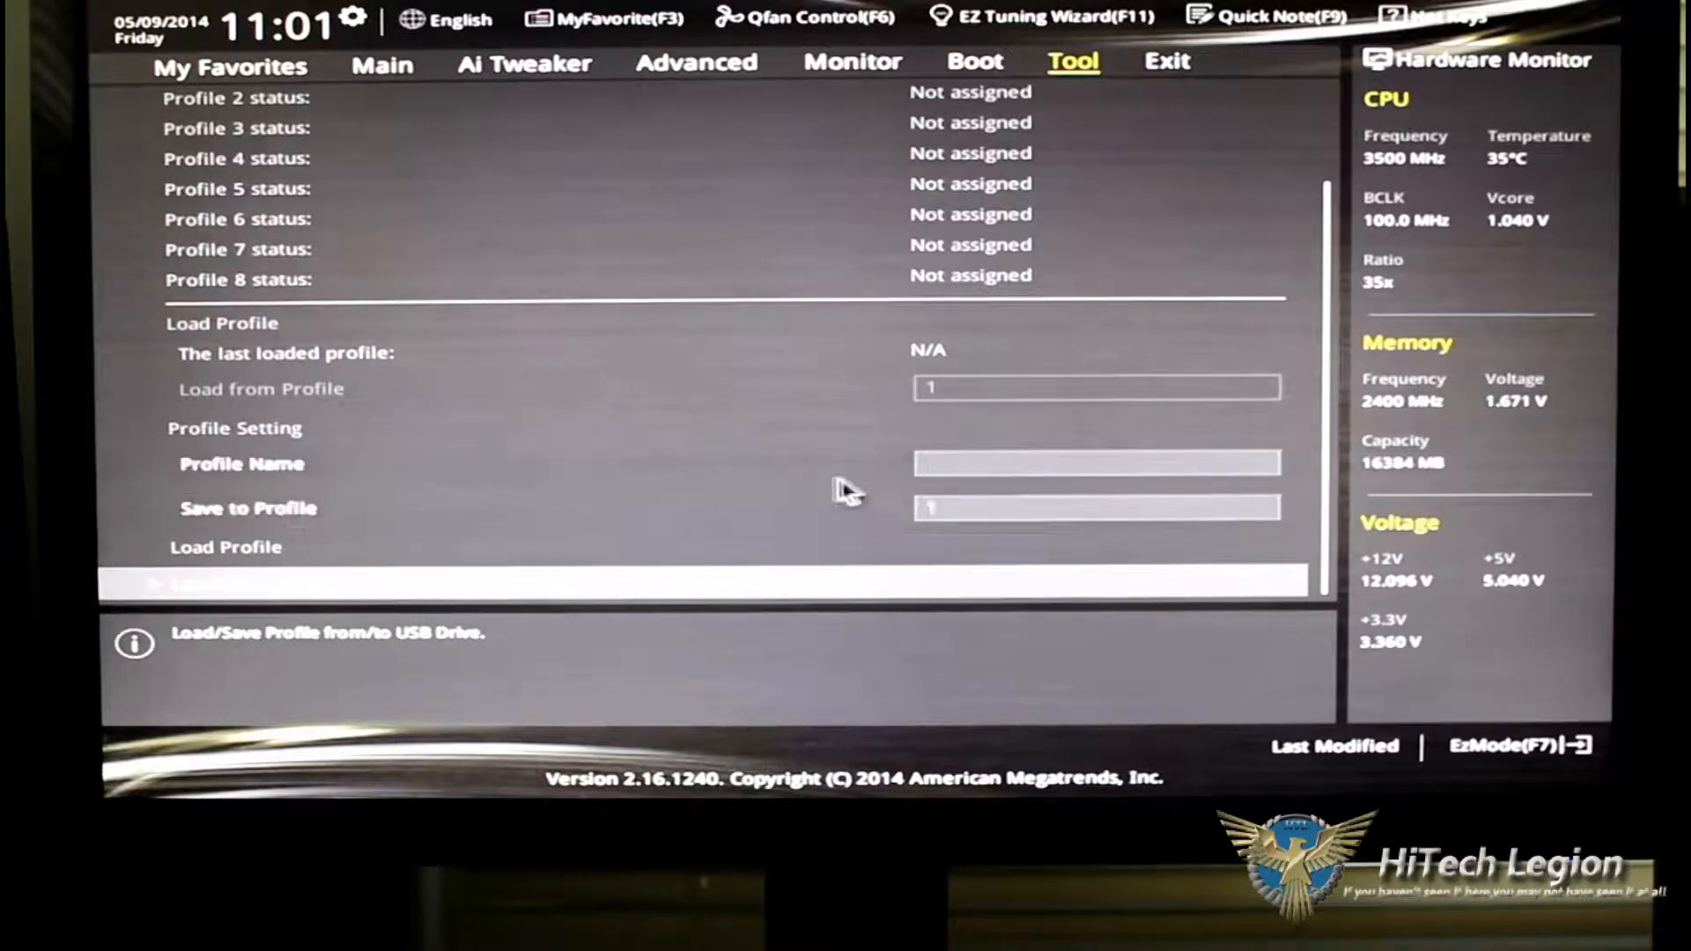
mouse_move(518, 545)
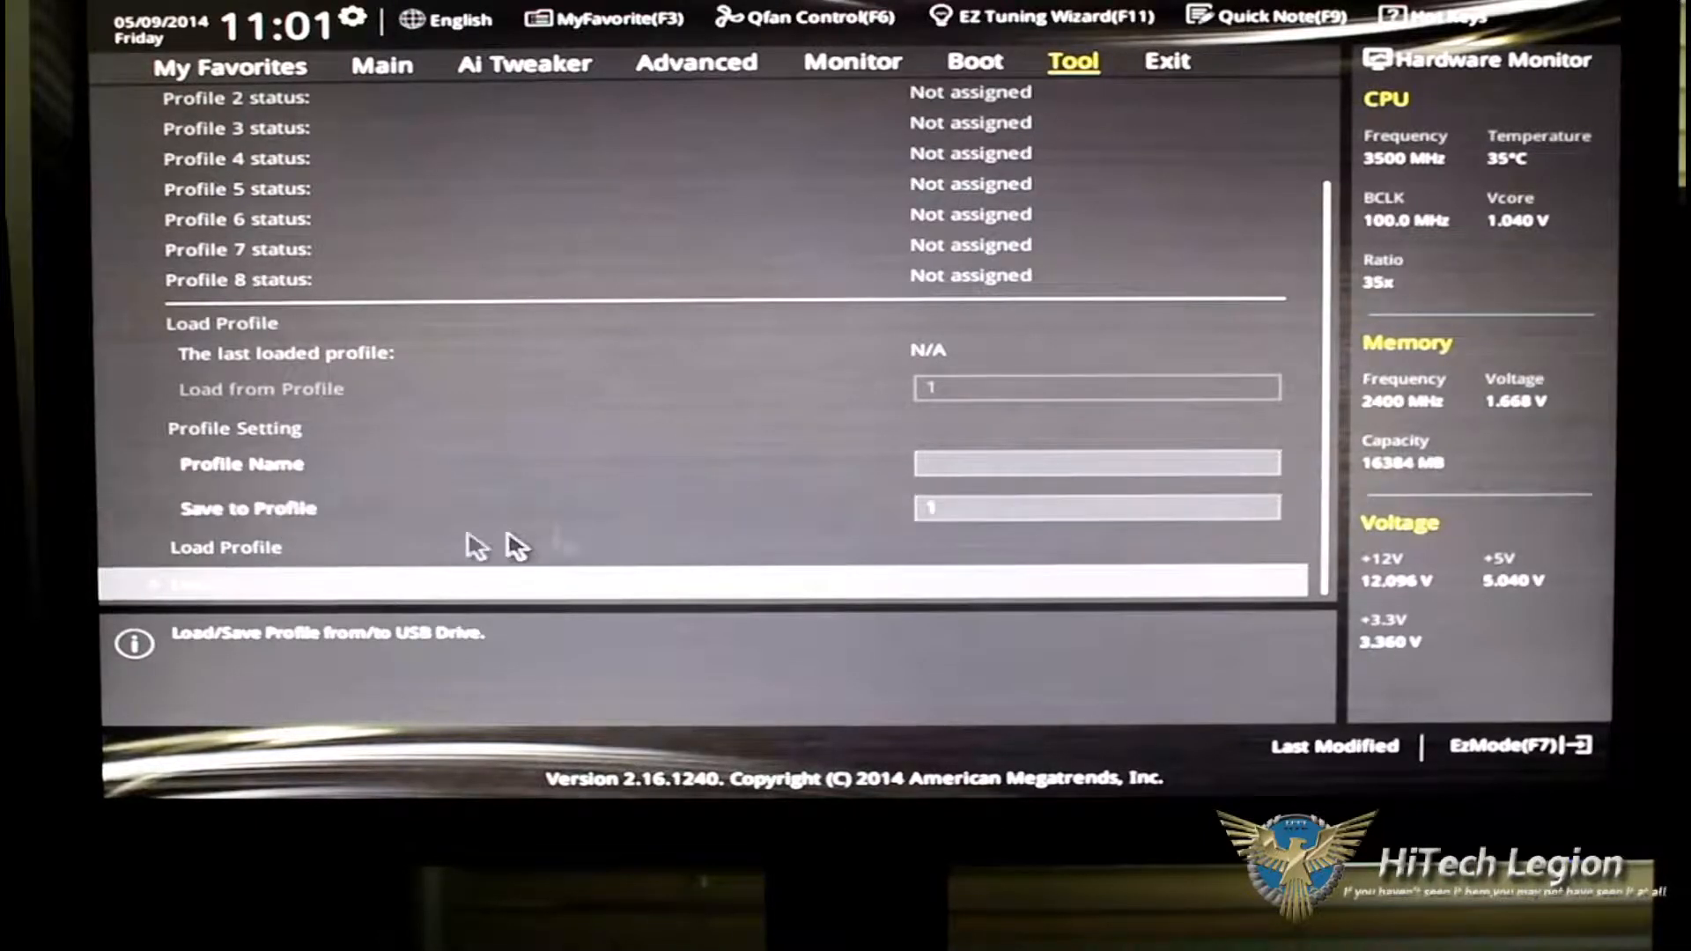
mouse_move(361, 599)
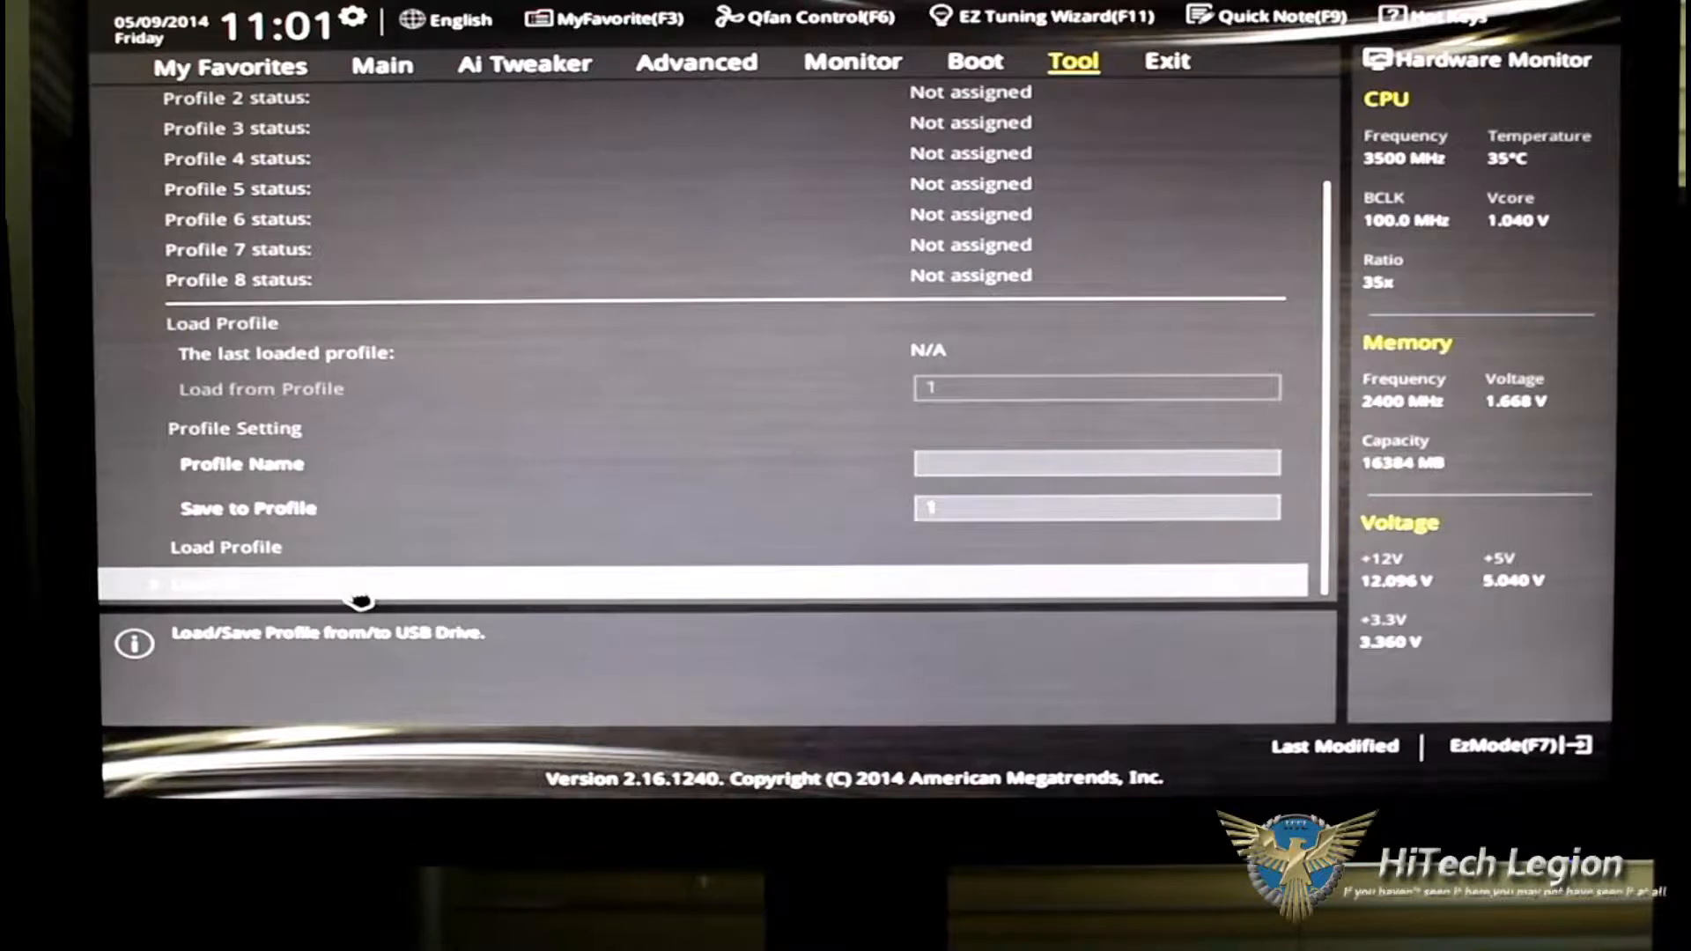
mouse_move(465, 599)
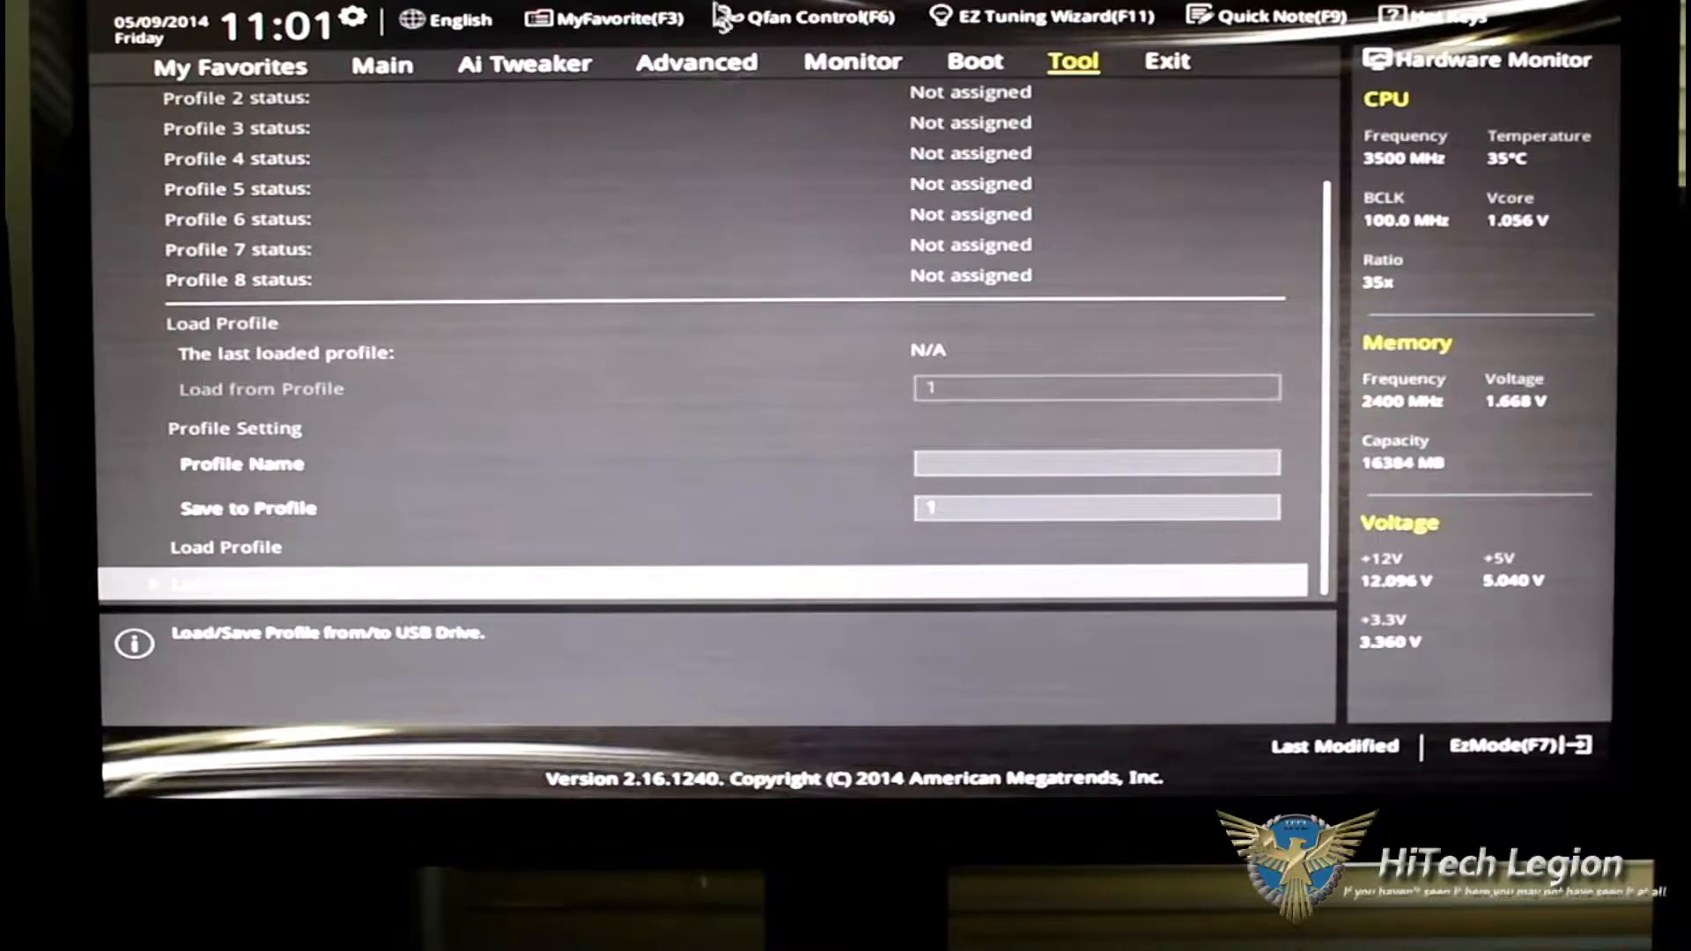
scroll(up, 3)
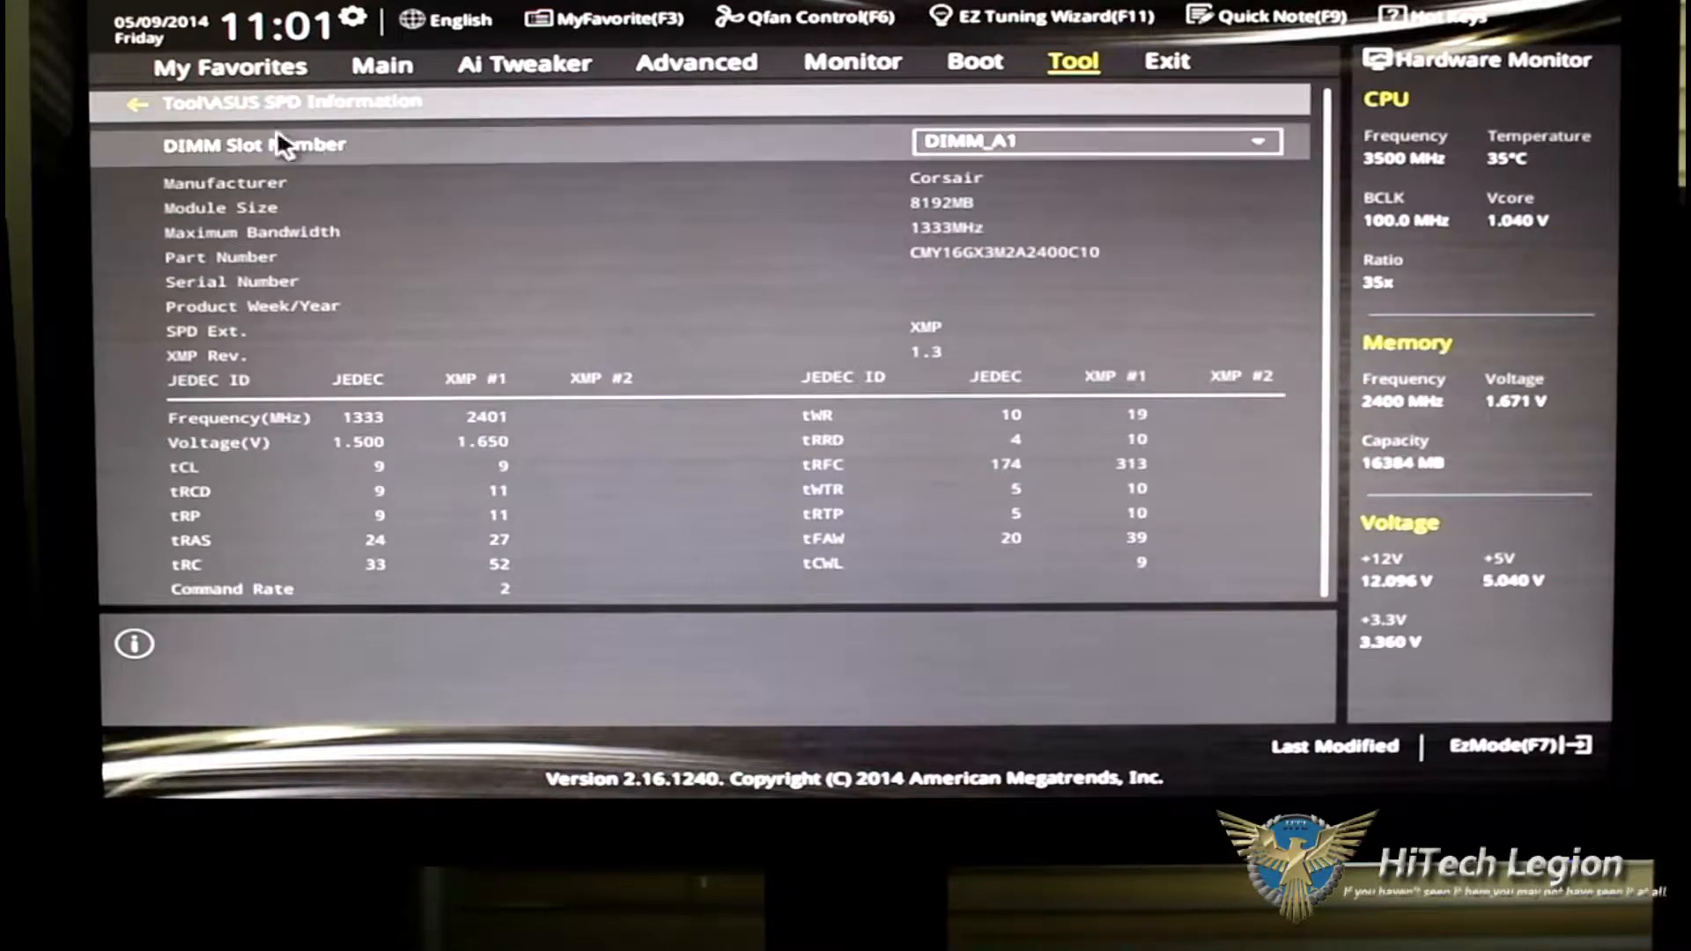
mouse_move(361, 283)
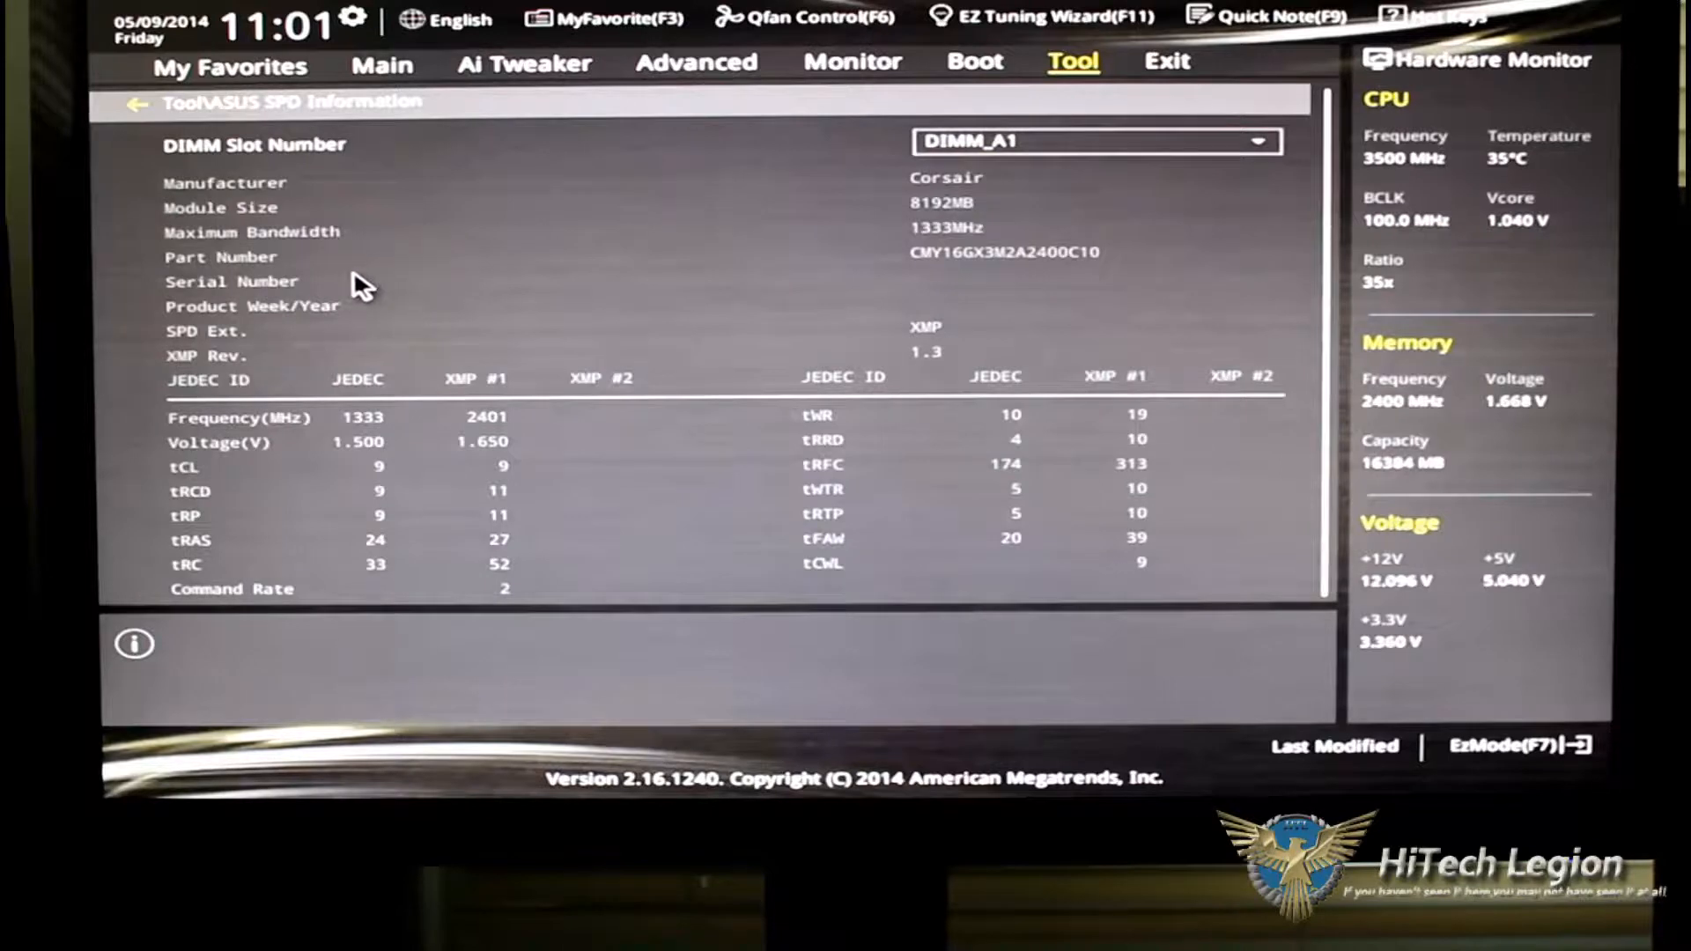
mouse_move(378, 549)
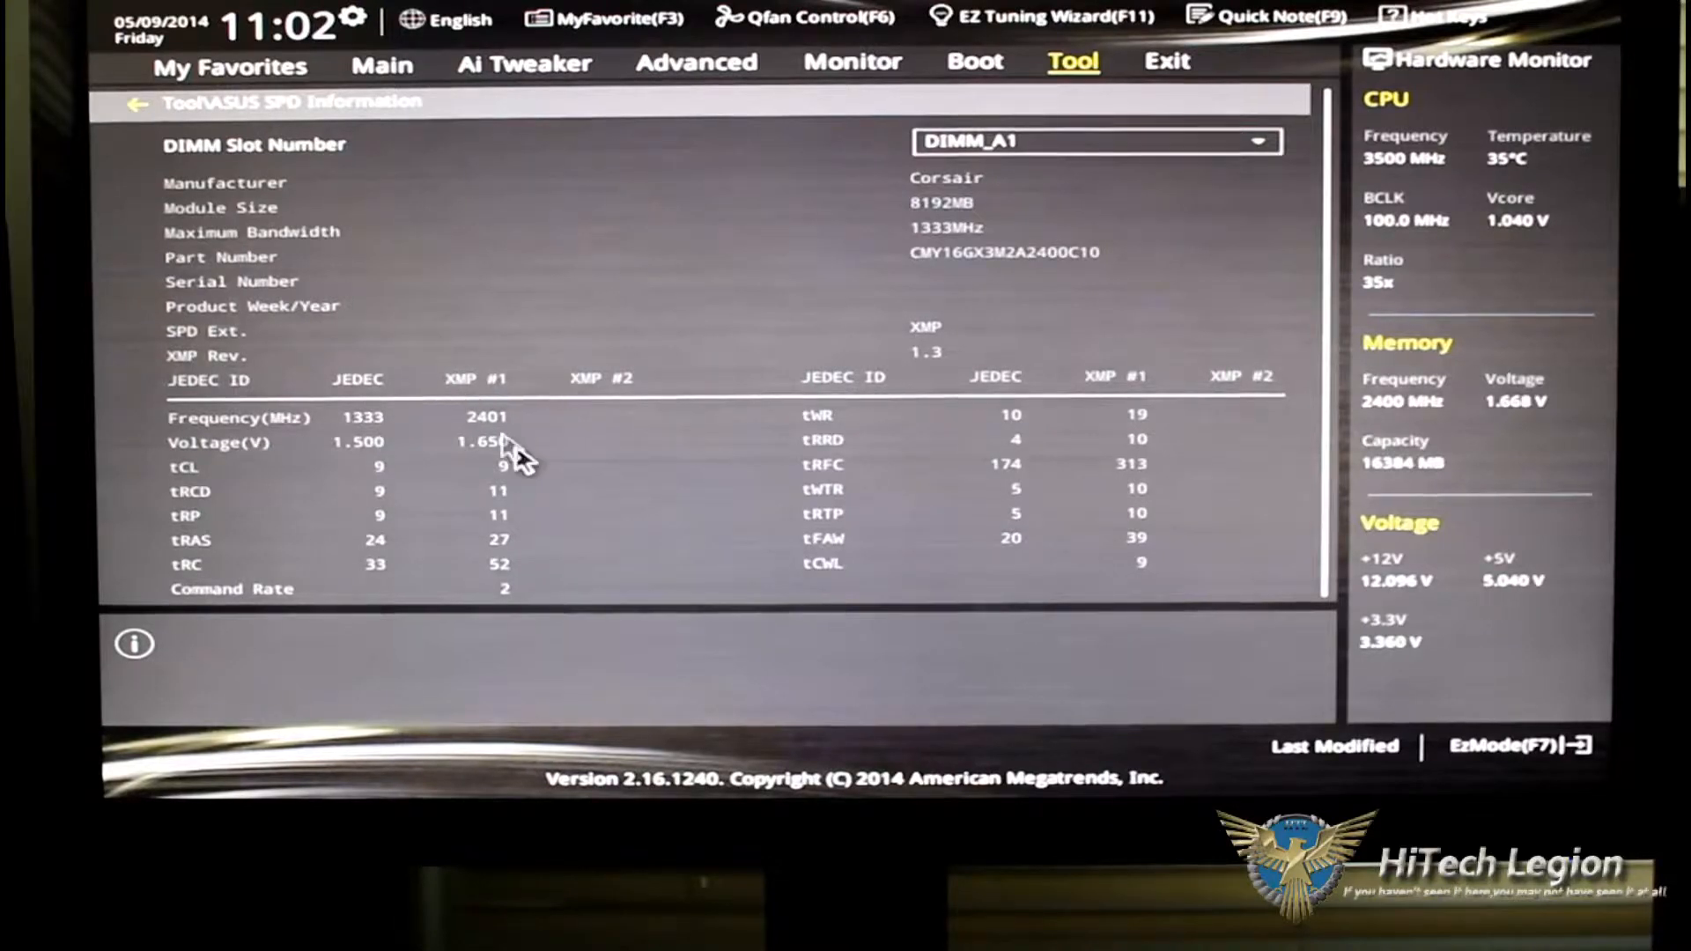
mouse_move(485, 426)
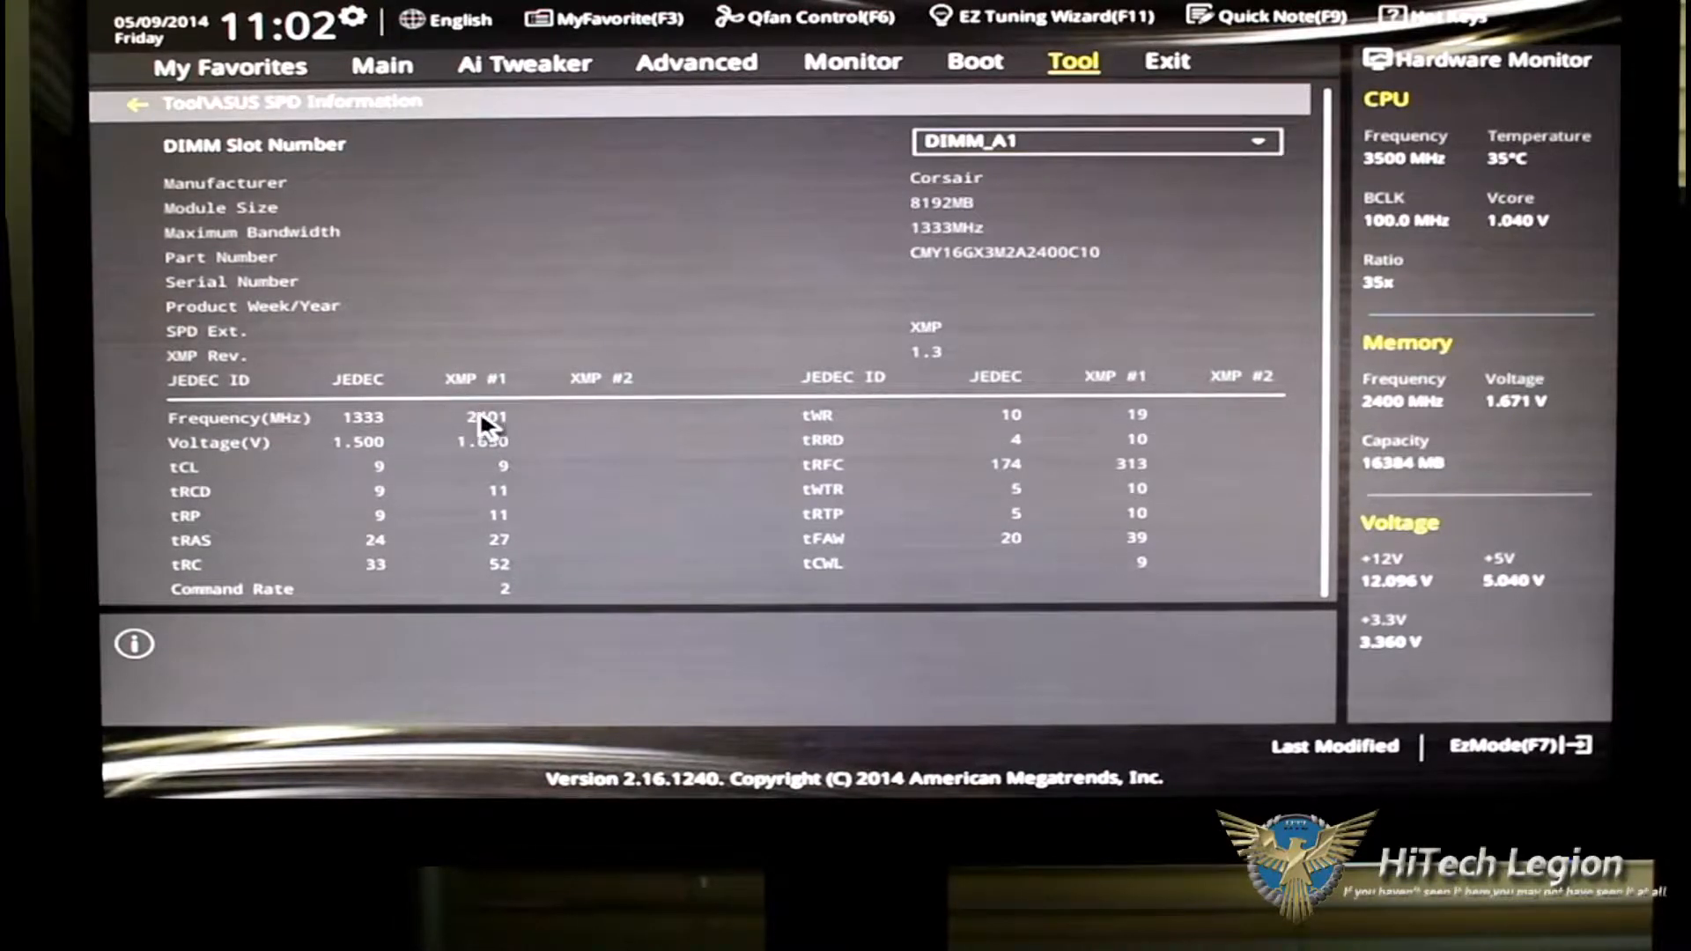
mouse_move(1181, 394)
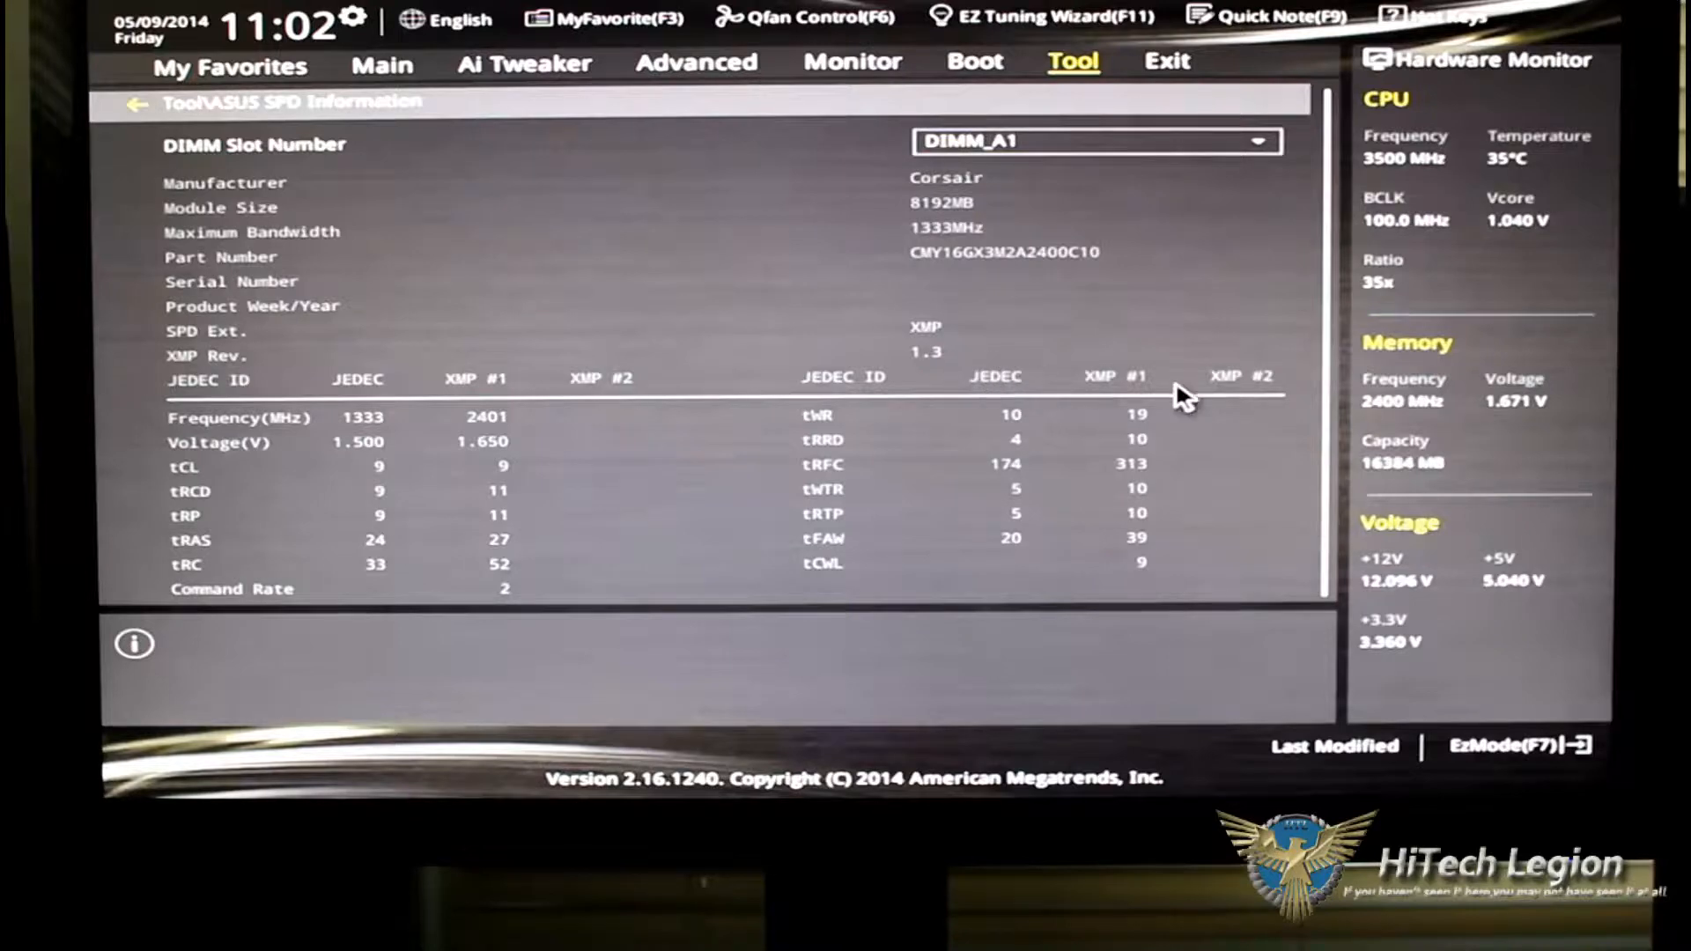
mouse_move(1143, 602)
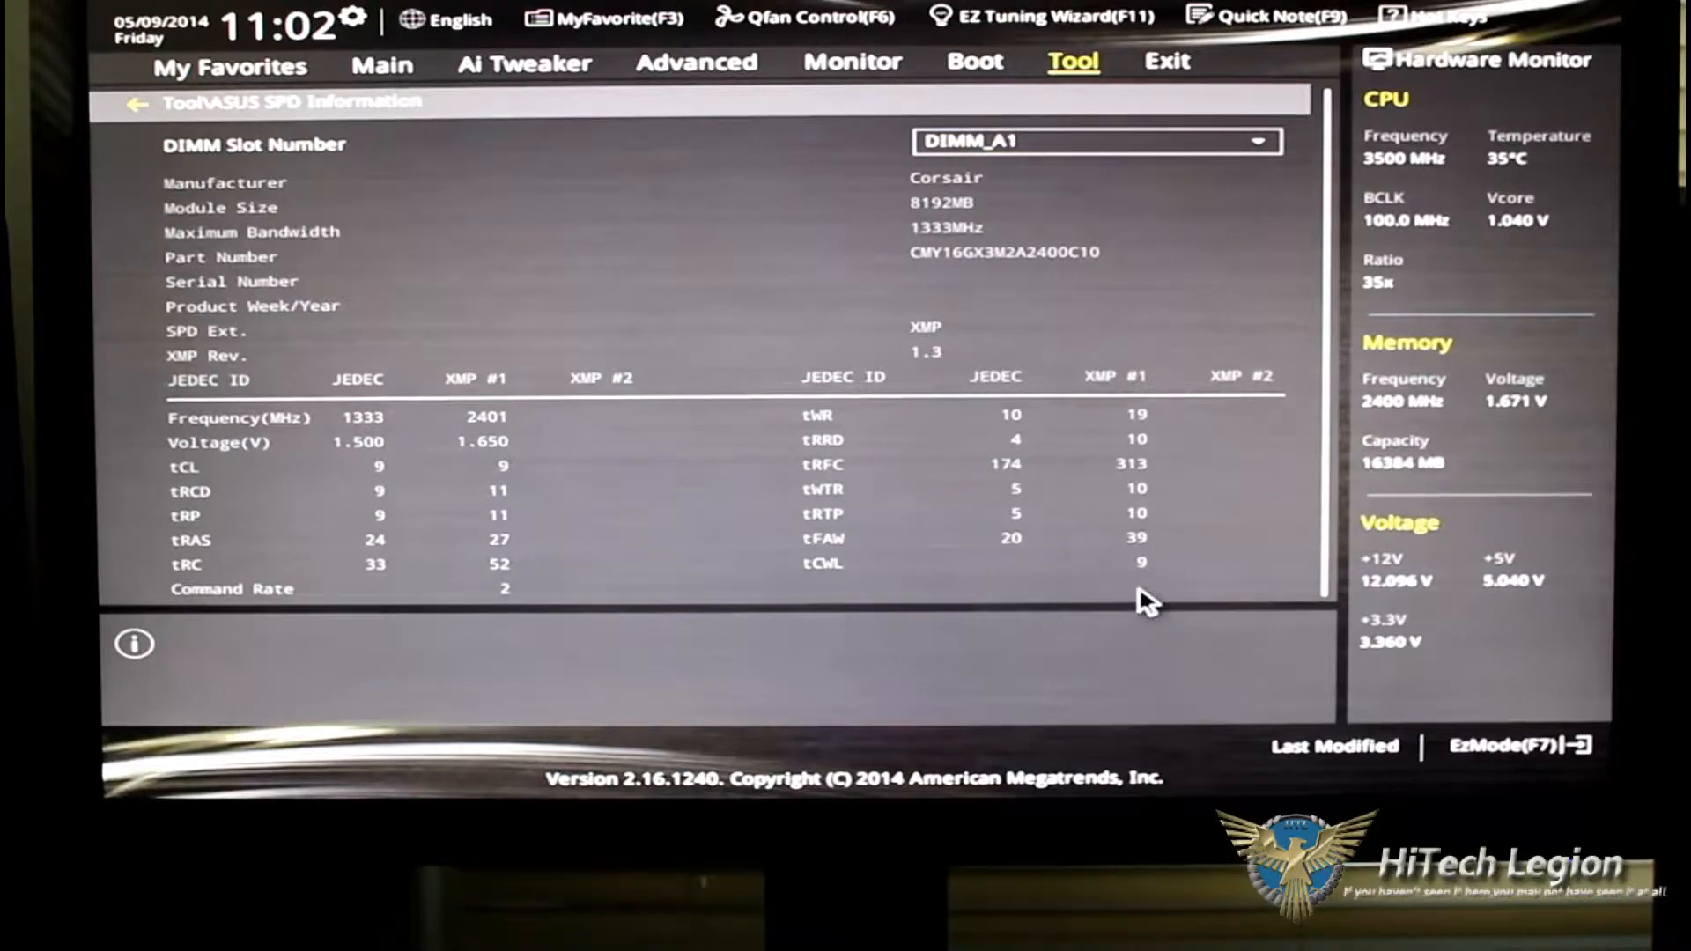
Switch from the DIMM_A1 SPD details to the Exit page.
click(1166, 61)
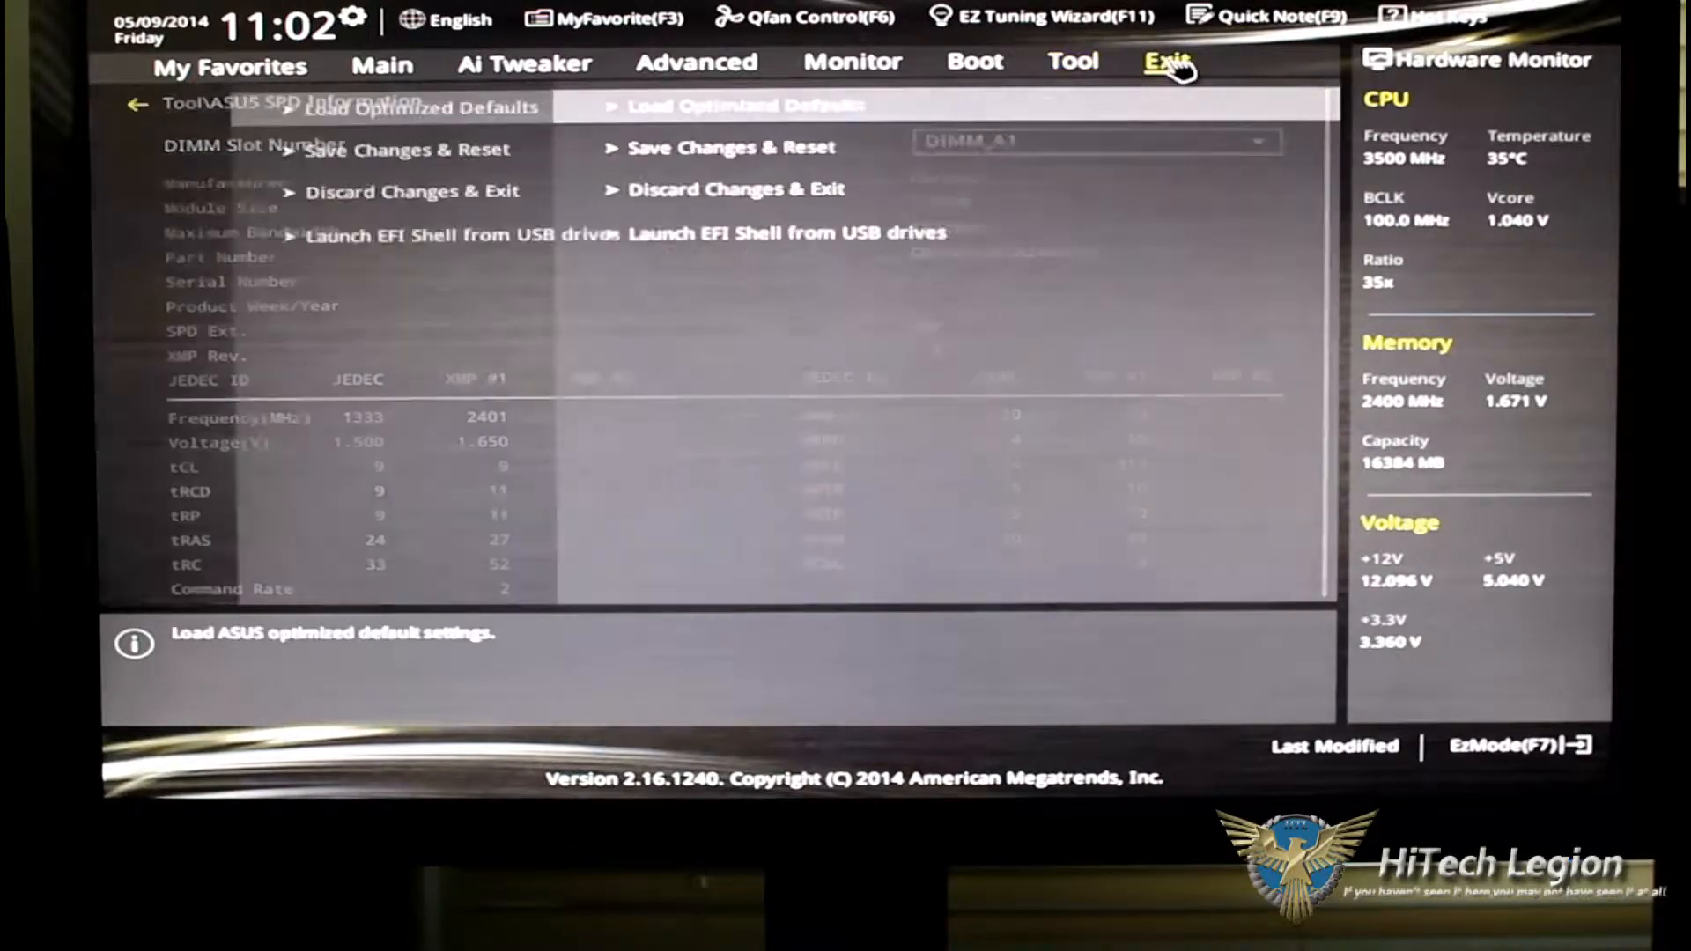
Show Load Optimized Defaults, Save Changes & Reset, Discard Changes & Exit, and Launch EFI Shell.
click(1167, 61)
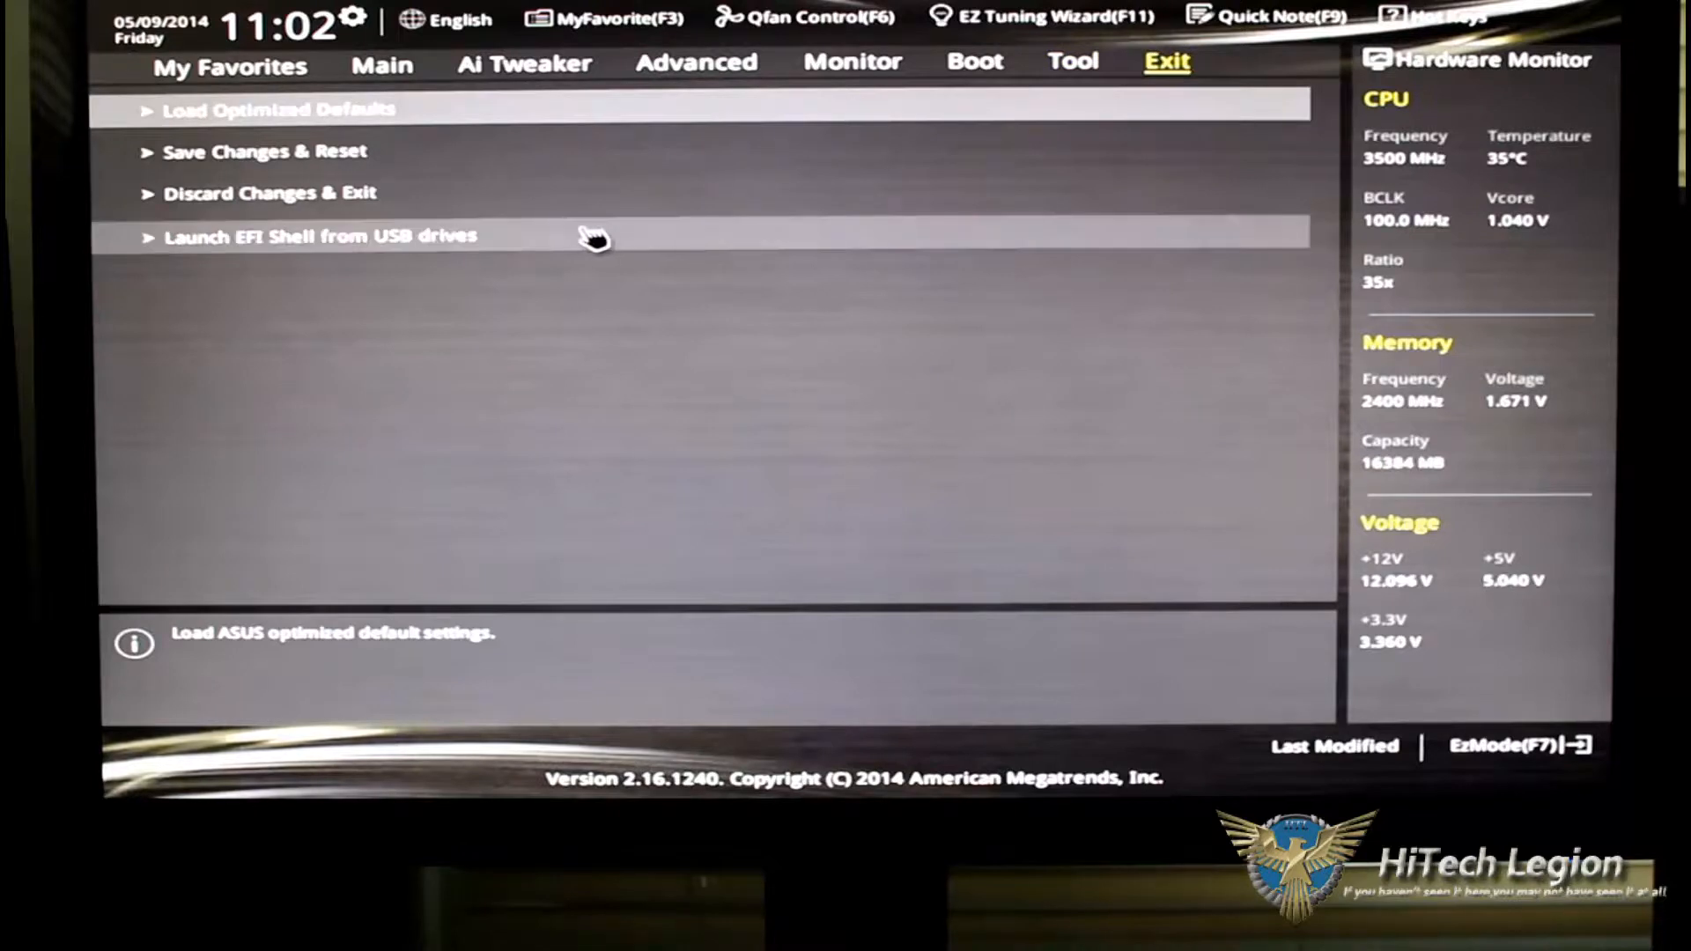
mouse_move(582, 234)
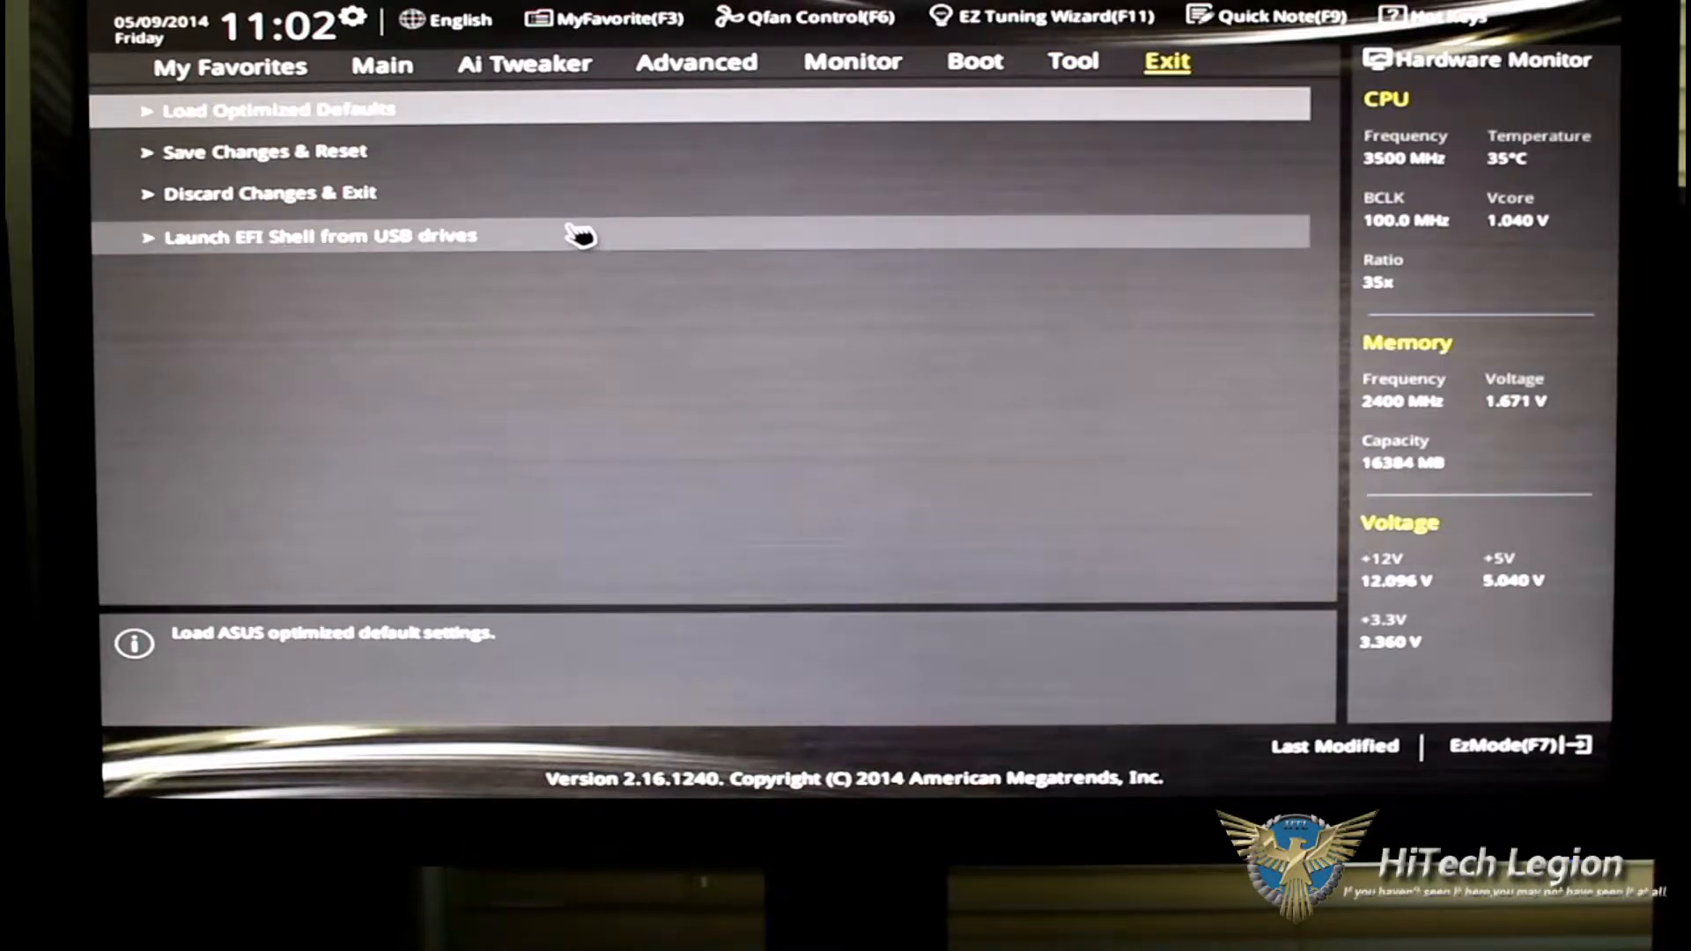
mouse_move(561, 275)
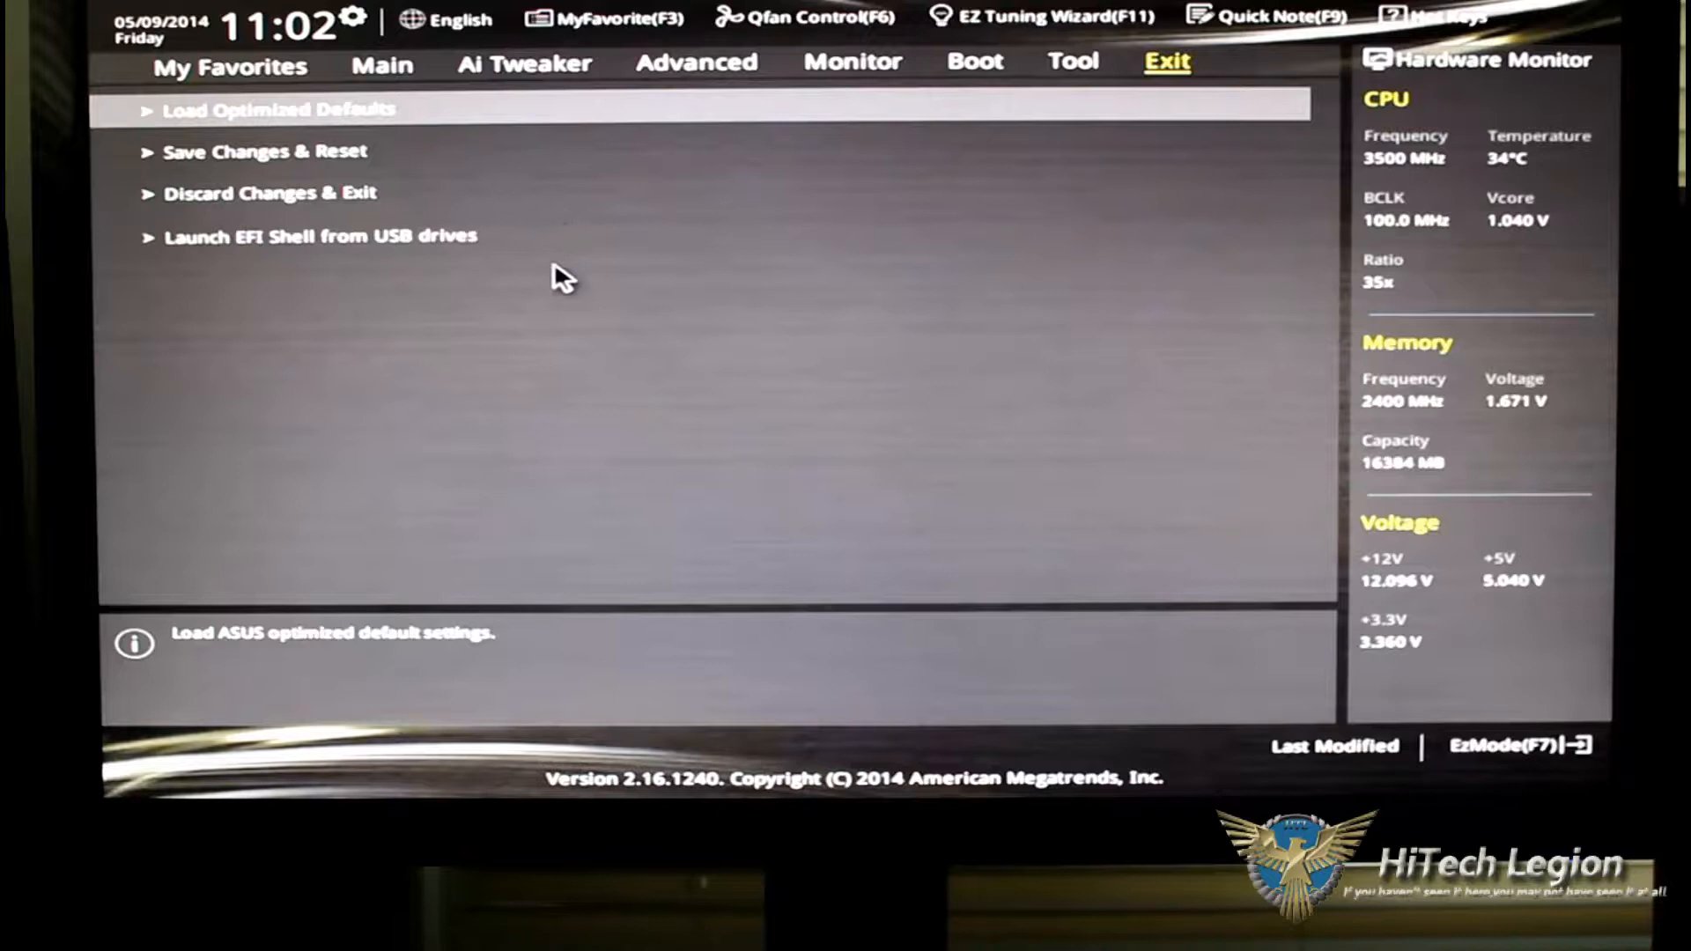
mouse_move(529, 316)
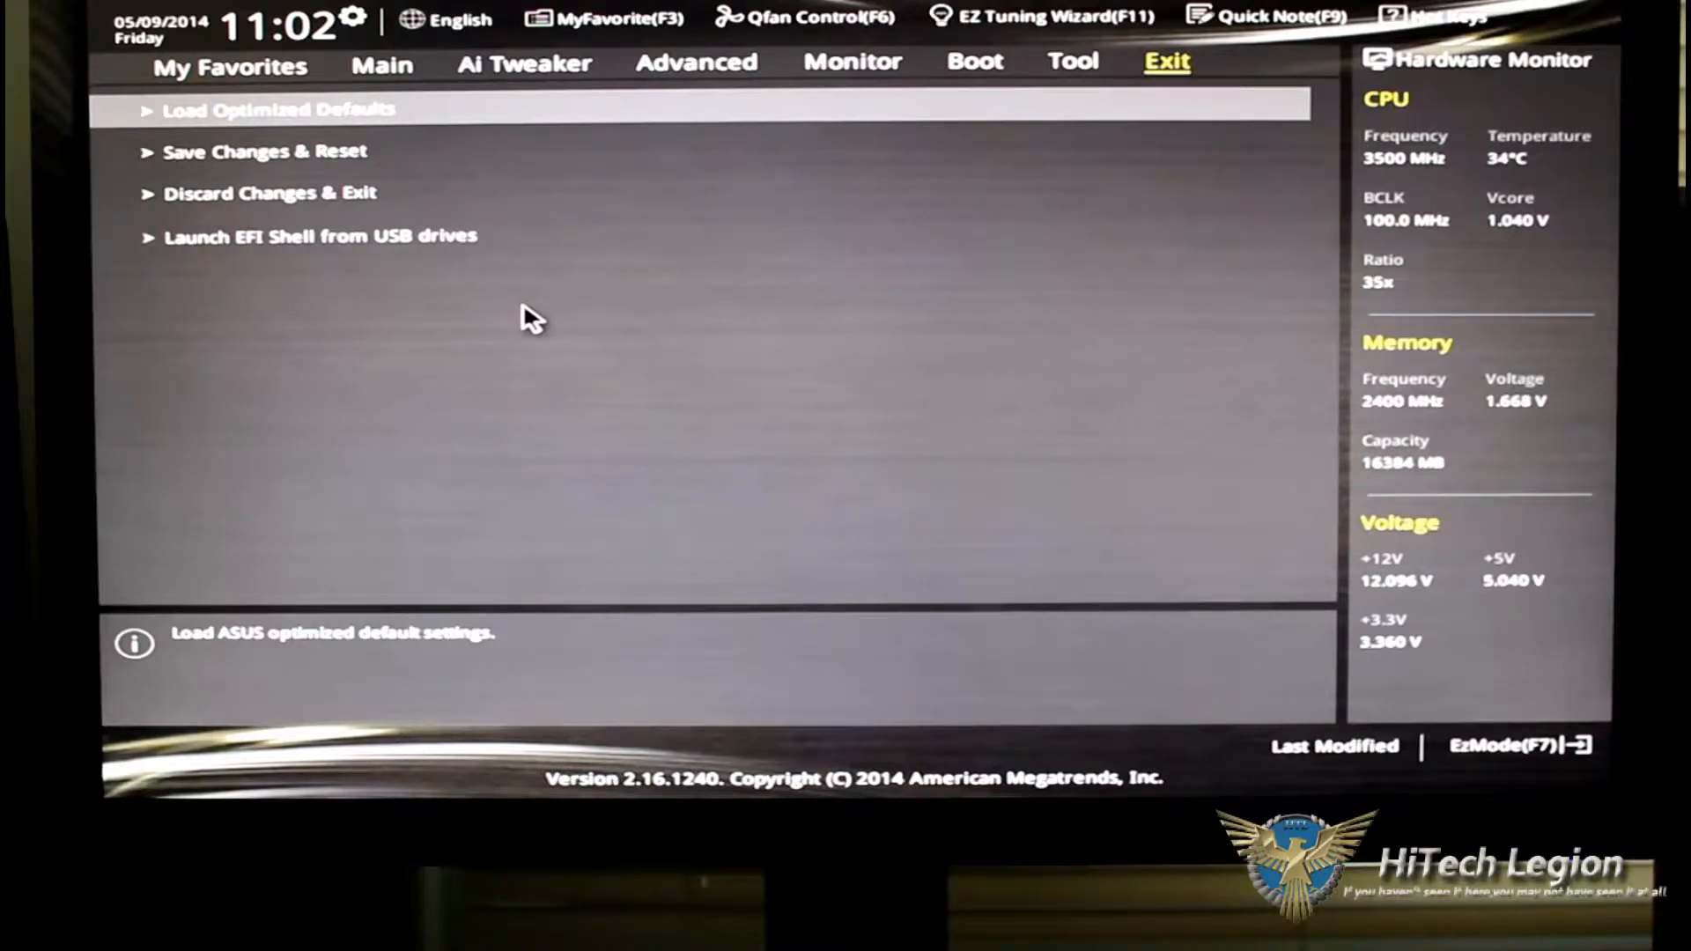
mouse_move(486, 356)
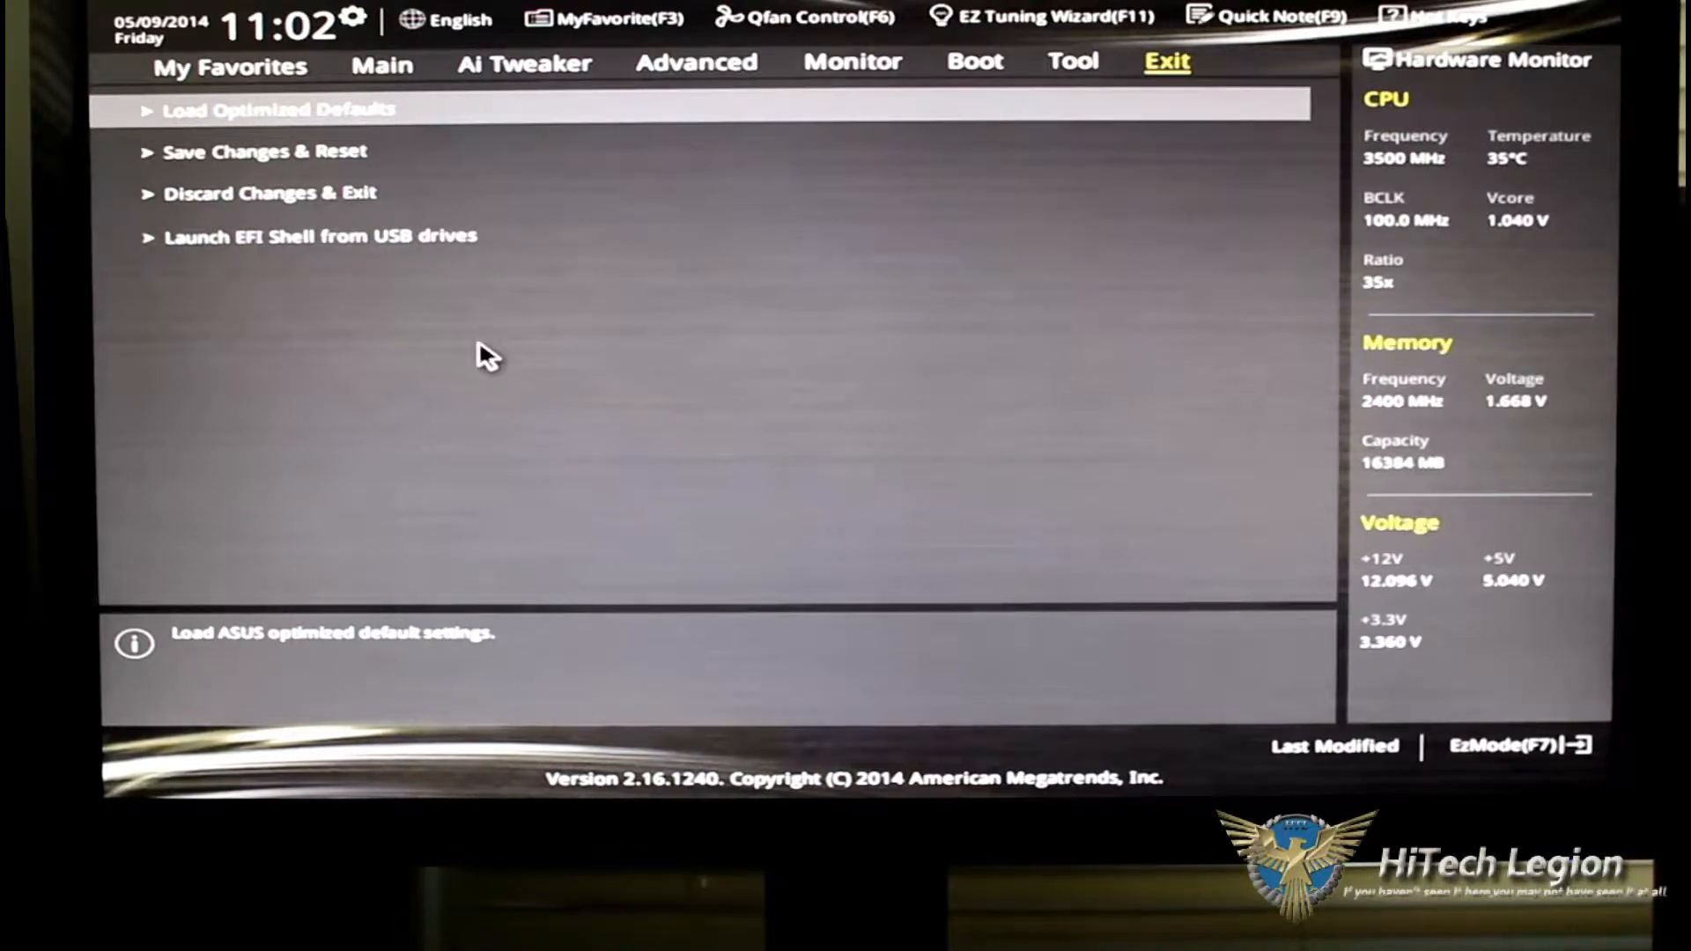
mouse_move(1461, 266)
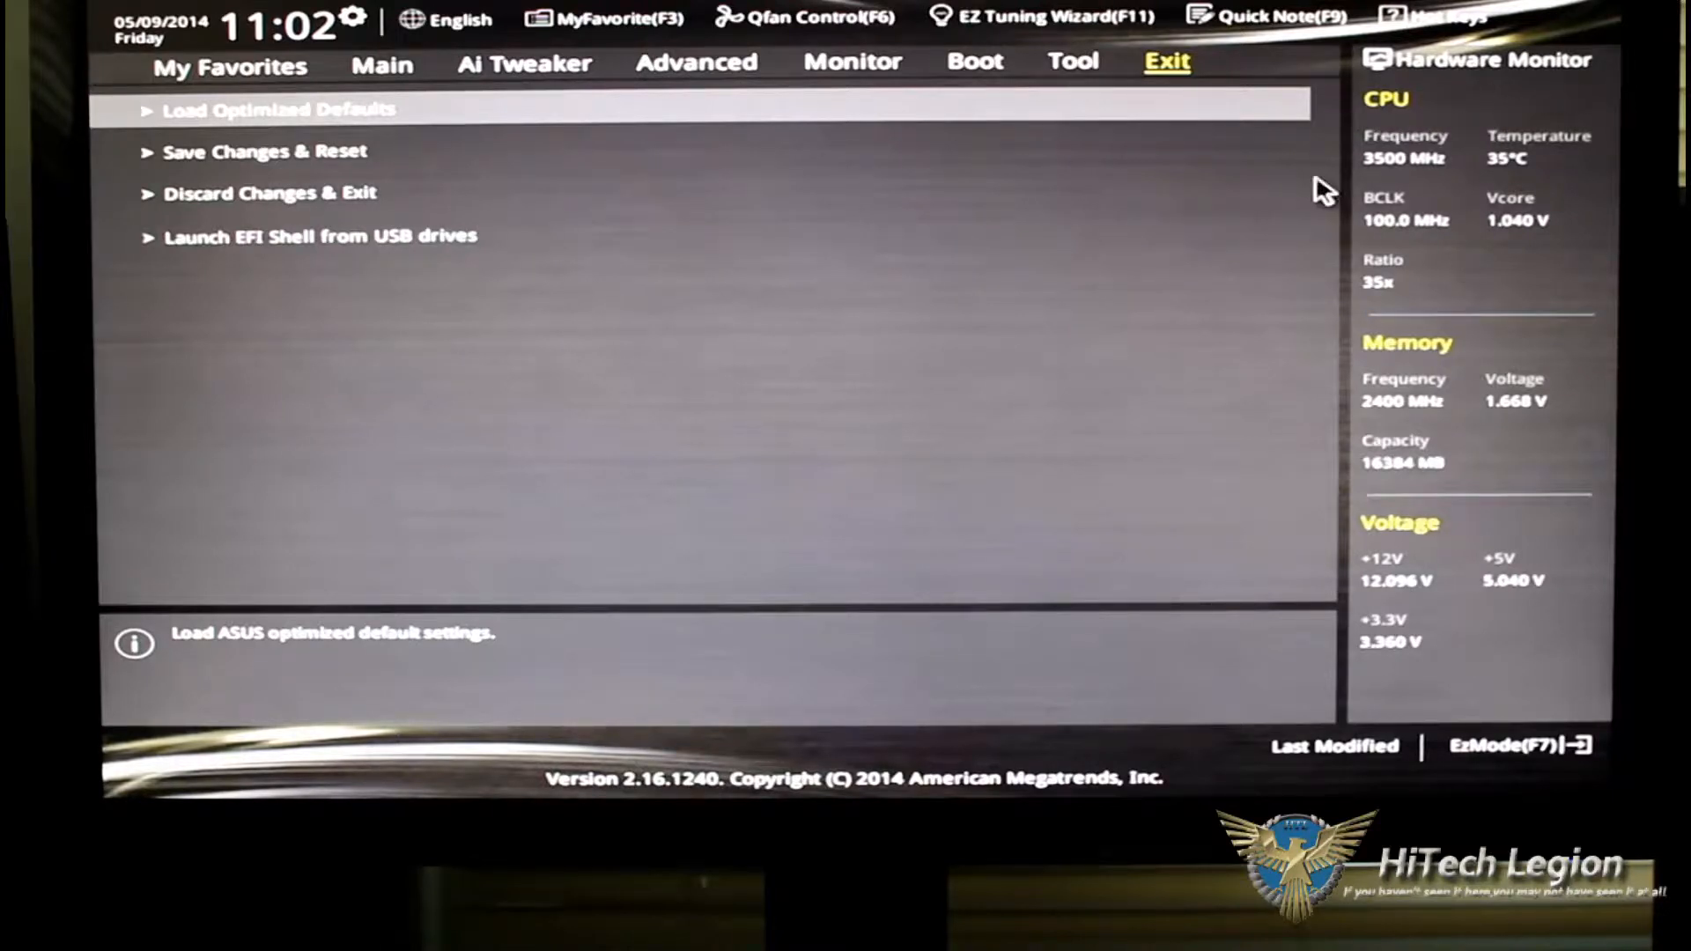
mouse_move(1537, 119)
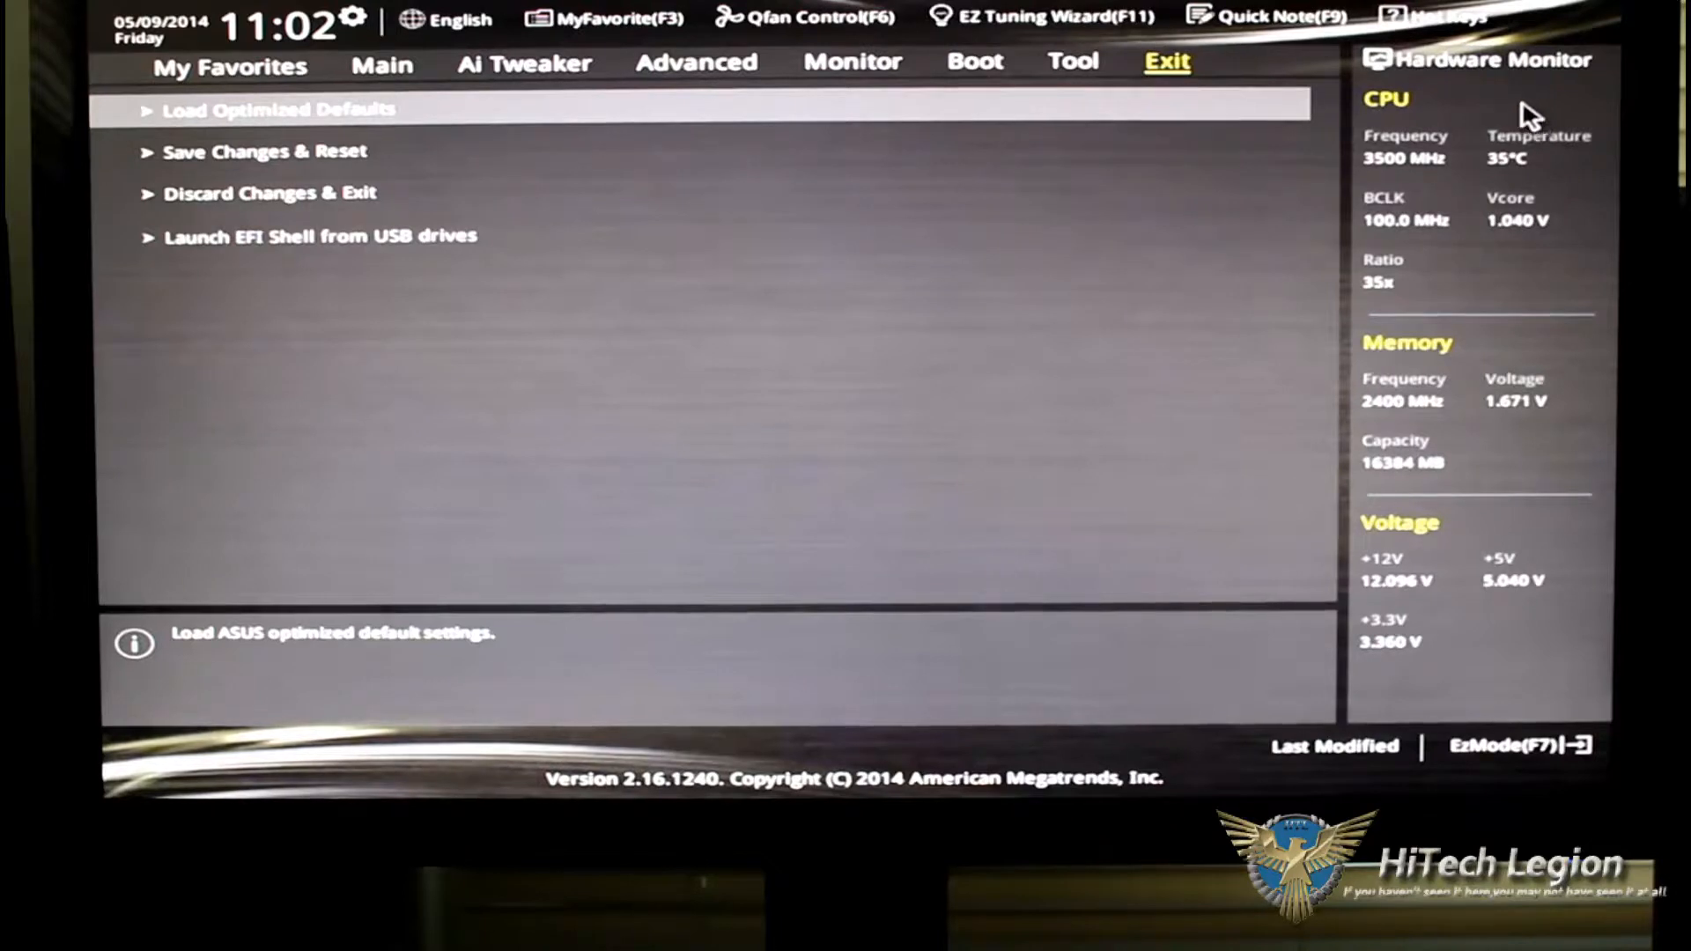
mouse_move(1416, 421)
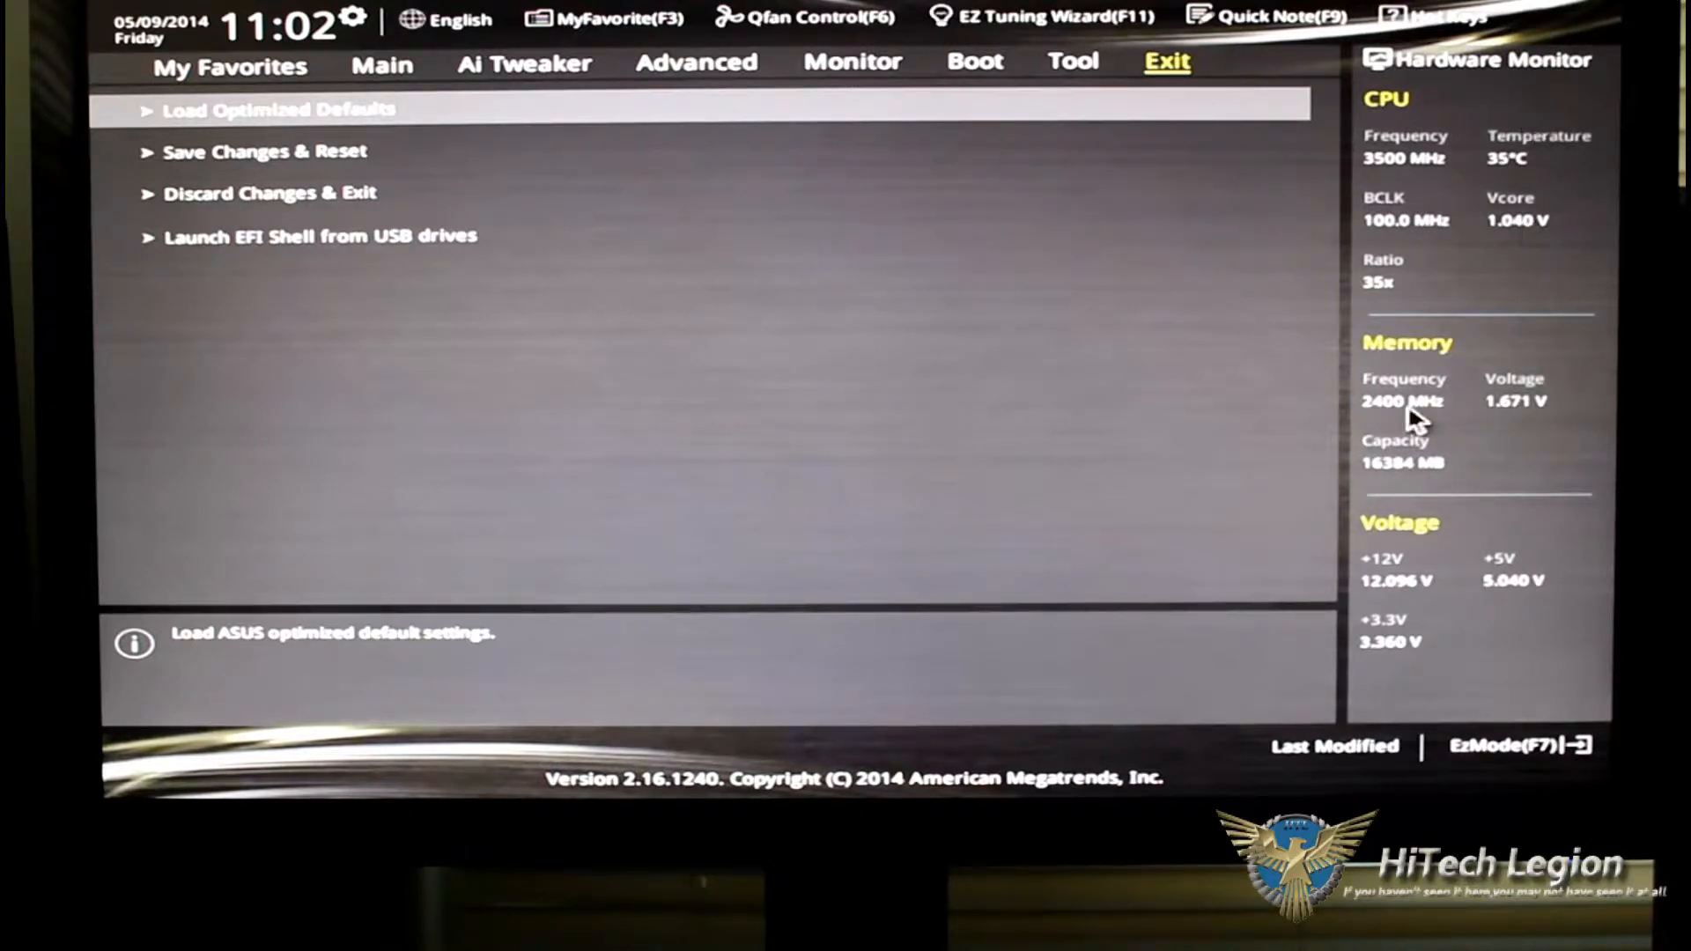
mouse_move(1575, 571)
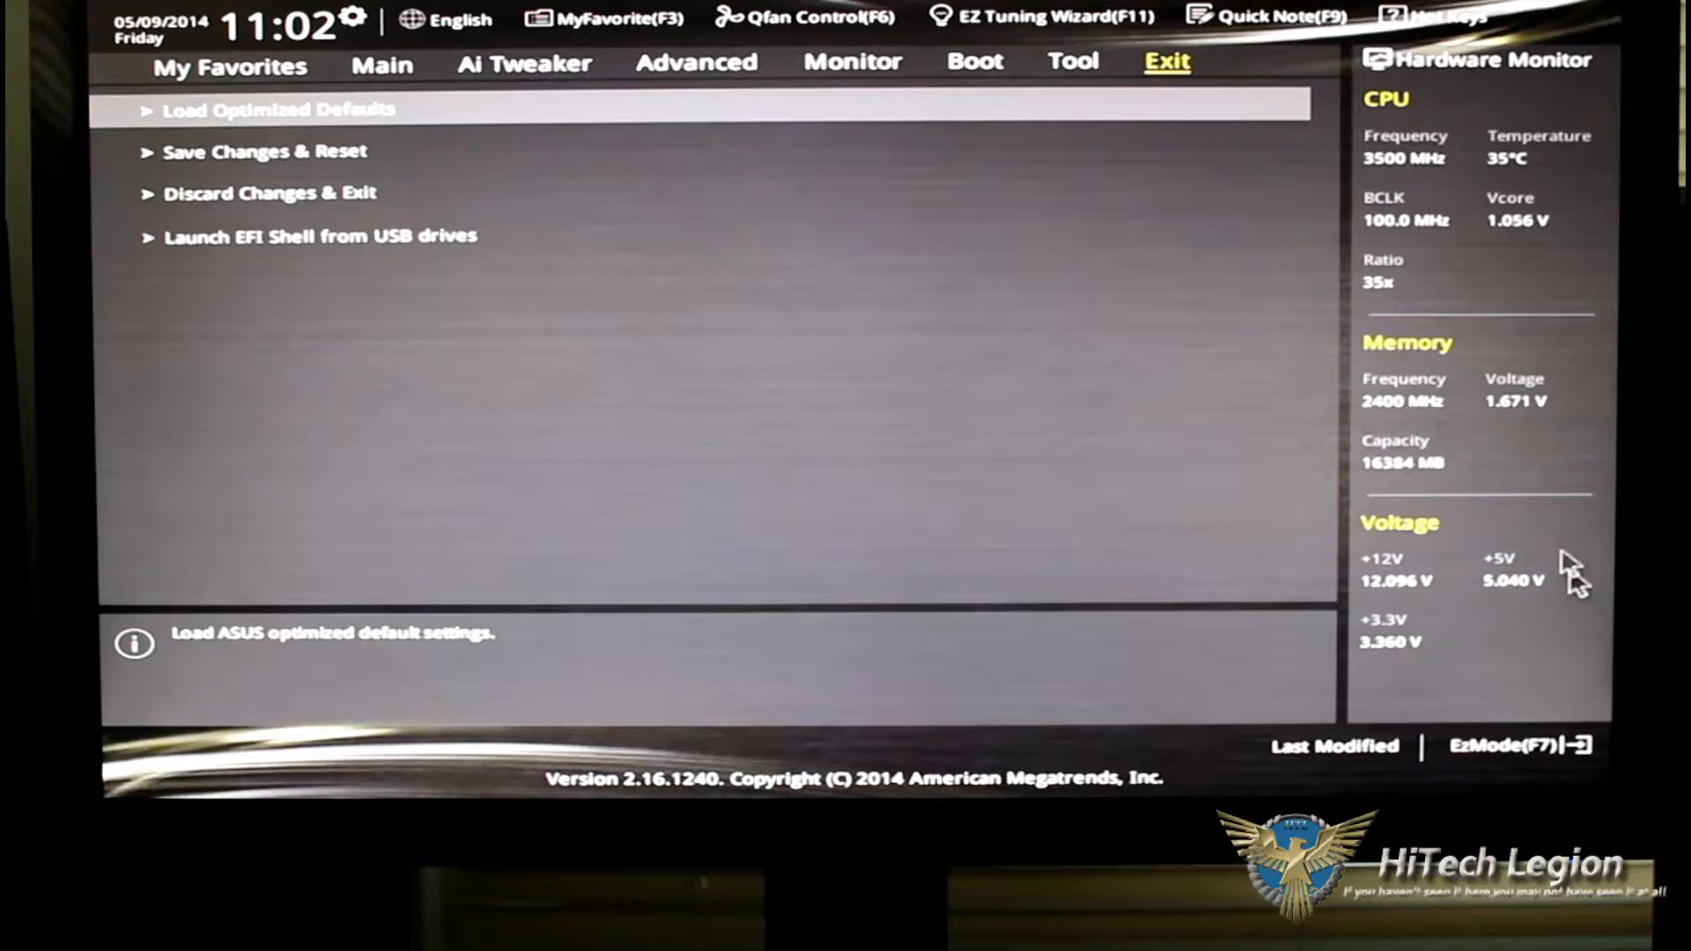
mouse_move(1354, 674)
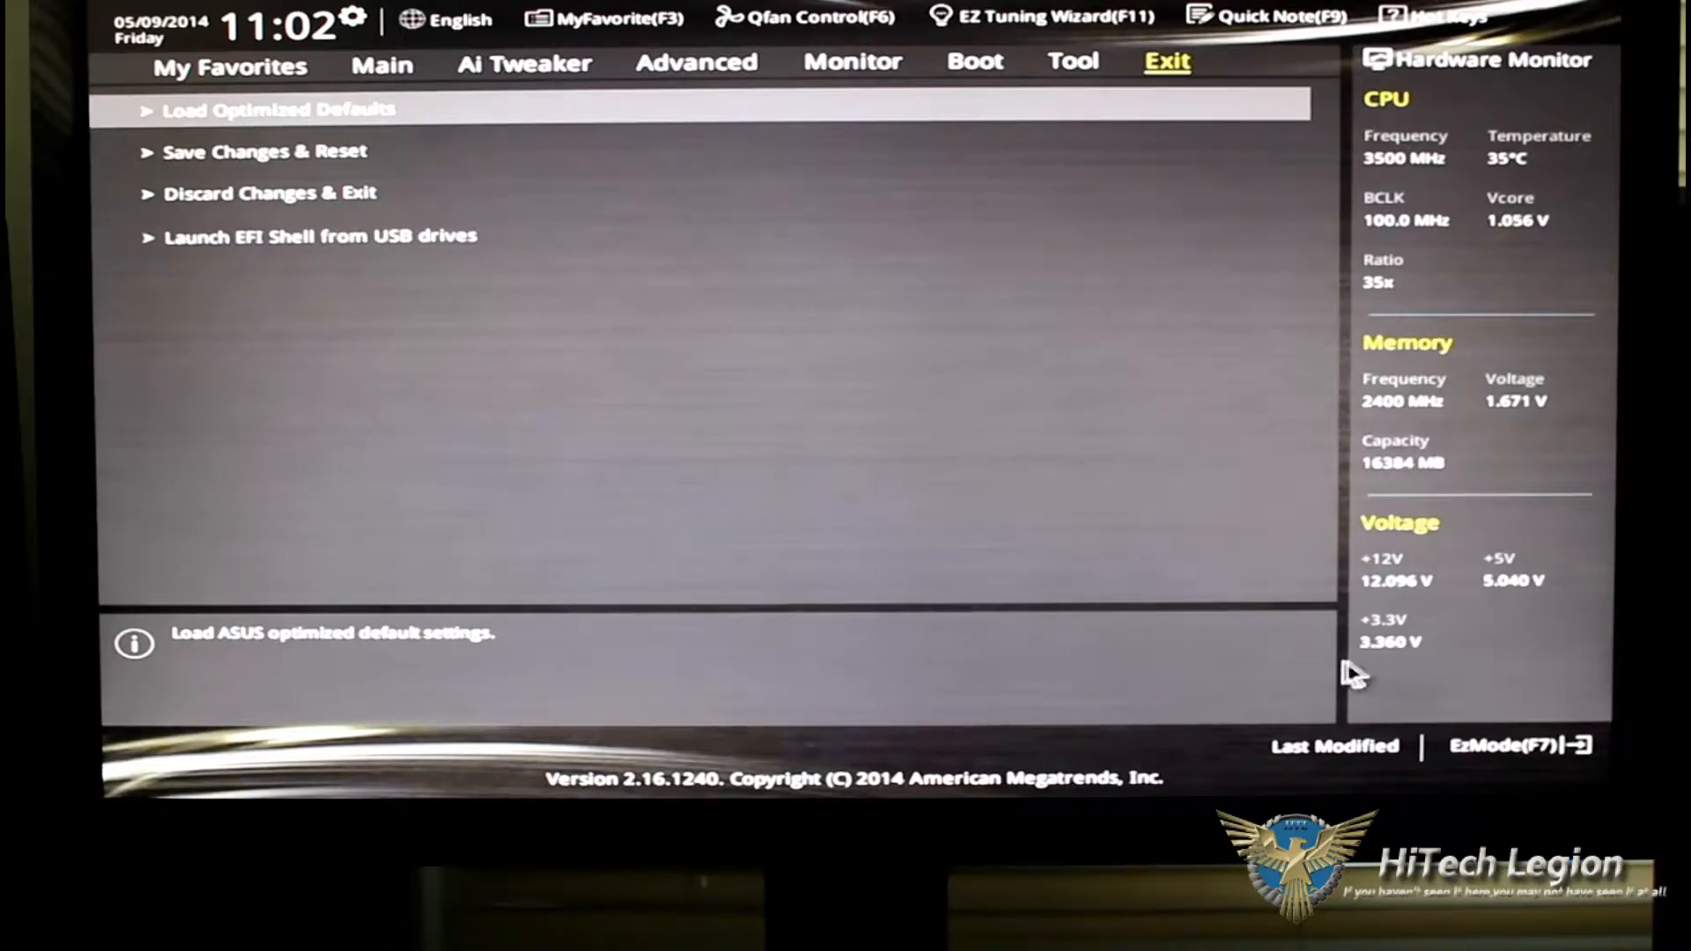
mouse_move(852, 687)
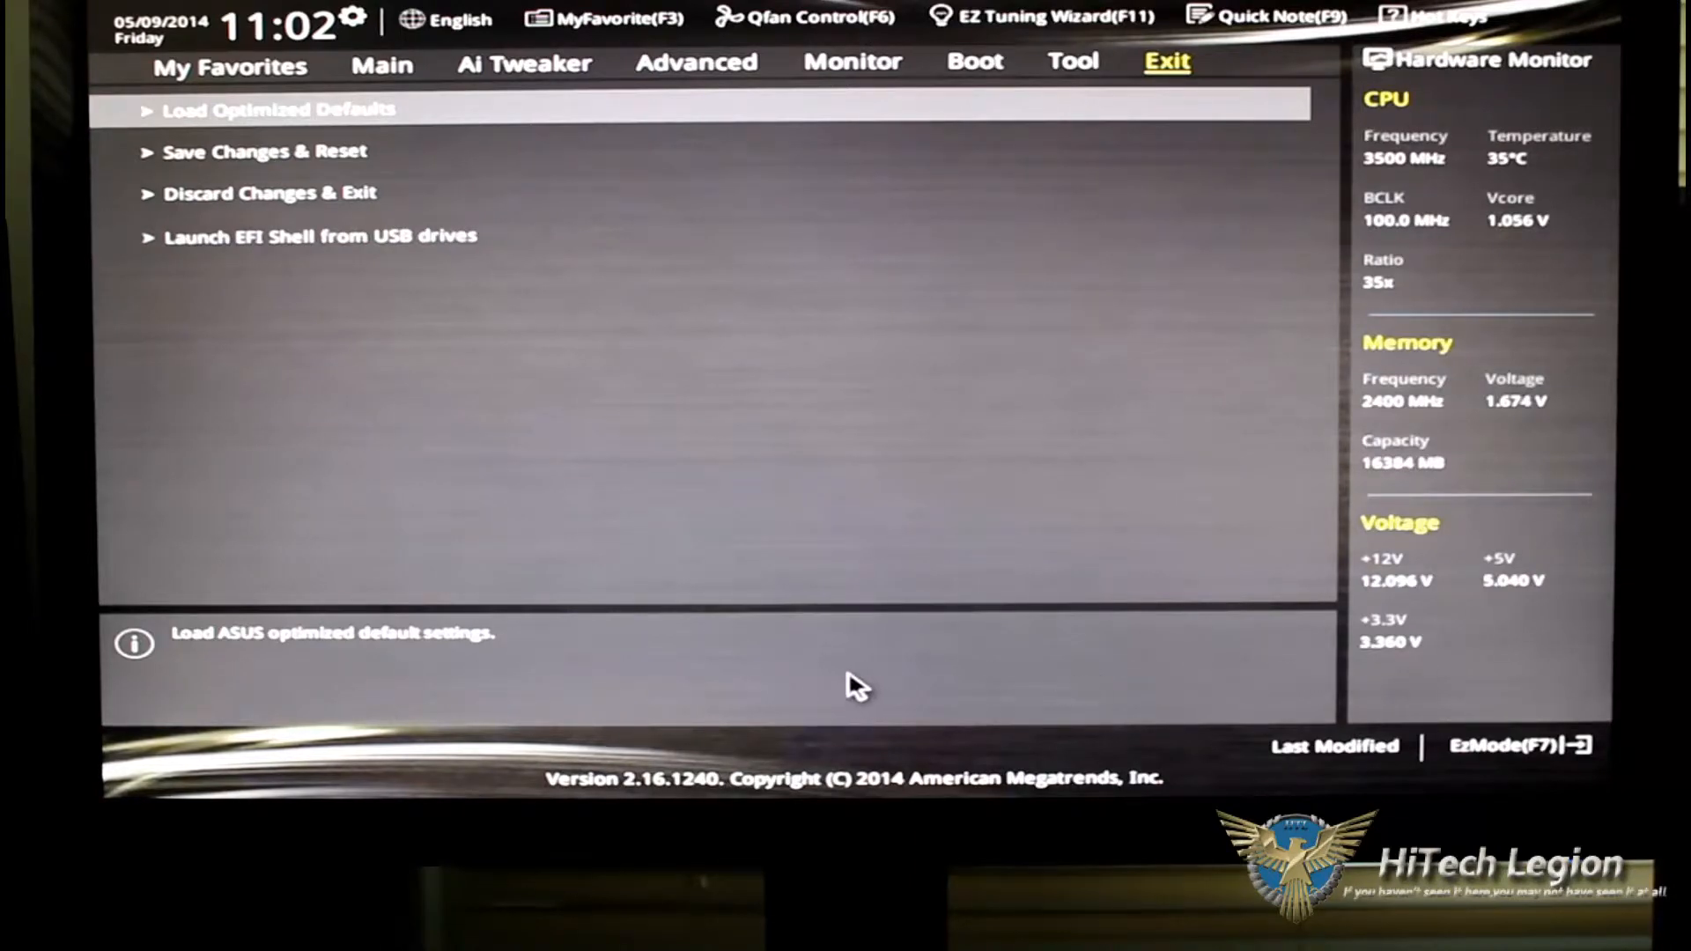
mouse_move(674, 614)
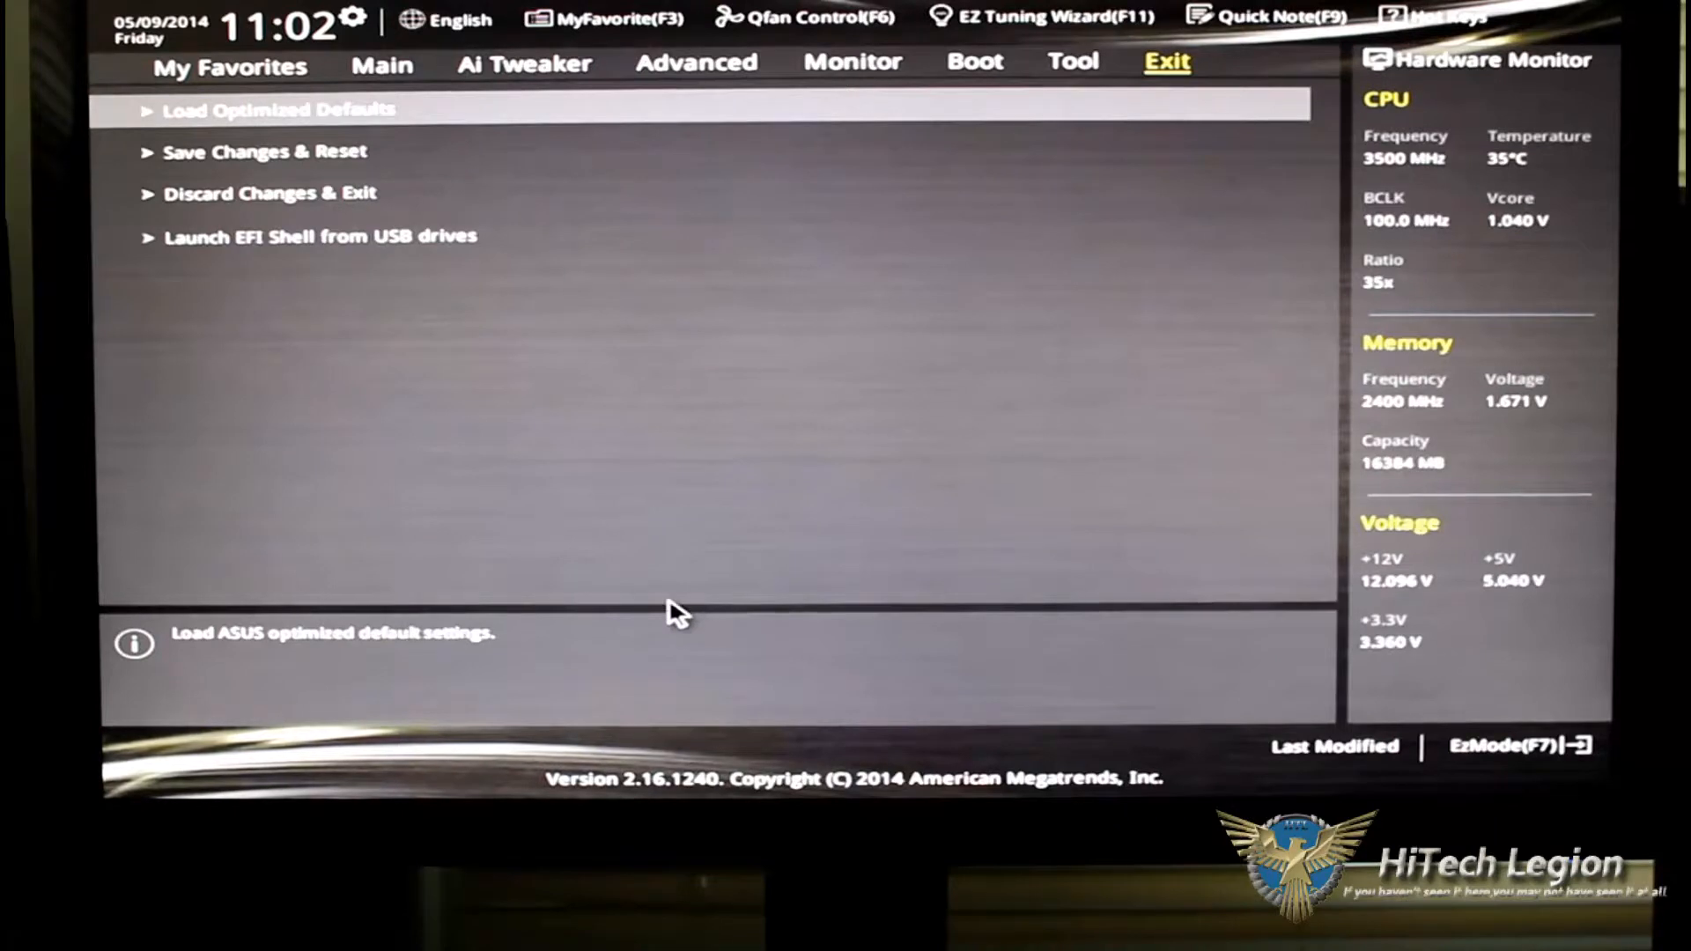
mouse_move(451, 525)
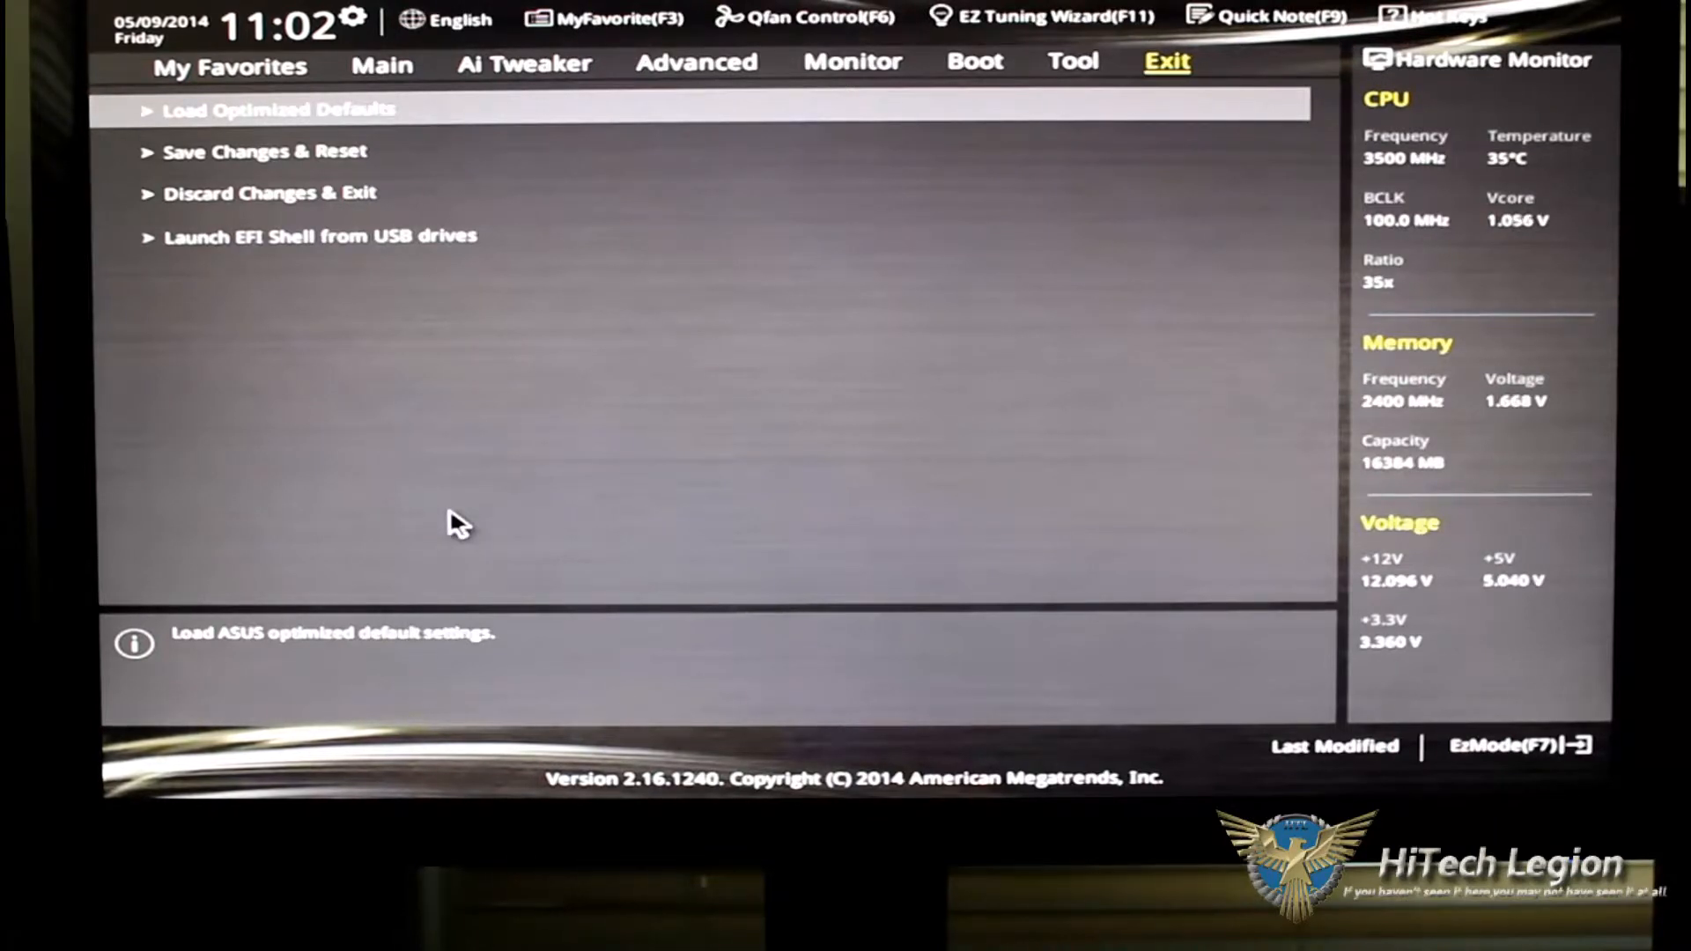
mouse_move(393, 491)
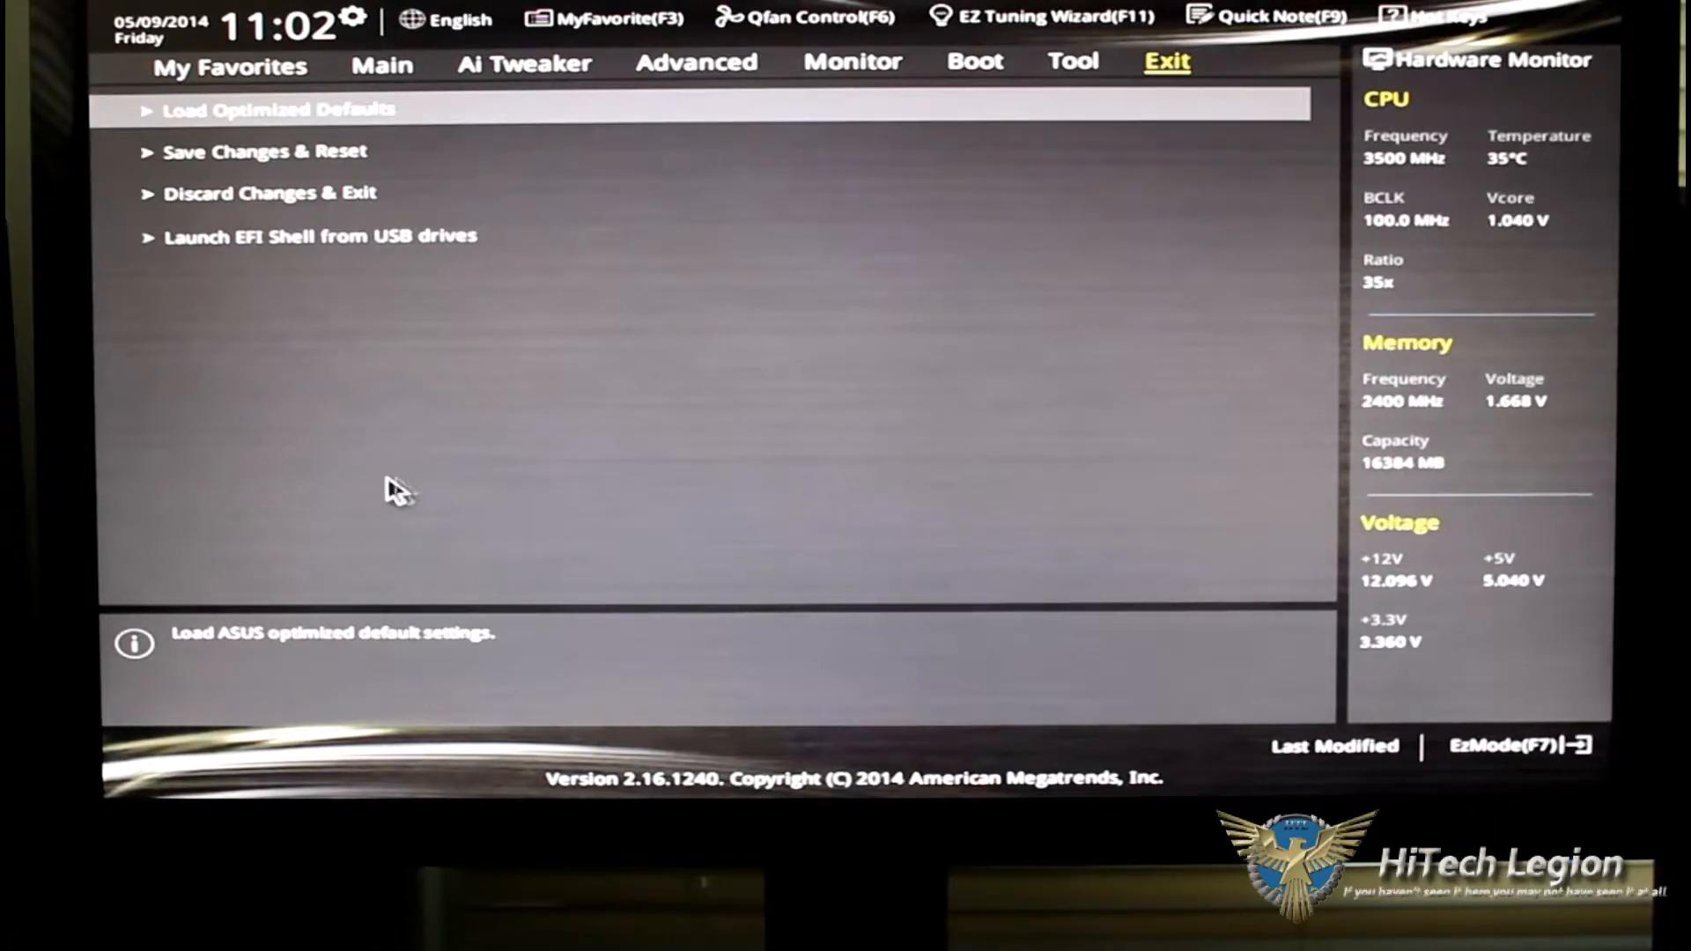
mouse_move(378, 278)
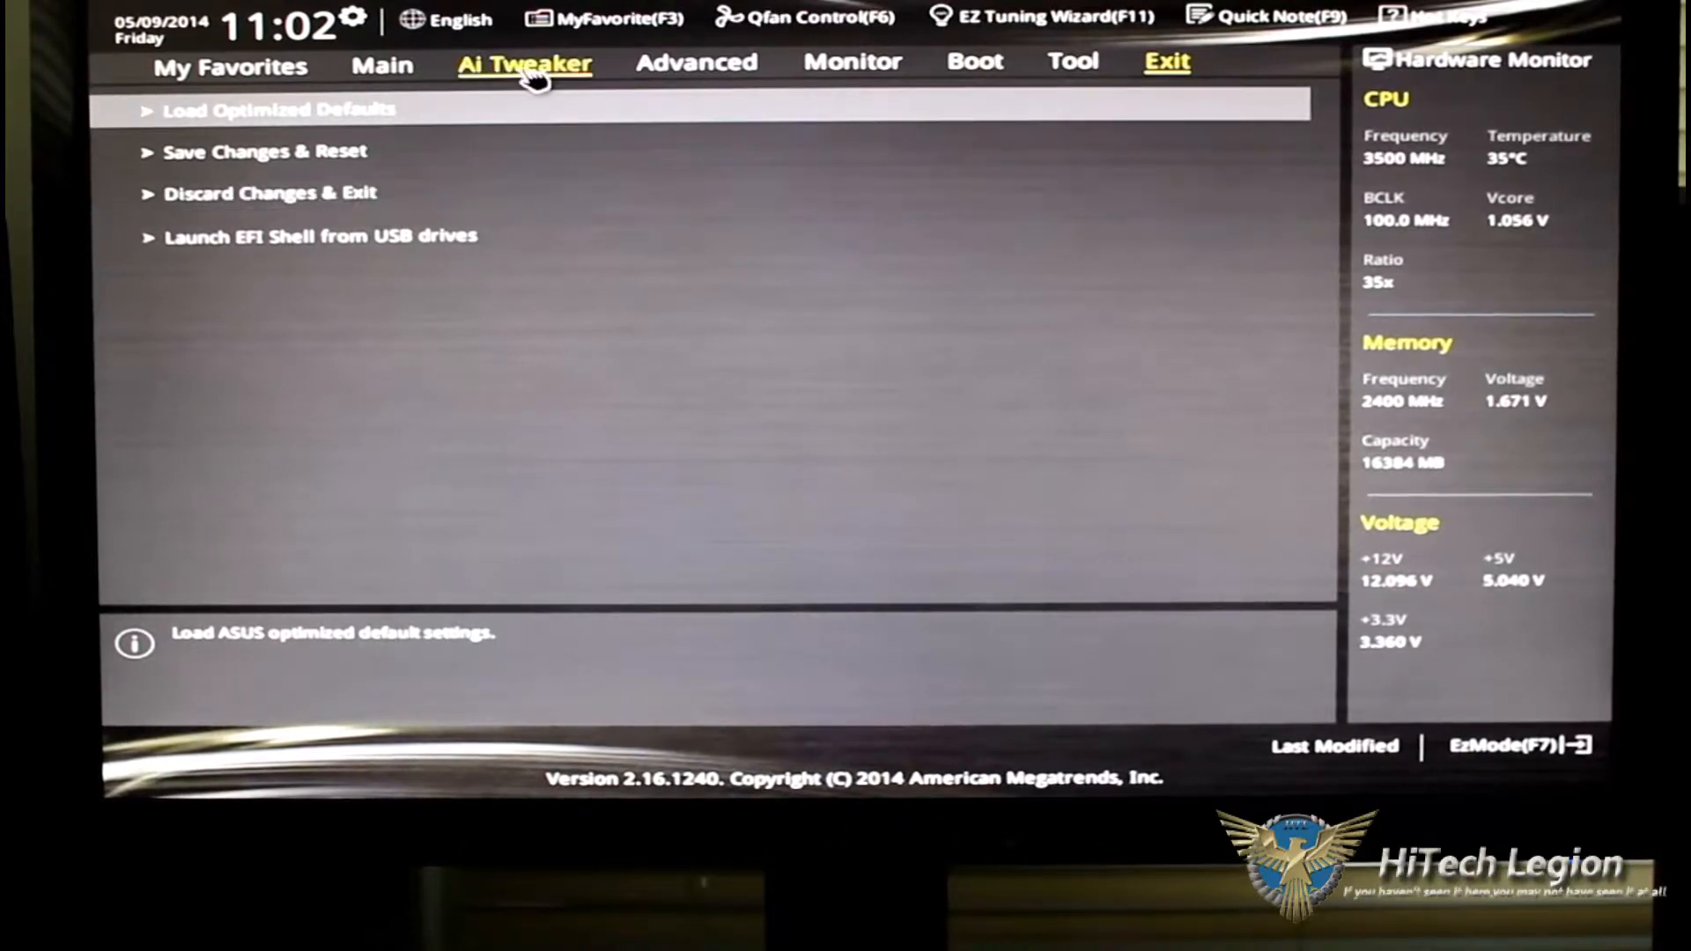
Go back to Ai Tweaker, showing CPU Core Voltage and CPU Cache Voltage on Auto.
click(524, 64)
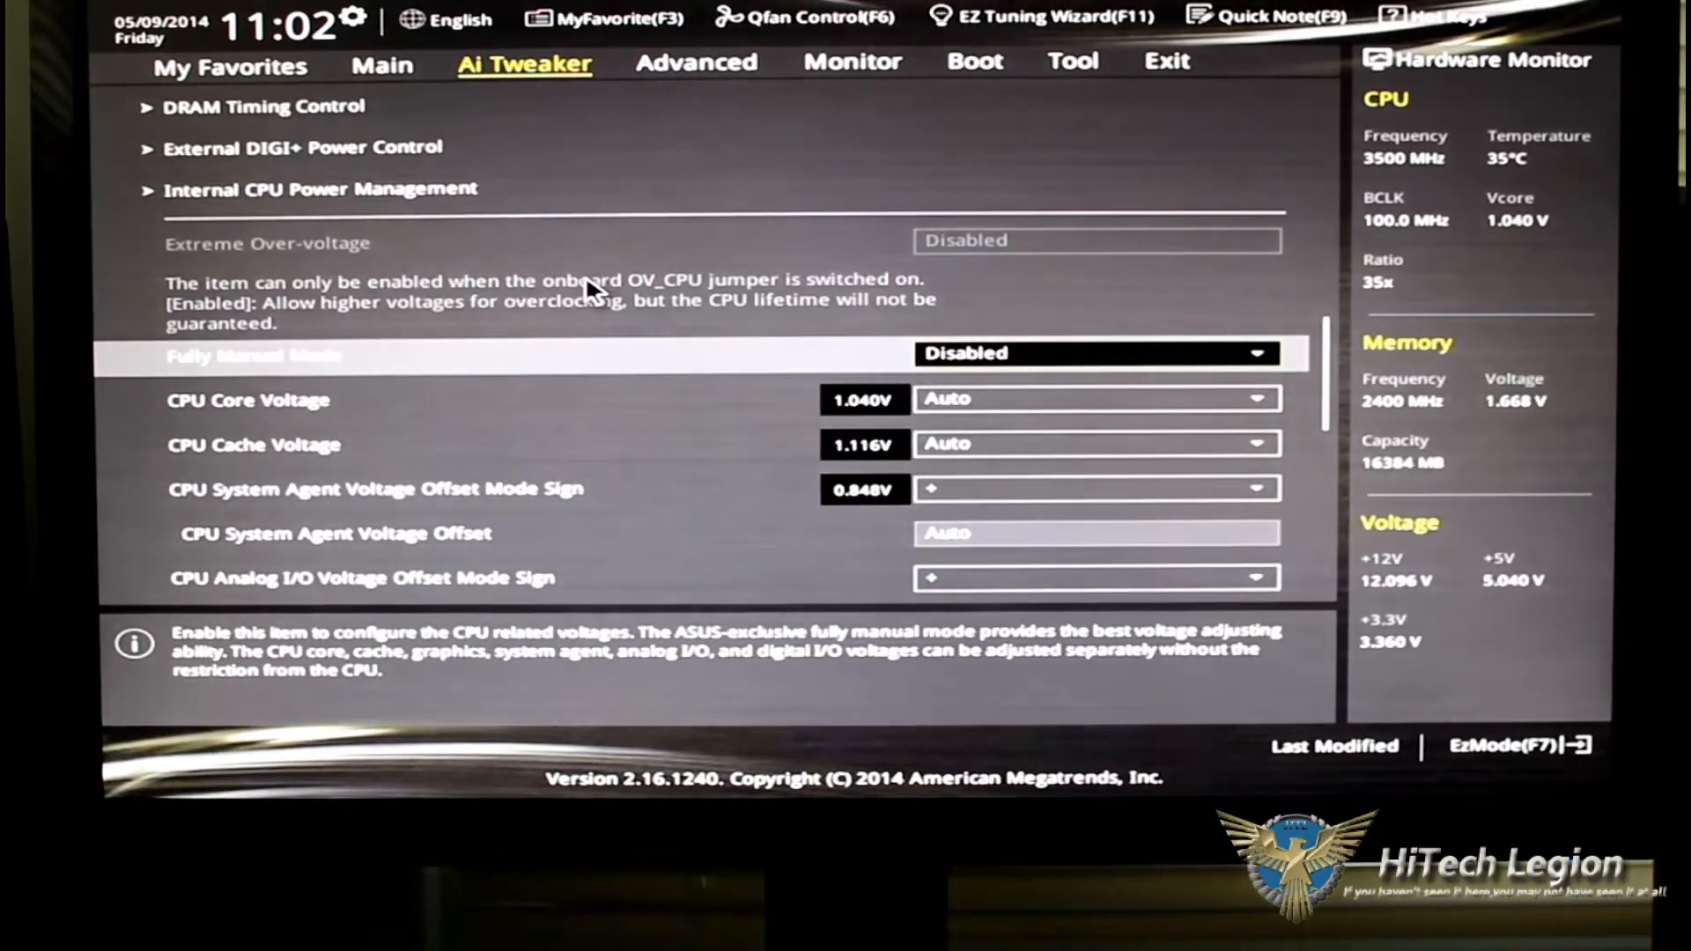
mouse_move(593, 235)
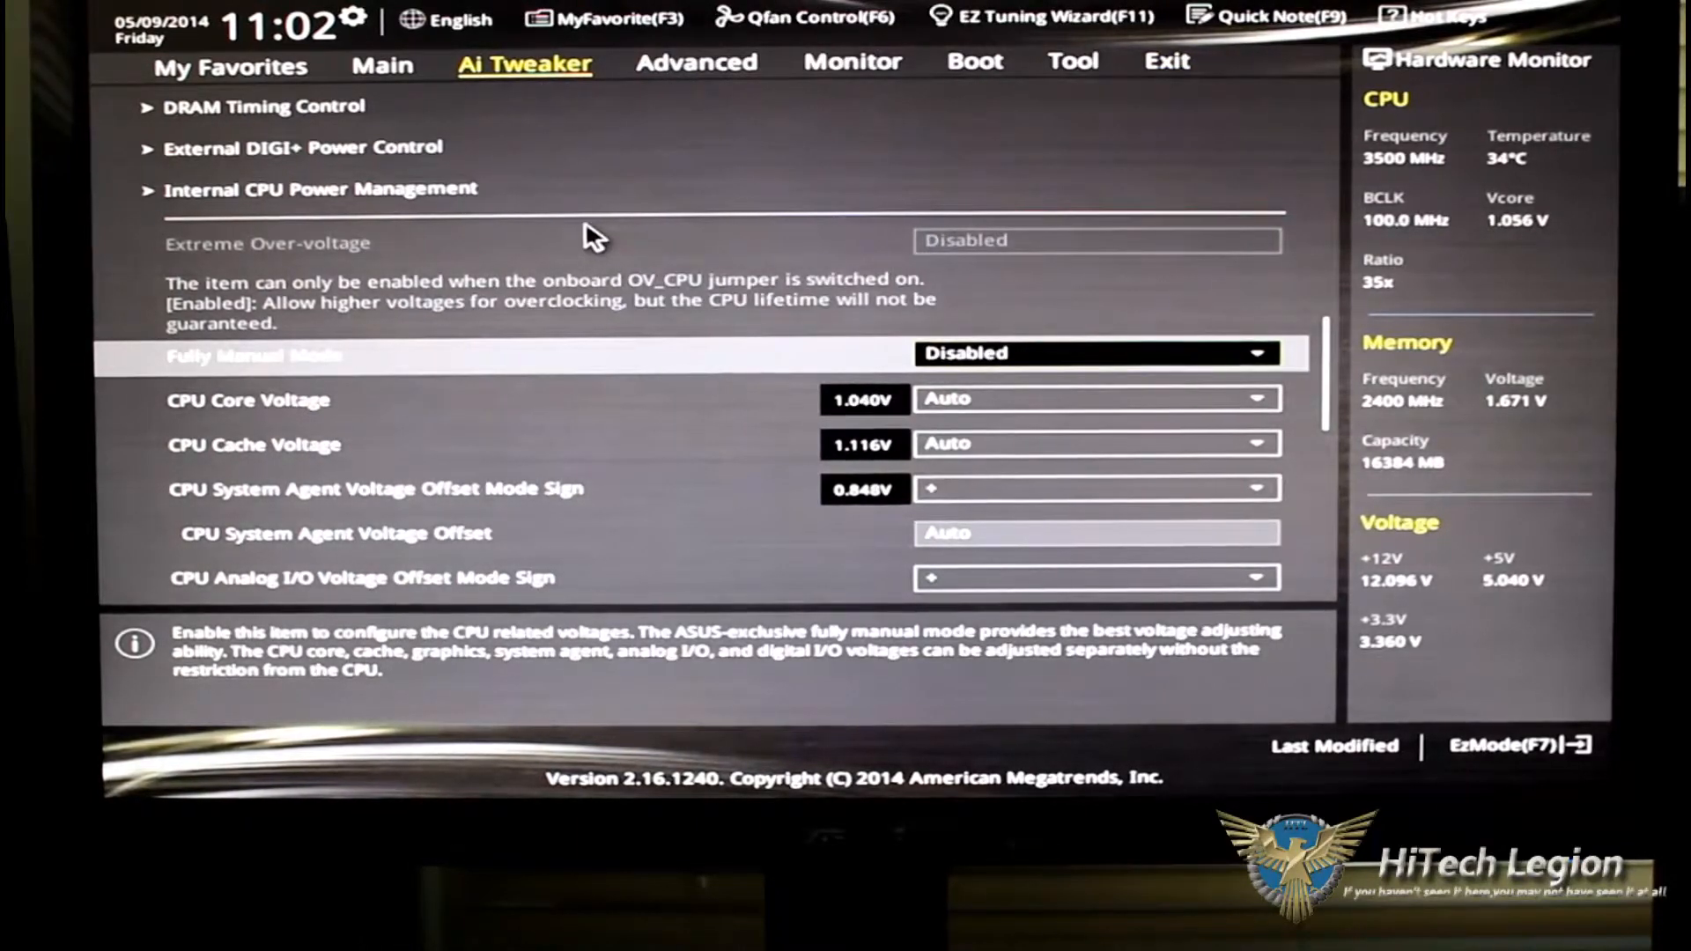